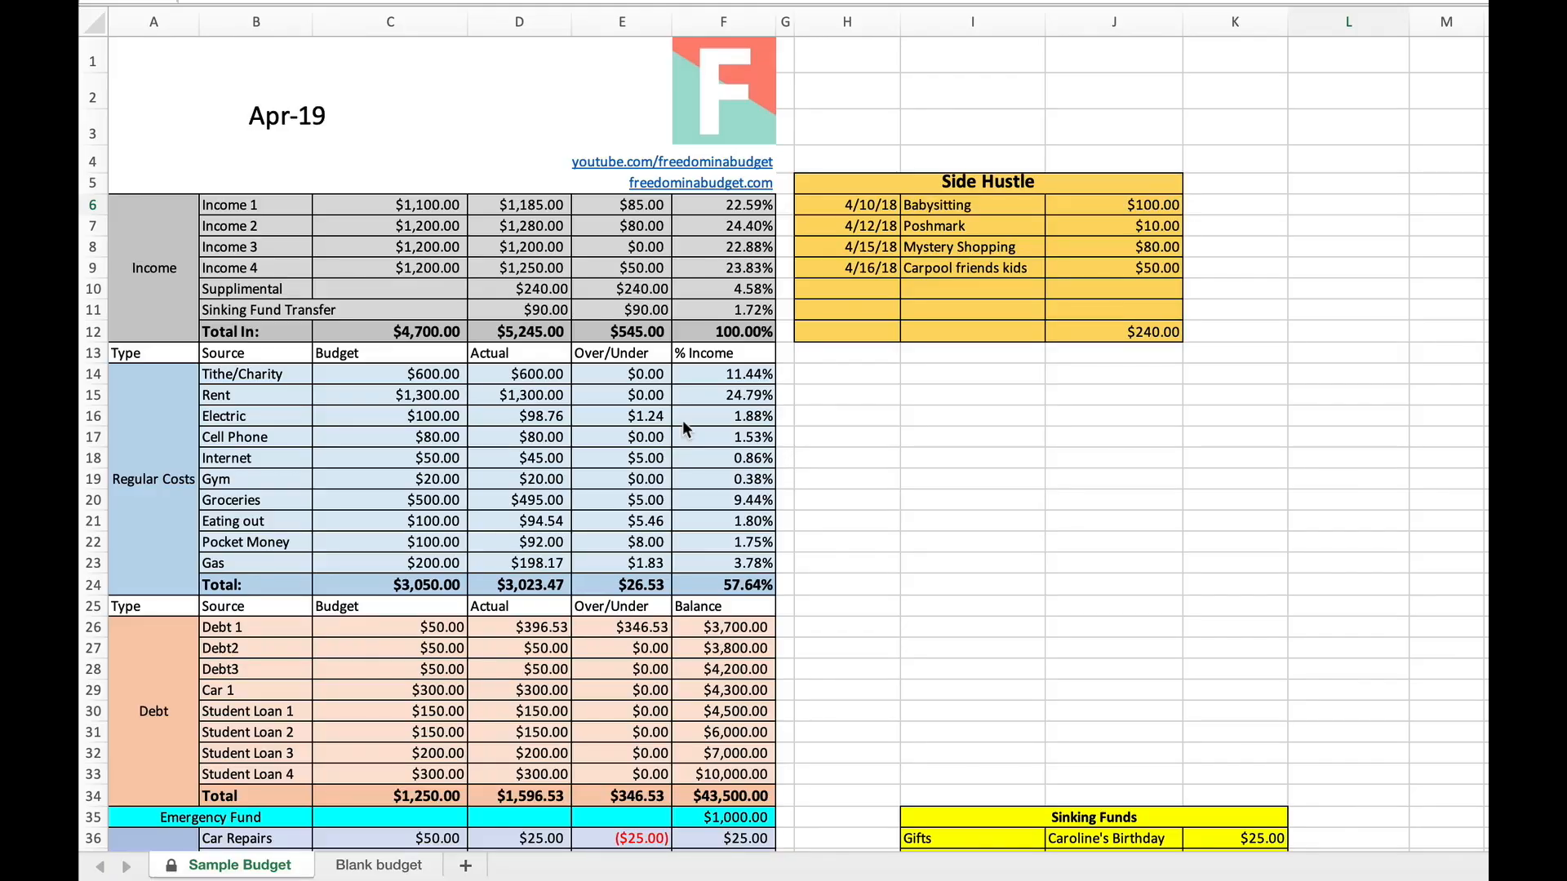
mouse_move(622, 387)
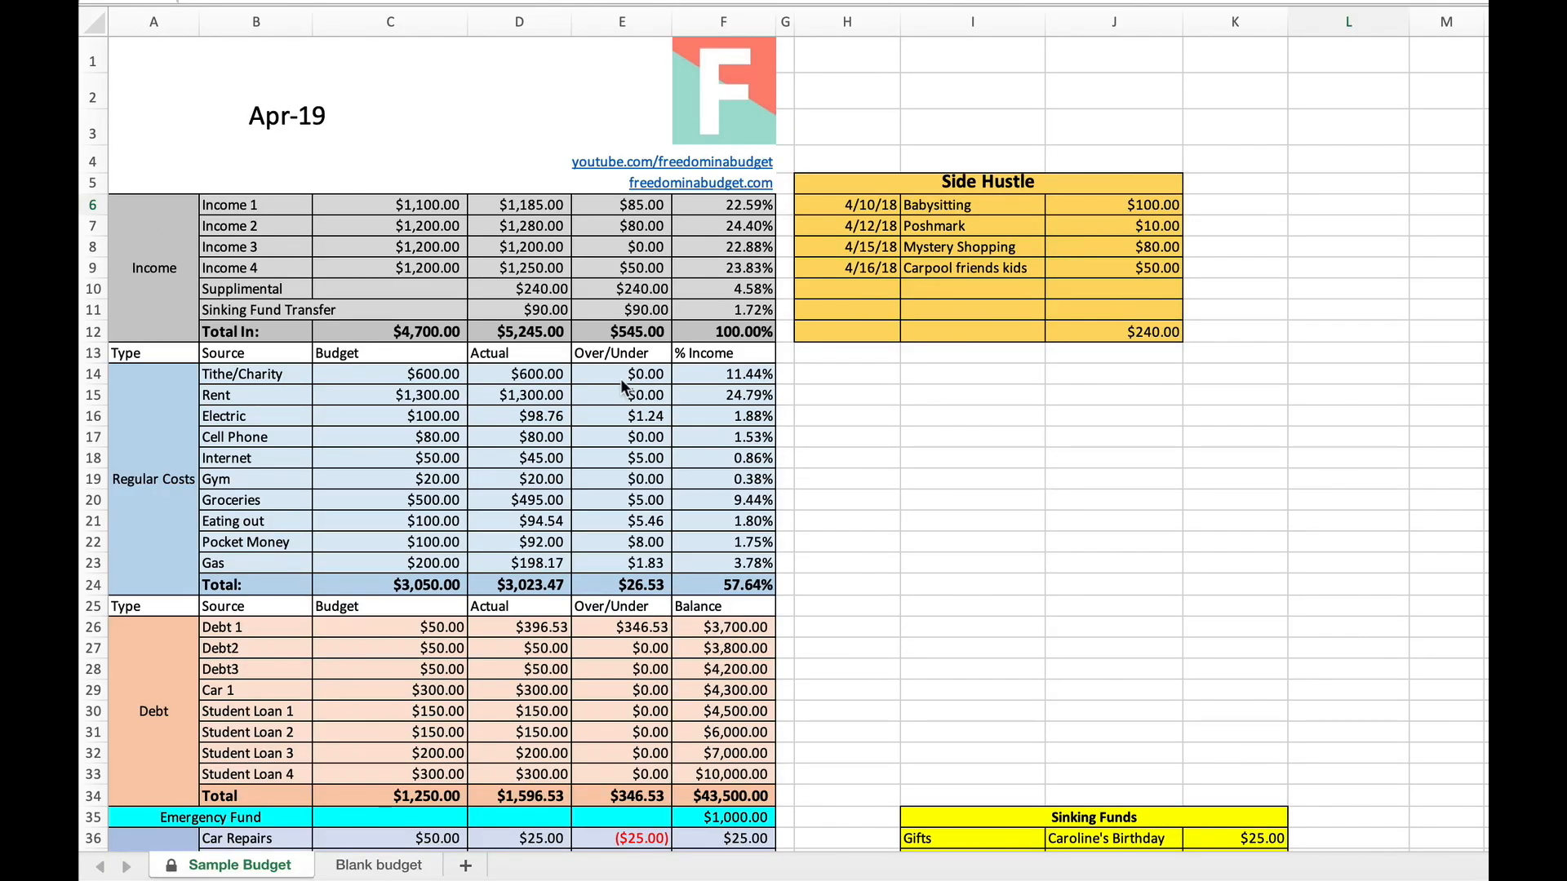
mouse_move(621, 384)
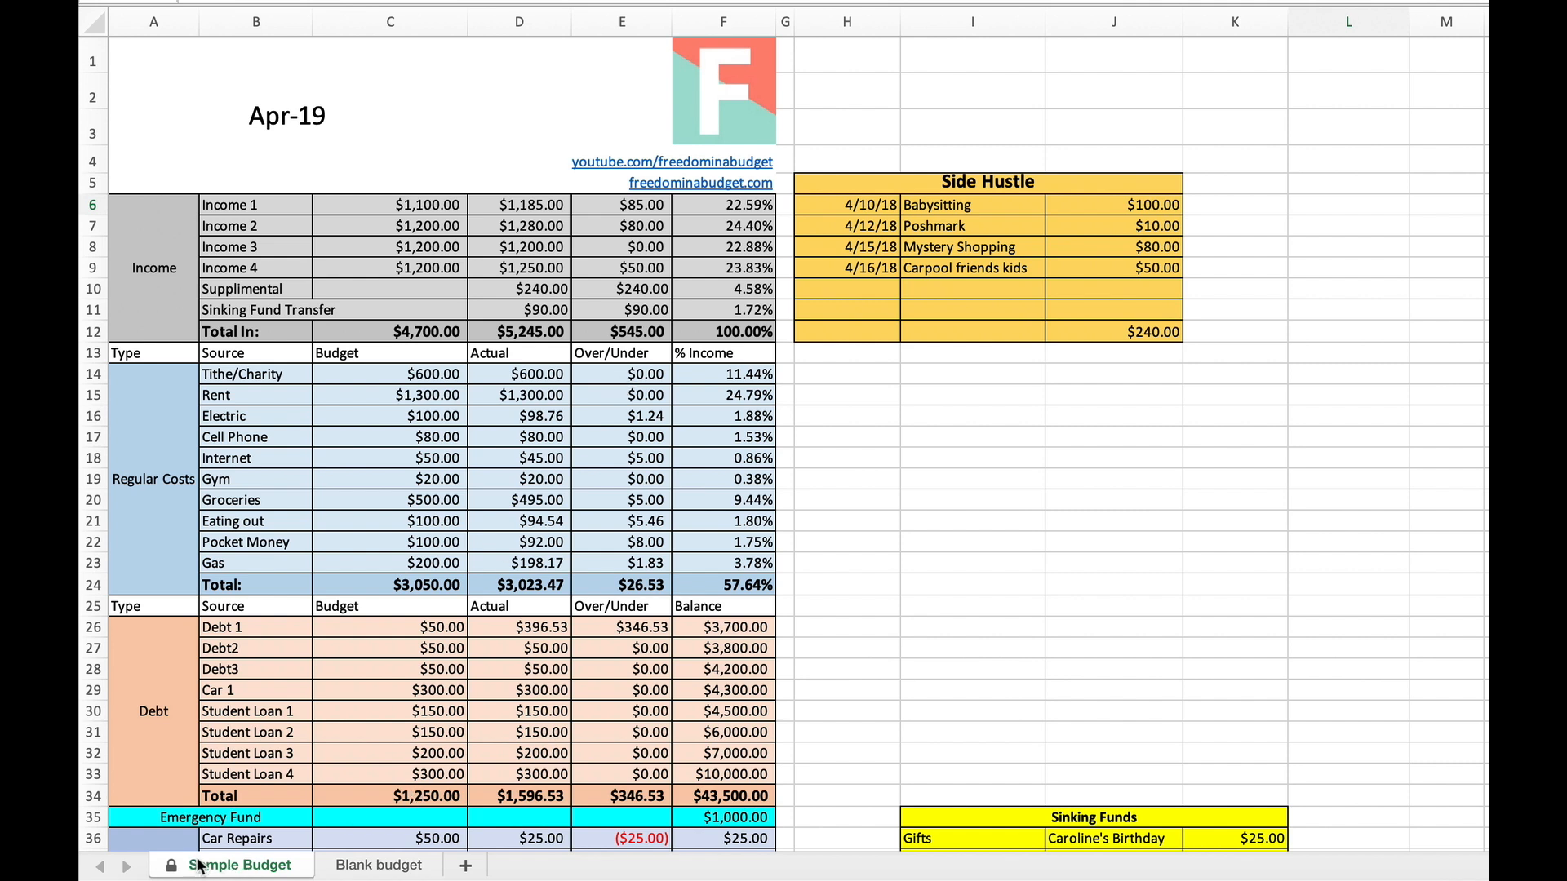
- Compare the blank and sample budget sheets, scrolling through the sample budget's sections
left_click(1348, 205)
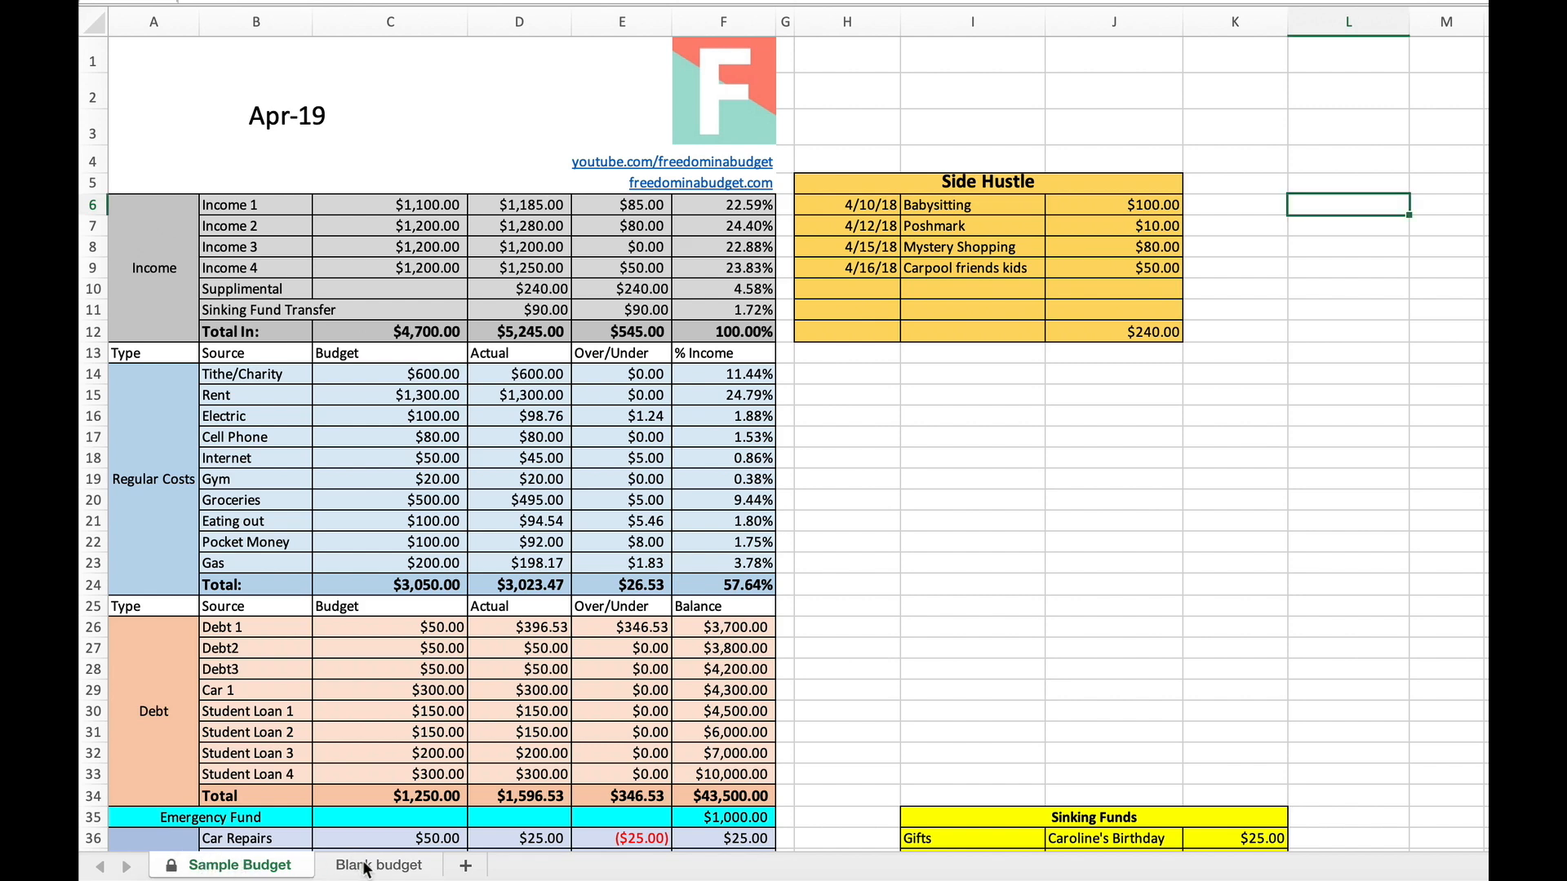
left_click(378, 864)
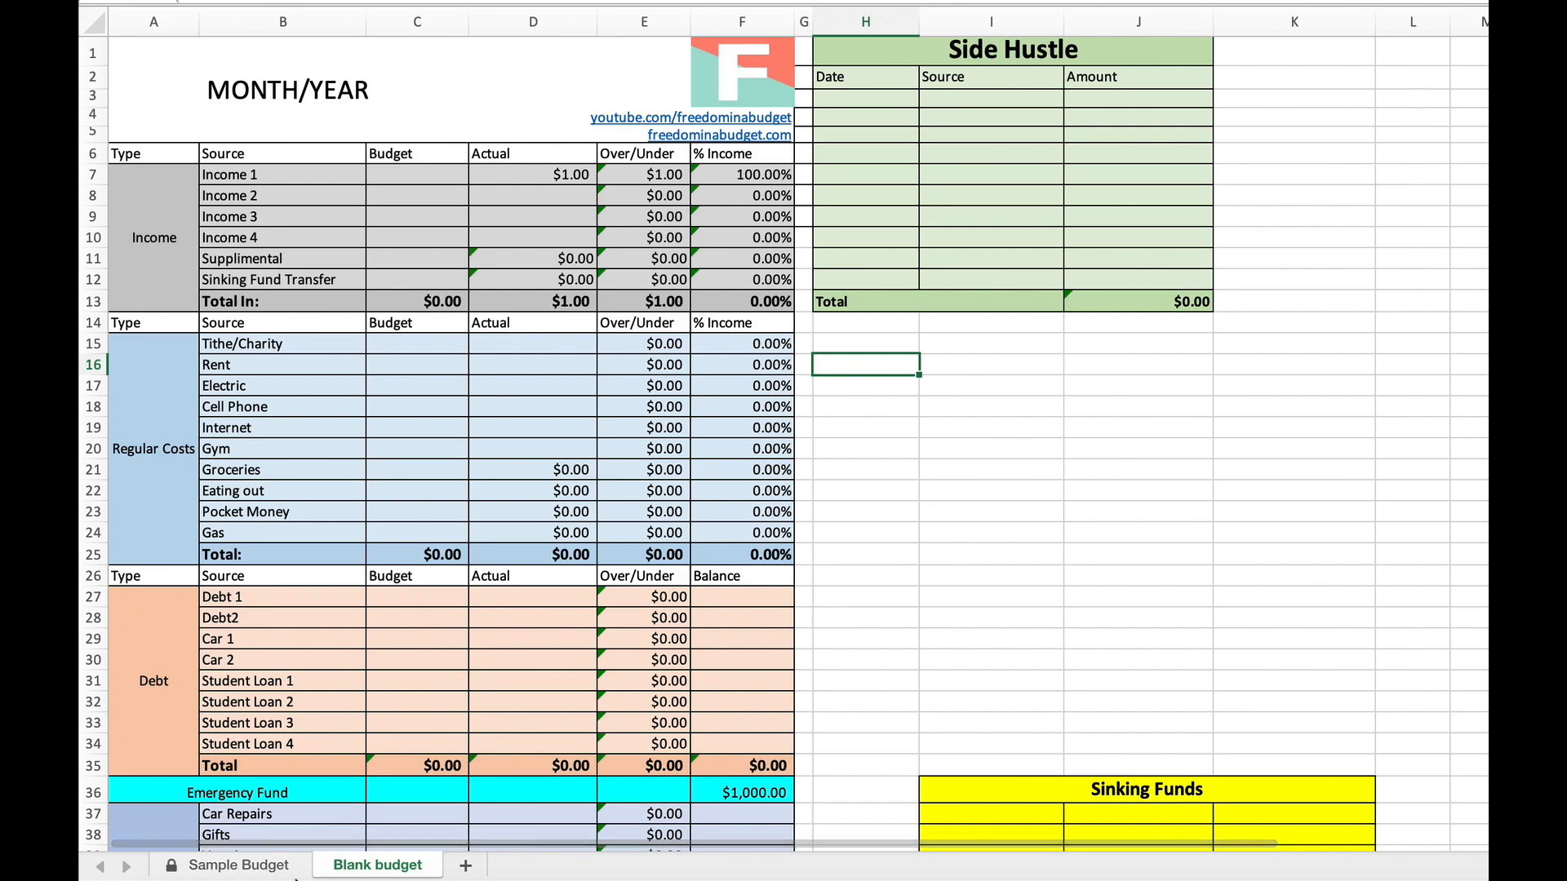
left_click(237, 864)
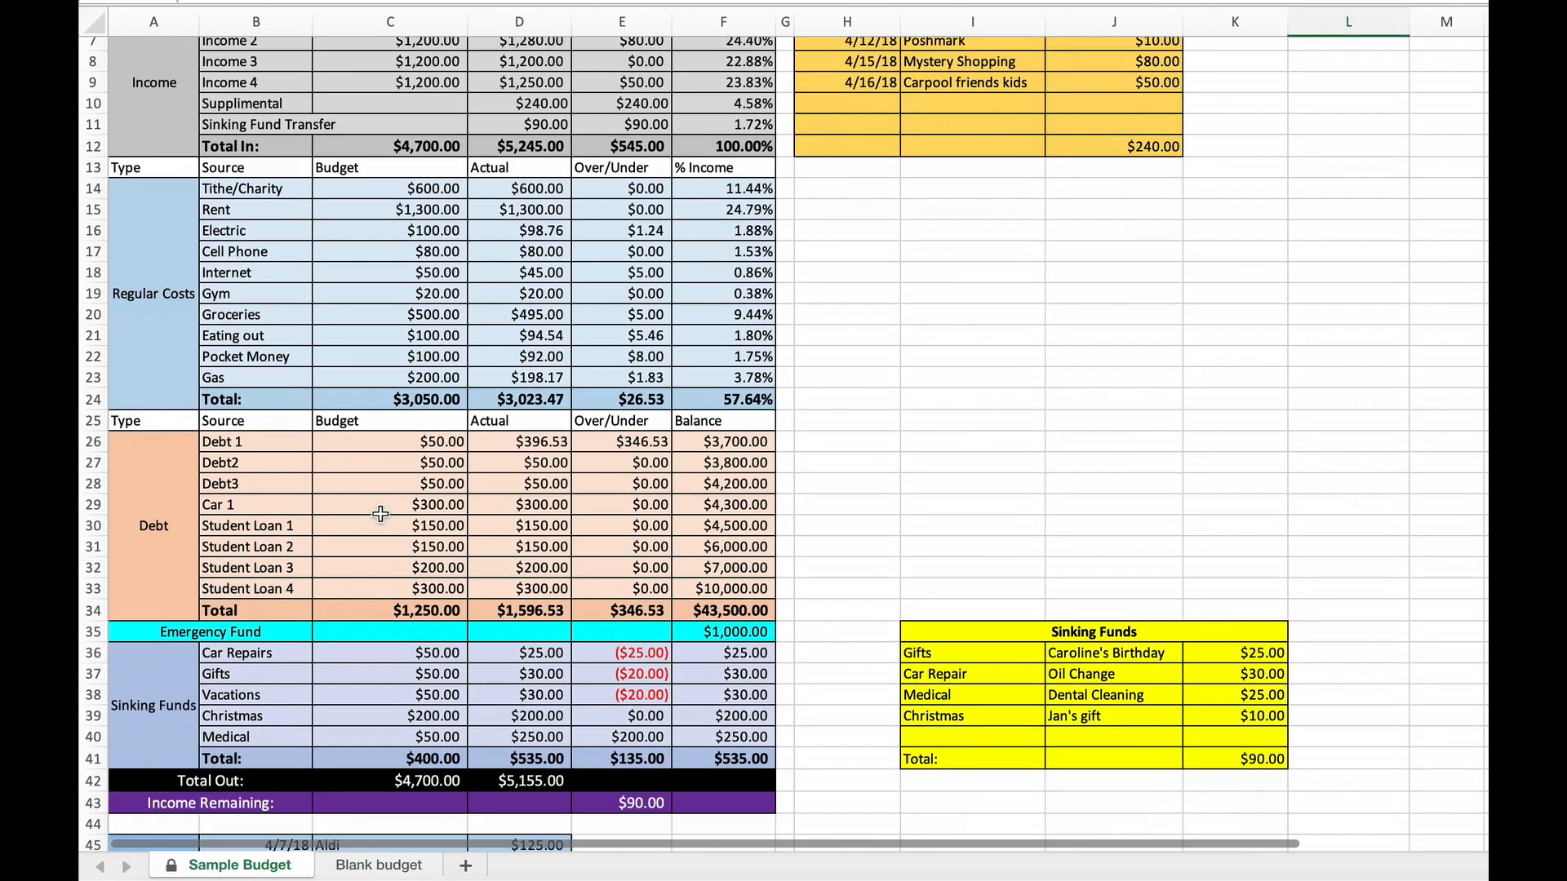
scroll("down", 3)
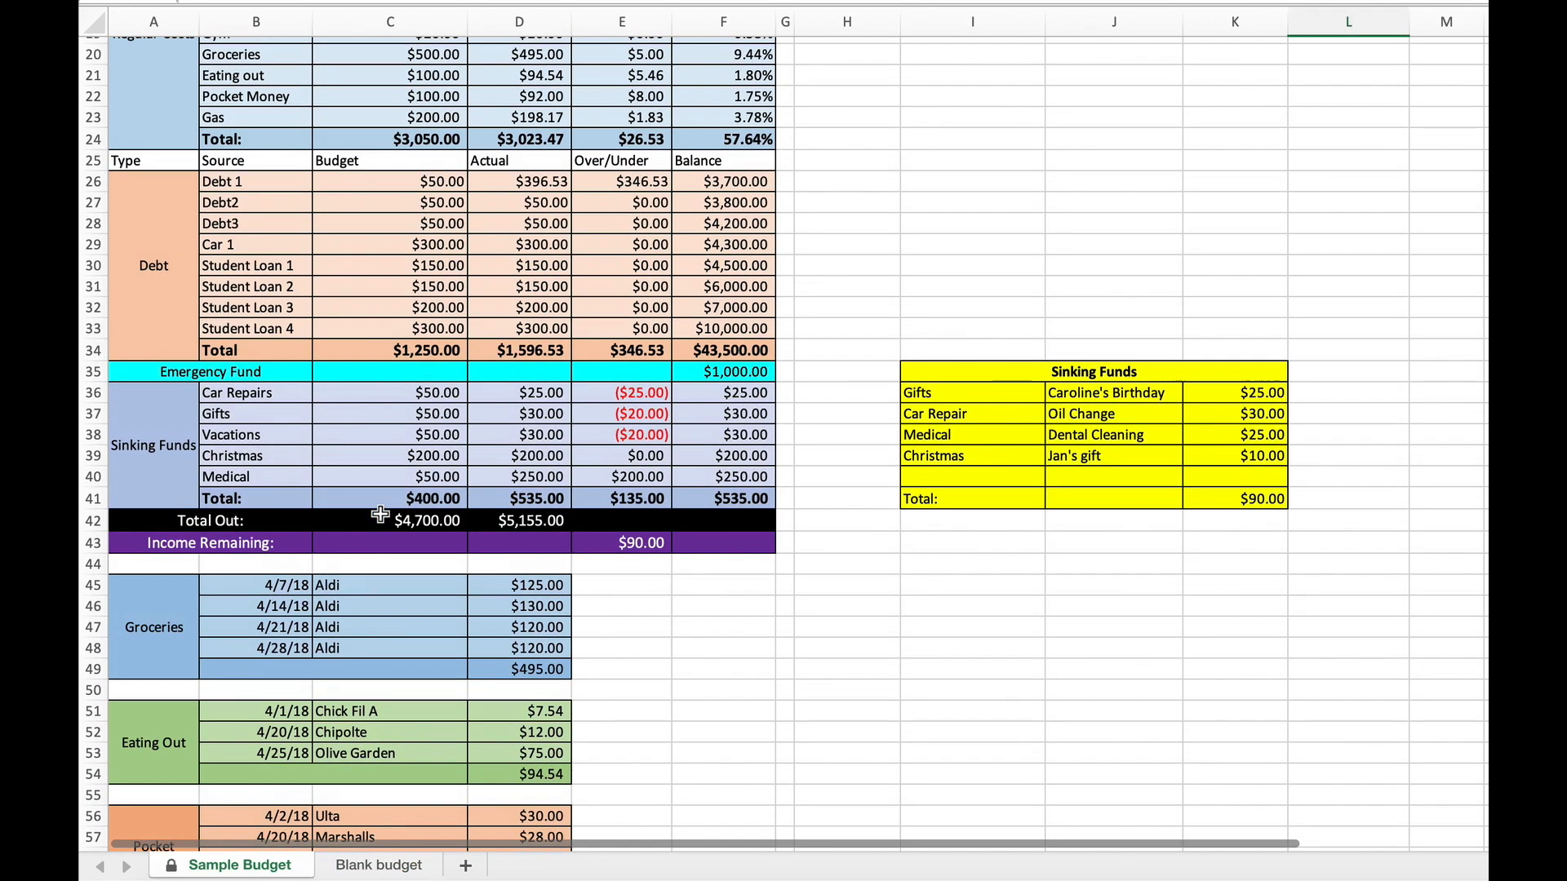
scroll("down", 3)
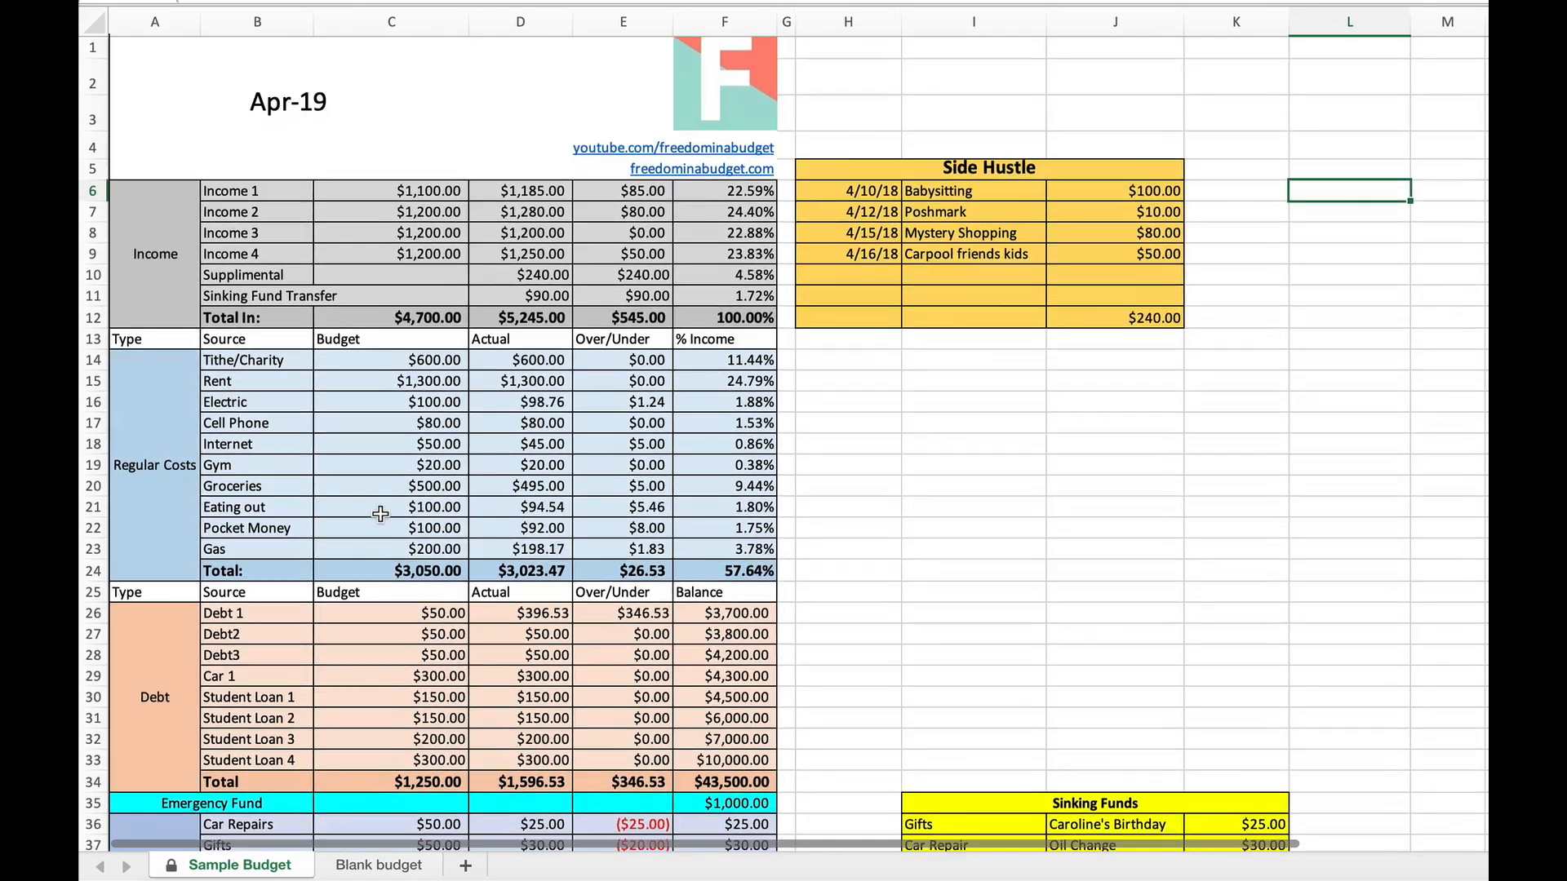
scroll("down", 3)
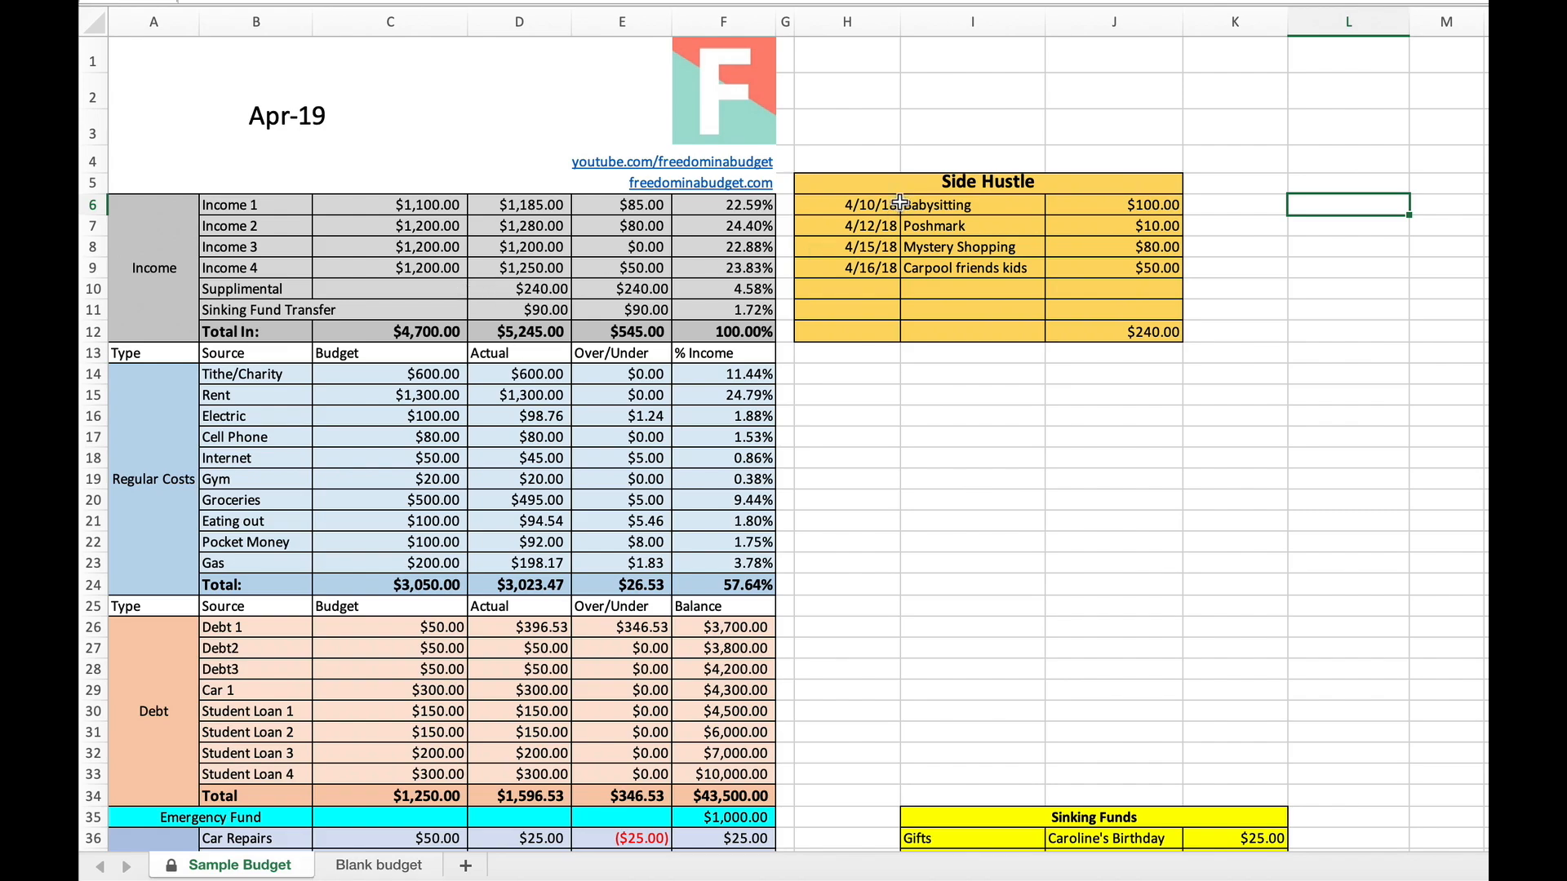
mouse_move(458, 313)
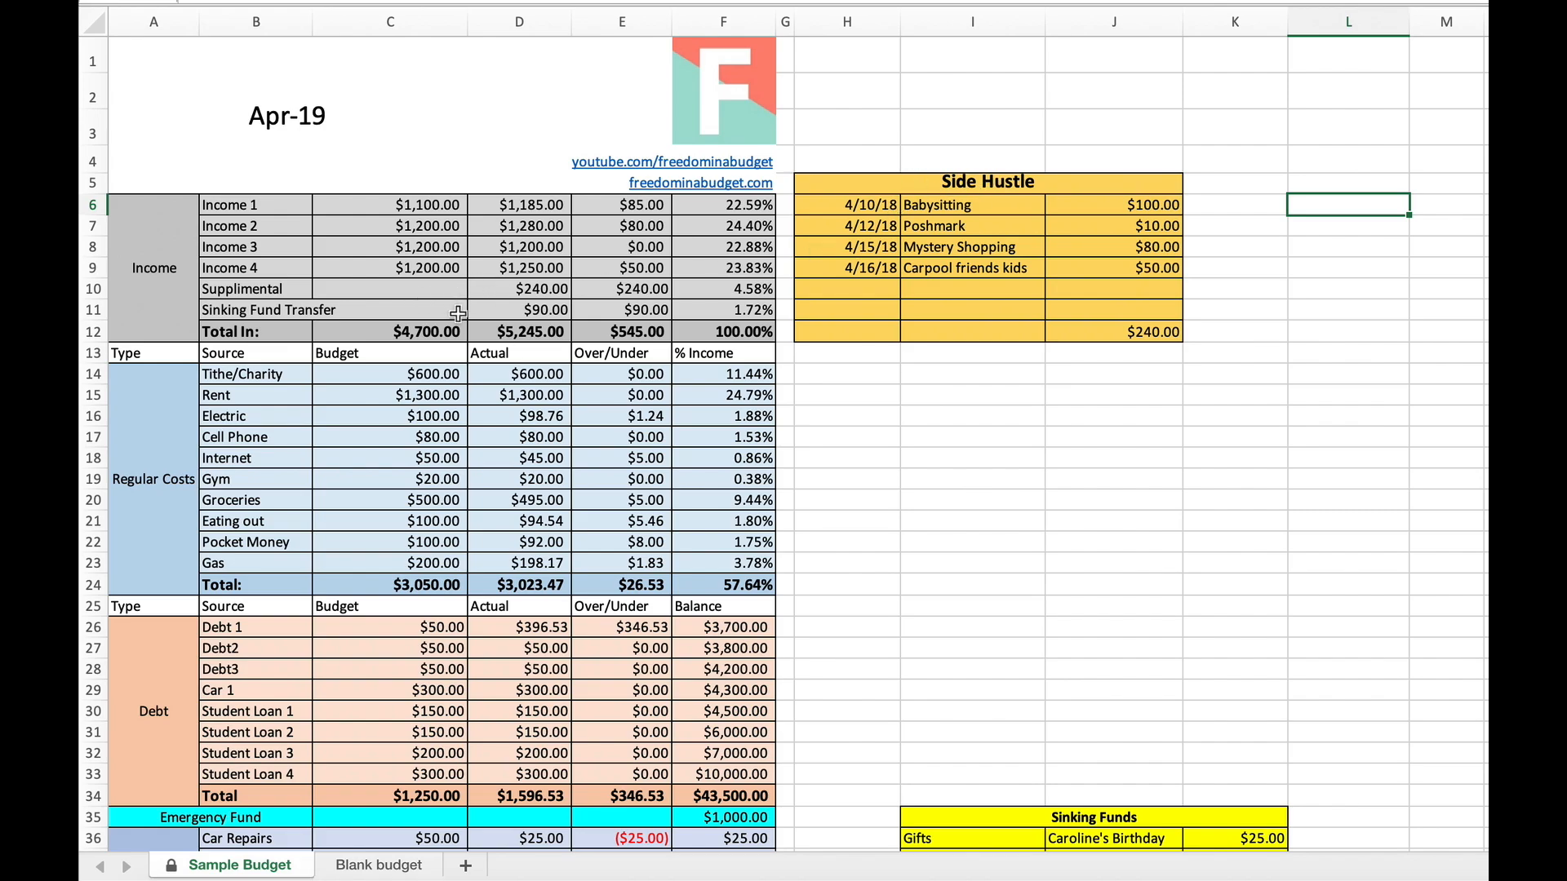
scroll("down", 3)
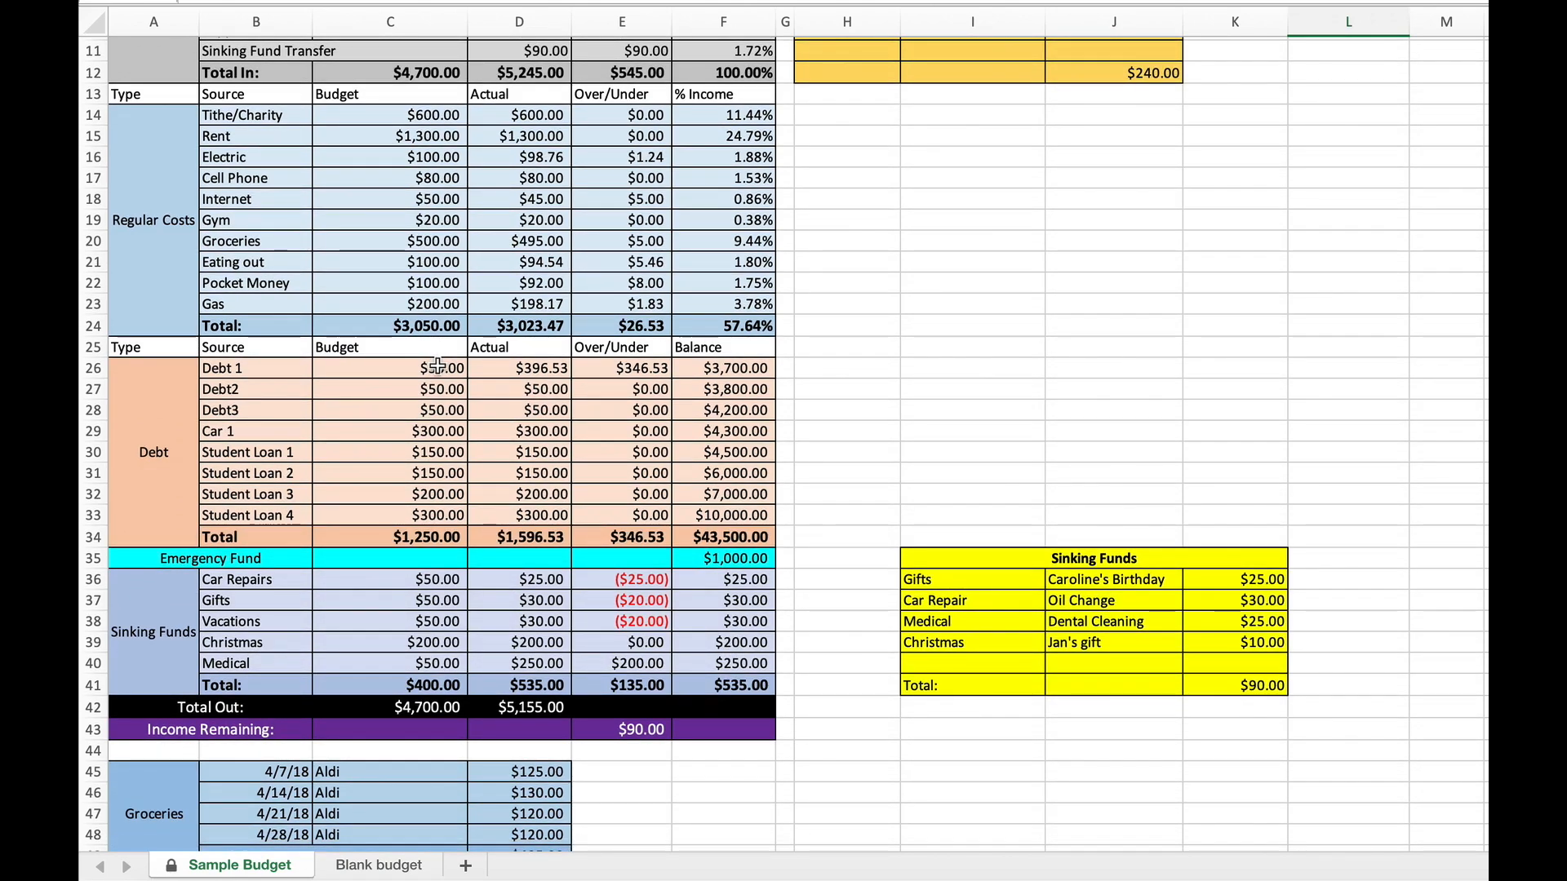
scroll("down", 3)
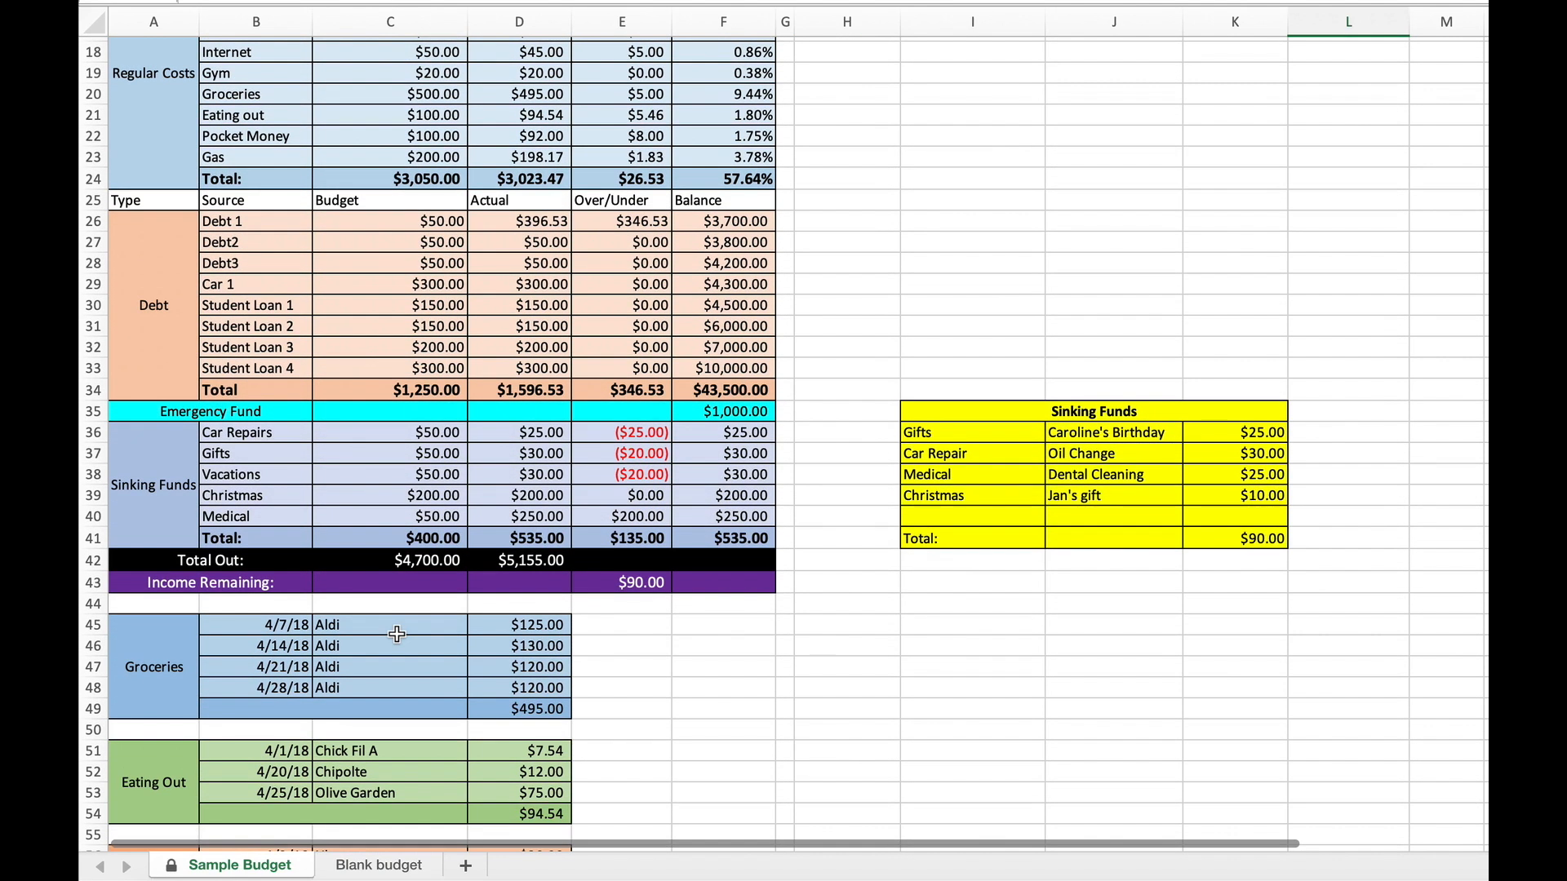
scroll("down", 3)
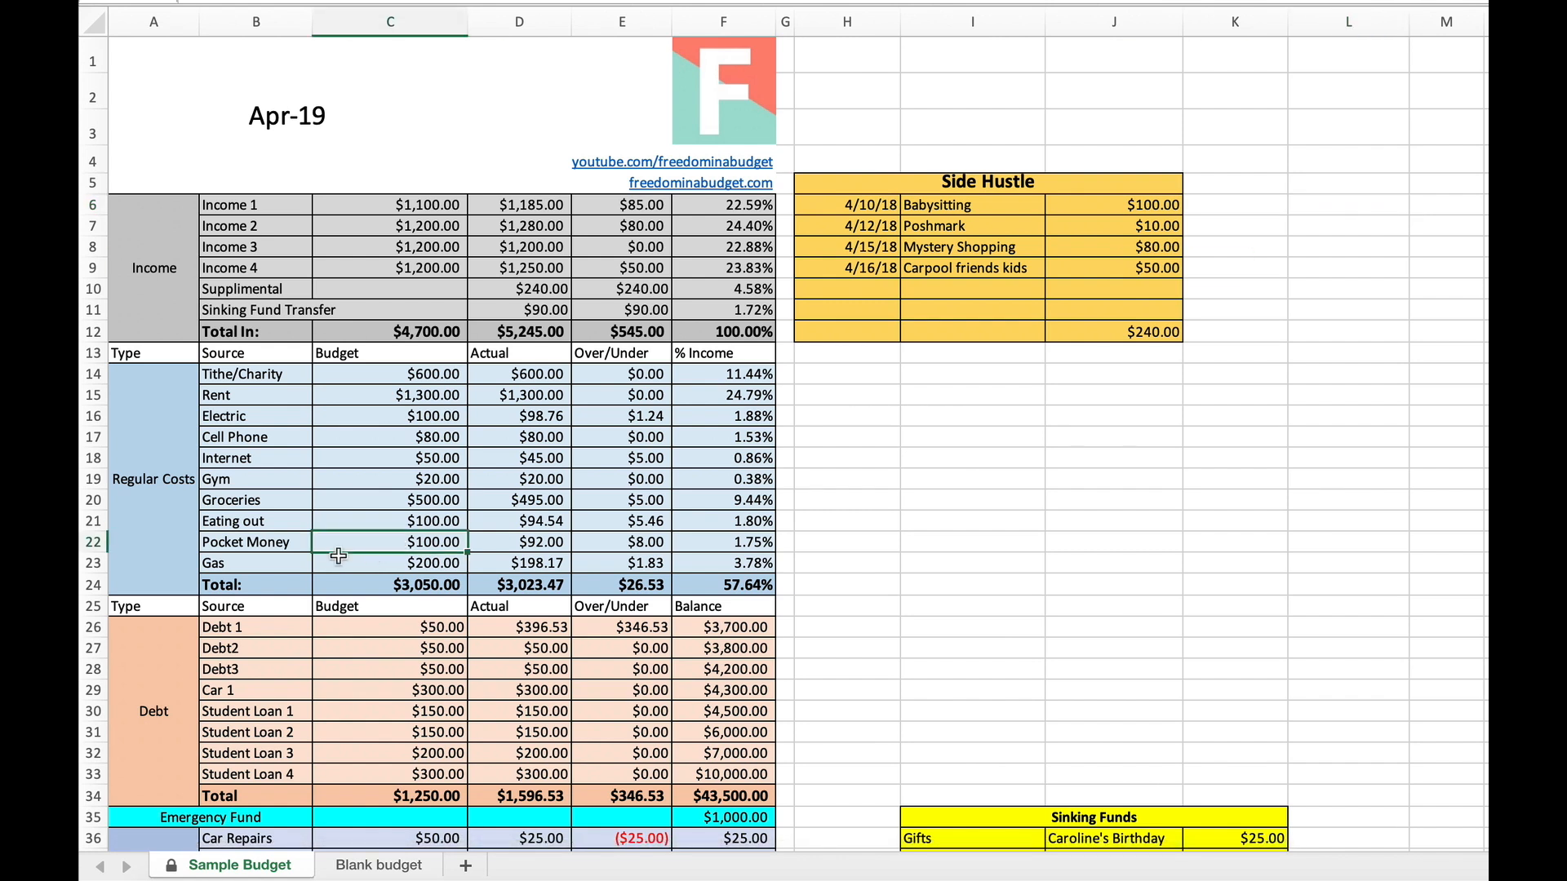
scroll("down", 3)
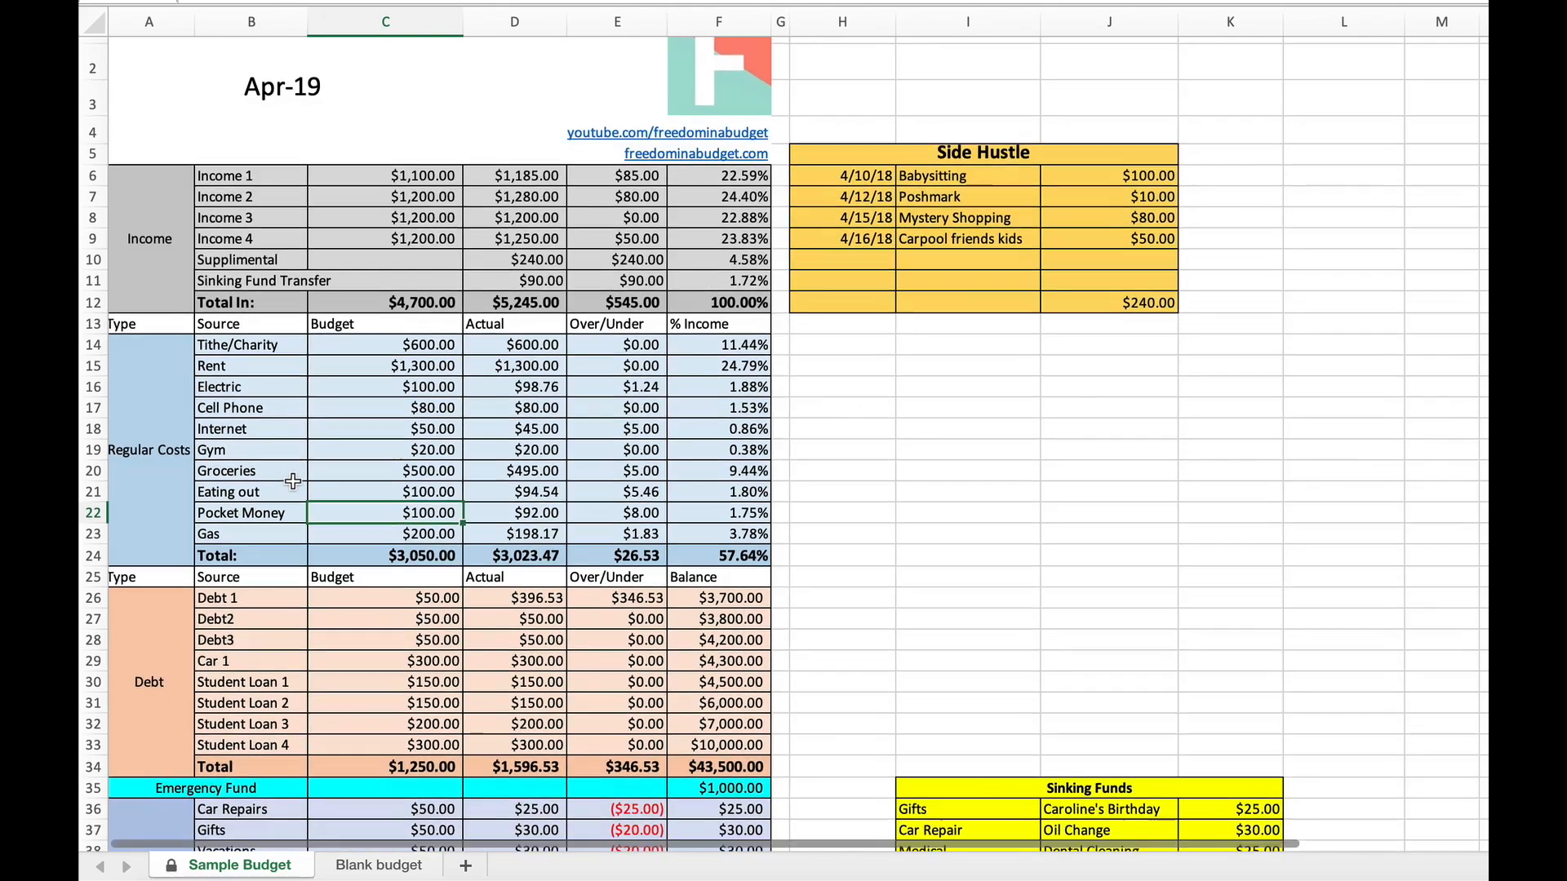
scroll("down", 3)
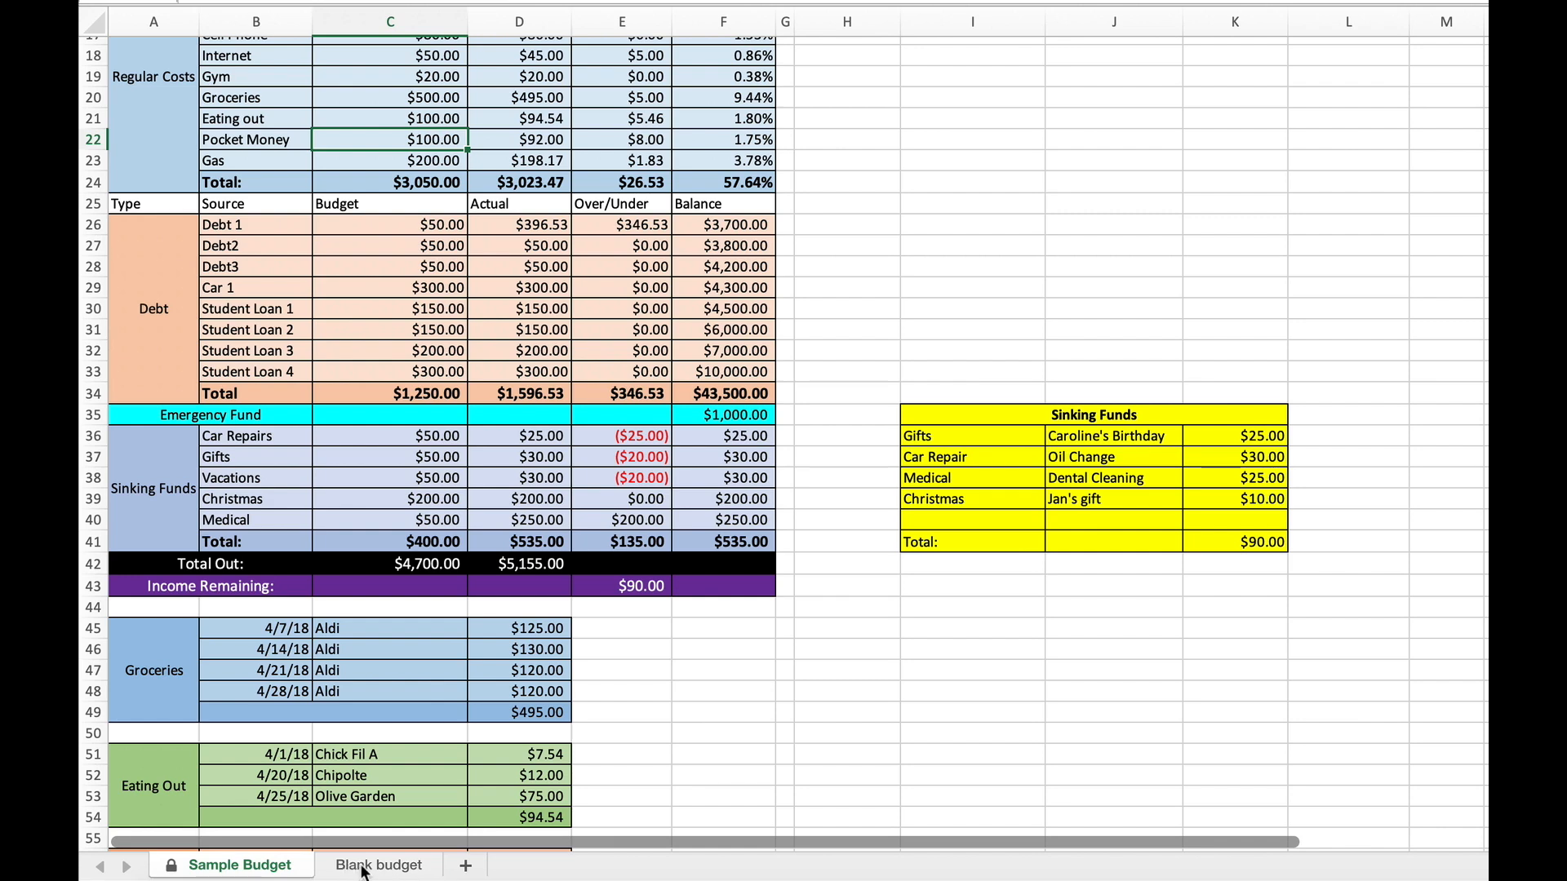
- On the blank budget sheet, replace the MONTH/YEAR title with November (Nov-20)
left_click(378, 865)
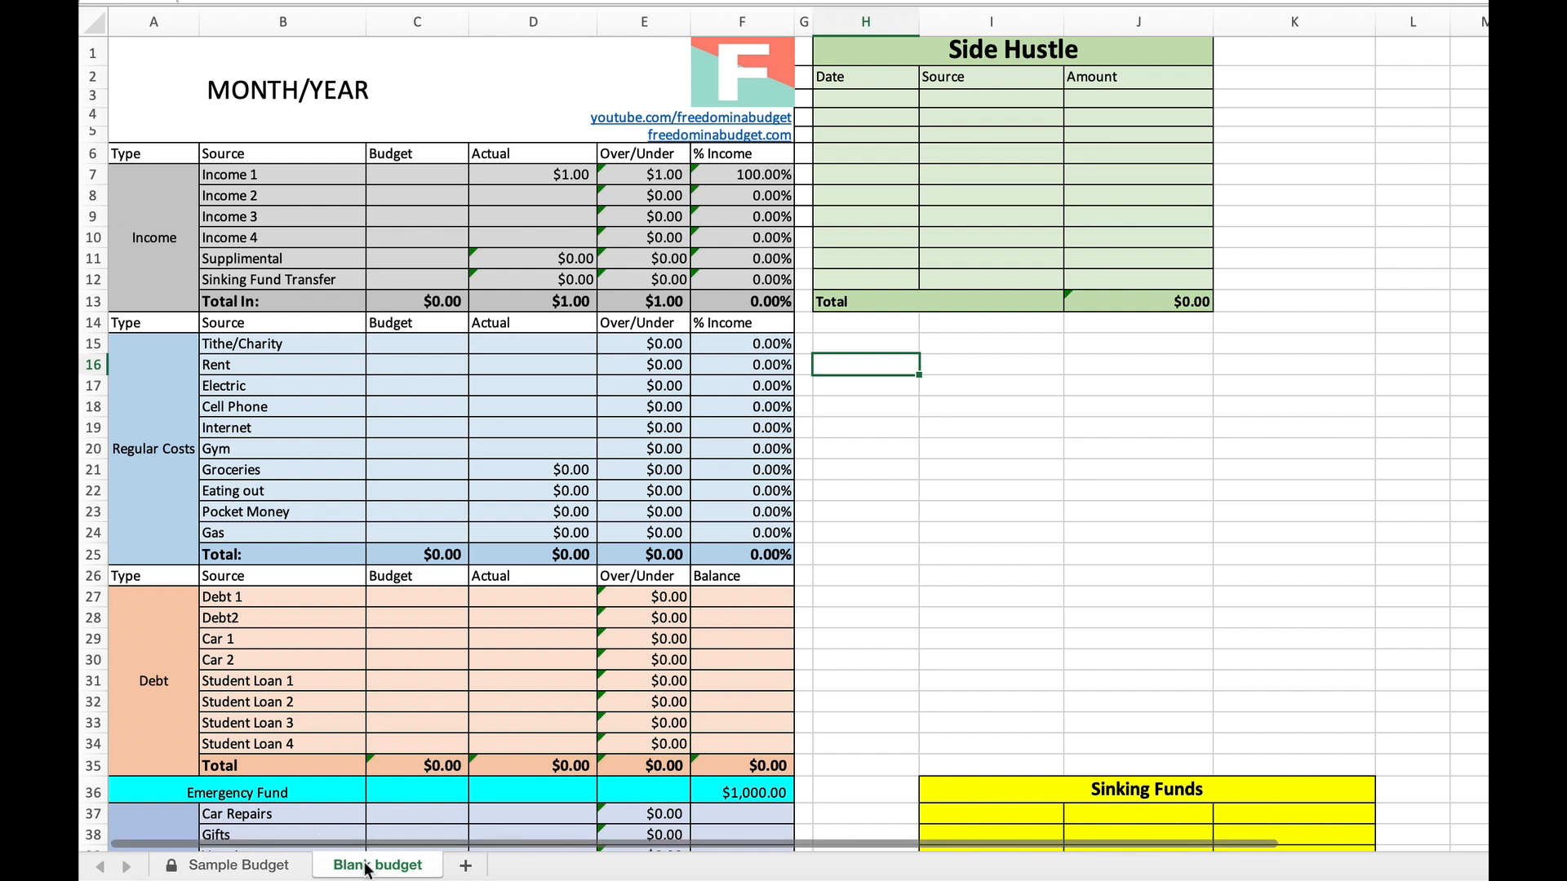
right_click(378, 864)
type("N")
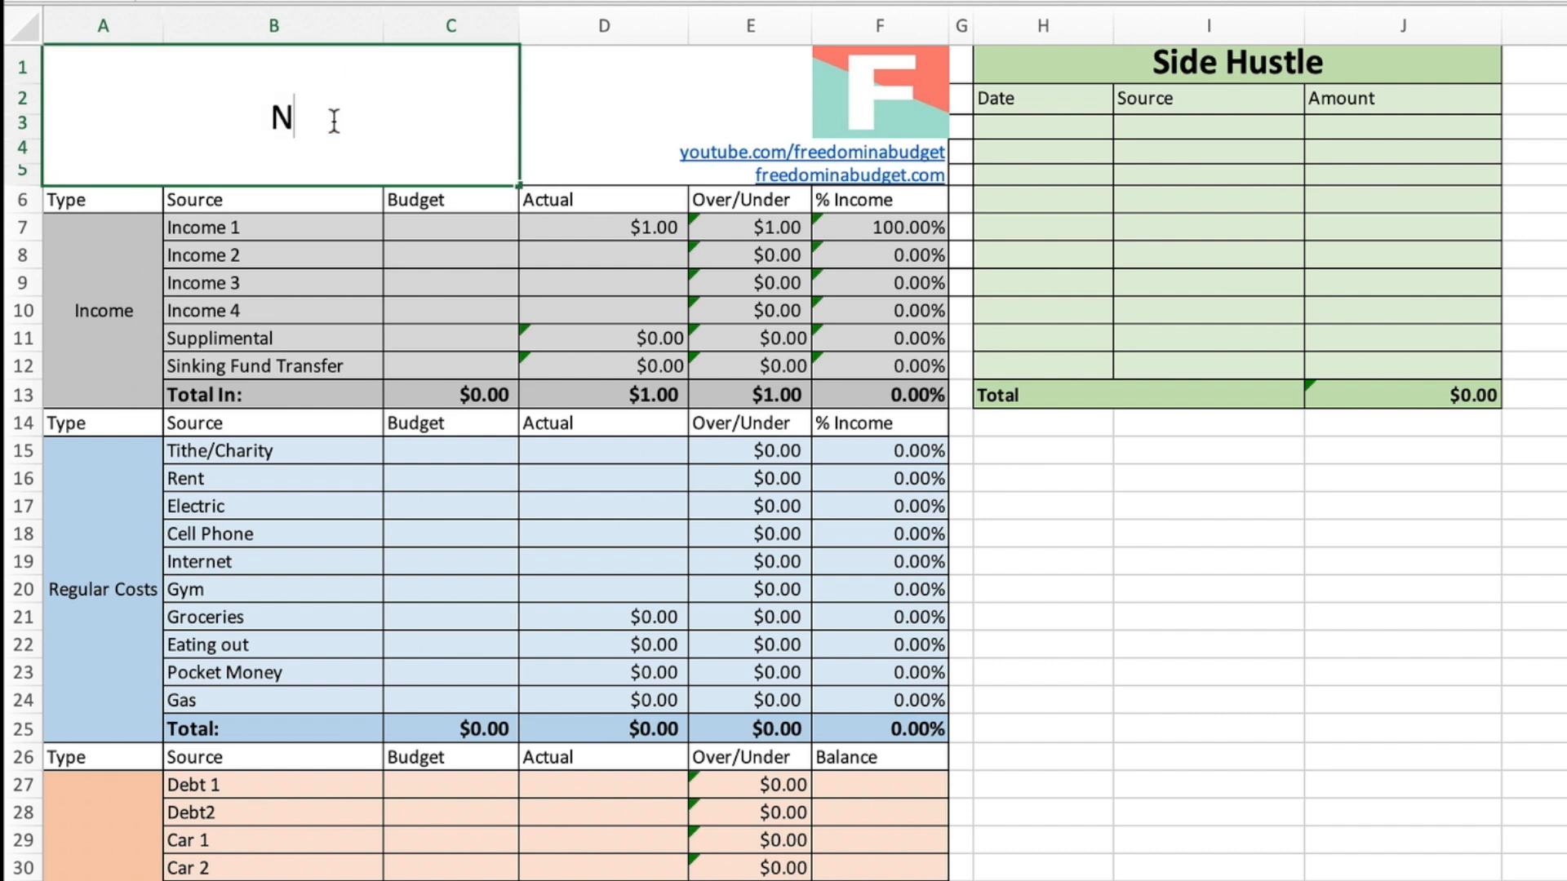
type("ovember")
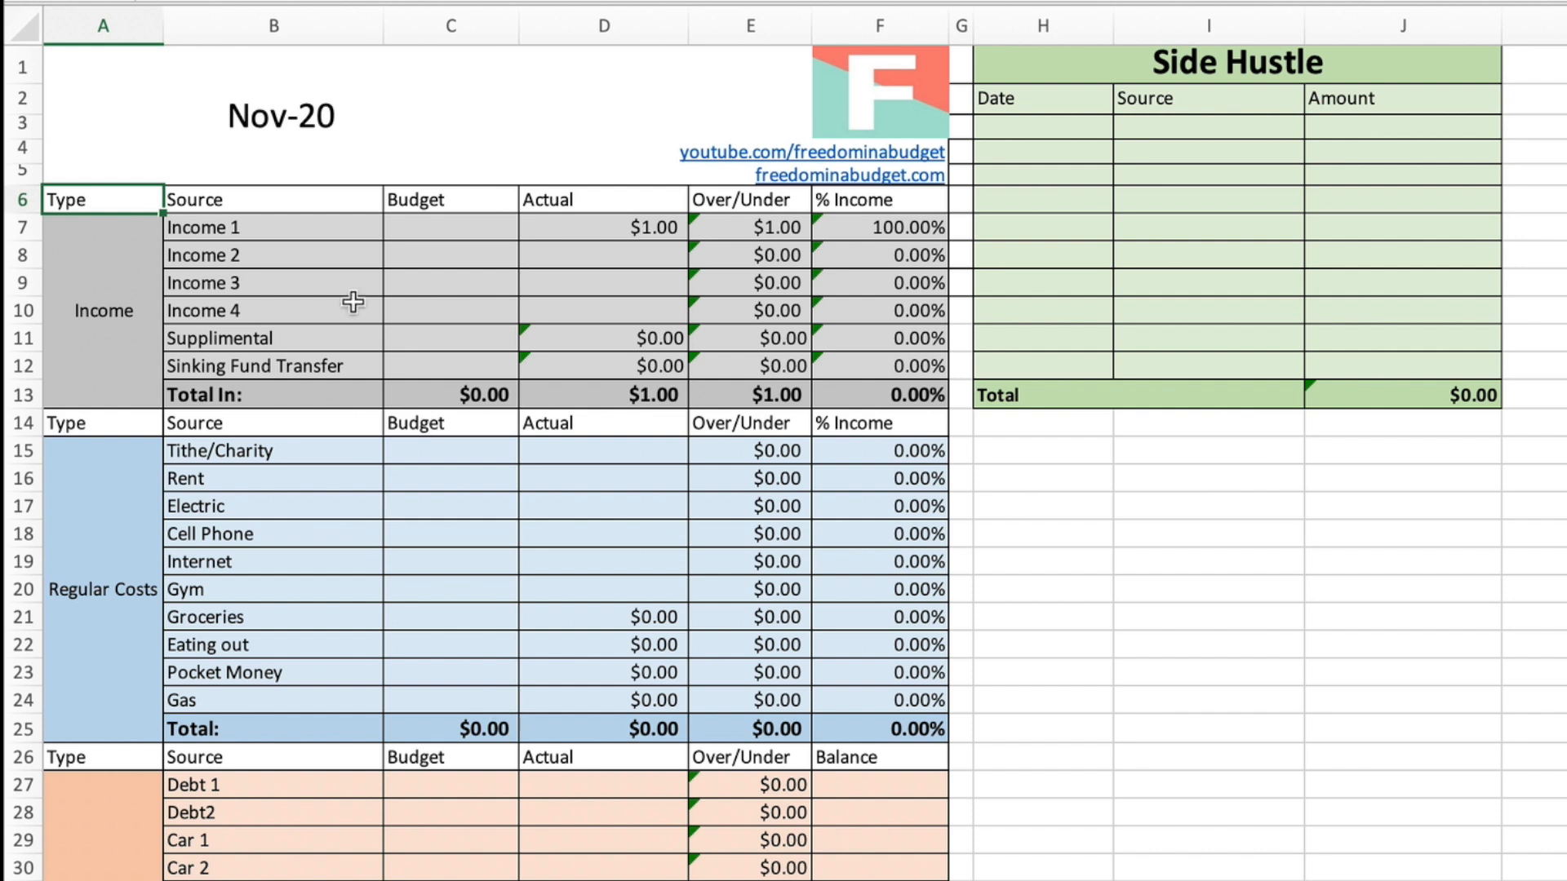
mouse_move(357, 244)
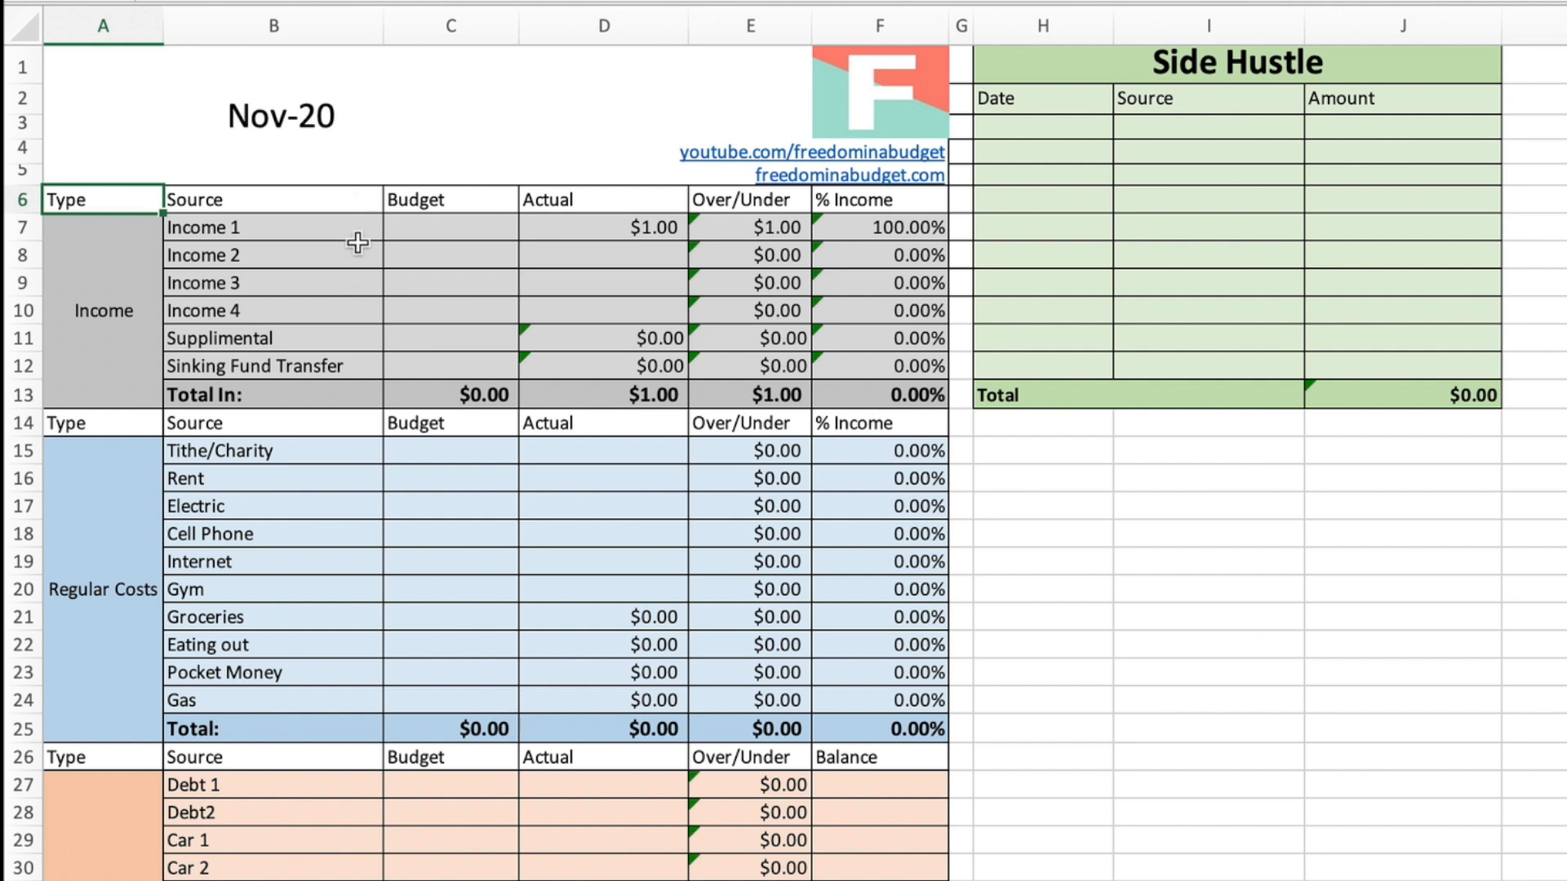
left_click(602, 227)
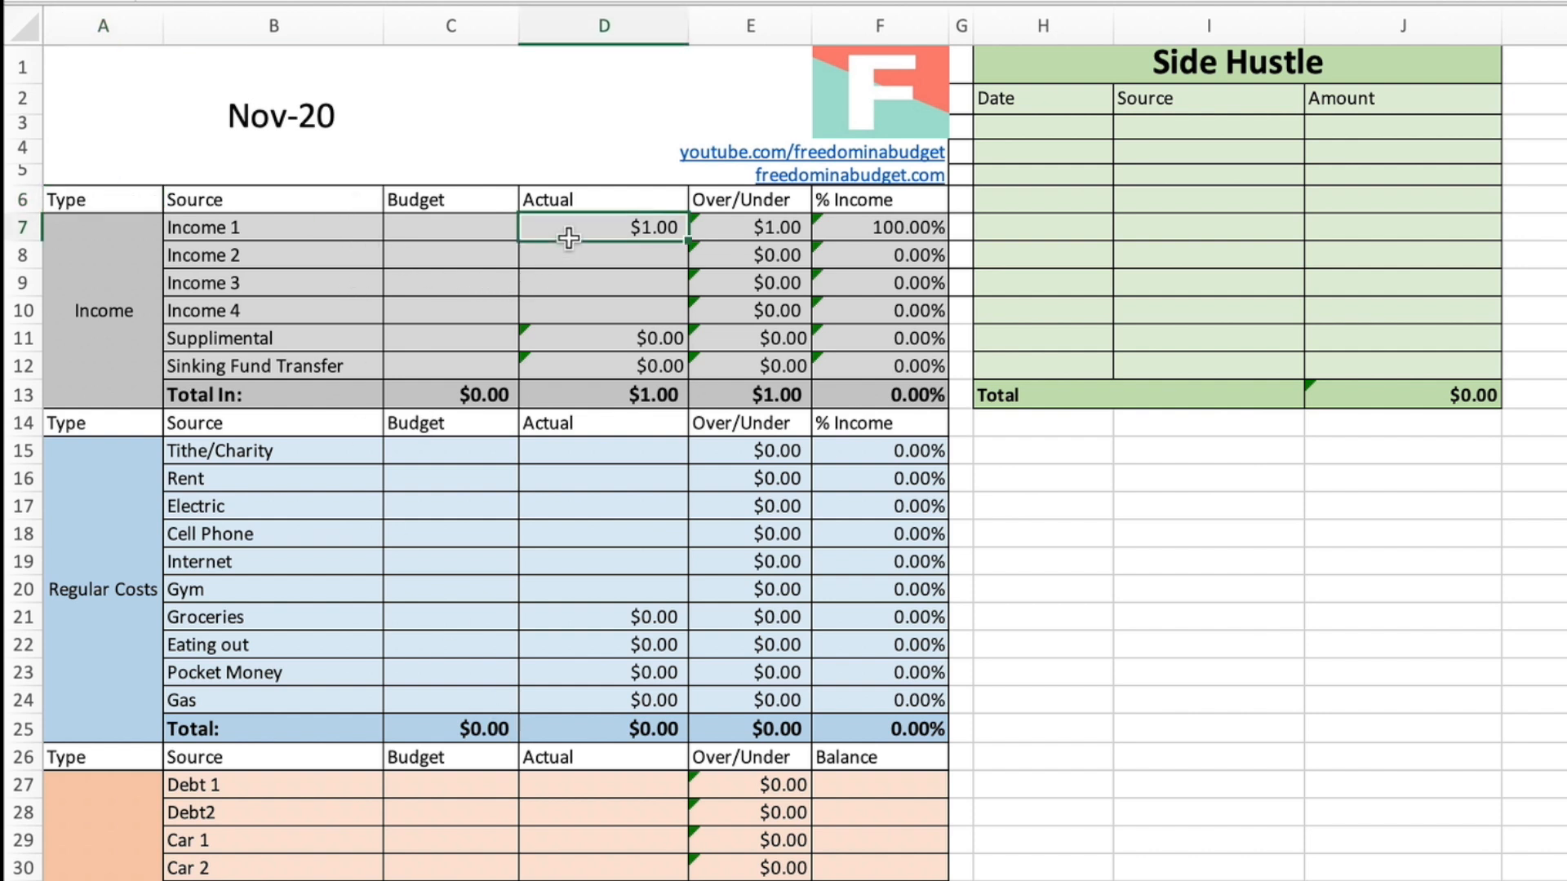
key("Delete")
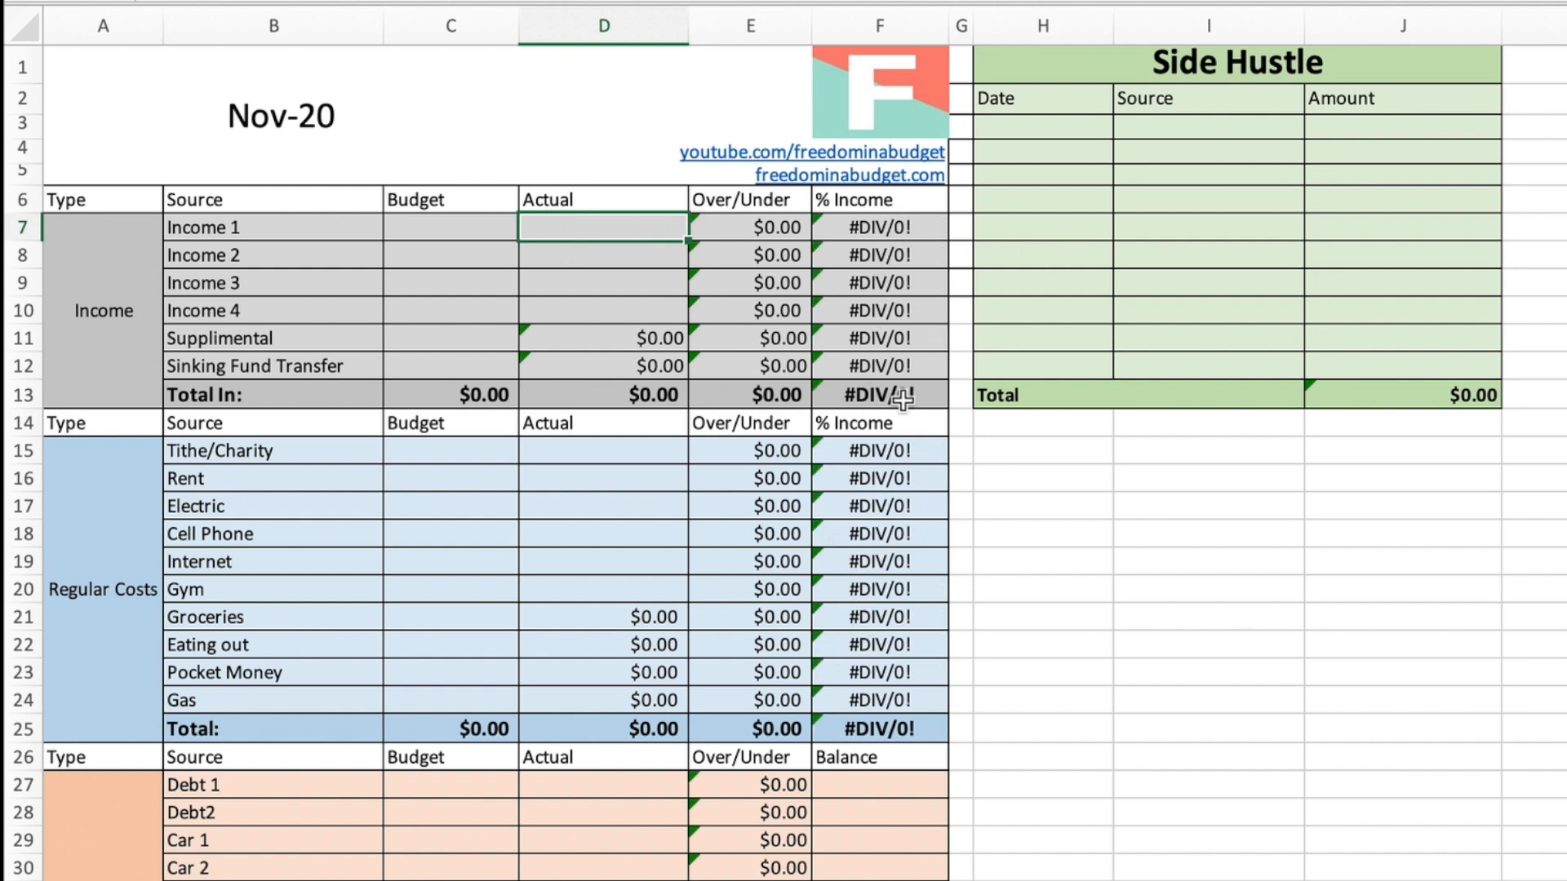
mouse_move(524, 400)
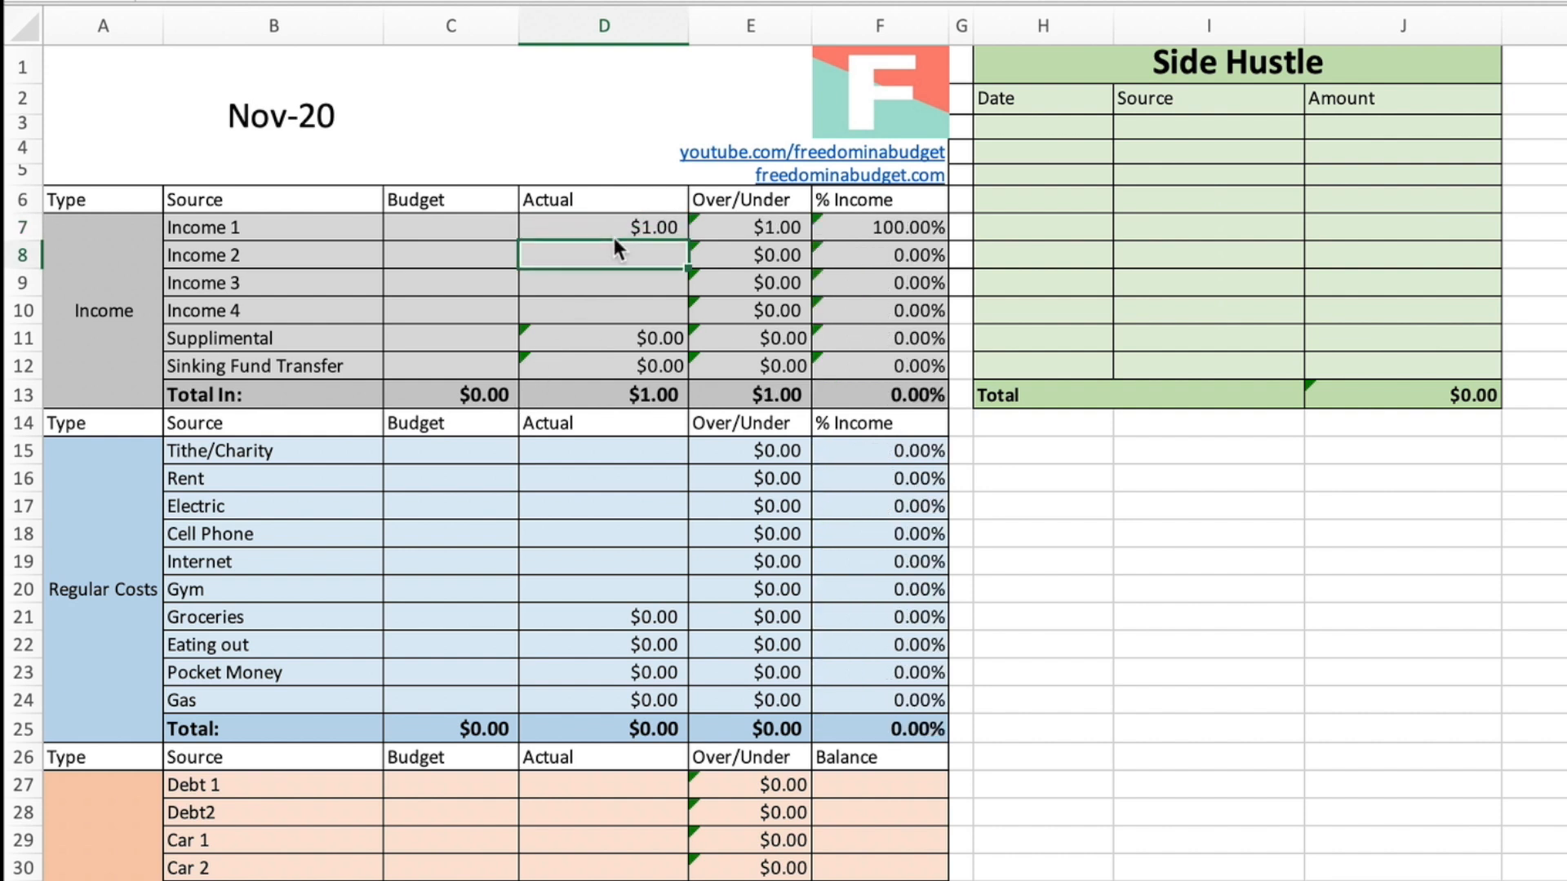
type("300.00")
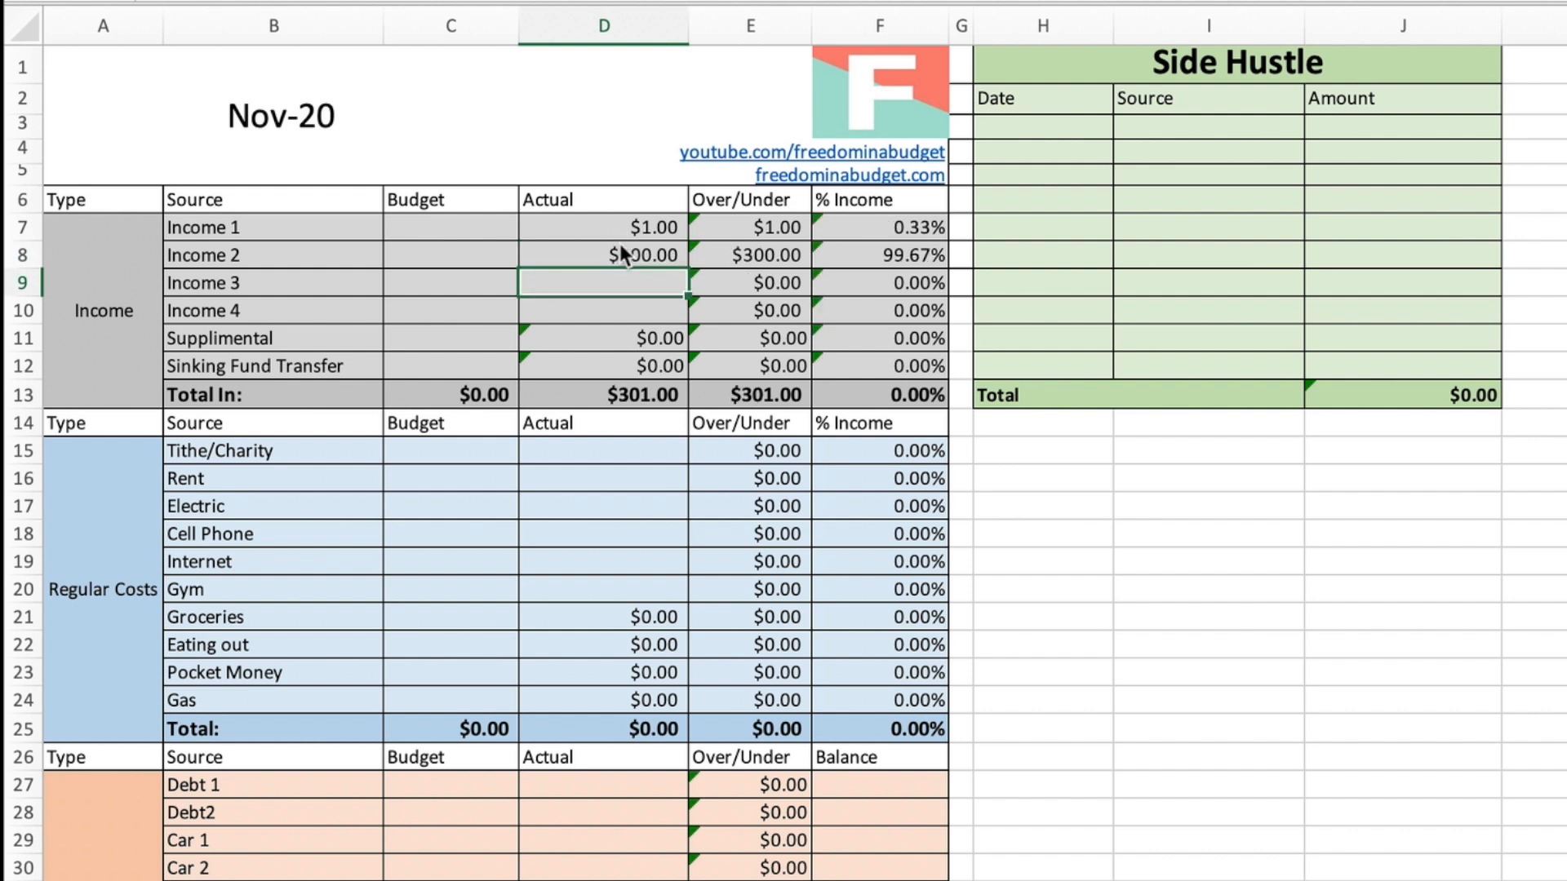
mouse_move(666, 179)
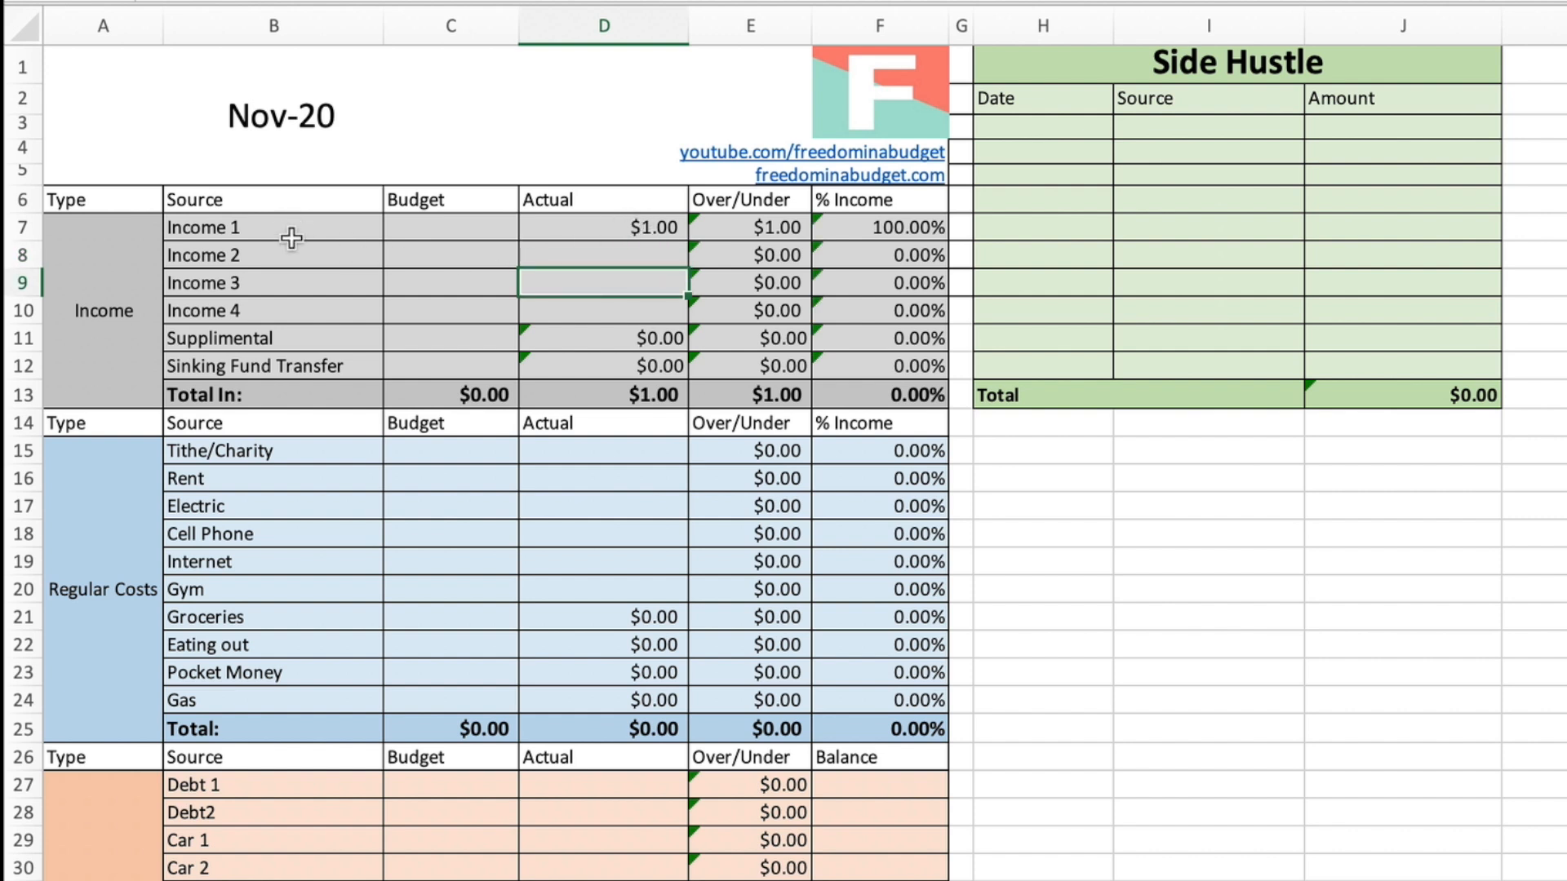
mouse_move(296, 257)
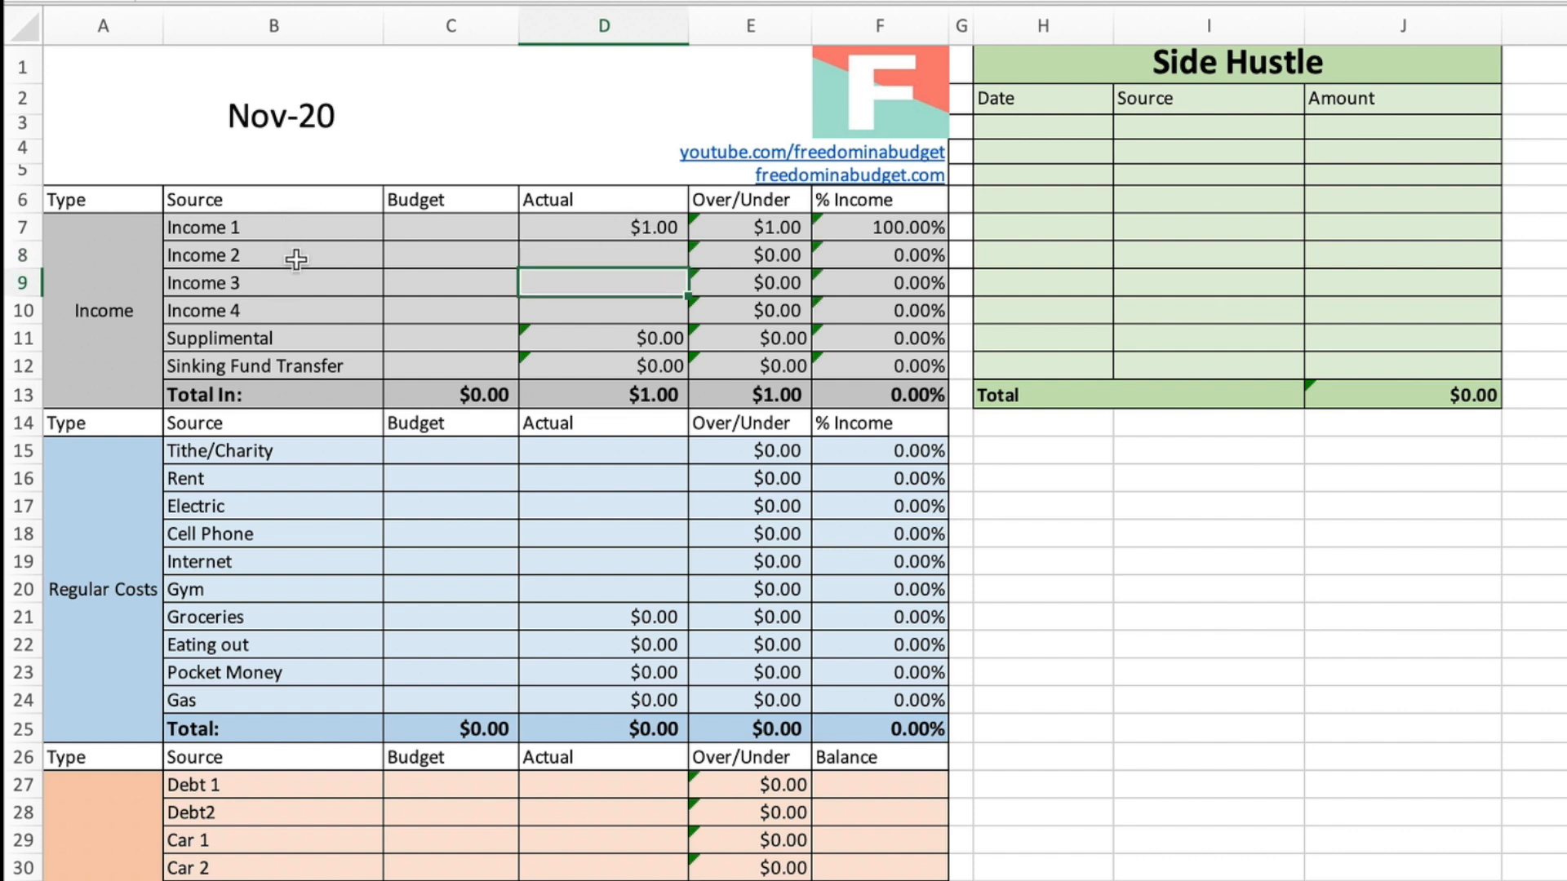
mouse_move(283, 253)
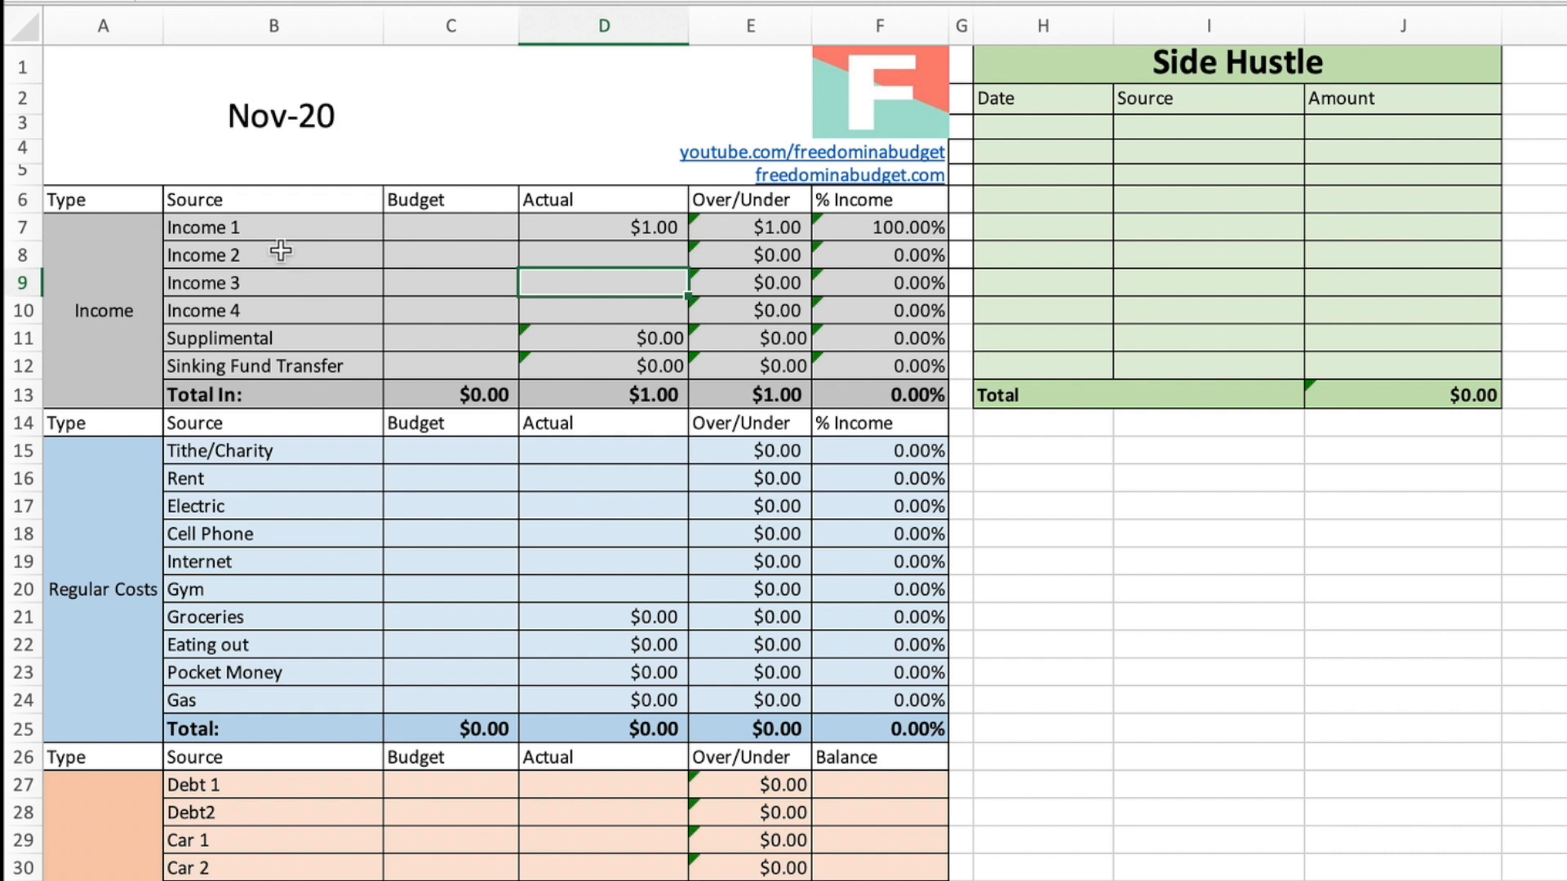
mouse_move(425, 237)
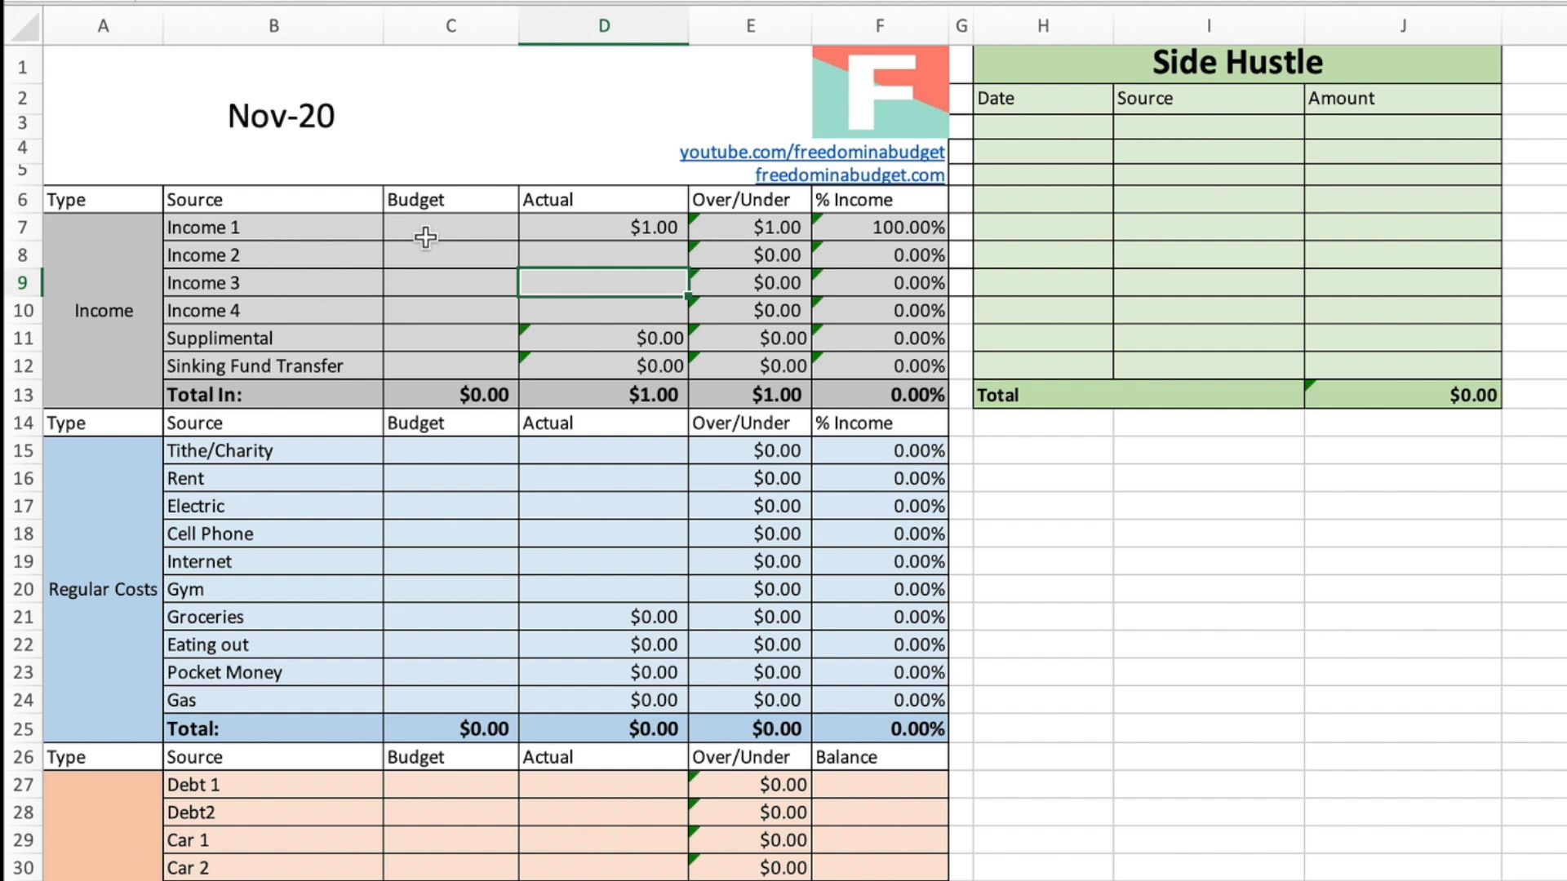
mouse_move(619, 488)
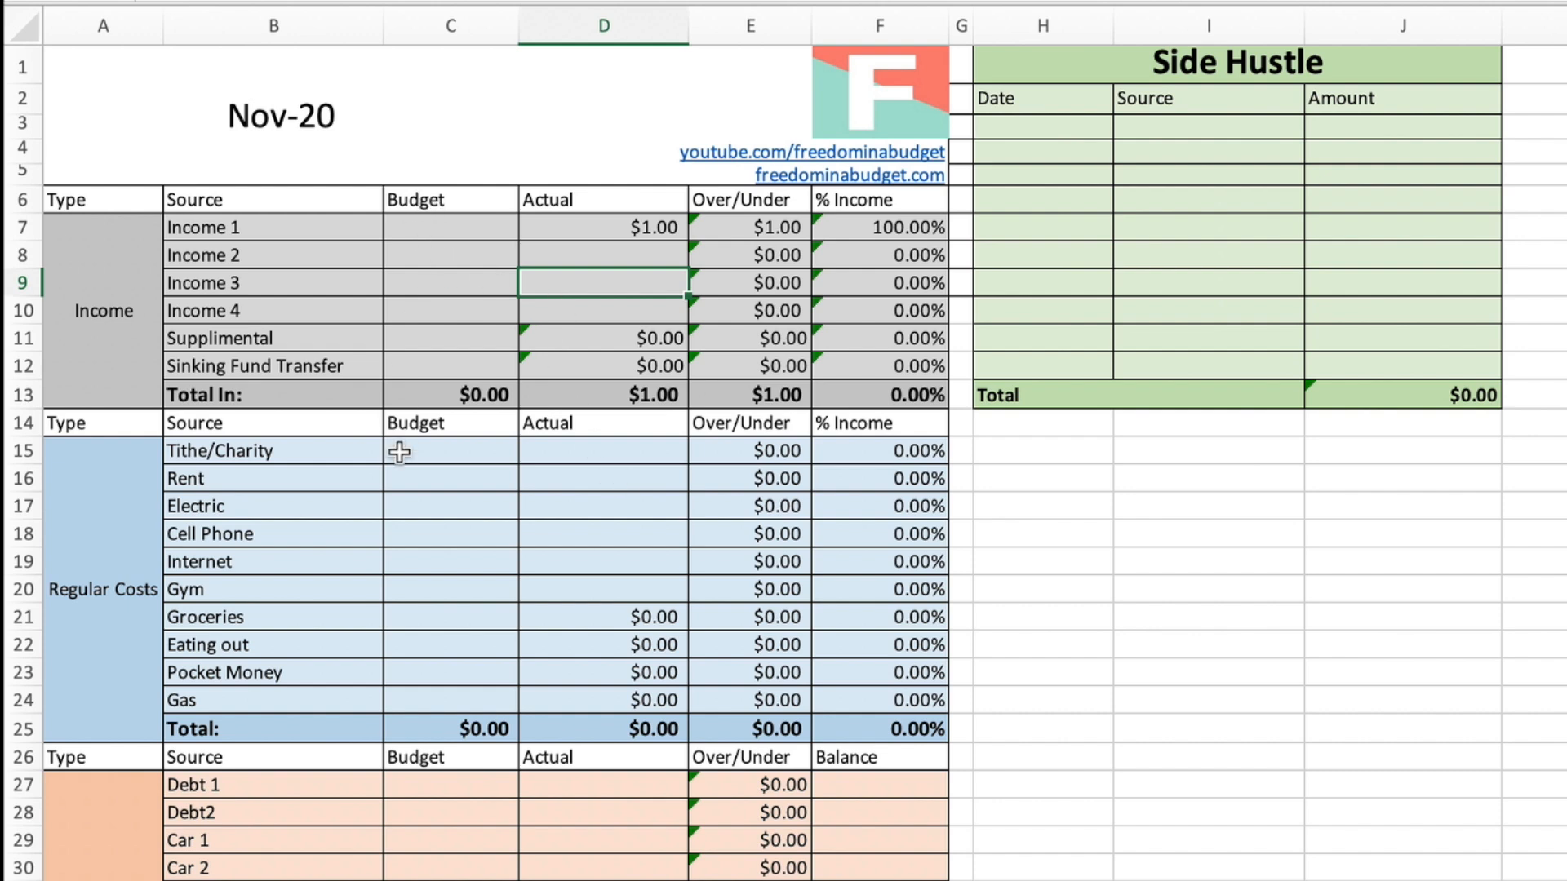
scroll("down", 3)
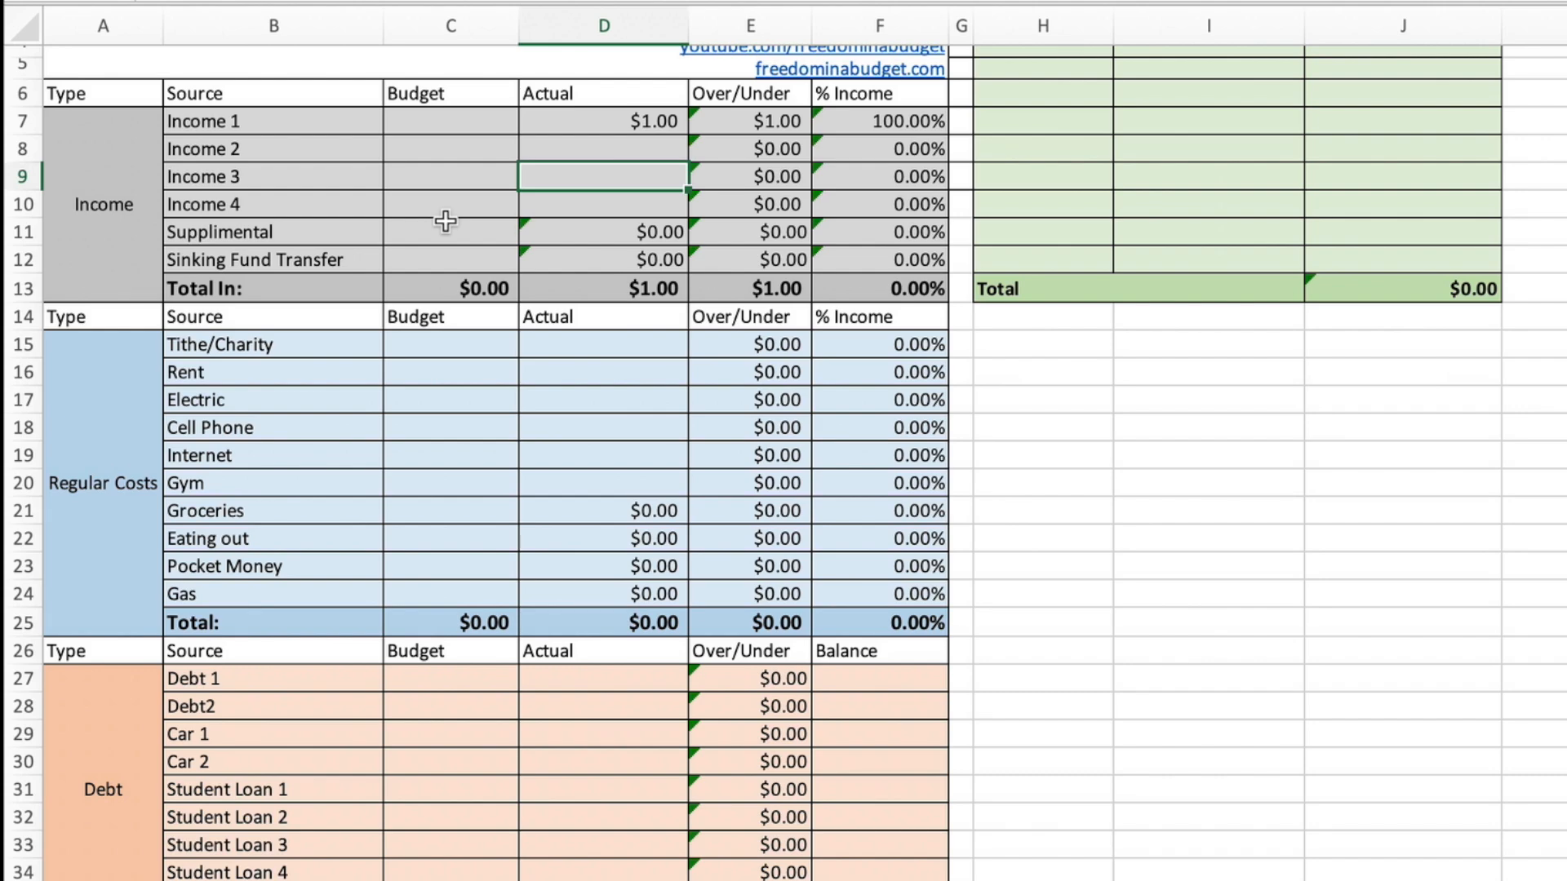
scroll("up", 3)
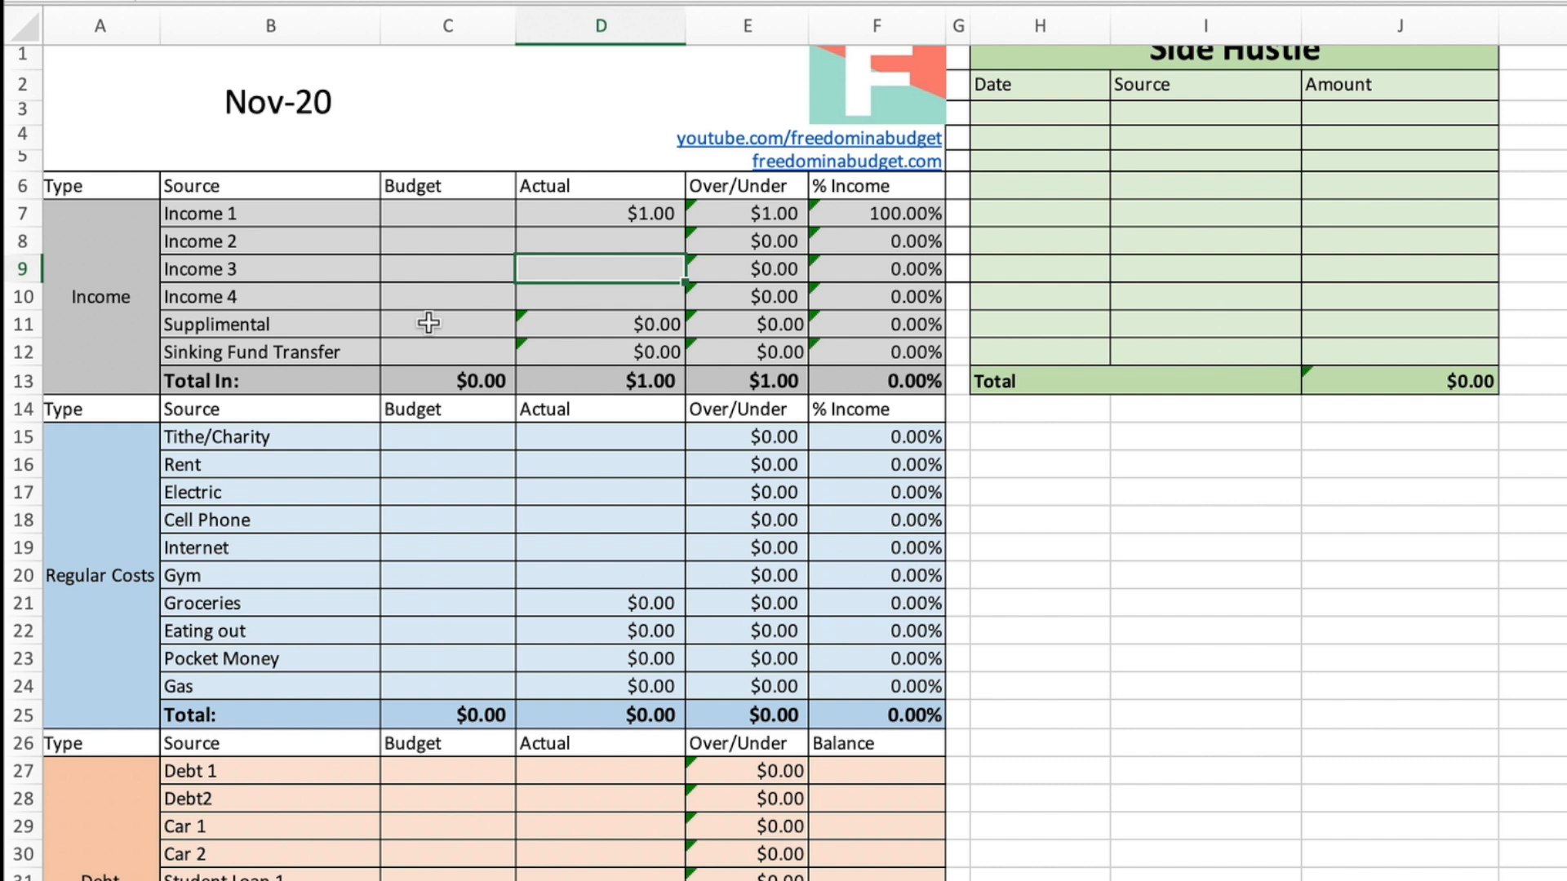
mouse_move(527, 347)
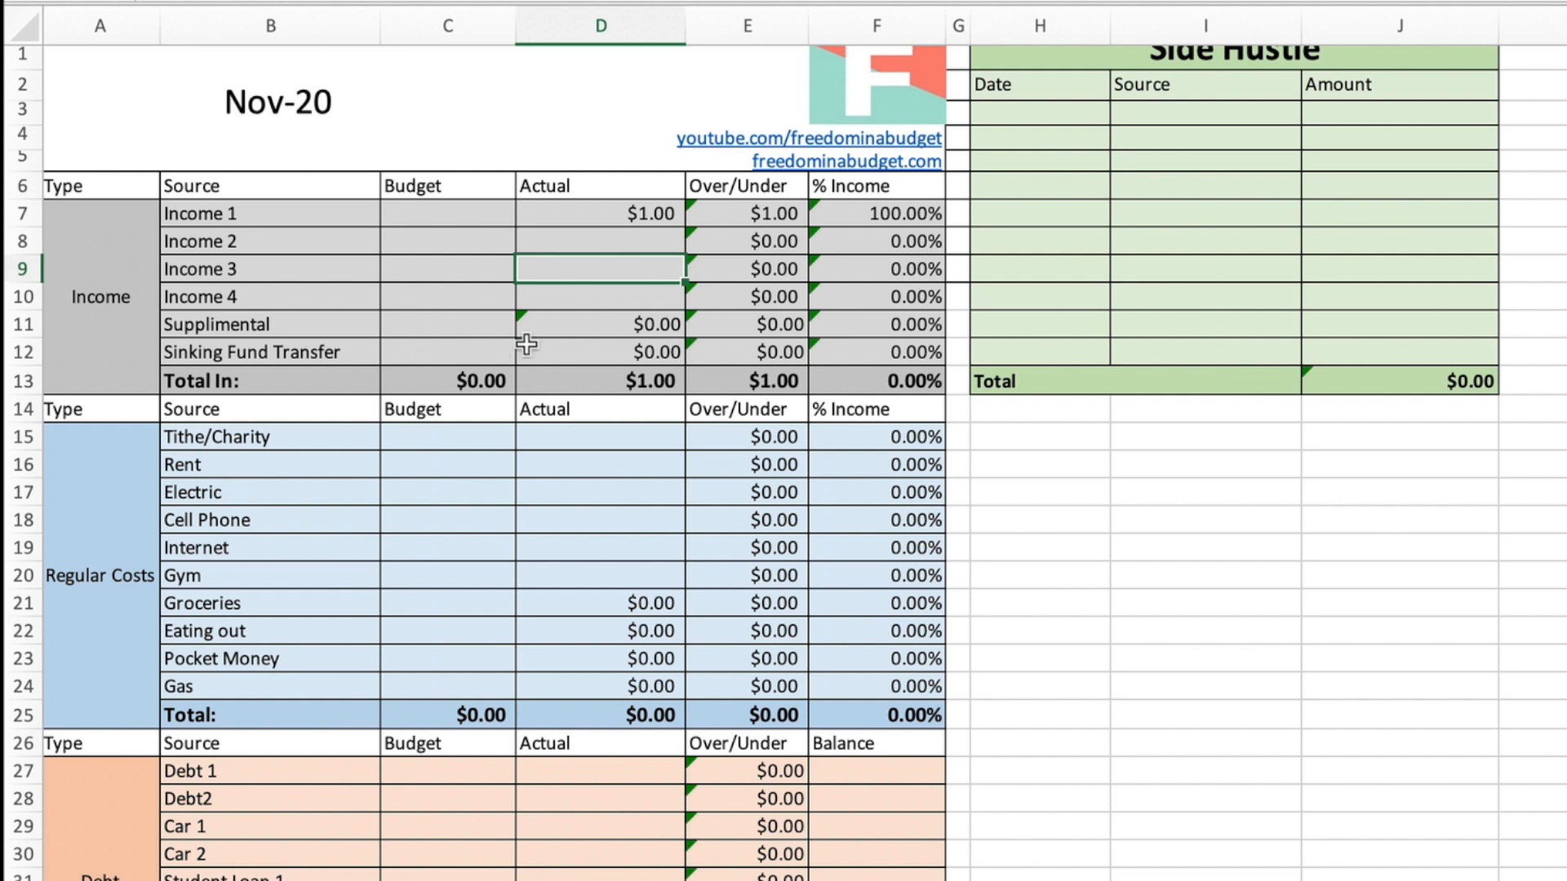
mouse_move(419, 432)
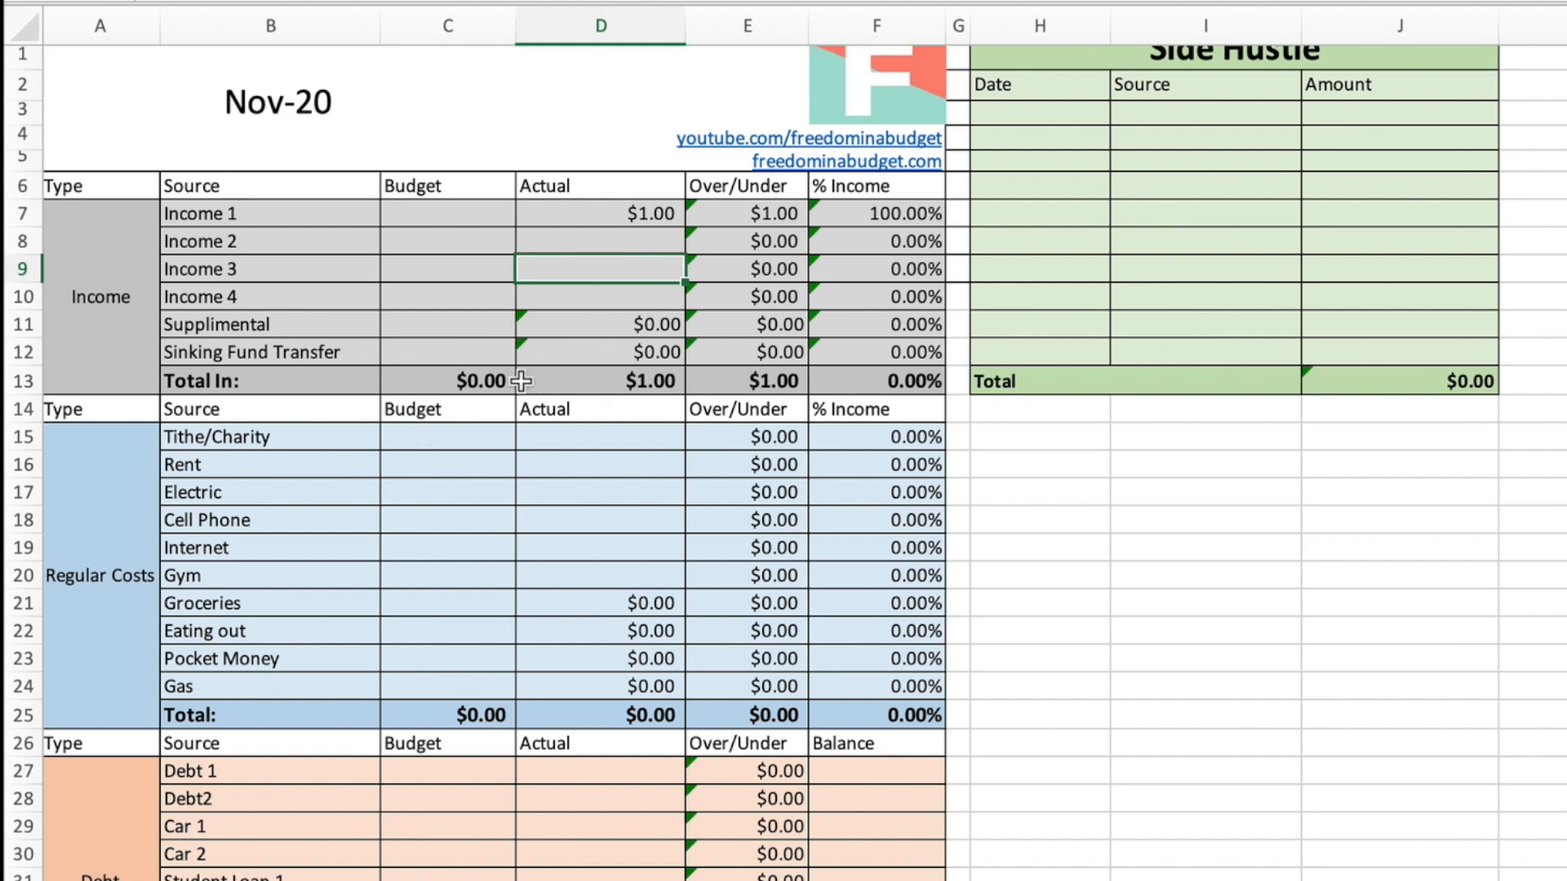
scroll("down", 3)
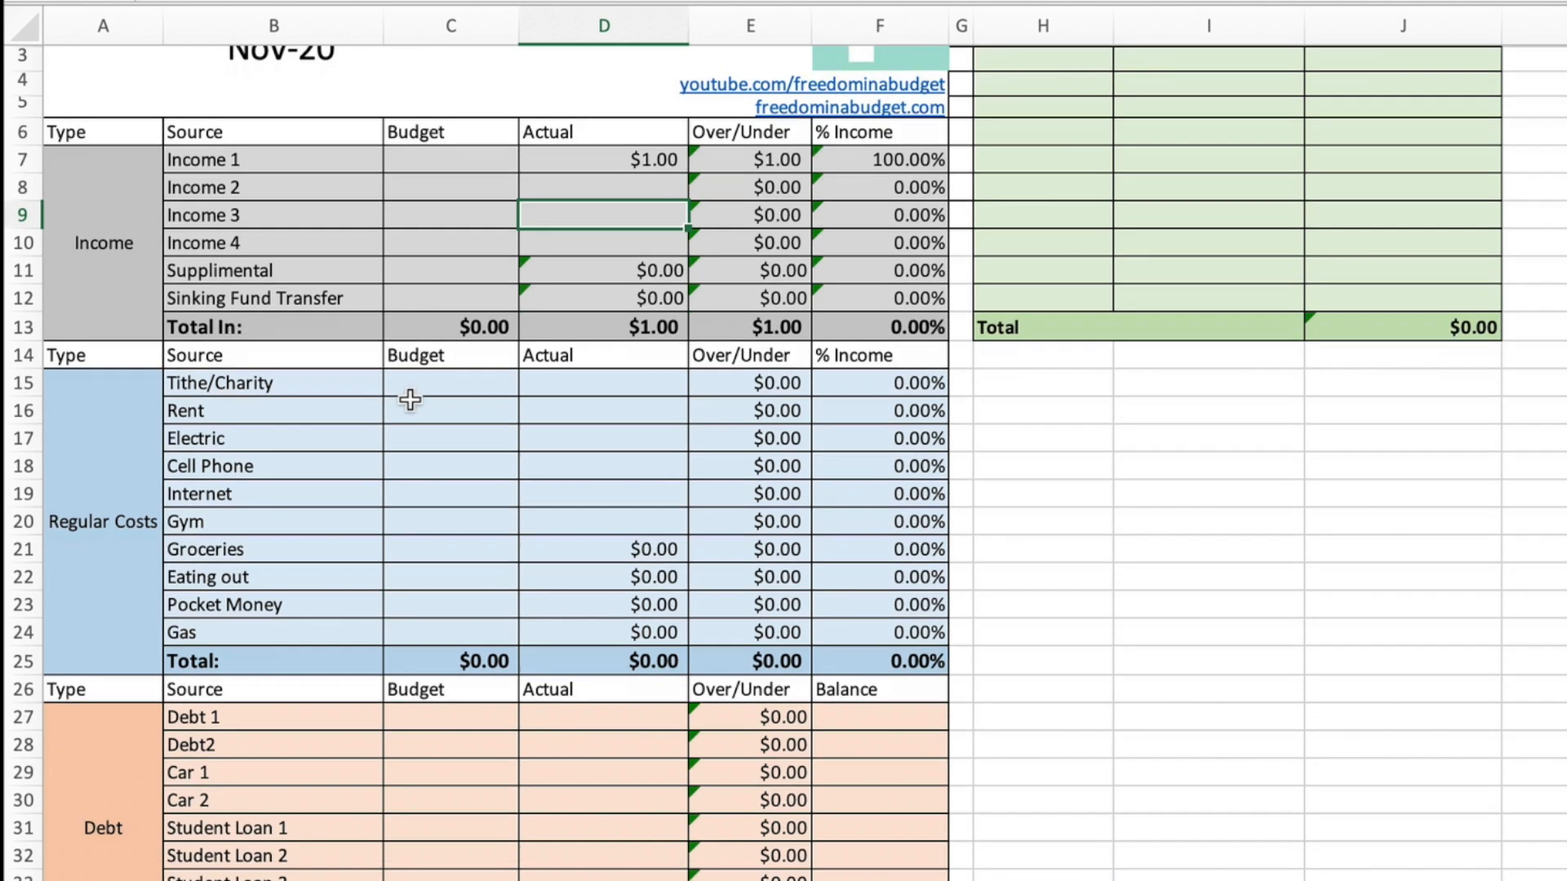
scroll("down", 3)
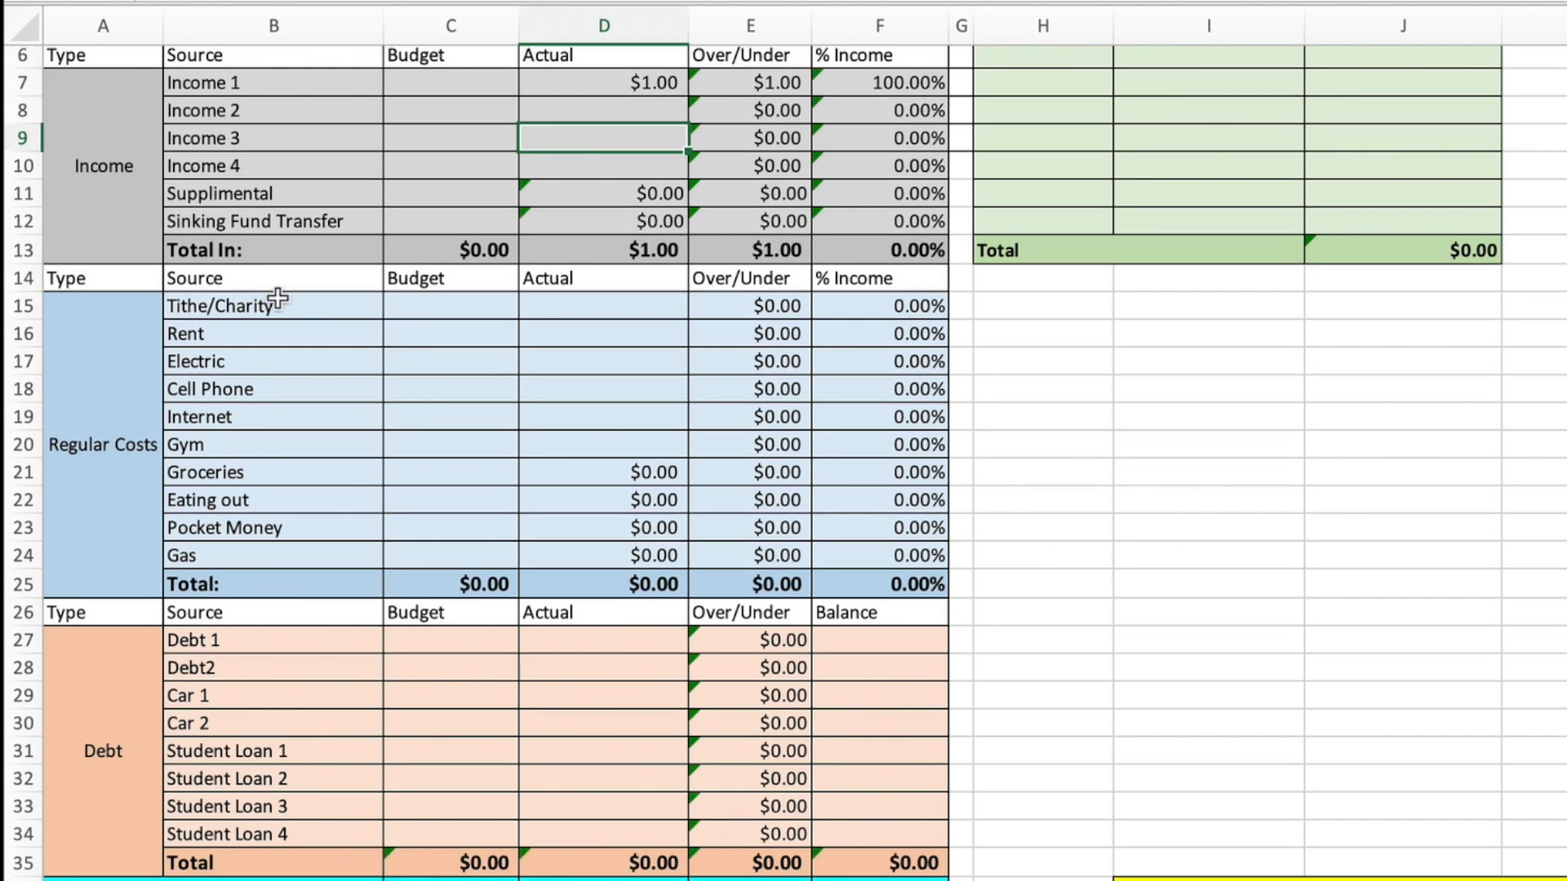
mouse_move(400, 302)
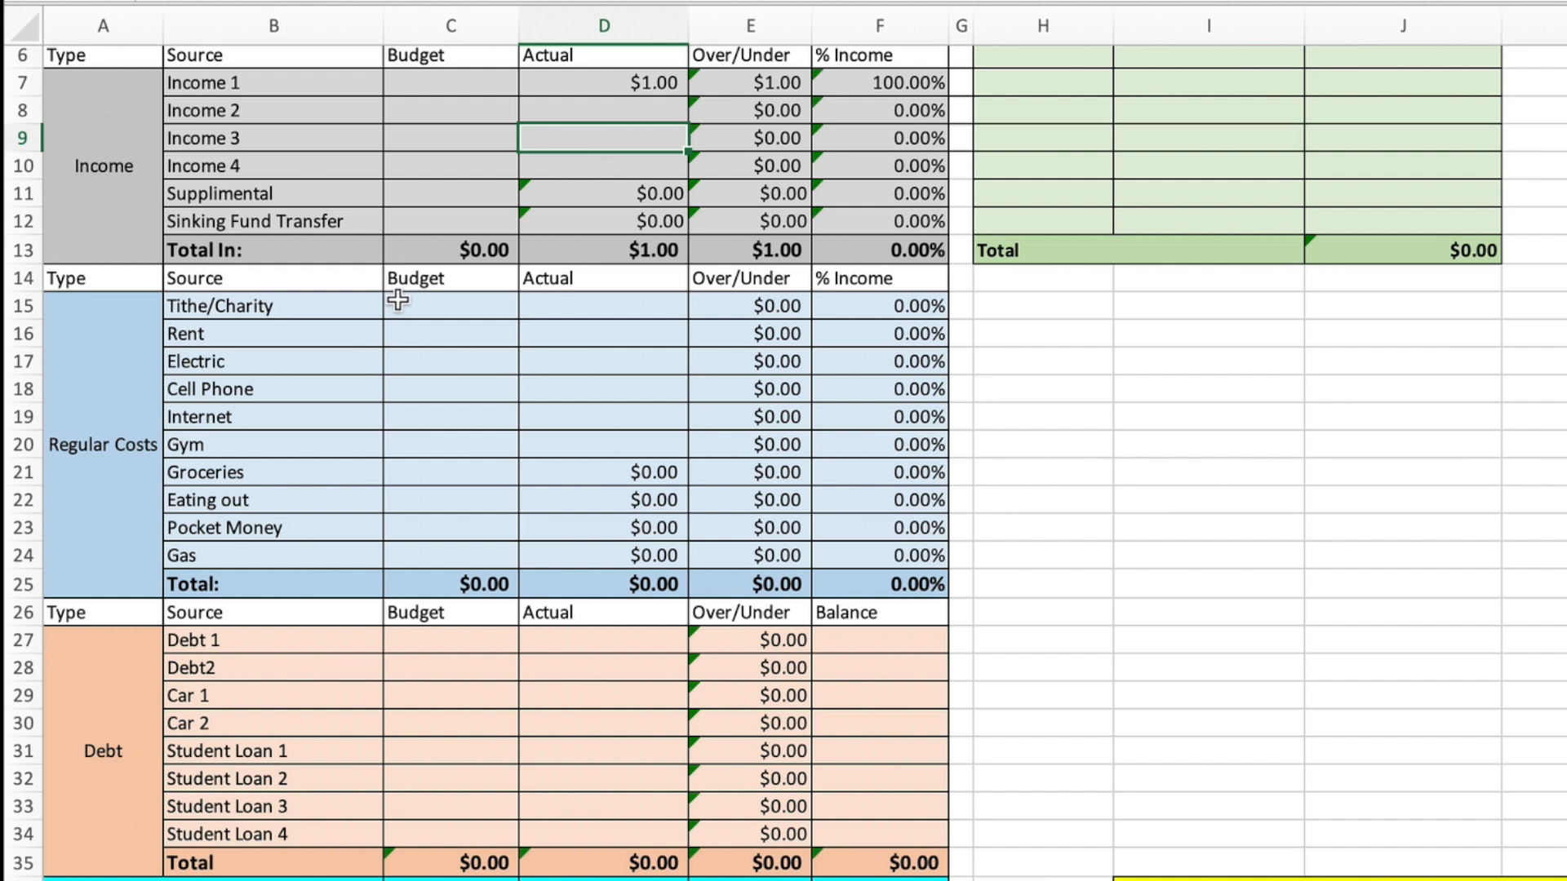
mouse_move(446, 333)
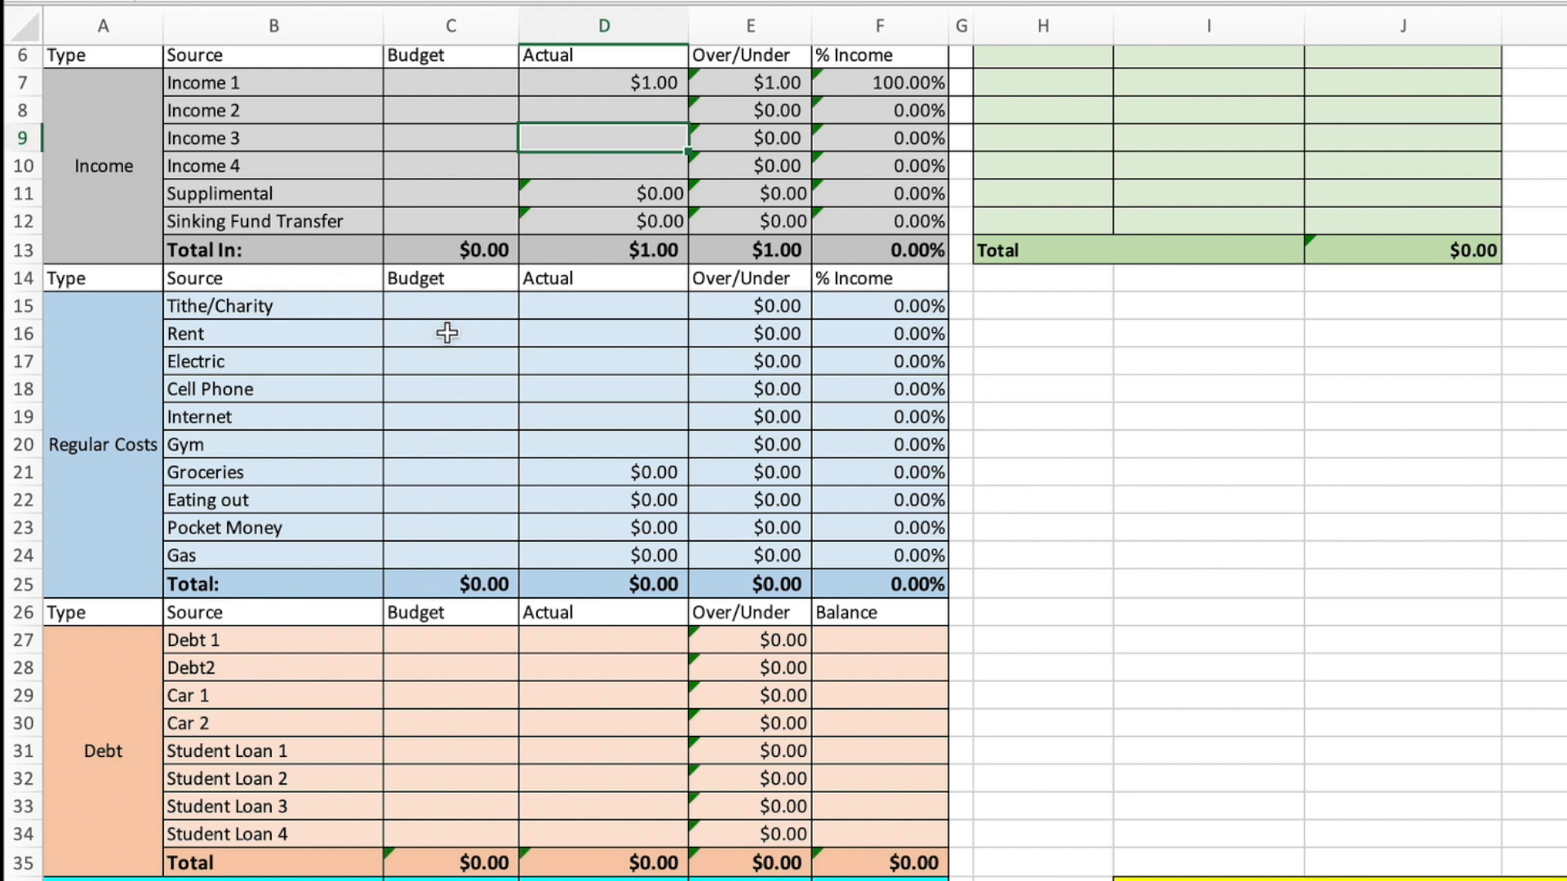
mouse_move(448, 362)
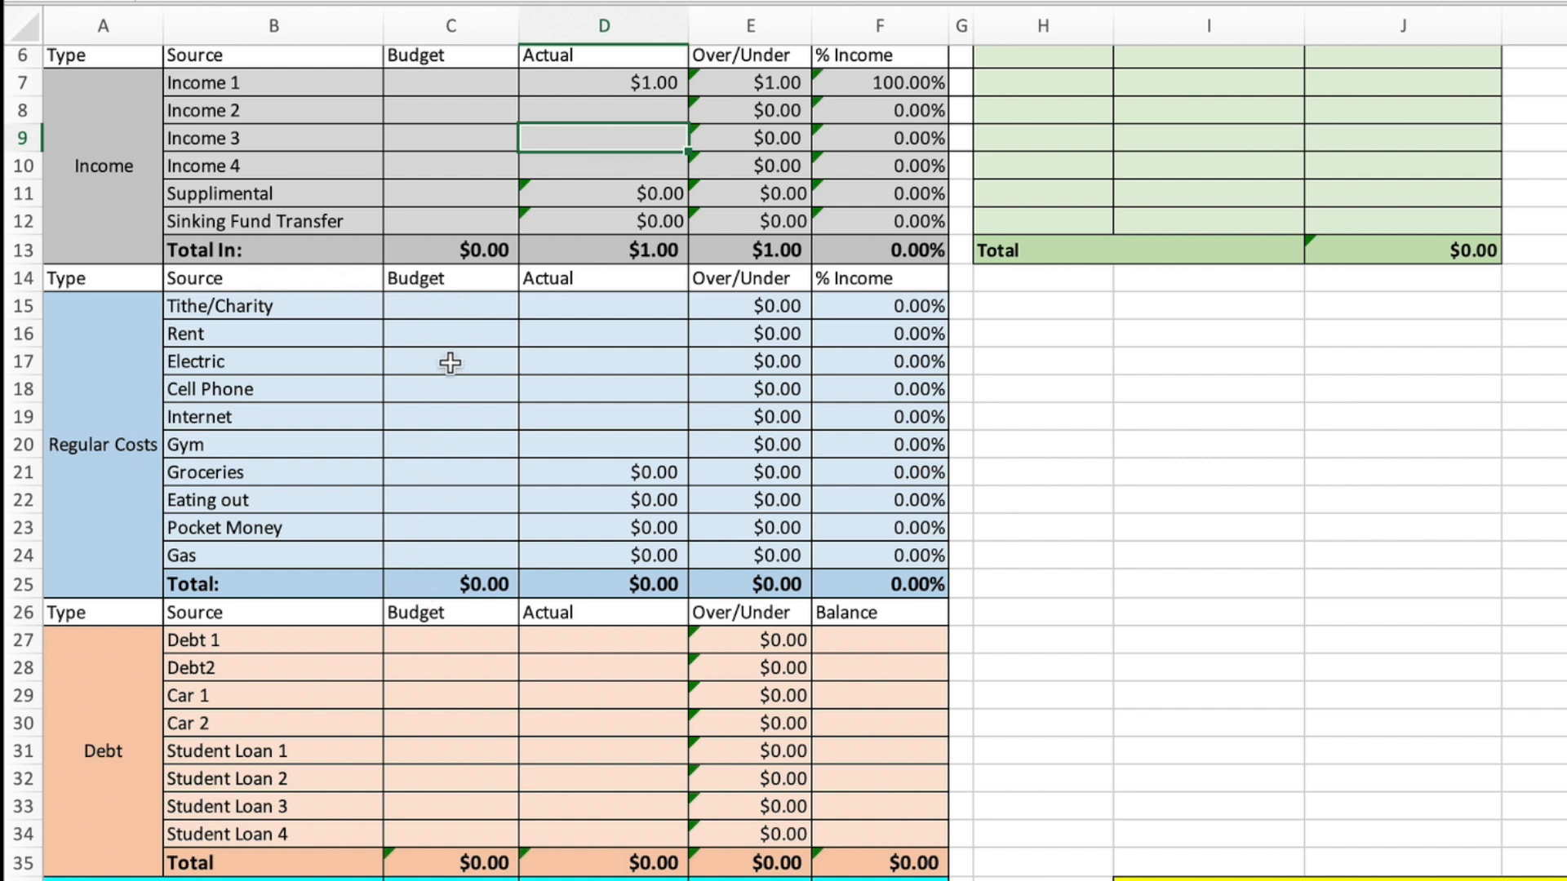
mouse_move(462, 374)
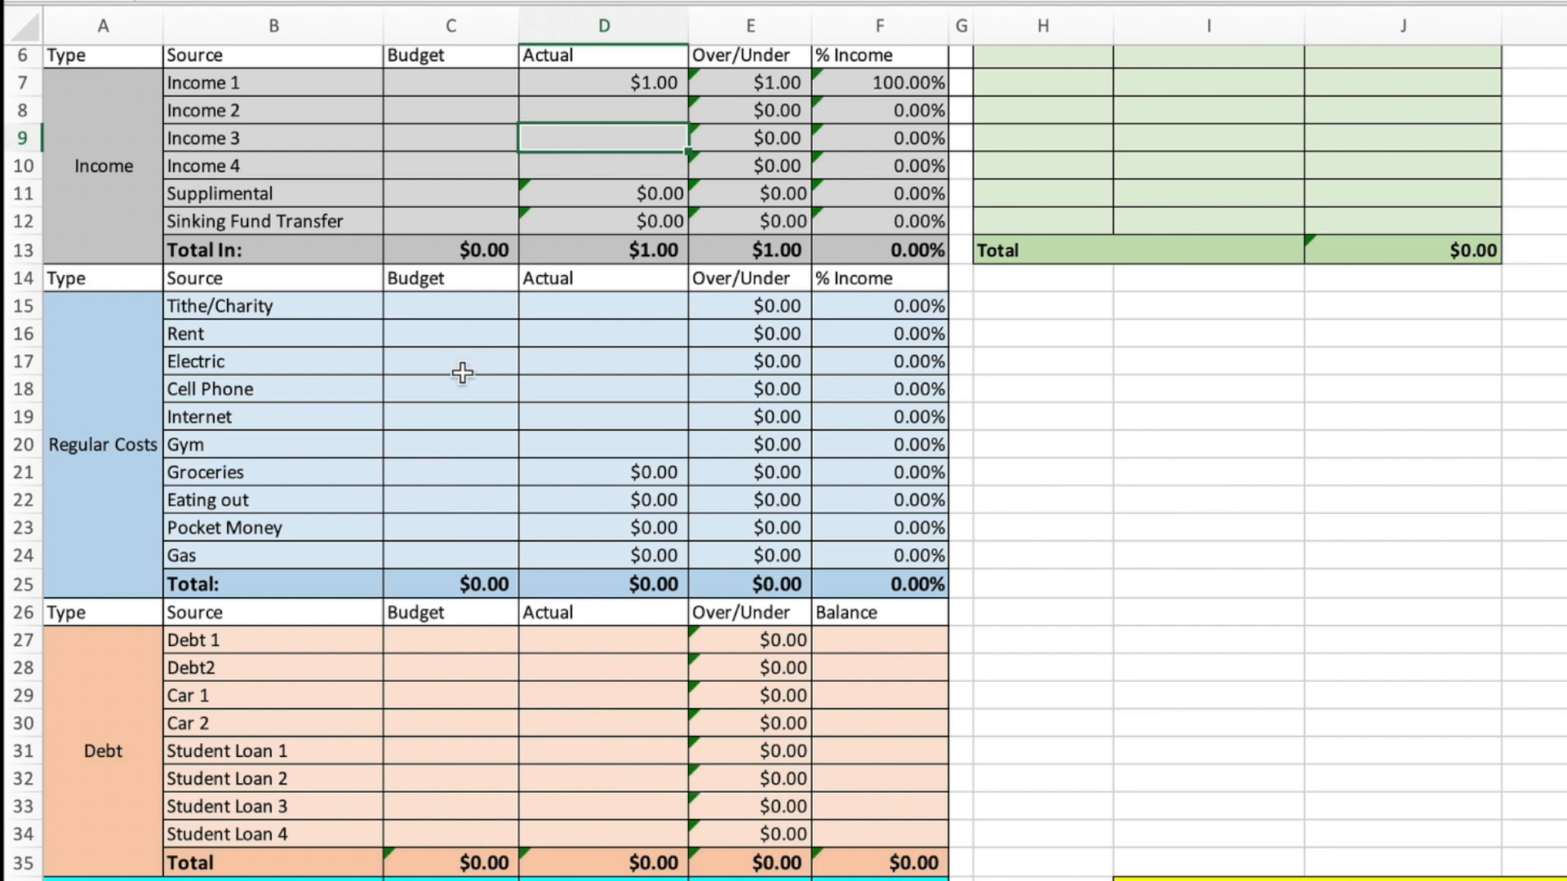
scroll("down", 3)
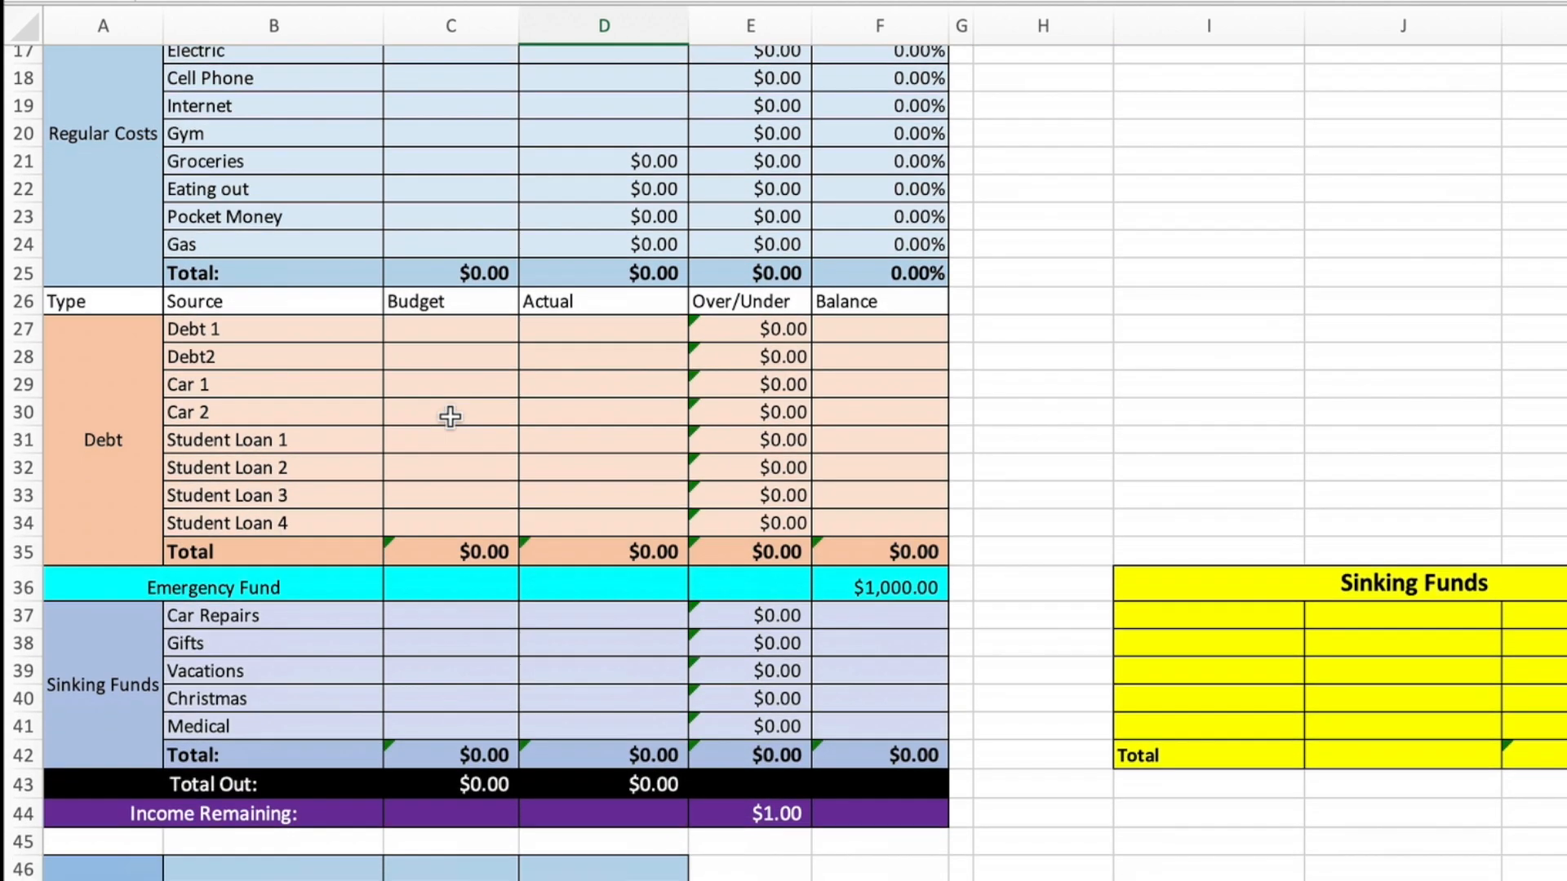
mouse_move(422, 350)
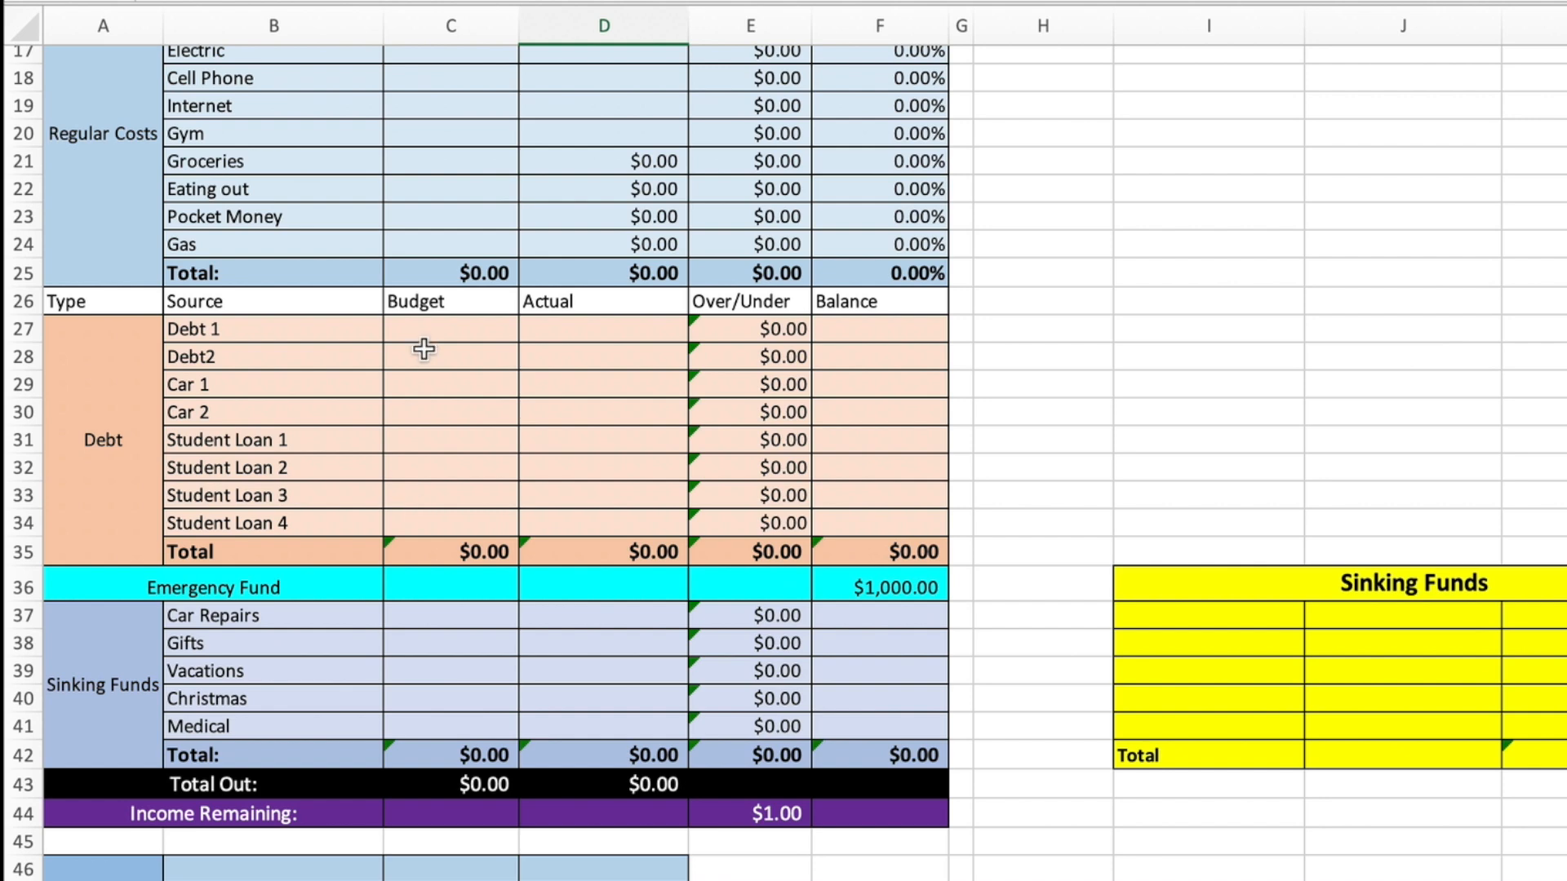
mouse_move(459, 517)
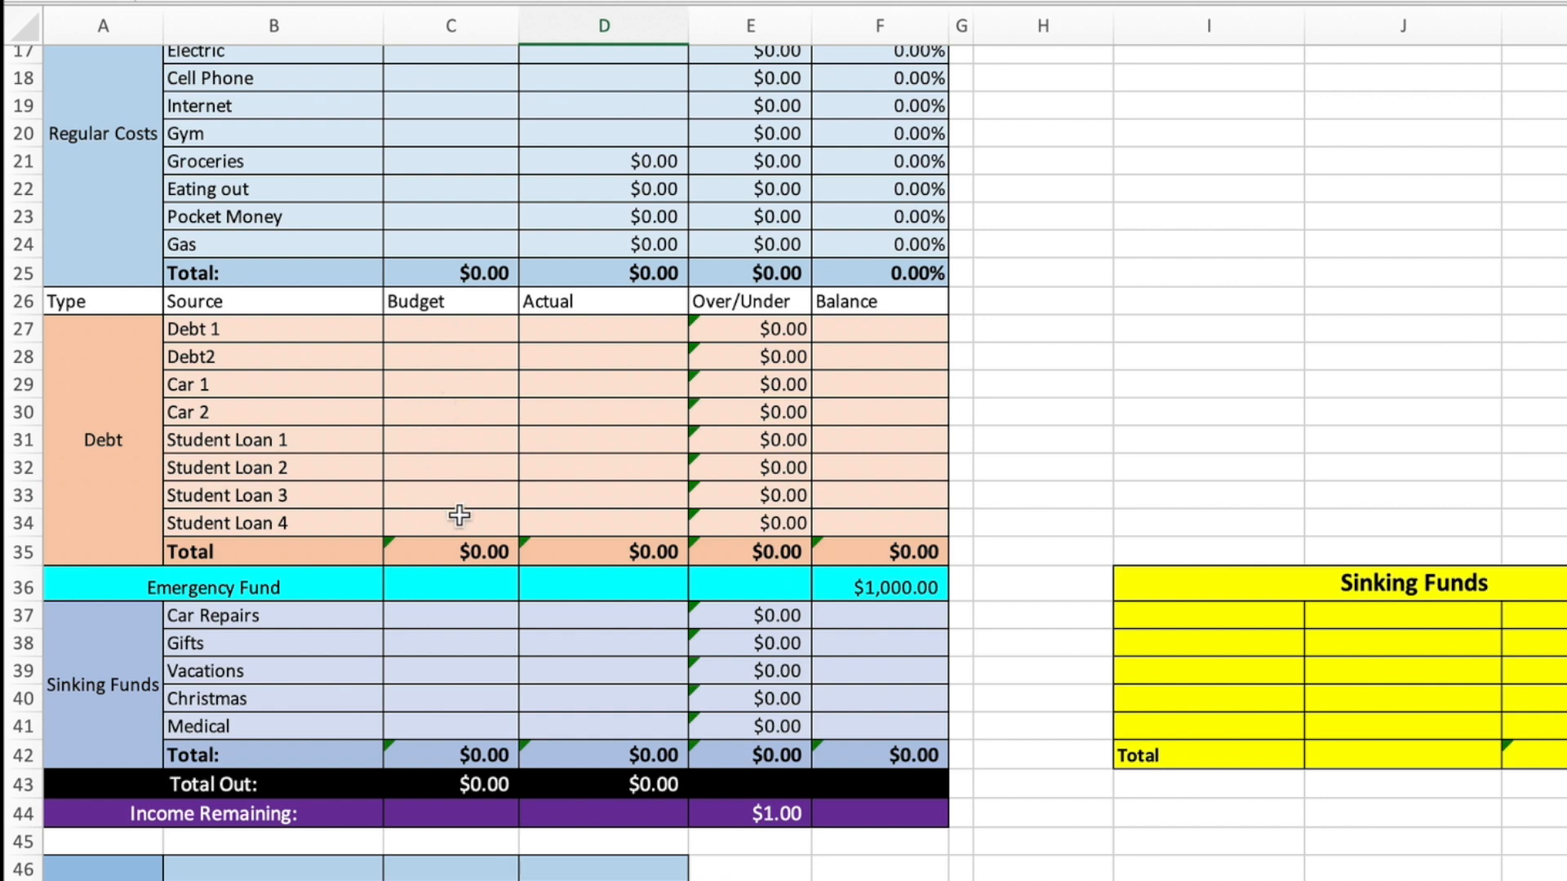
scroll("down", 3)
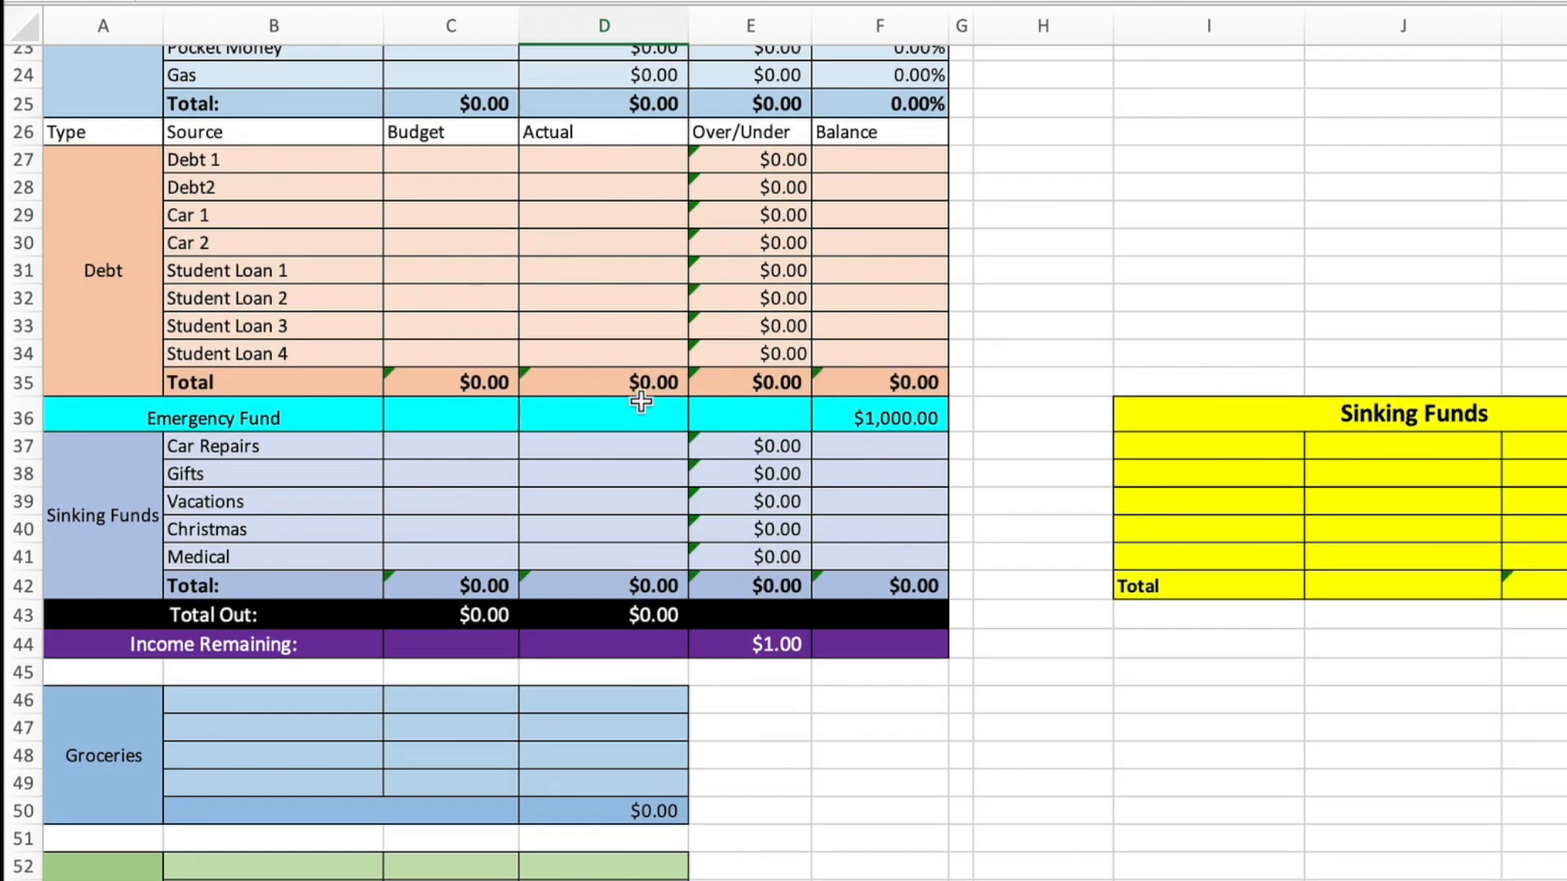
mouse_move(445, 413)
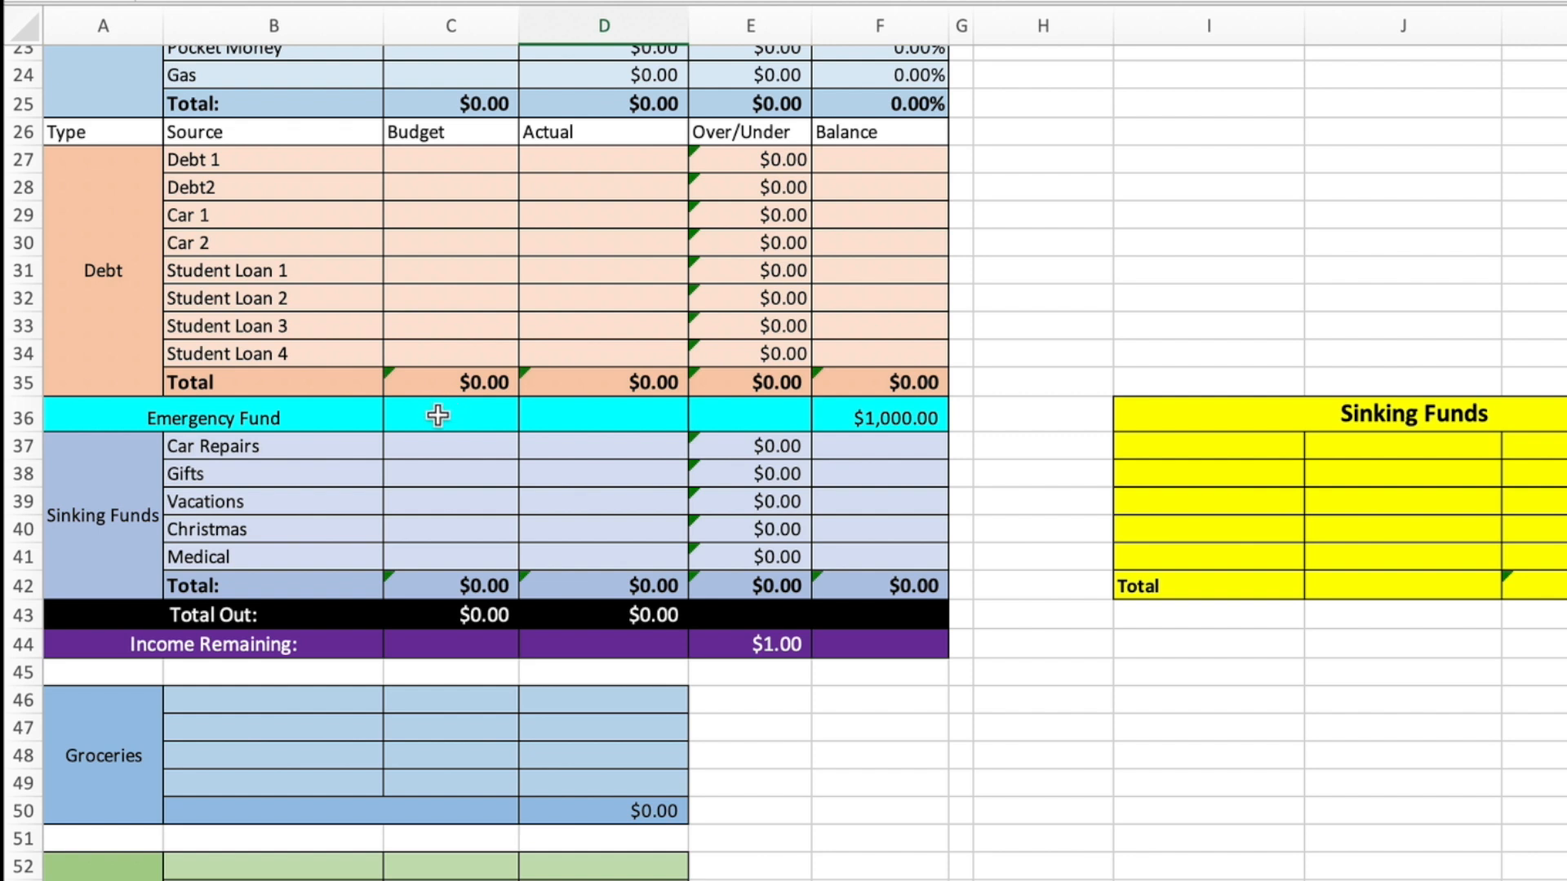
mouse_move(802, 413)
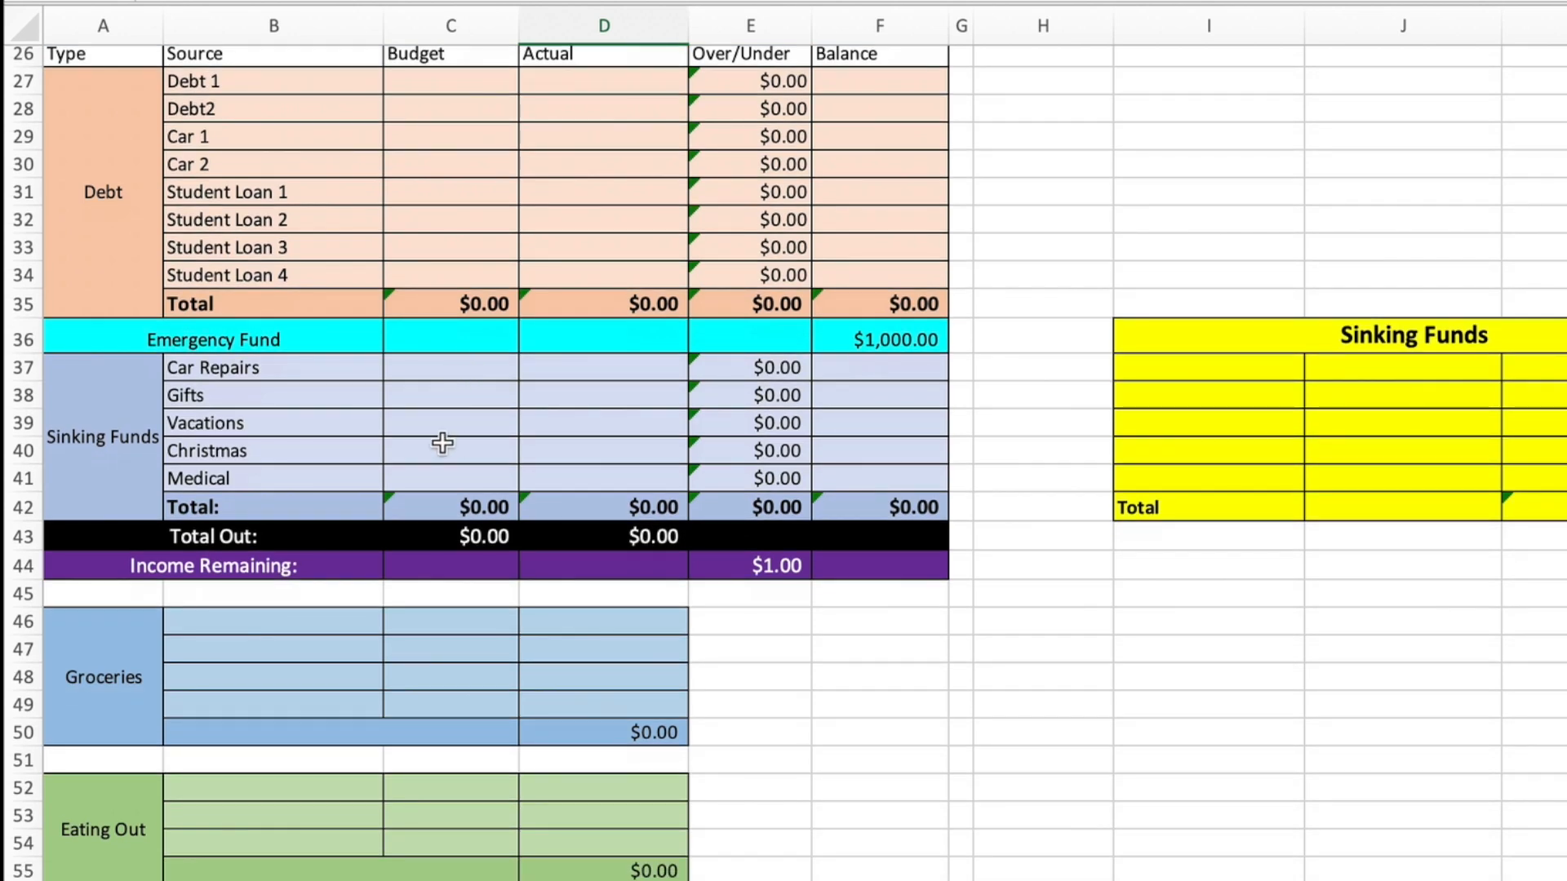
mouse_move(442, 388)
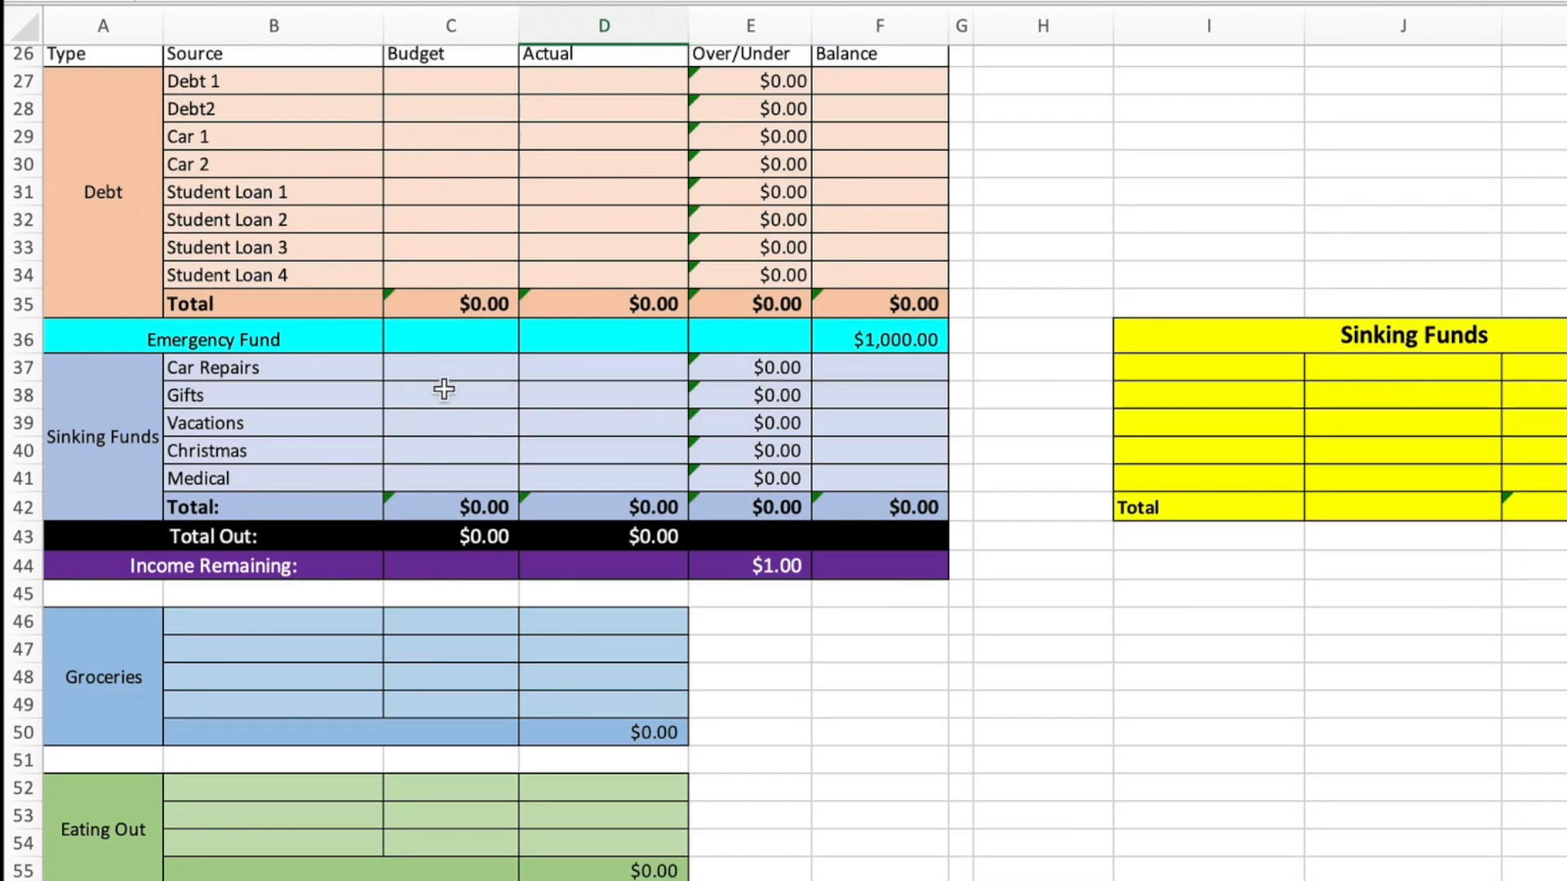
mouse_move(443, 368)
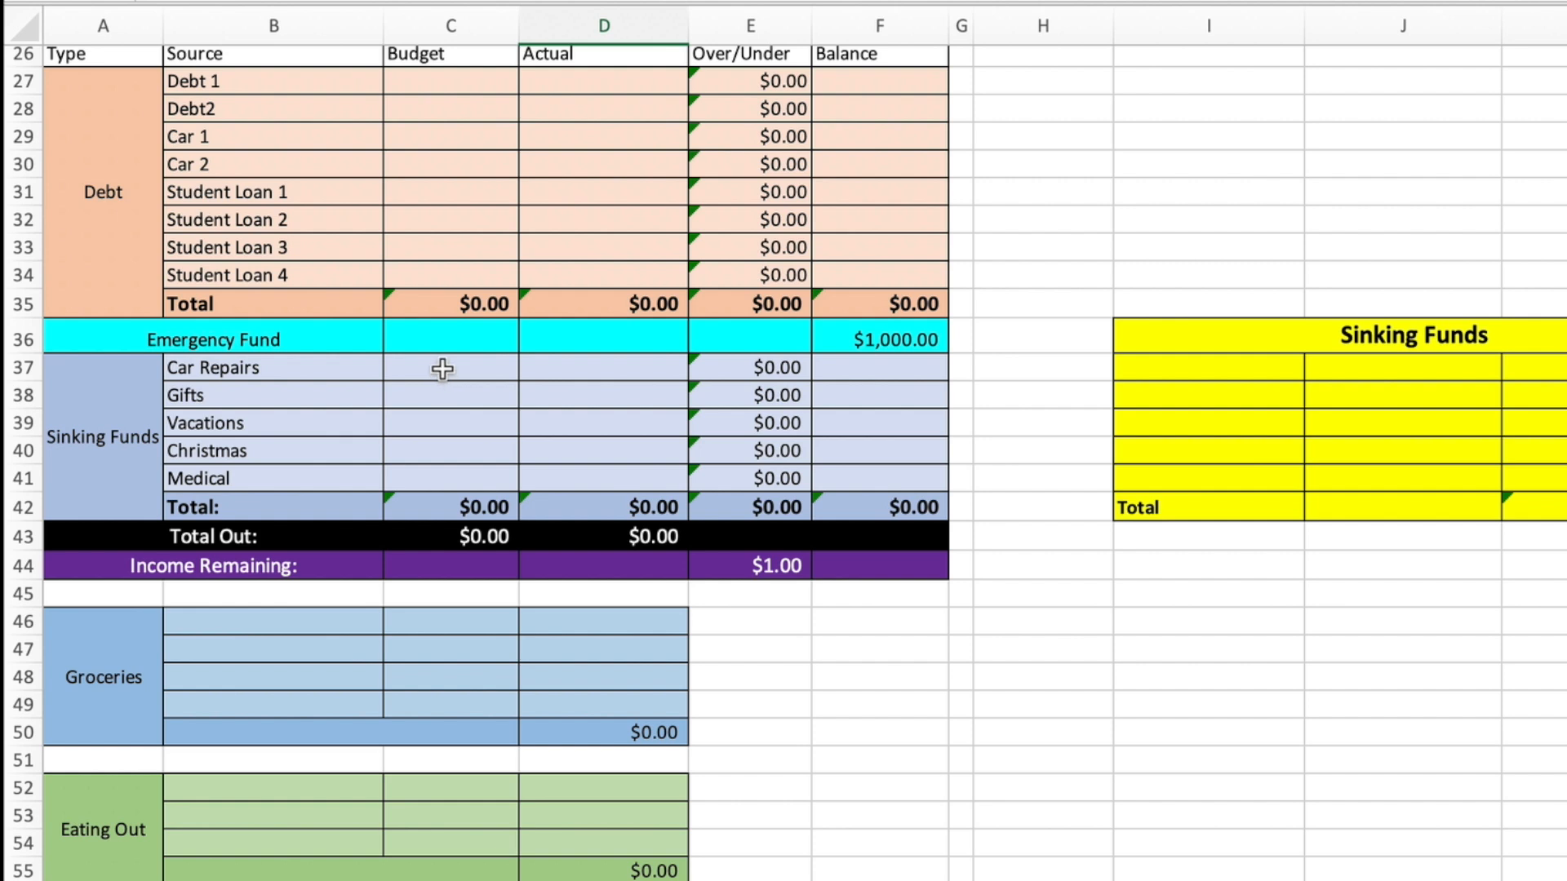
left_click(450, 366)
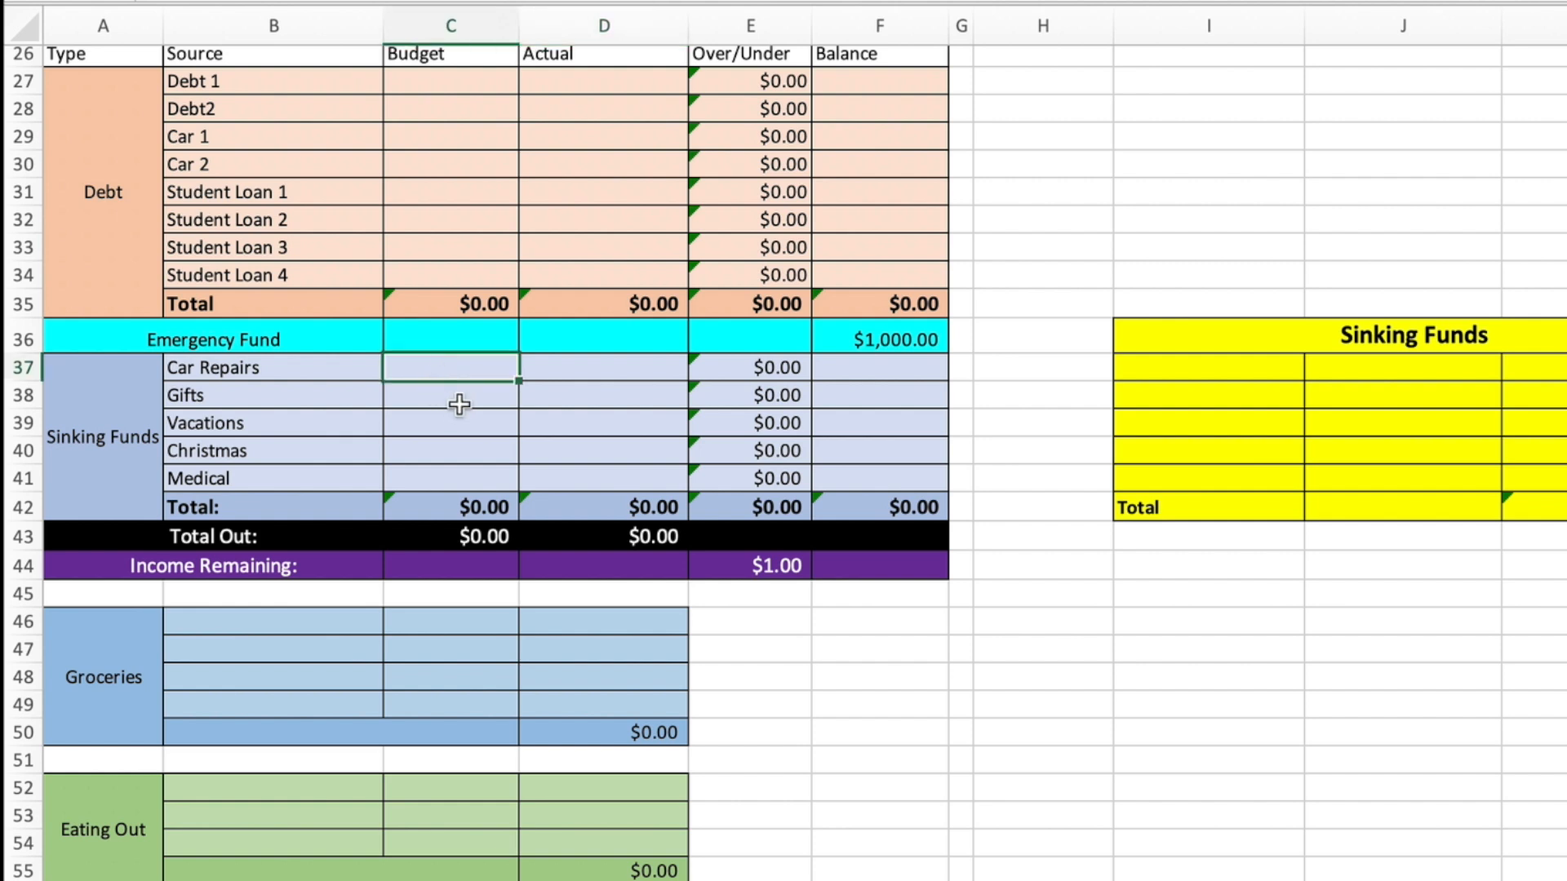
left_click(449, 423)
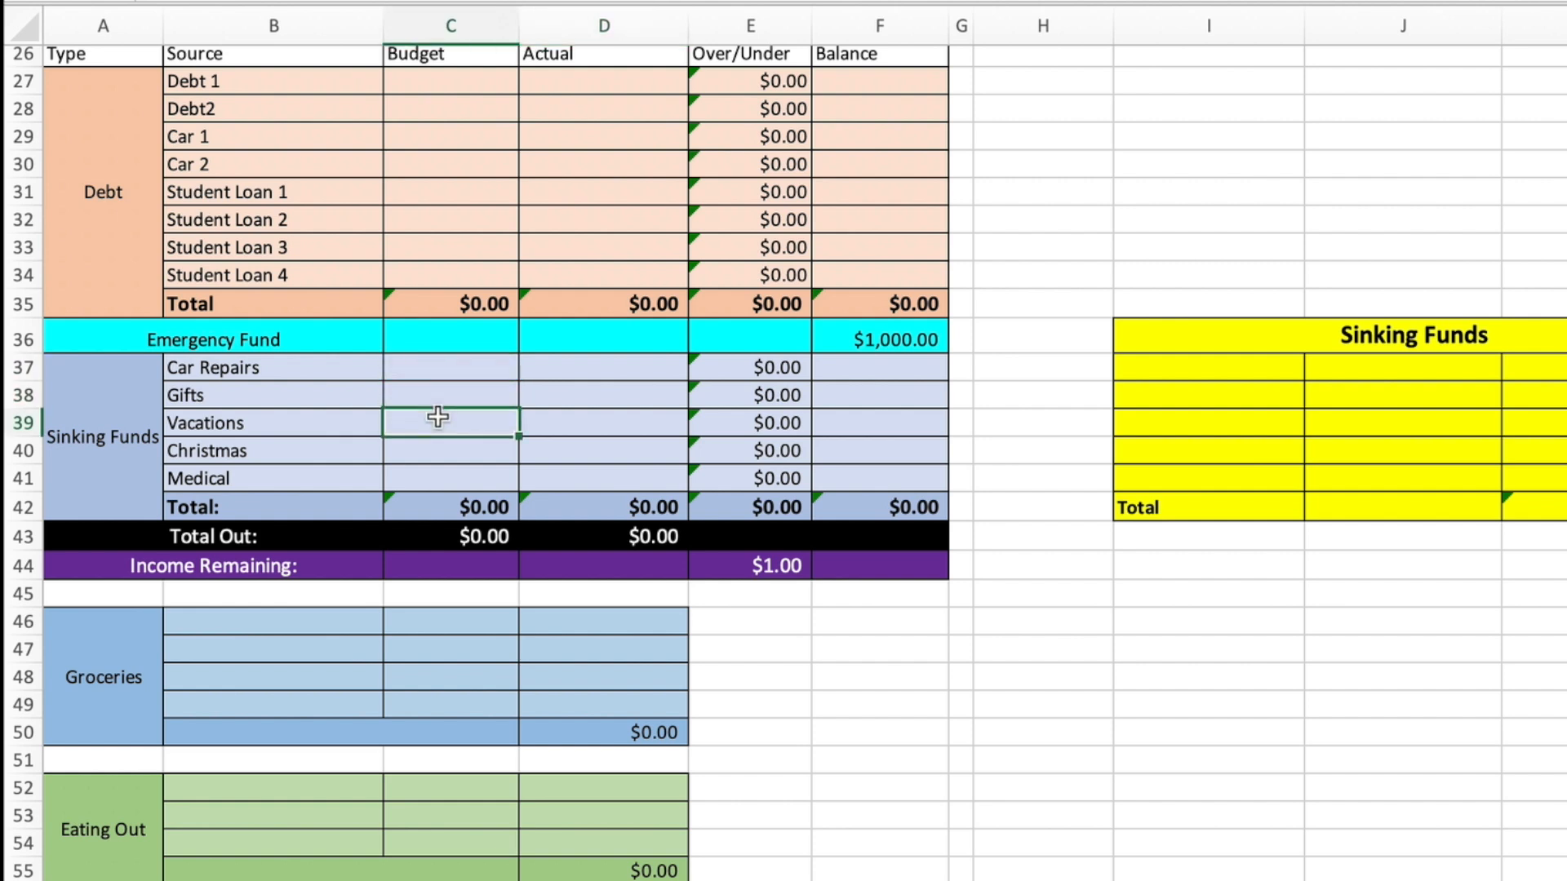
left_click(449, 449)
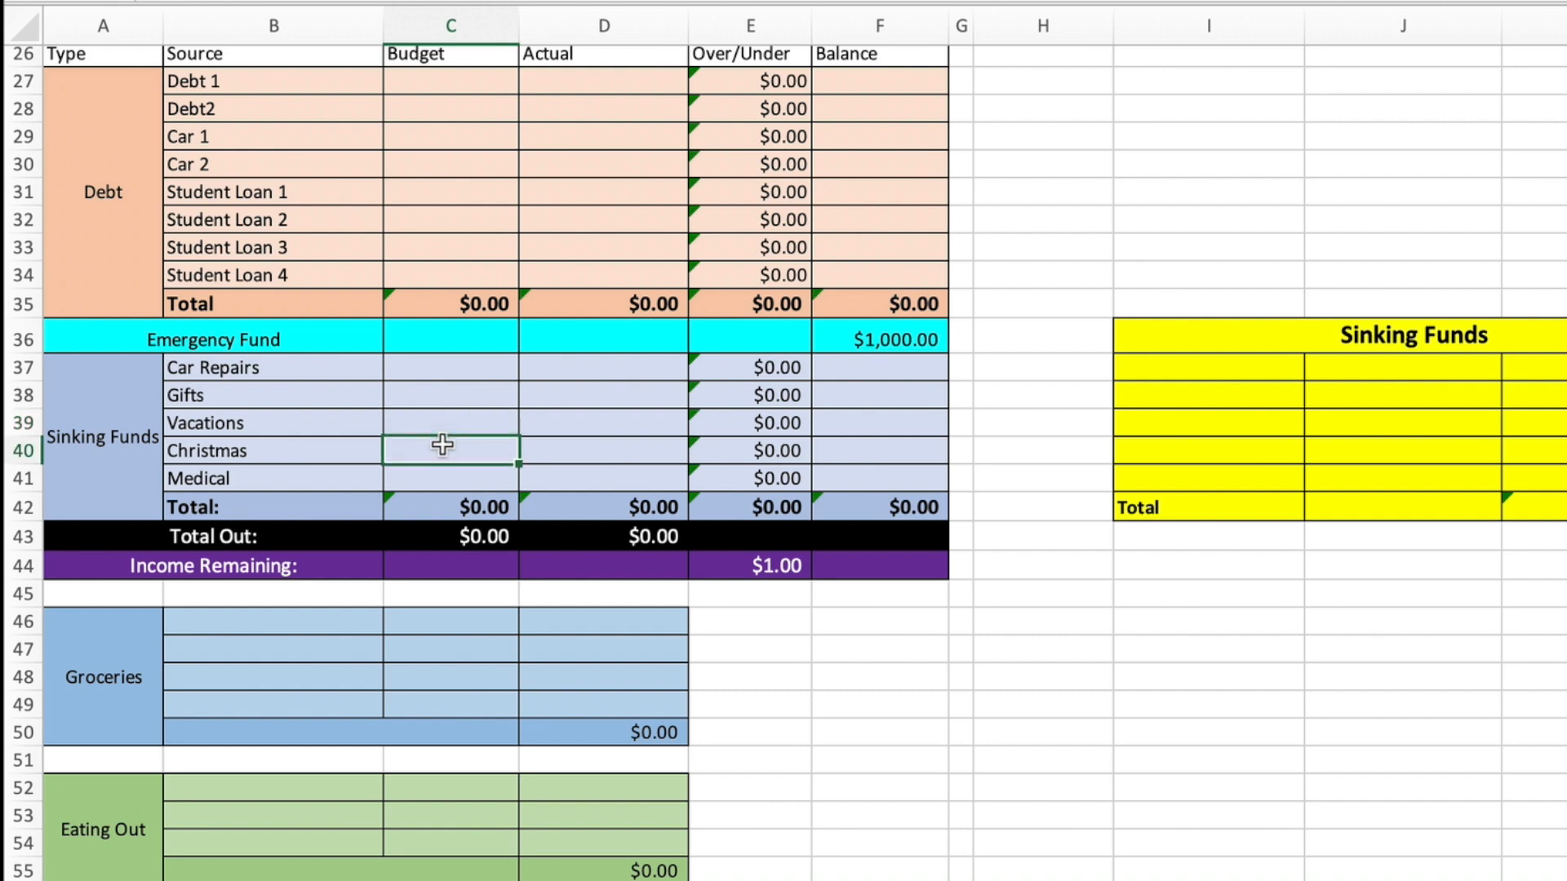
- Enter budgets of 1000 for Income 1–4 and 200 for Supplimental income
scroll("down", 3)
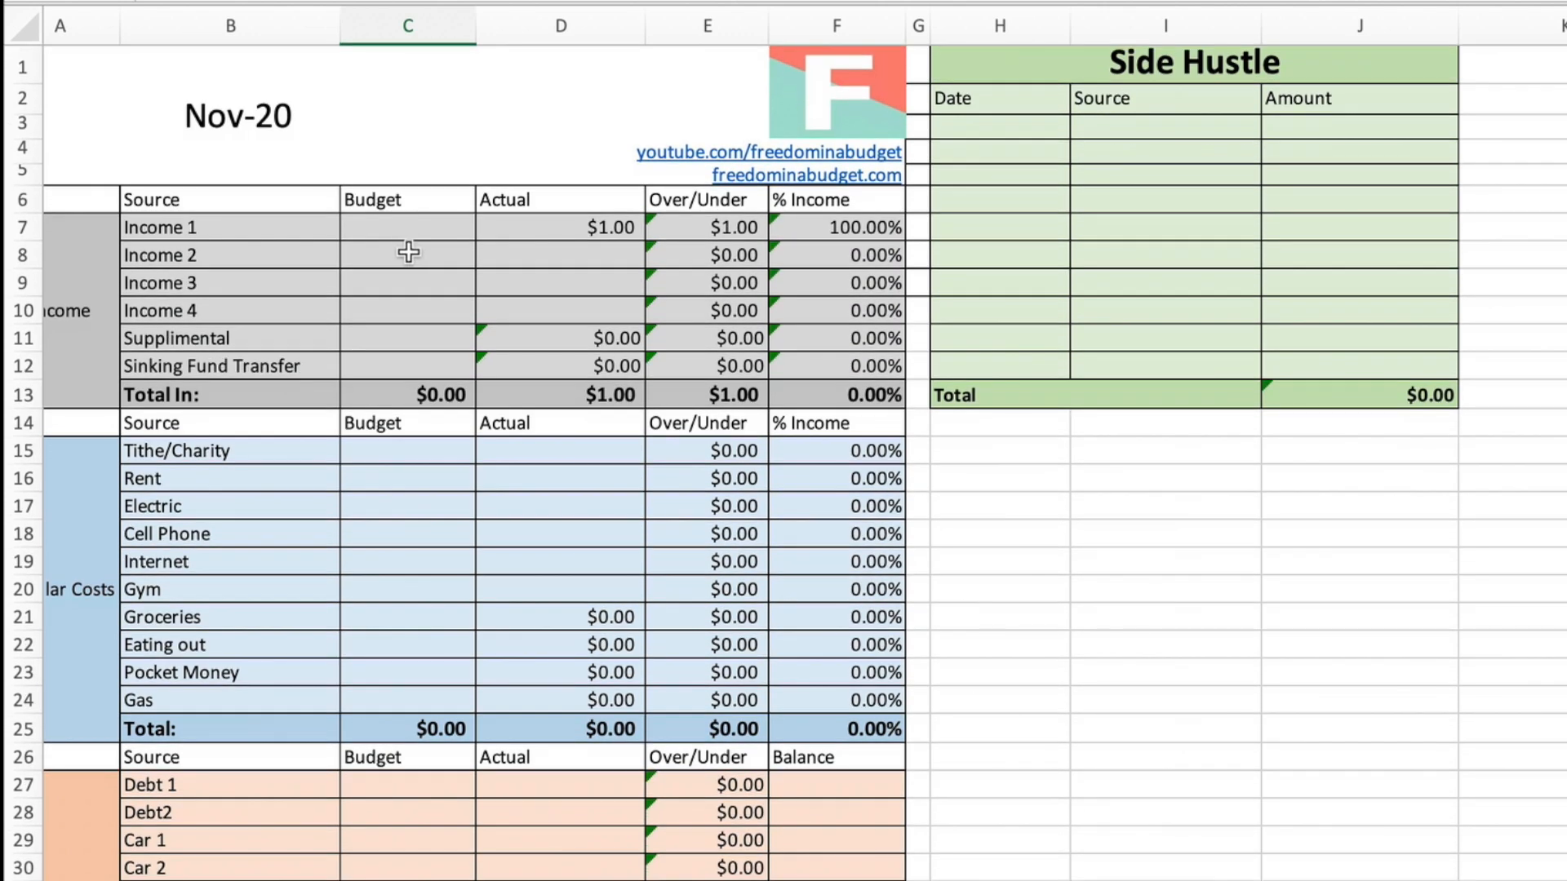
type("1000")
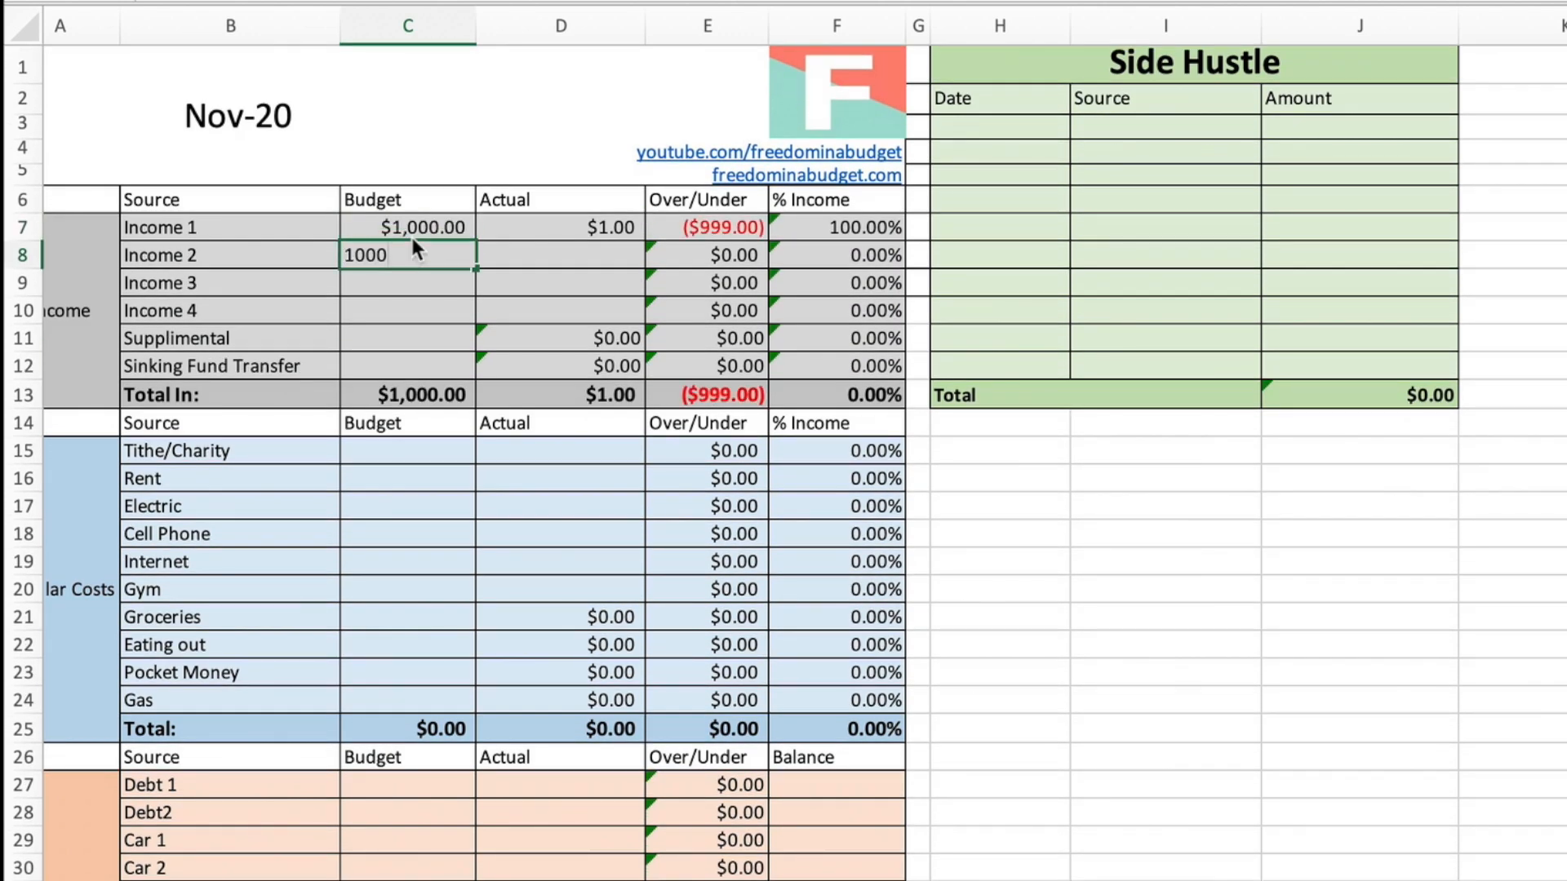
type("10")
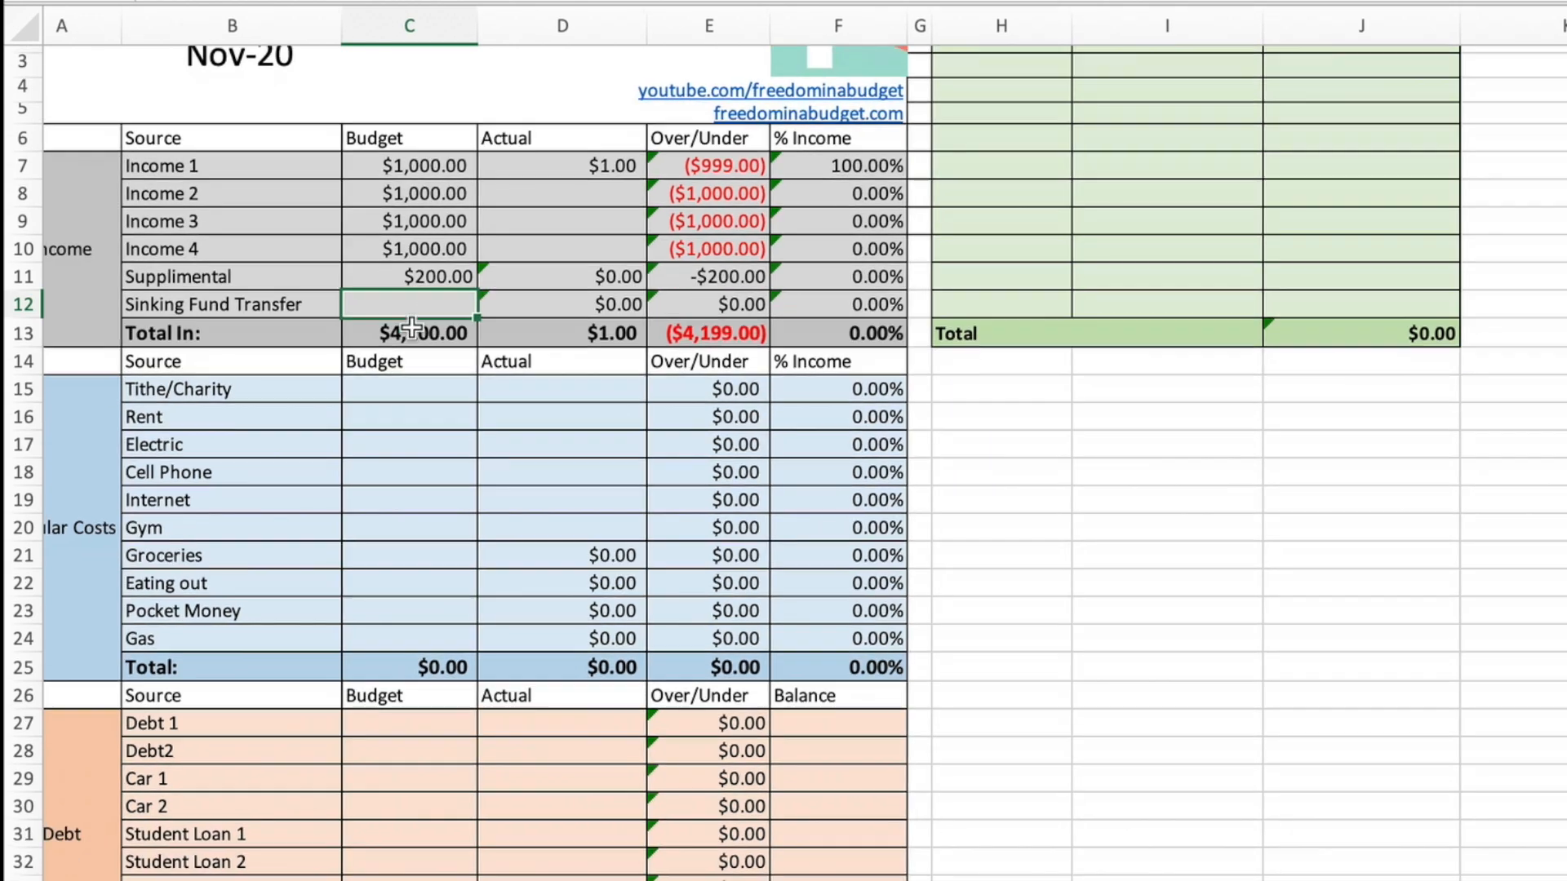
- Budget Regular Costs: 420, 1000, 120, 85, 120, 50, 300, 100, 100, 150
scroll("down", 3)
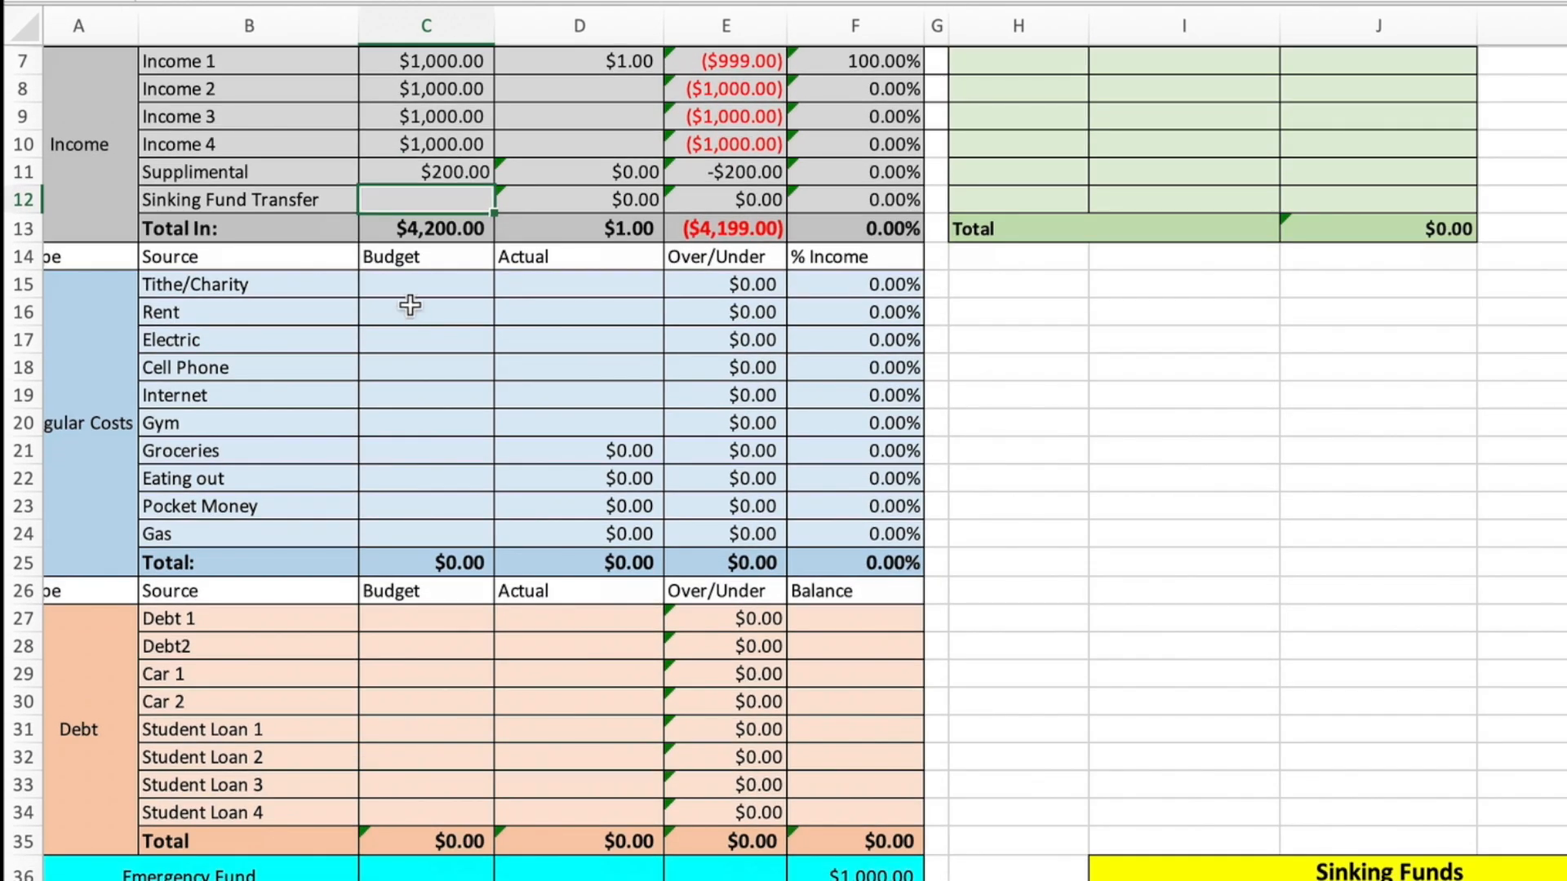
left_click(425, 284)
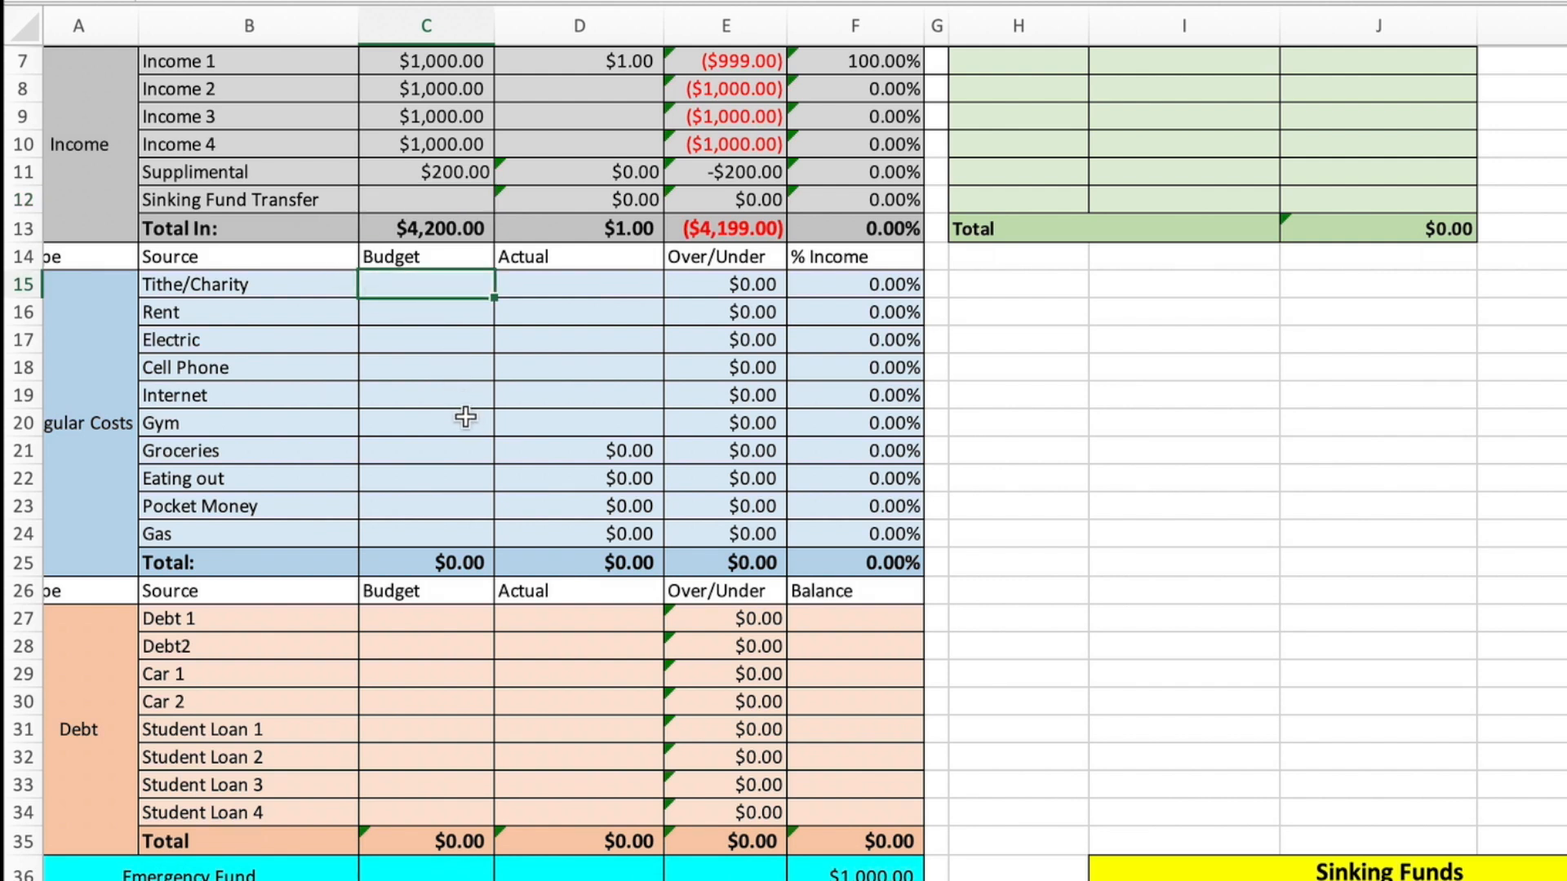
mouse_move(476, 428)
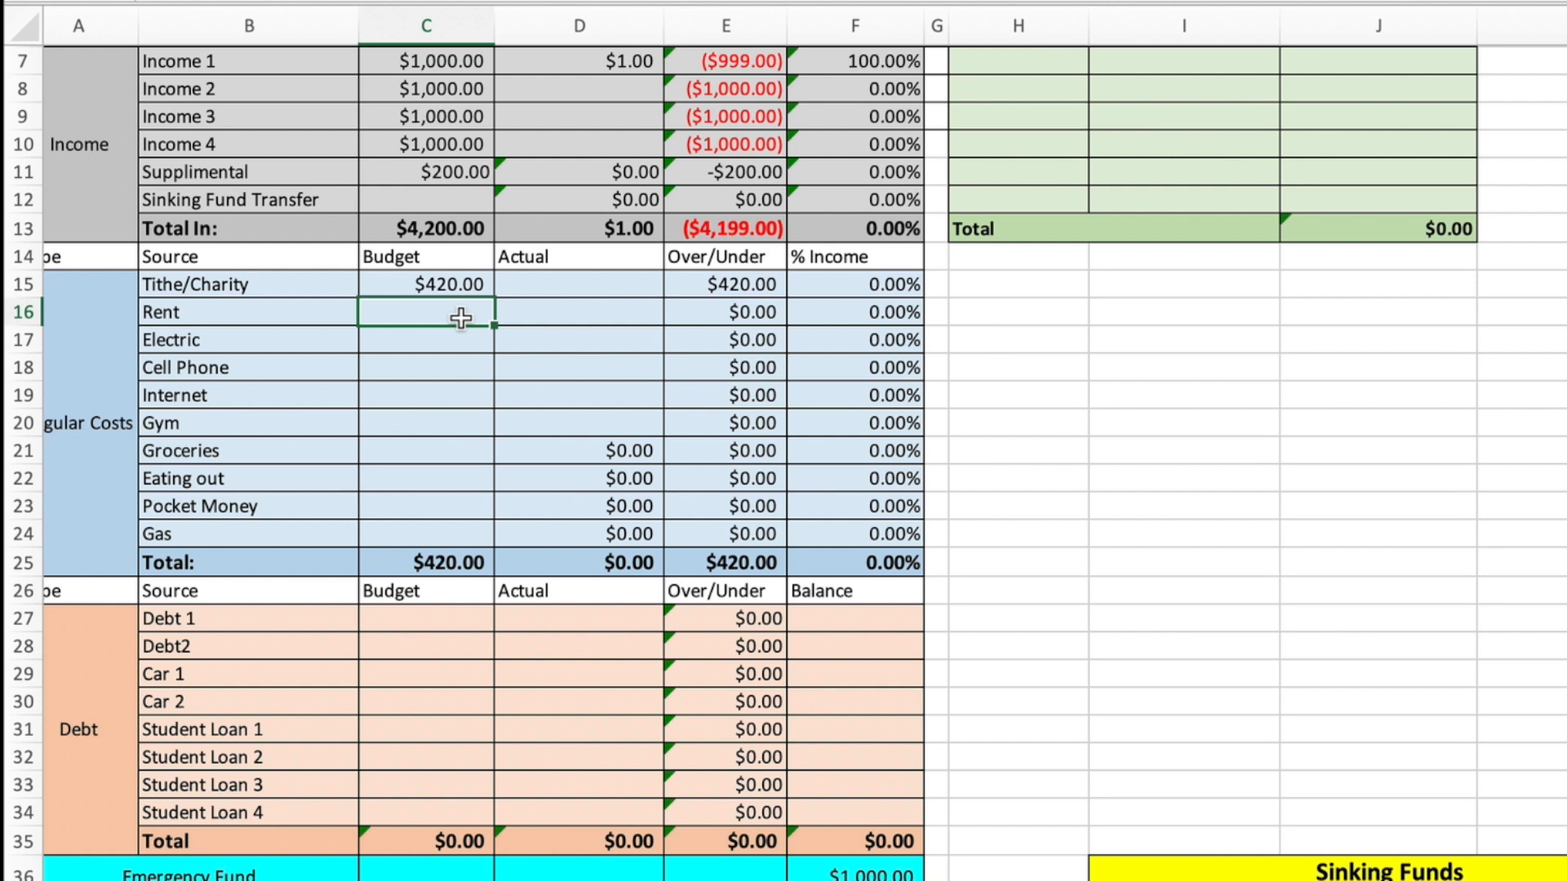
type("1000")
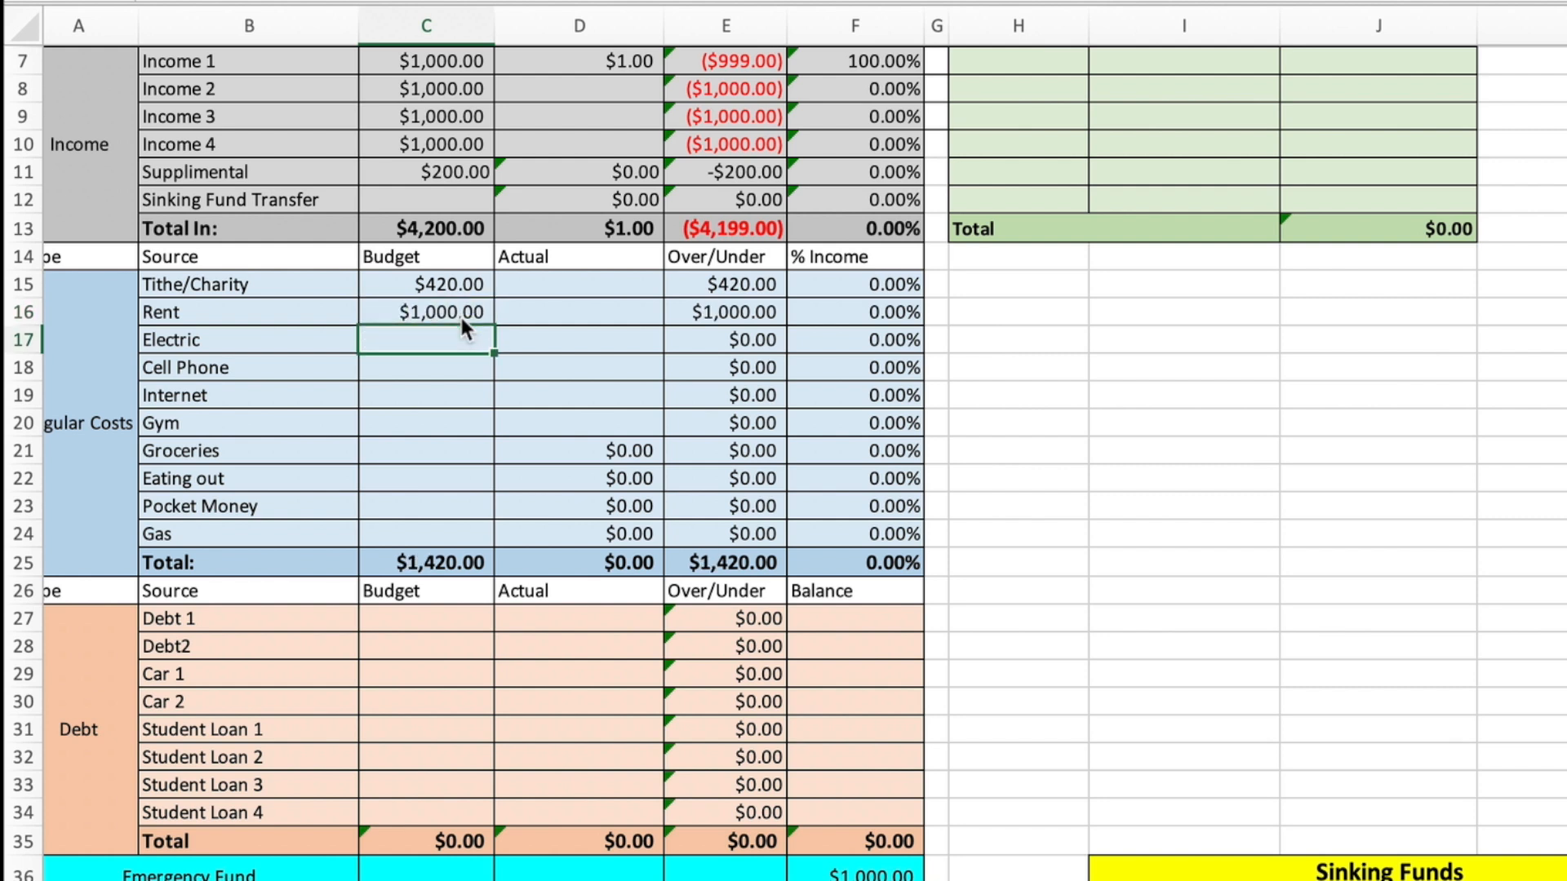
type("120.00")
left_click(426, 367)
type("$85.00")
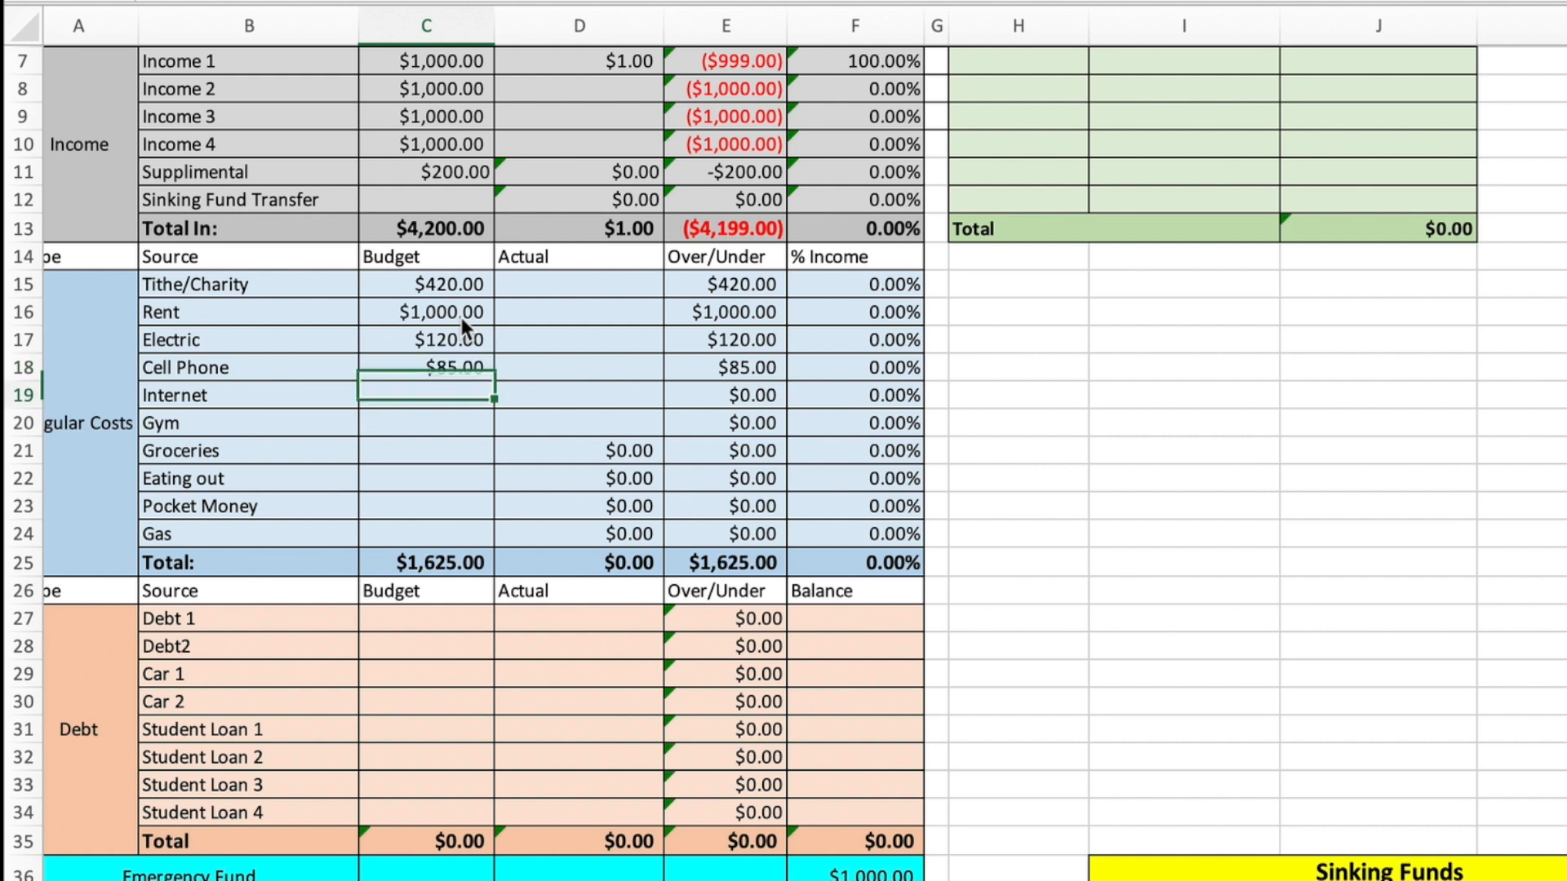
type("120")
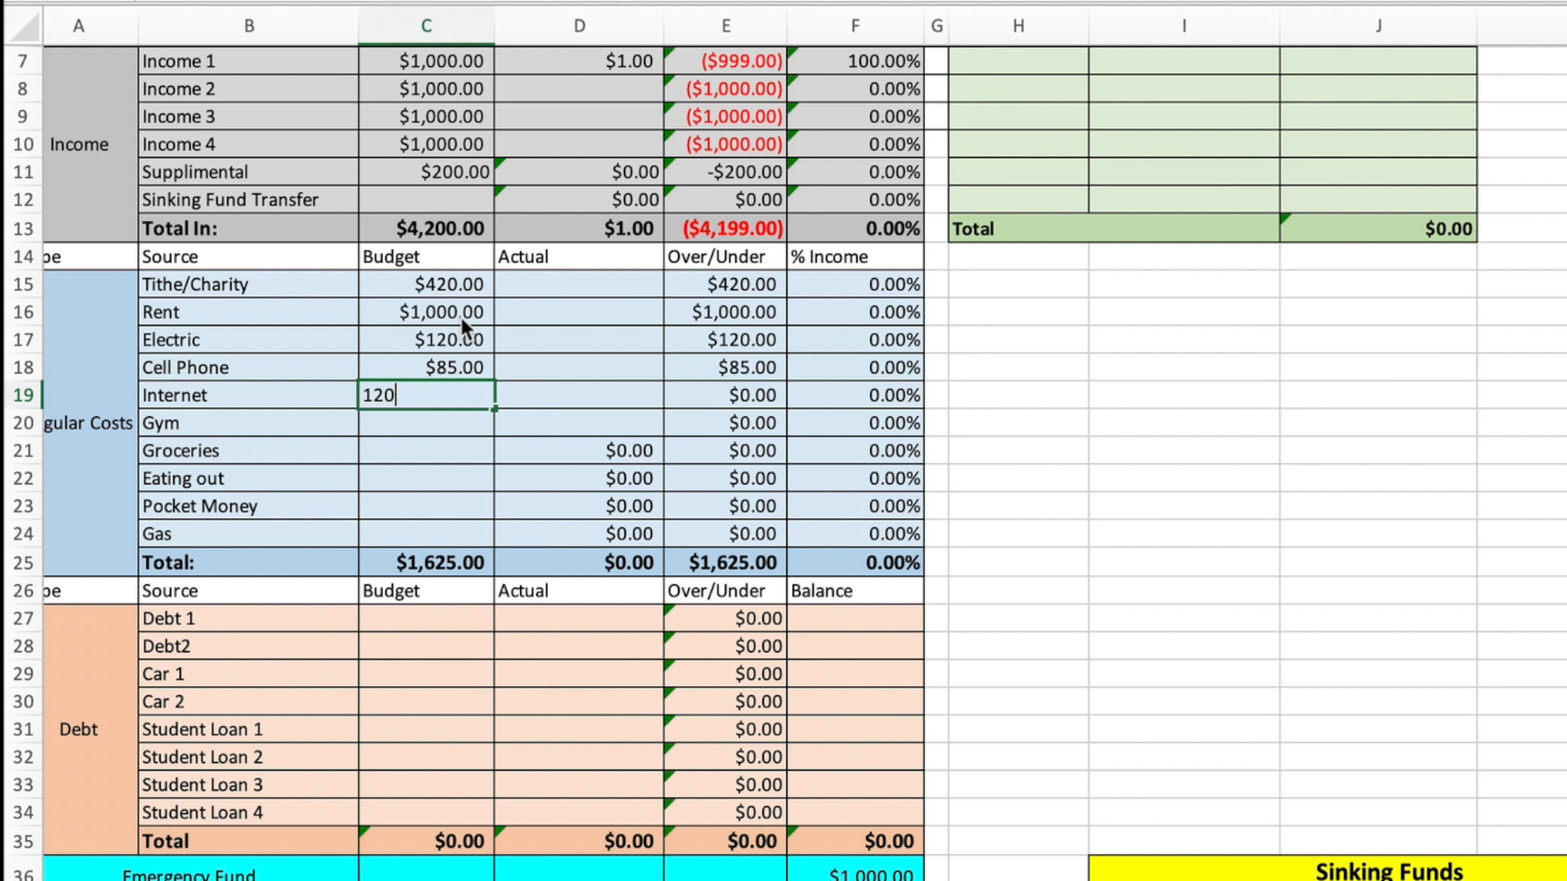
key("enter")
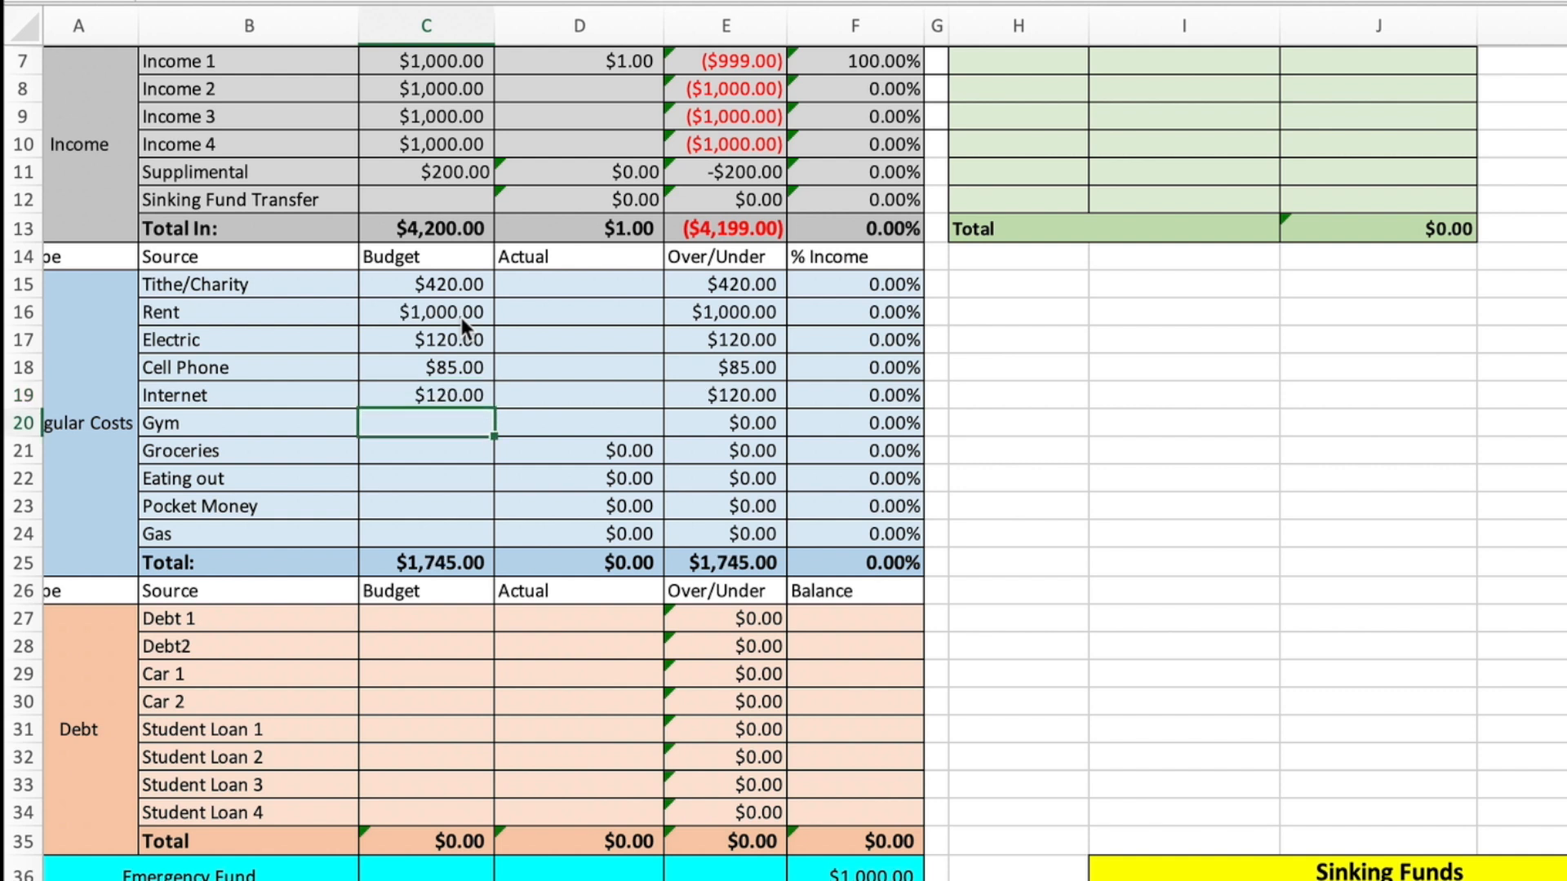
type("50.00")
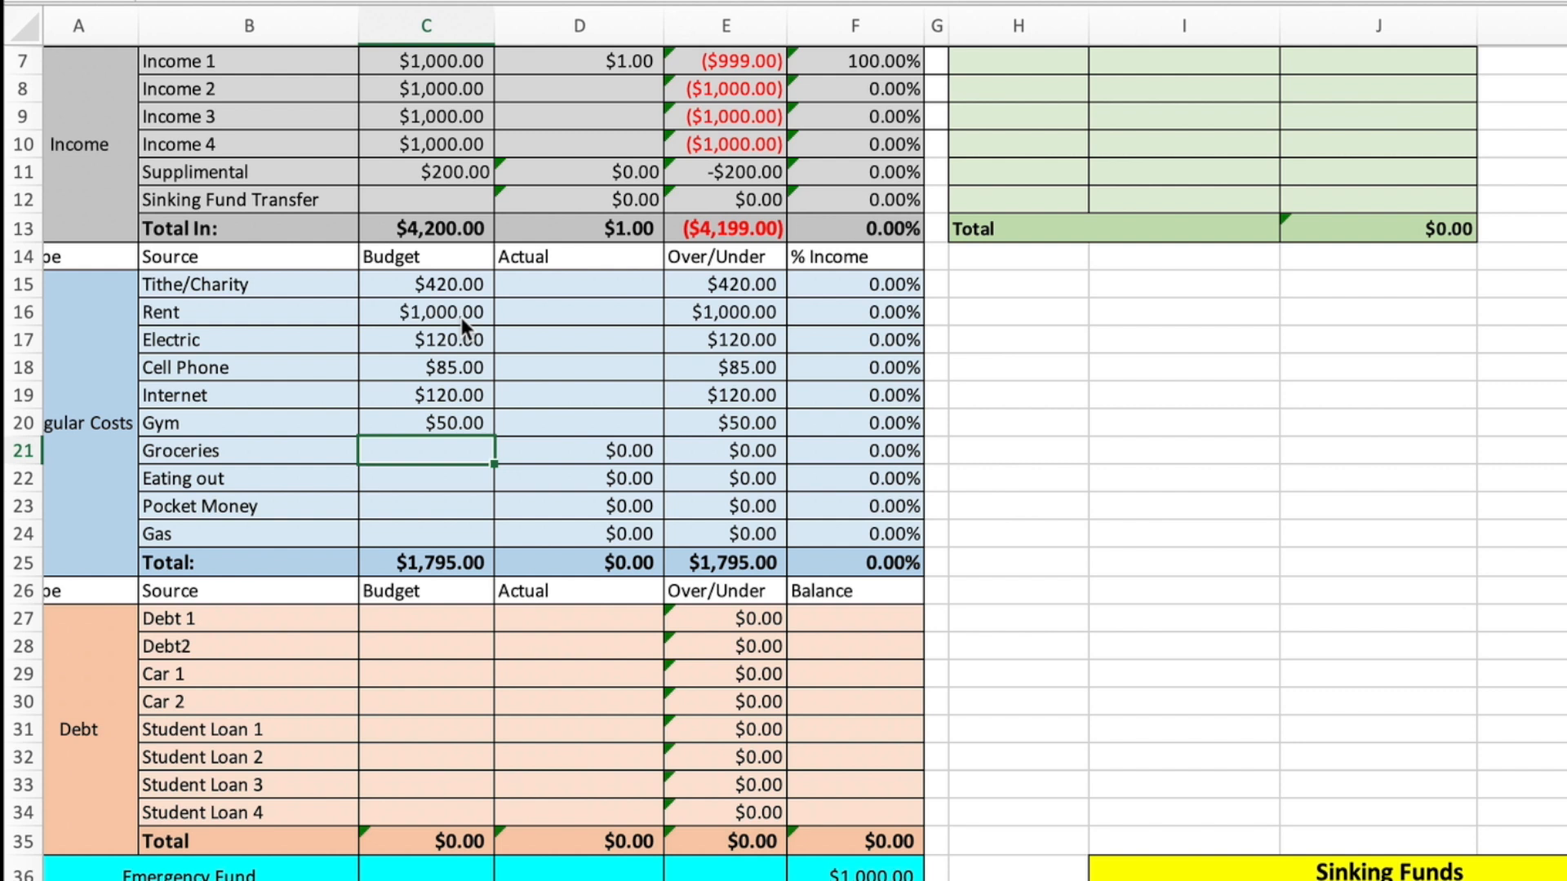
type("100.00")
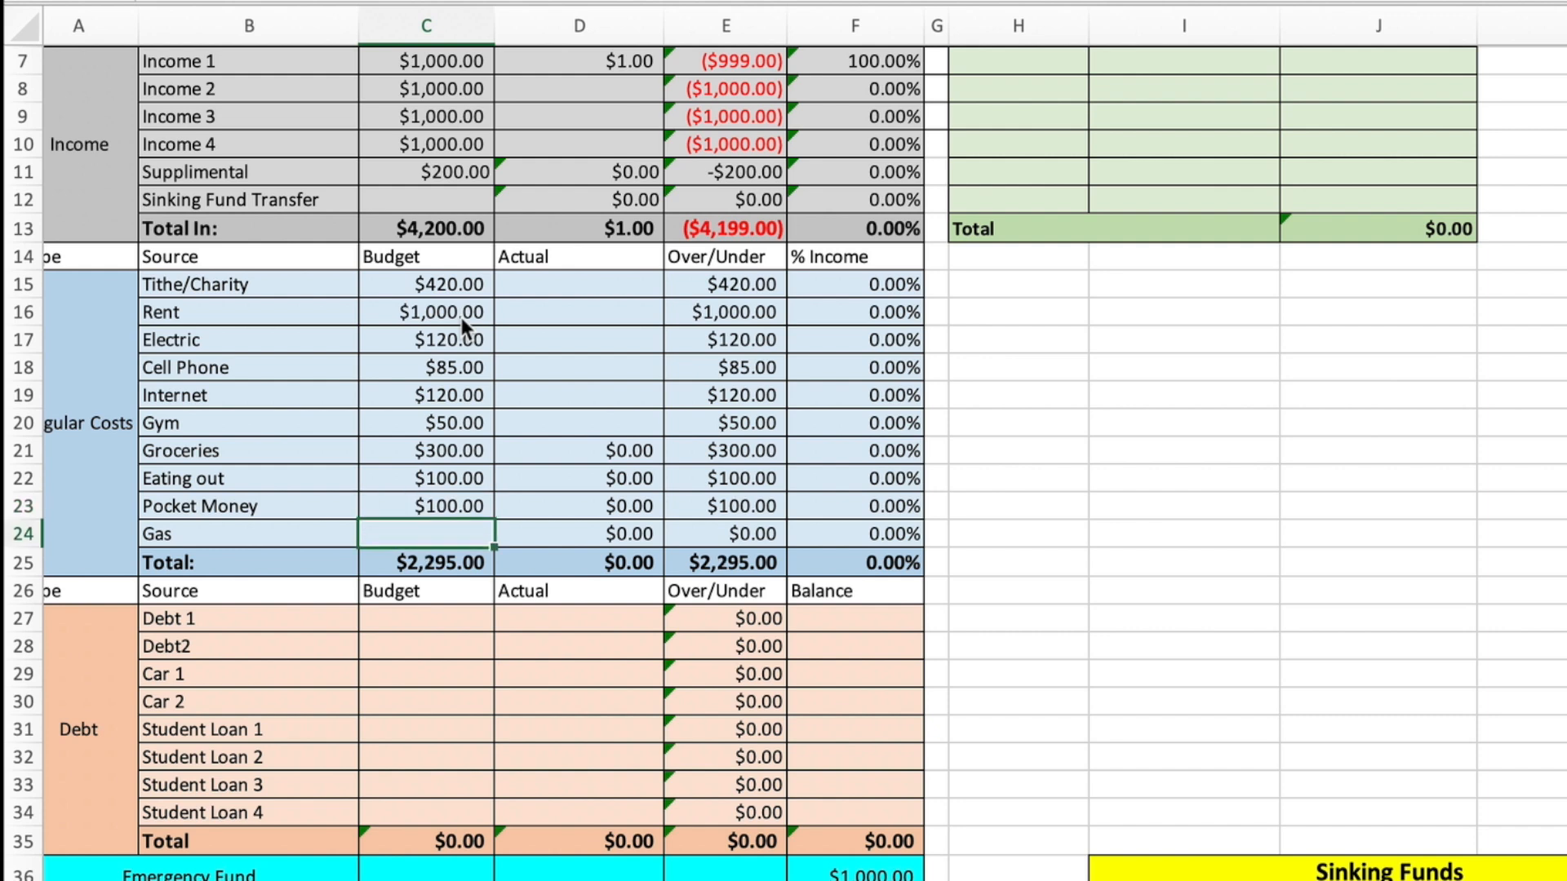
type("150.00")
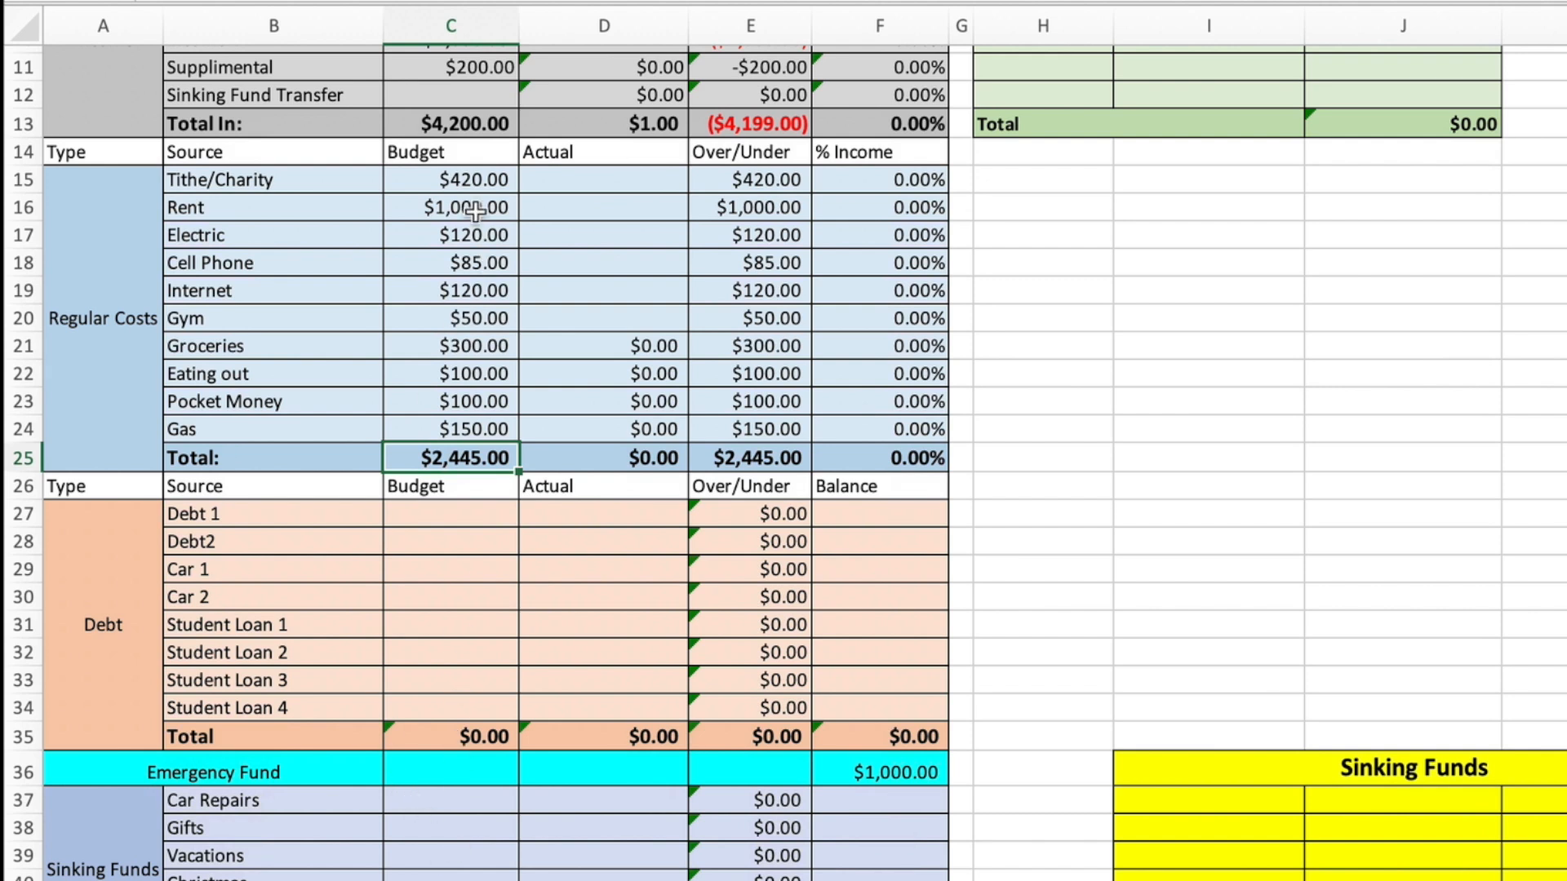
mouse_move(468, 191)
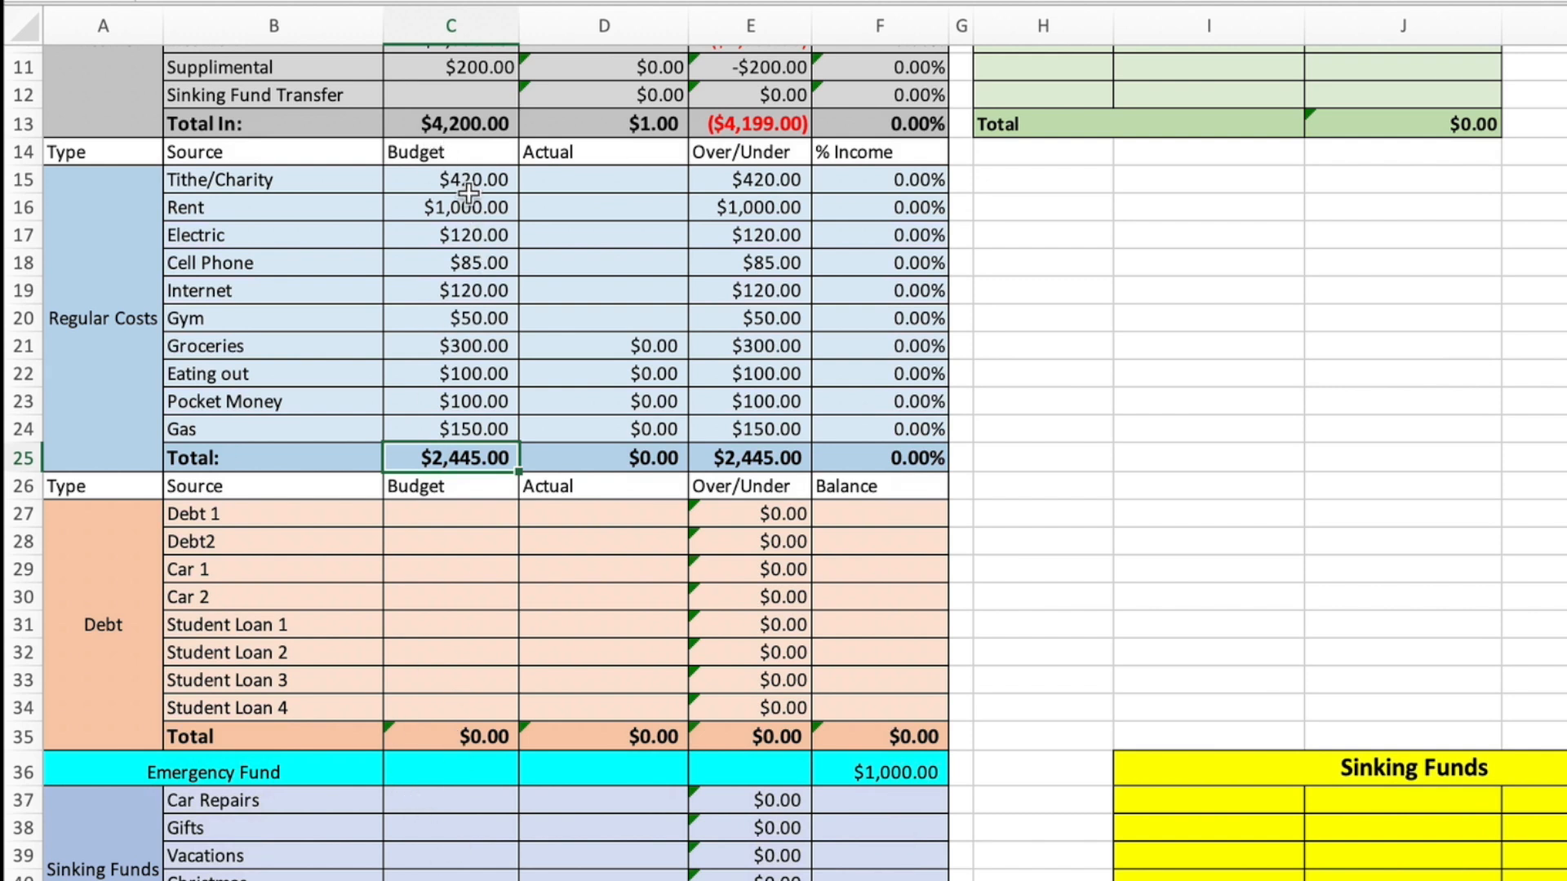
- Enter the debt budgets, including $320 for Student Loan 1, totaling $807
left_click(449, 513)
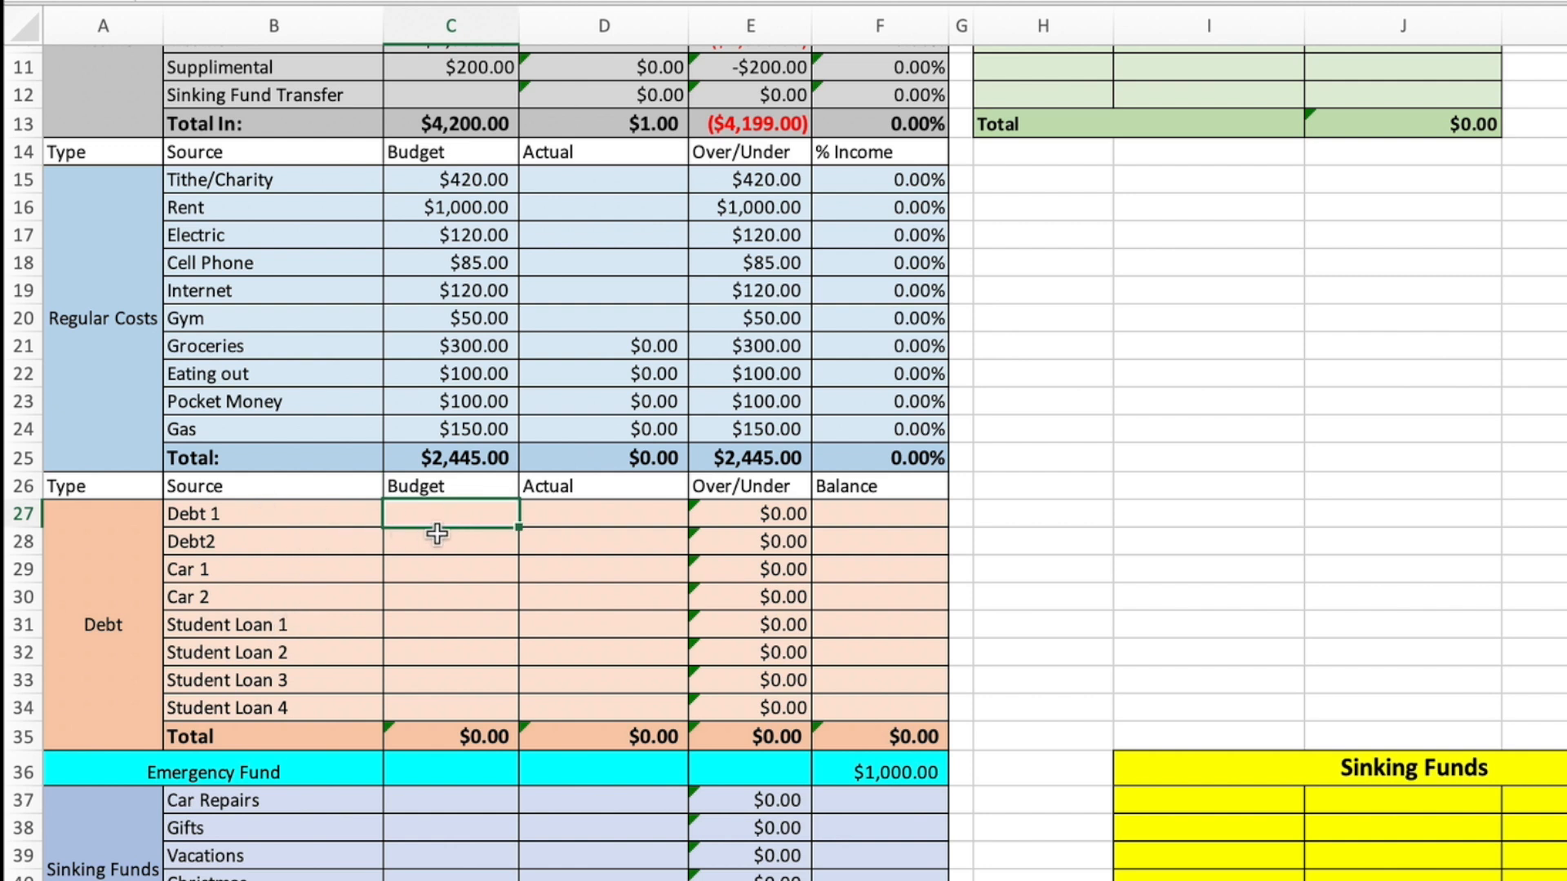
mouse_move(413, 553)
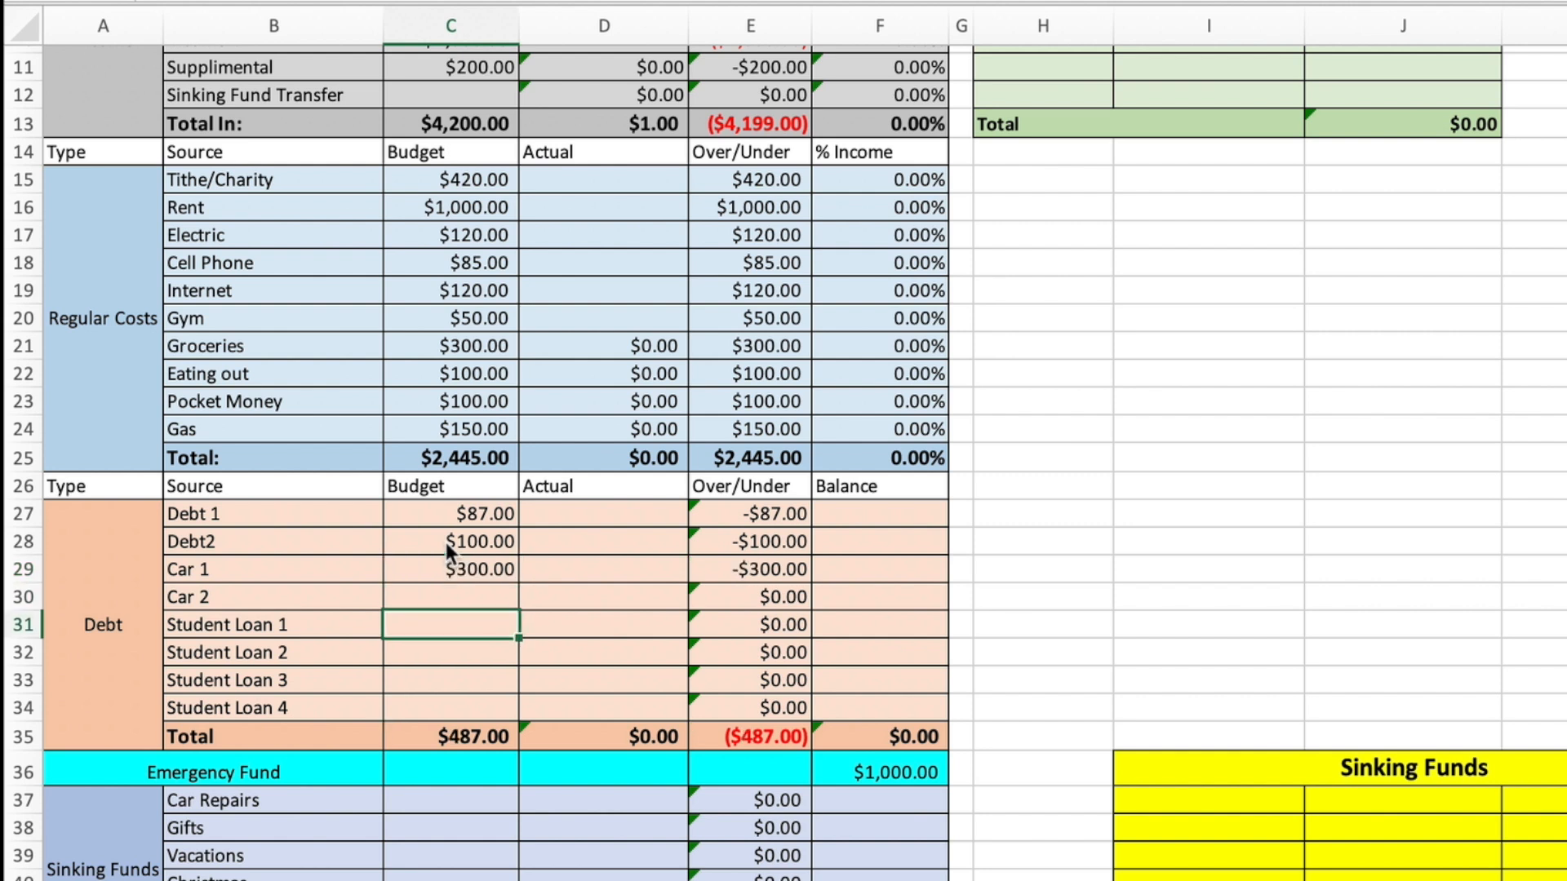
type("3")
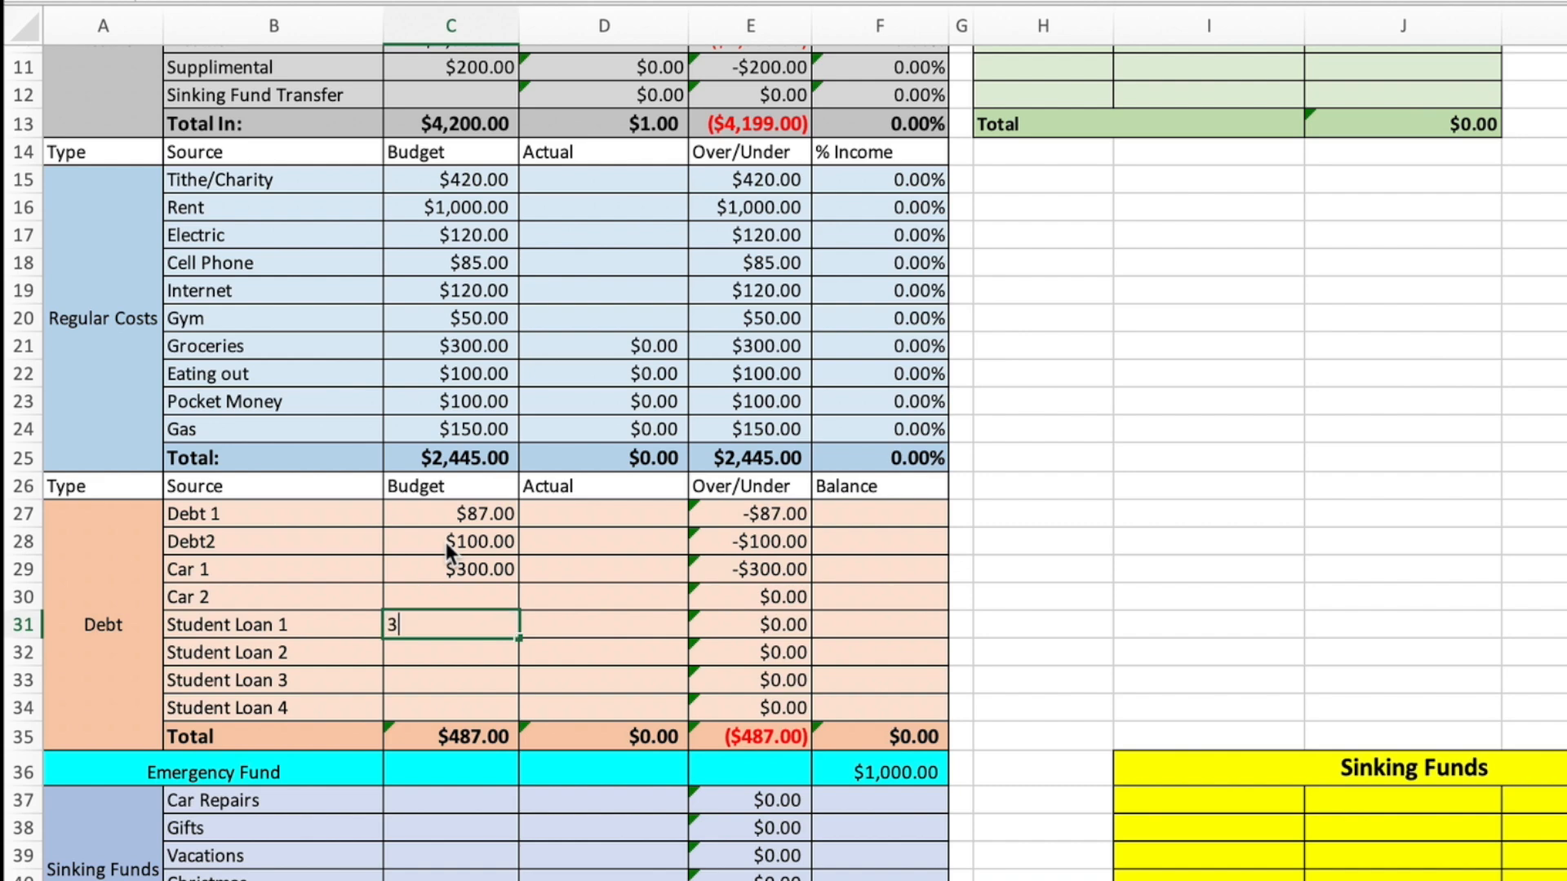
type("320.00")
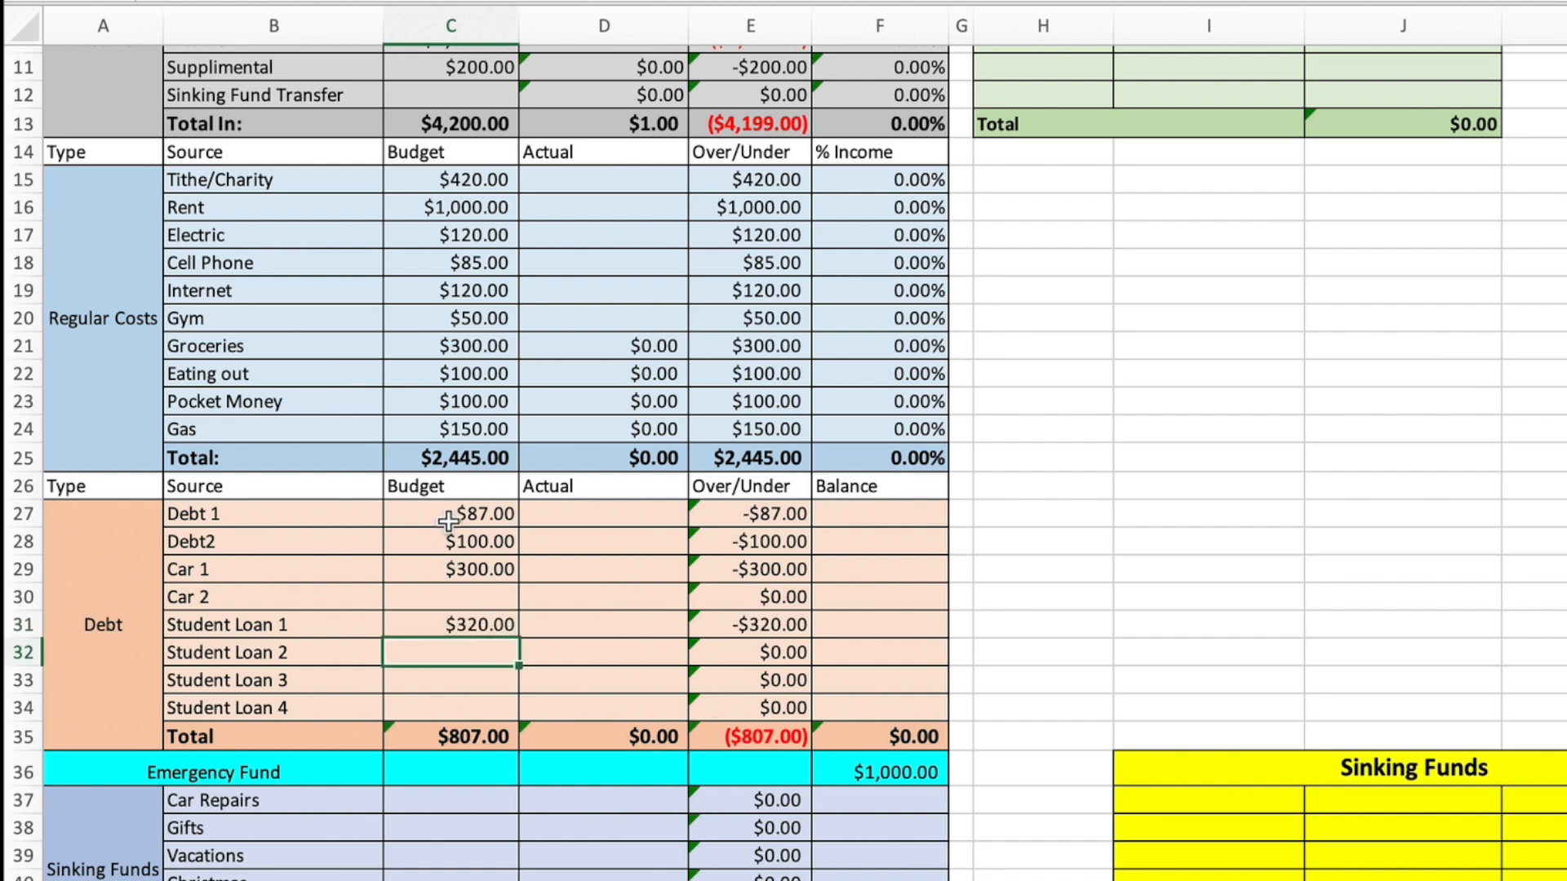
scroll("down", 3)
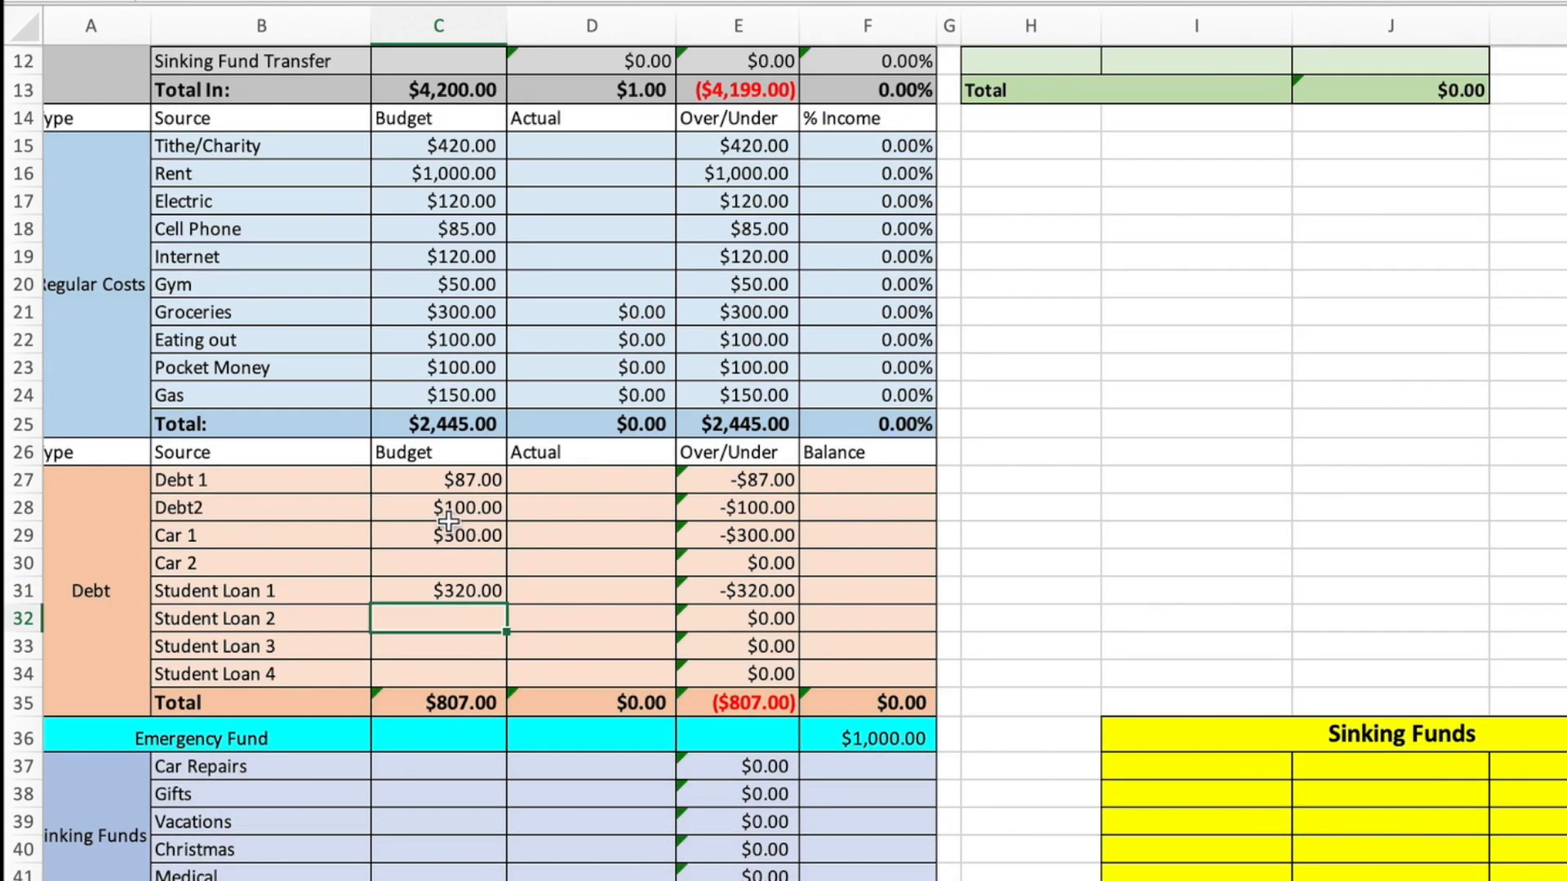
scroll("down", 3)
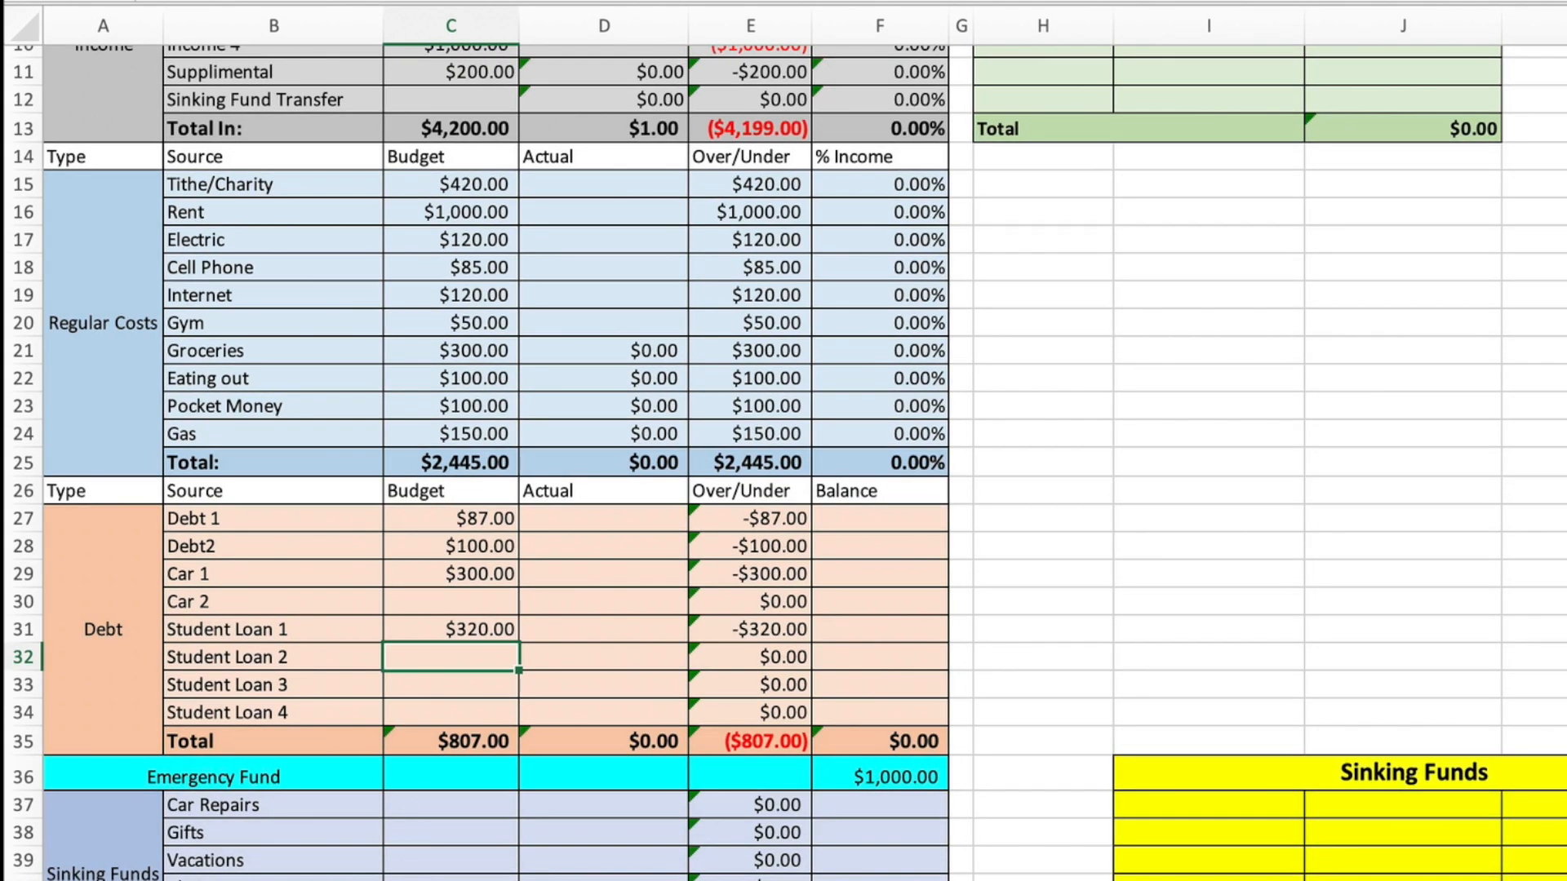
mouse_move(467, 818)
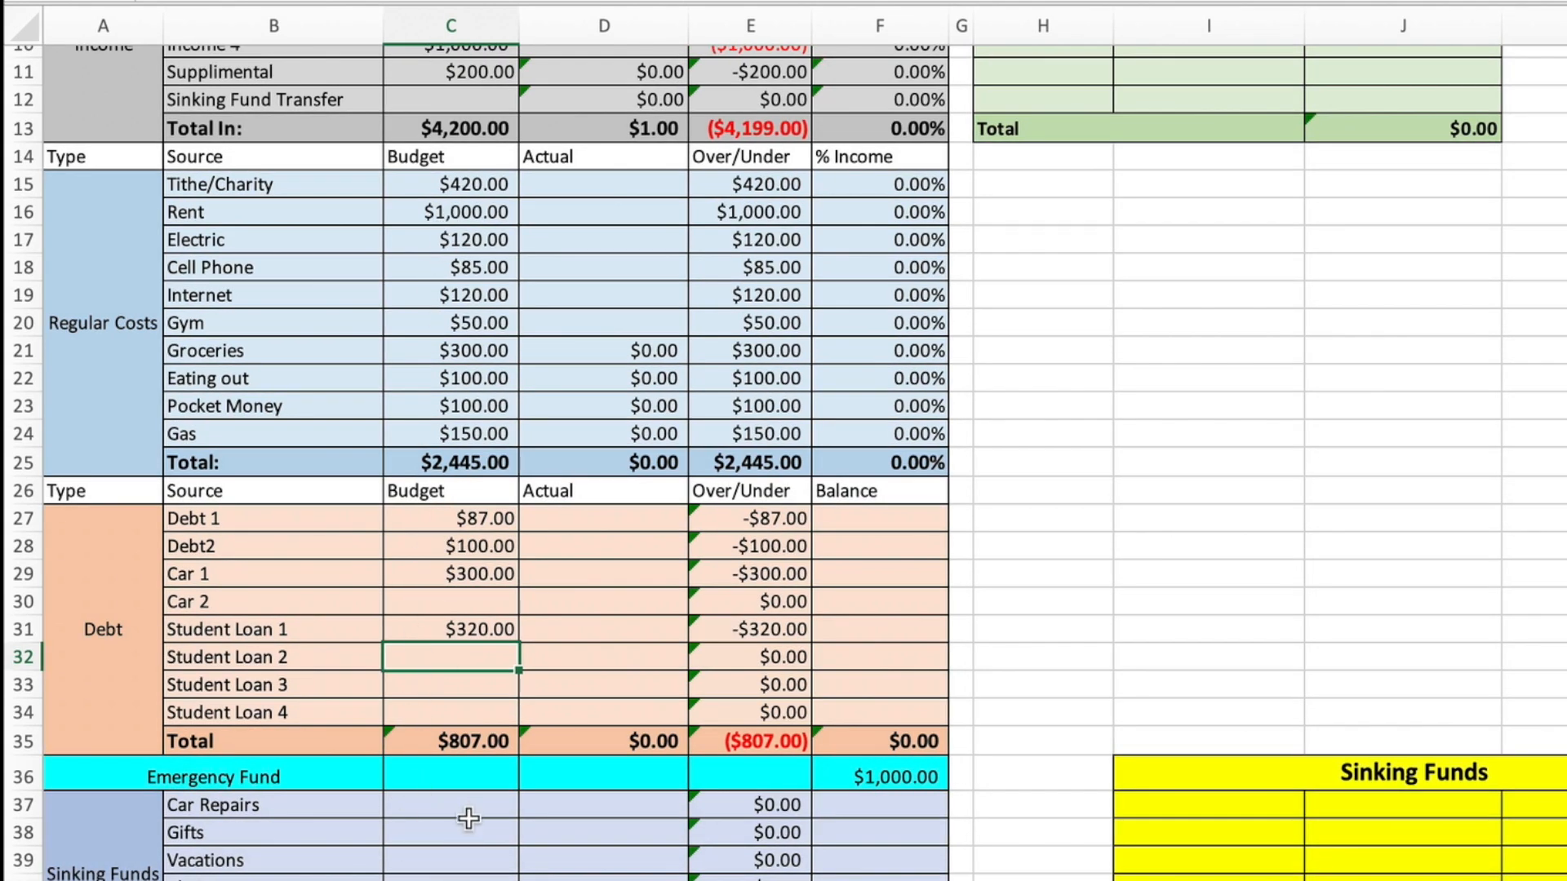
- Budget Car Repairs 100, Gifts 50, Vacations 100, Christmas 300, Medical 100
left_click(449, 805)
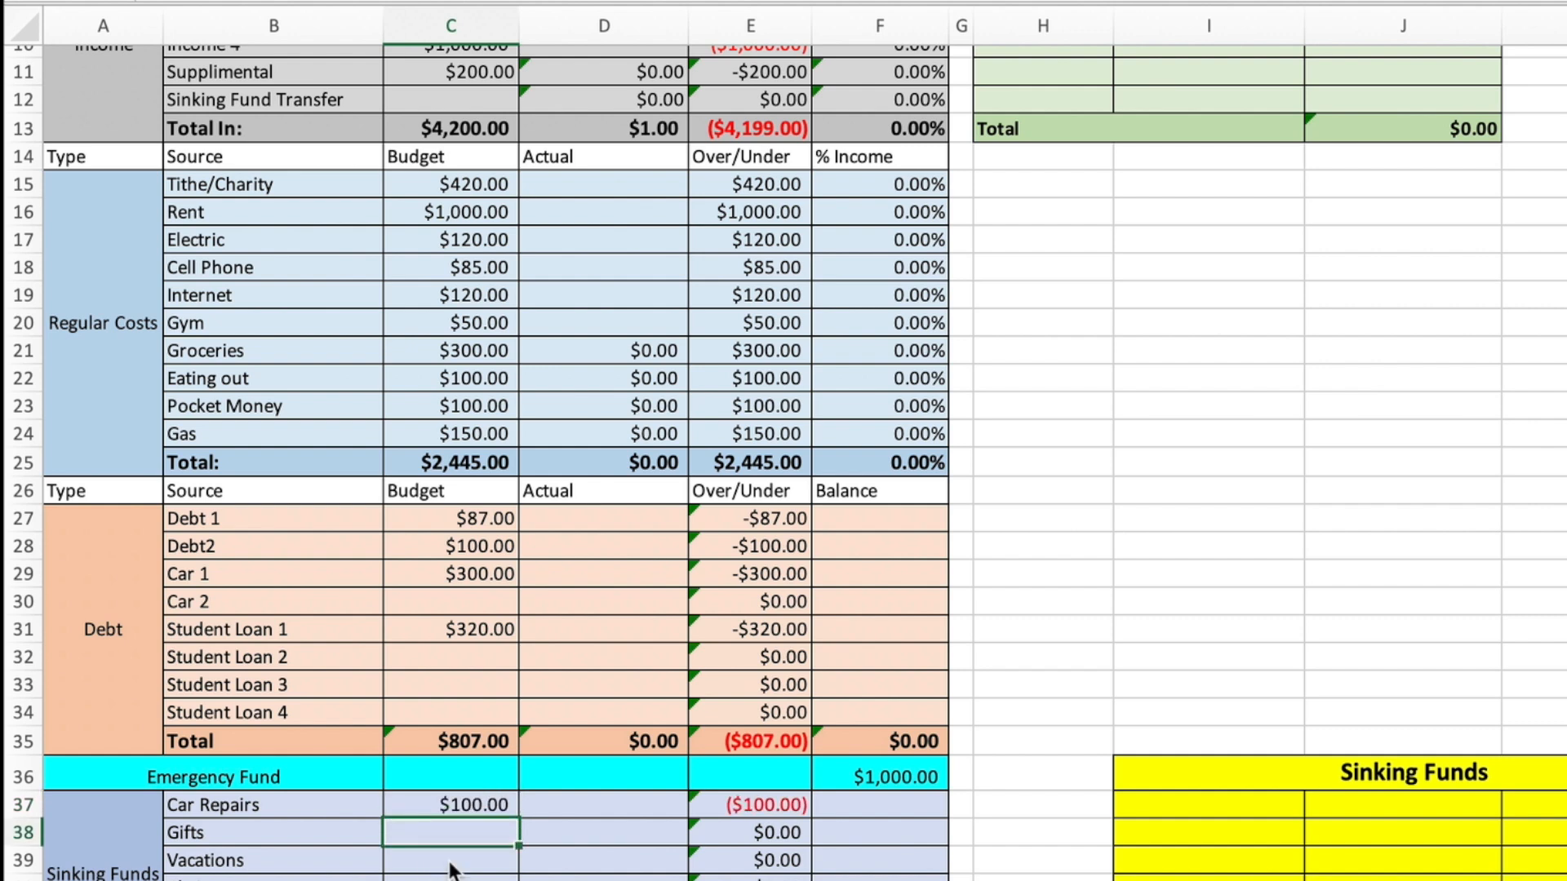
type("50.00")
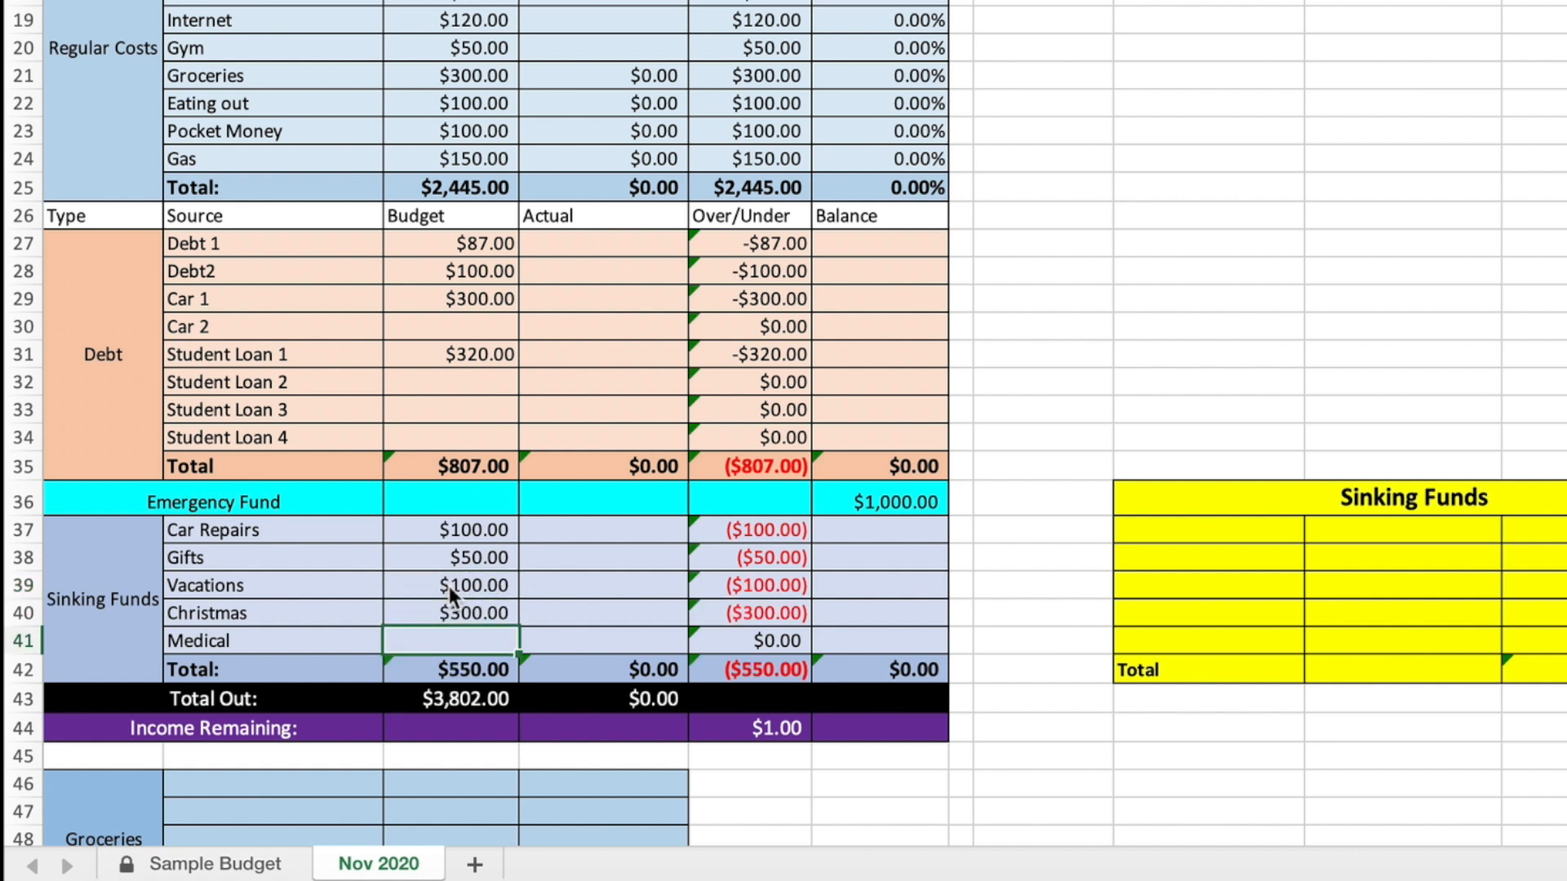
type("100.00")
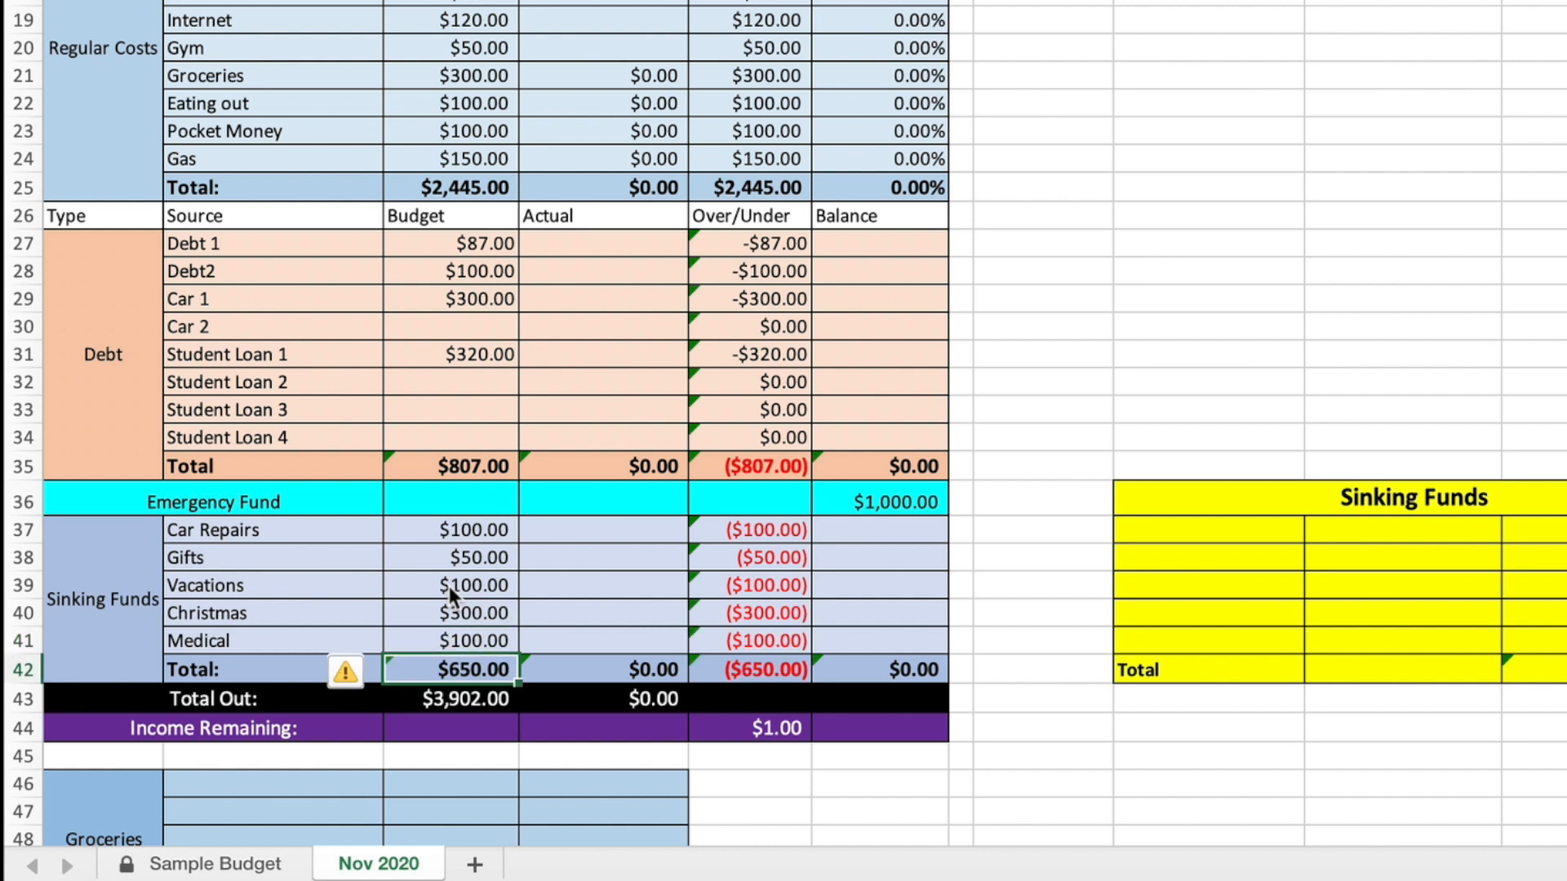
mouse_move(449, 30)
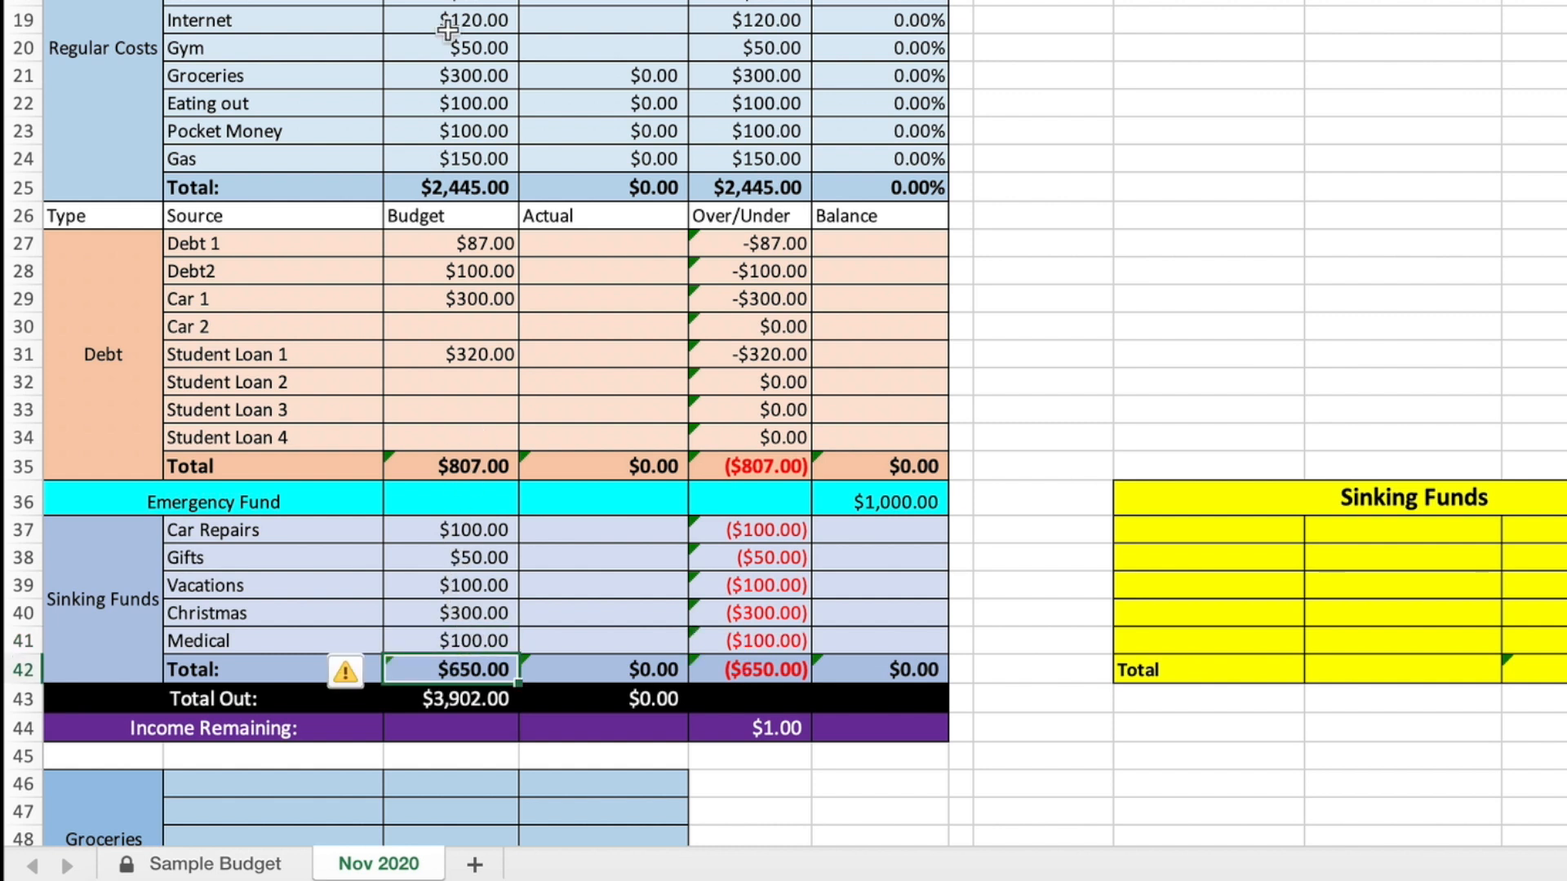
- Work out the leftover in a scratch cell and set Debt 1's budget to 385
left_click(450, 243)
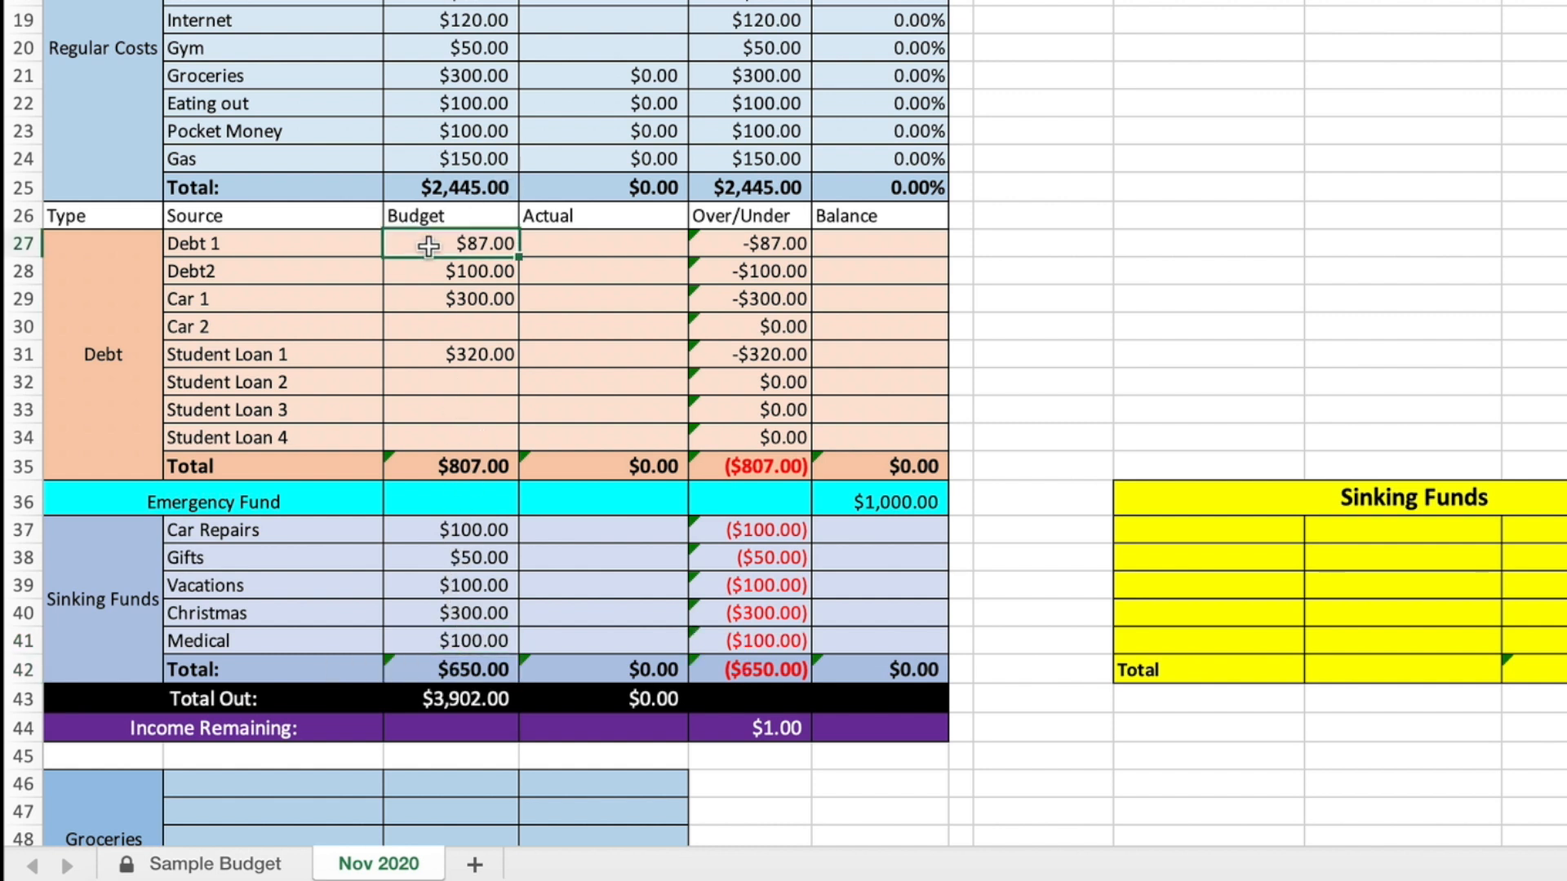
mouse_move(1158, 207)
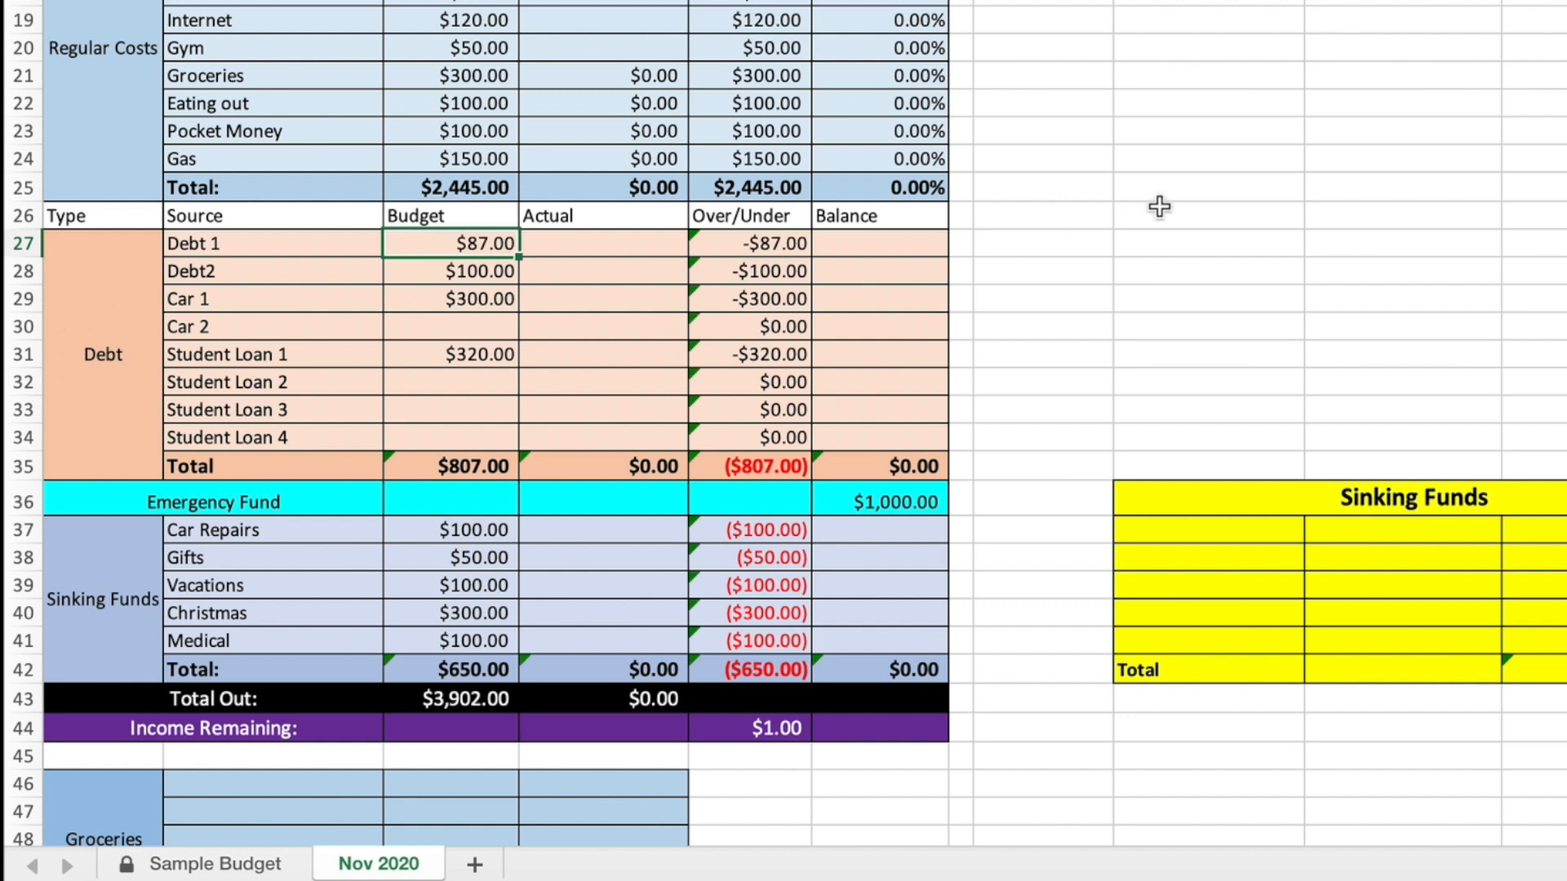
mouse_move(483, 271)
type("=")
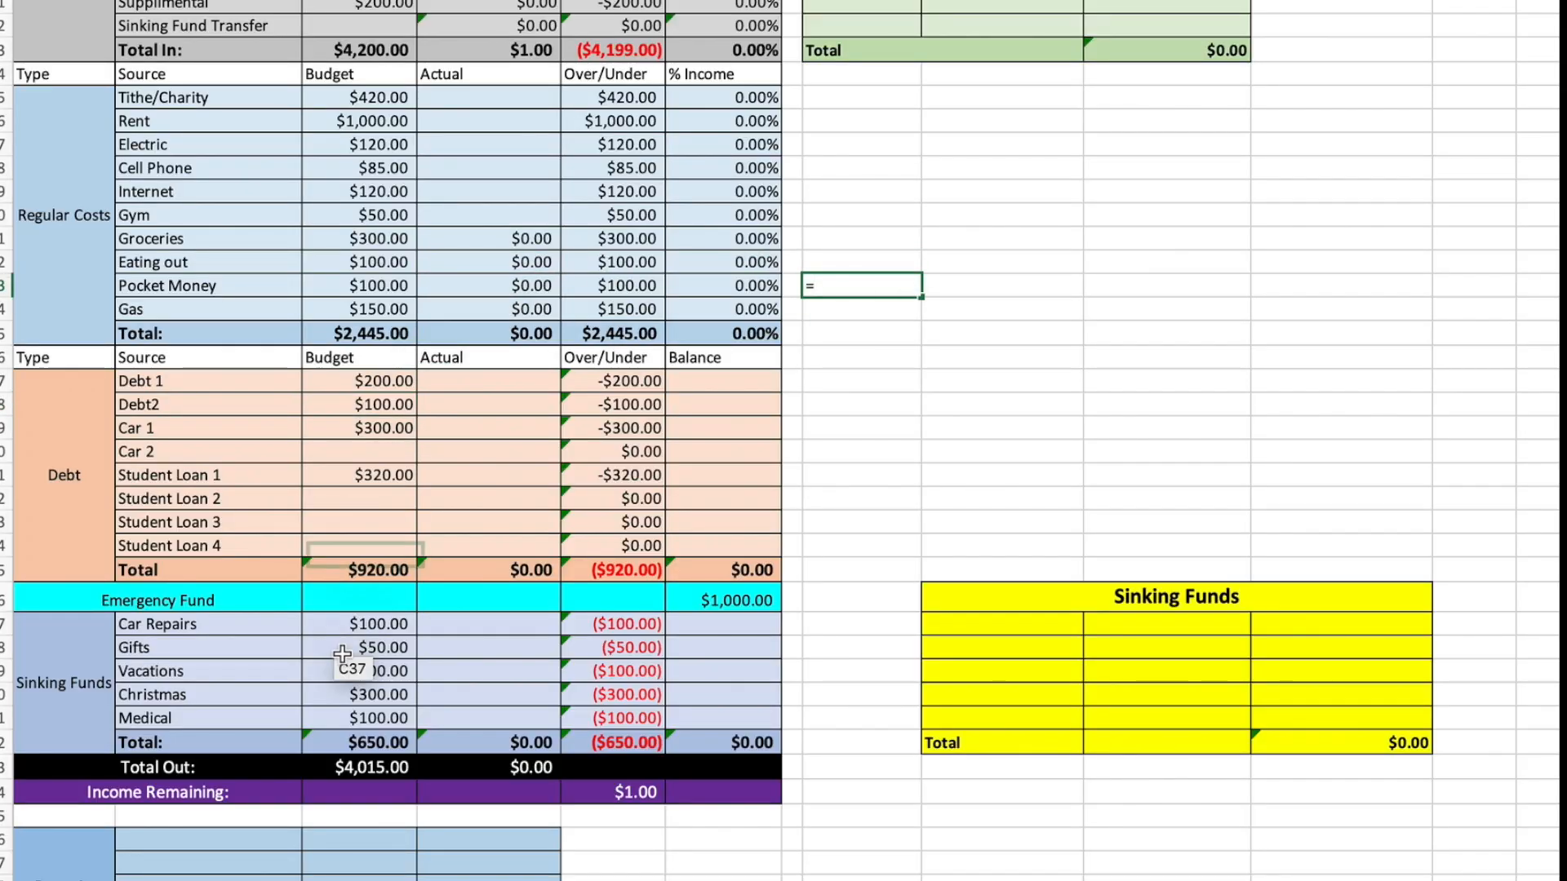
left_click(361, 48)
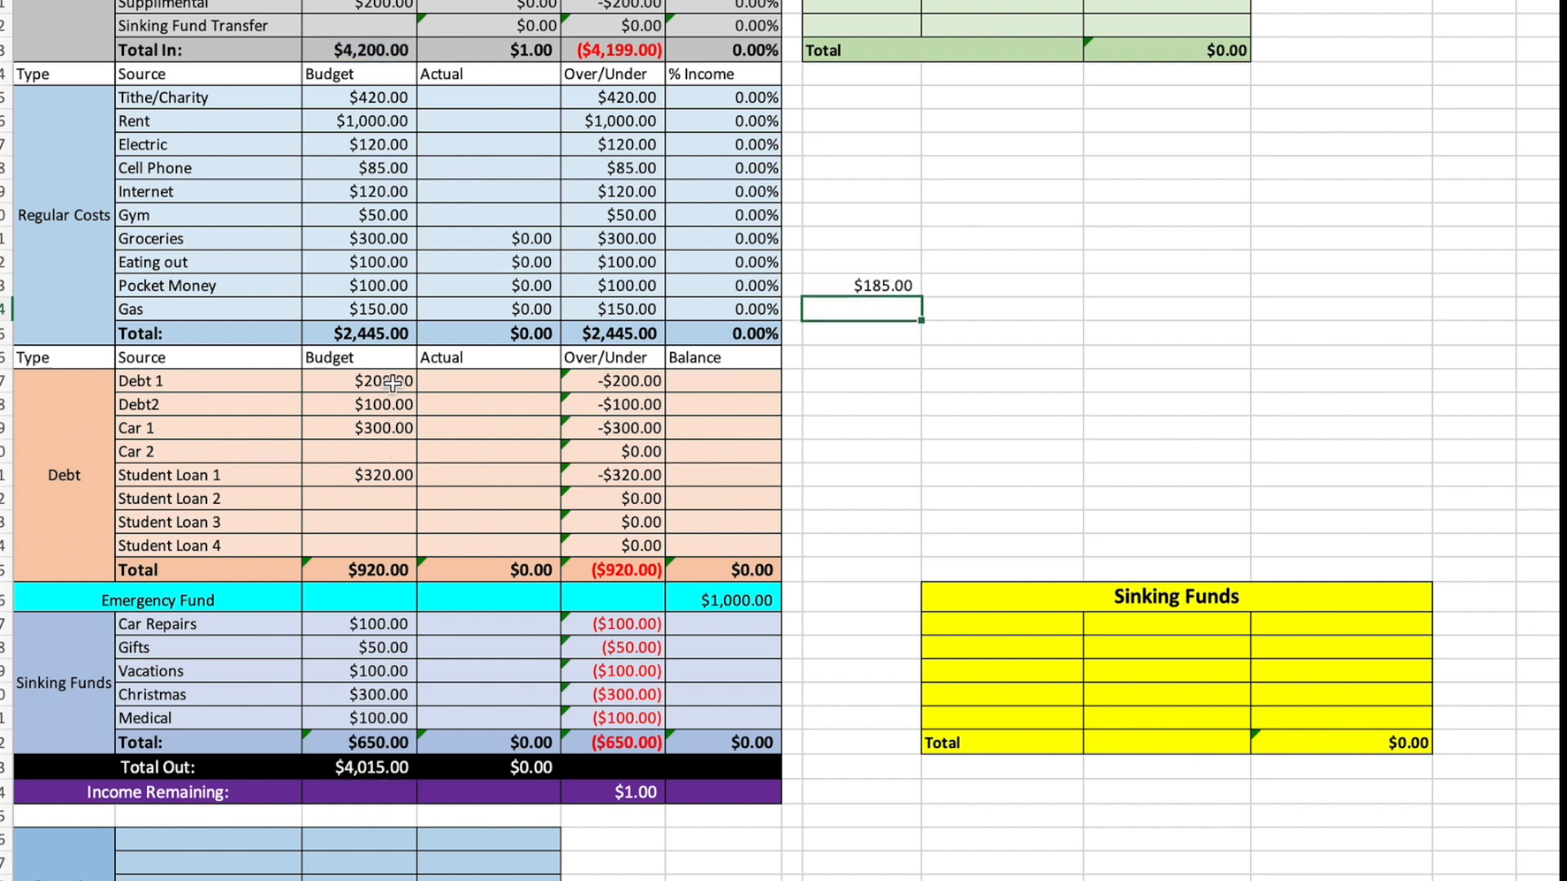
type("385")
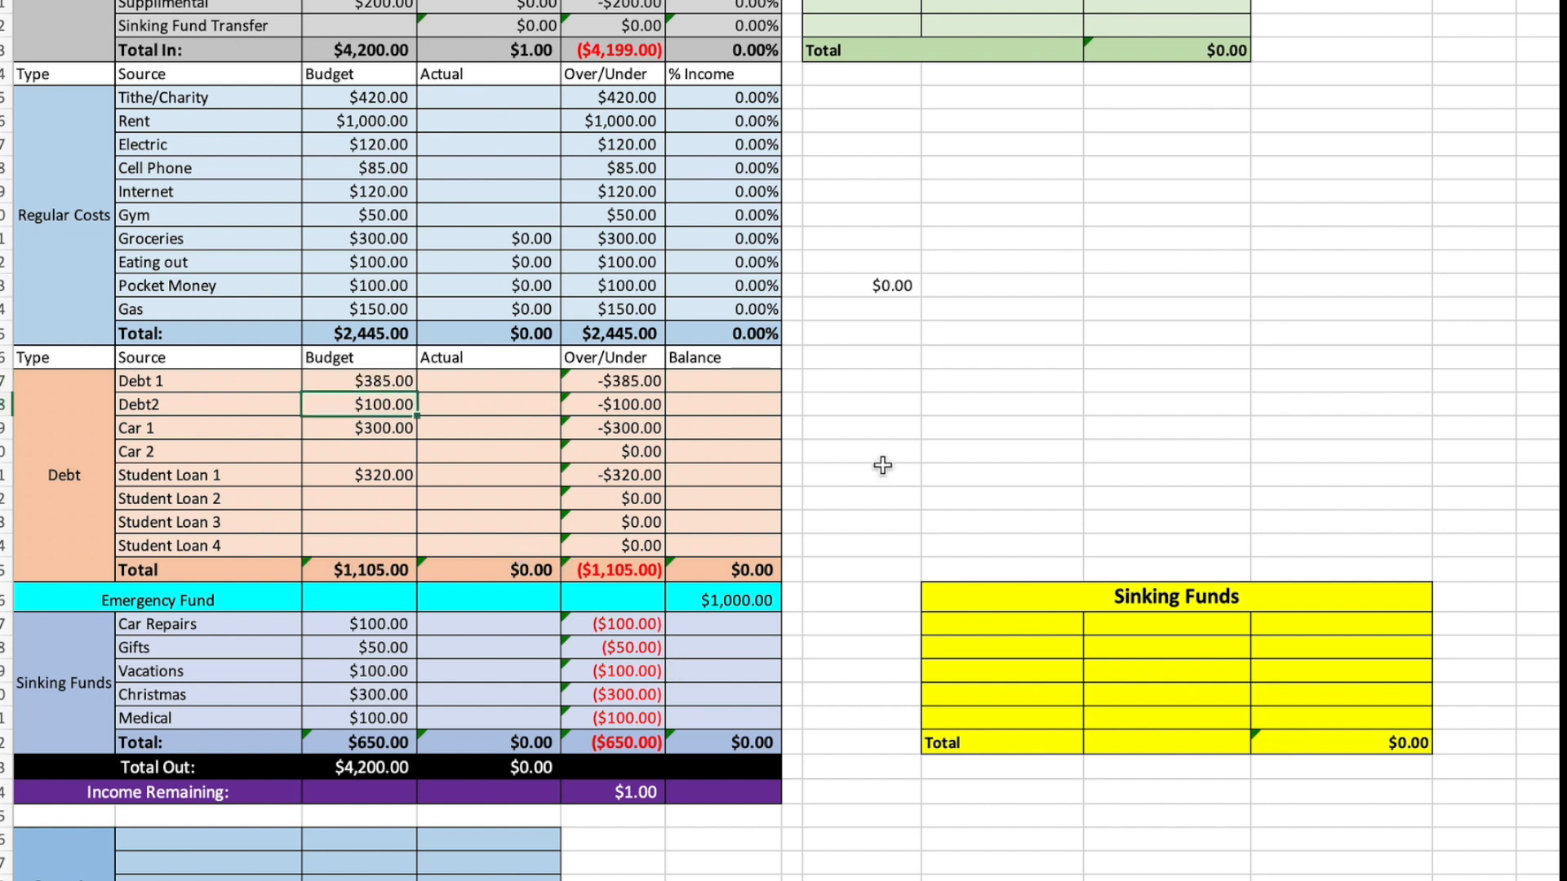
left_click(880, 285)
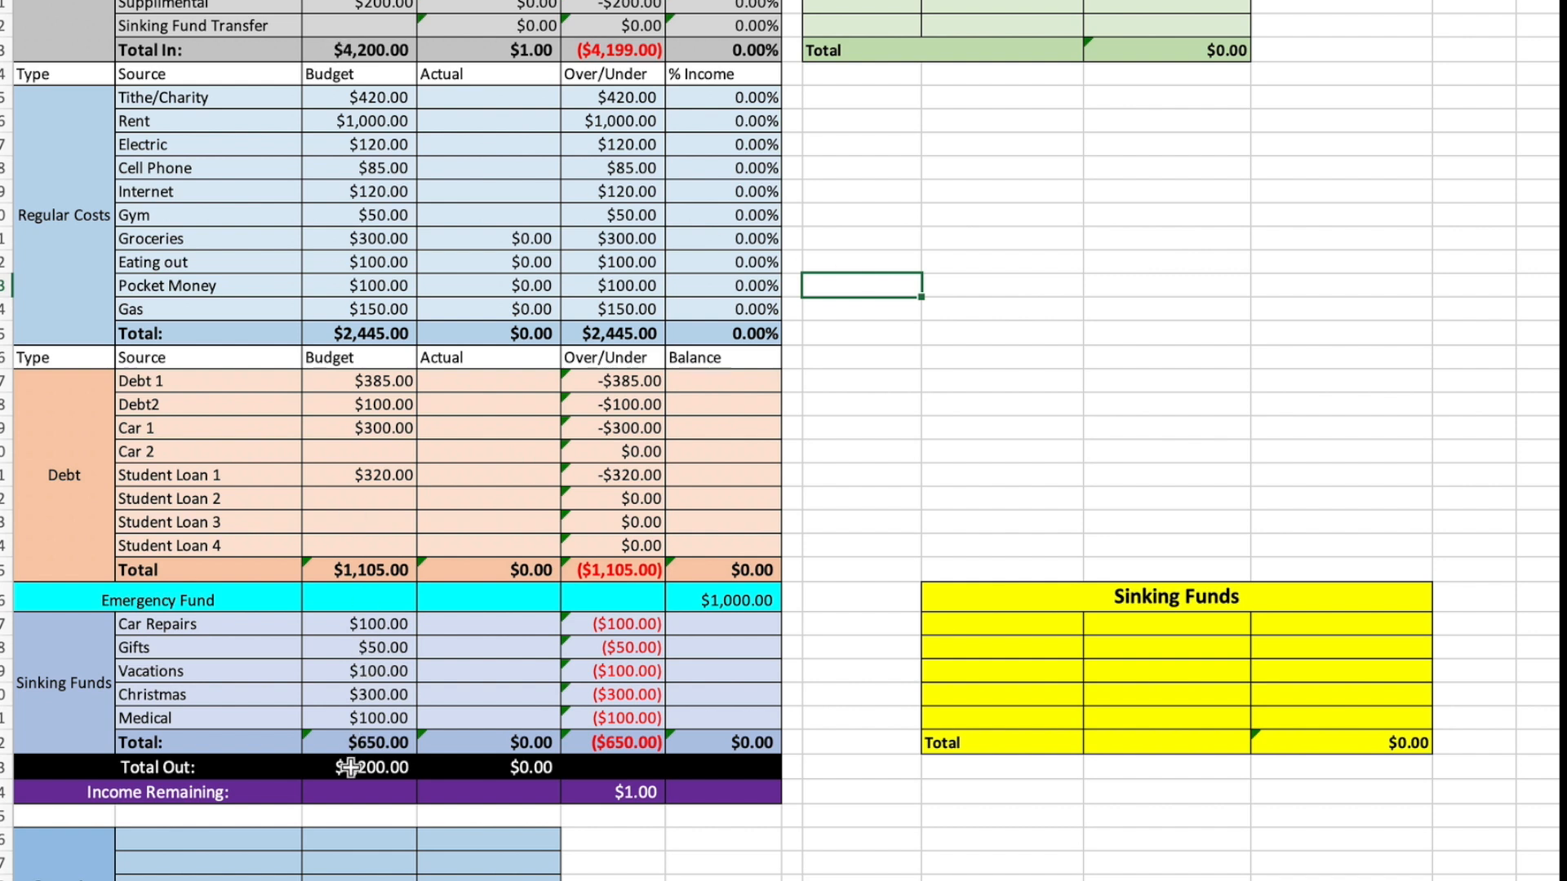
left_click(360, 767)
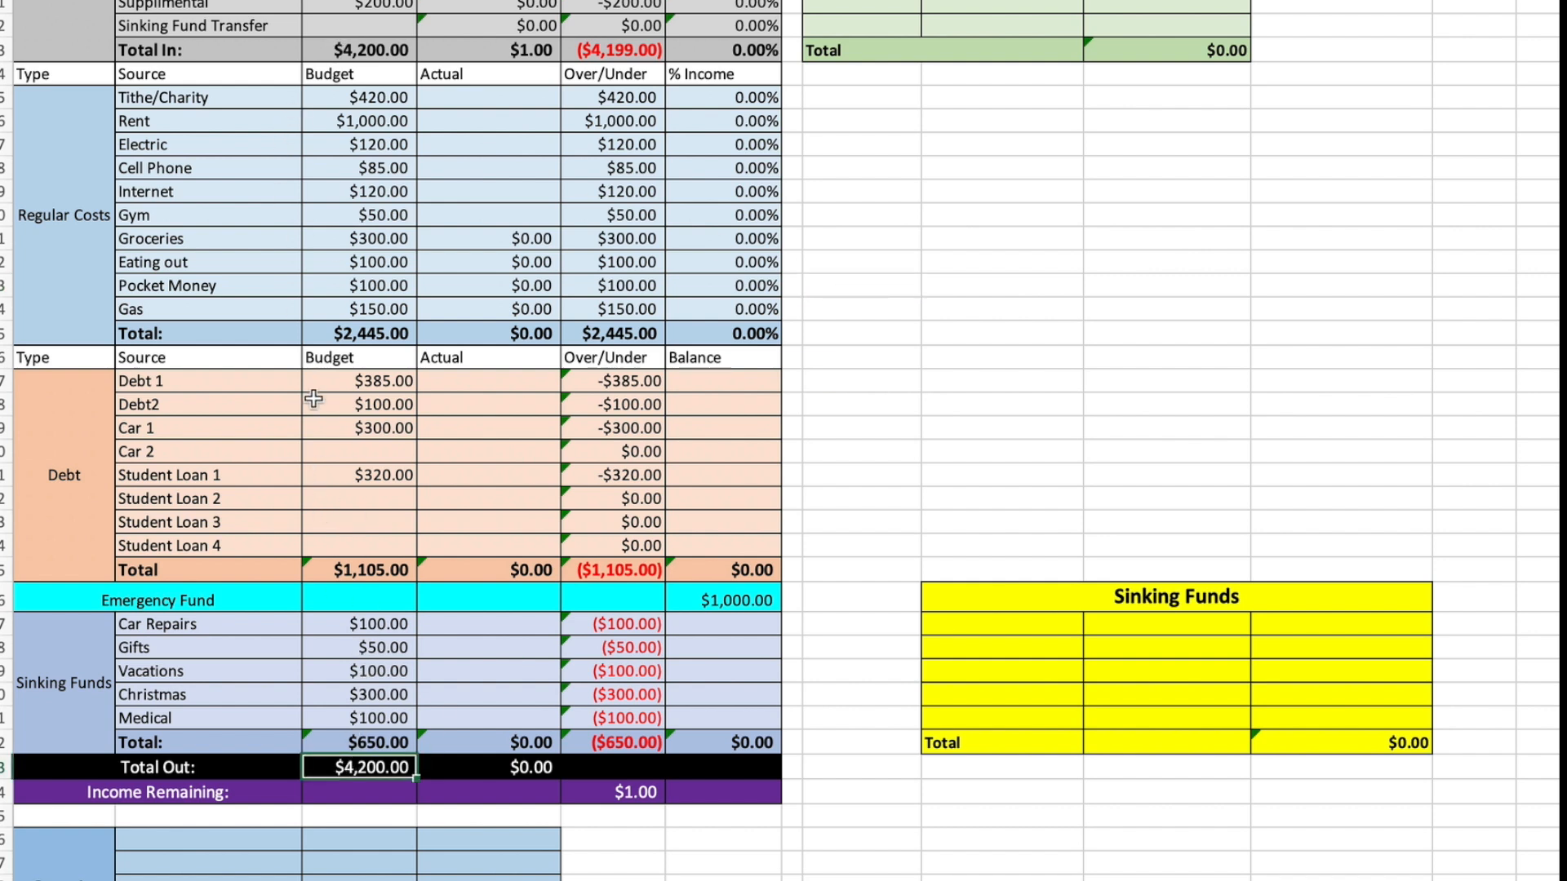
mouse_move(360, 382)
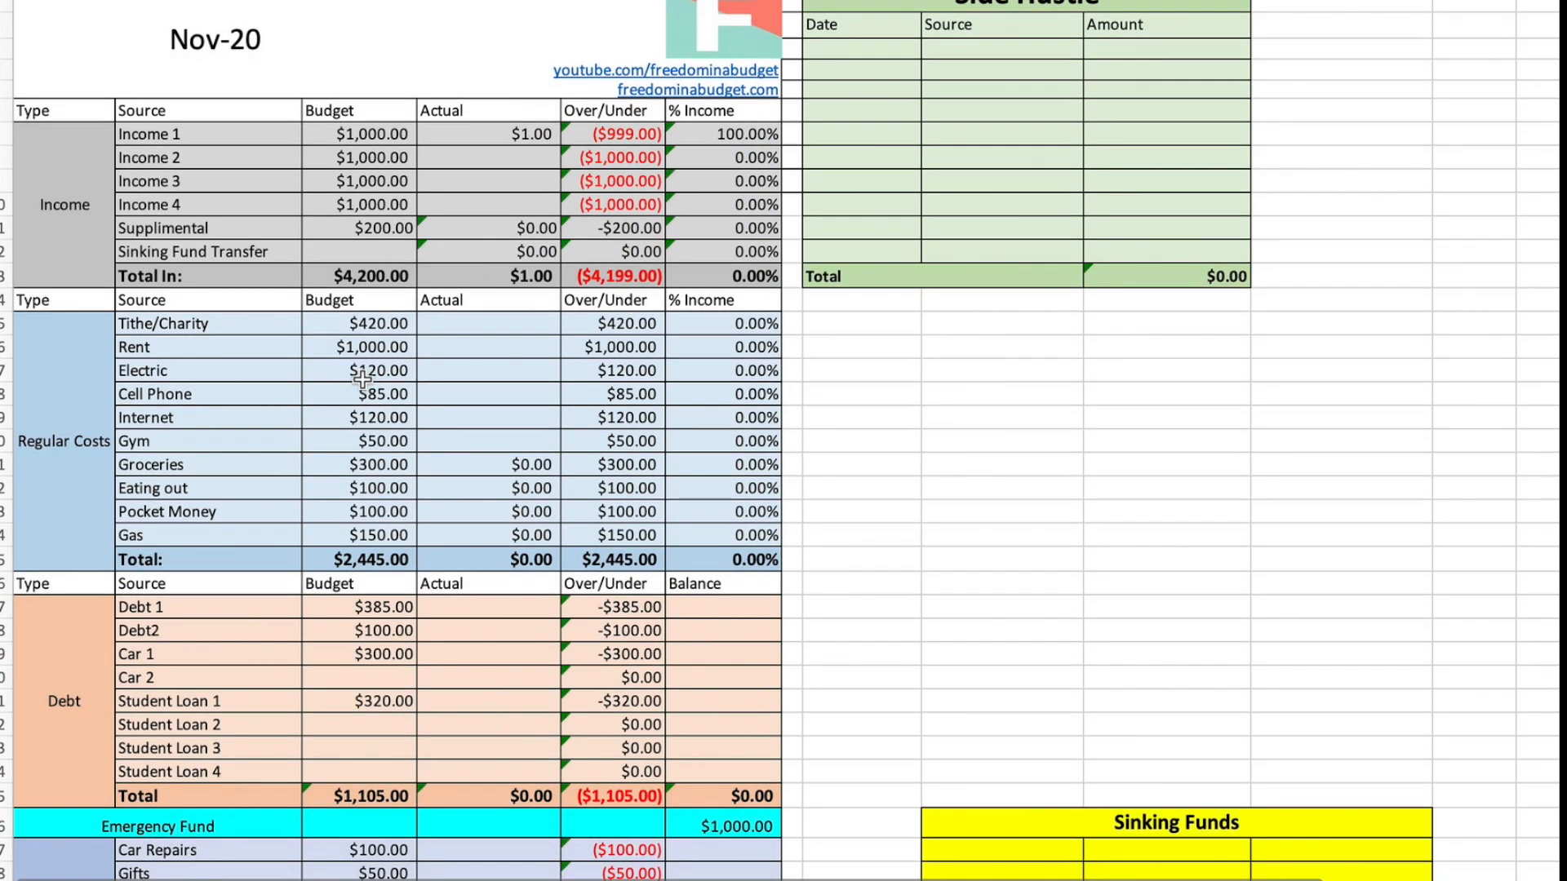
mouse_move(500, 204)
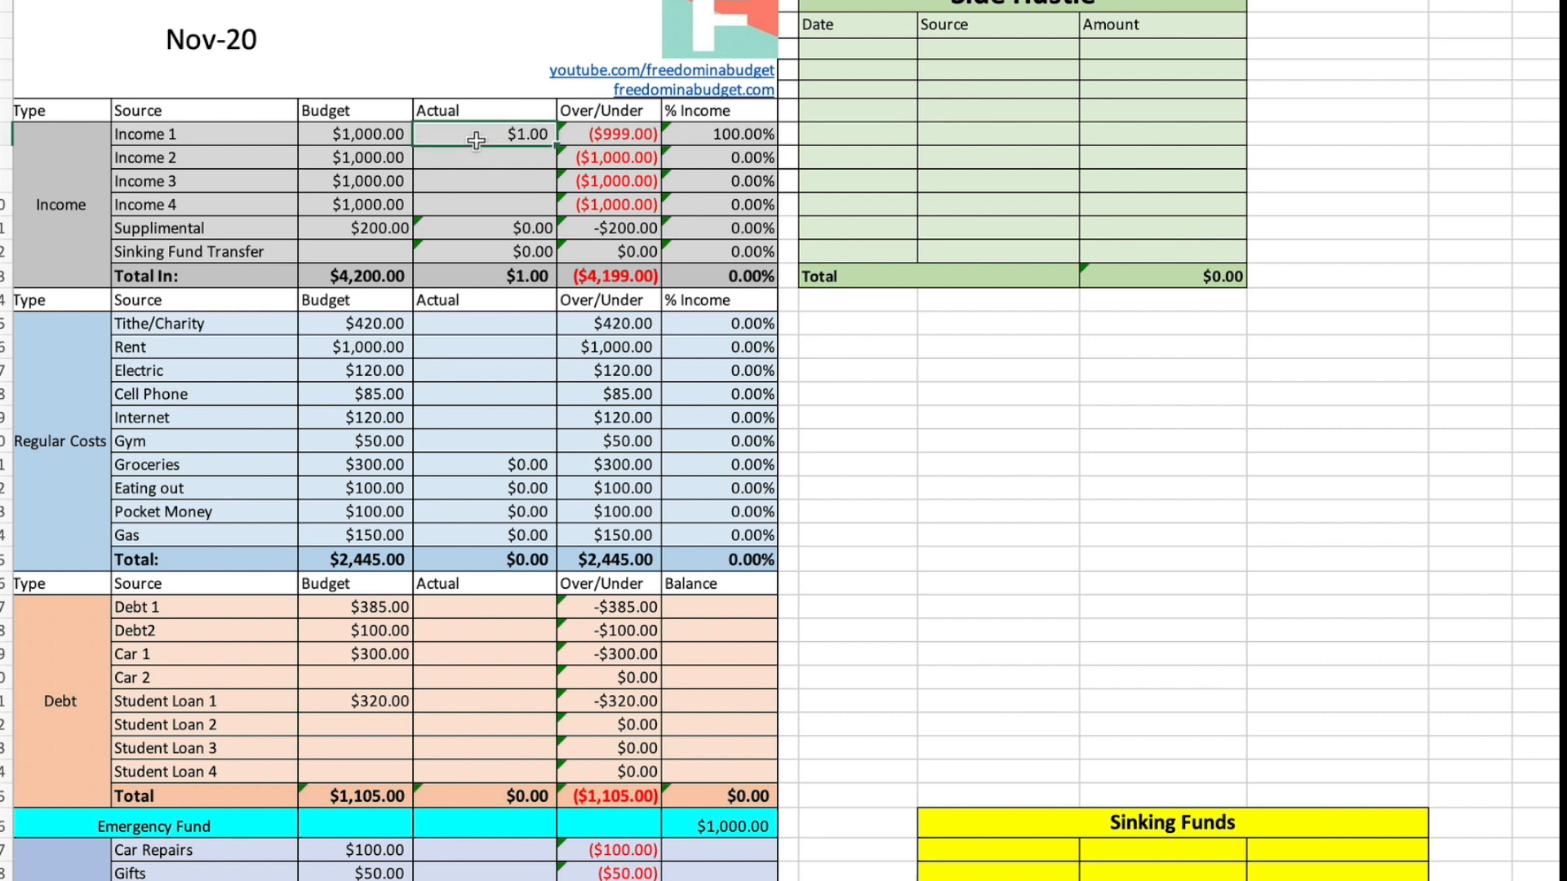
- Enter actuals of 1015 and 997 for Income 1–2, 420 Tithe, 1000 Rent
type("10")
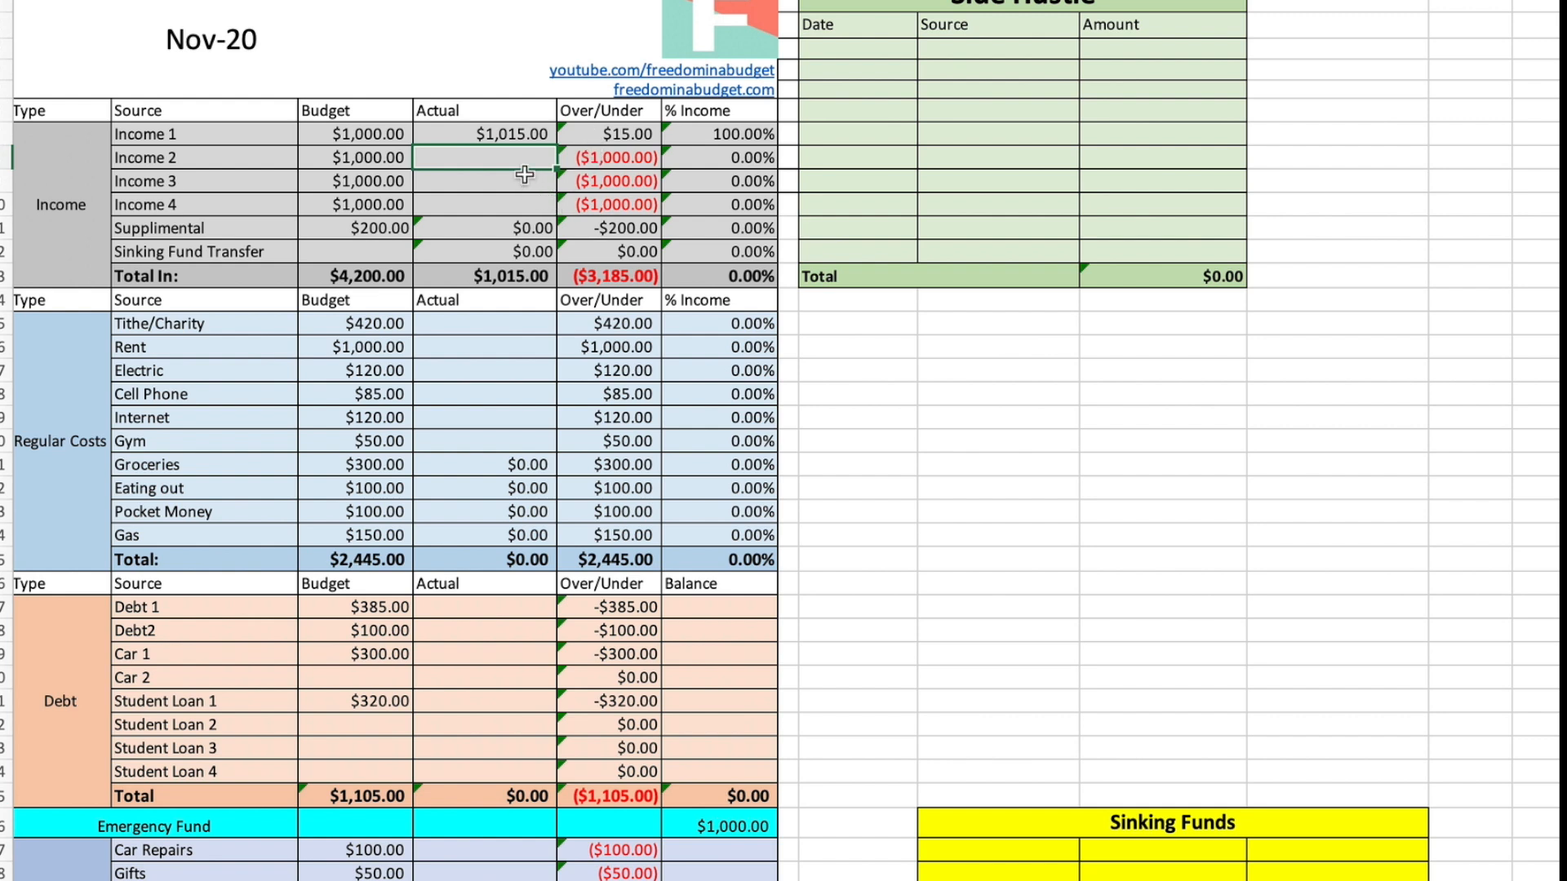
type("997.00")
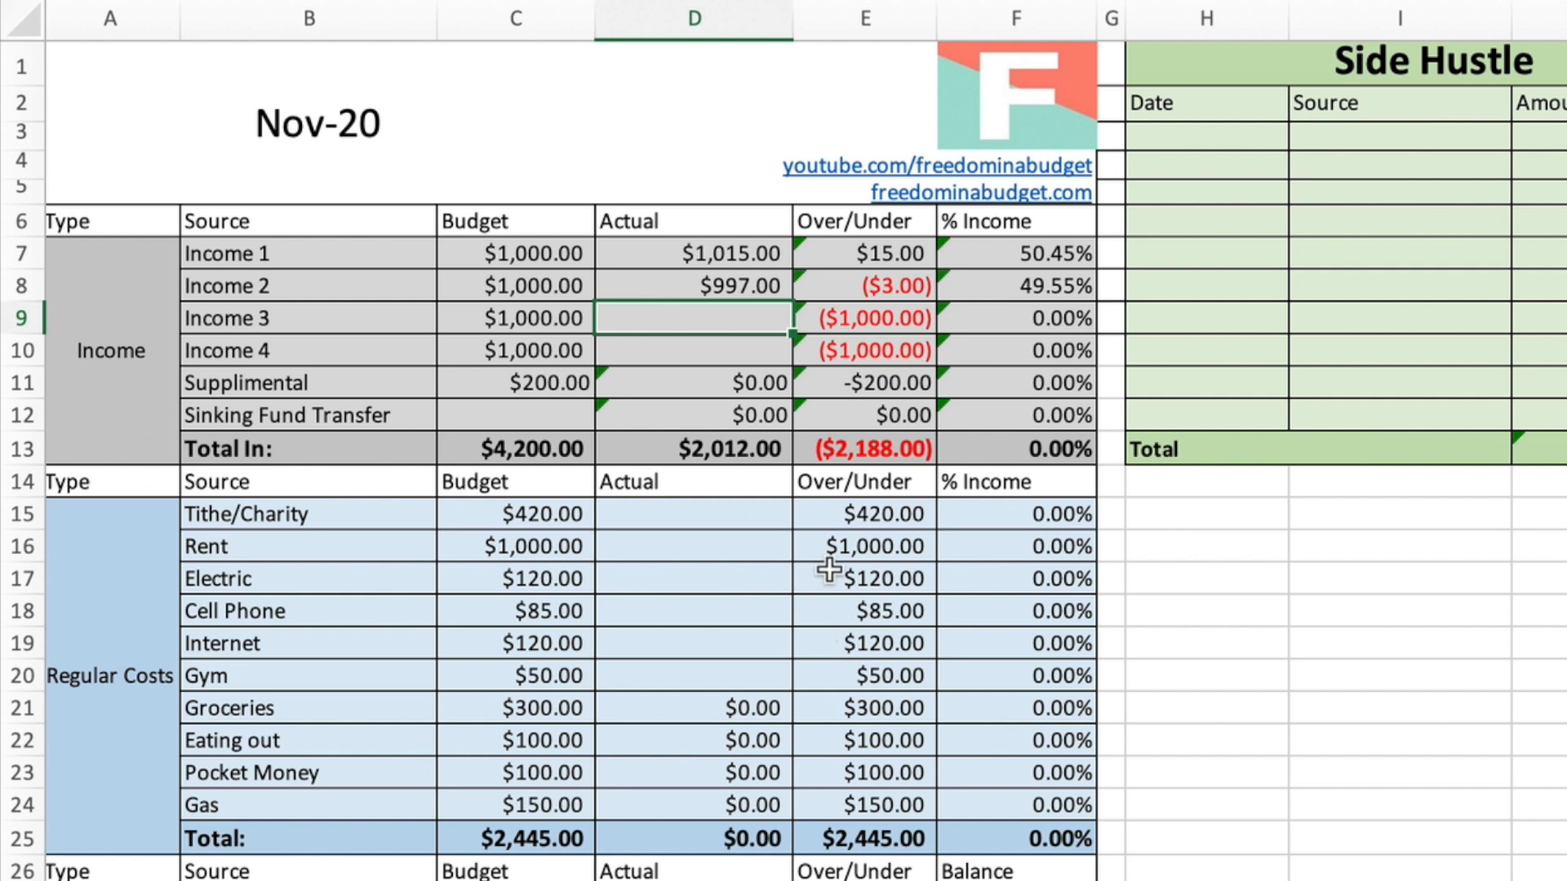
mouse_move(709, 519)
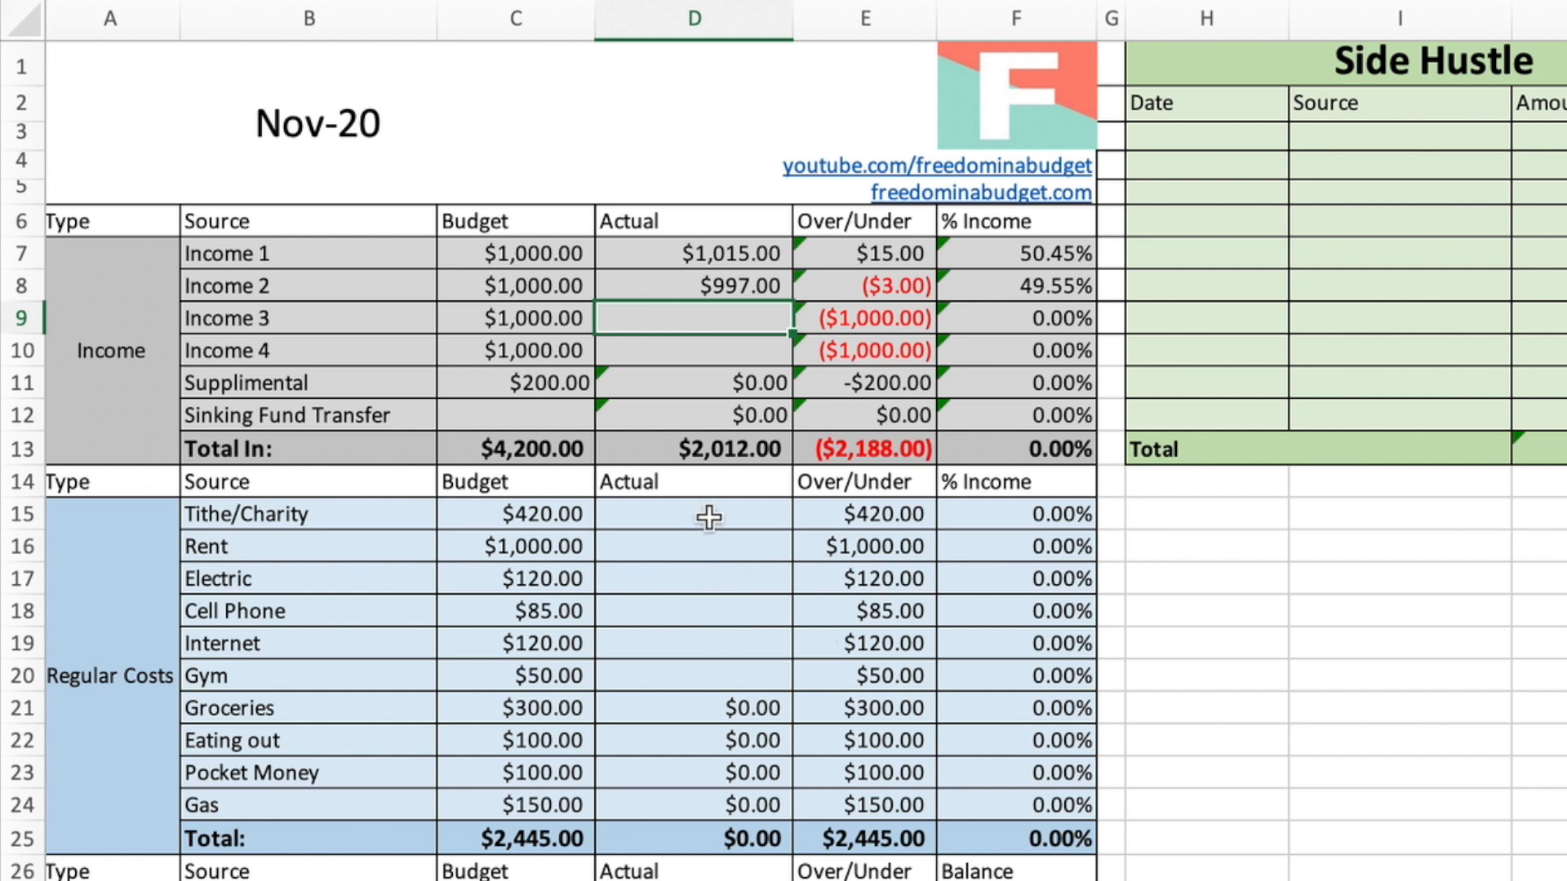
type("420.00")
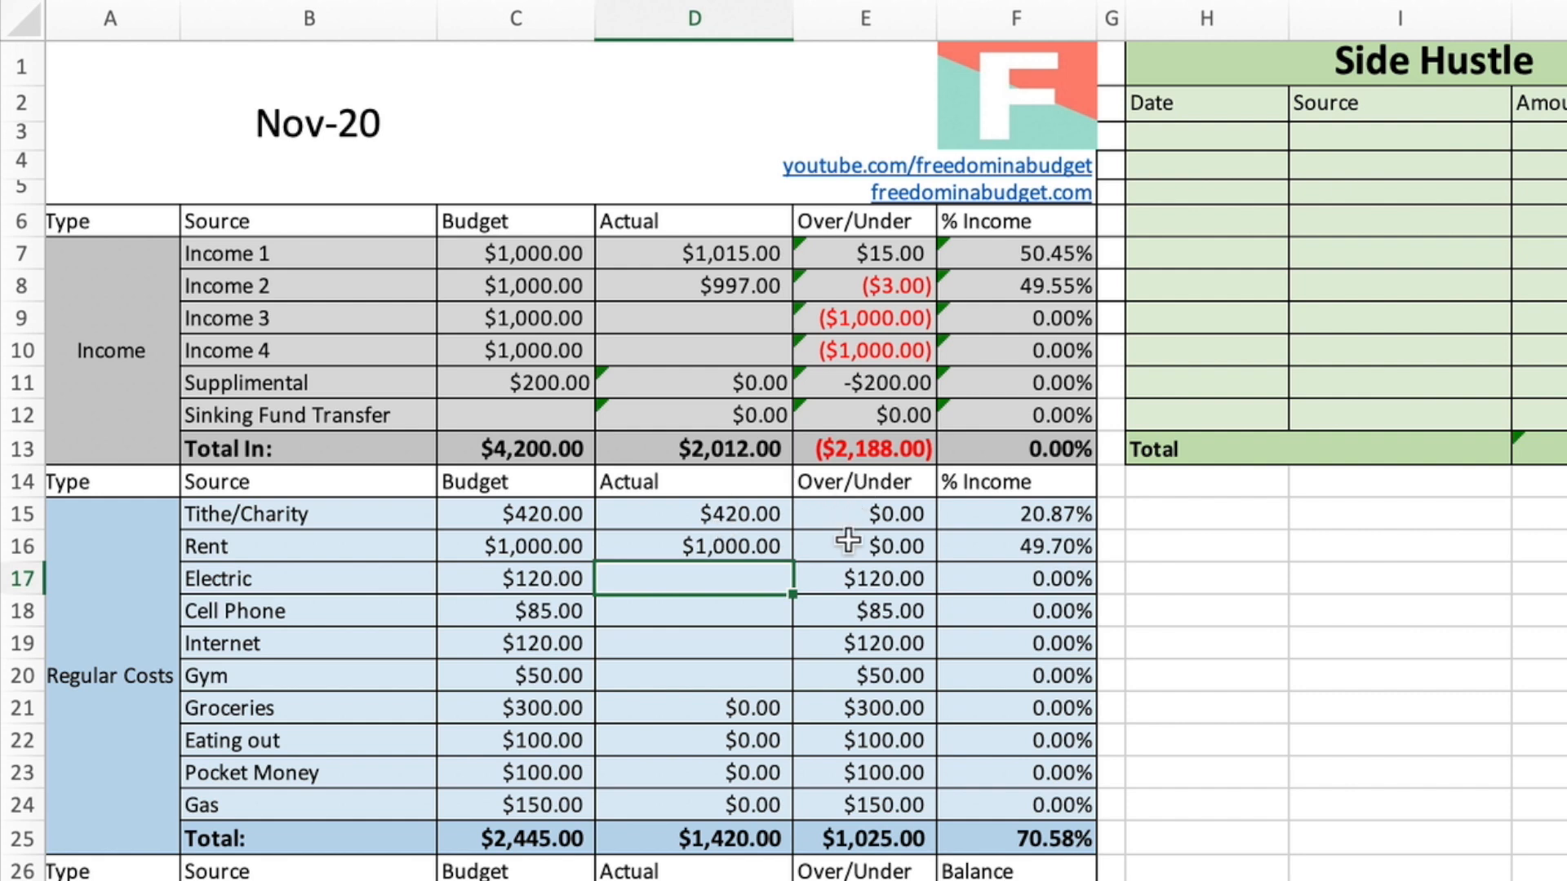
mouse_move(687, 627)
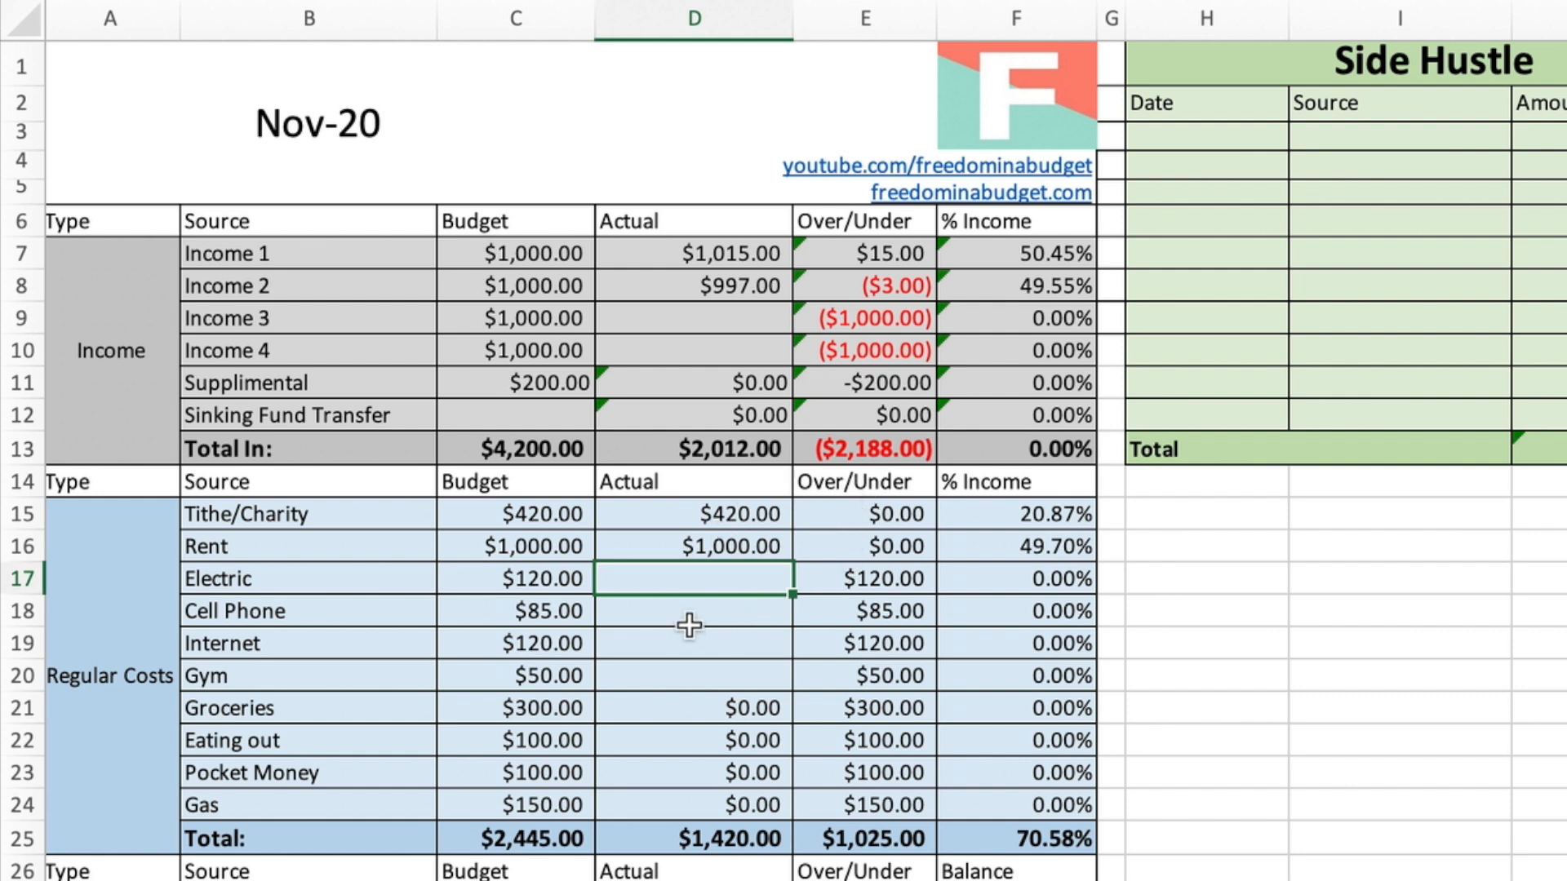
mouse_move(684, 362)
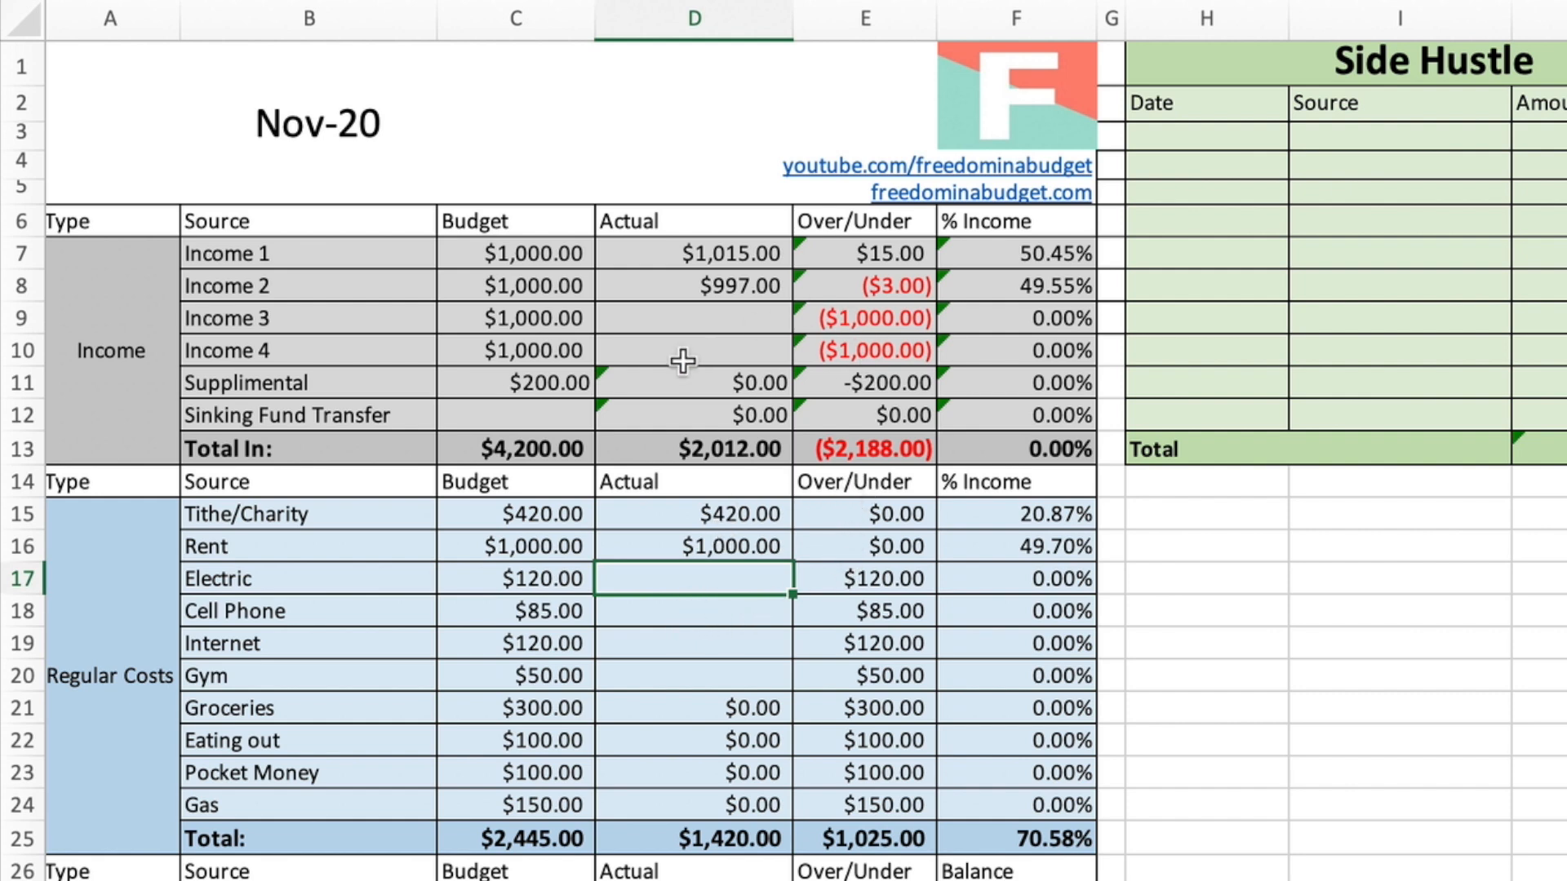
mouse_move(1559, 420)
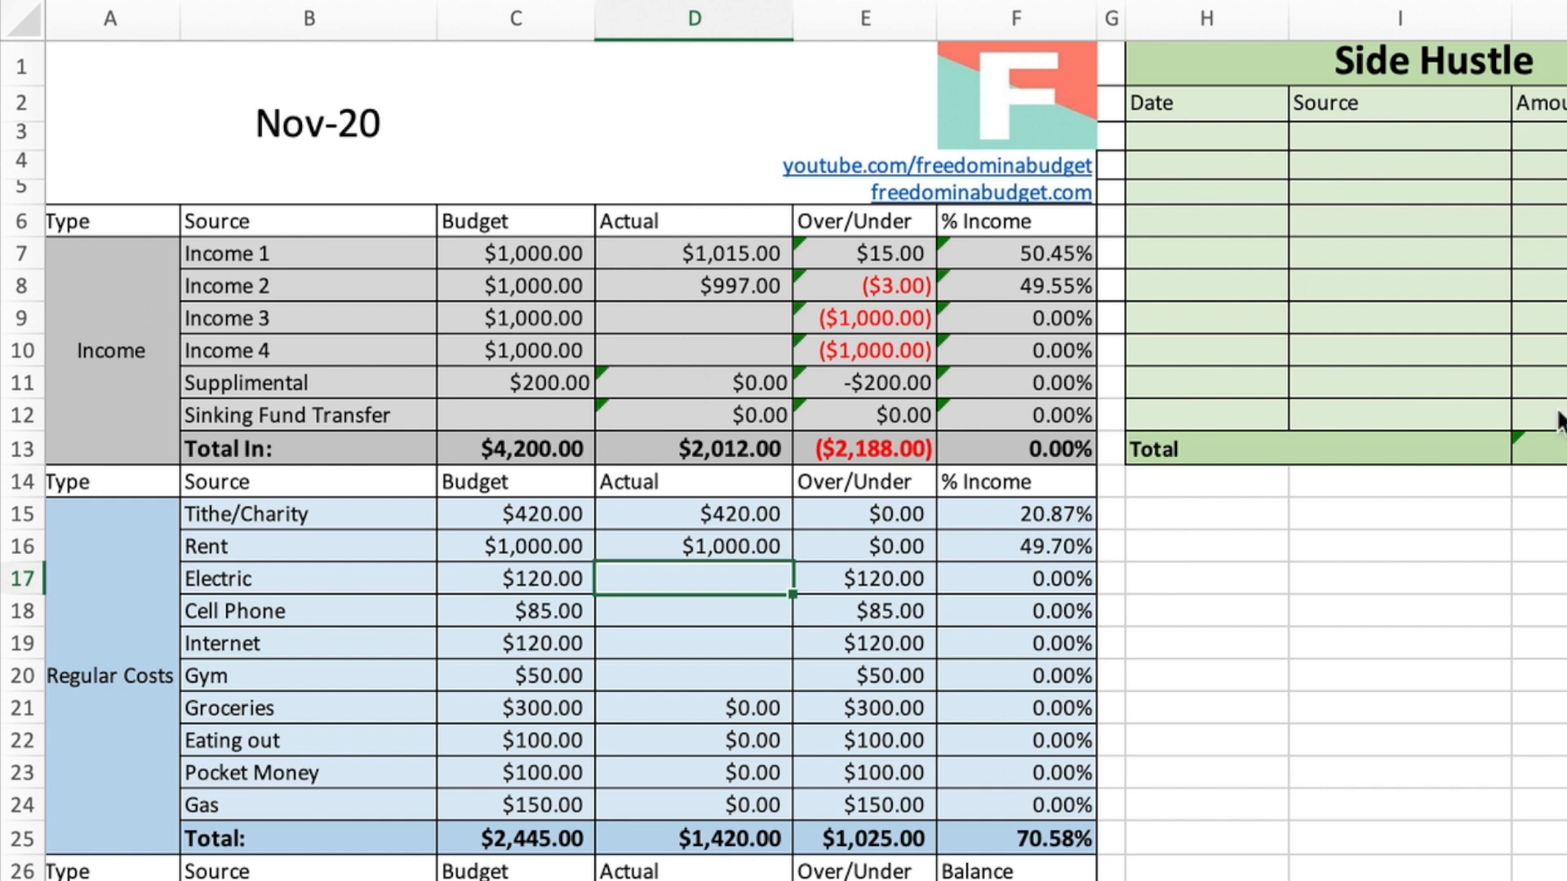
mouse_move(1215, 128)
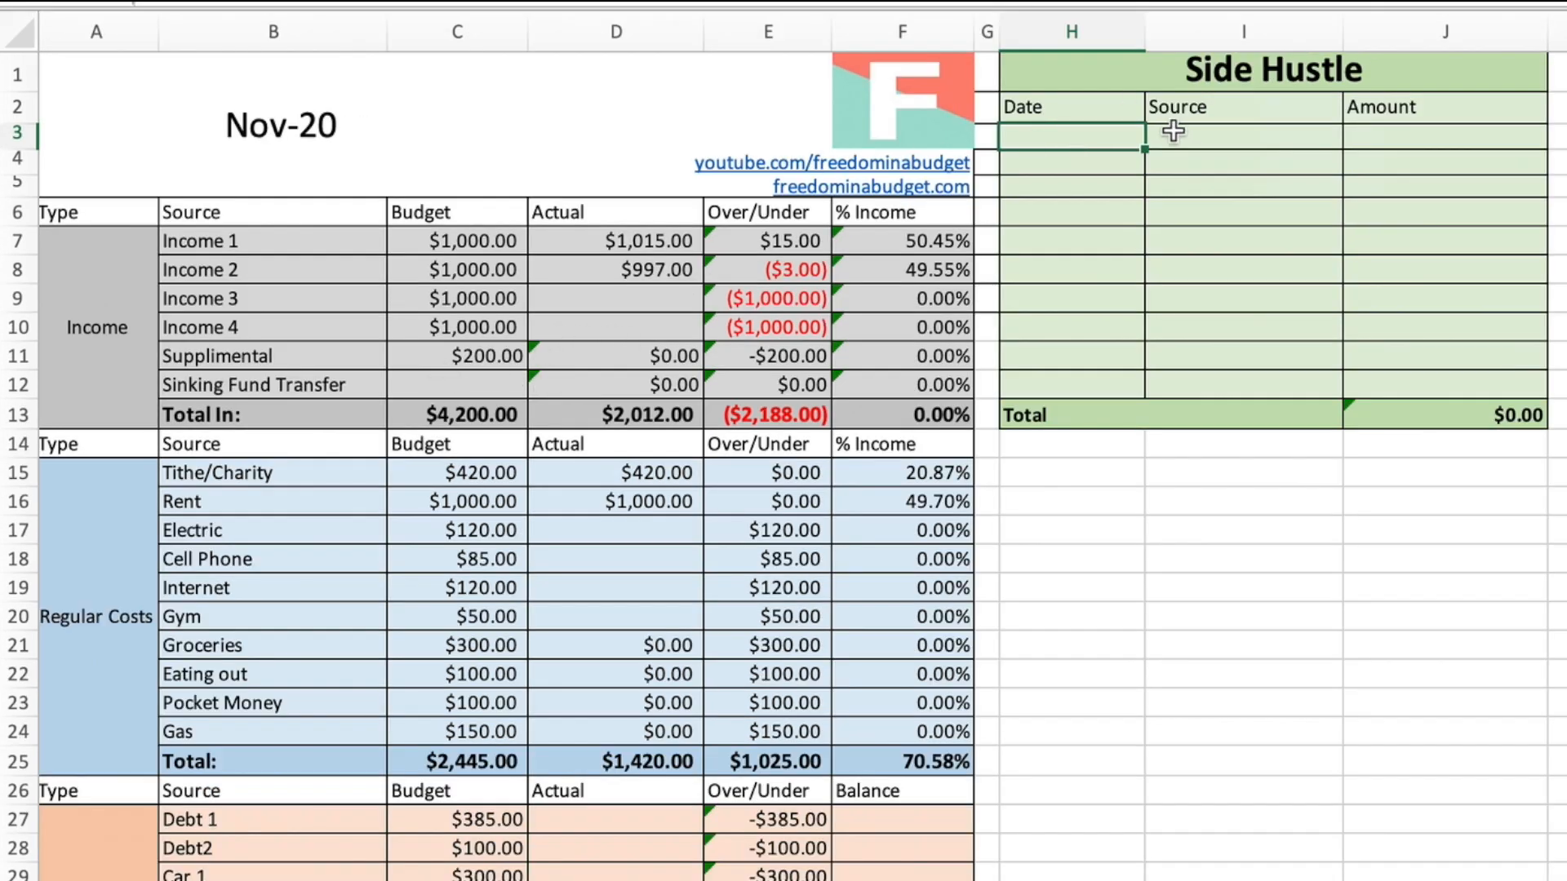
mouse_move(1135, 400)
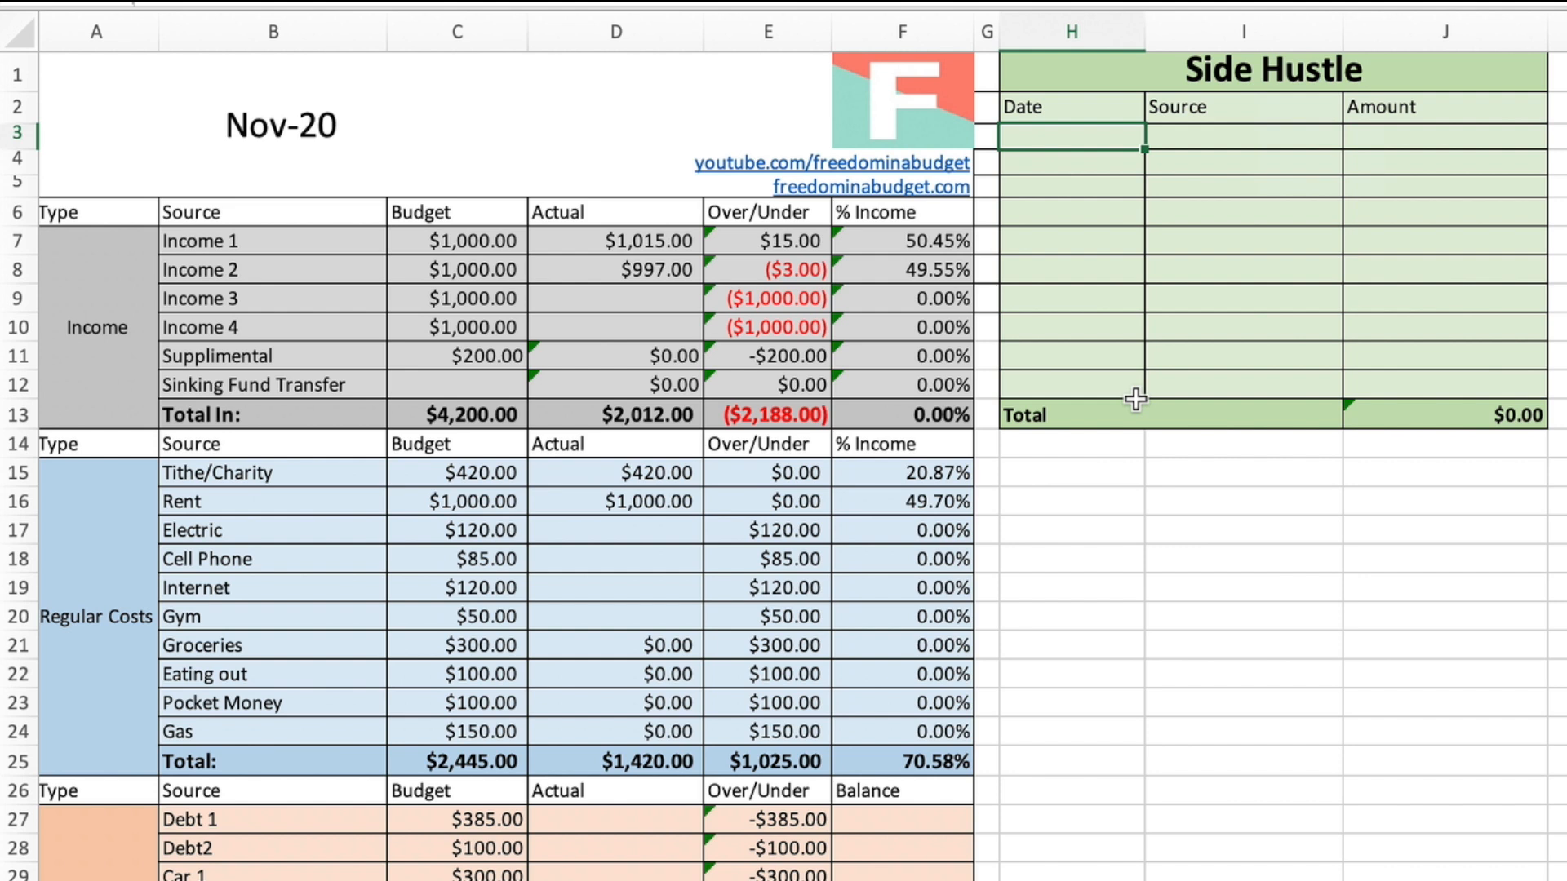
- Add a Side Hustle row: 11/1/20, Rover, $250
type("11/1/20")
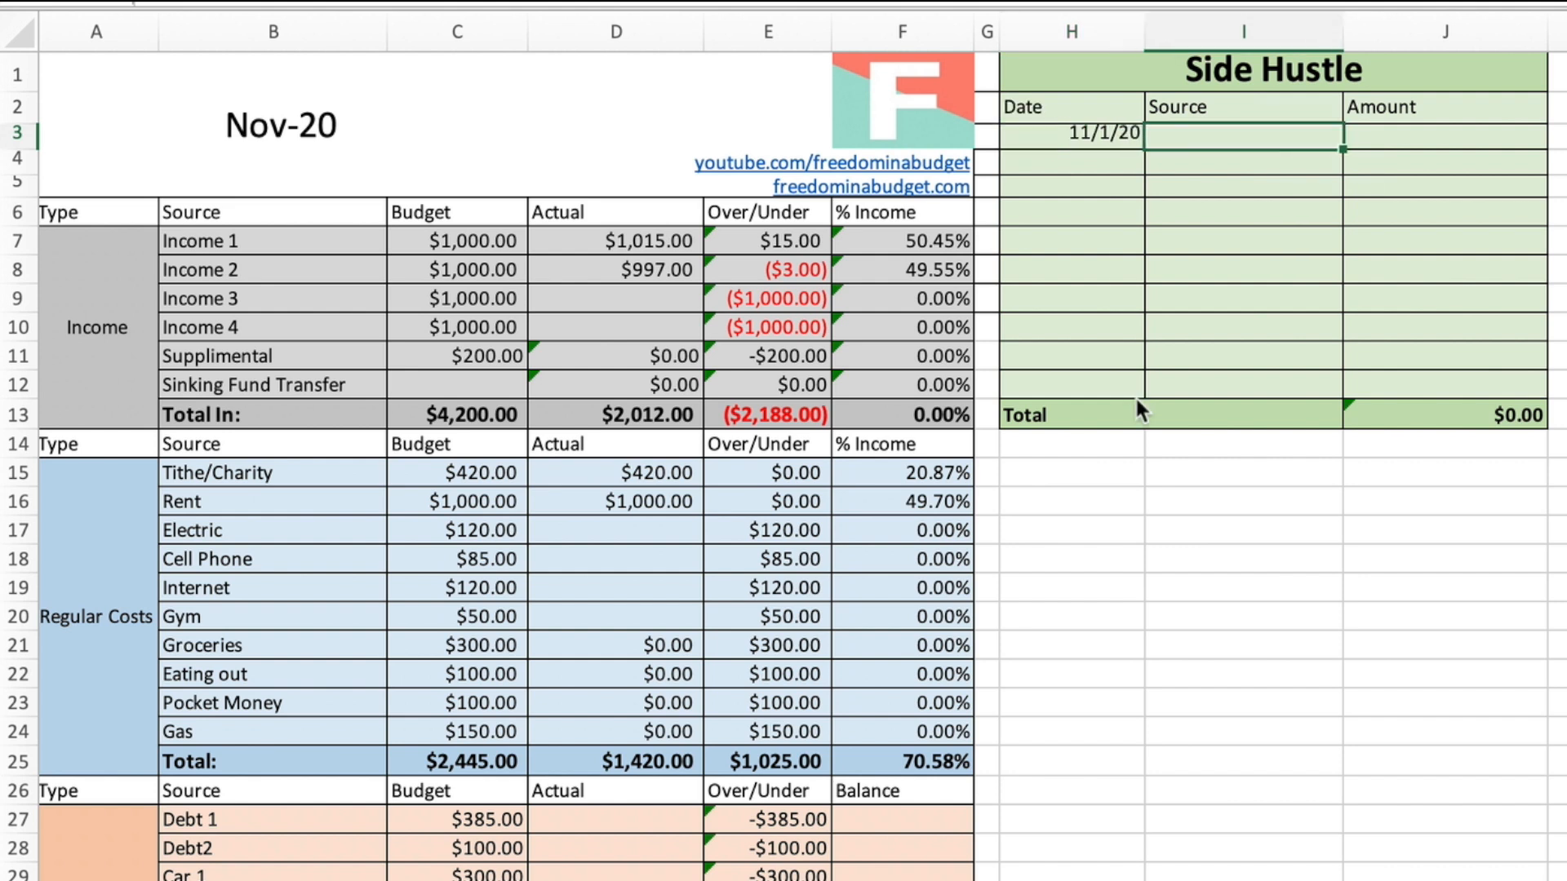
type("Rover")
left_click(1446, 133)
type("$250.00")
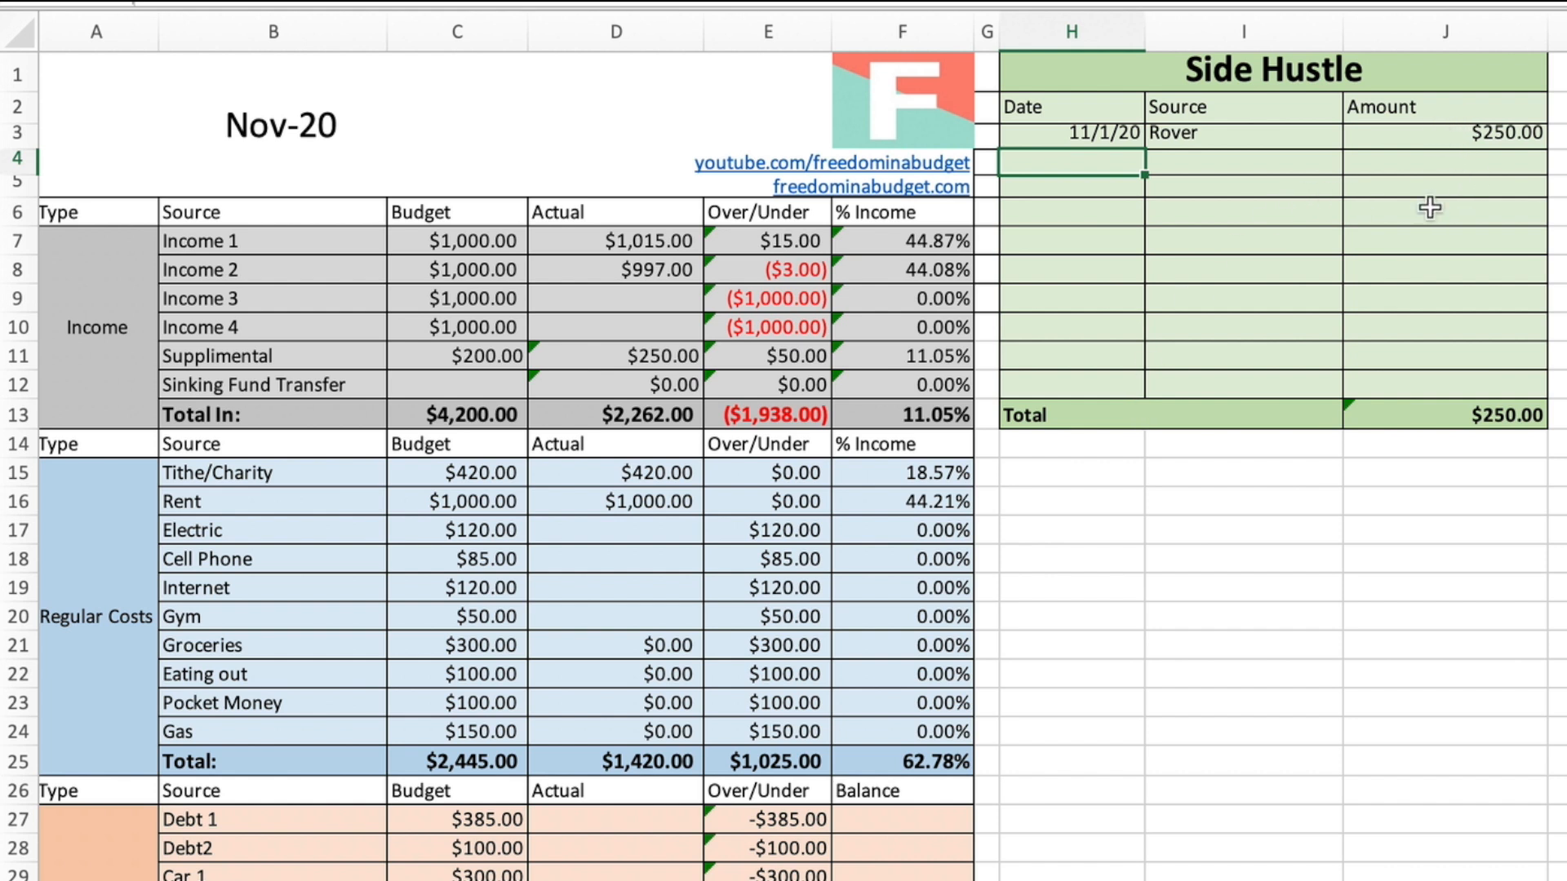
mouse_move(1467, 412)
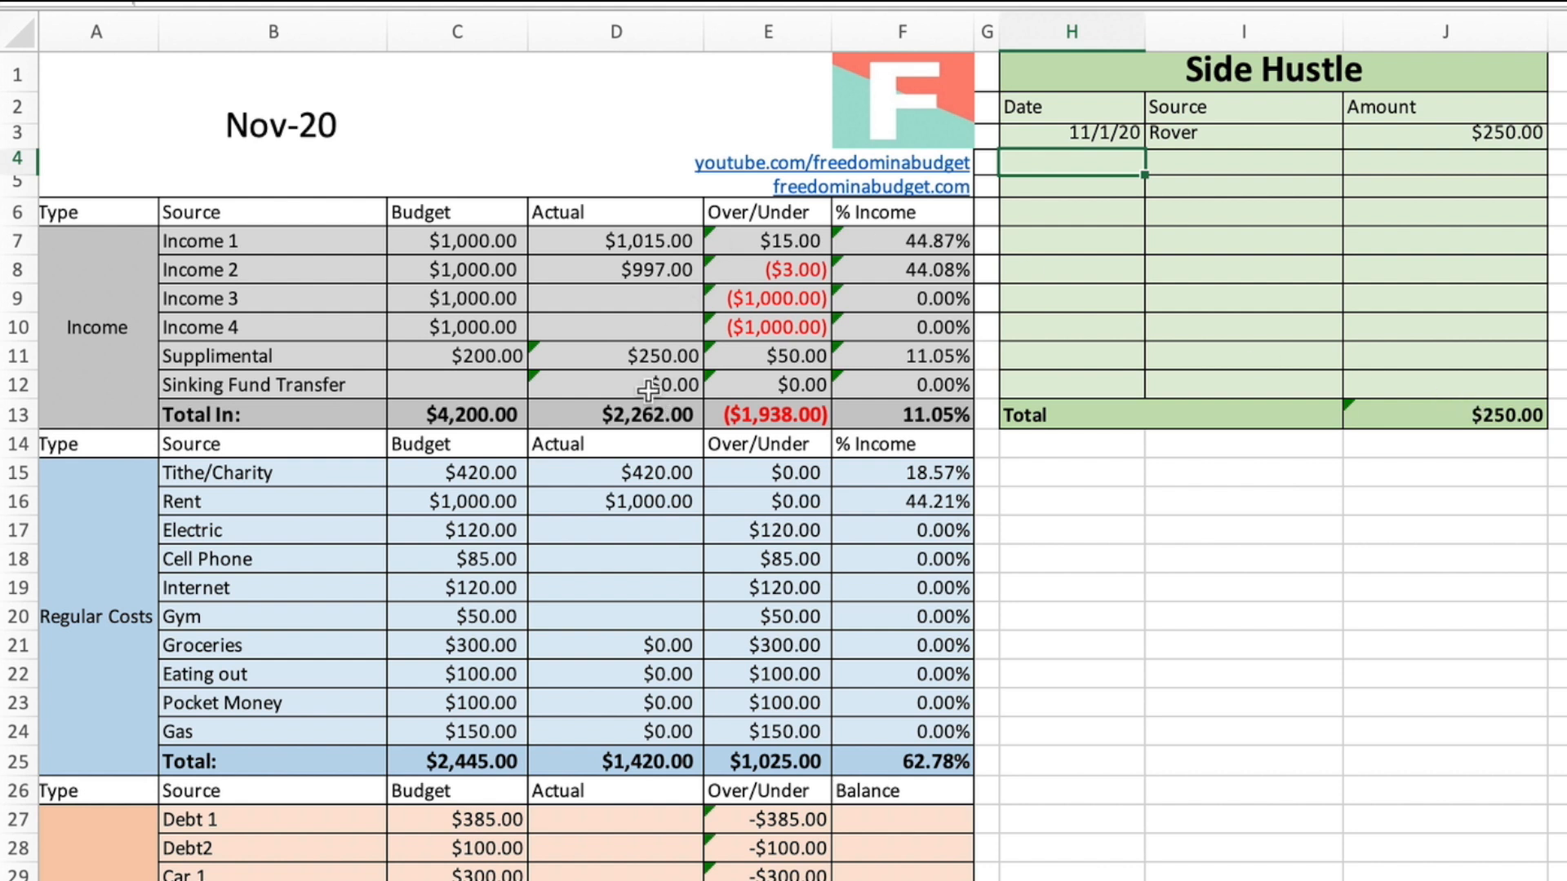
mouse_move(567, 337)
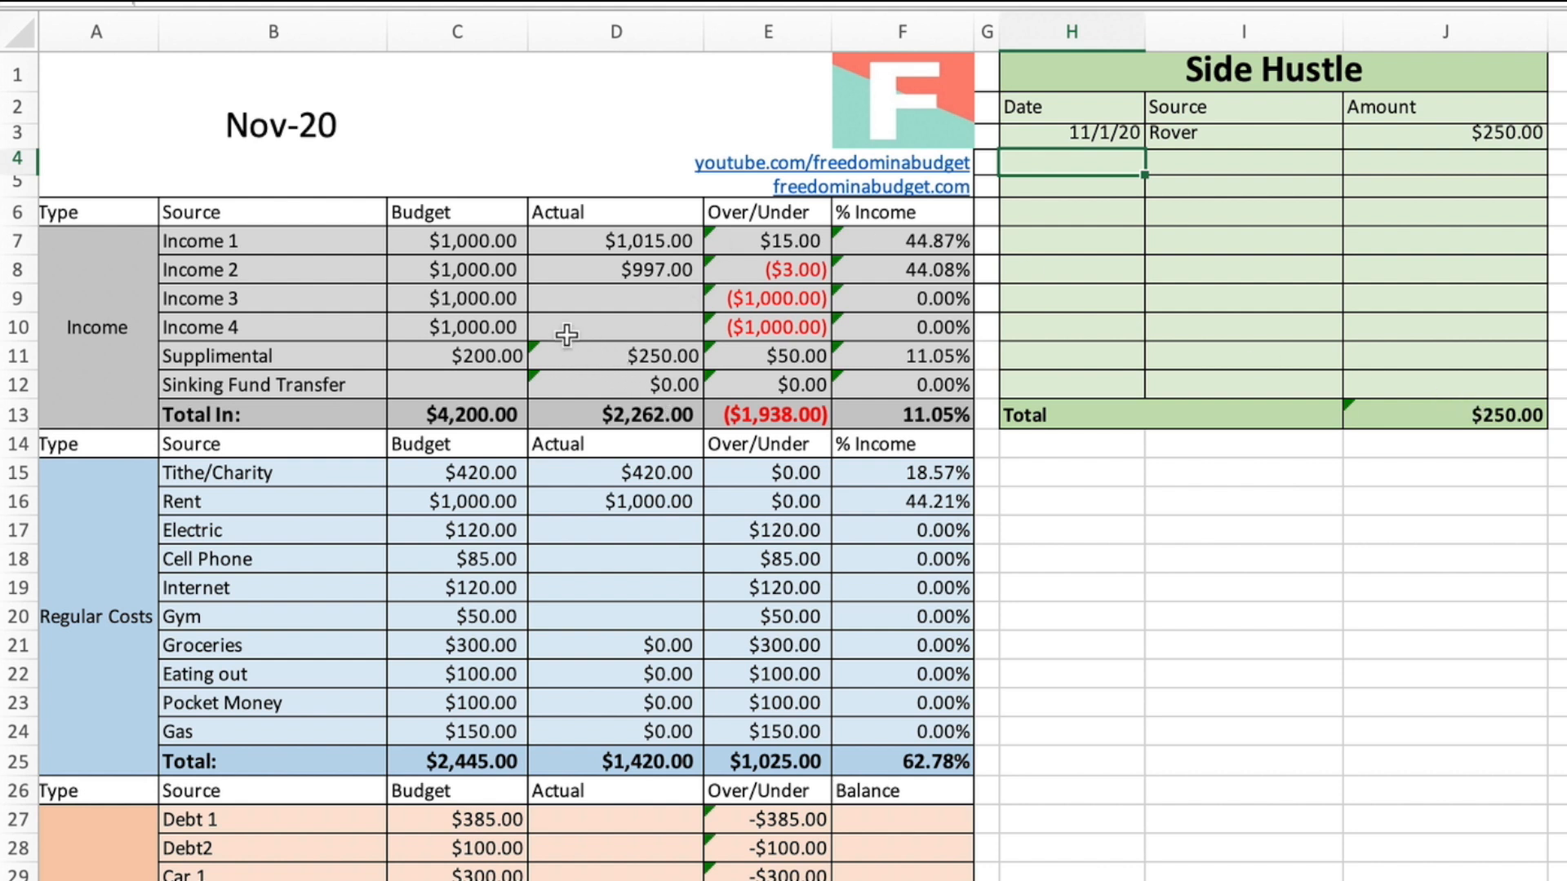
mouse_move(617, 348)
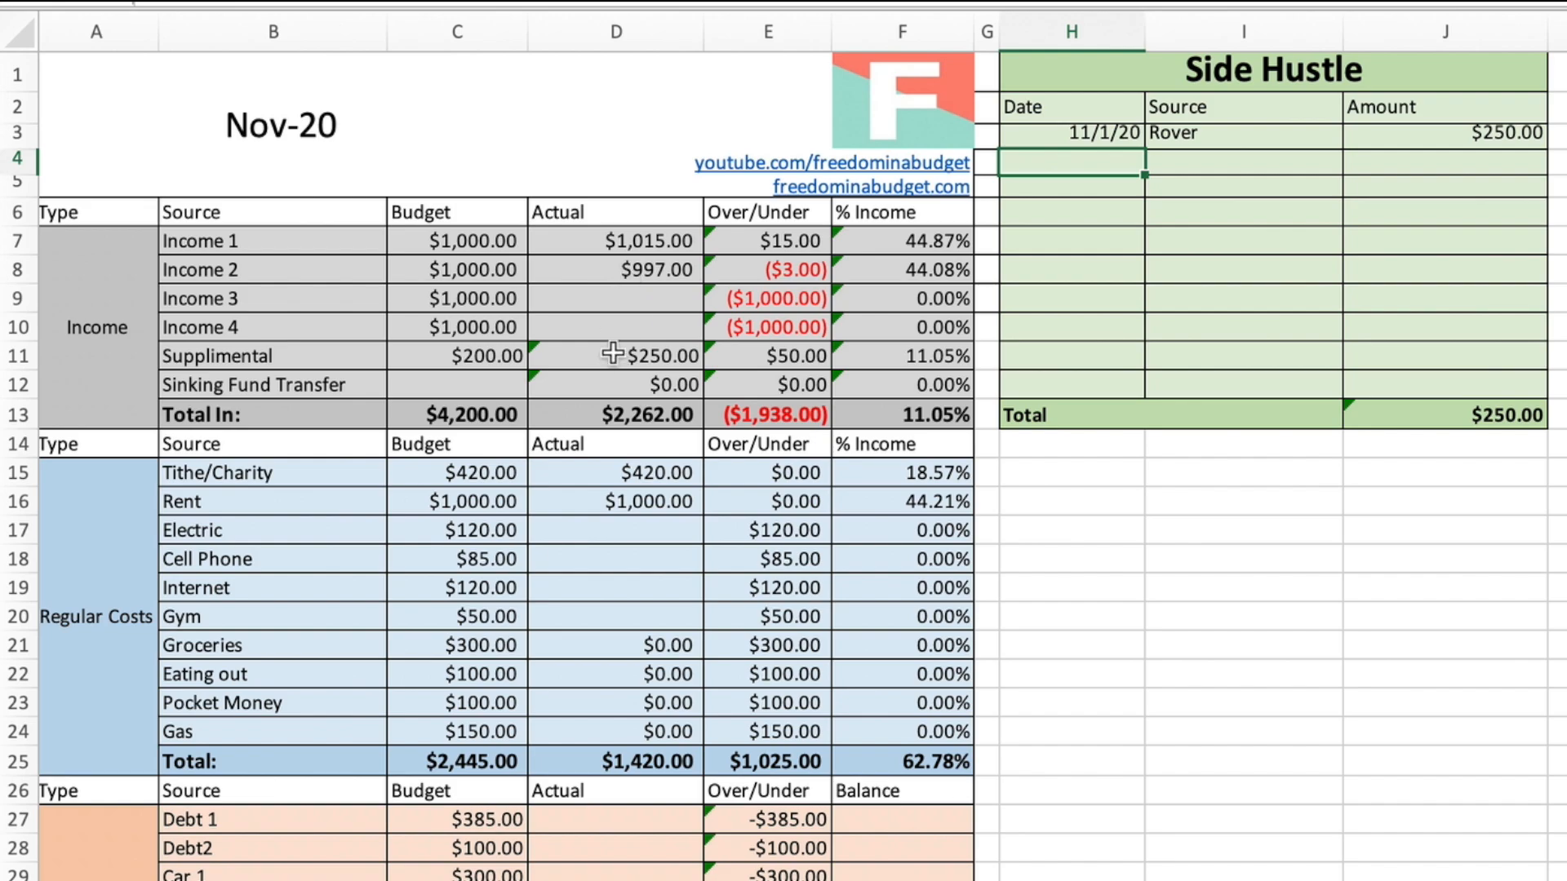
- Log grocery purchases: 11/1/20 Publix $87 and 11/7/20 Aldi $79
scroll("down", 3)
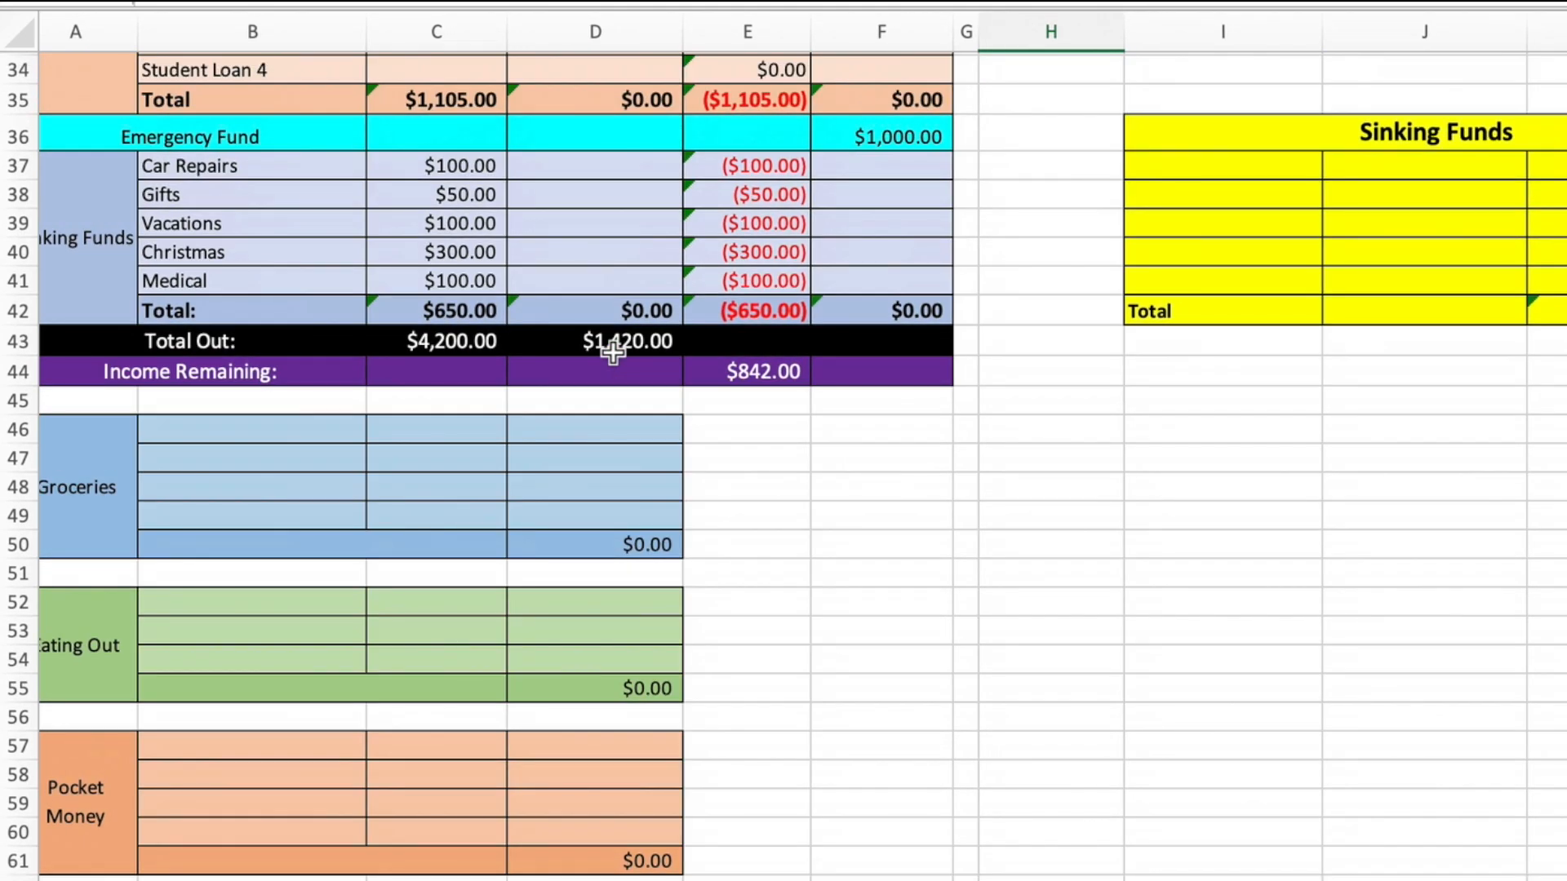
scroll("down", 3)
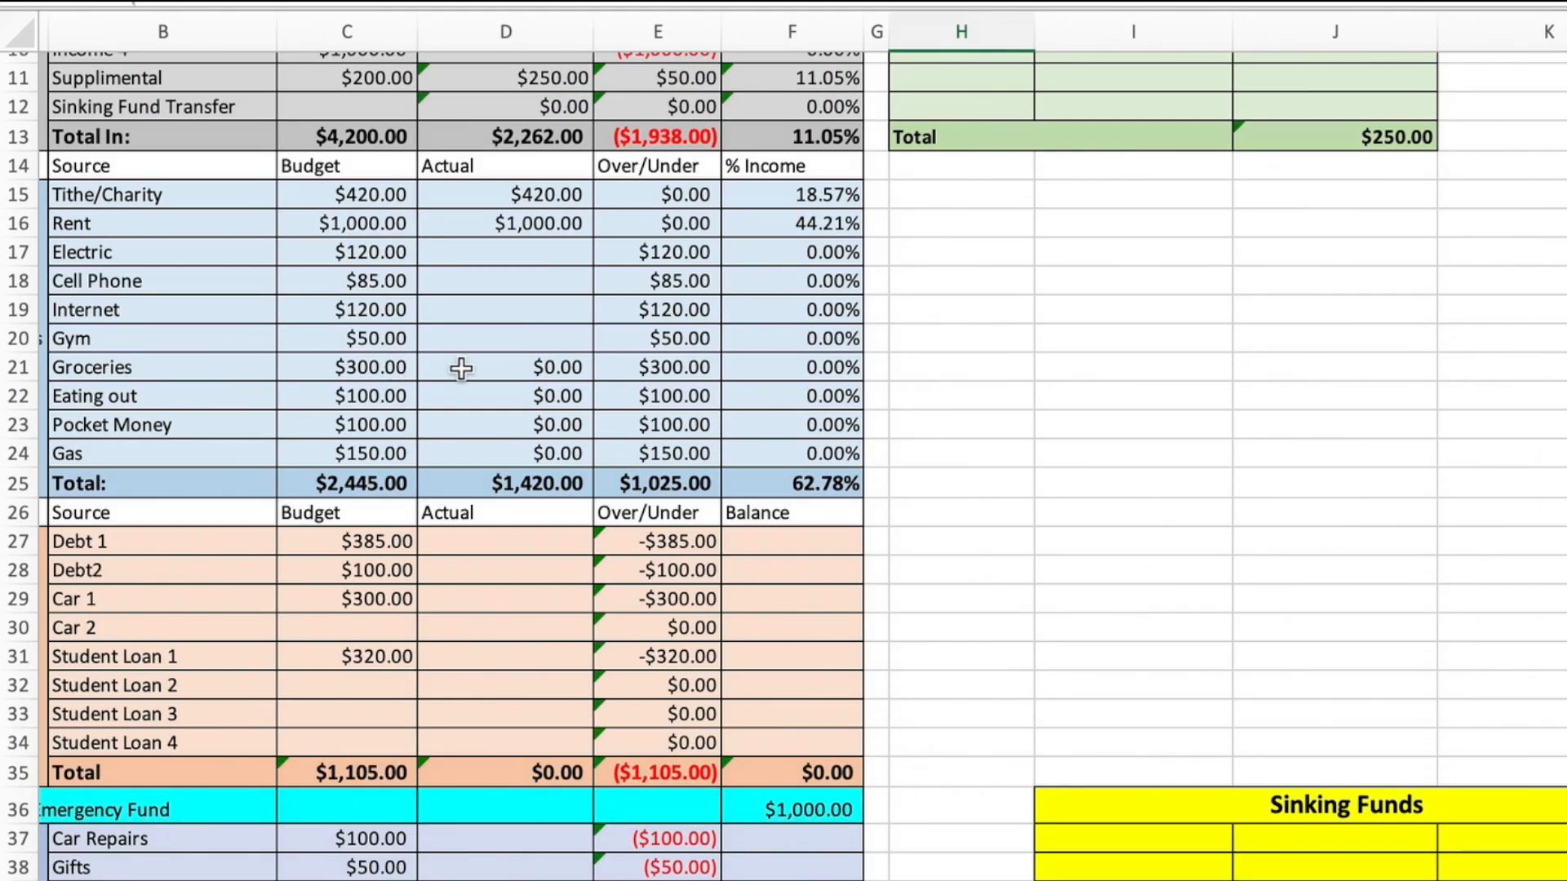
scroll("down", 3)
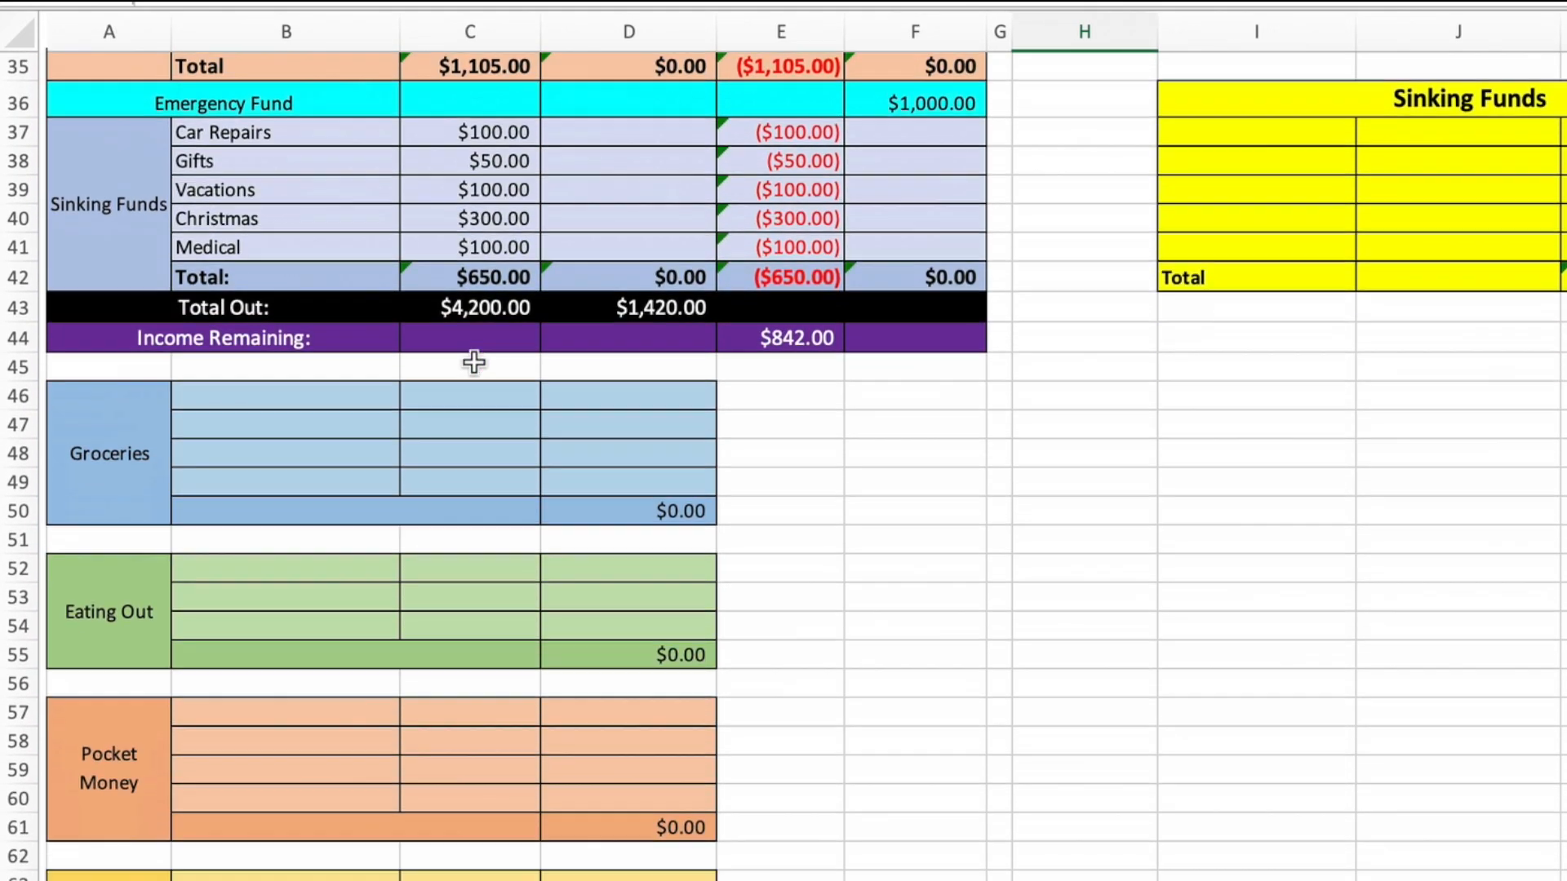
type("11/1/20")
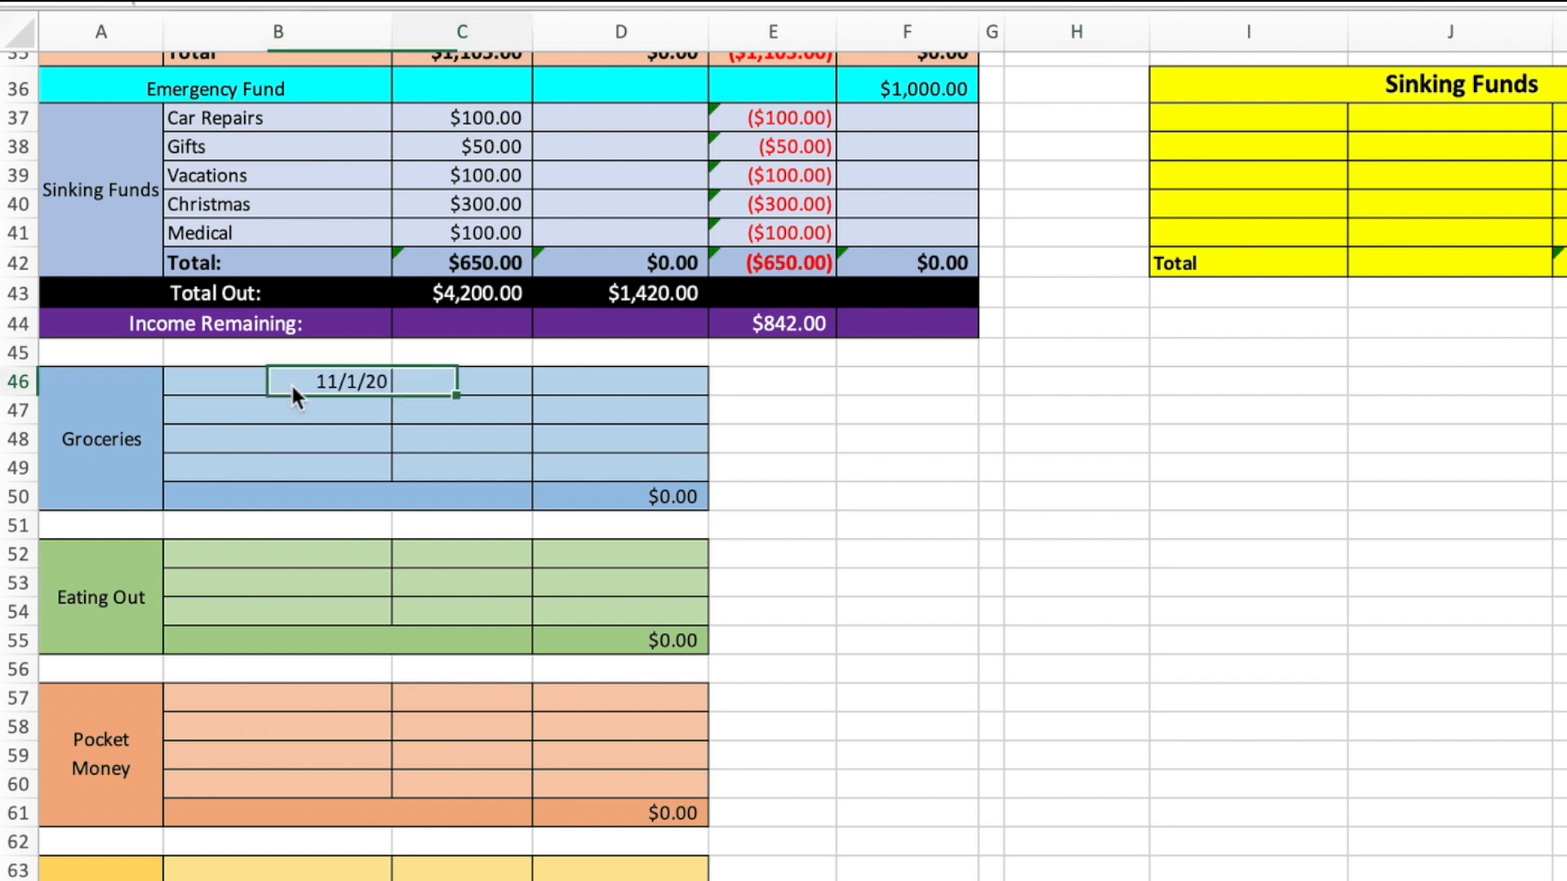
type("Publix")
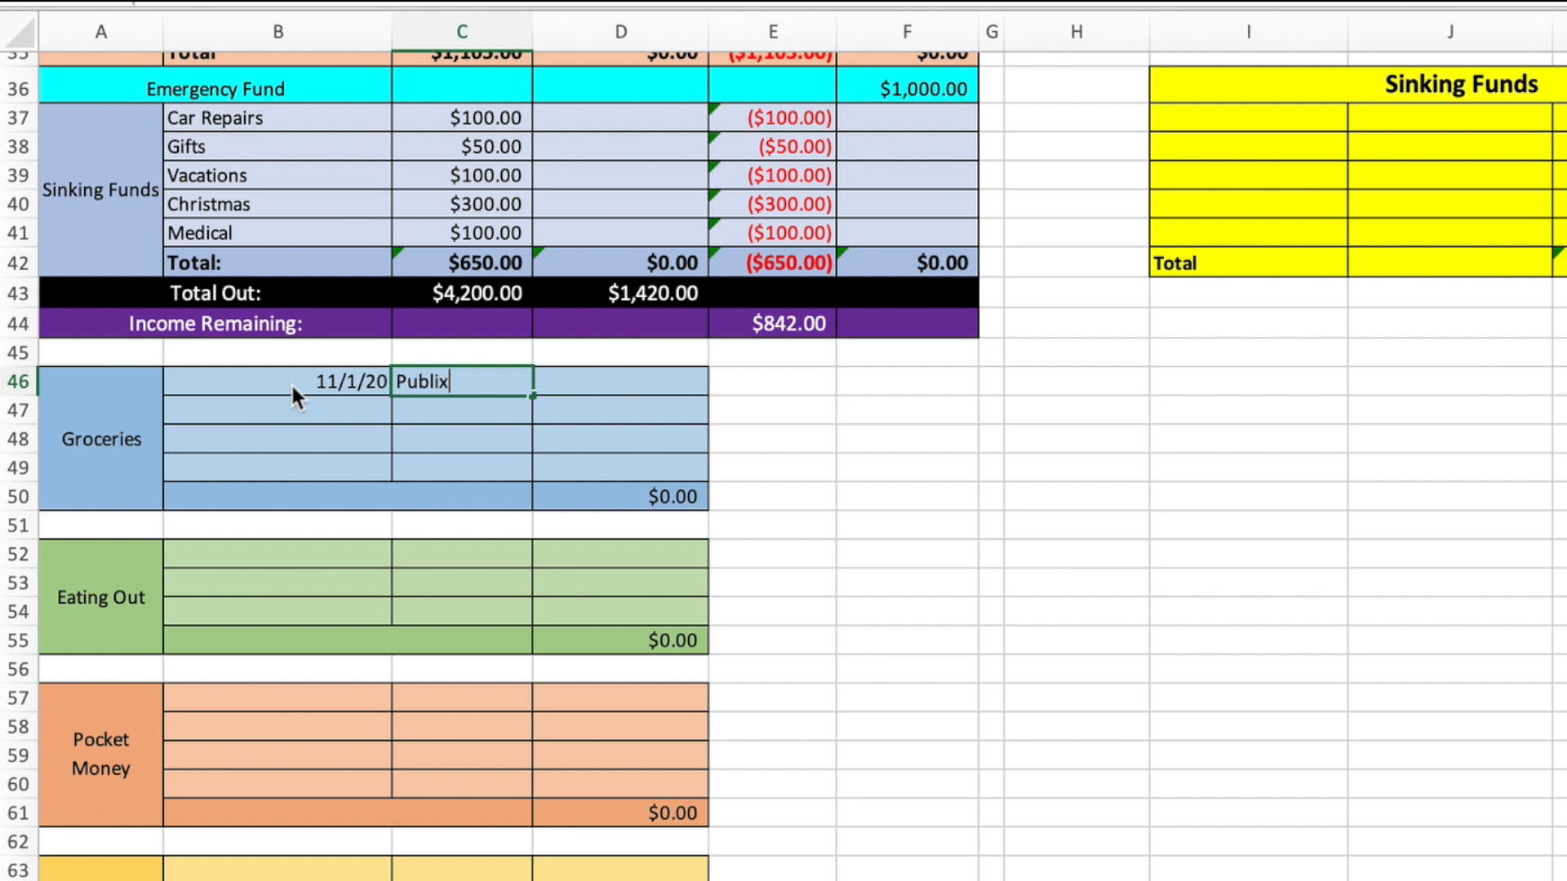
key("Tab")
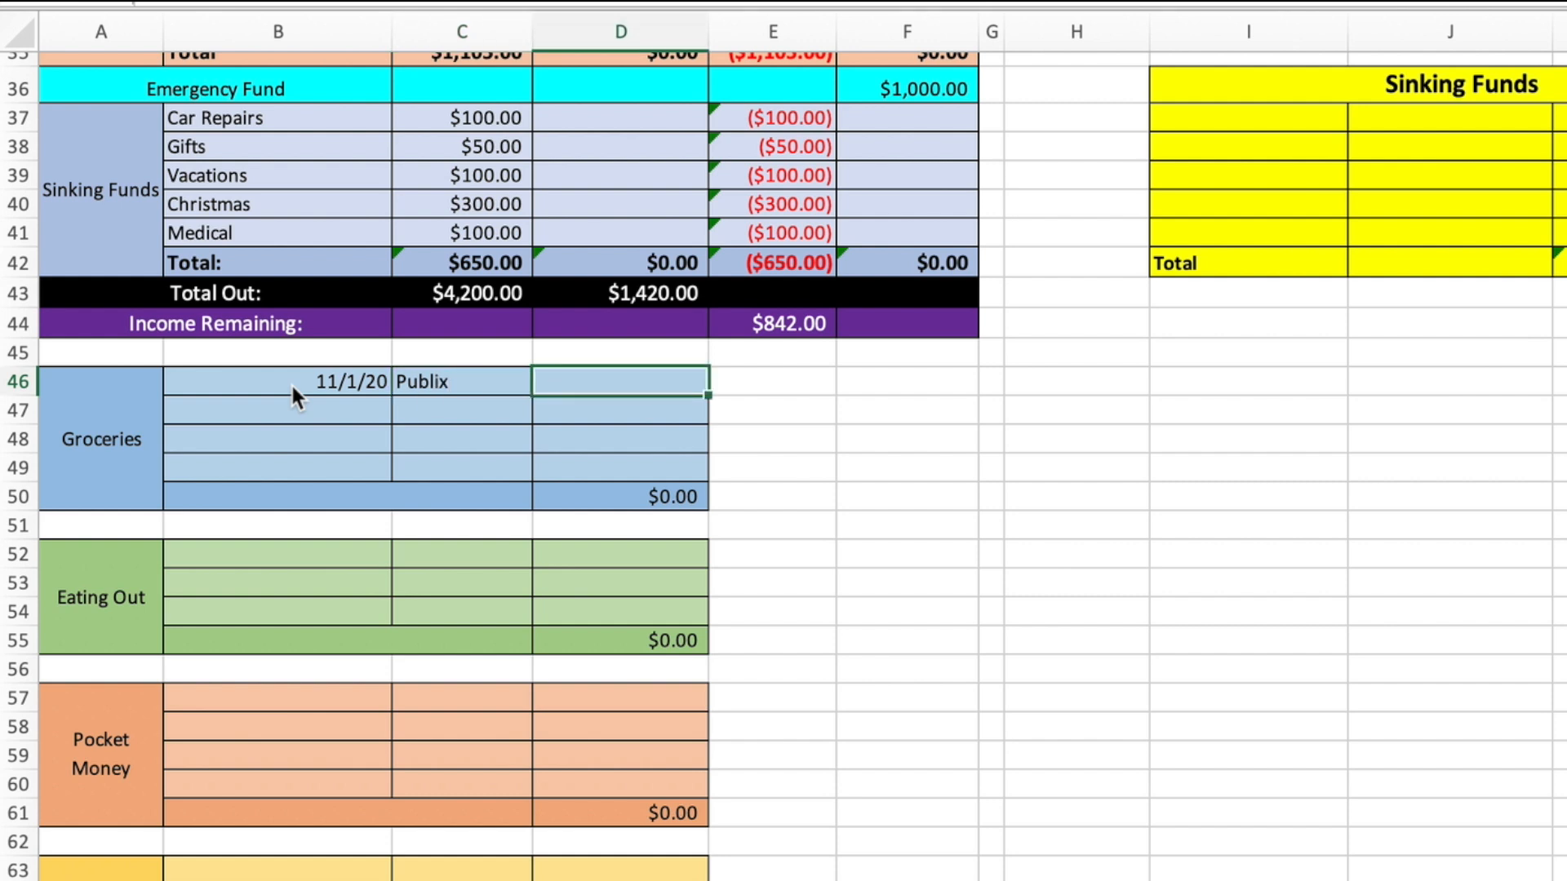
type("11/7/2")
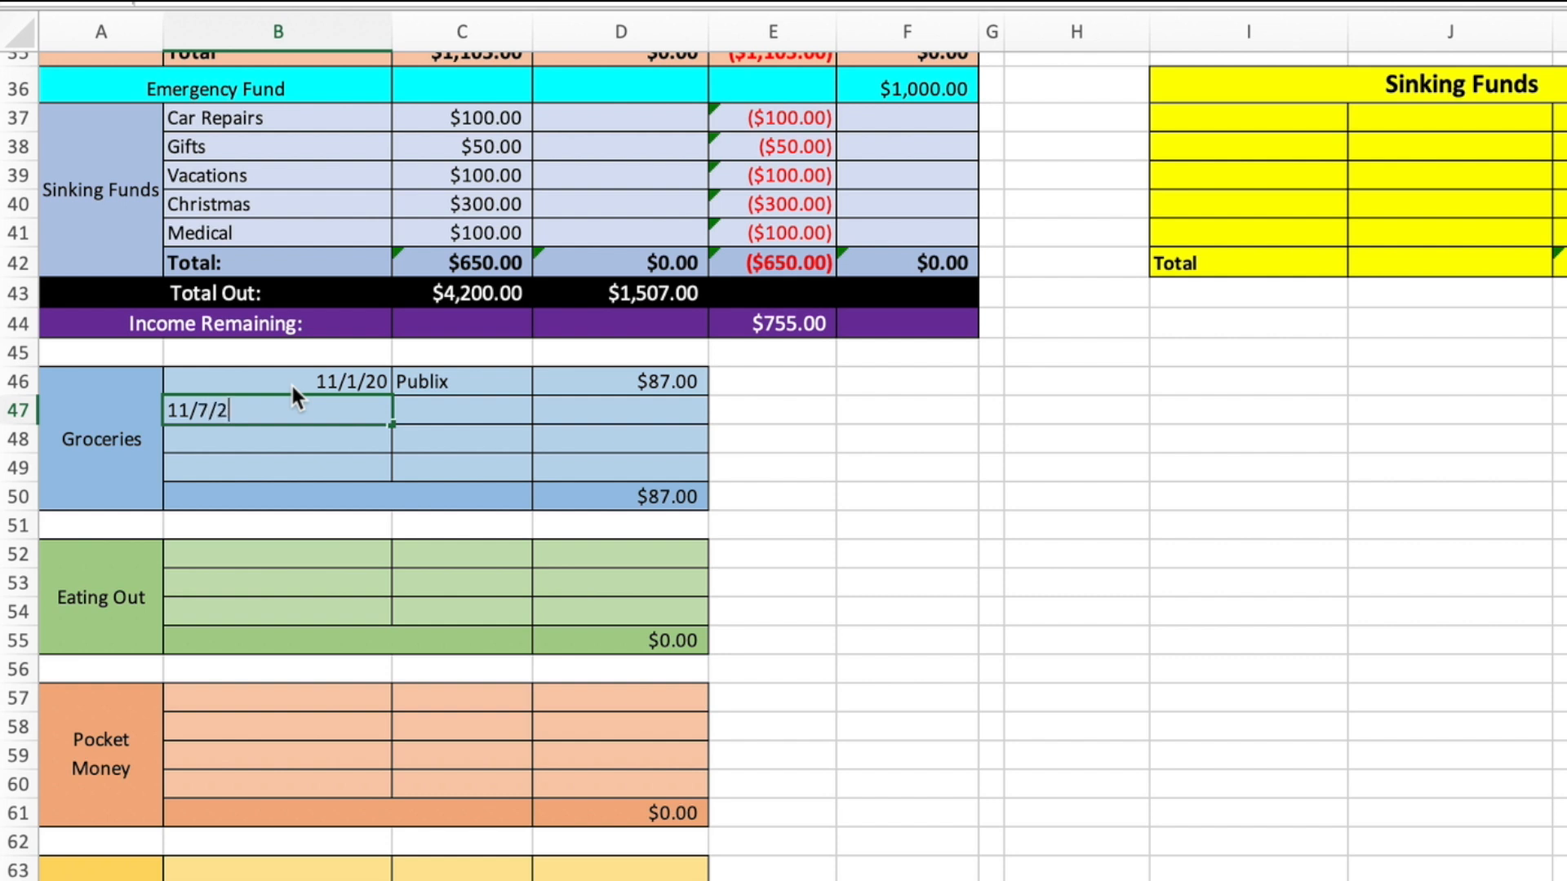
type("Aldi")
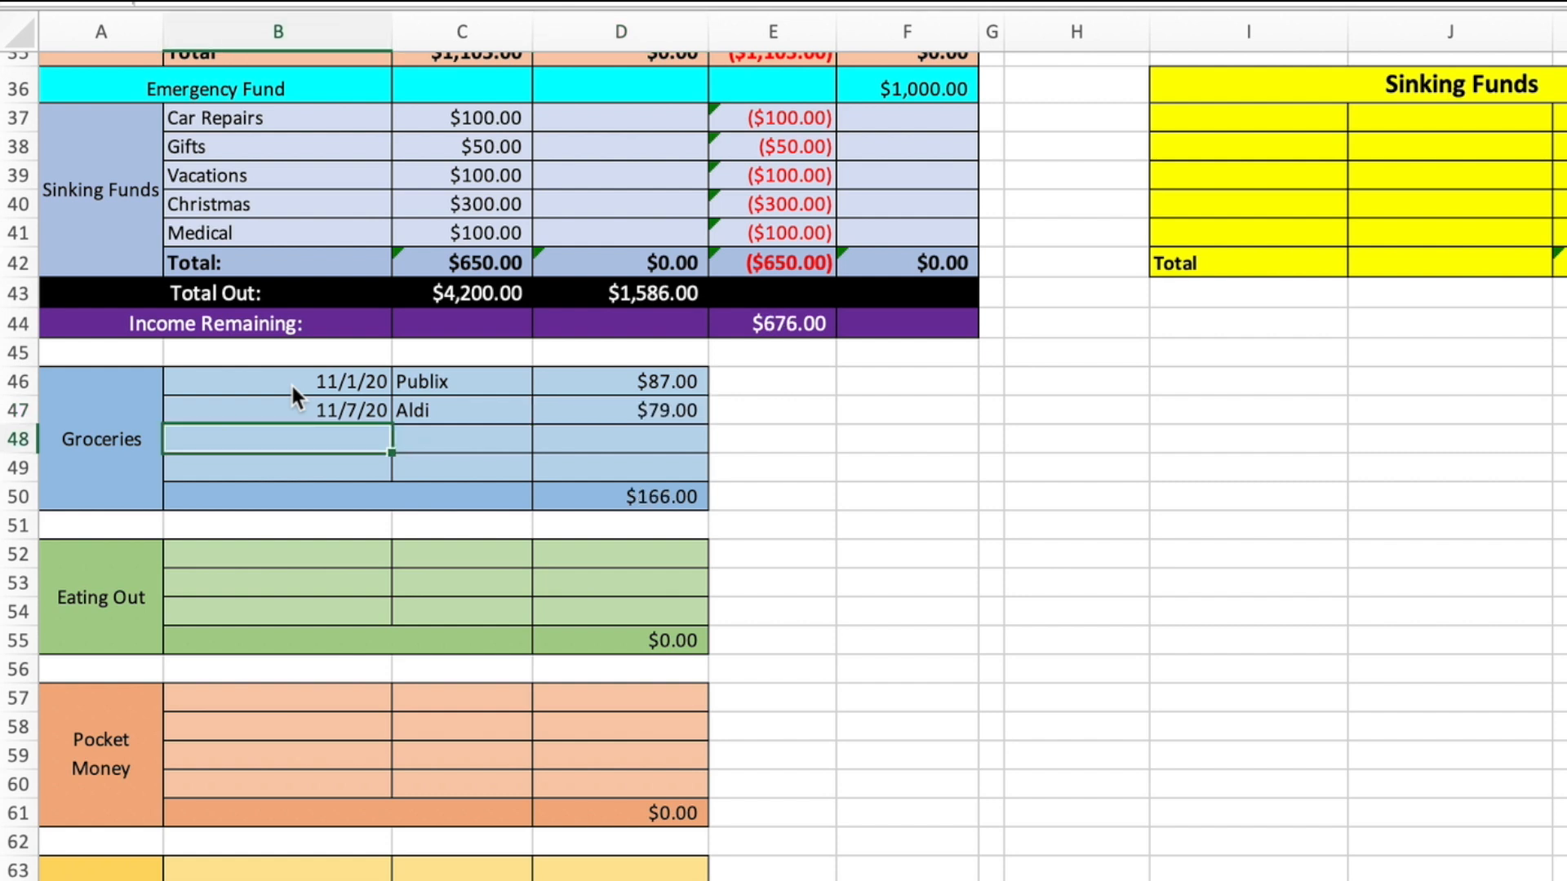
mouse_move(596, 498)
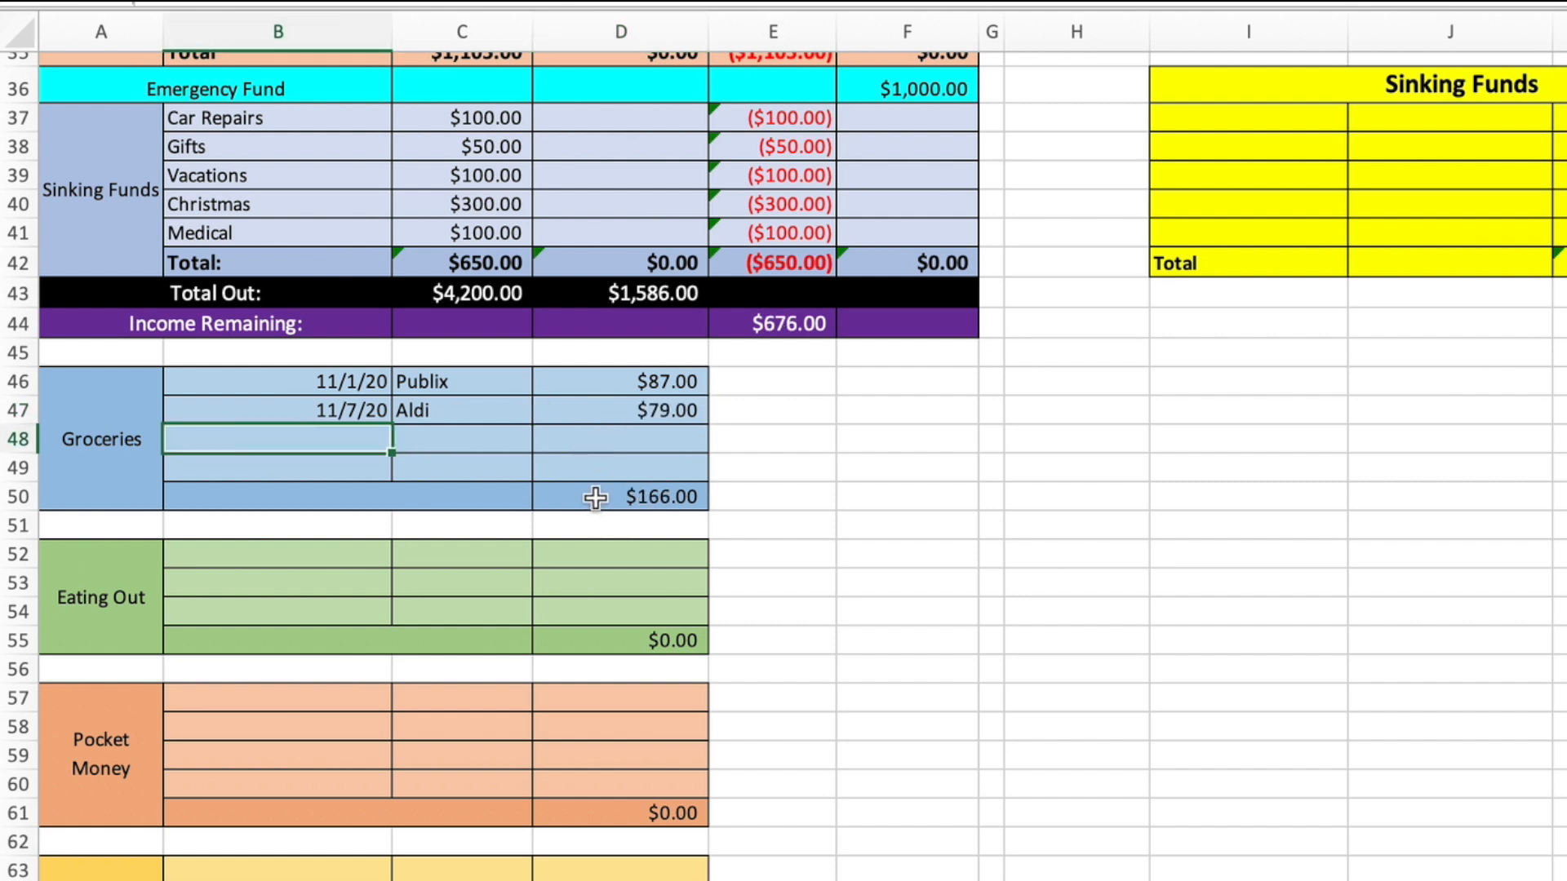
scroll("up", 3)
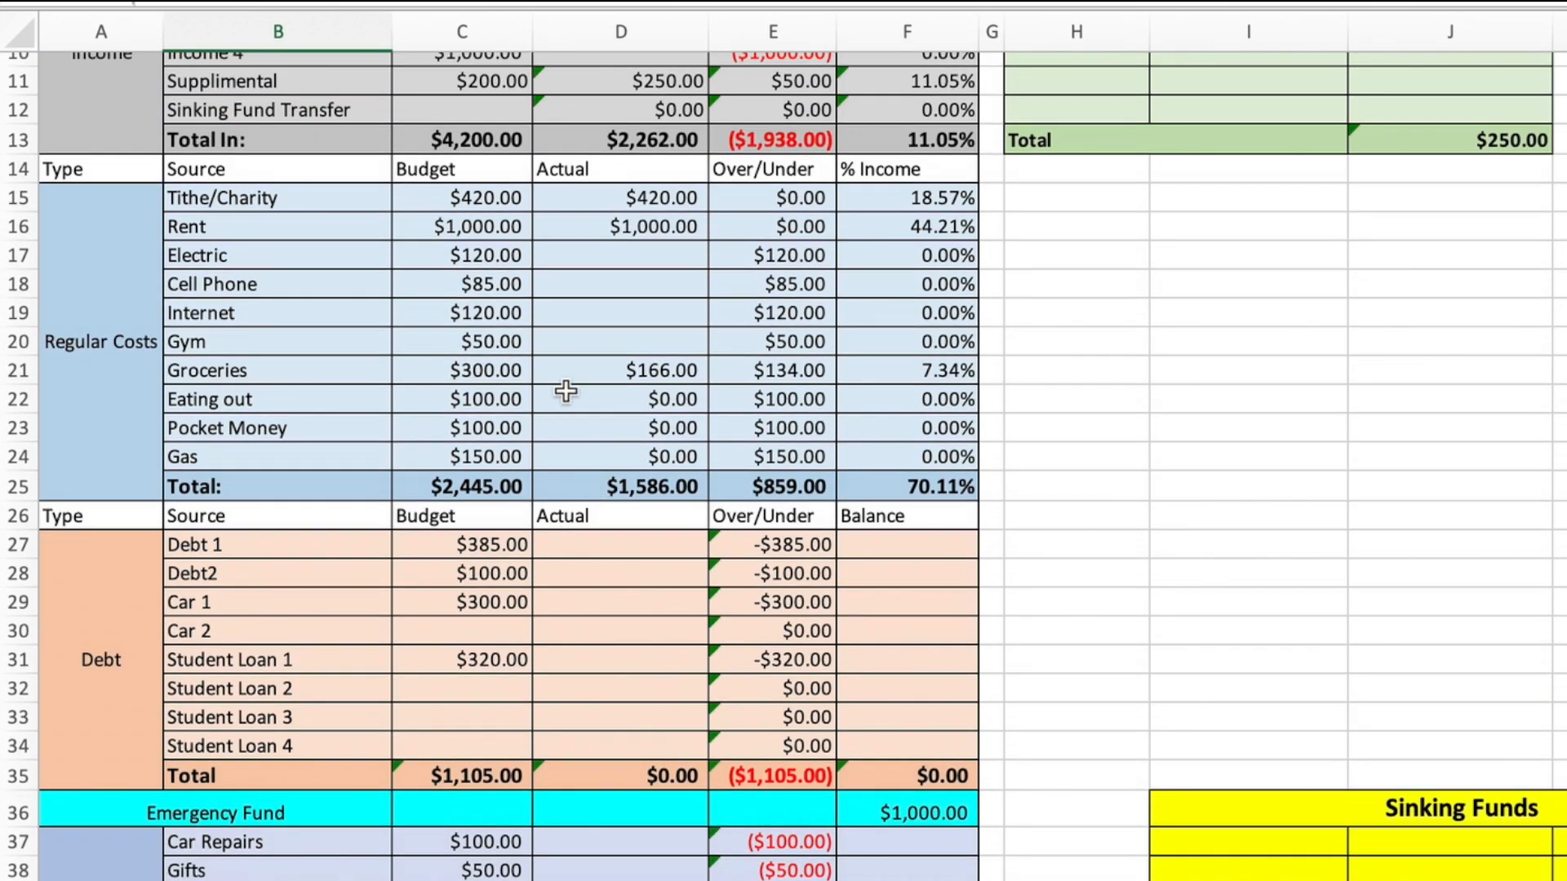
mouse_move(598, 370)
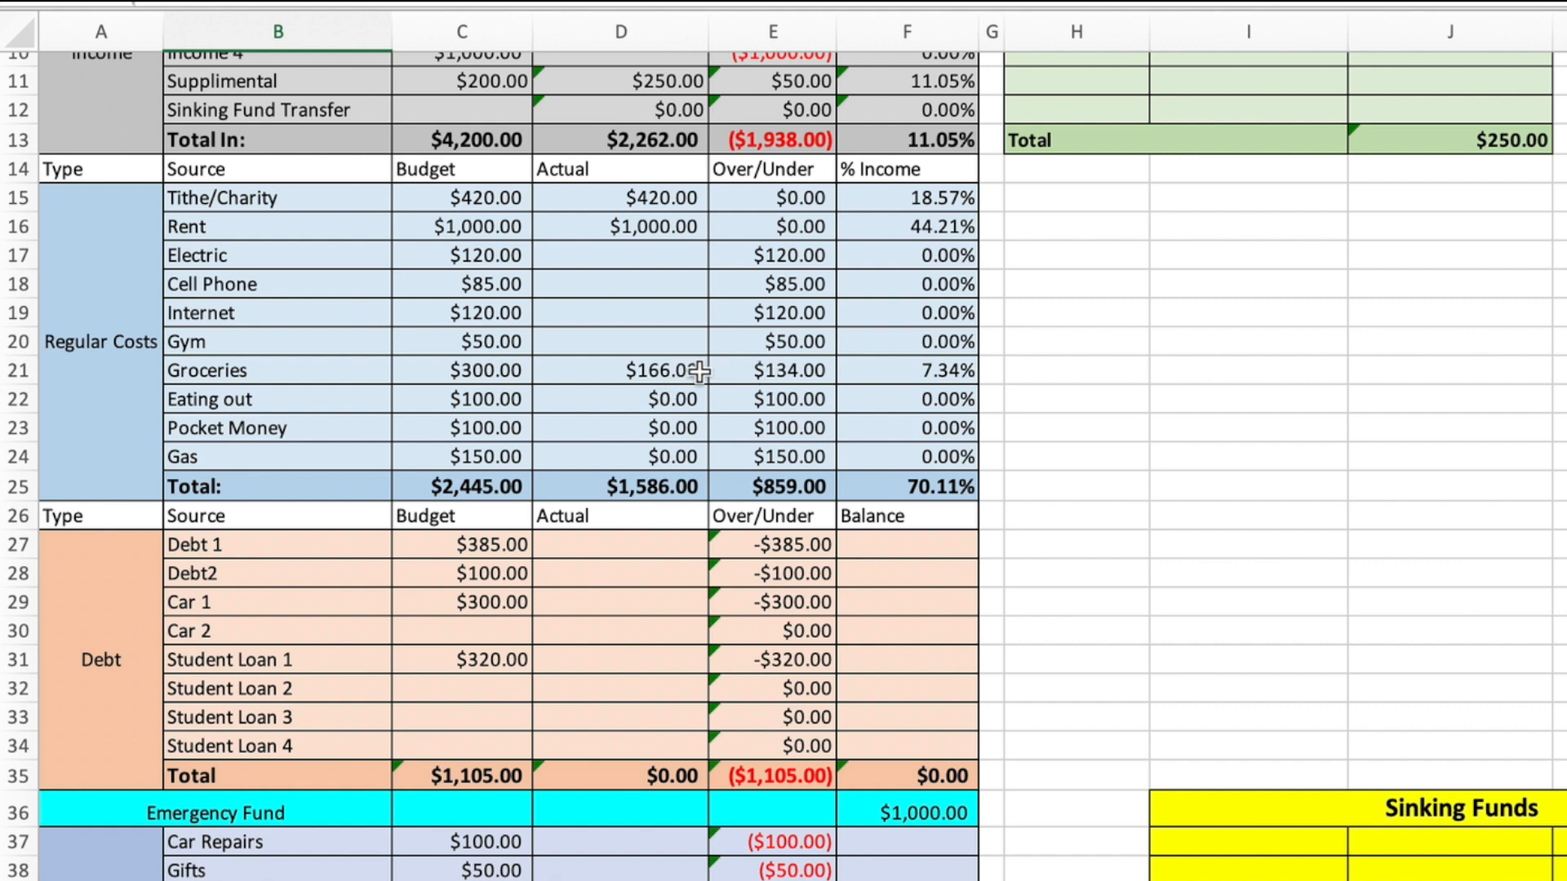
mouse_move(690, 371)
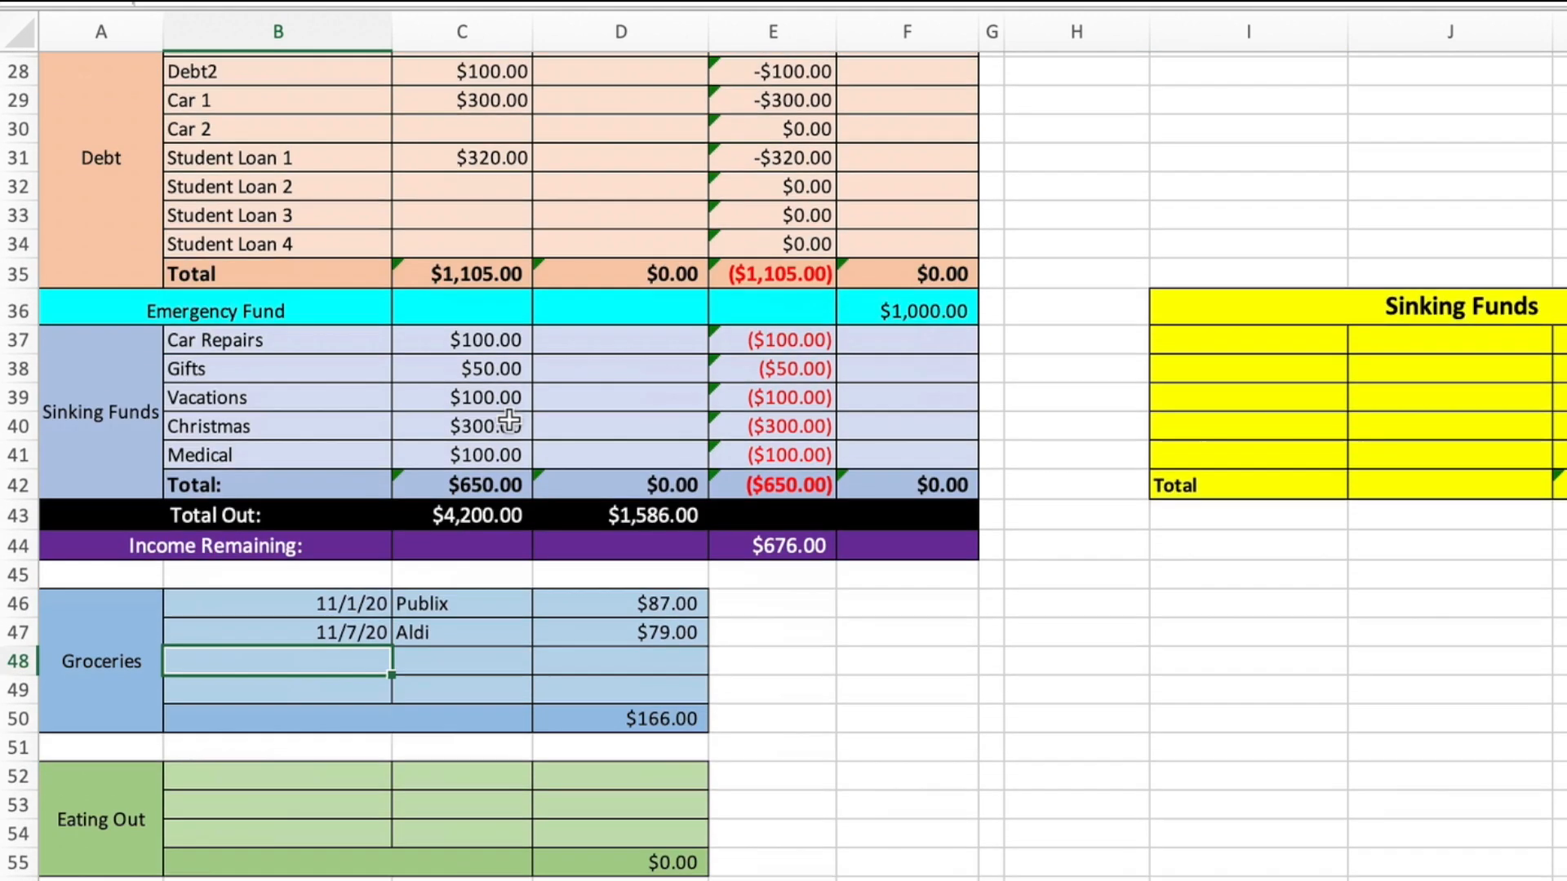
- Add an Eating Out entry: 11/3/20, Pizza, $22
scroll("down", 3)
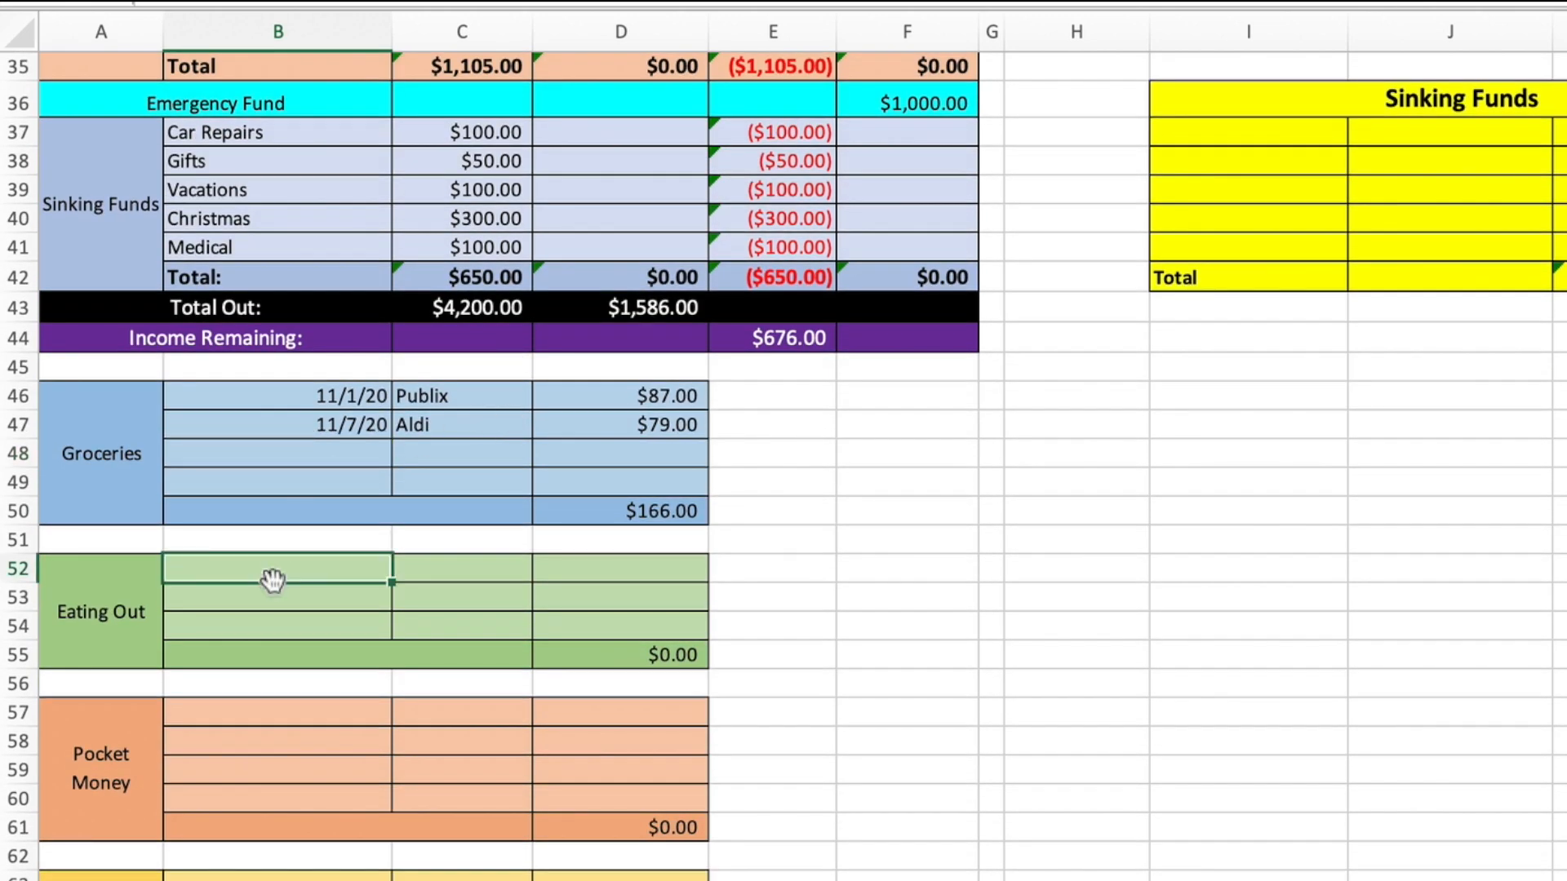
type("11/3/")
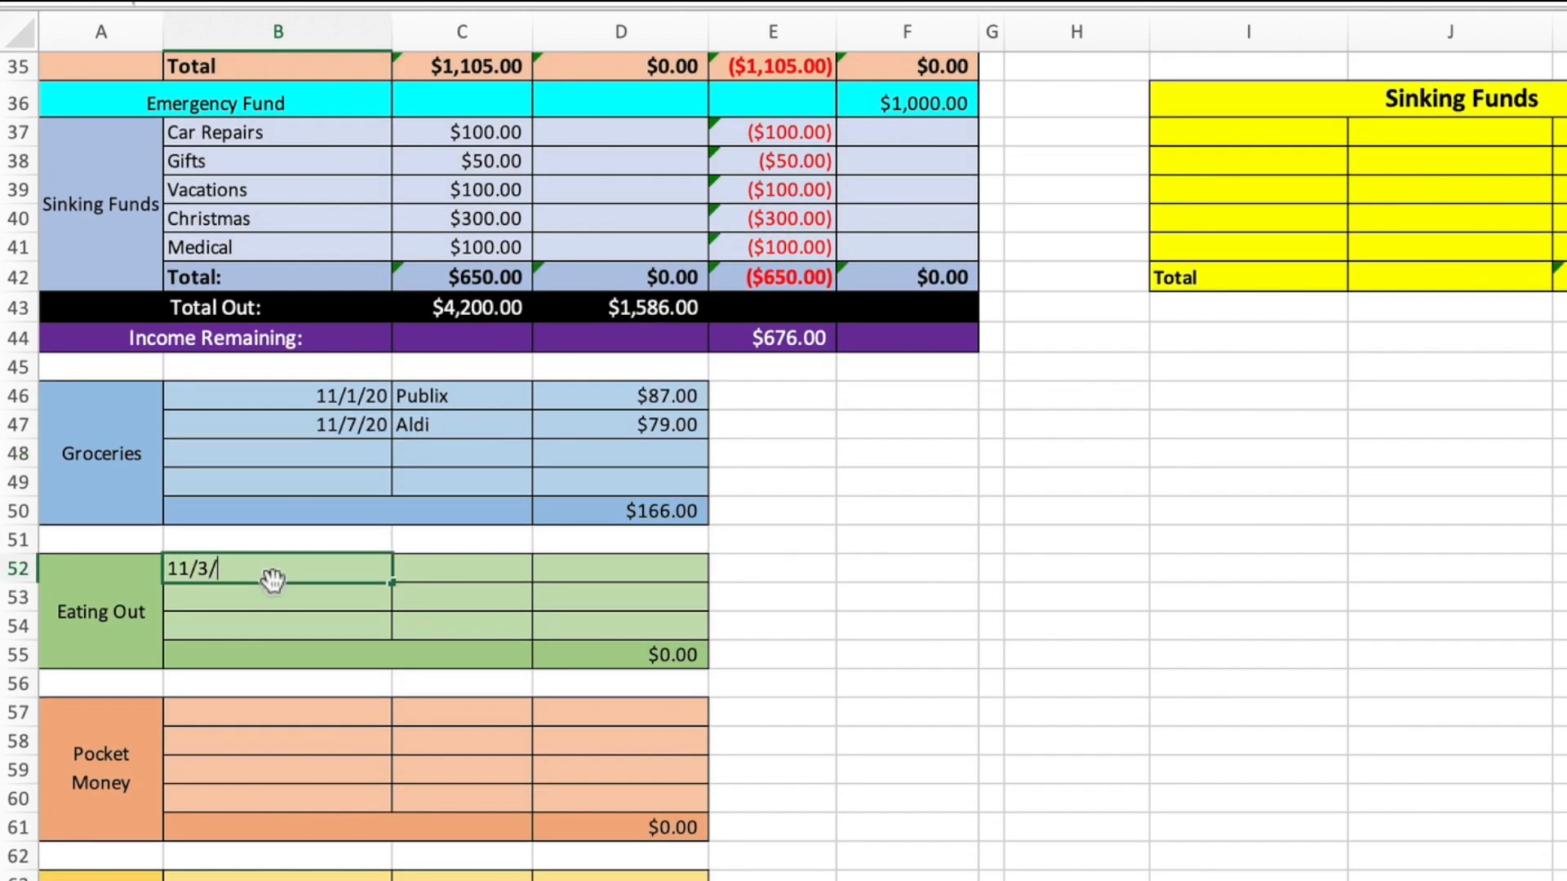
type("Pizz")
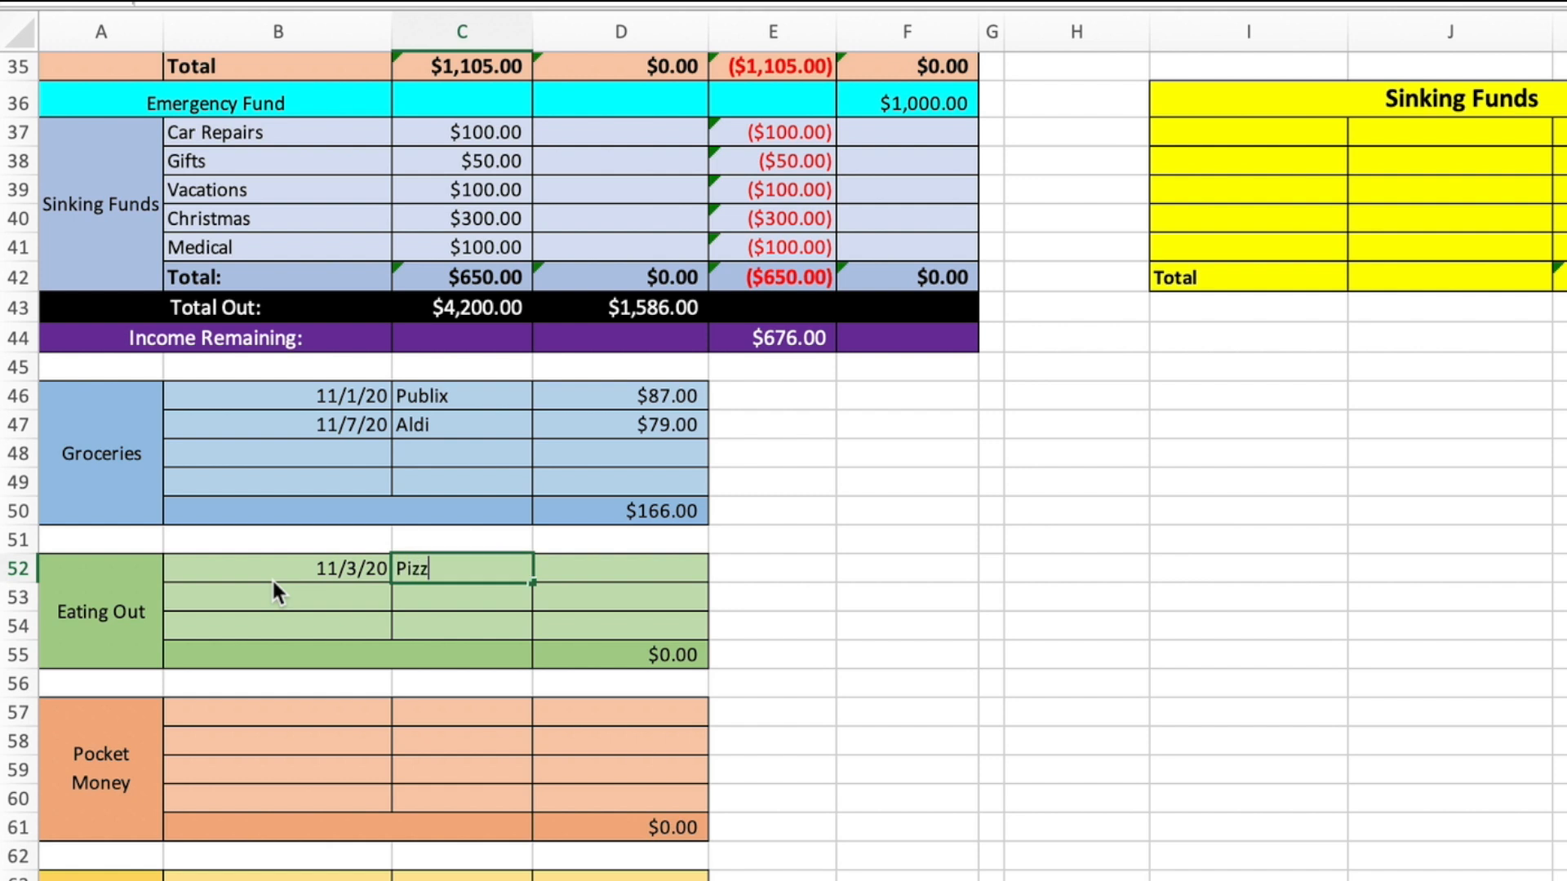
key("Tab")
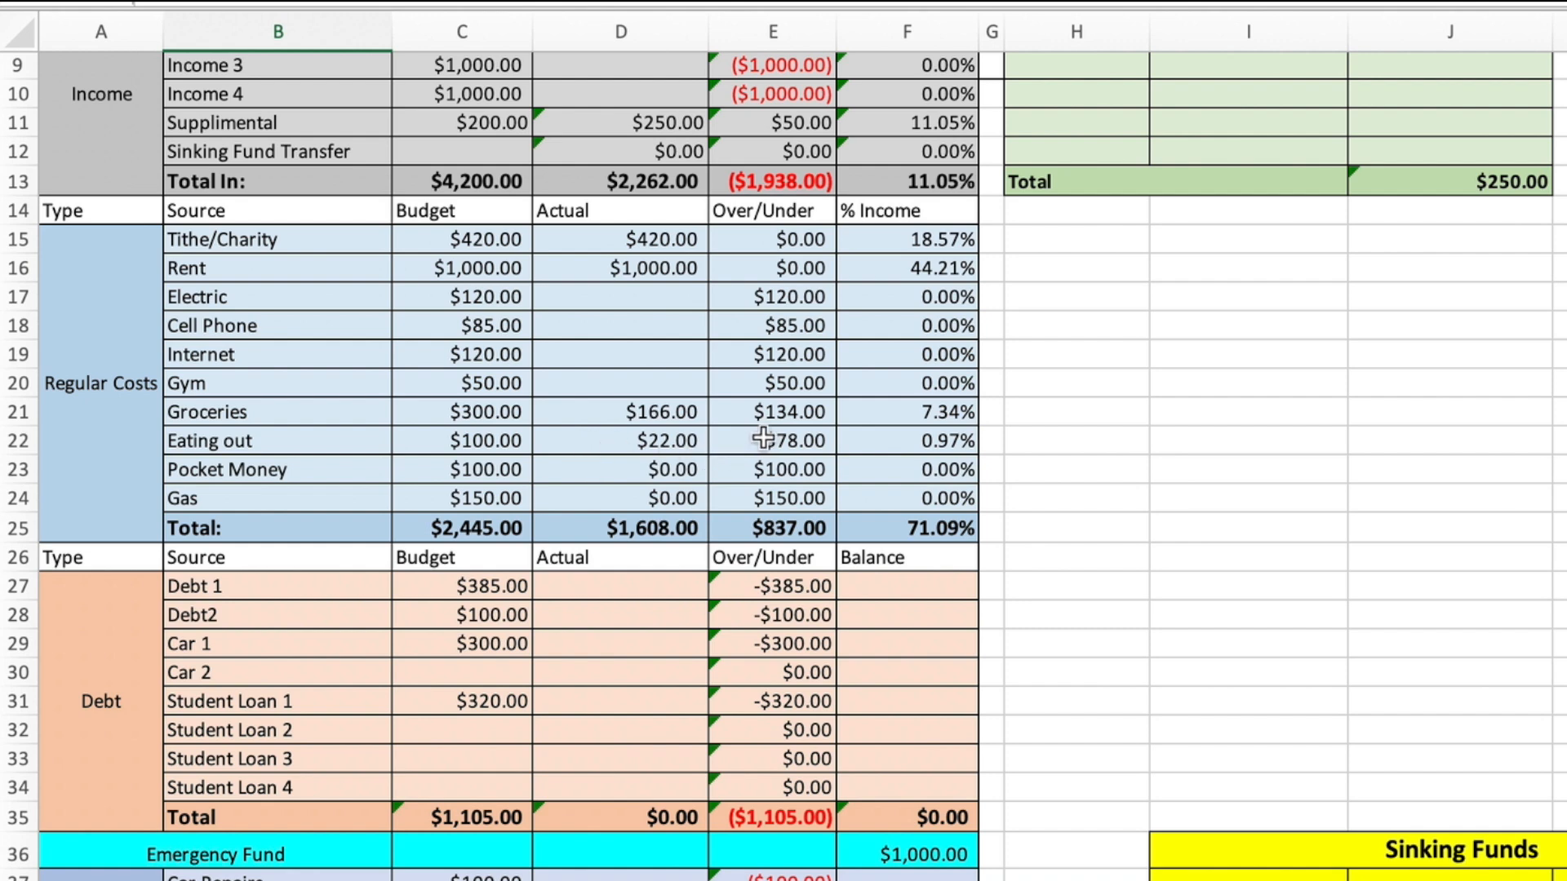
mouse_move(623, 487)
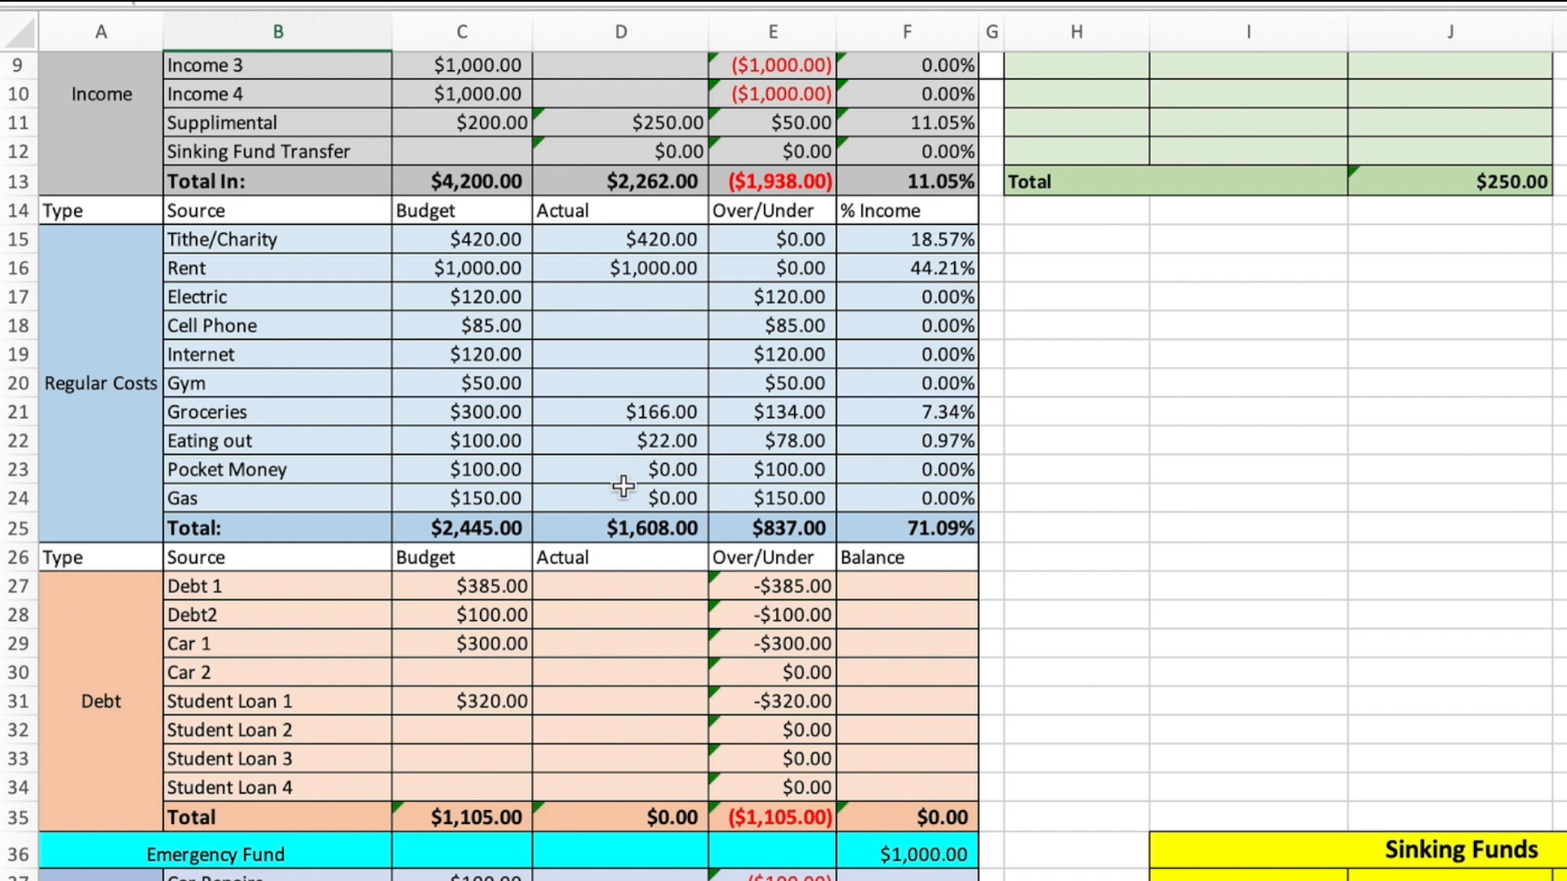
scroll("down", 3)
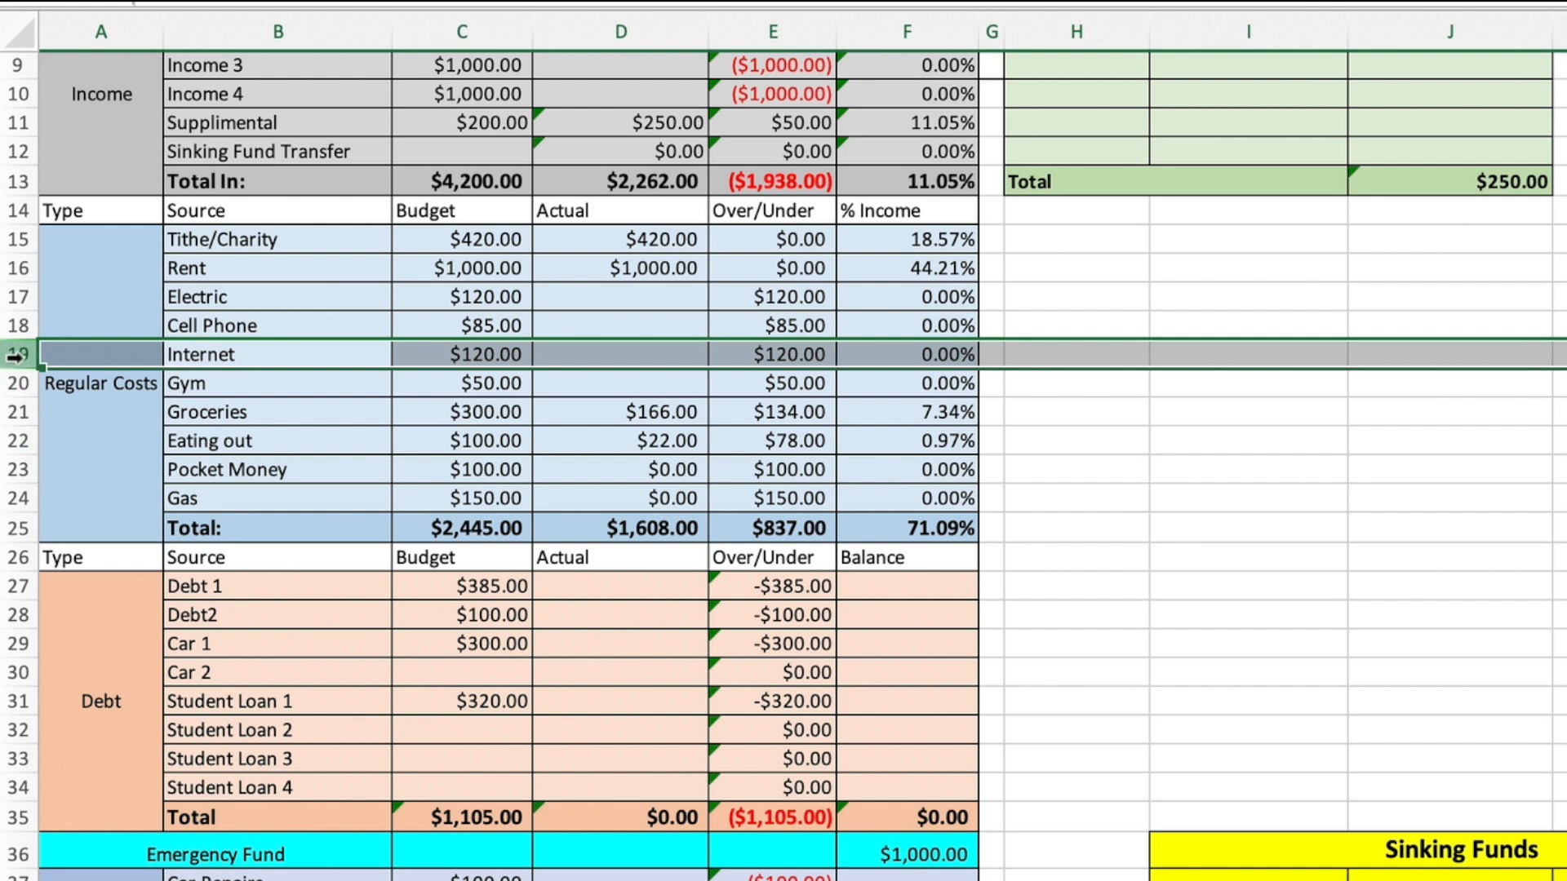
- Insert a Car Insurance row at row 19 with a $200 budget
right_click(19, 354)
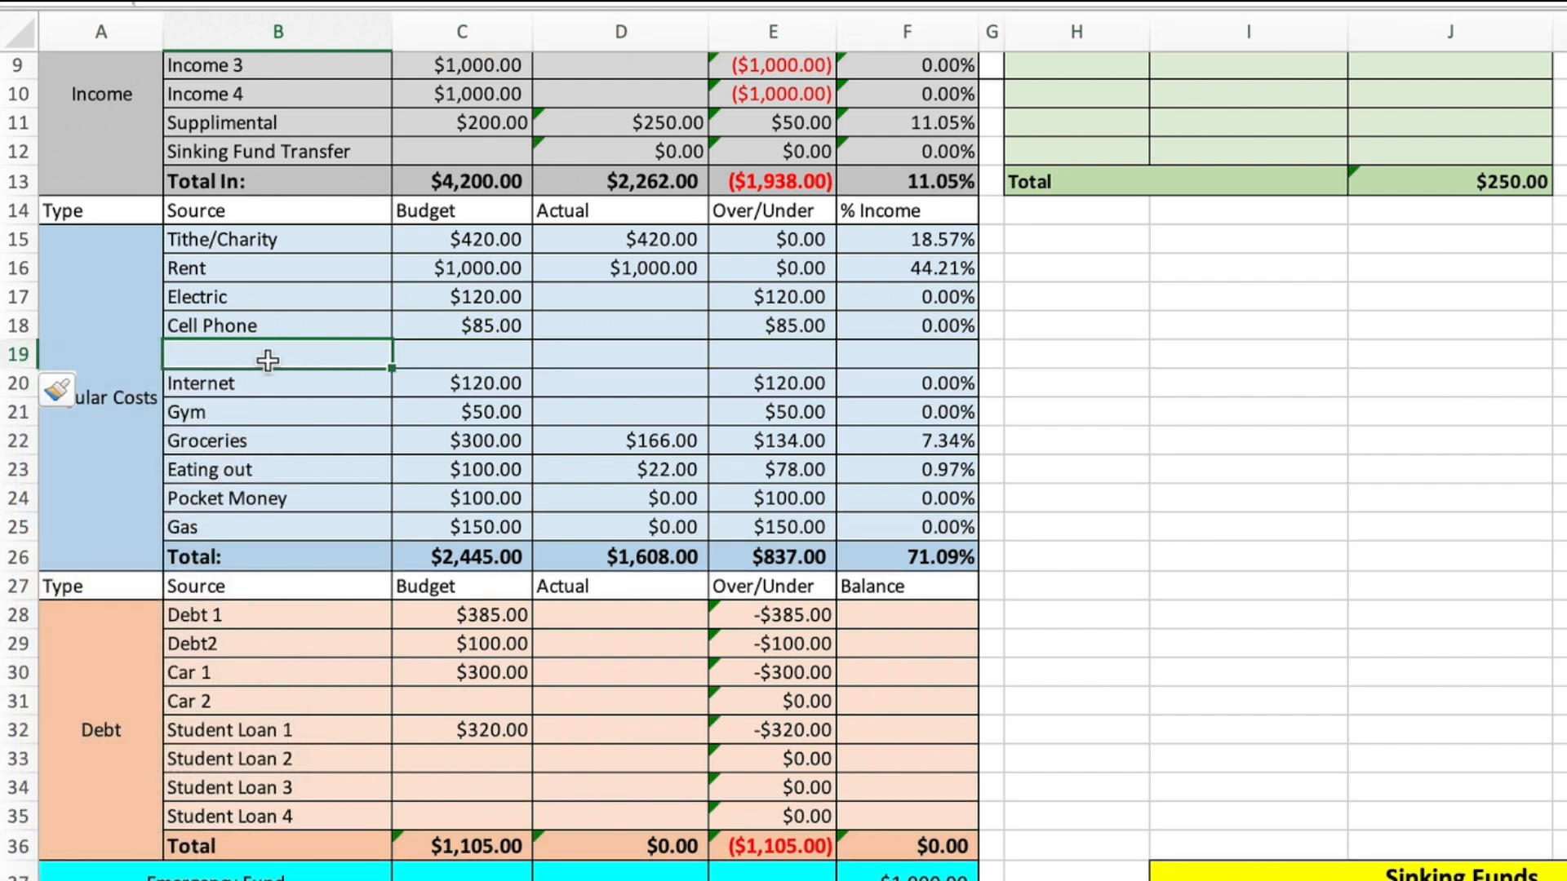
type("Car Insurance")
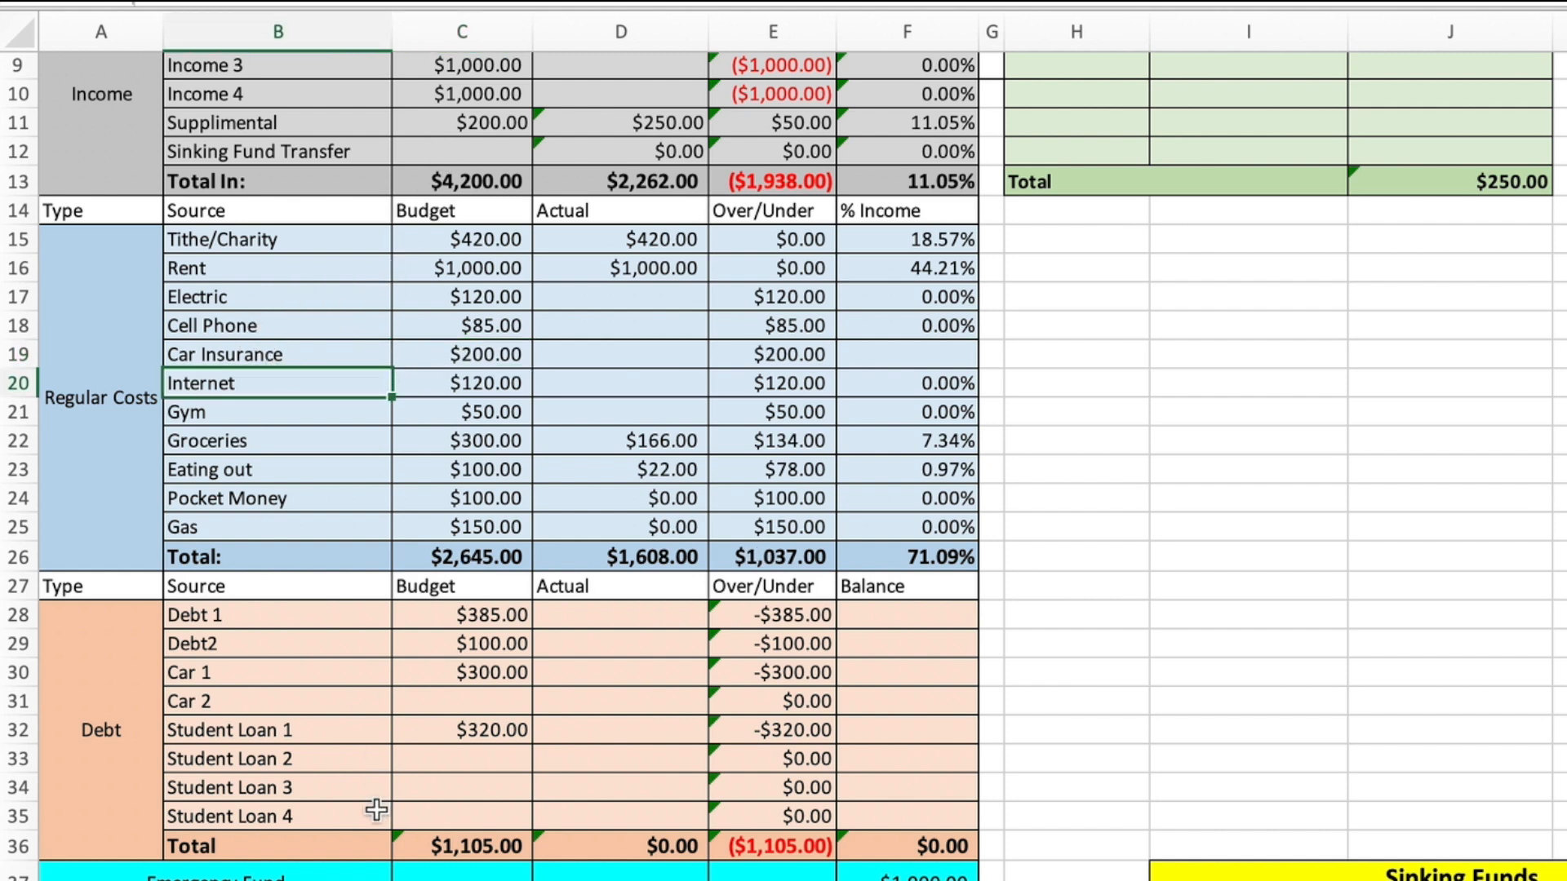
scroll("down", 3)
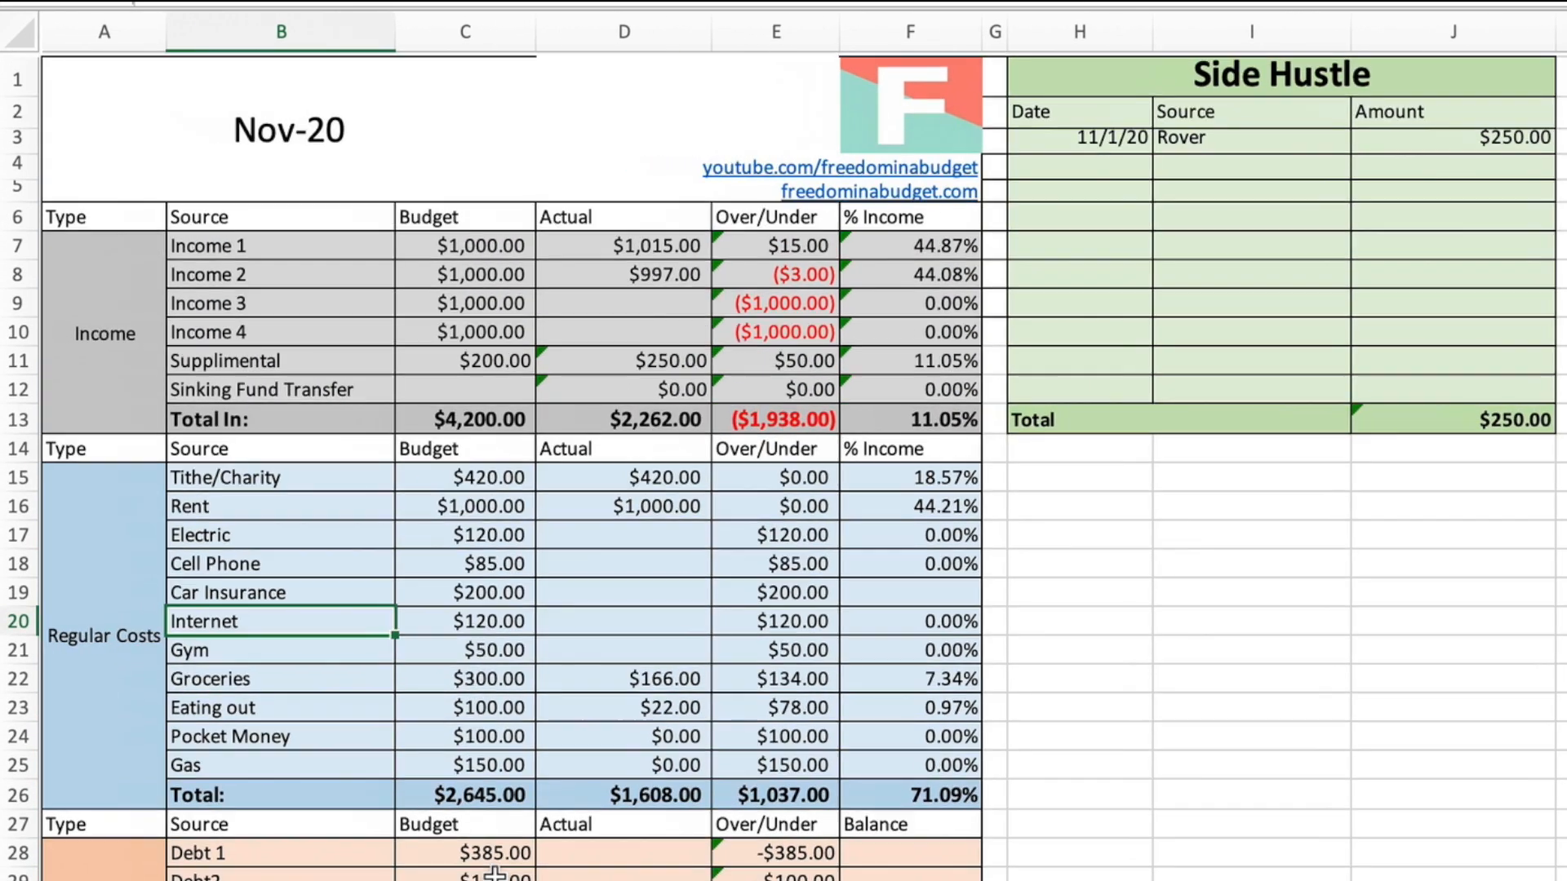
scroll("down", 3)
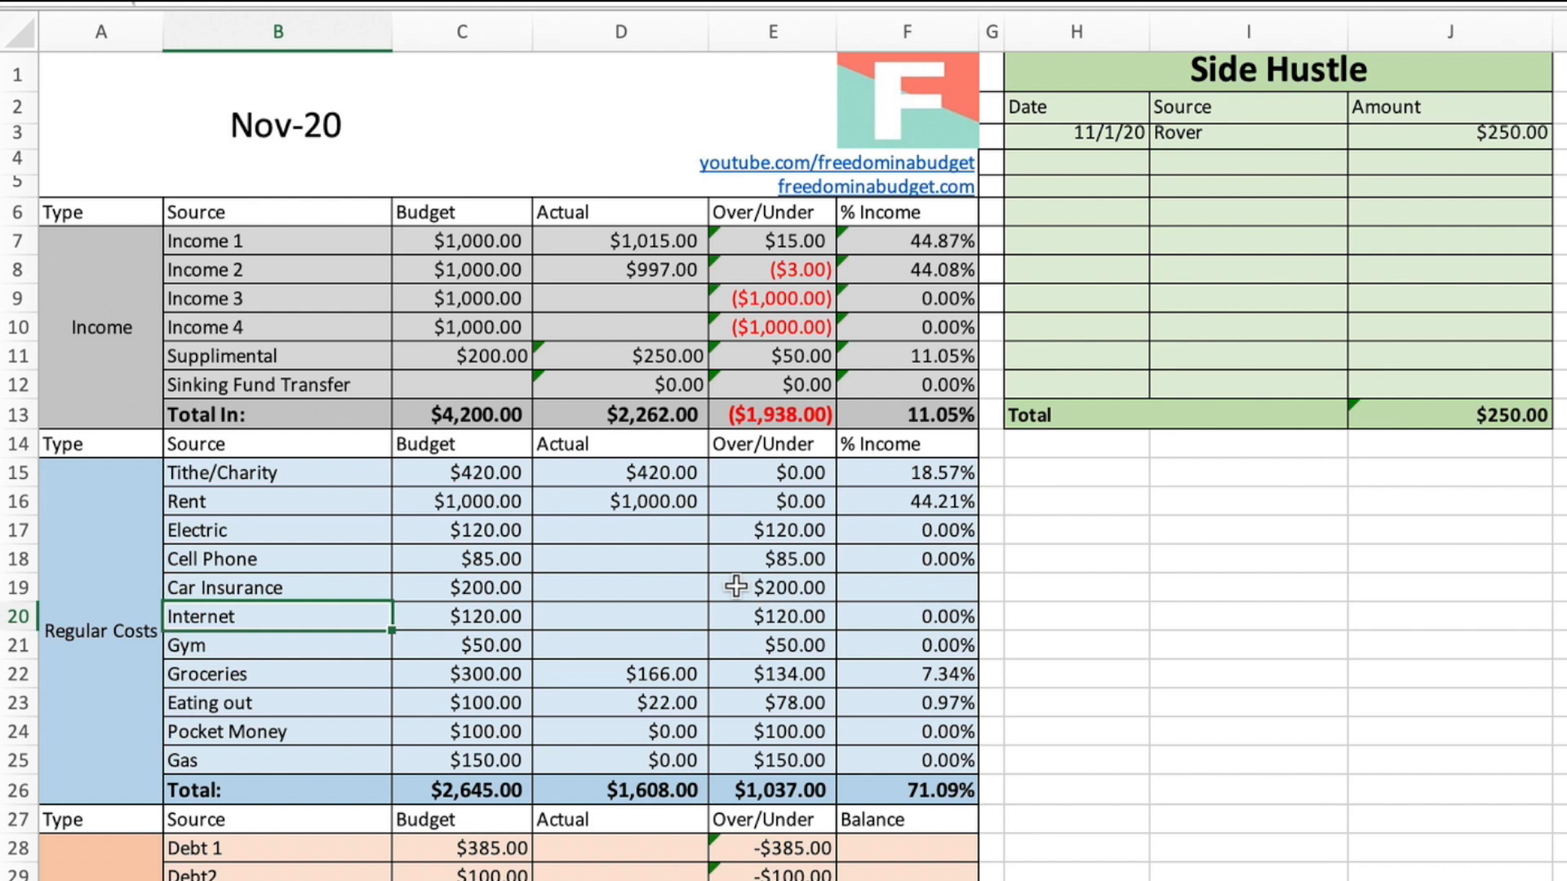
left_click(619, 587)
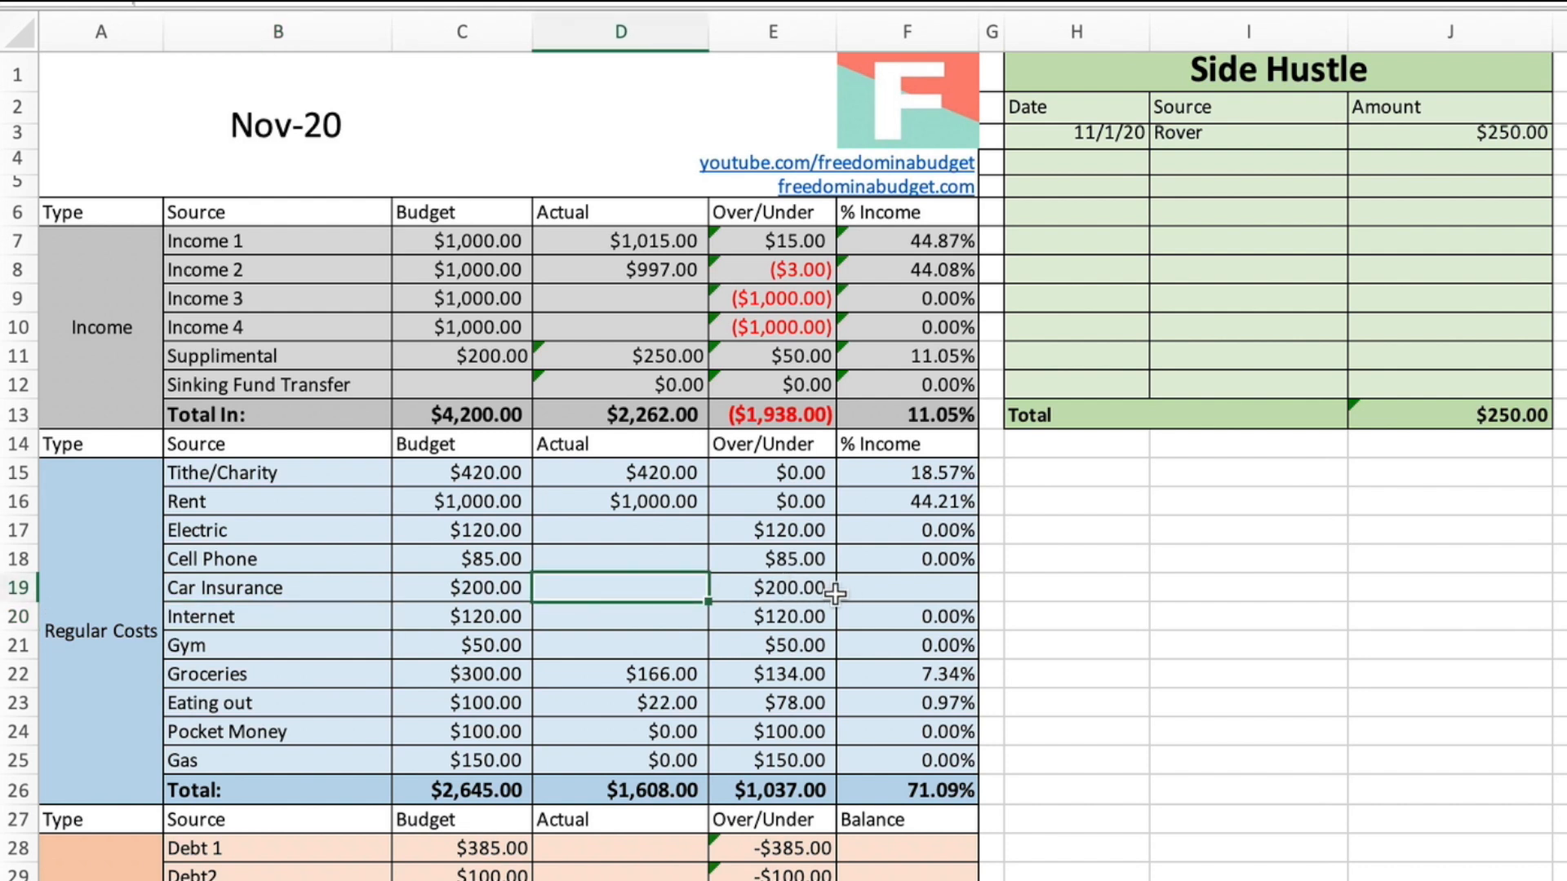
left_click(905, 587)
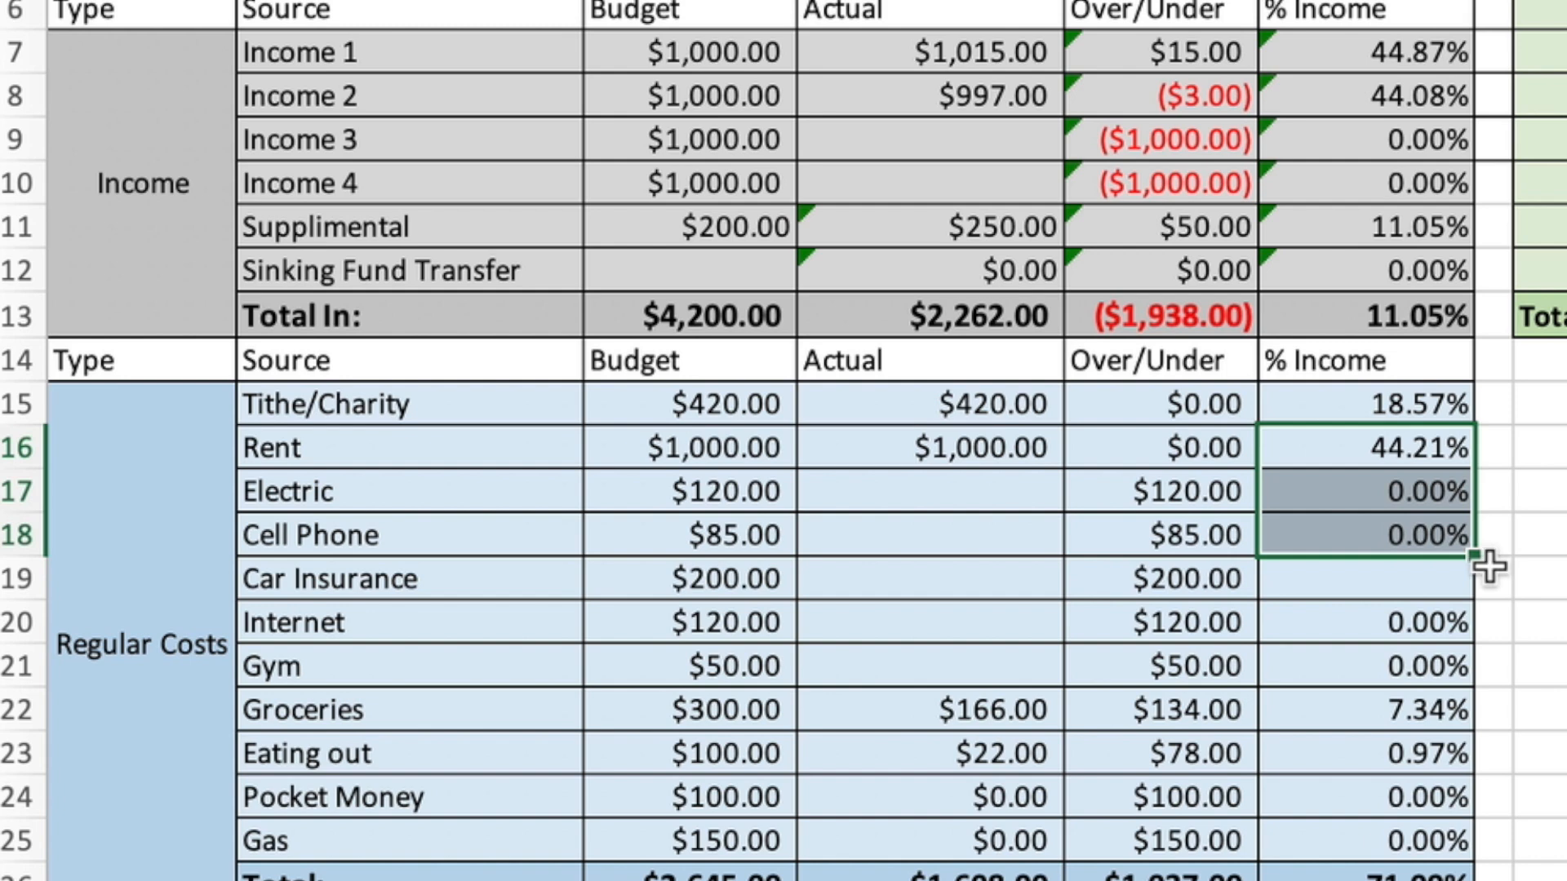
mouse_move(1495, 571)
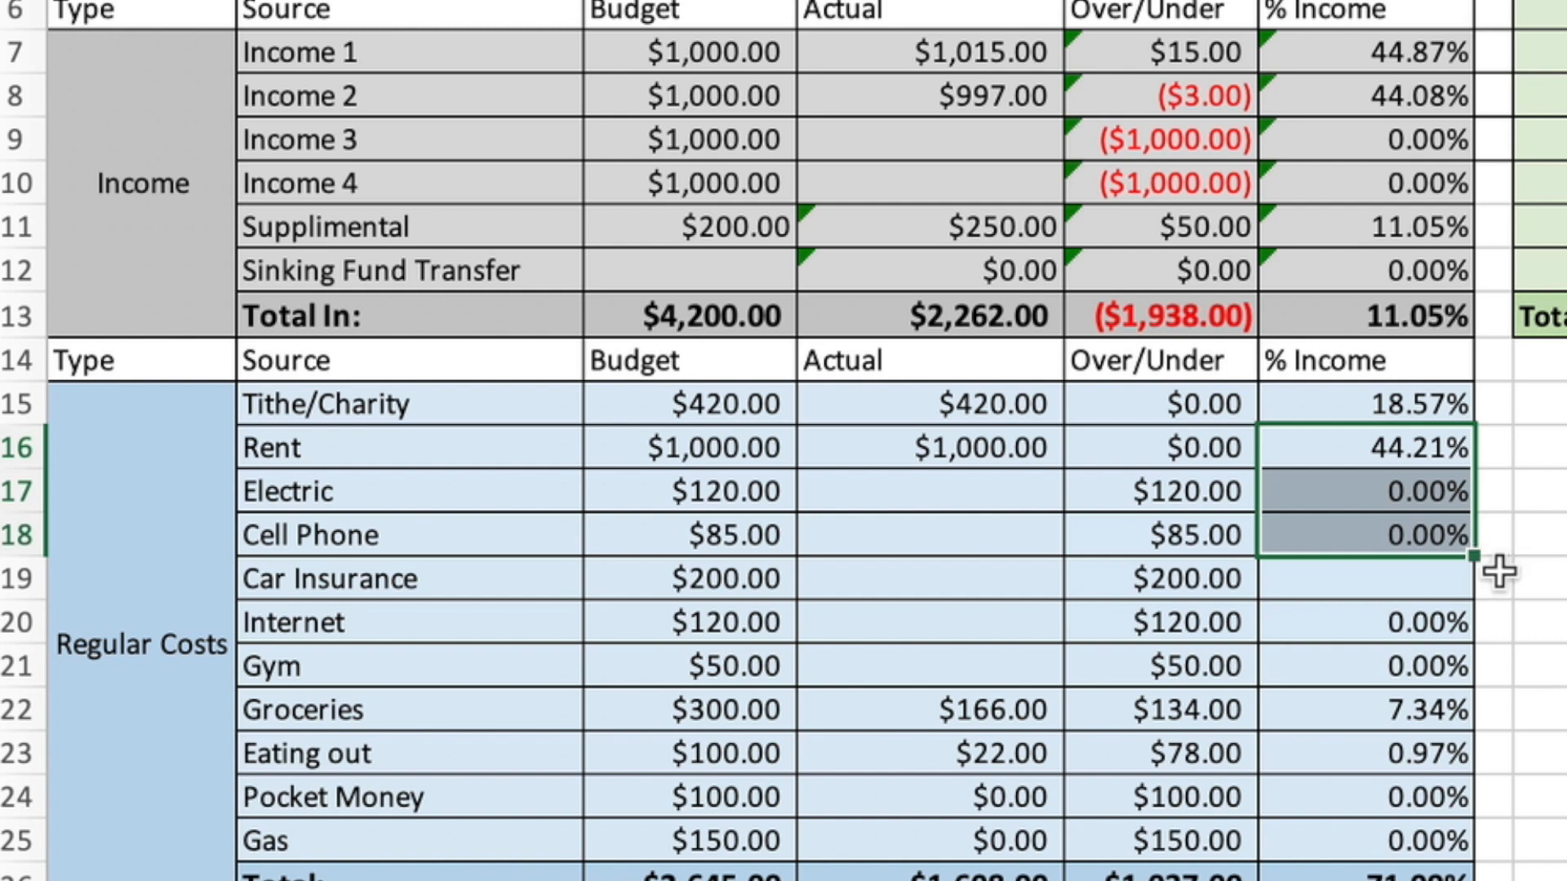
mouse_move(1479, 560)
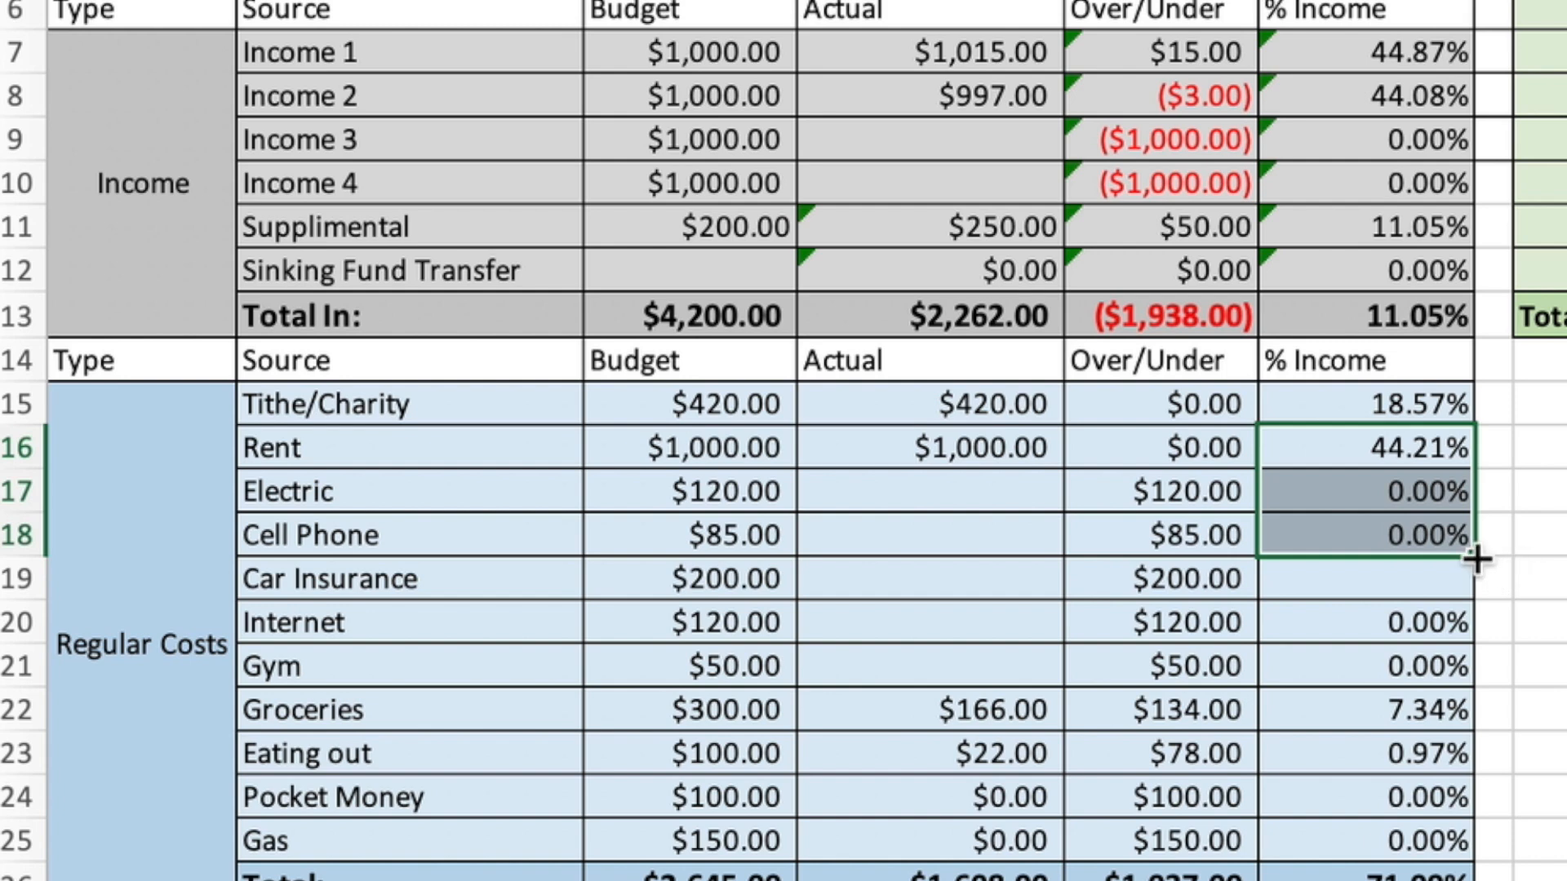
- Fill the % Income formula down to Car Insurance and select rows 19–22 for insertion
left_click_drag(1477, 560, 1476, 589)
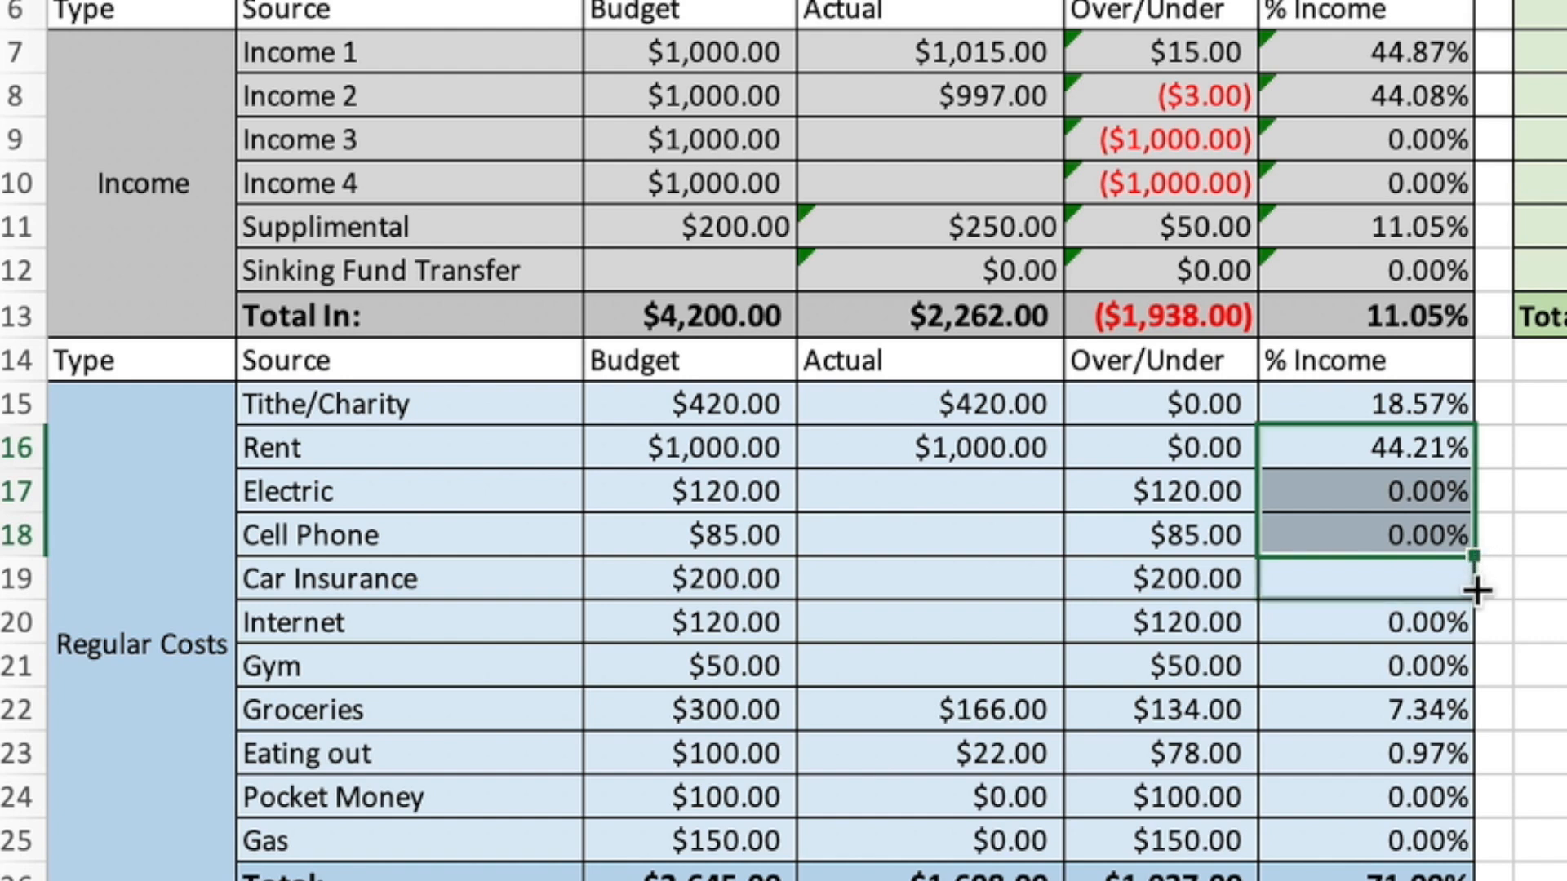
left_click_drag(1464, 560, 1463, 600)
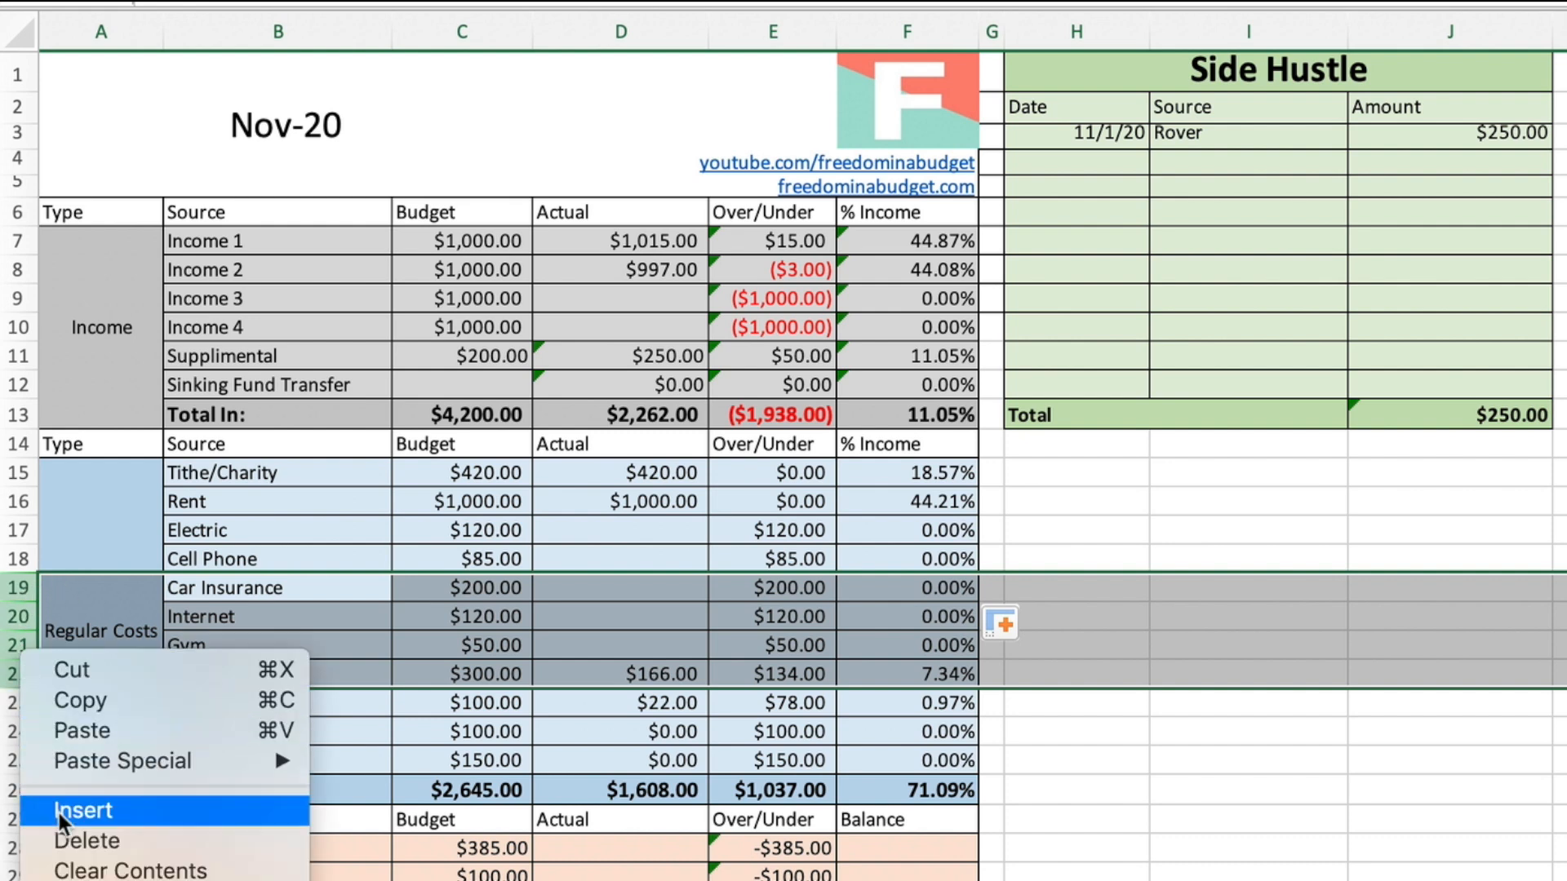
left_click(82, 811)
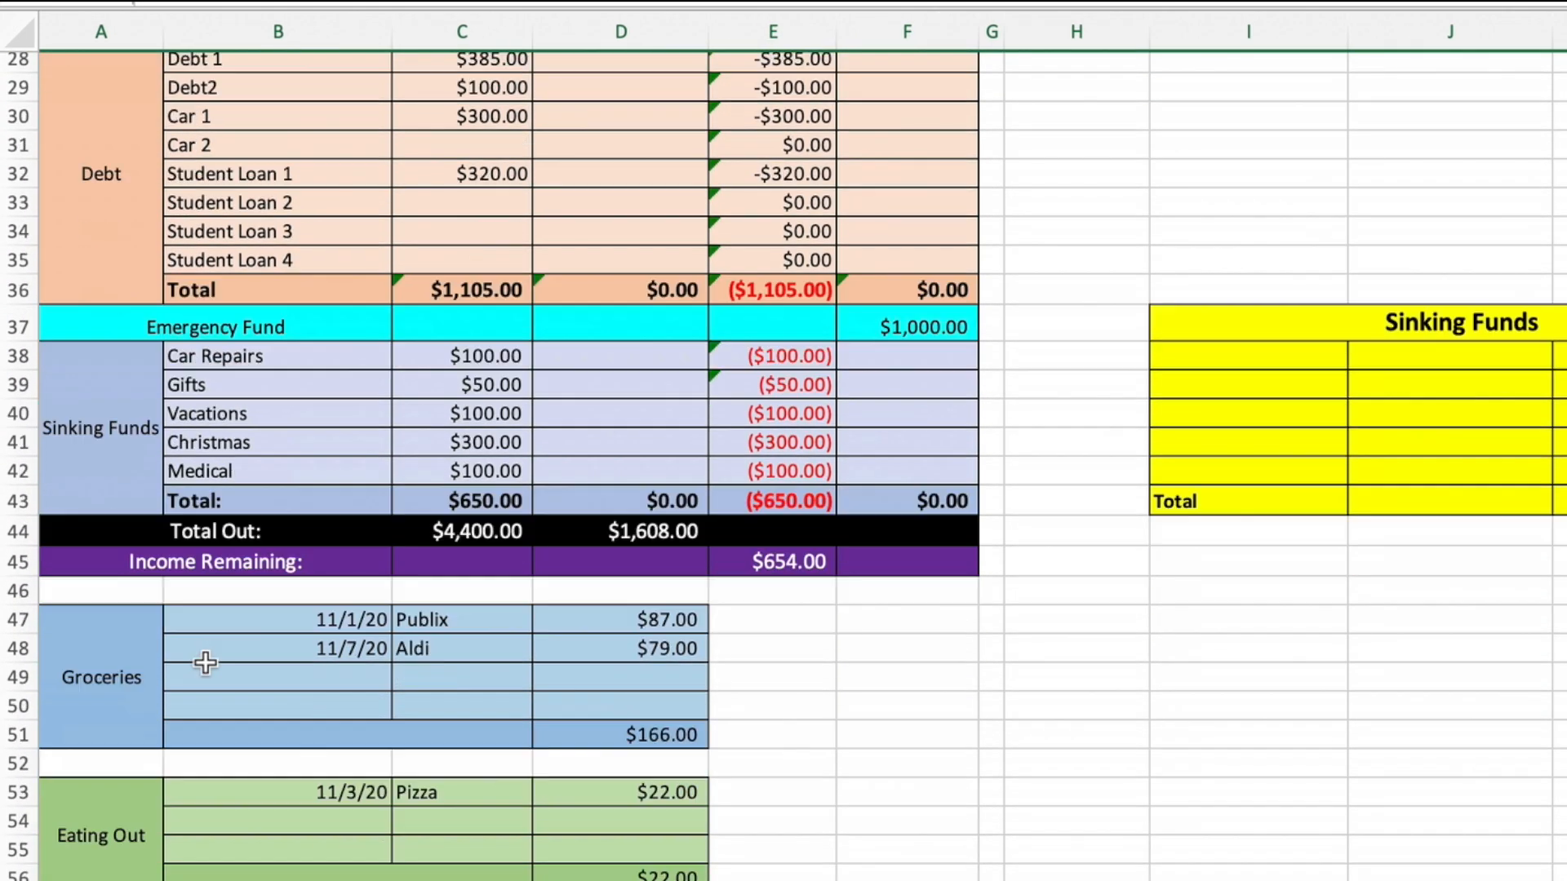
- Insert extra blank rows into the Eating Out log and clear the sample amounts
scroll("down", 3)
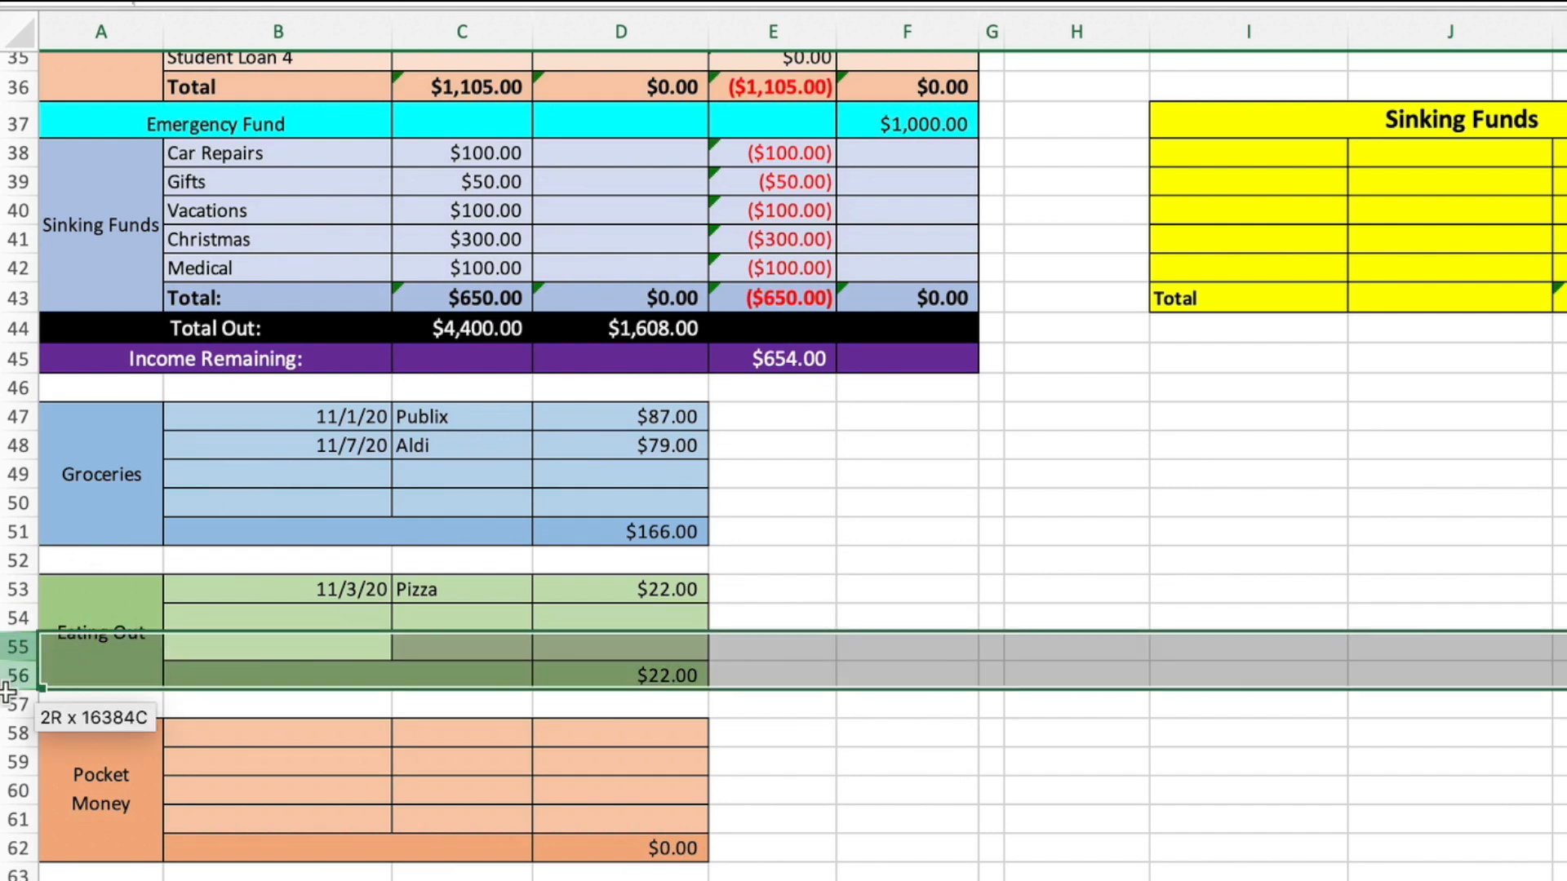
left_click_drag(9, 690, 9, 819)
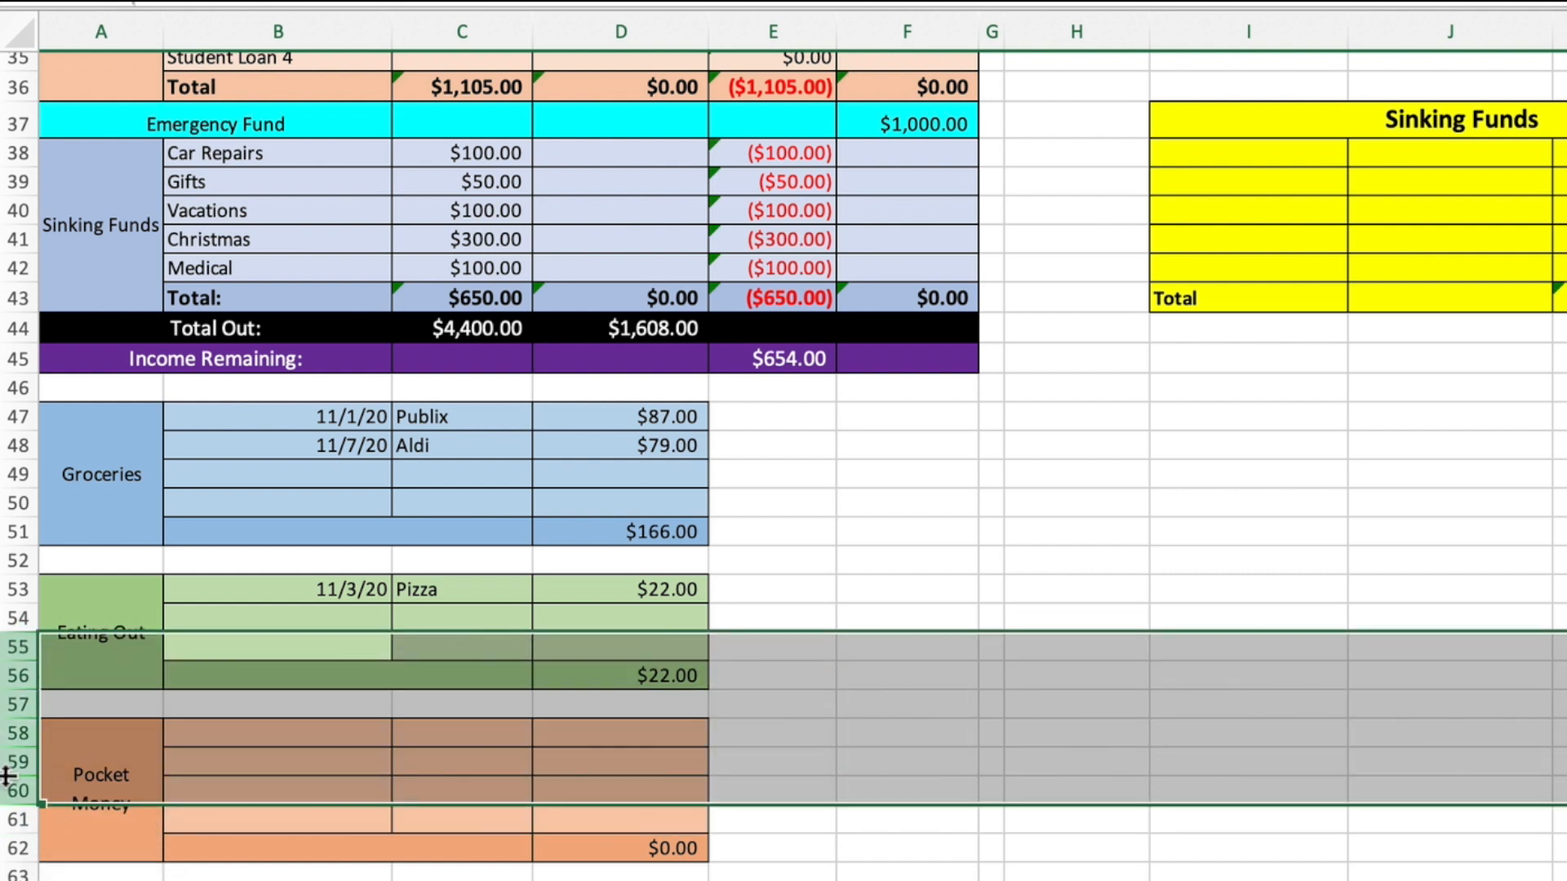
right_click(100, 760)
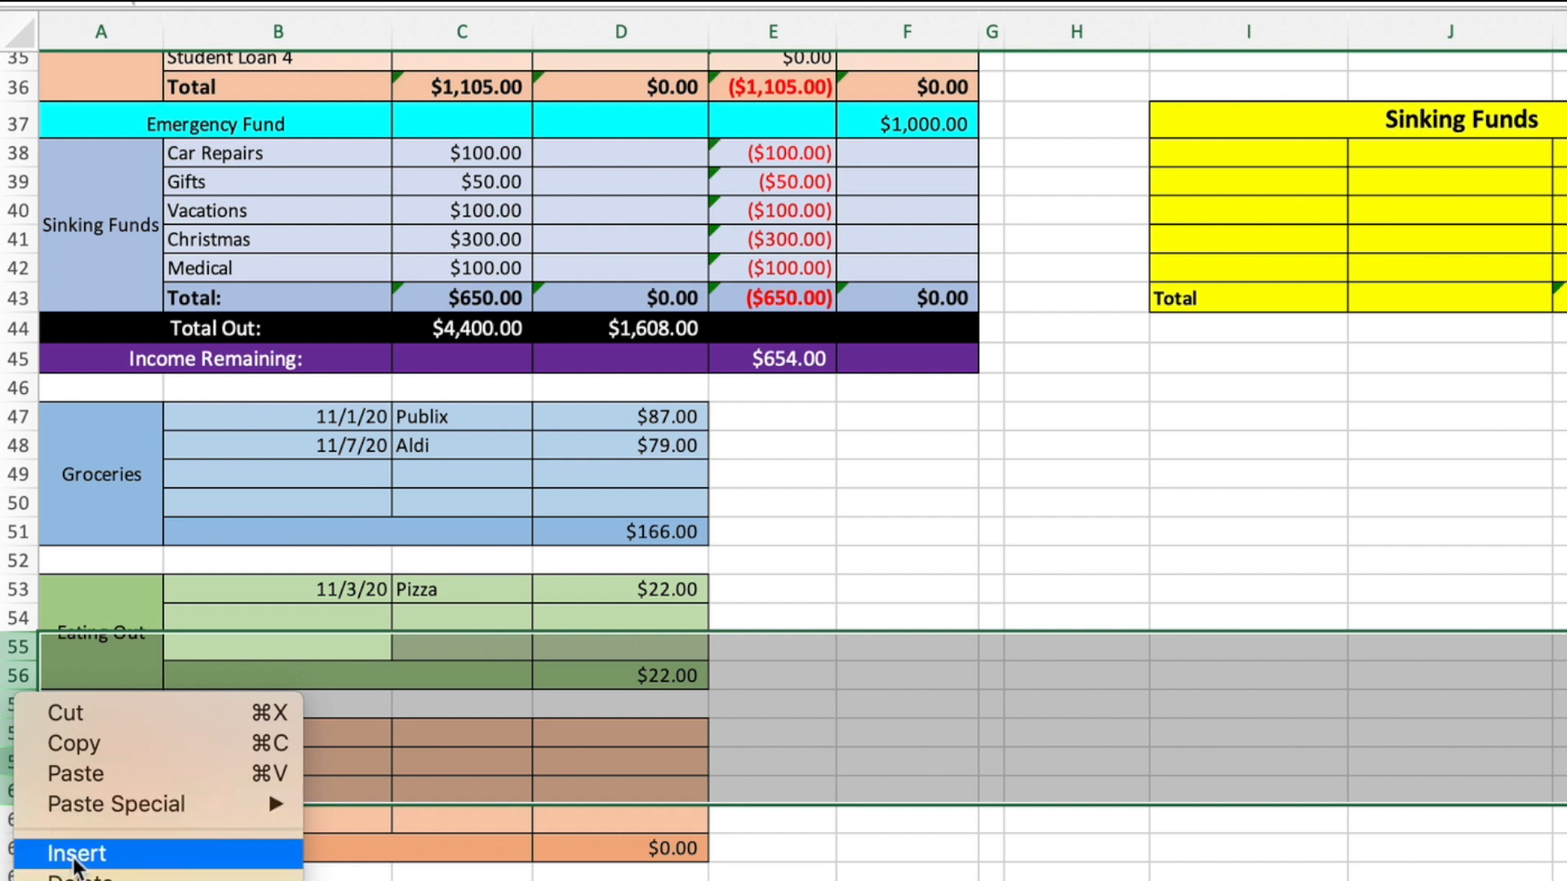
left_click(75, 853)
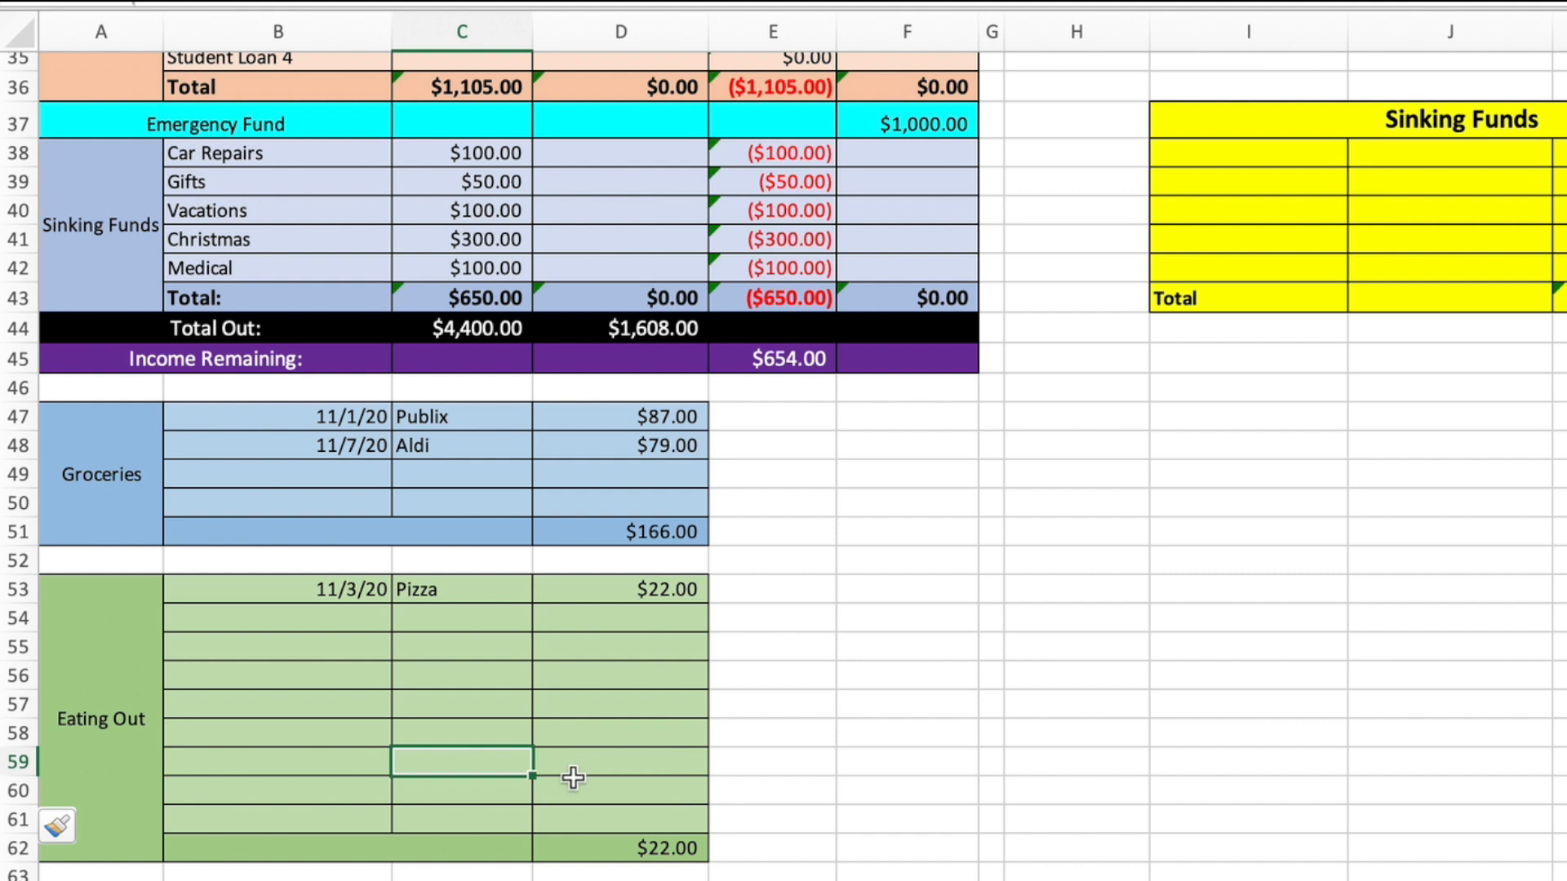
type("3.00")
left_click(619, 732)
type("$2.00")
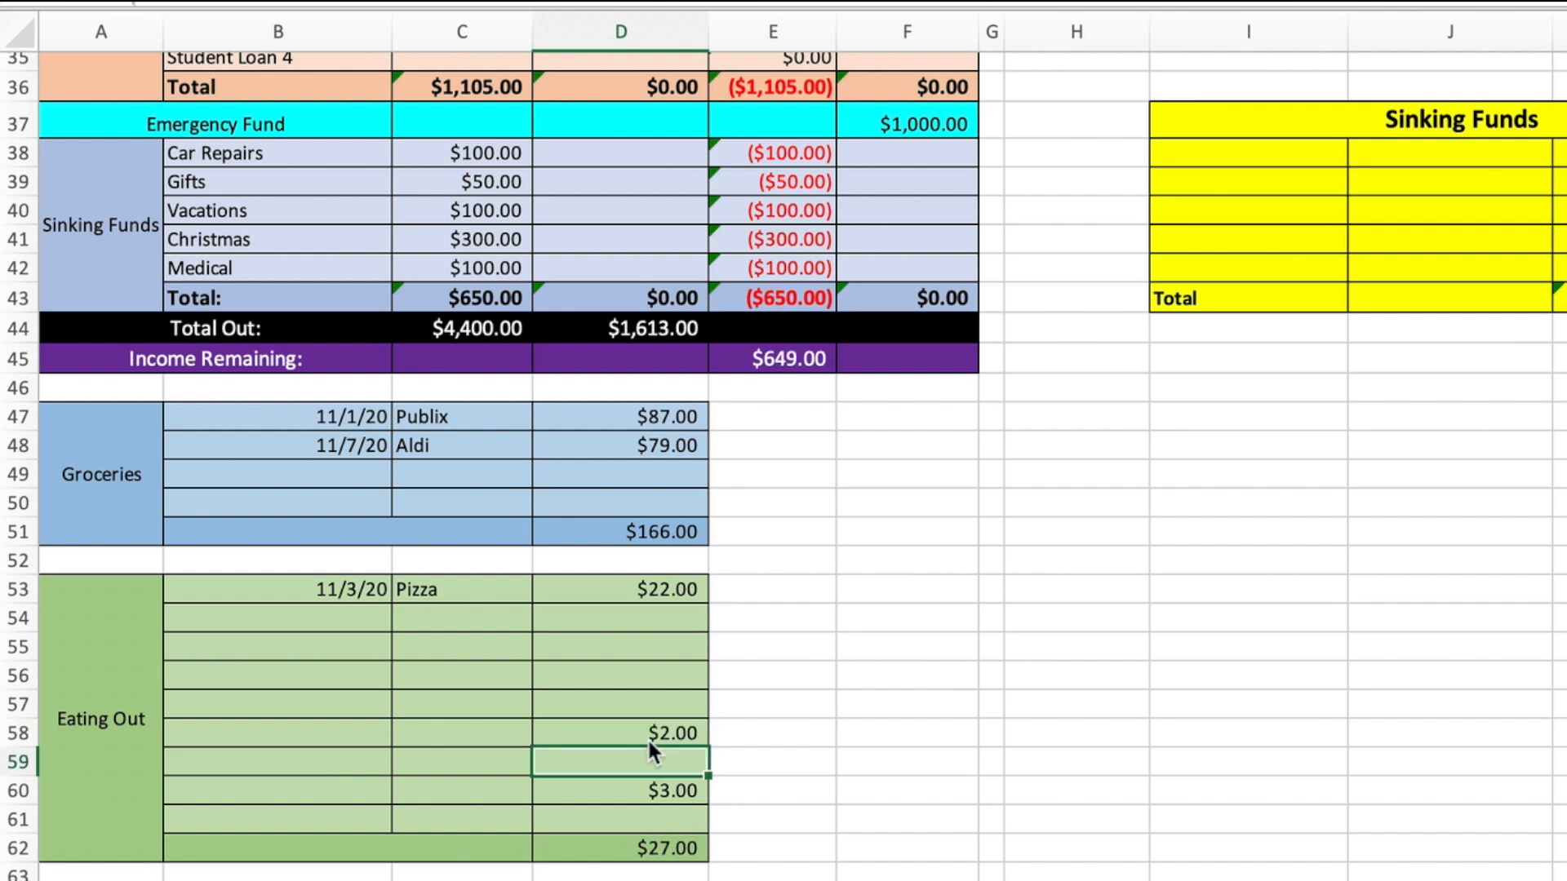
left_click_drag(620, 762, 620, 789)
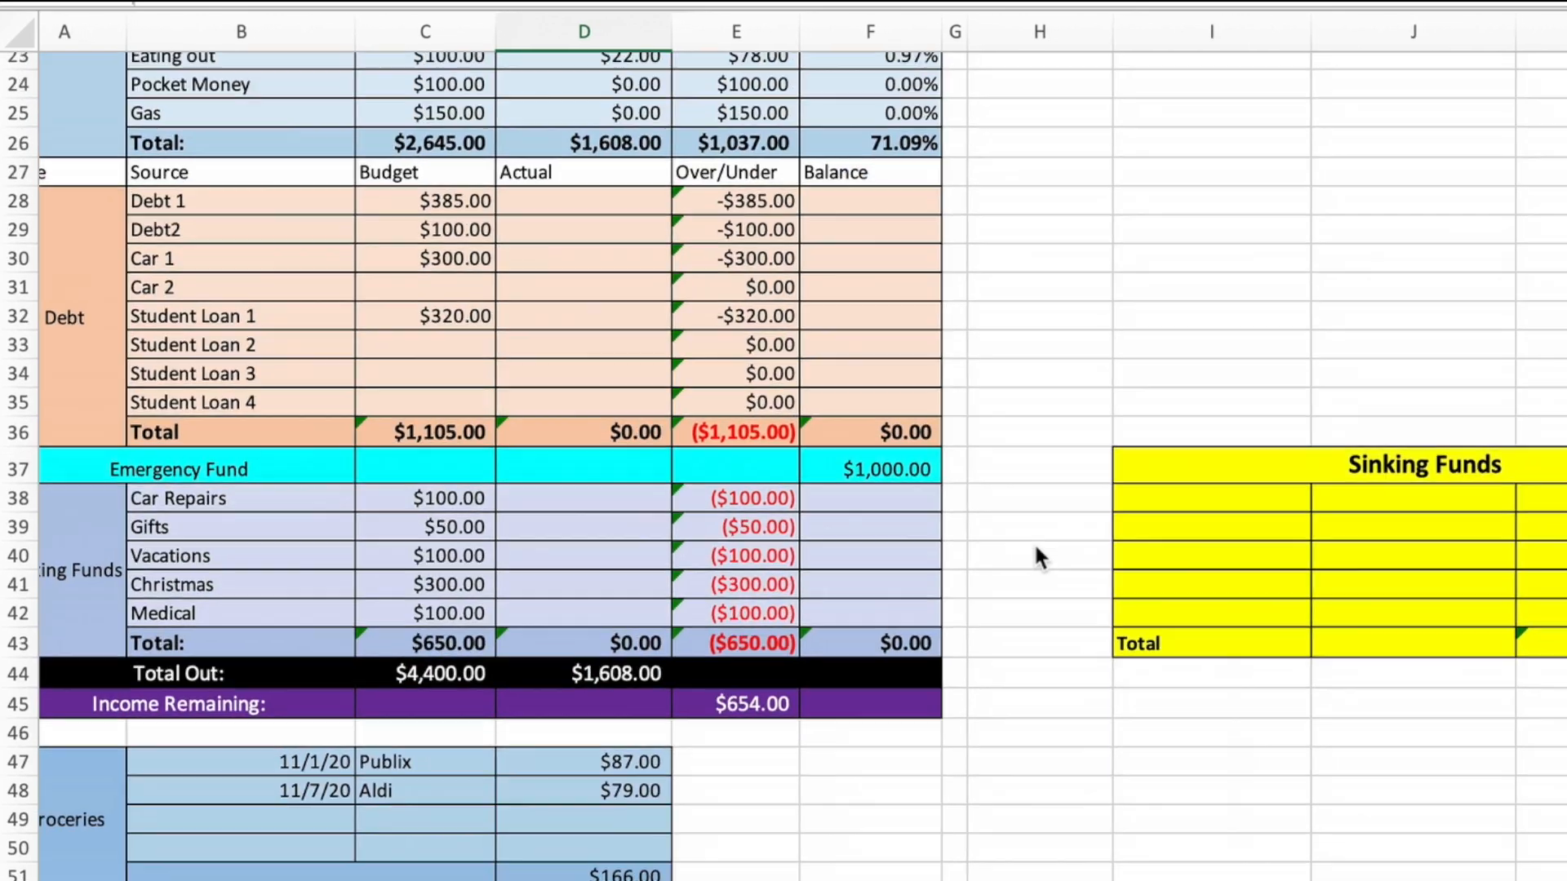
scroll("up", 3)
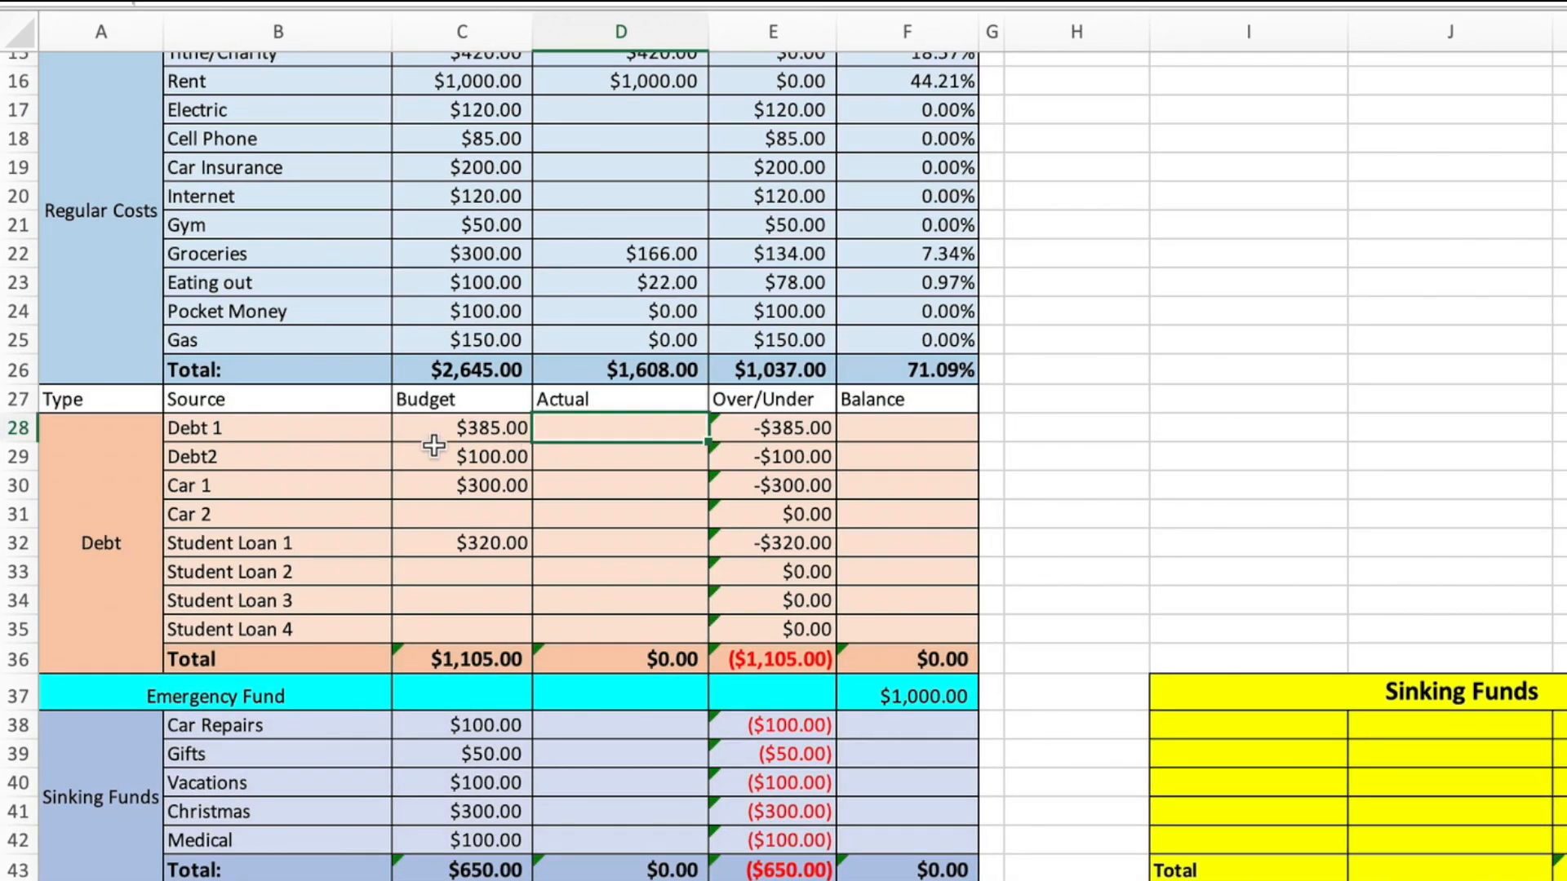
mouse_move(602, 436)
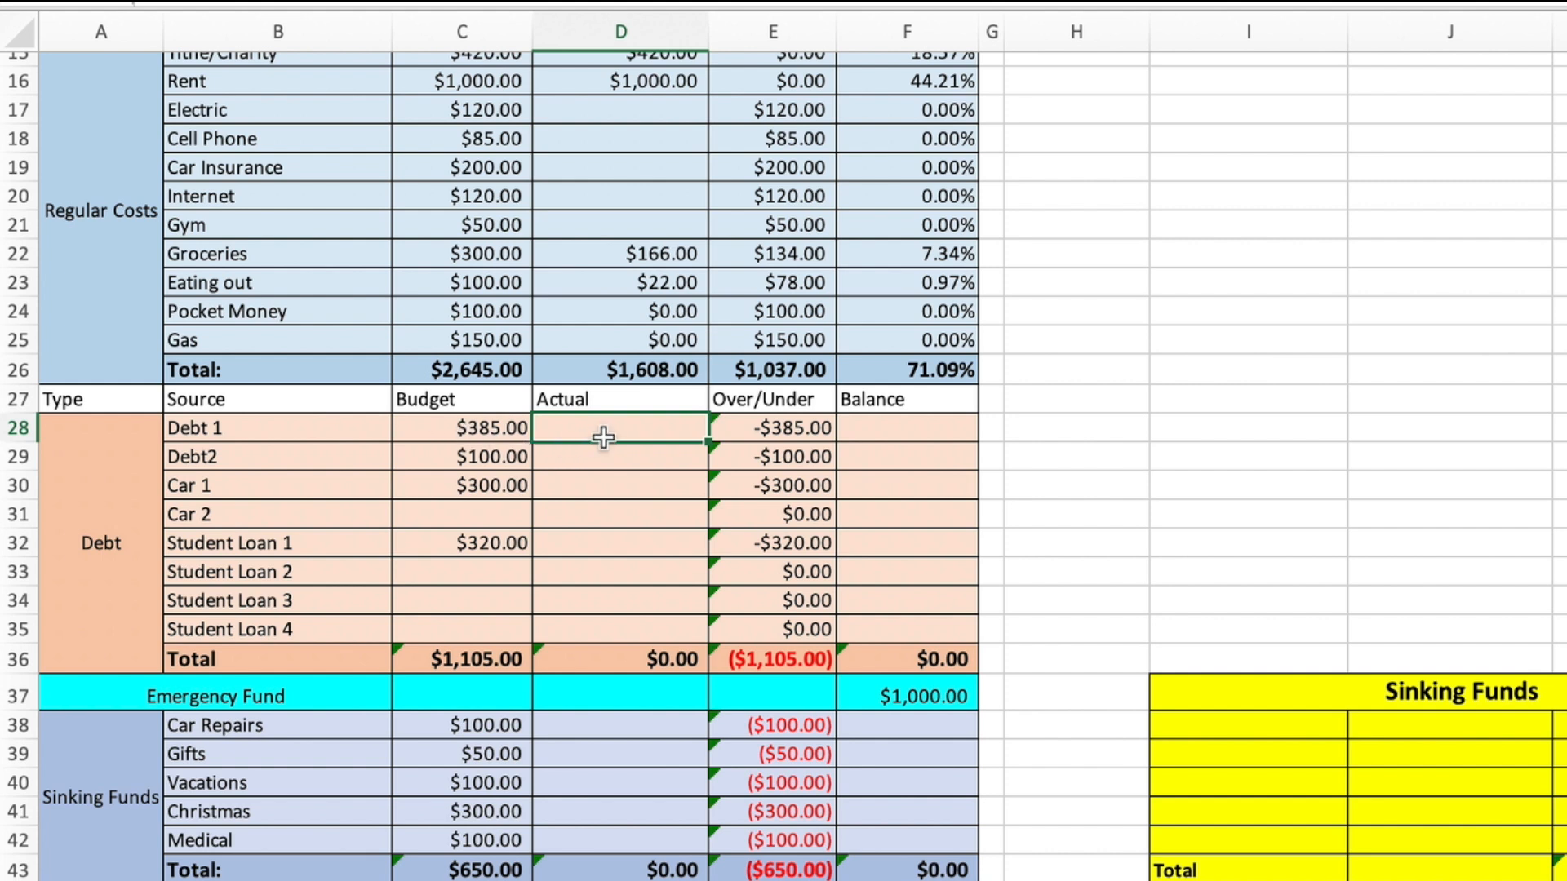
- Enter a $385 Debt 1 payment and balances of 10,000, 15,000 and 24,000
type("385.00")
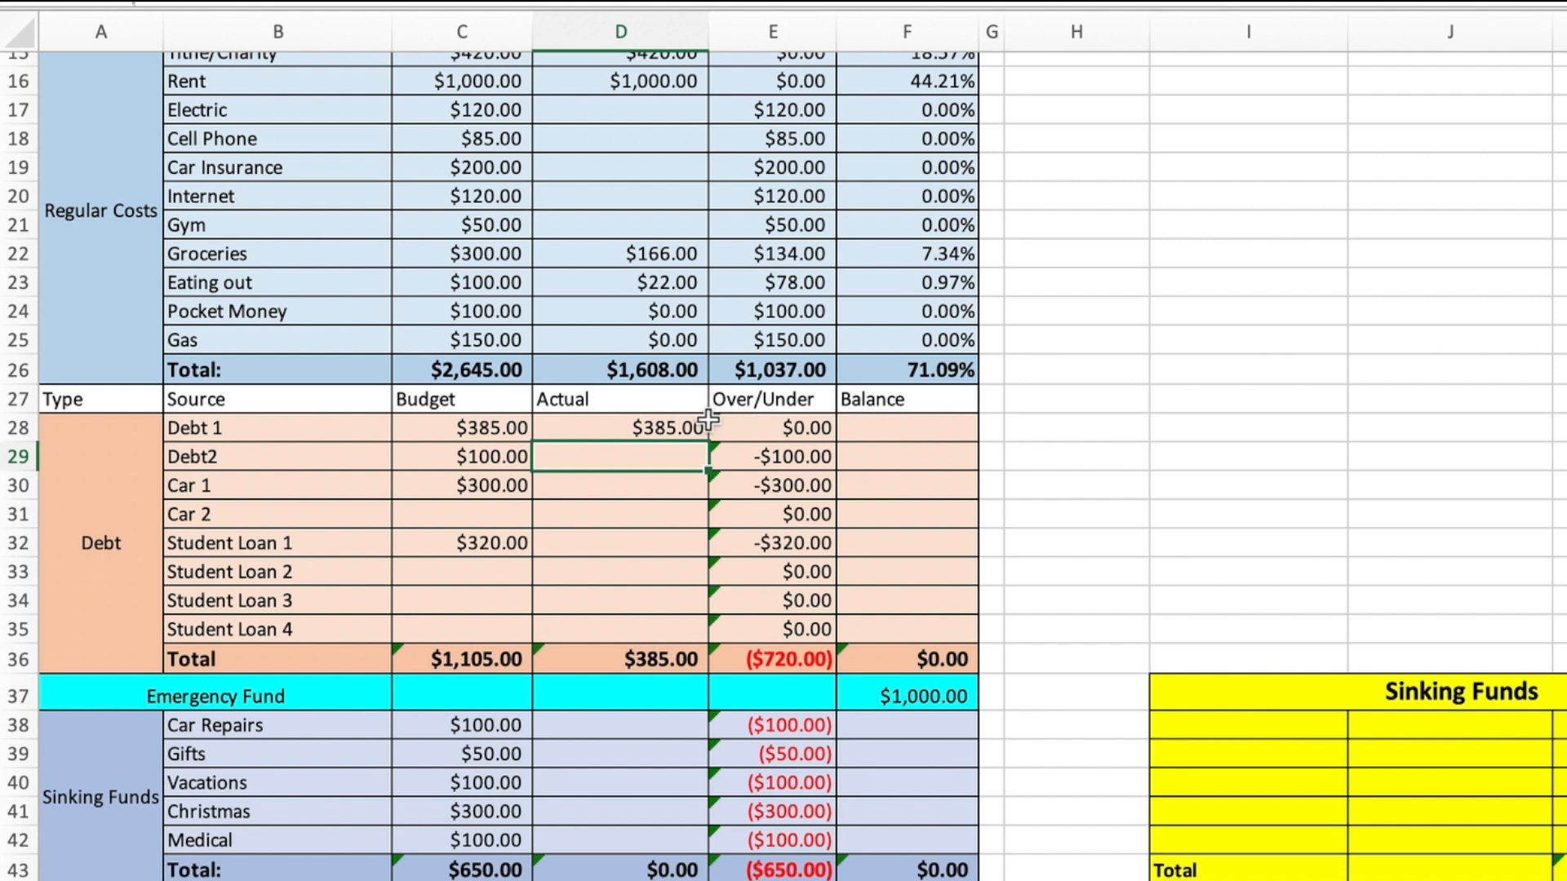
mouse_move(920, 414)
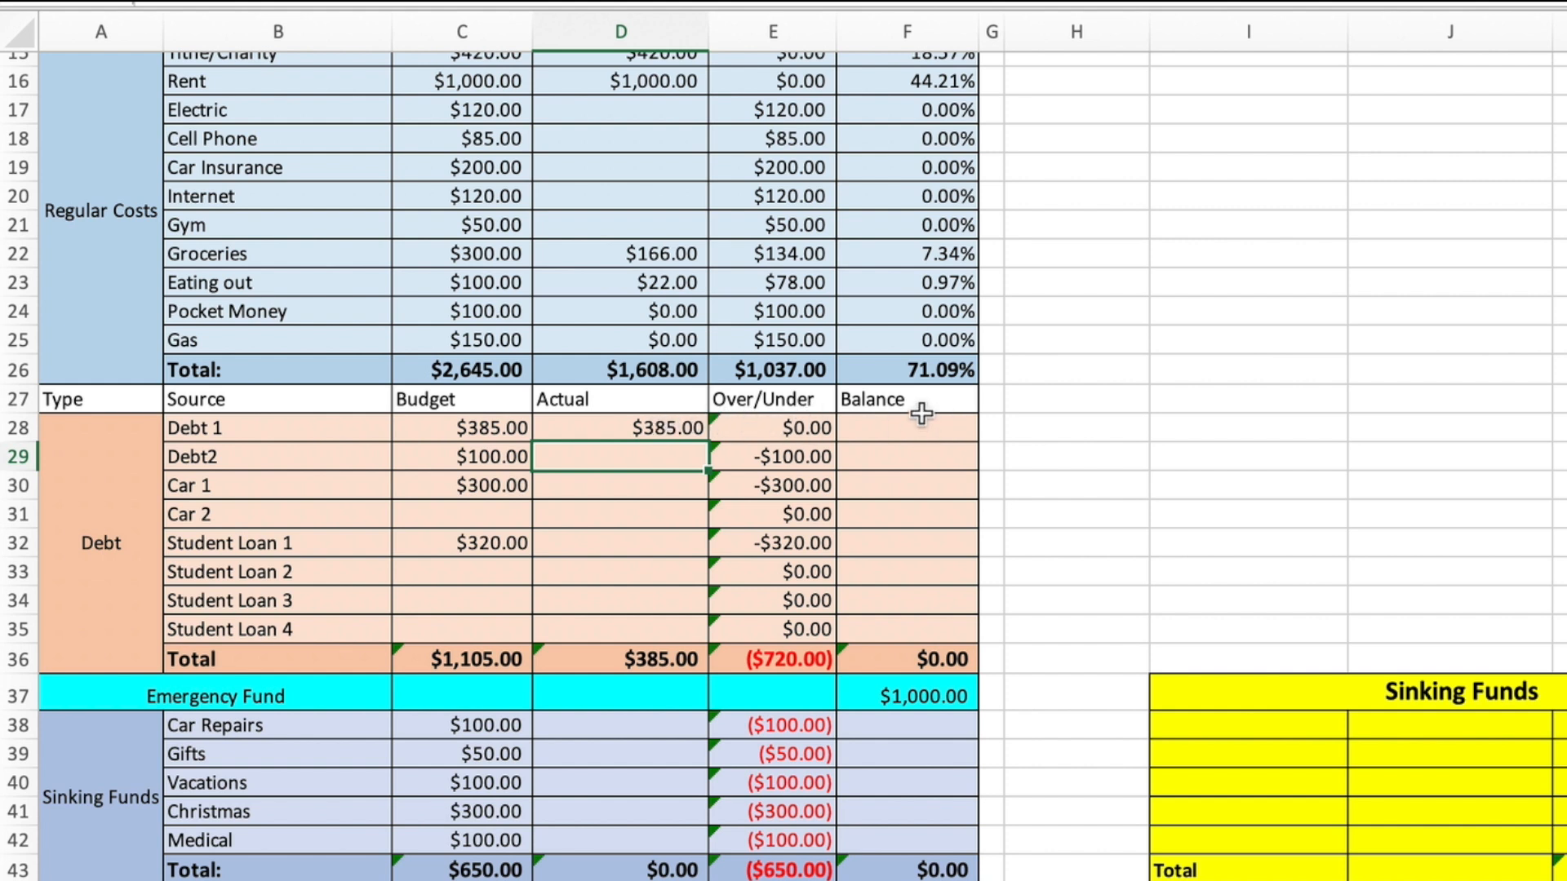
mouse_move(878, 604)
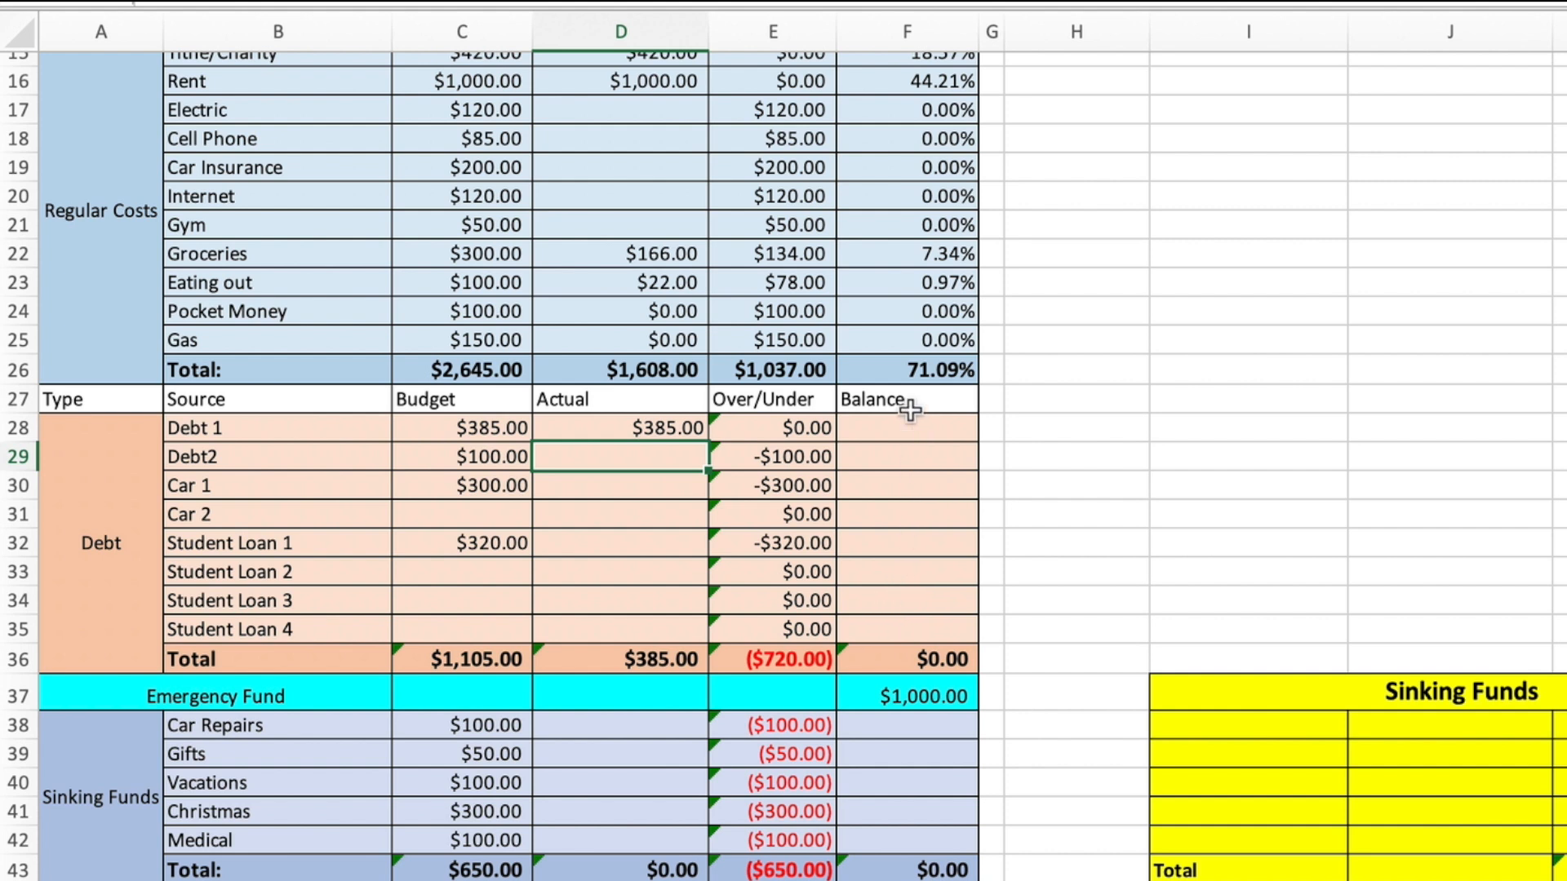
mouse_move(940, 546)
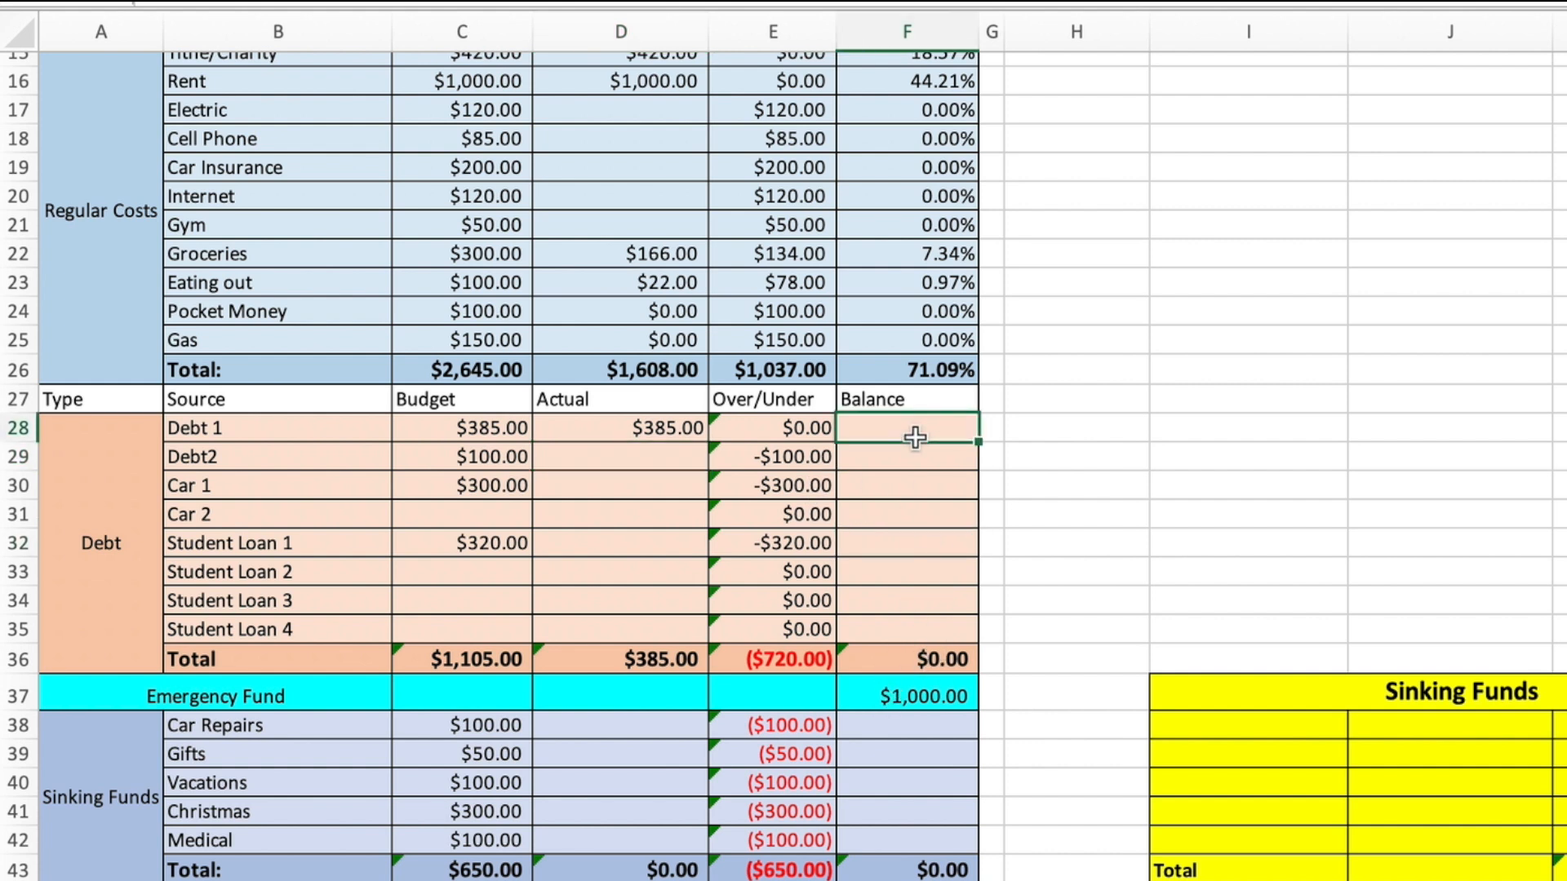
type("10,000.00")
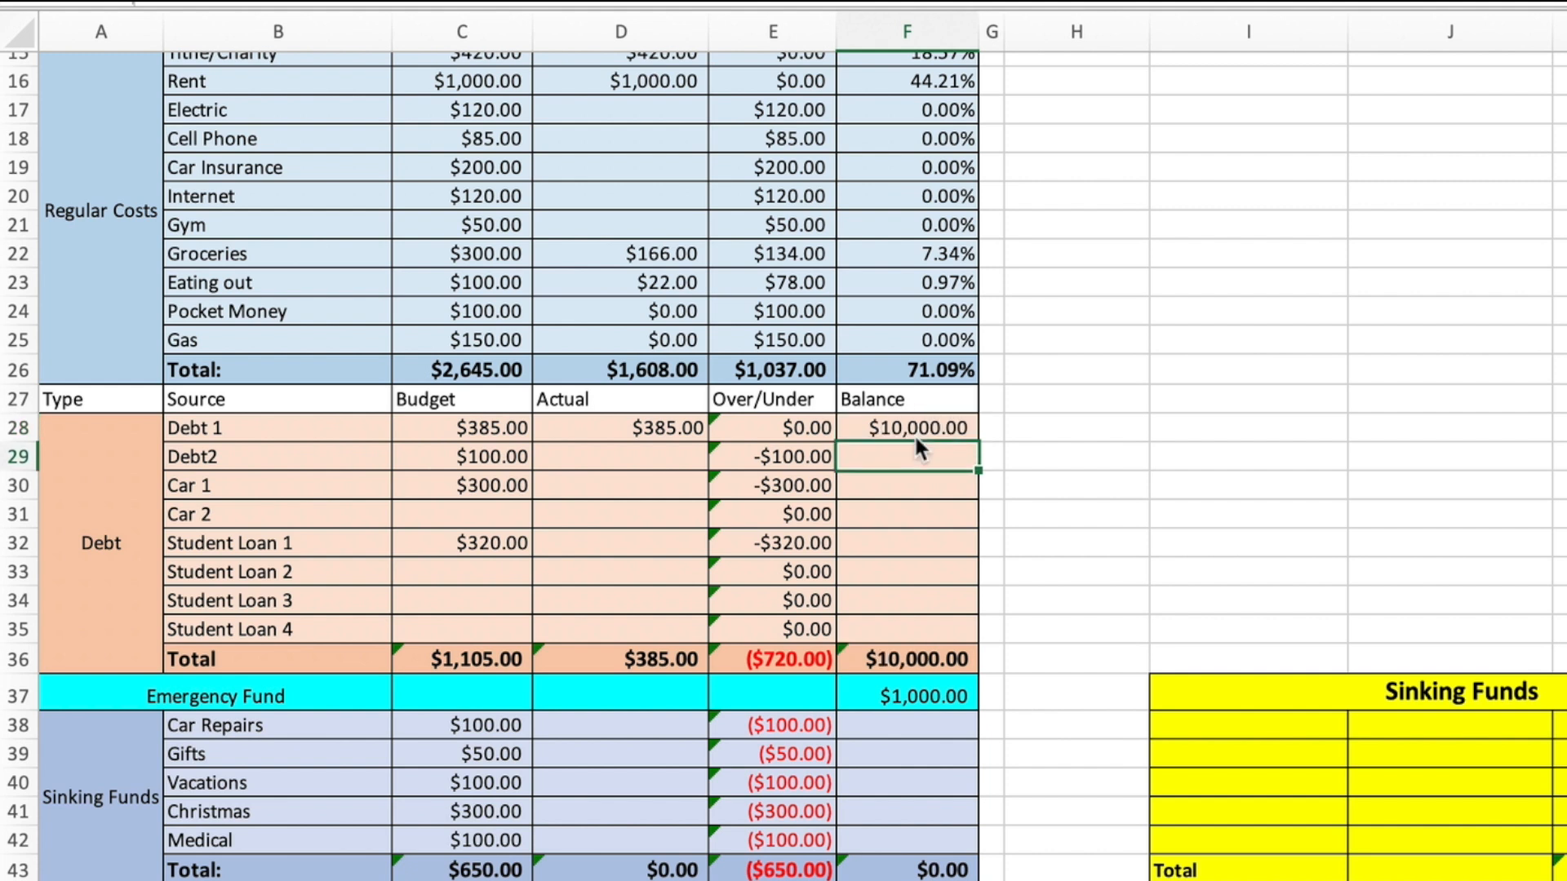
type("1")
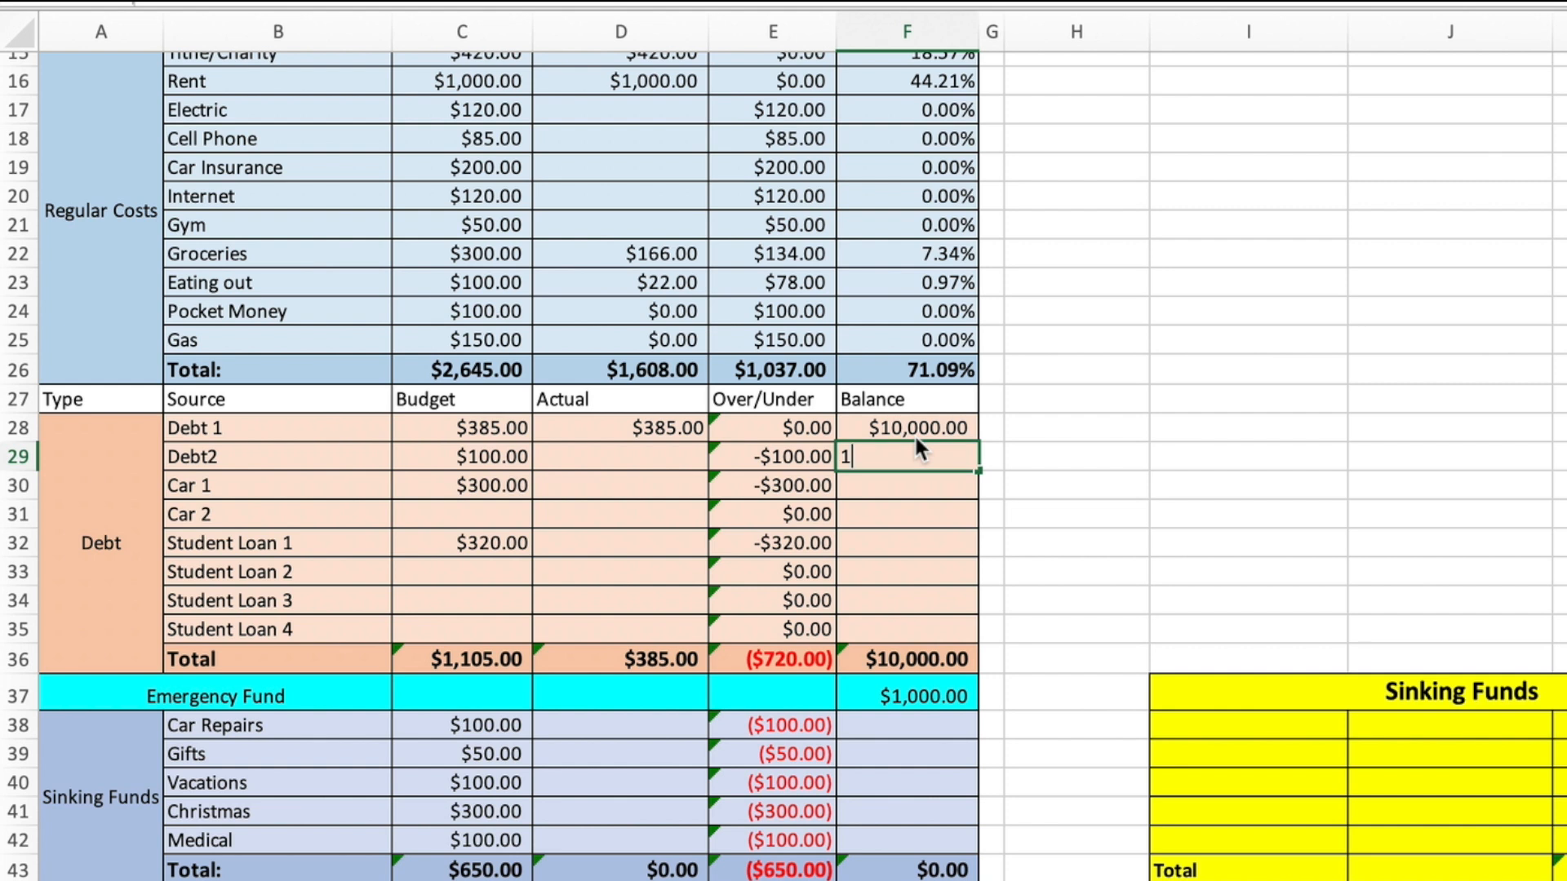
type("5,000.00")
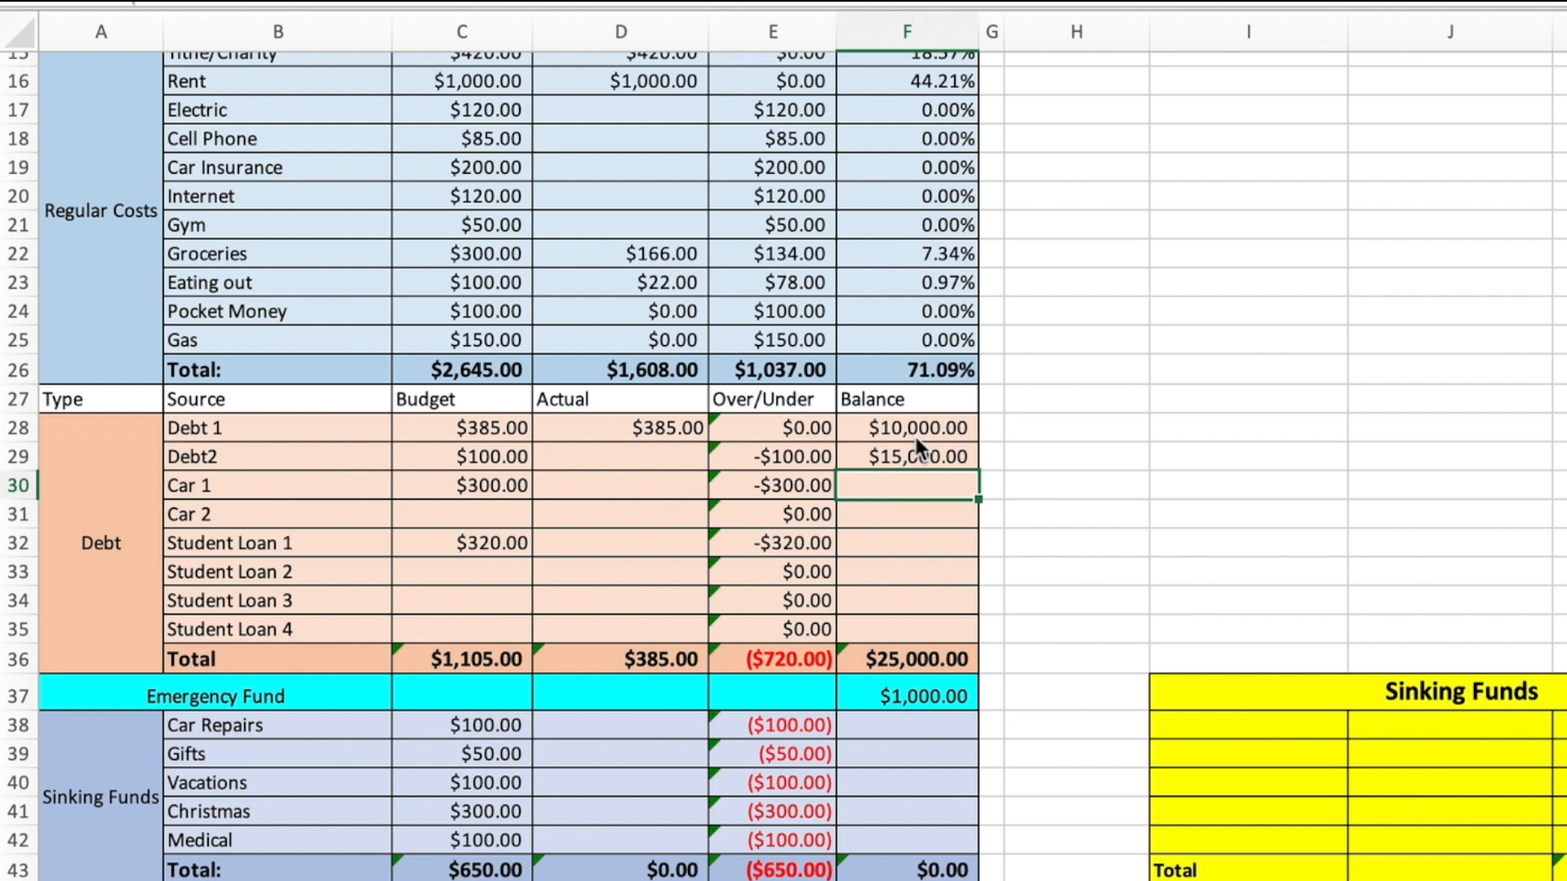
type("24000")
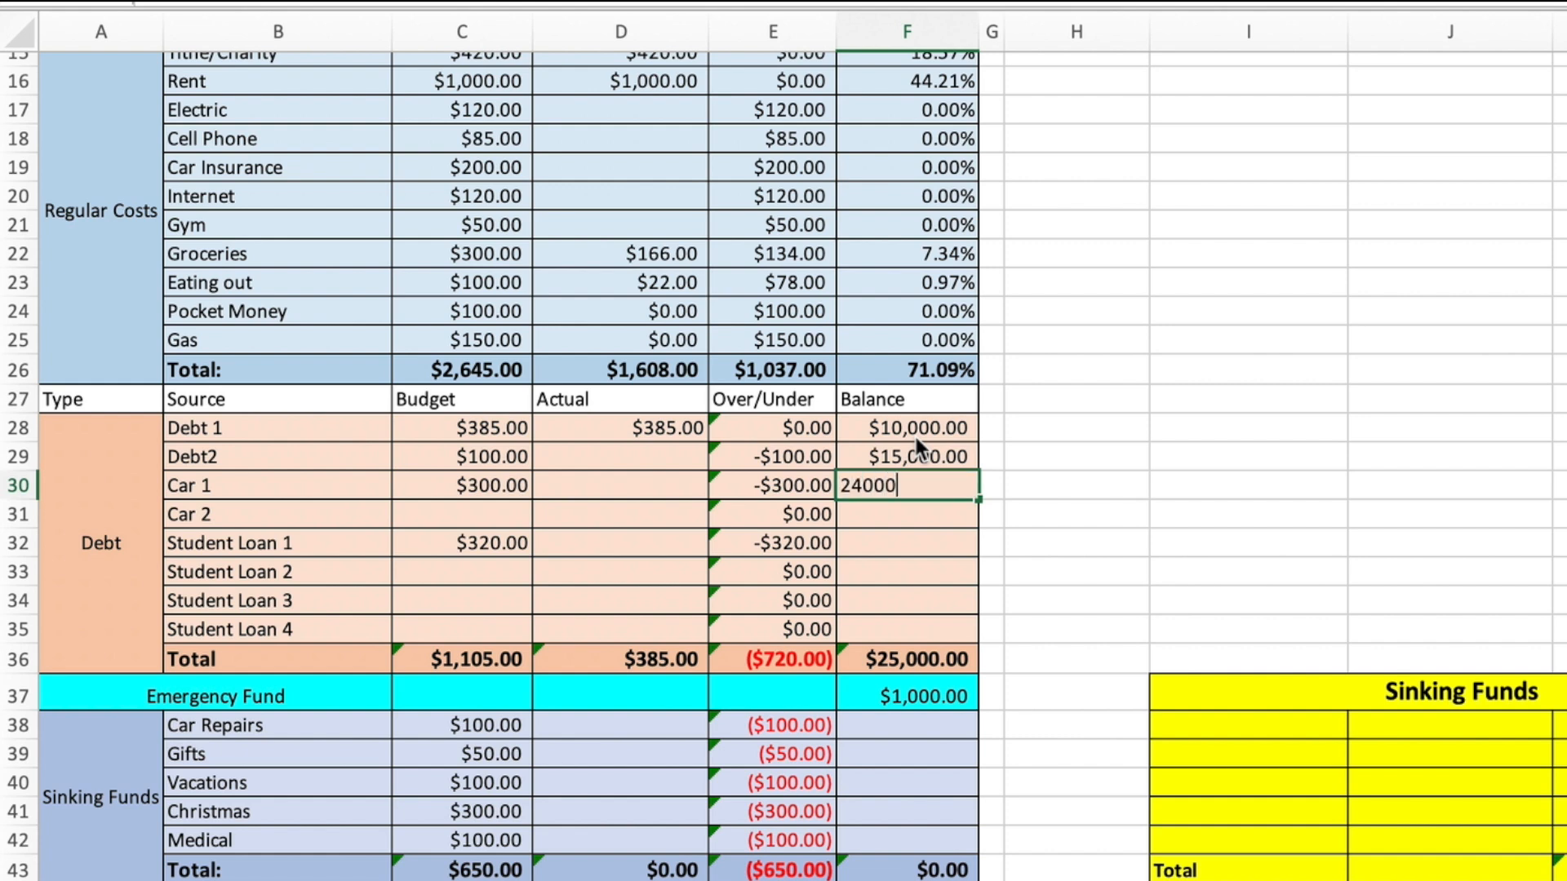
key("enter")
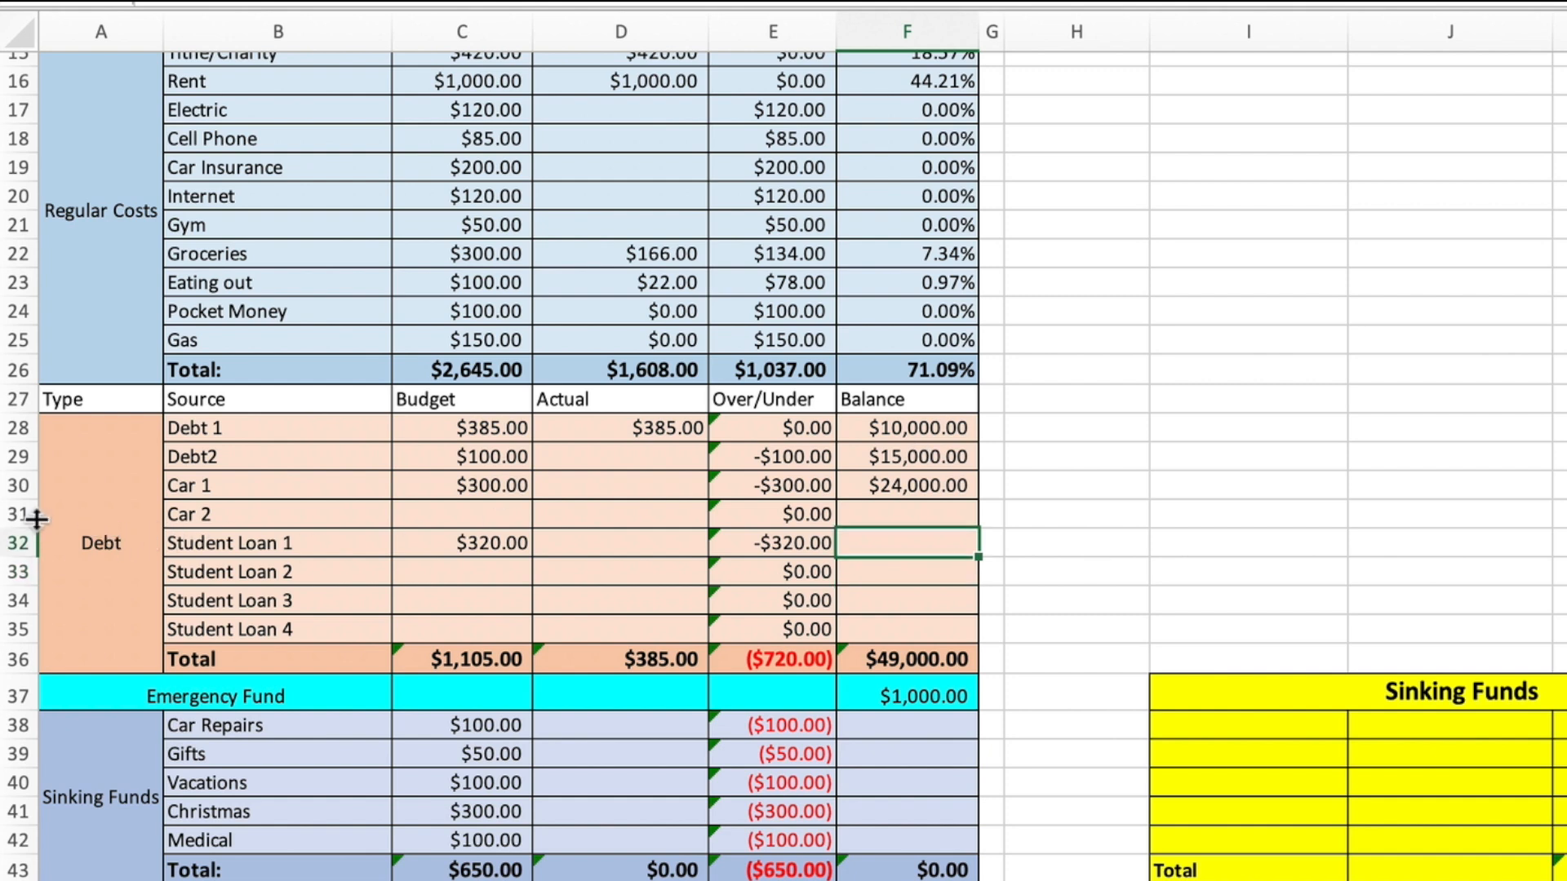
- Delete the Car 2 row, enter a $35,000 Student Loan 1 balance, and select the empty loan rows
right_click(17, 514)
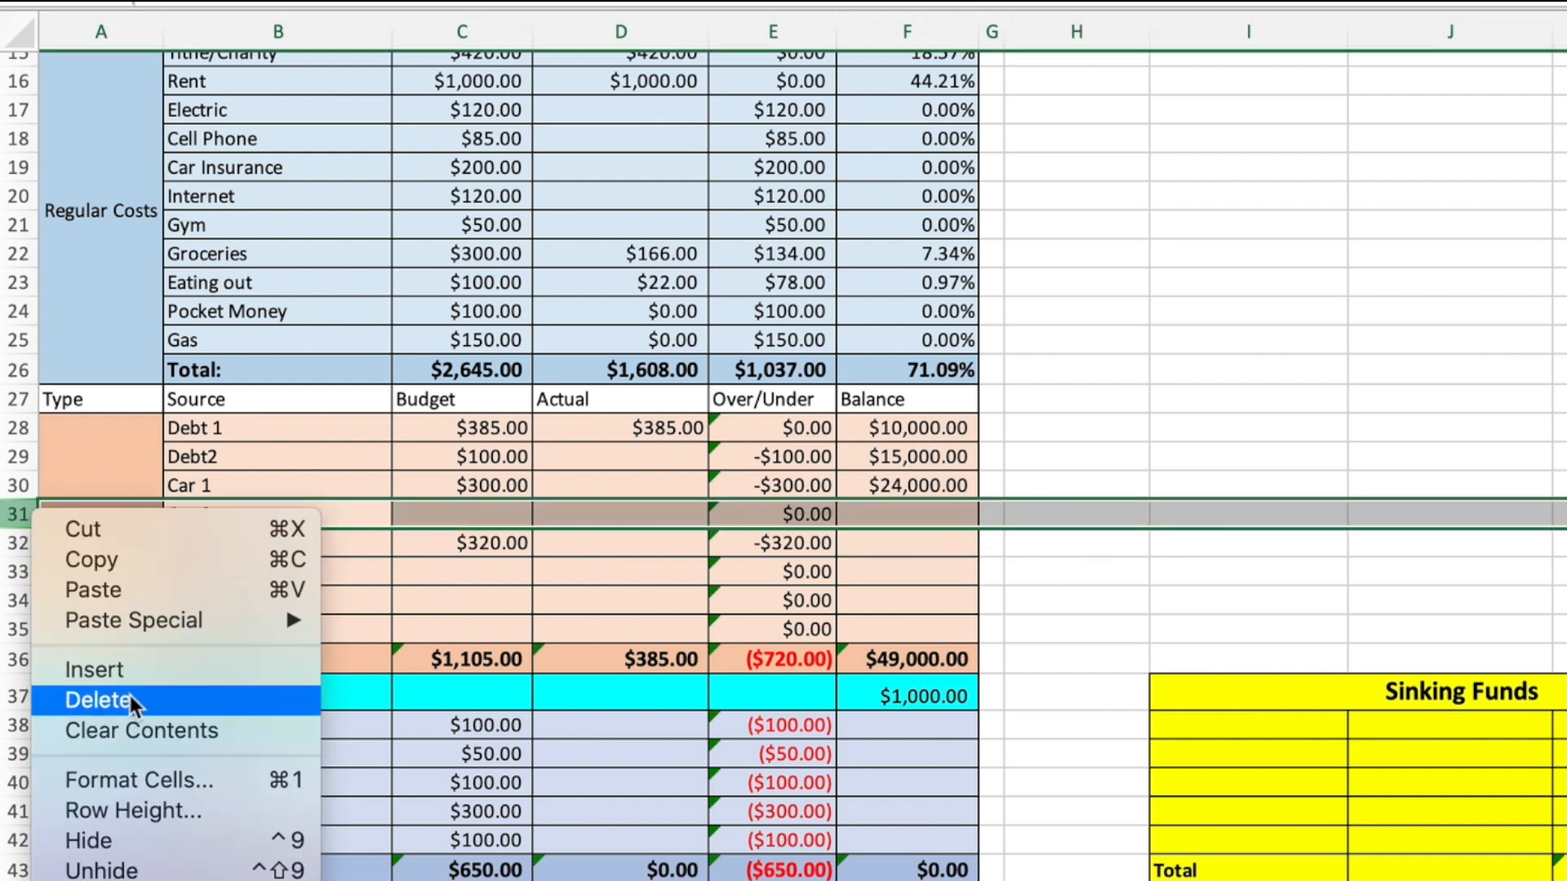
left_click(98, 699)
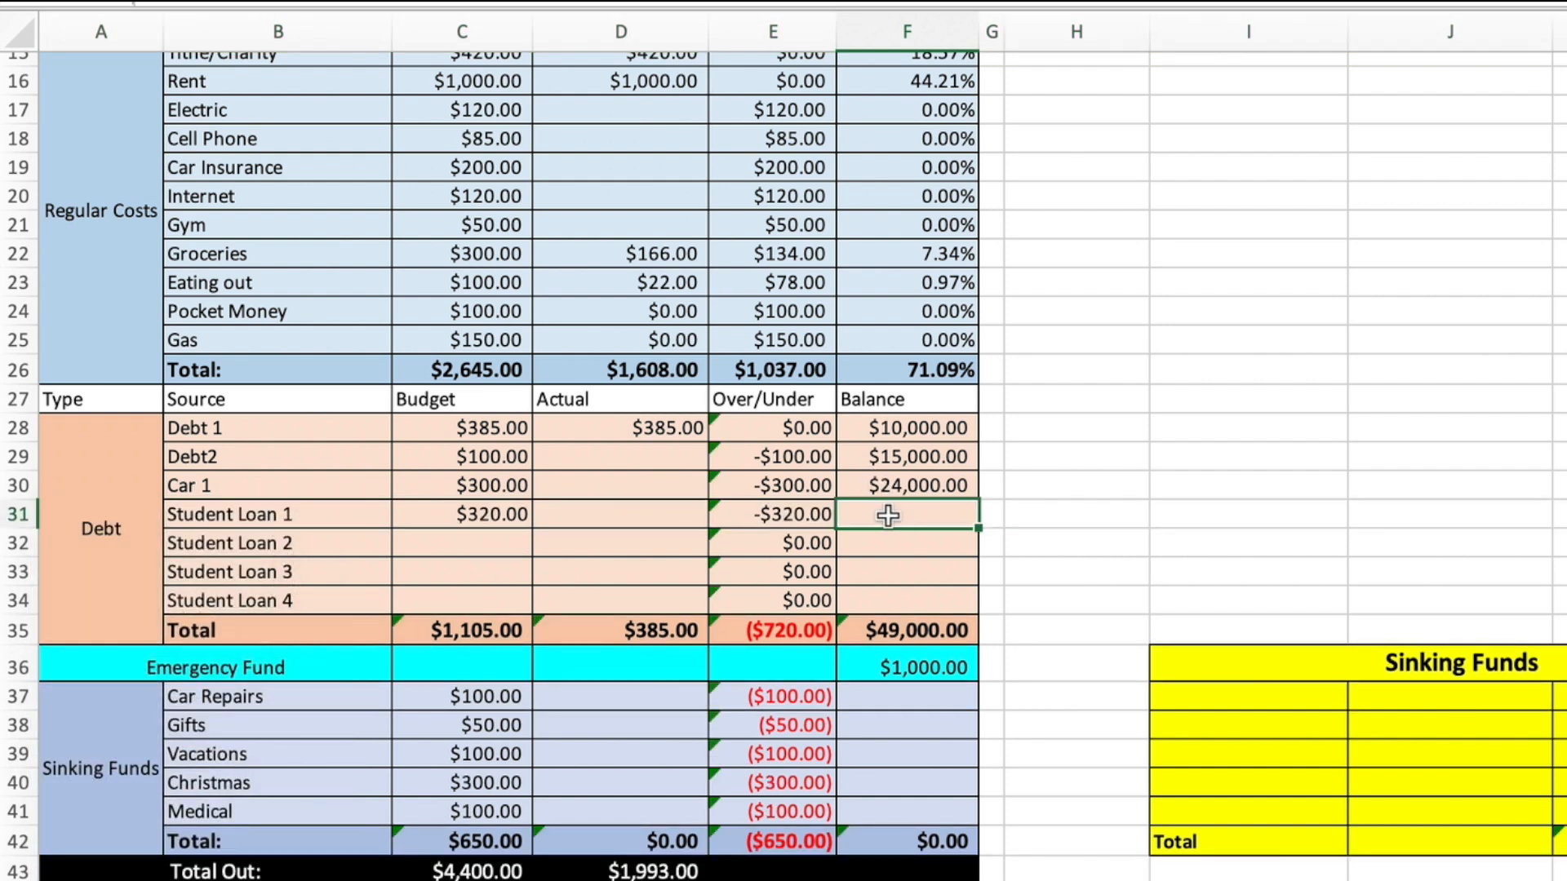
type("35,000.00")
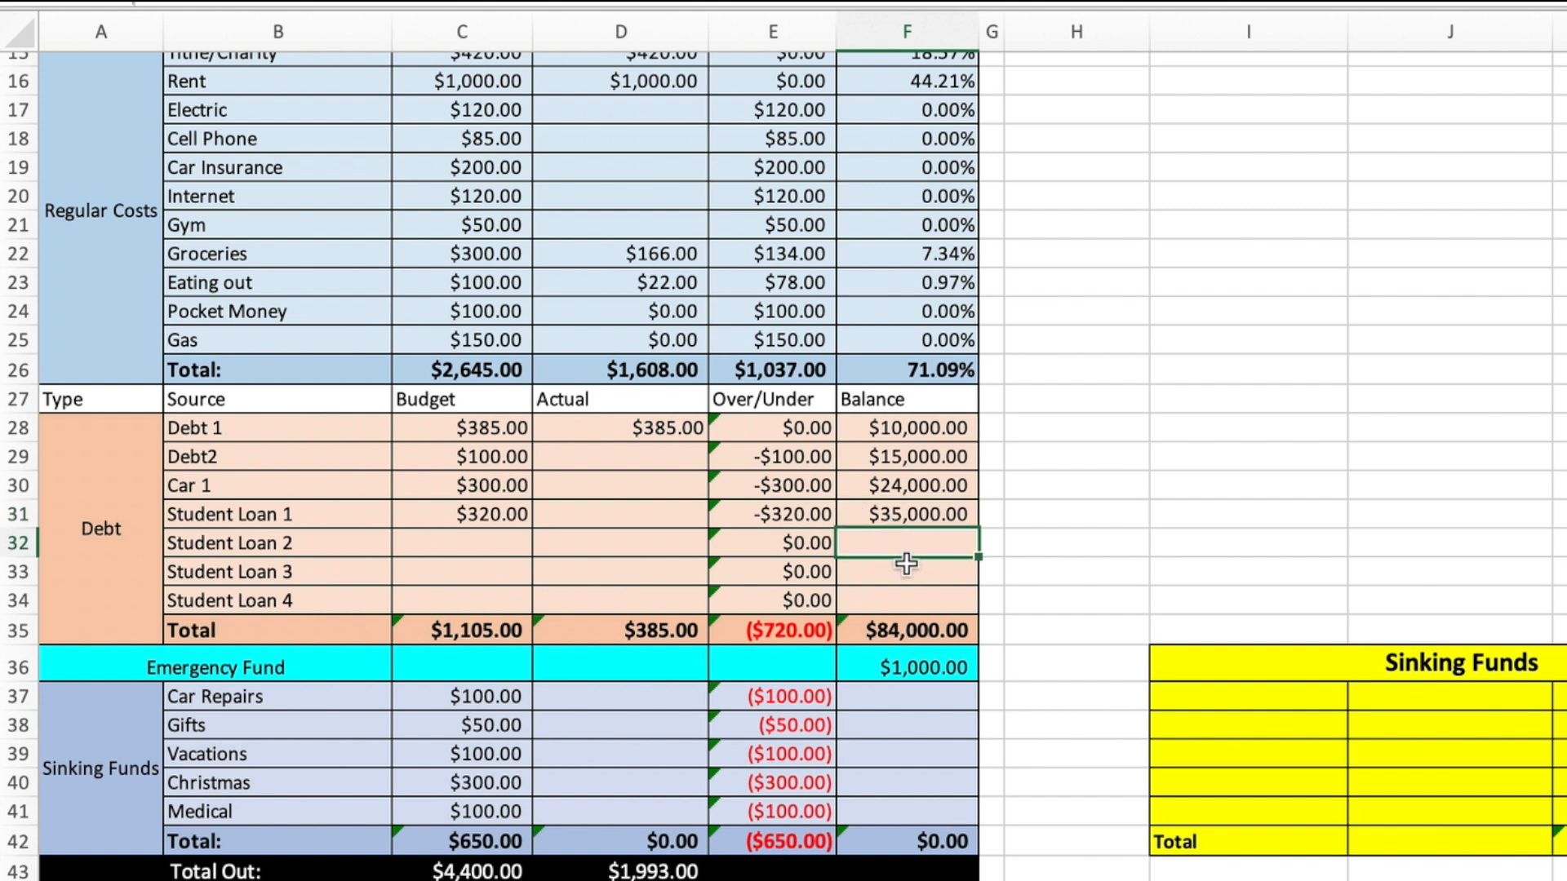
left_click(18, 543)
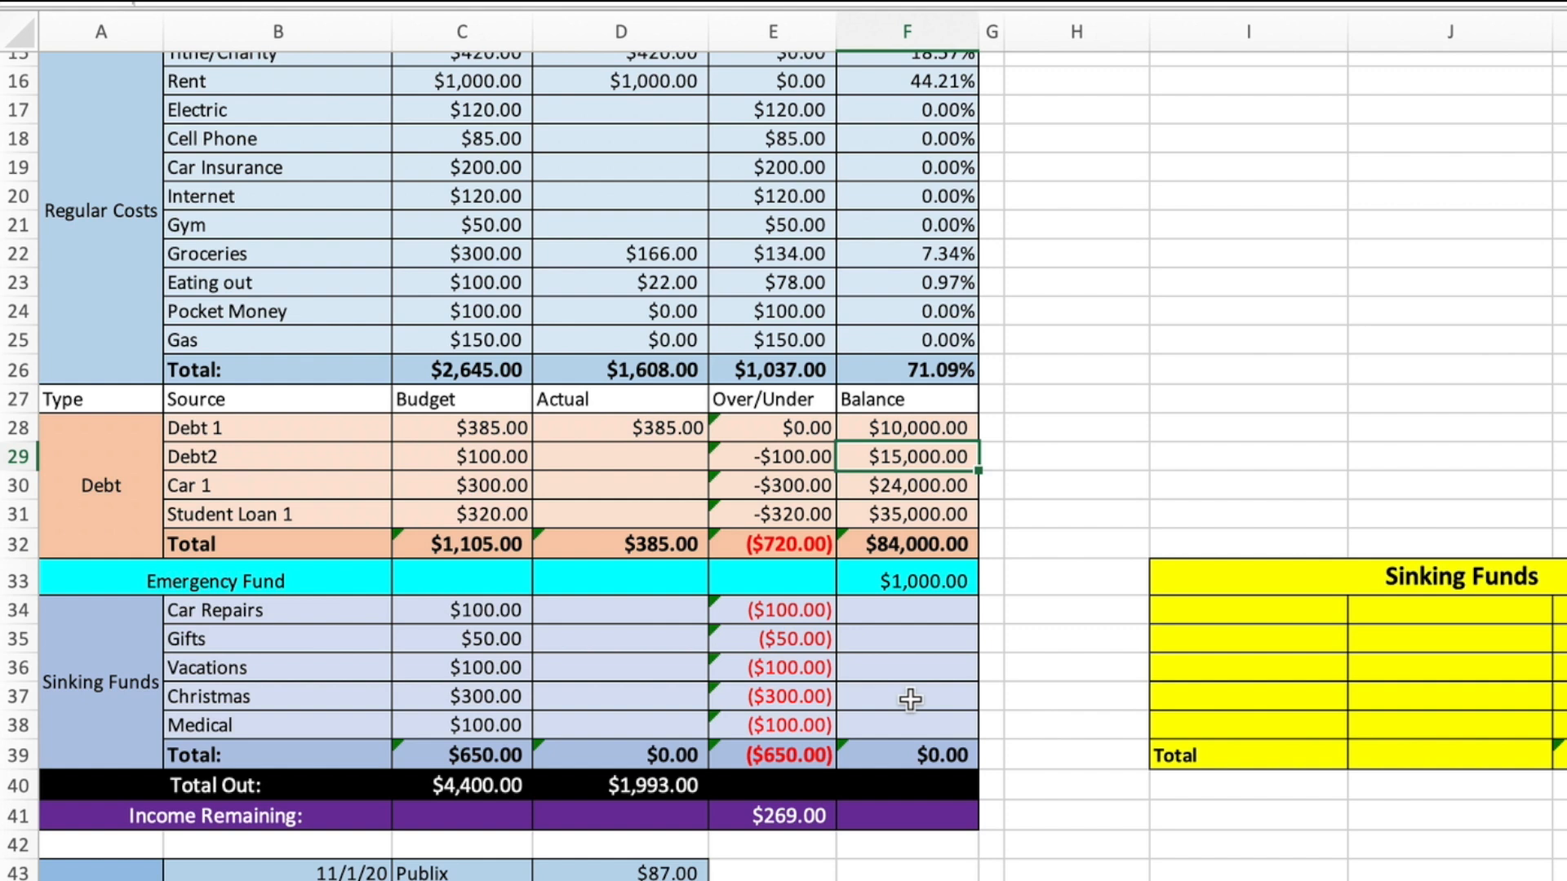
- Enter sinking fund actuals at budget and balances of 2000, 346, 250, 400 and 320
scroll("down", 3)
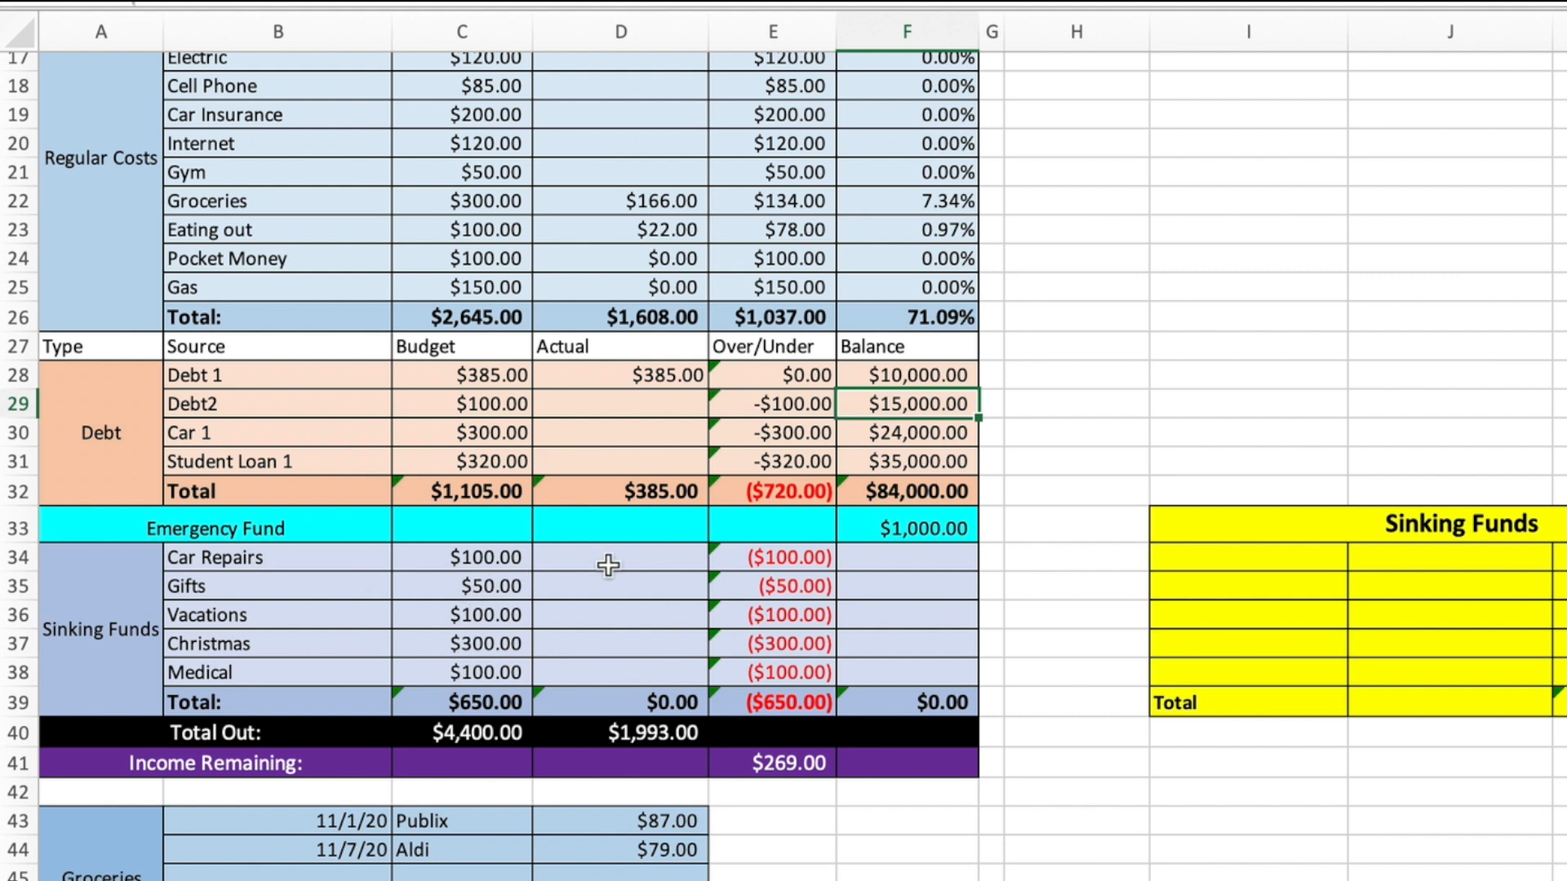
mouse_move(618, 556)
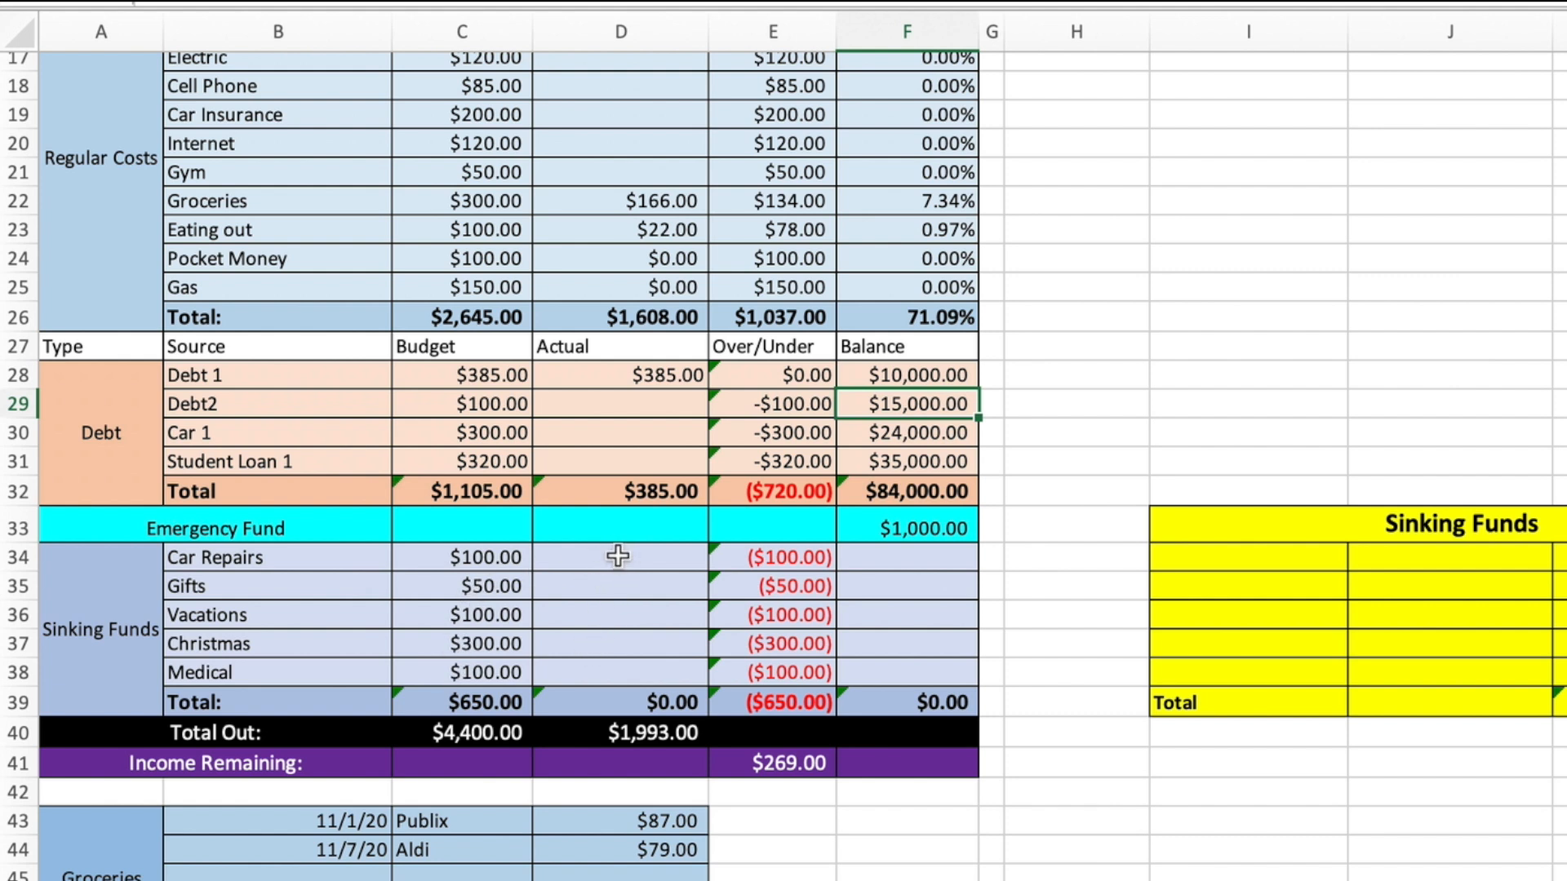
mouse_move(620, 529)
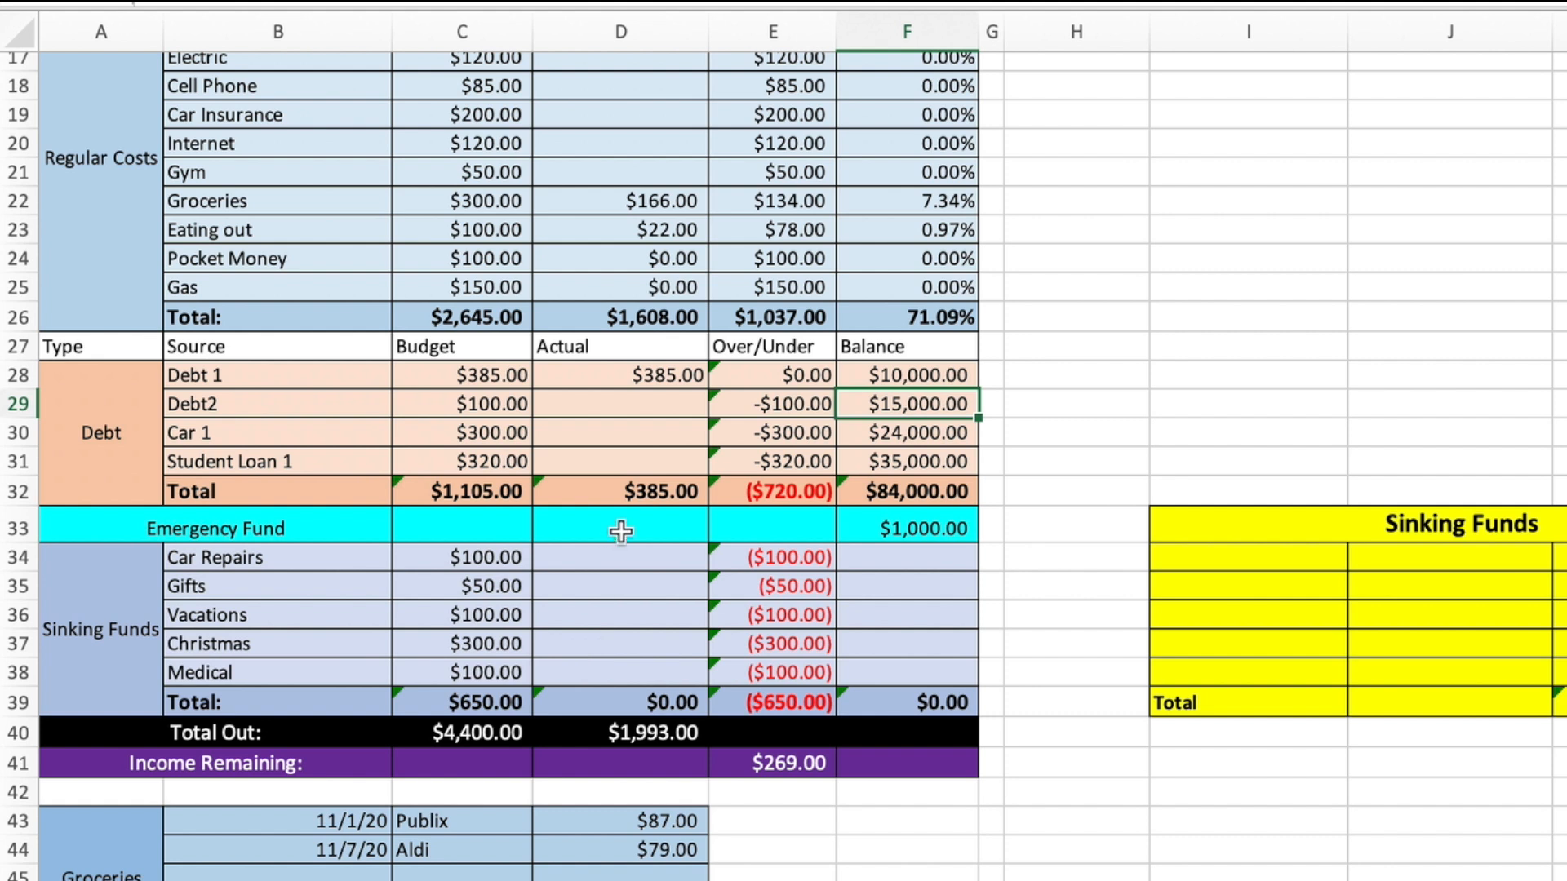
mouse_move(610, 548)
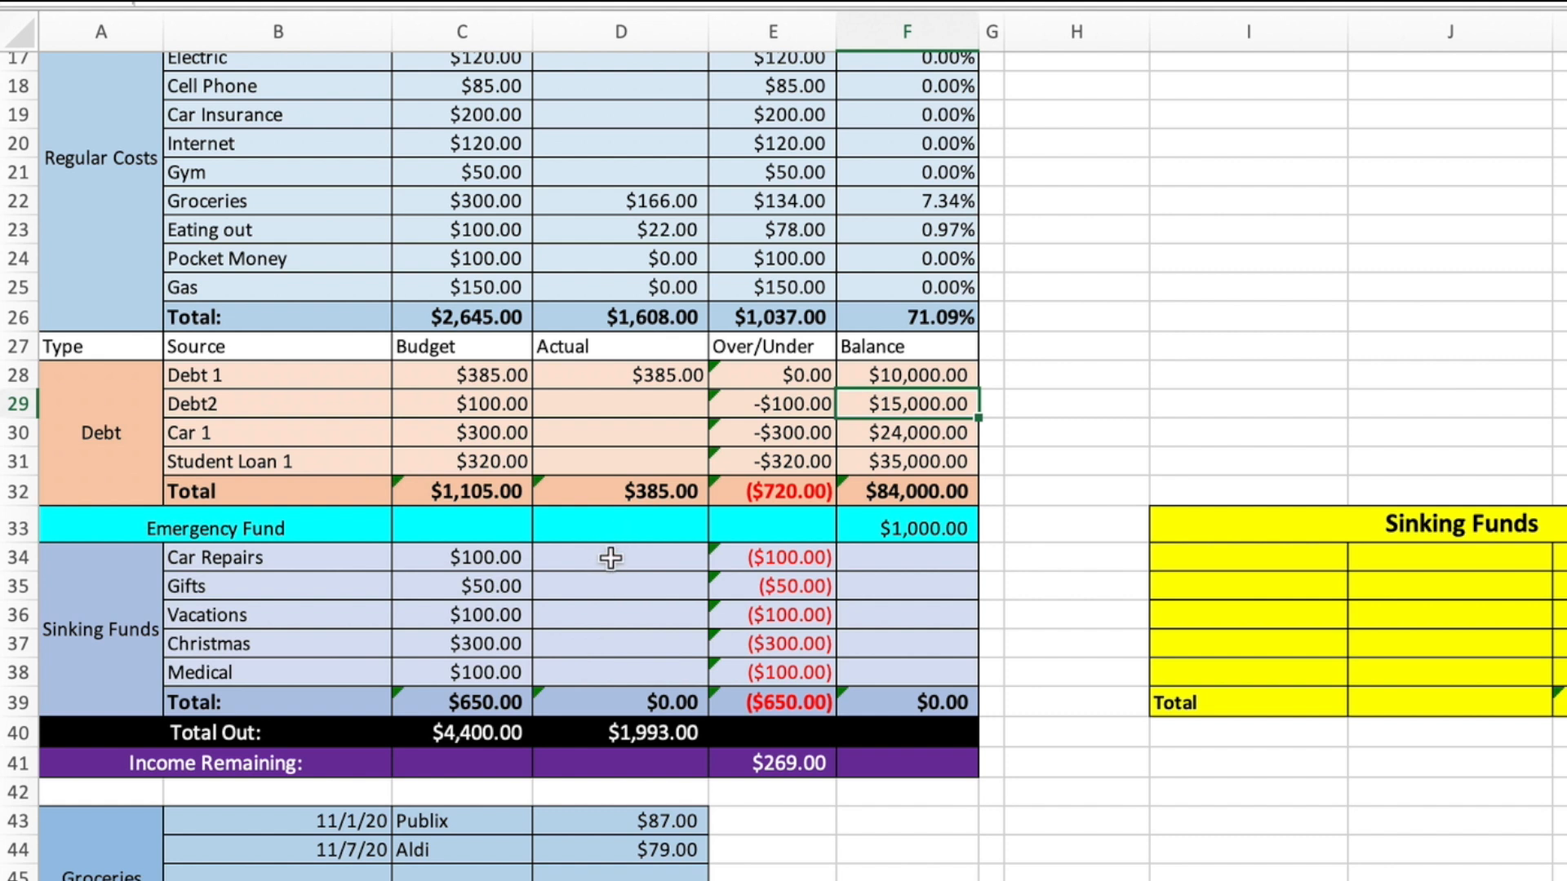
left_click(619, 557)
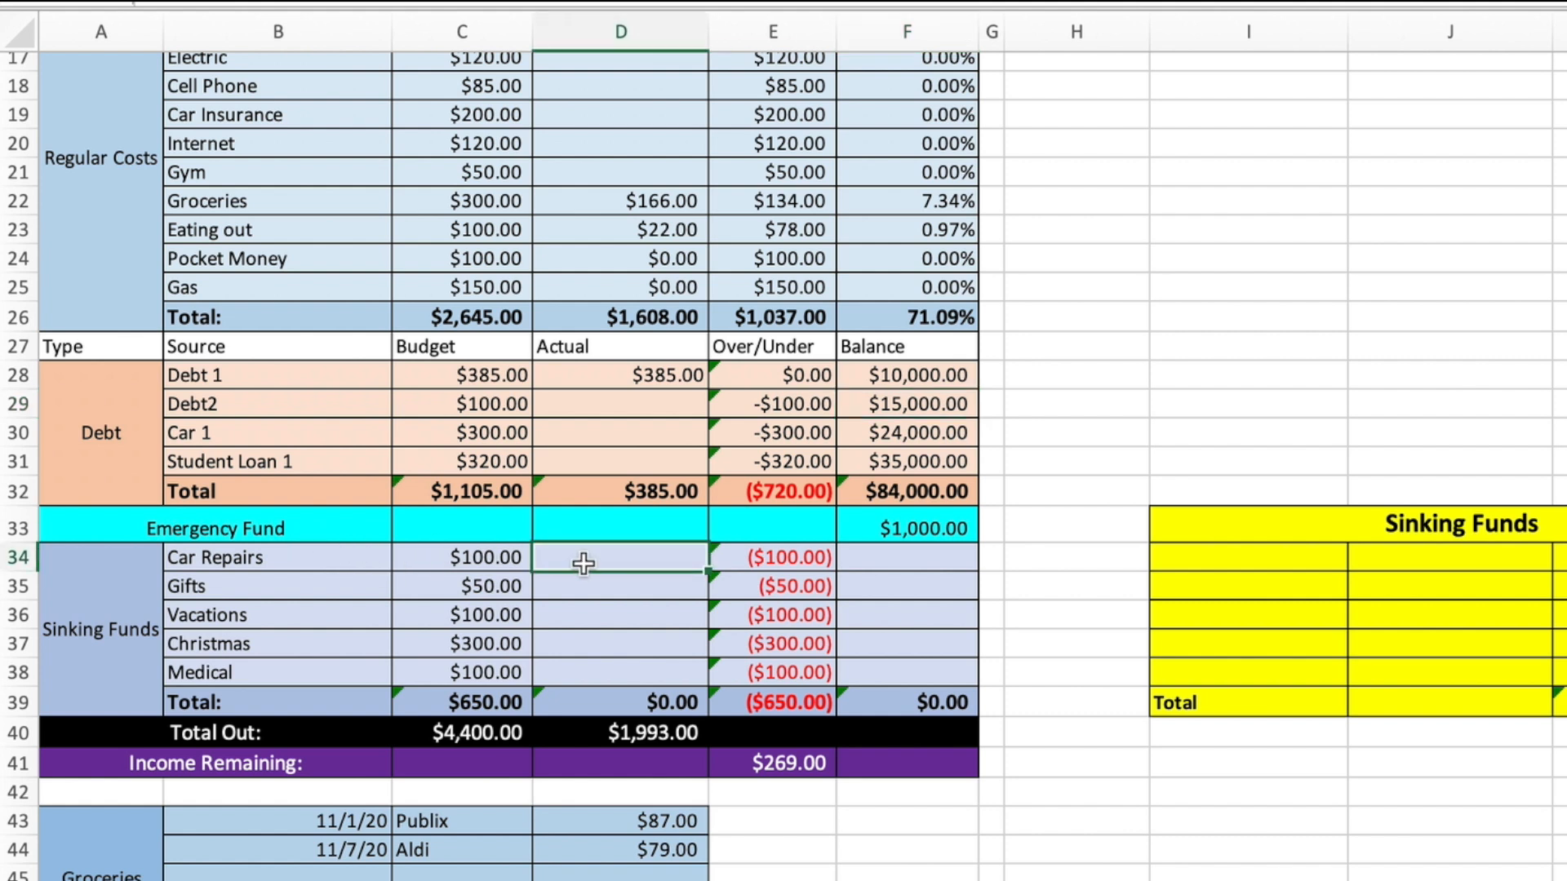
mouse_move(800, 551)
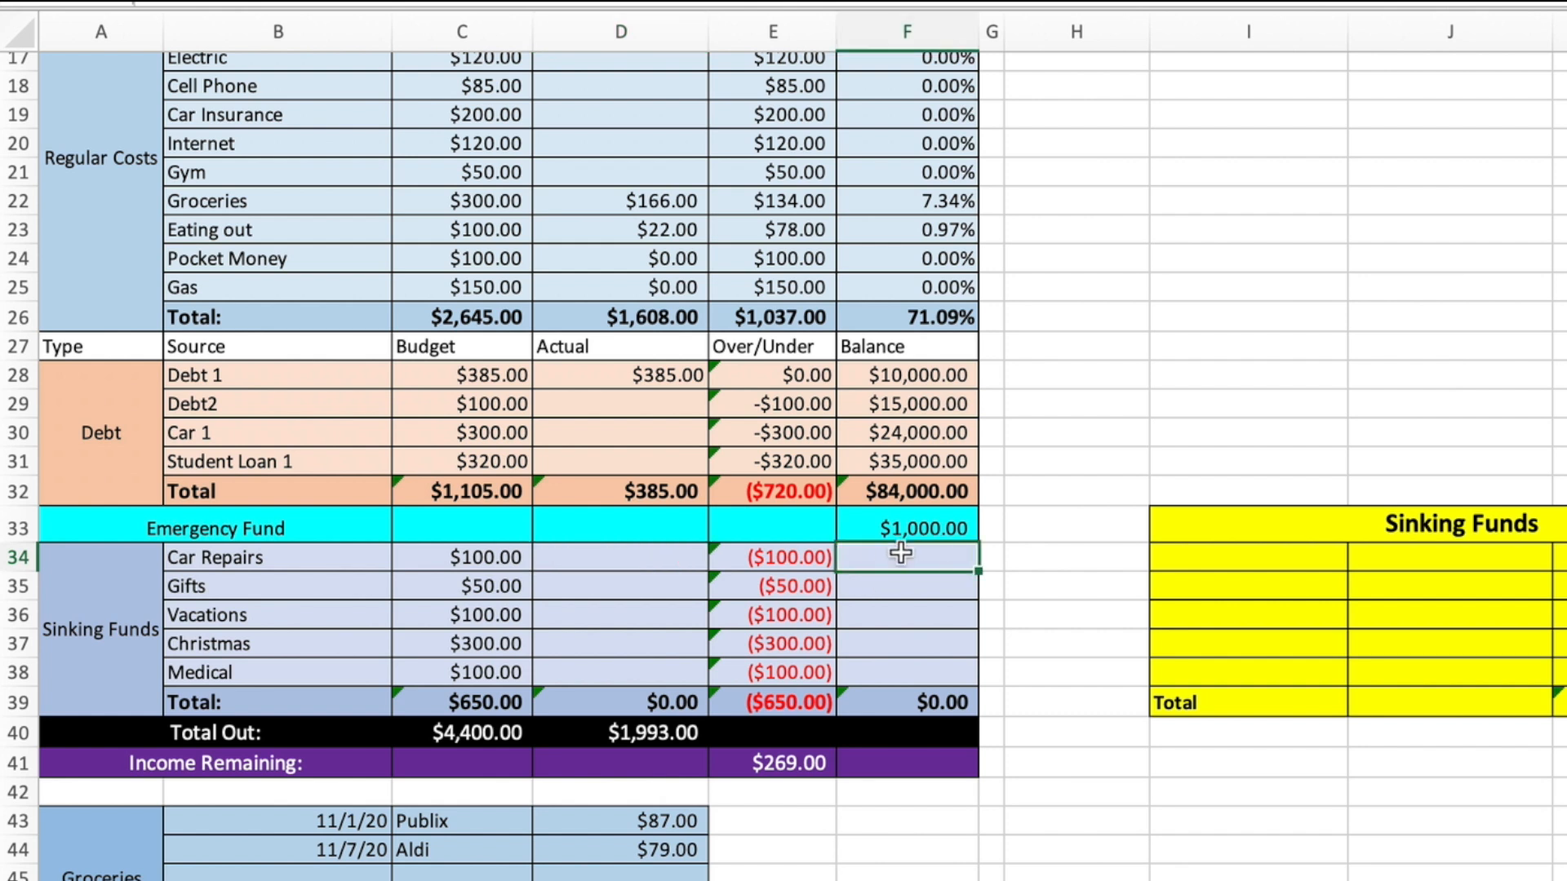
type("100.00")
left_click(620, 585)
type("$50.00")
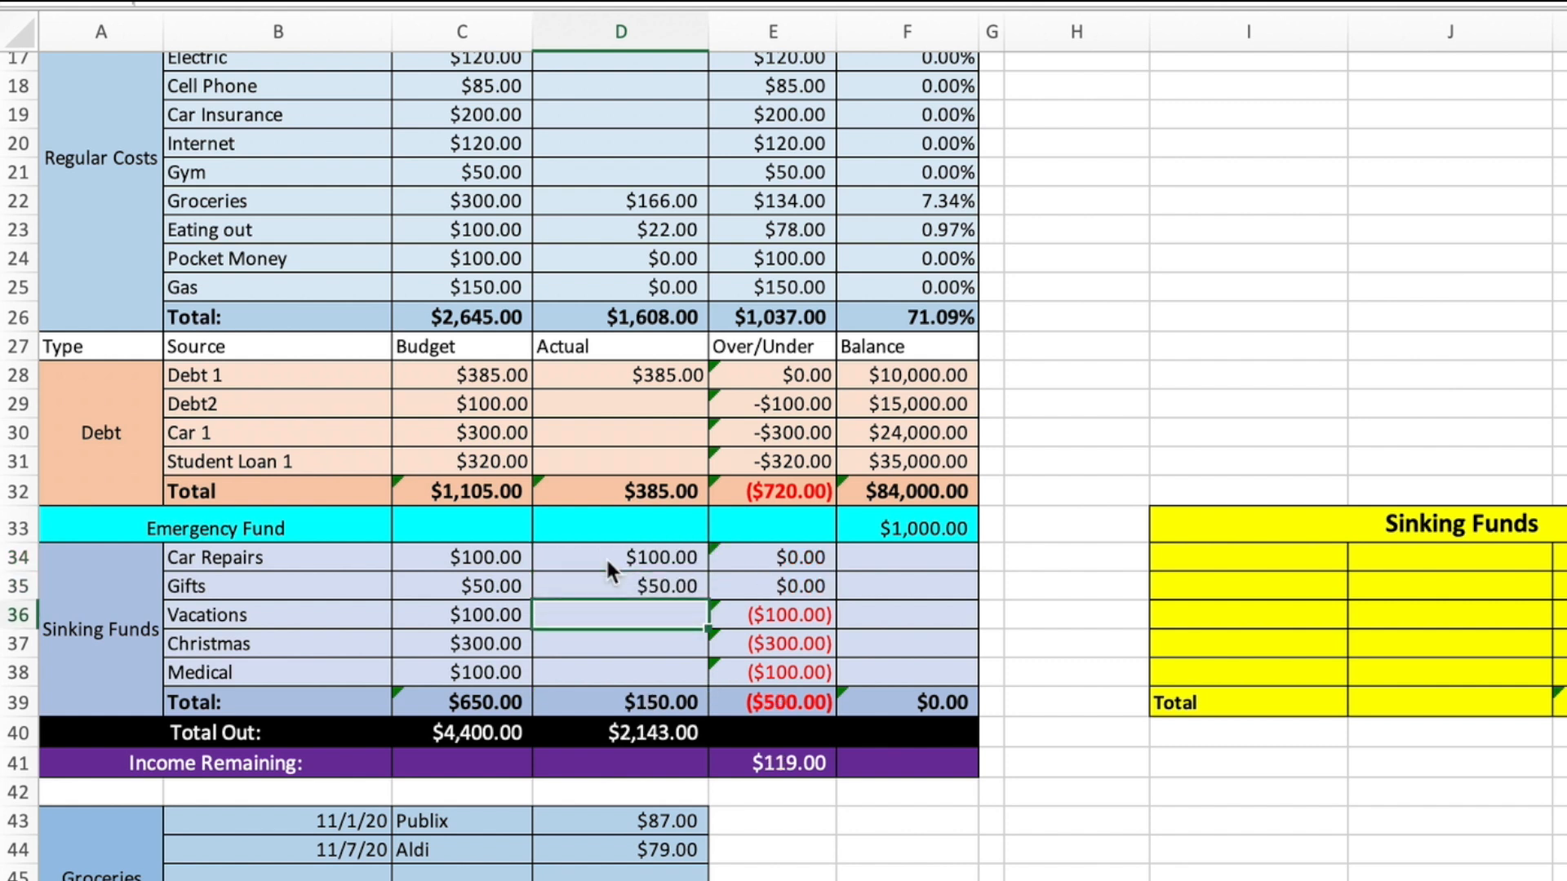
type("100.00")
left_click(620, 644)
type("$300.00")
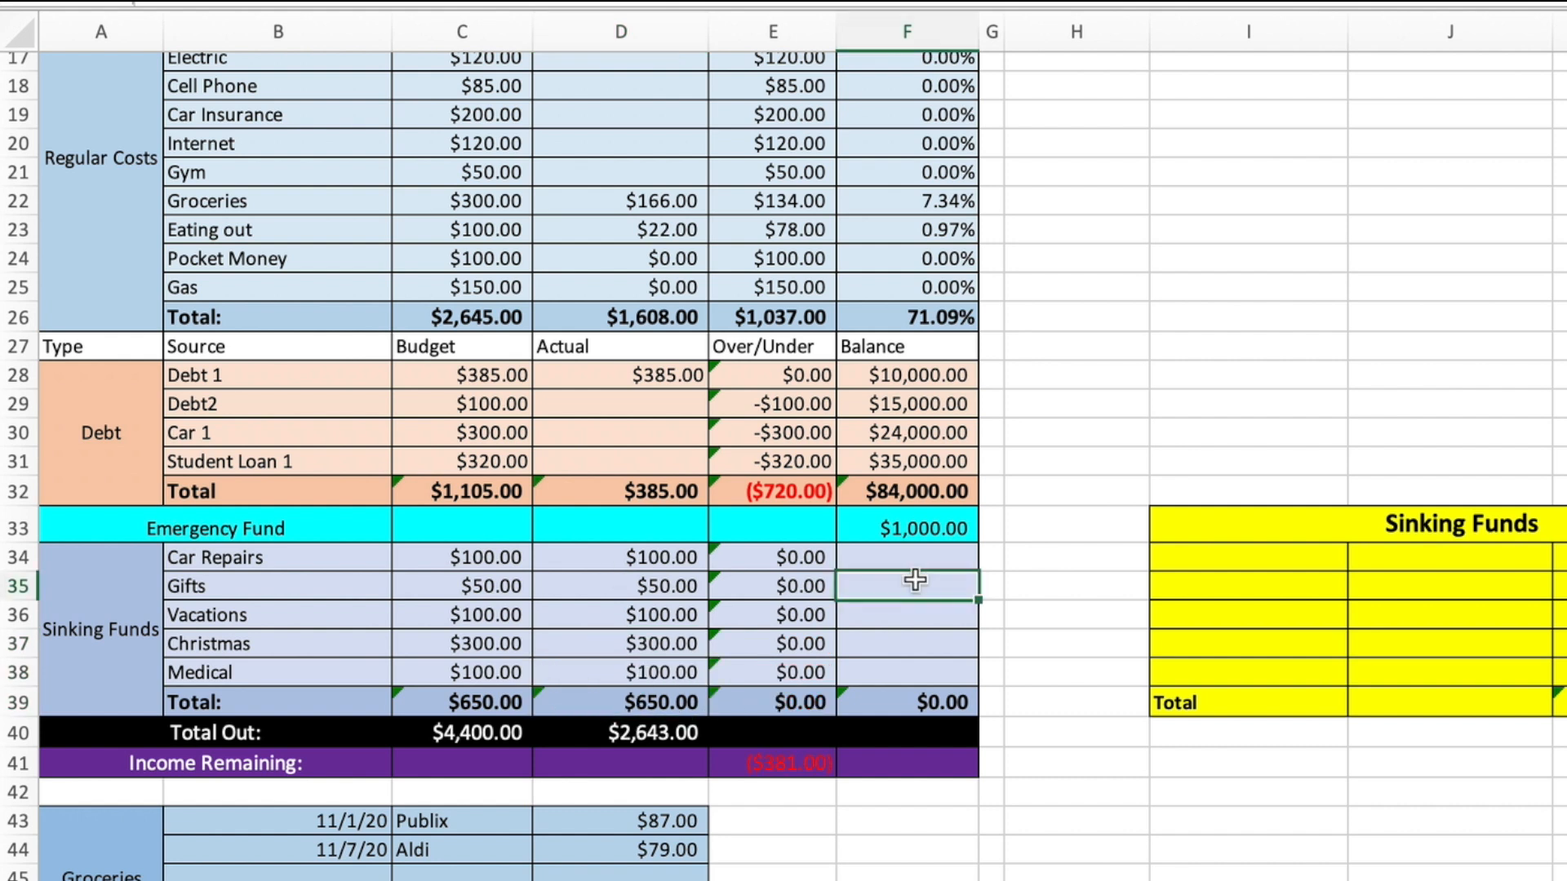
type("200")
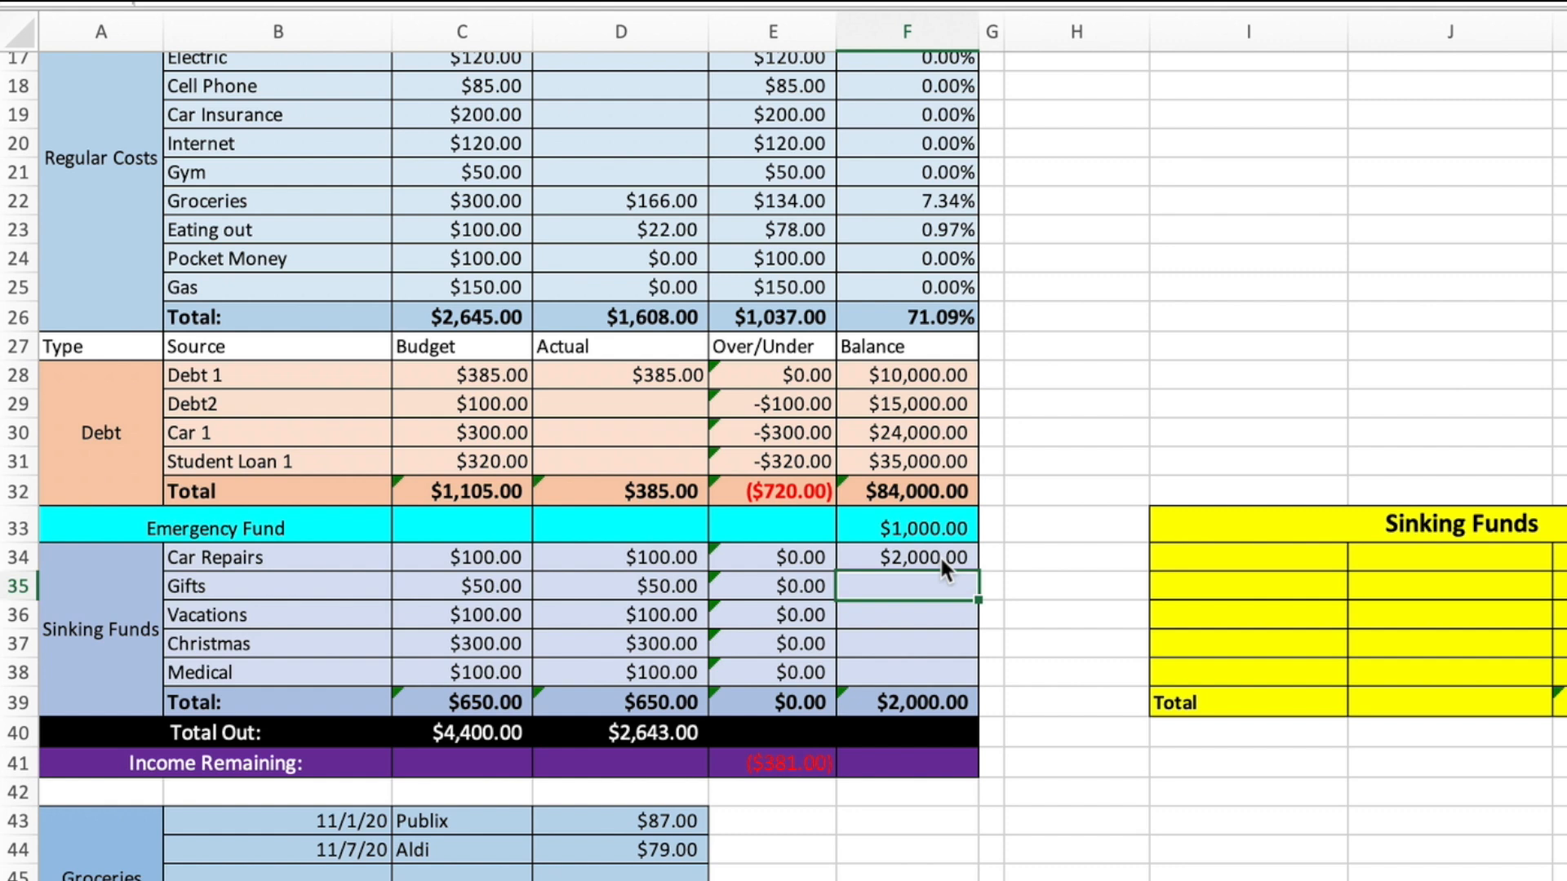
type("346.00")
left_click(909, 615)
type("$250.00")
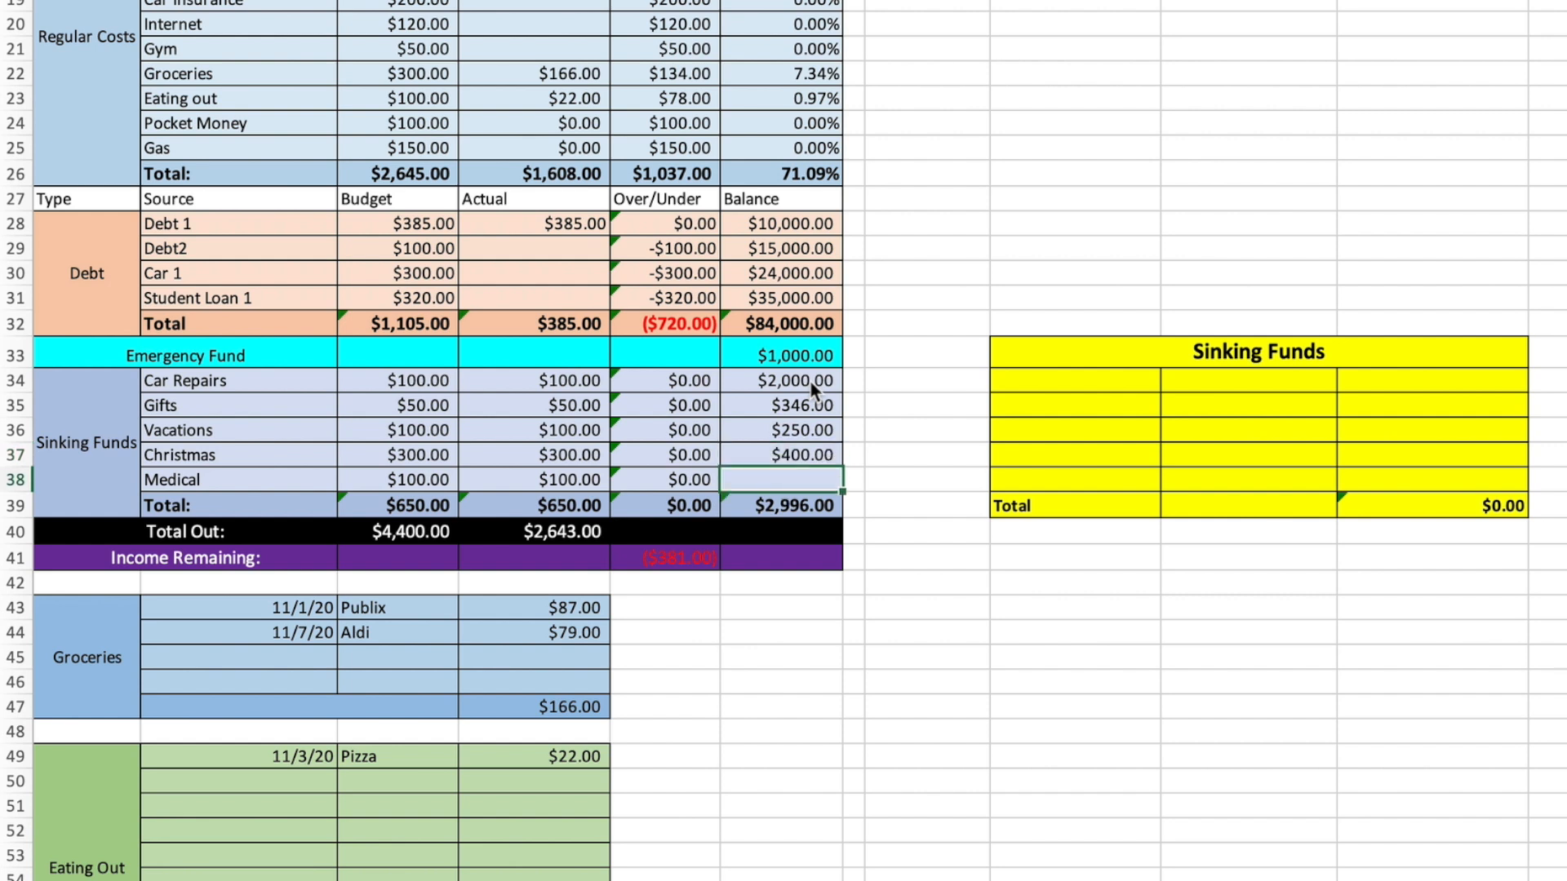
type("320.00")
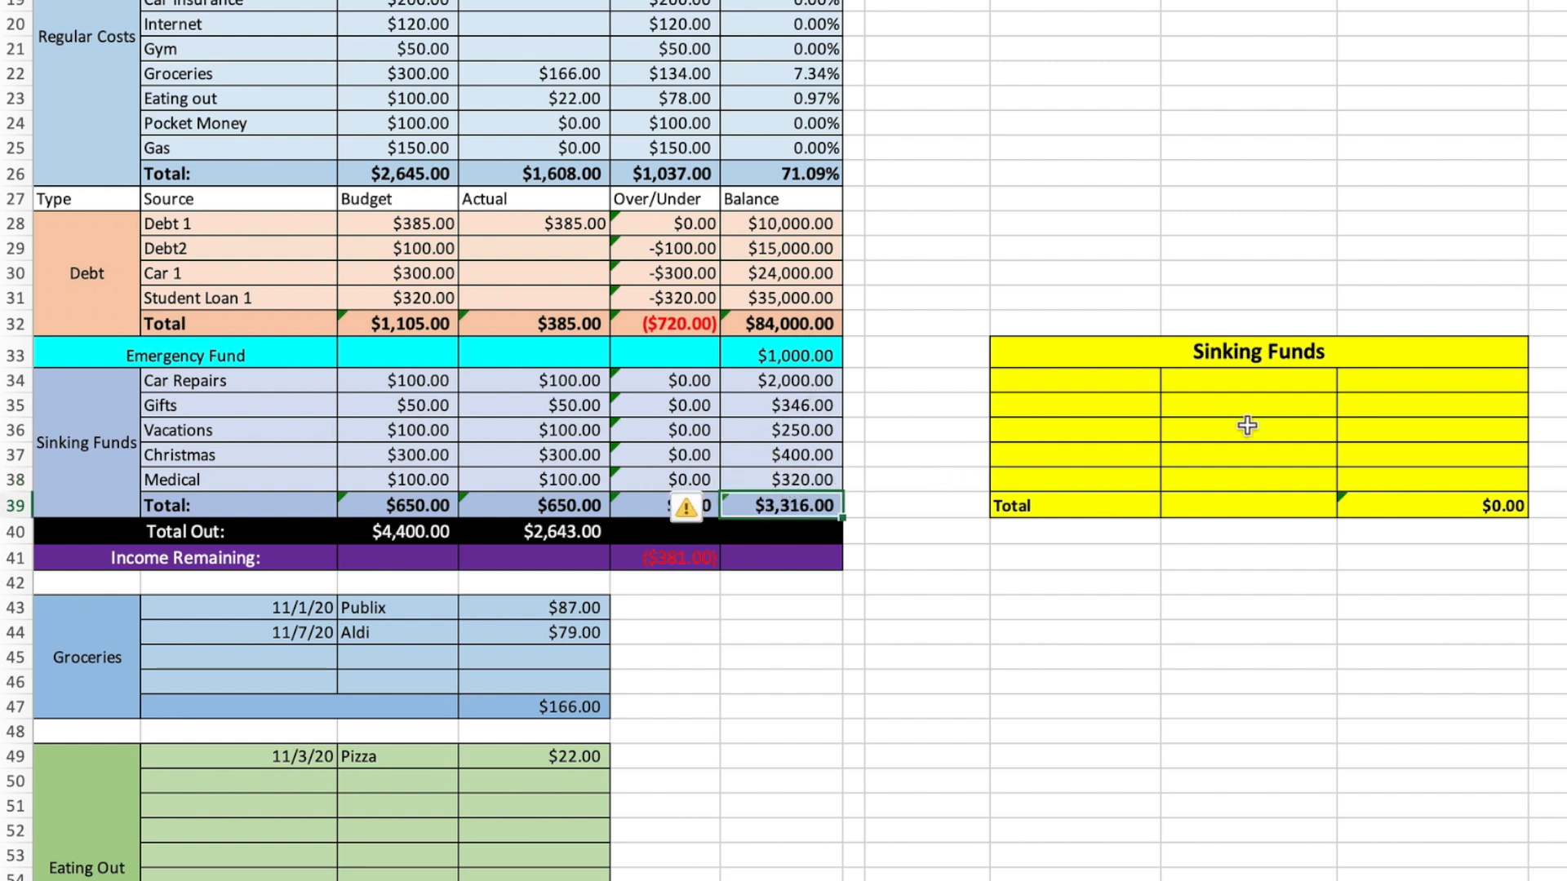
- Log 'Amazon -Dad' for $40 under Gifts and set the Gifts balance to $306.00
left_click(1069, 380)
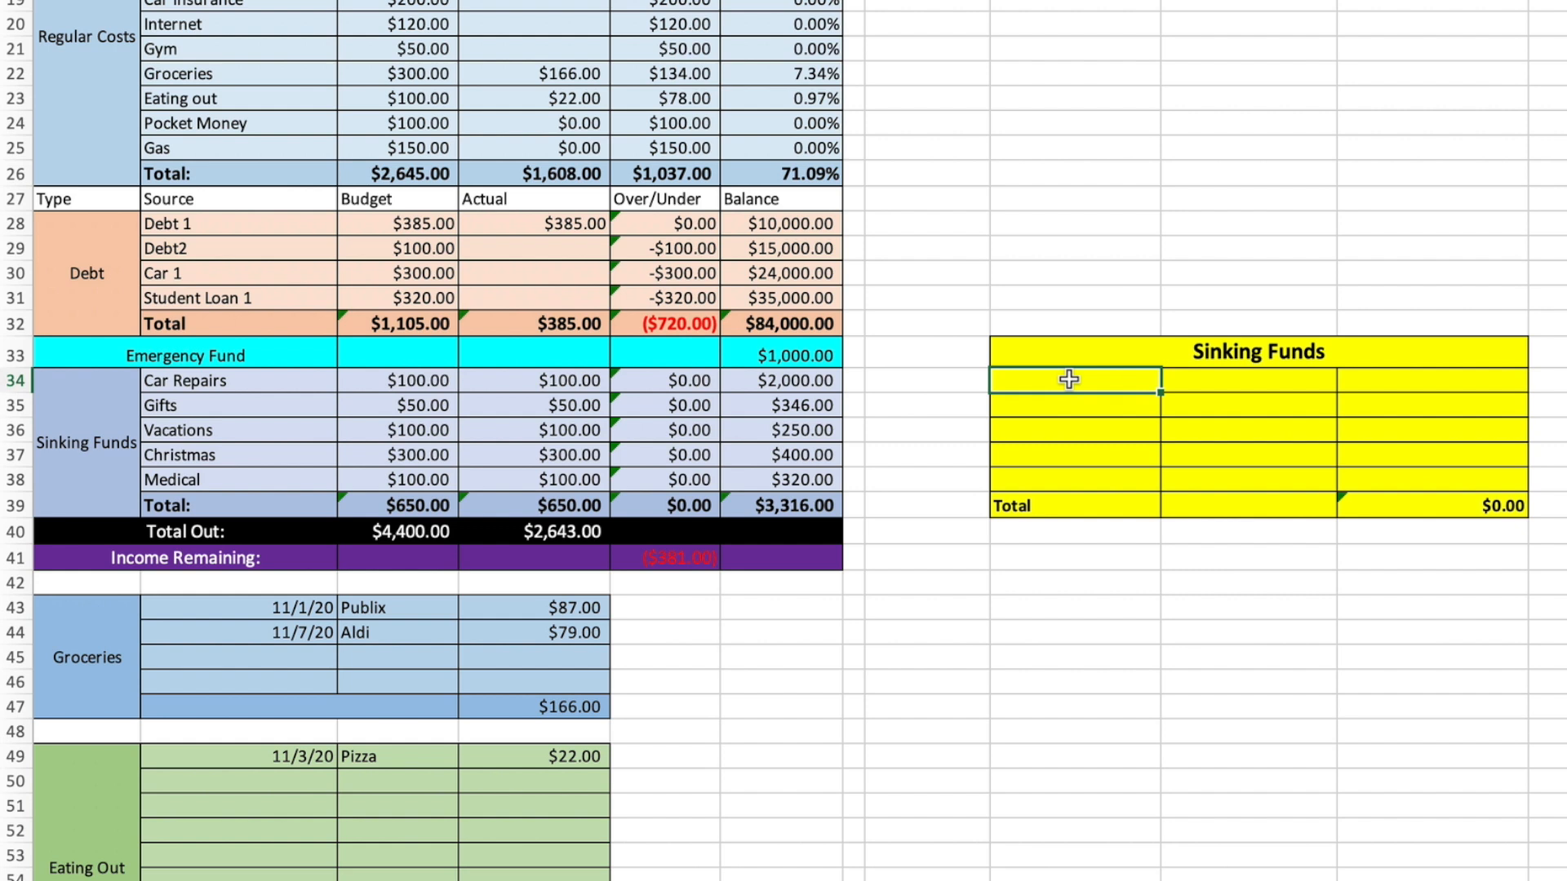
type("Gift")
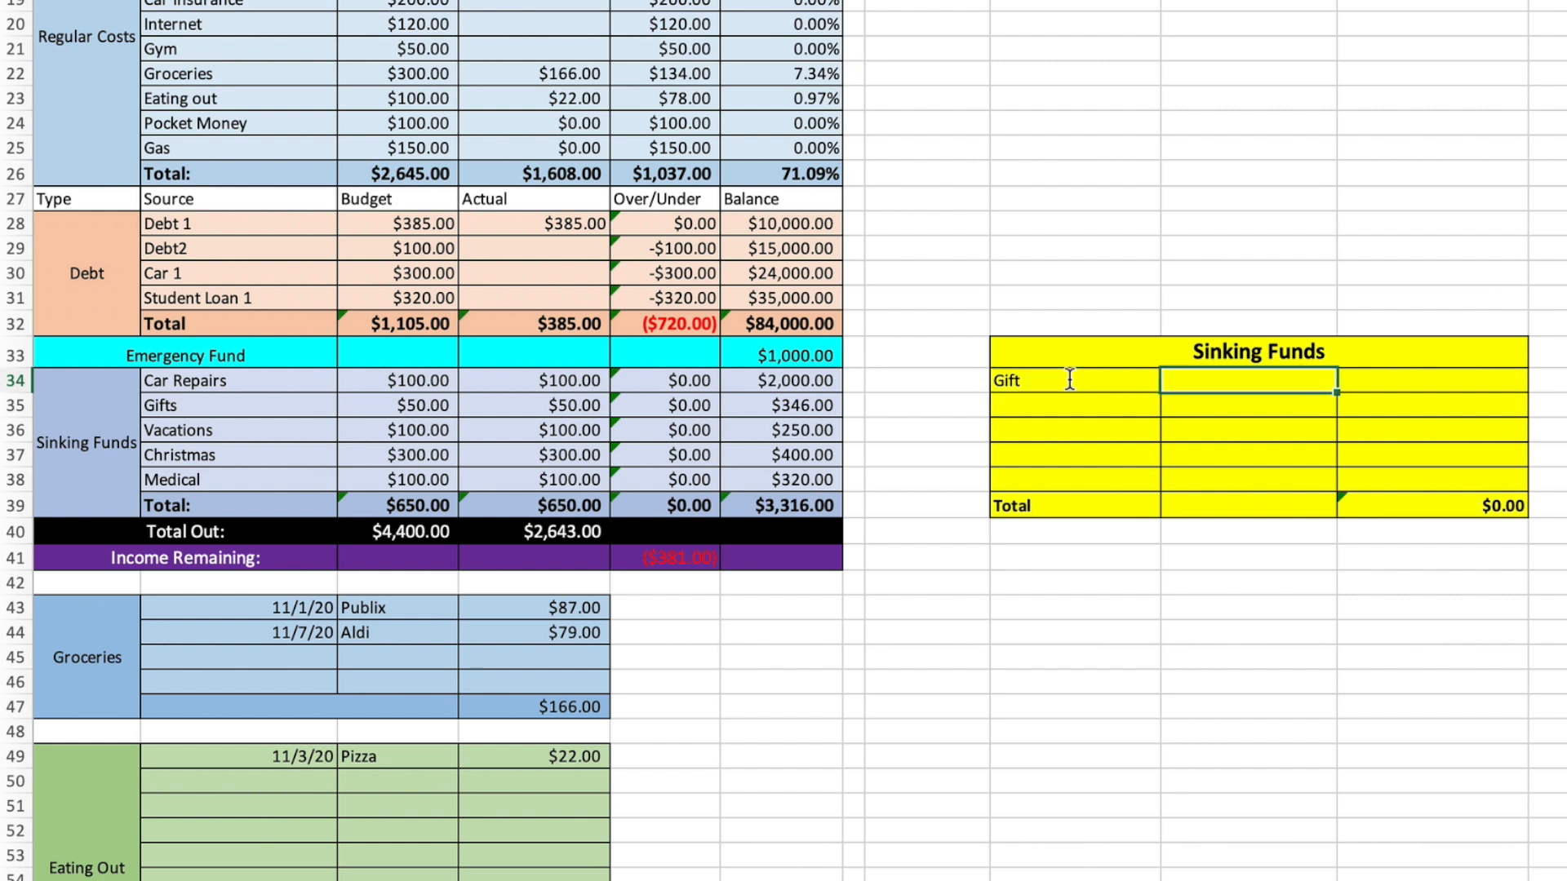
type("Amaz")
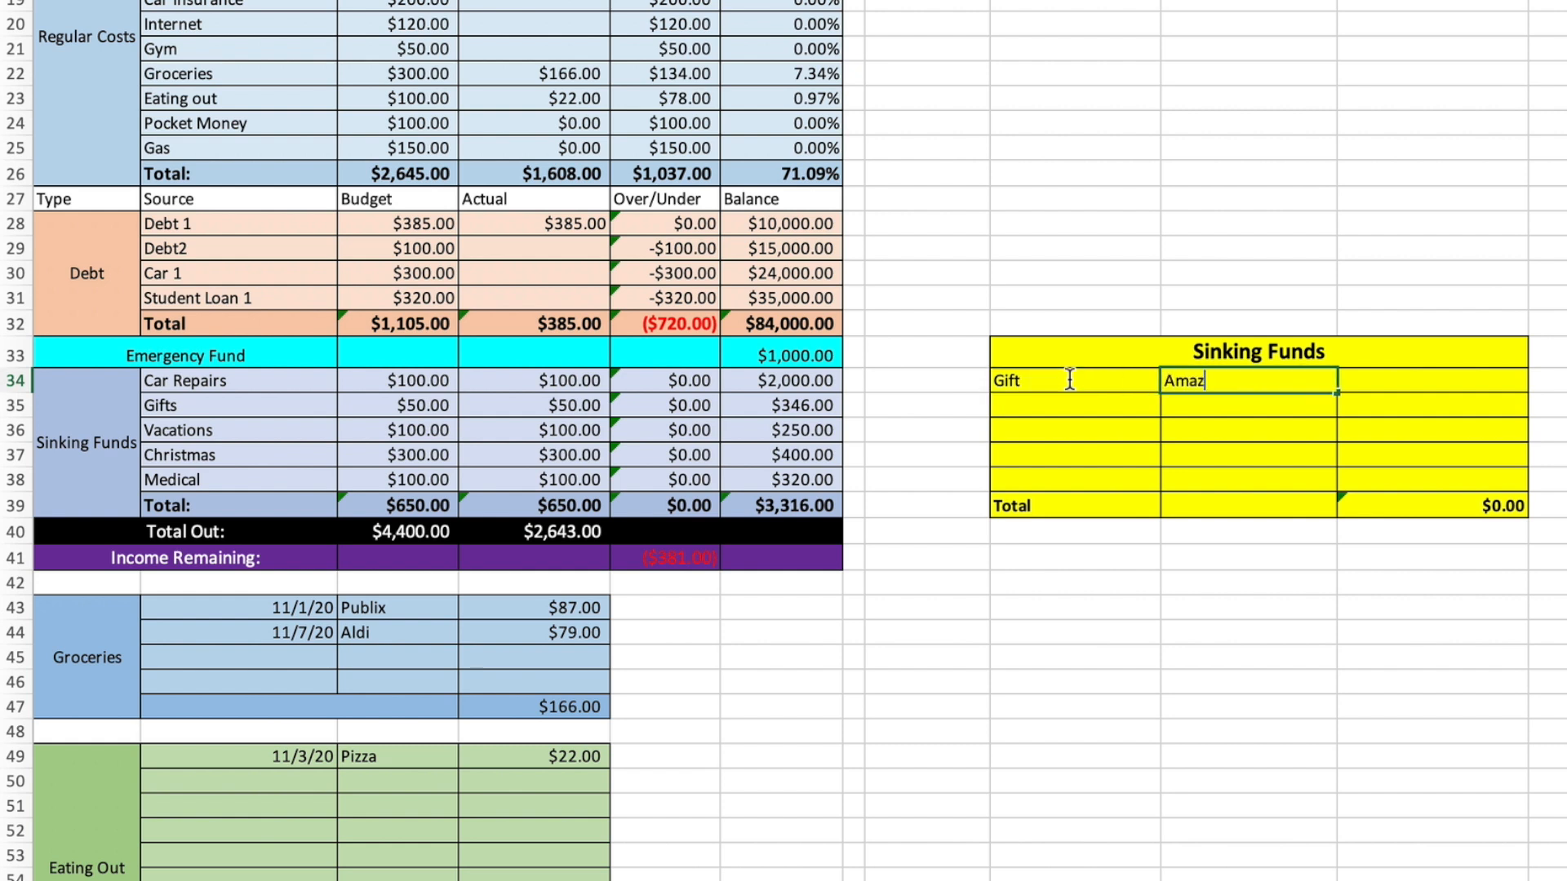
type("on -Dad")
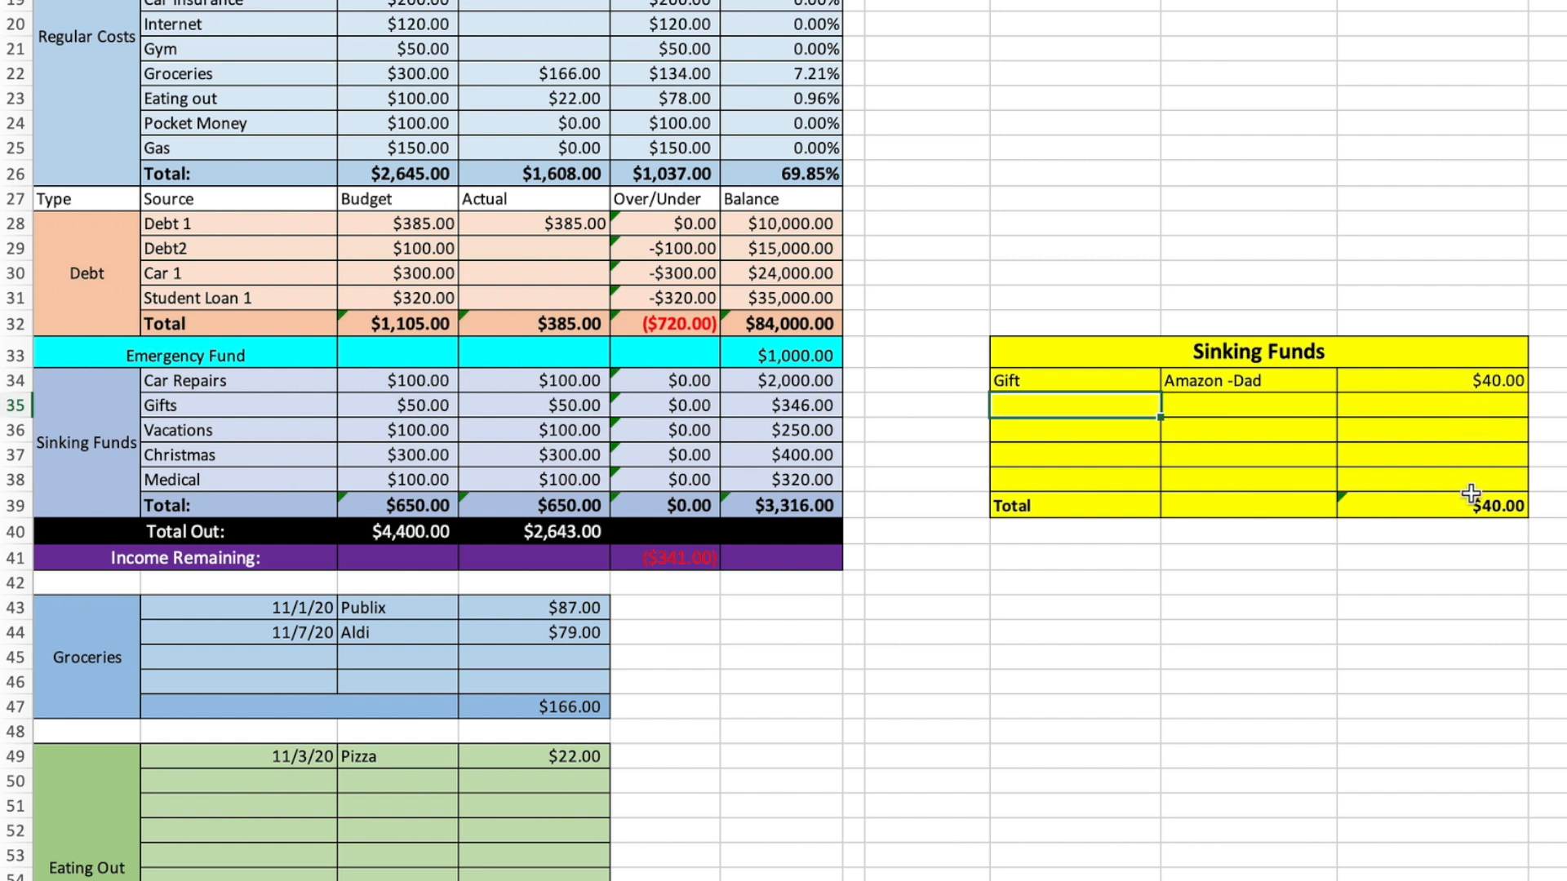
mouse_move(898, 406)
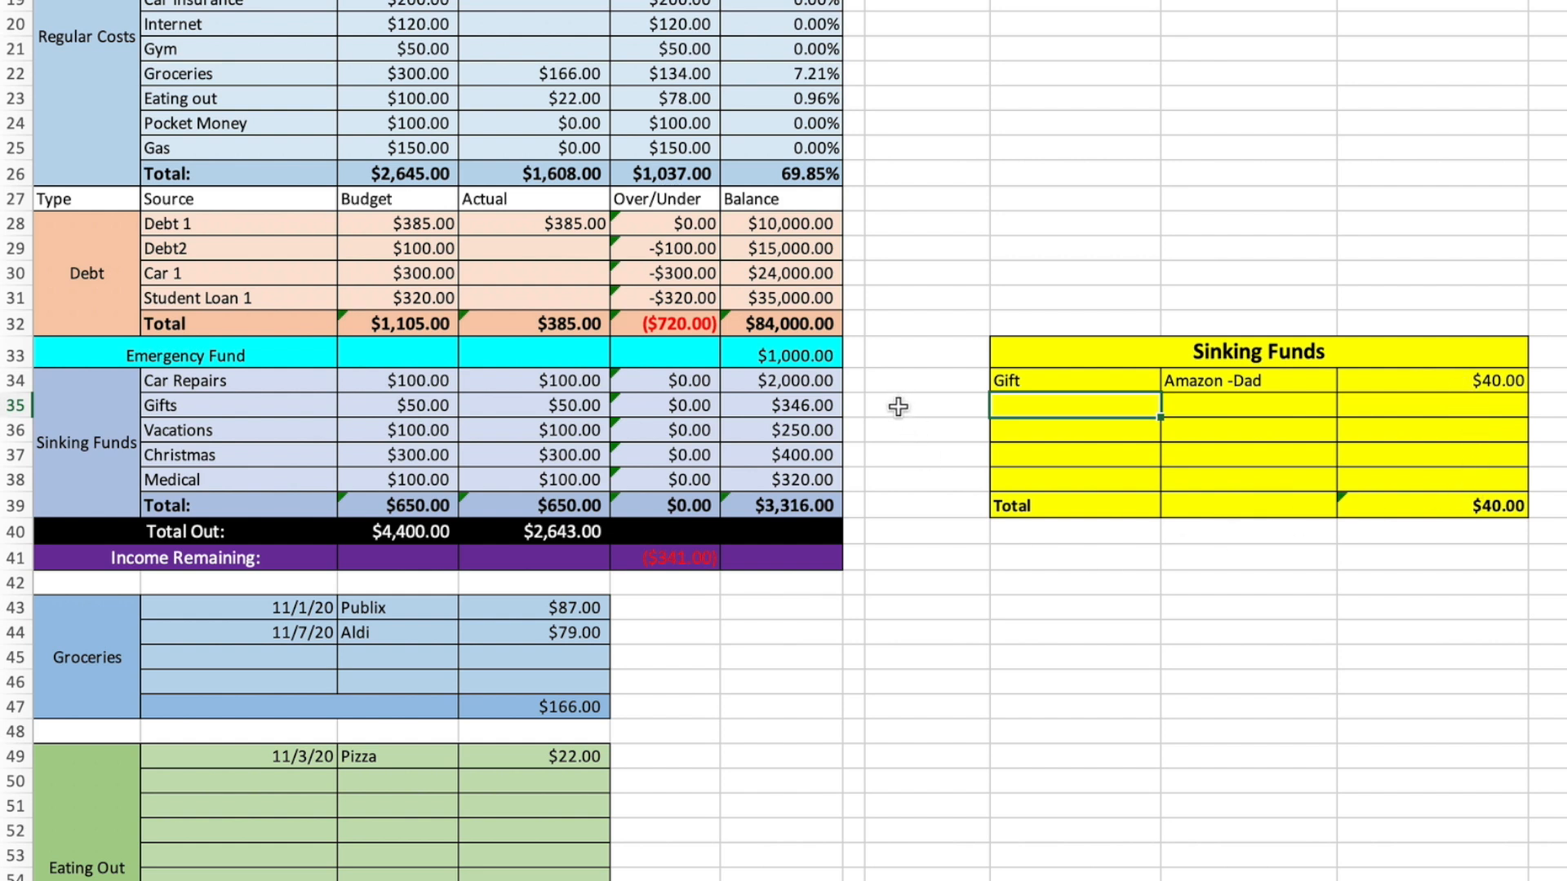
mouse_move(1388, 379)
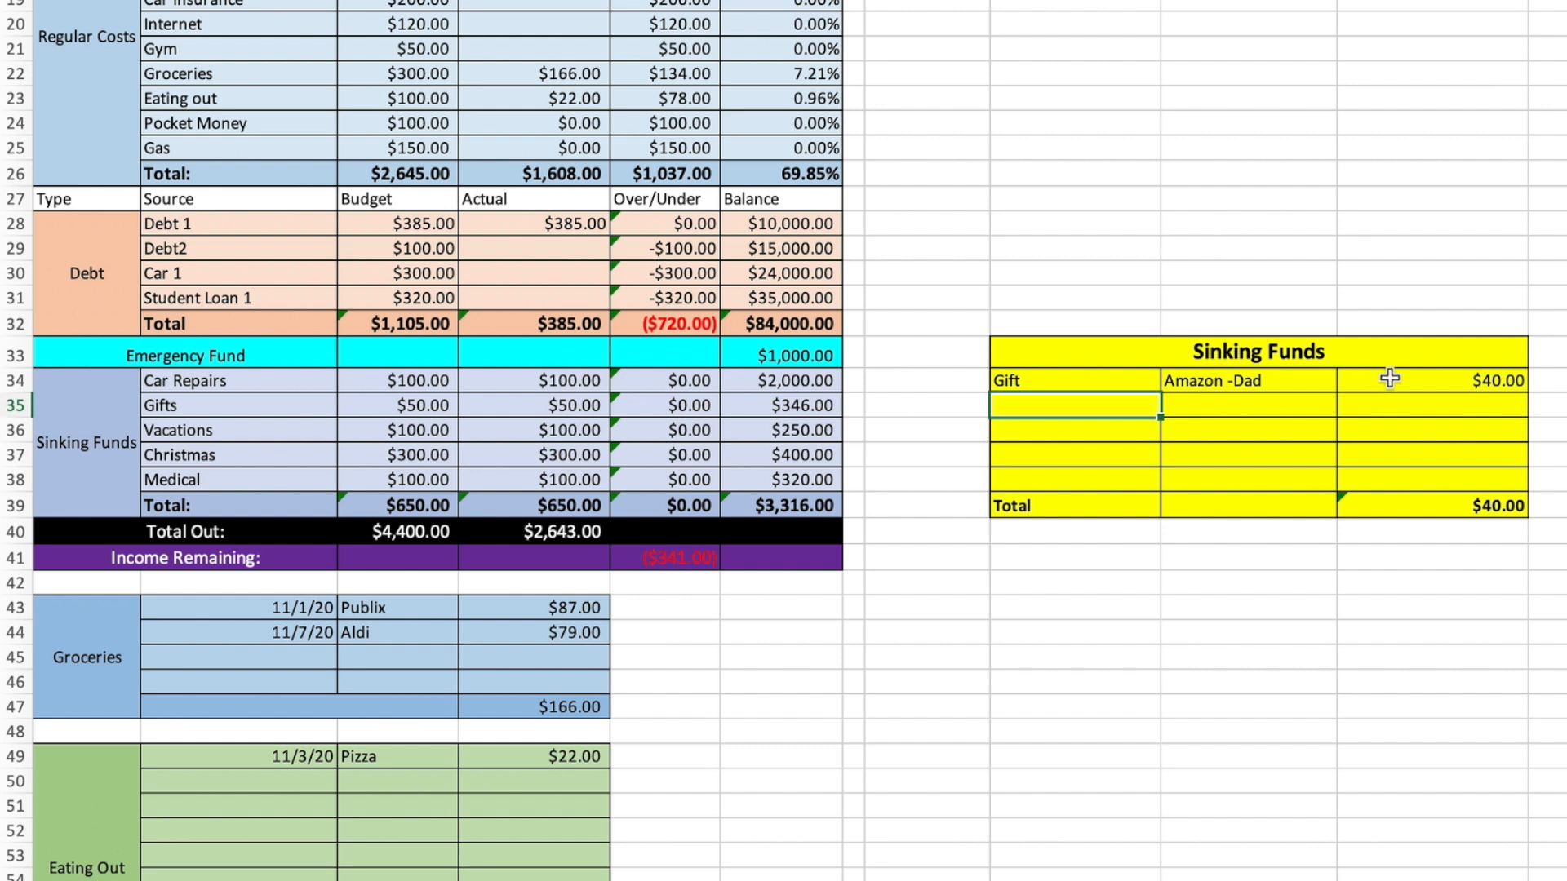
left_click(786, 405)
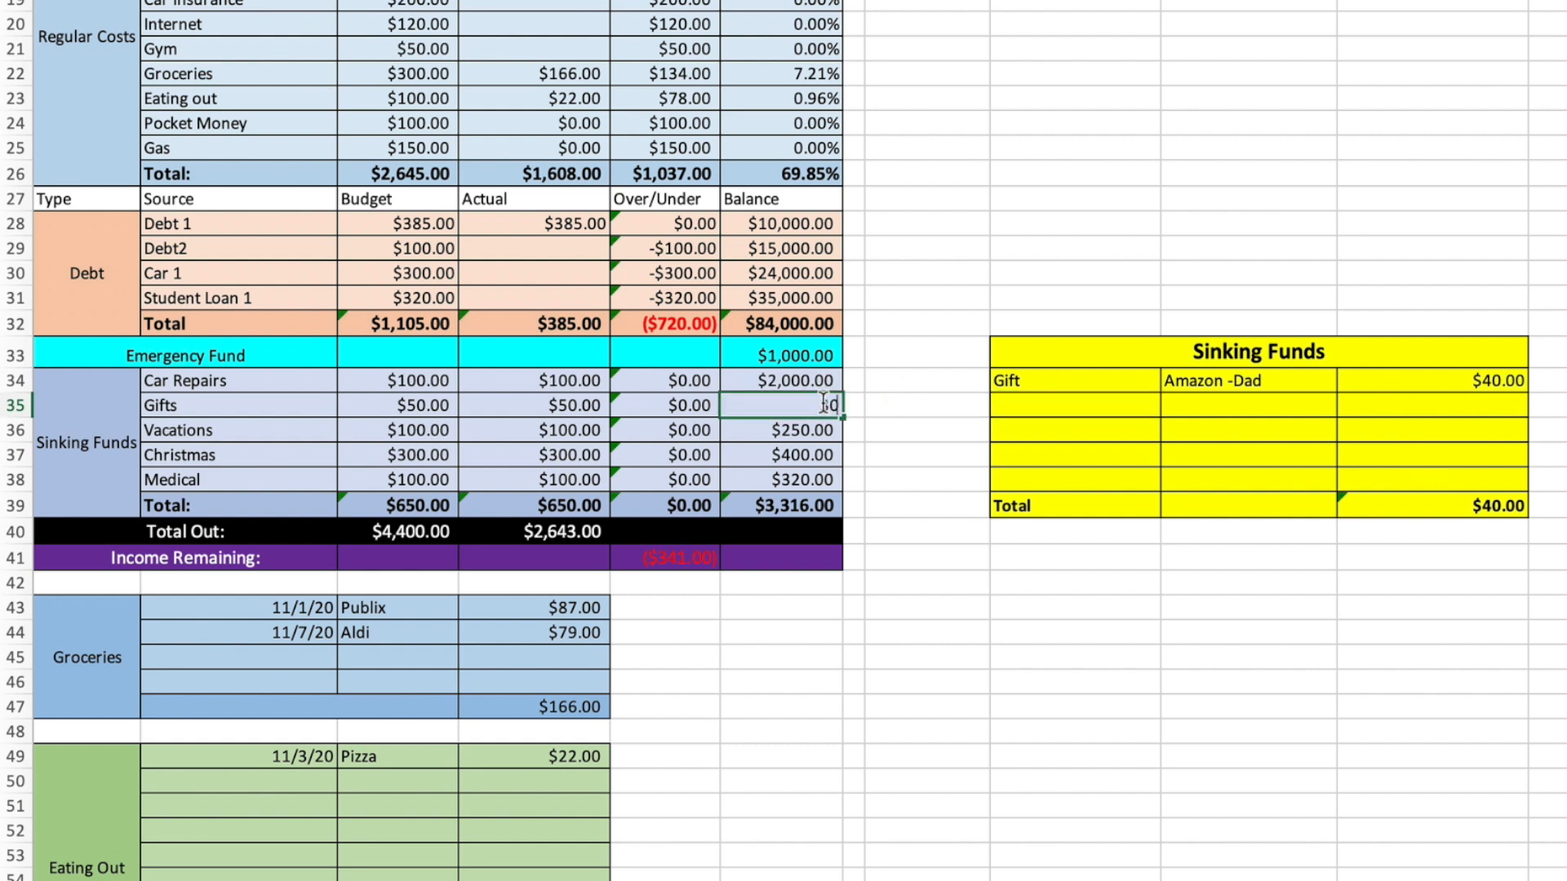
type("$306.00")
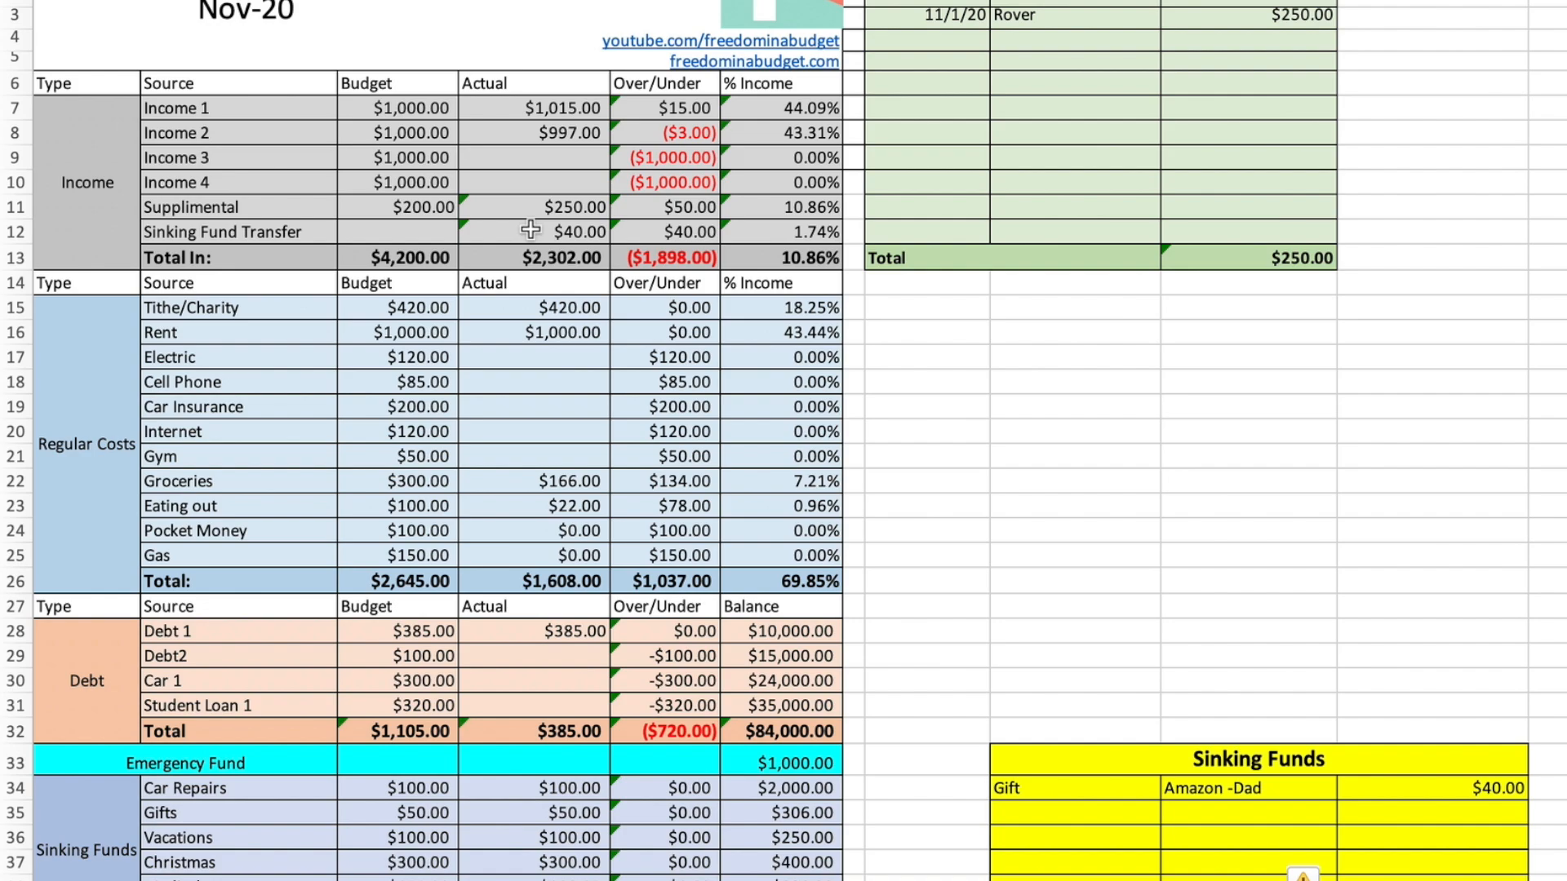
- Add an 11/1/20 'Amazon Dad-SF' entry of $40 to the Pocket Money log
scroll("down", 3)
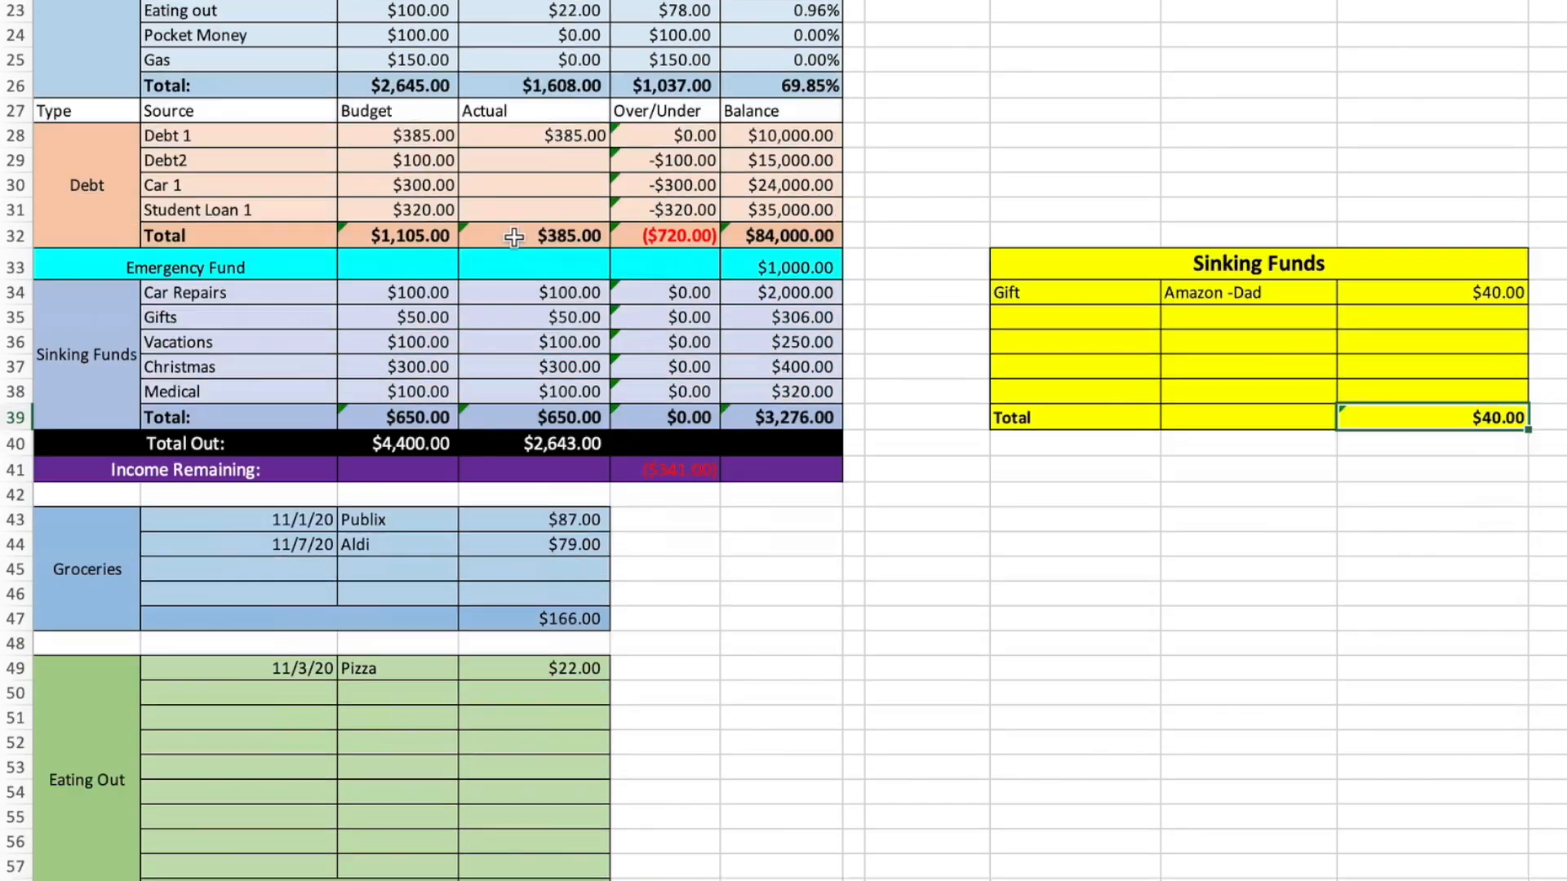
scroll("down", 3)
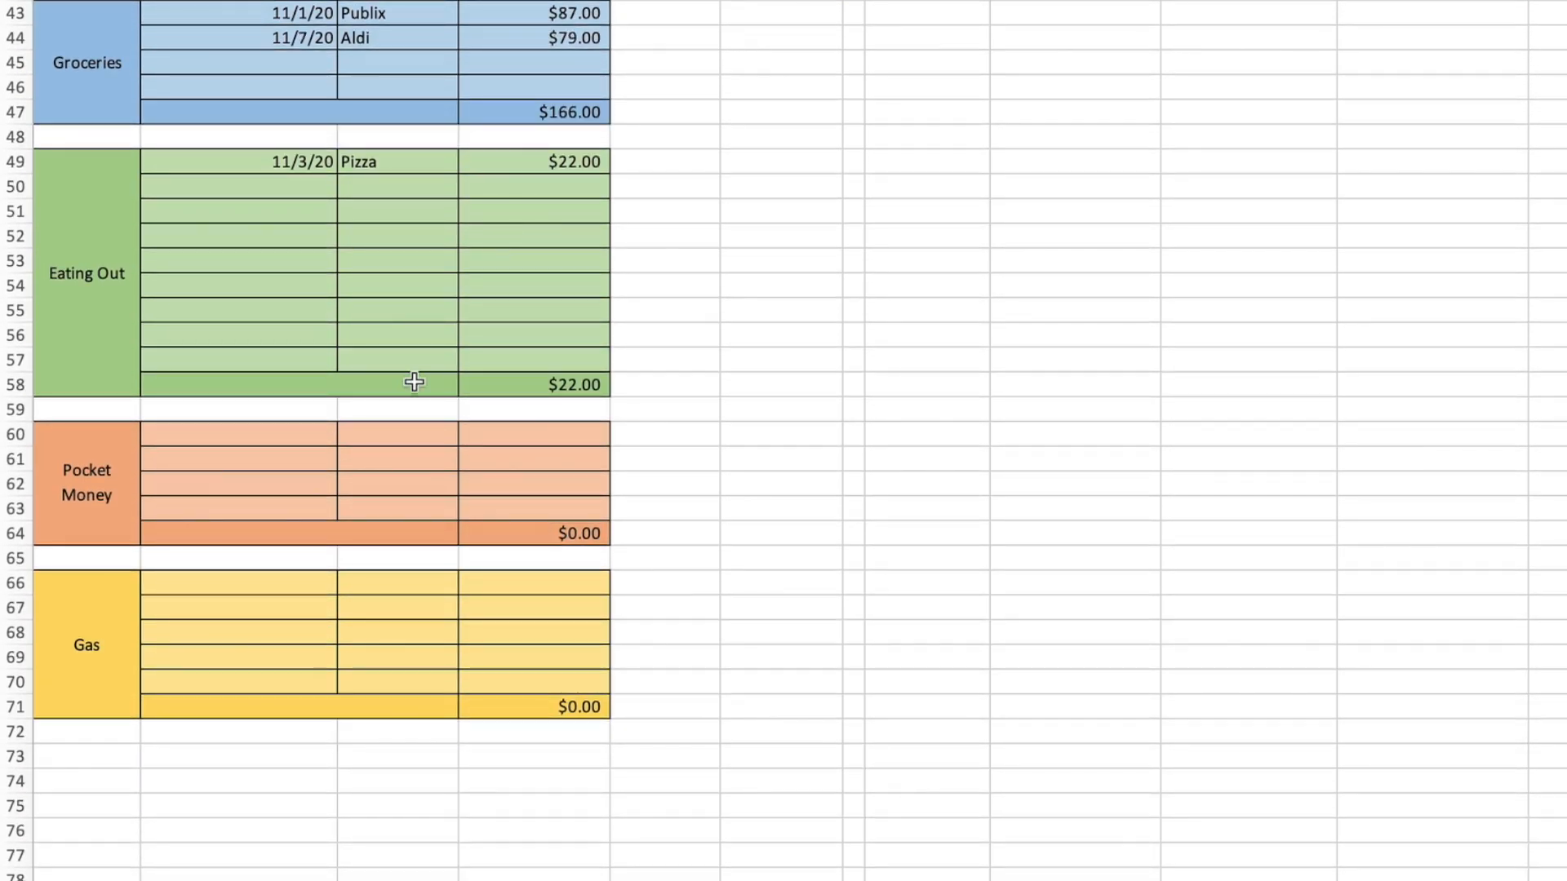
left_click(237, 434)
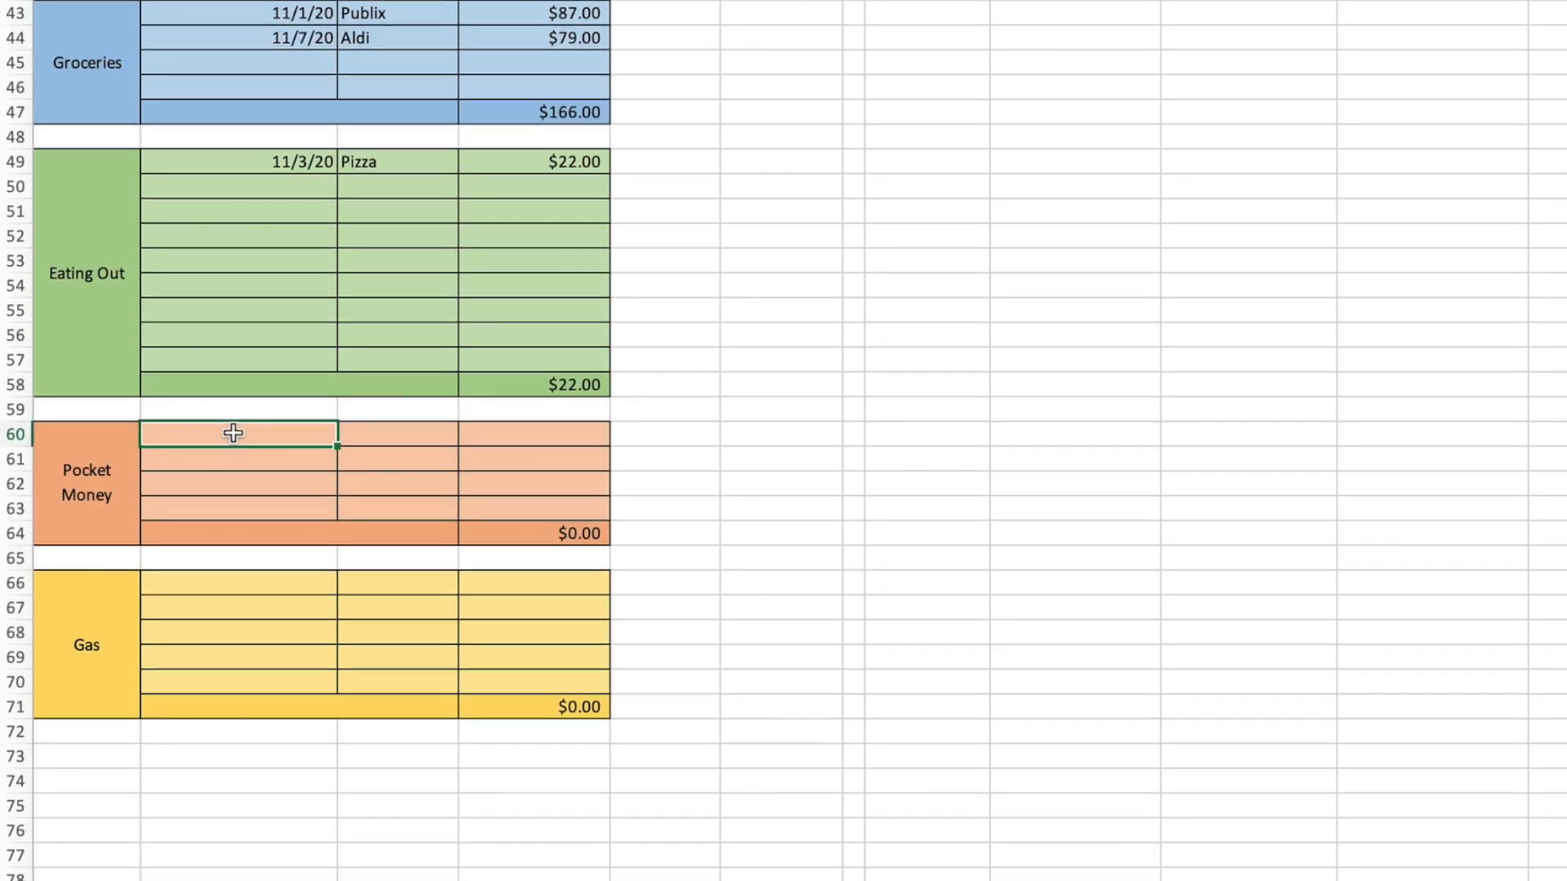
type("11/1/20")
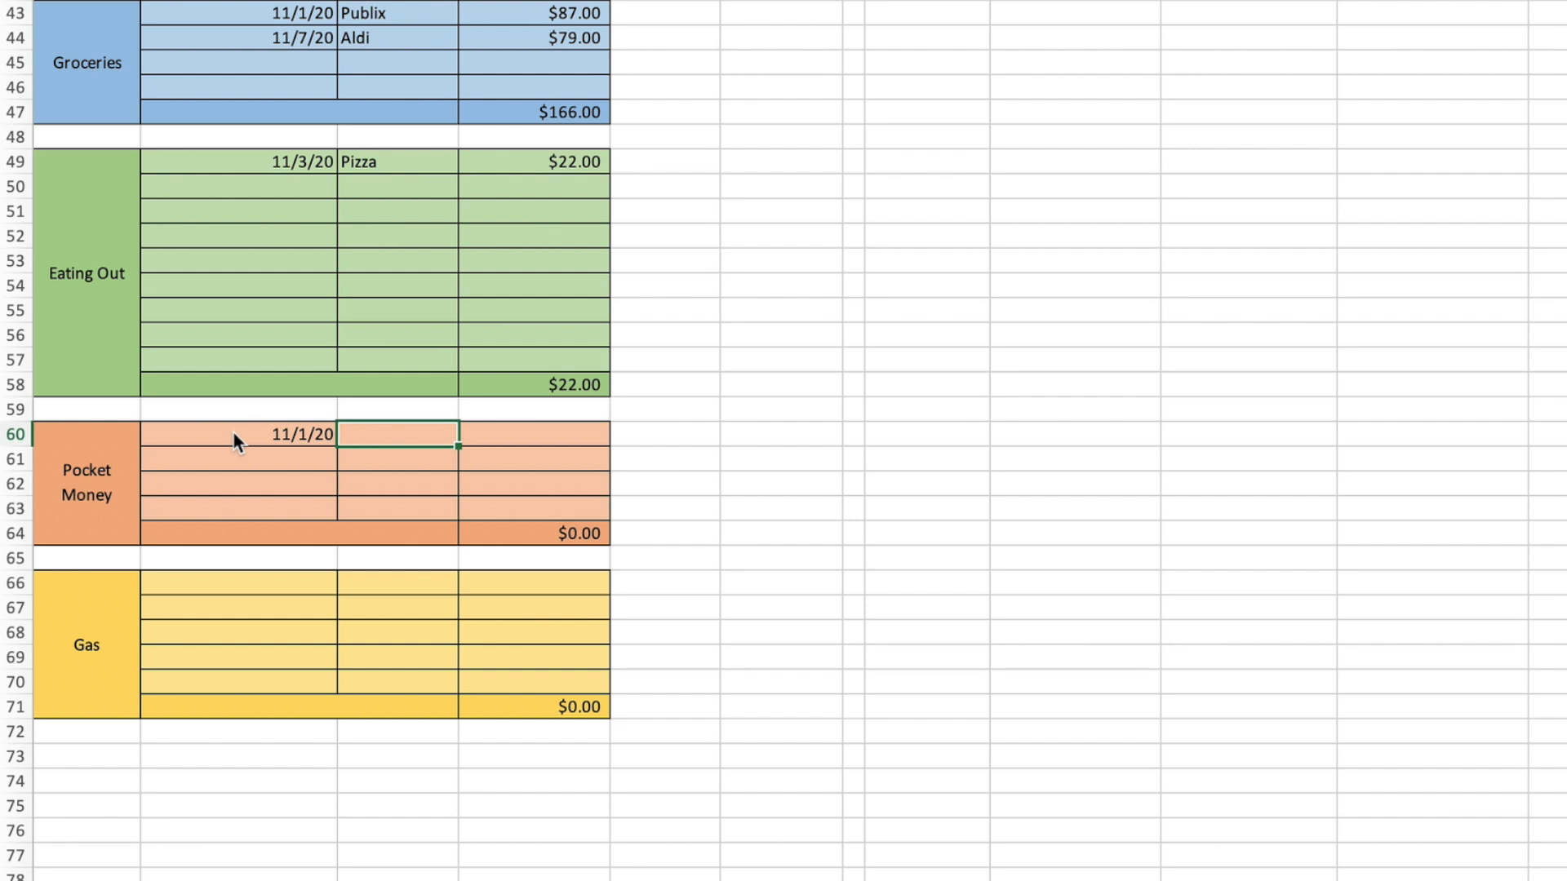
type("Amazon")
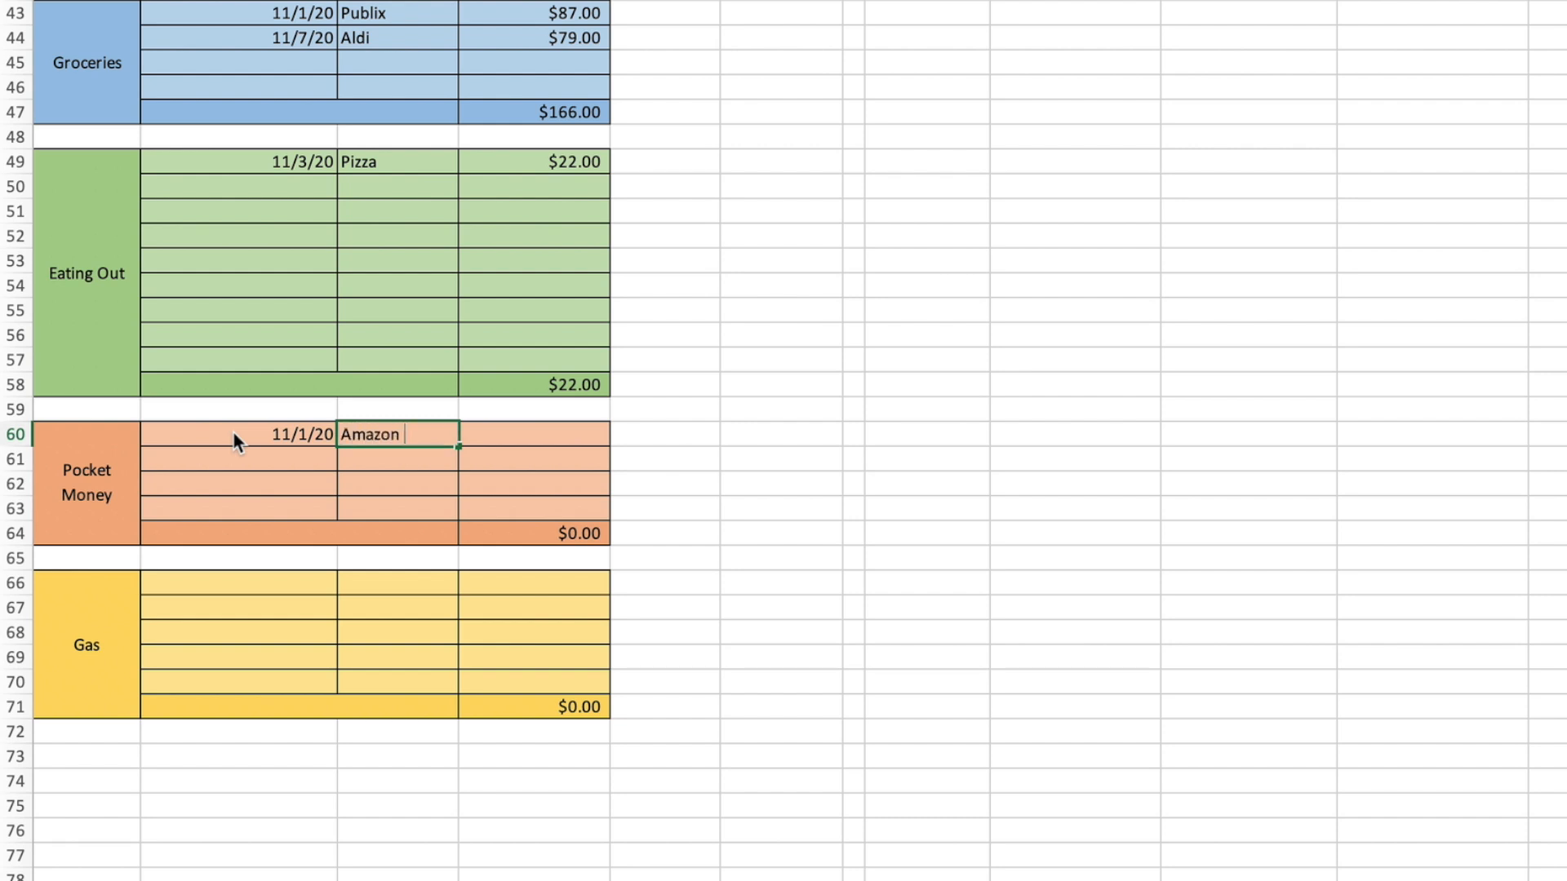
type("Dad-SF")
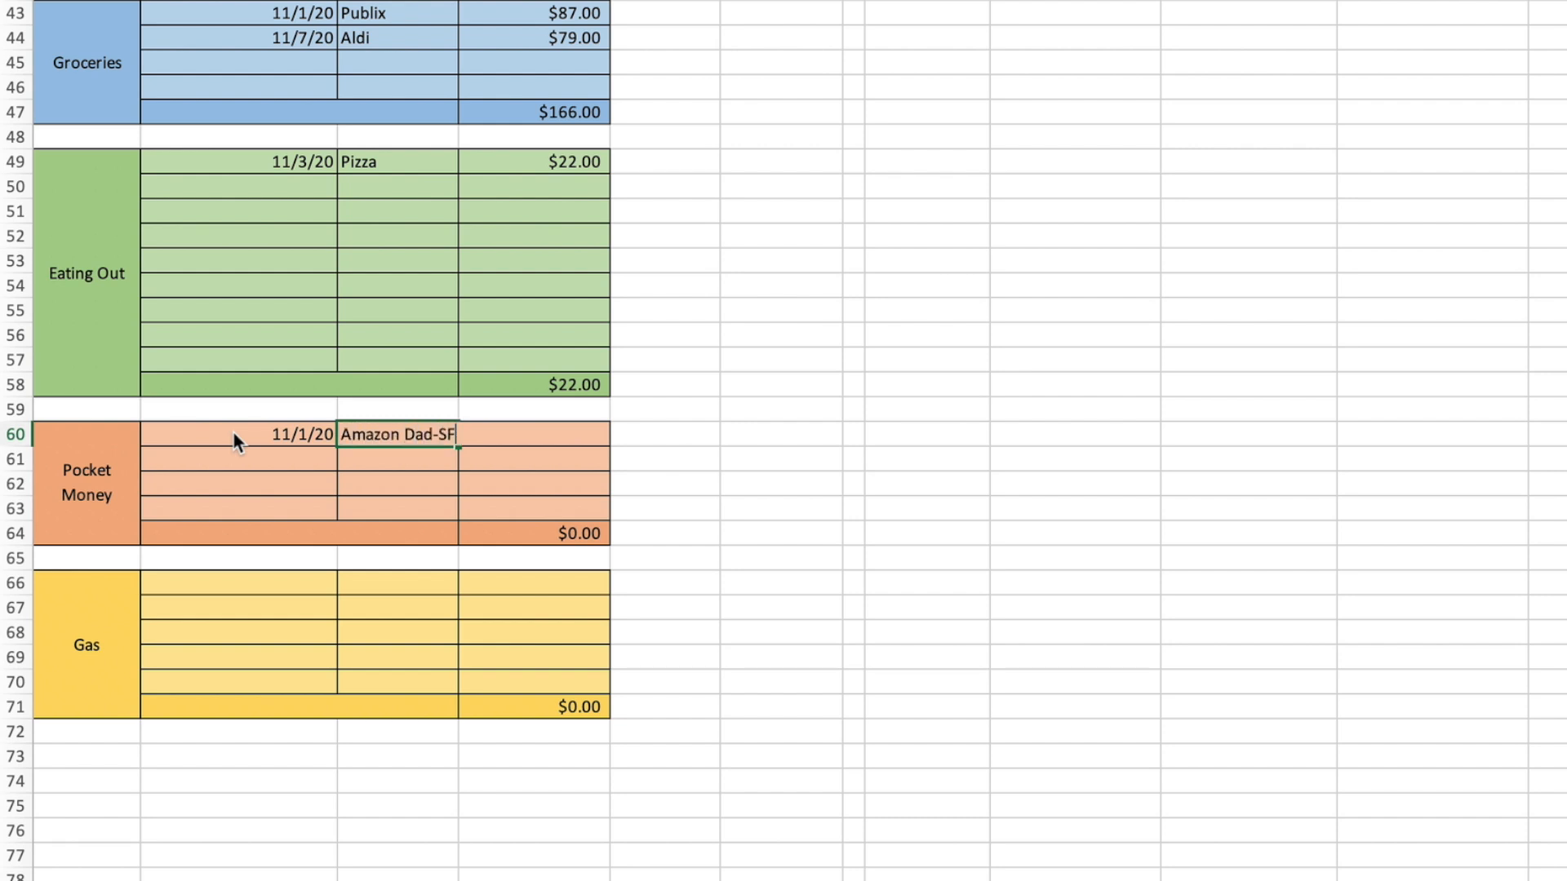
type("40")
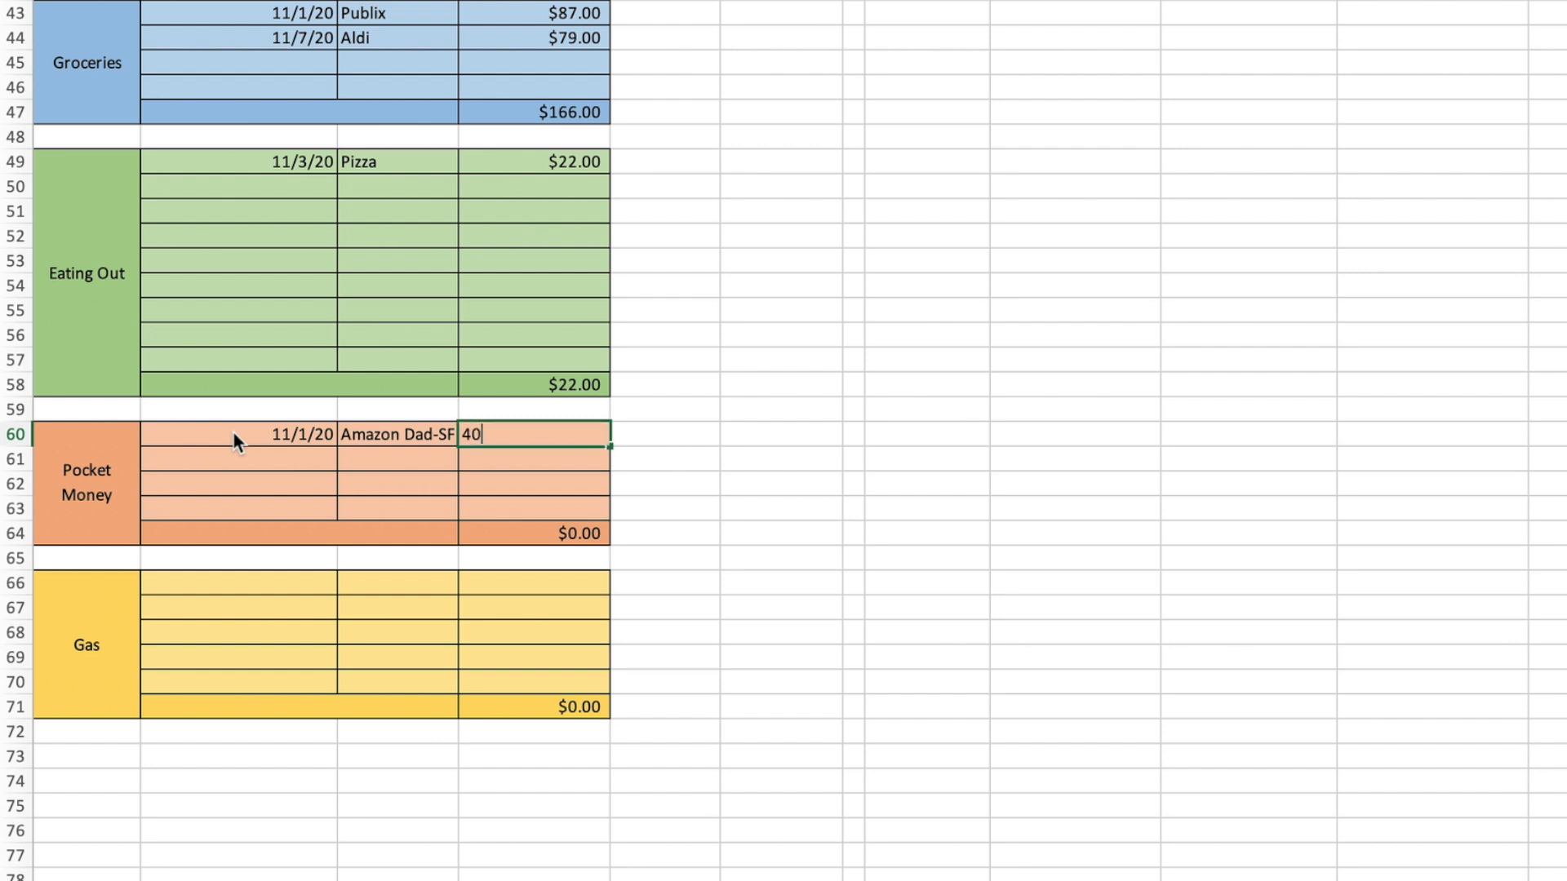
key("enter")
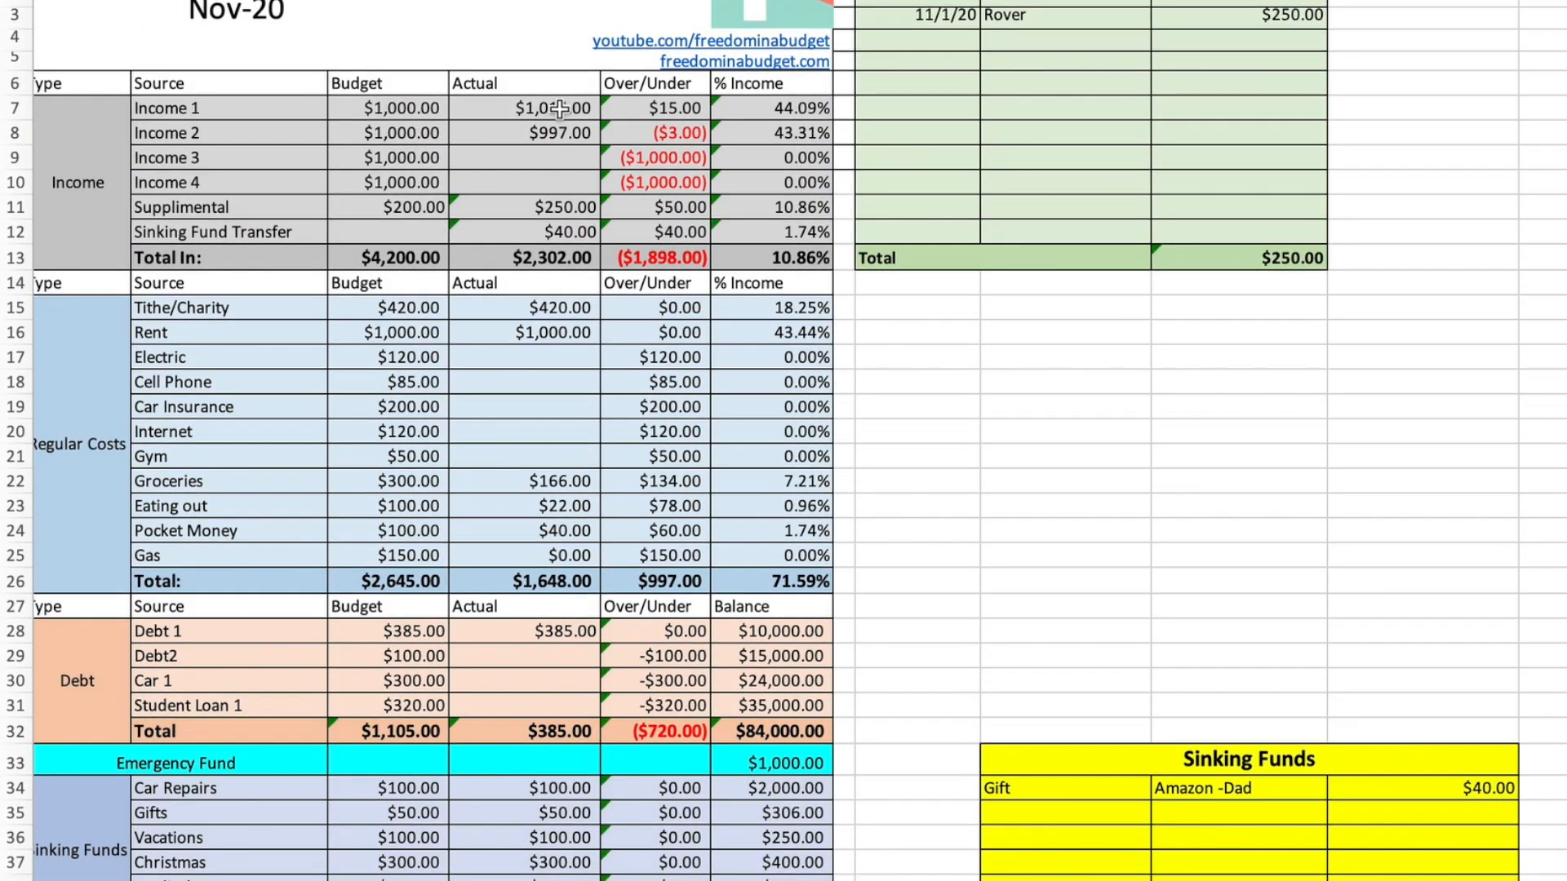
- Enter $1,000 actuals for Income 3 and 4, and budgeted amounts for Electric through Gym and debts
type("1000")
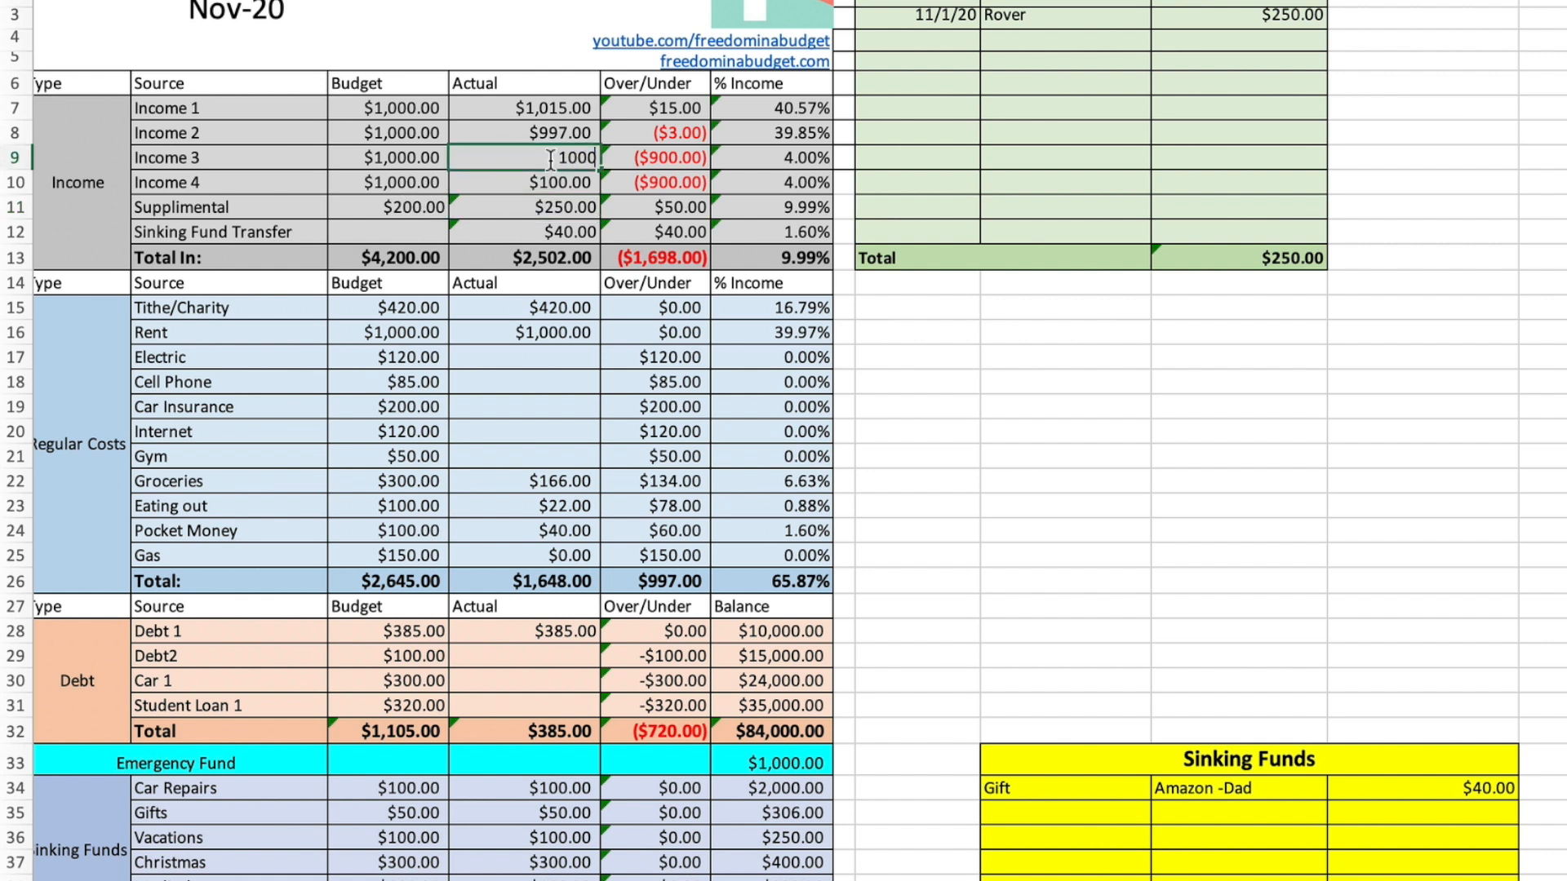
key("Enter")
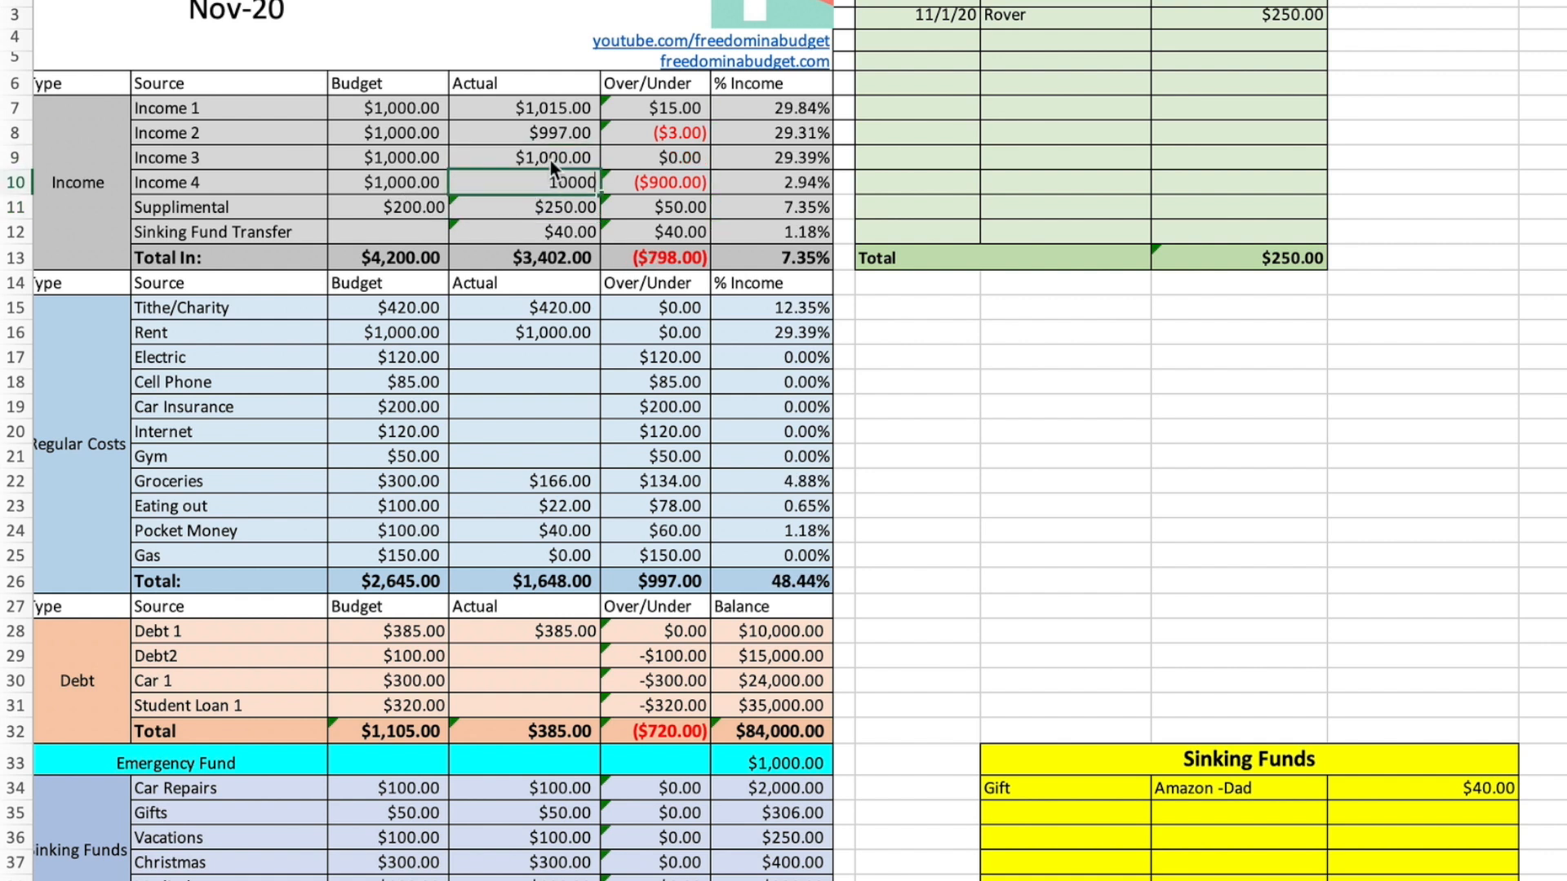
key("enter")
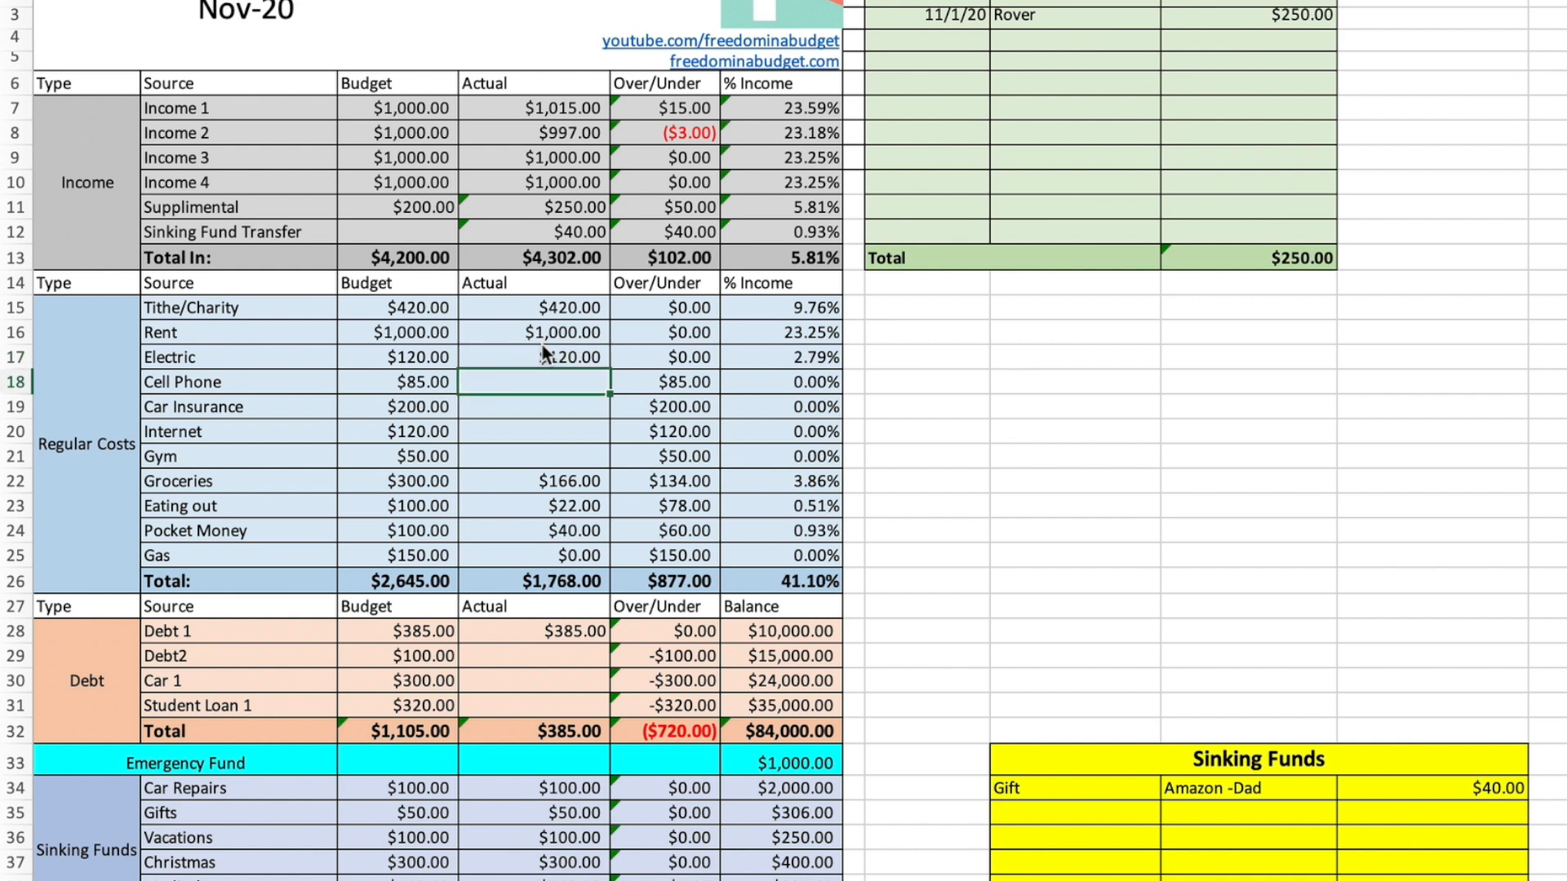
type("200.00")
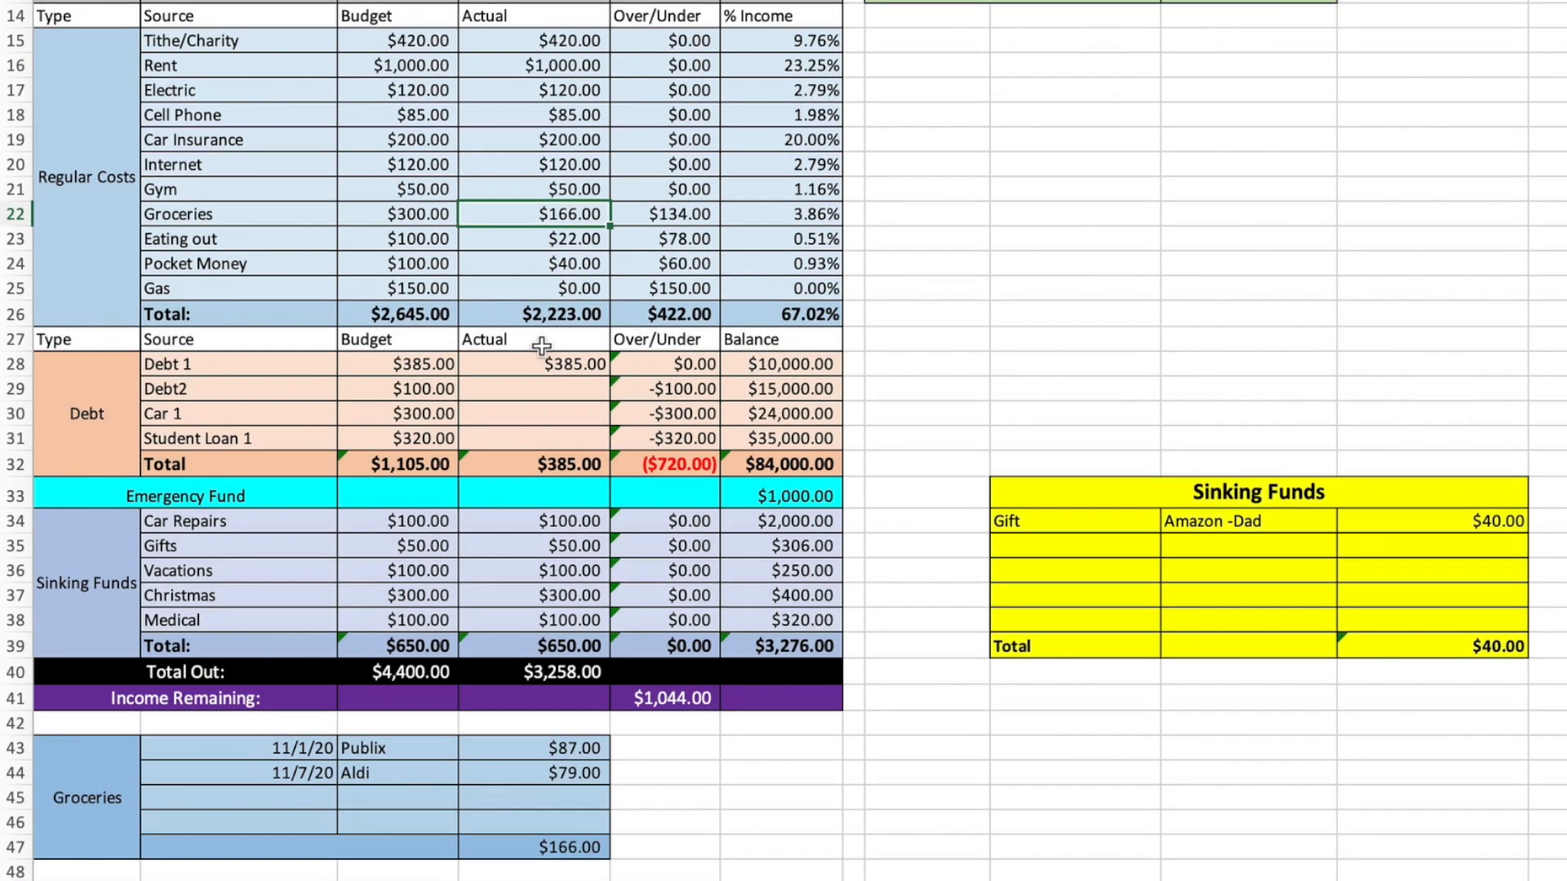
scroll("down", 3)
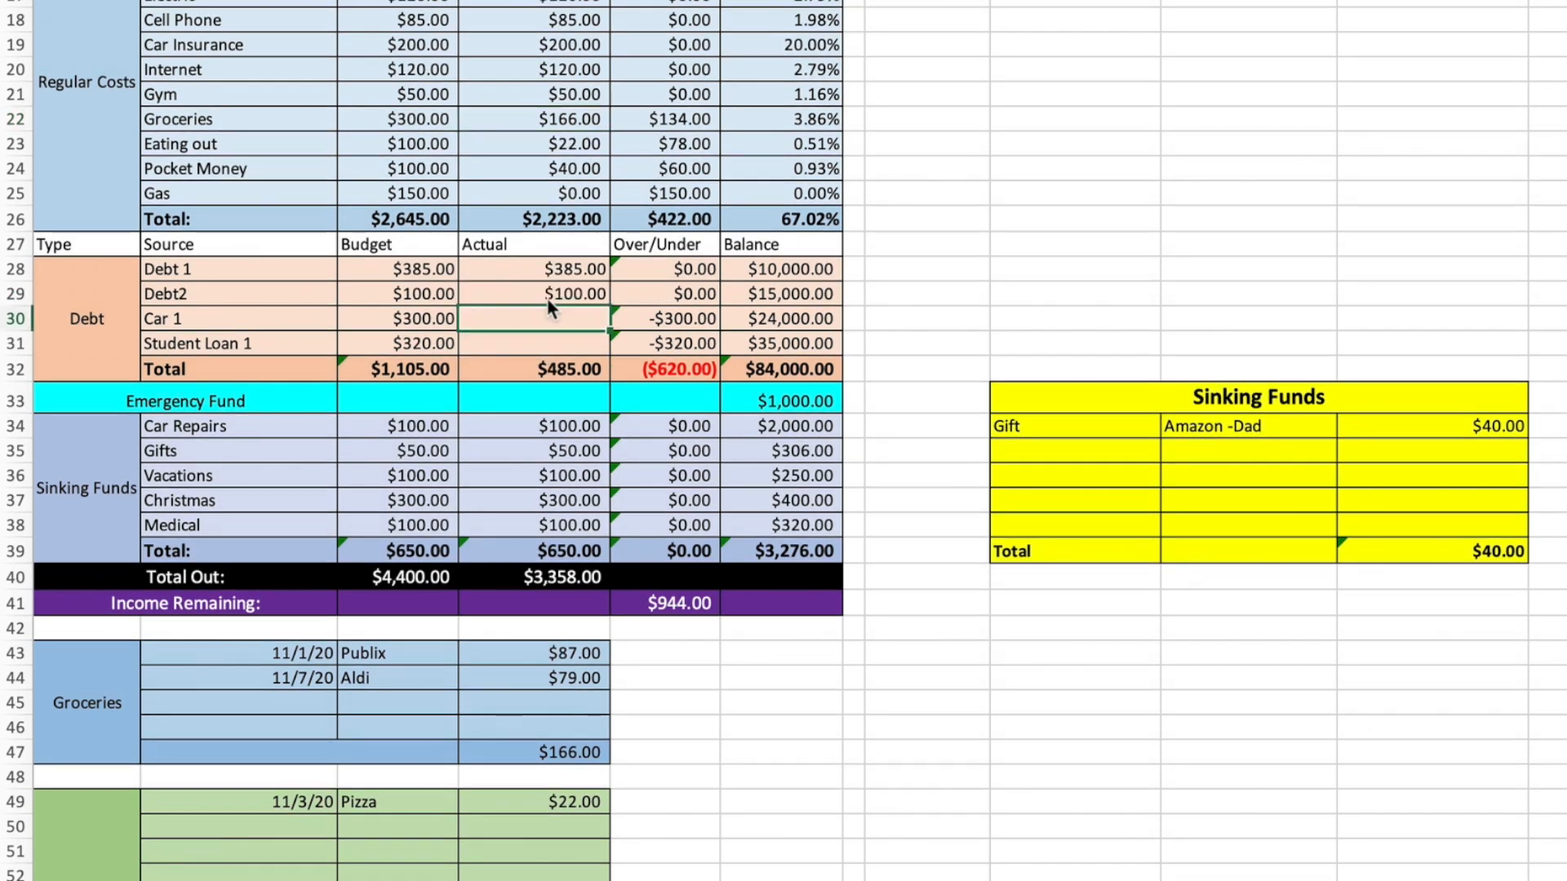
type("300.00")
left_click(533, 344)
type("$320.00")
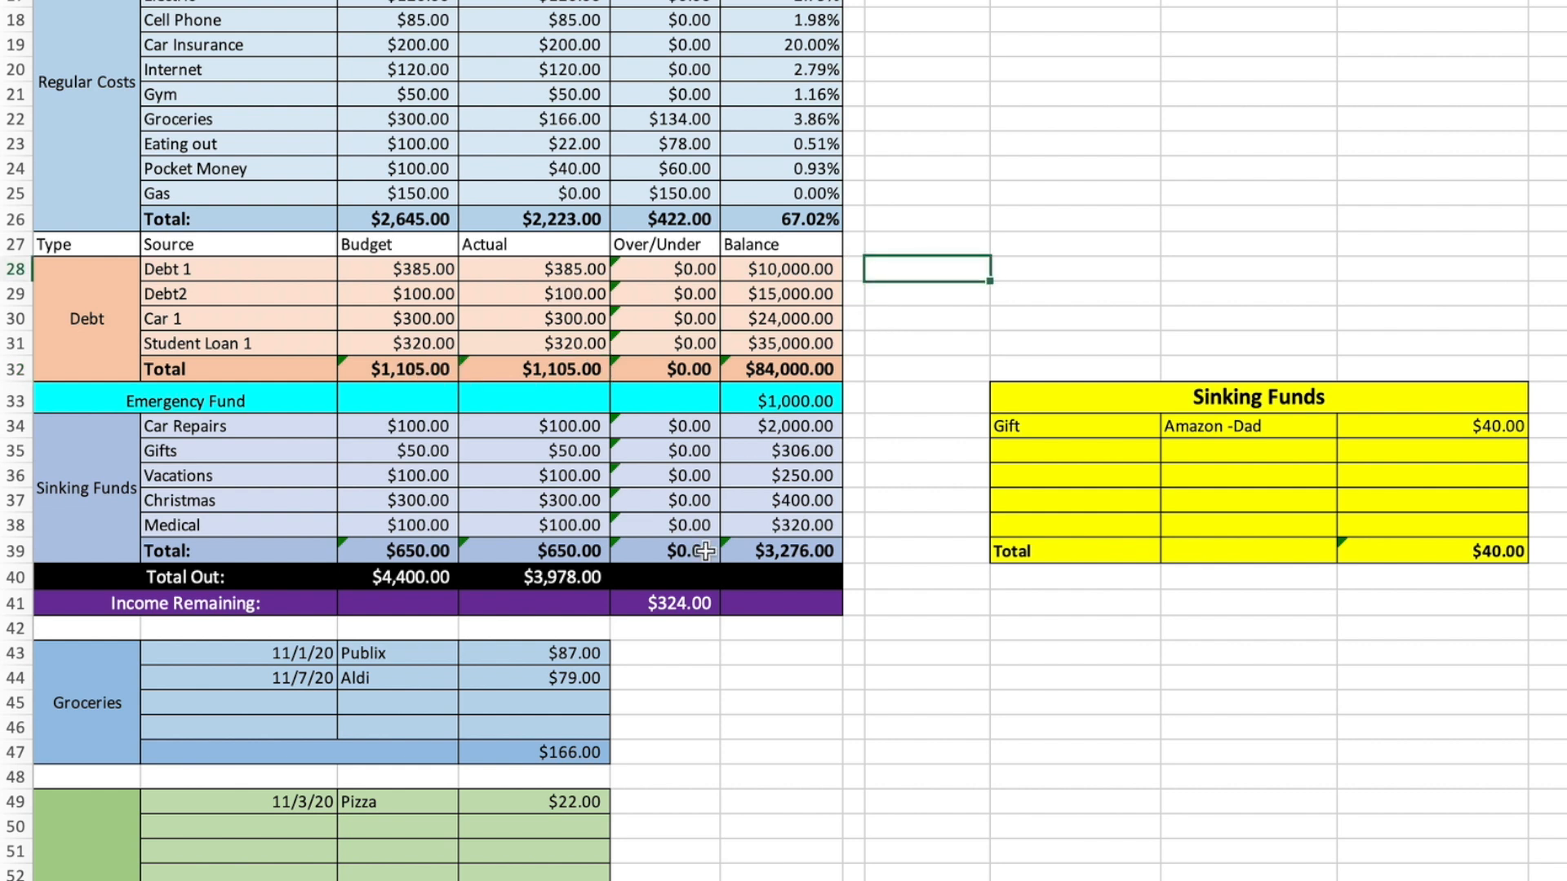
mouse_move(466, 317)
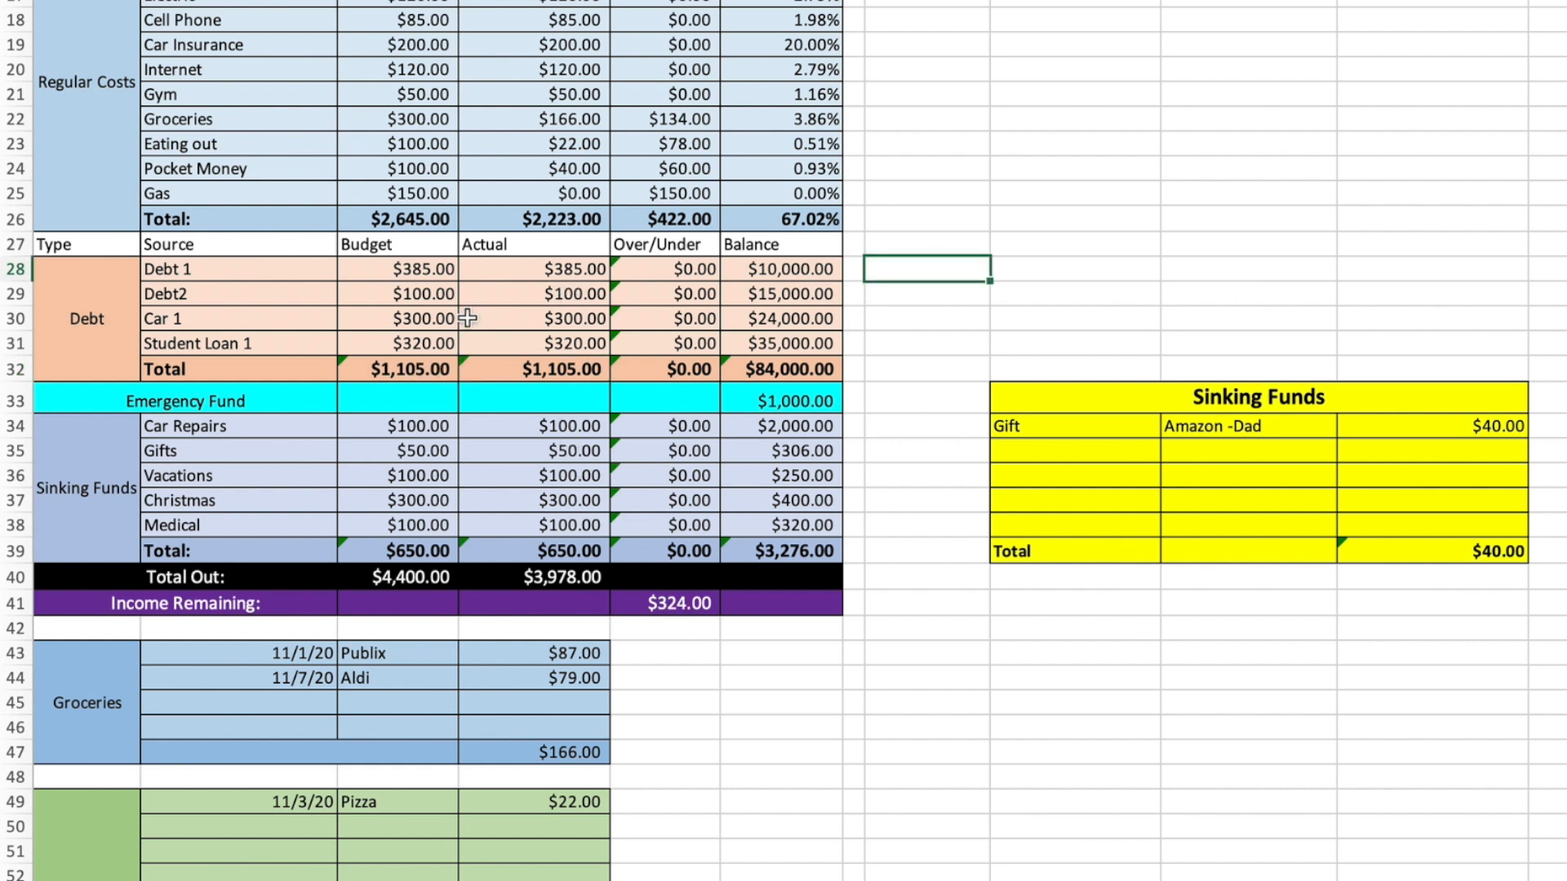
mouse_move(499, 268)
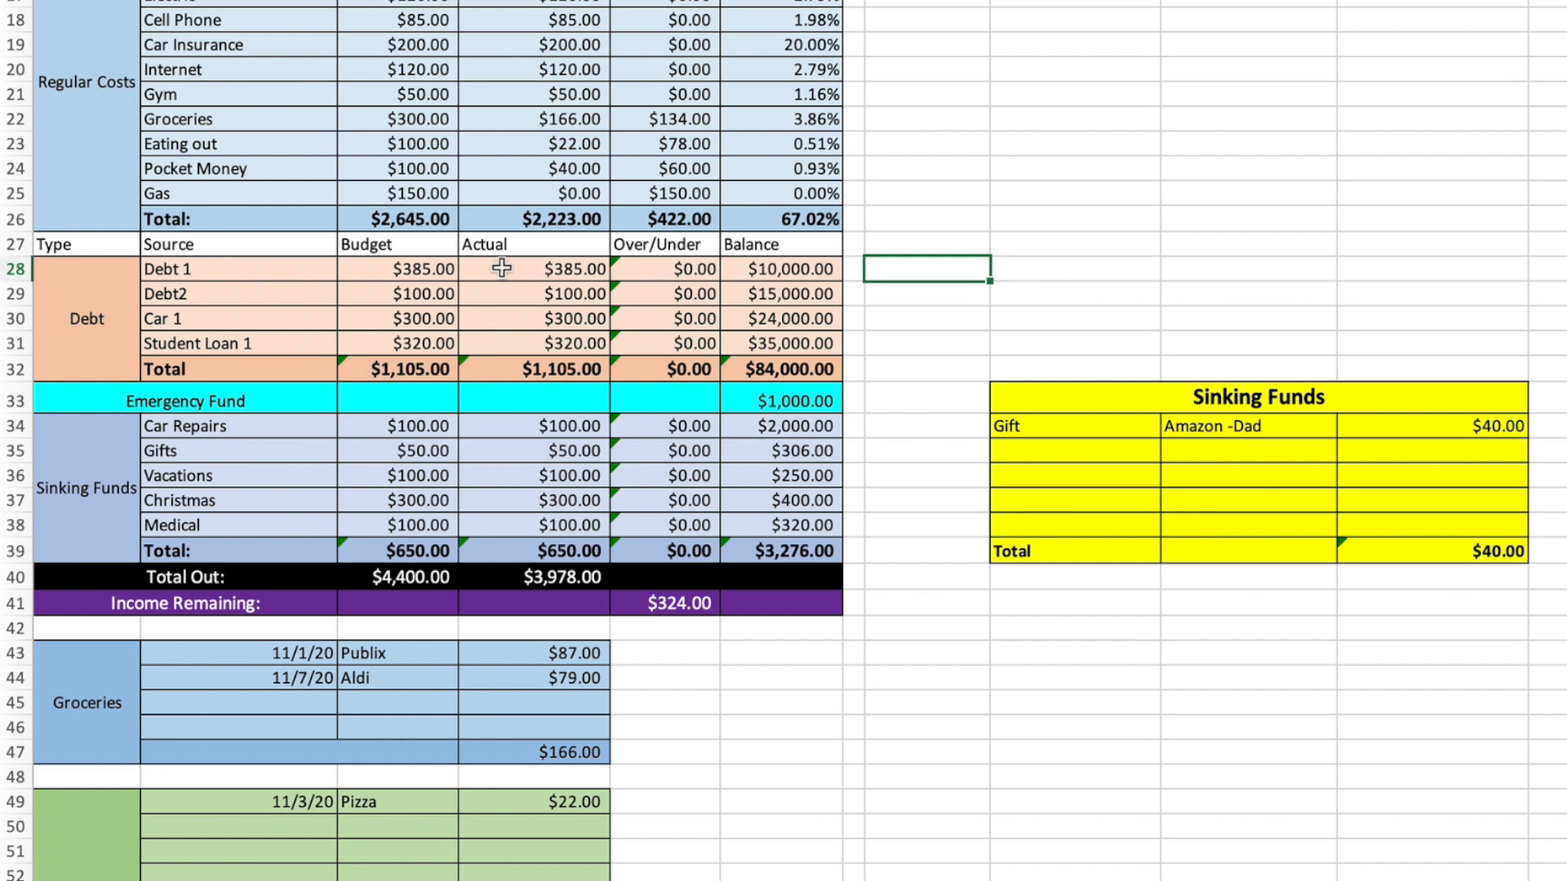
mouse_move(980, 277)
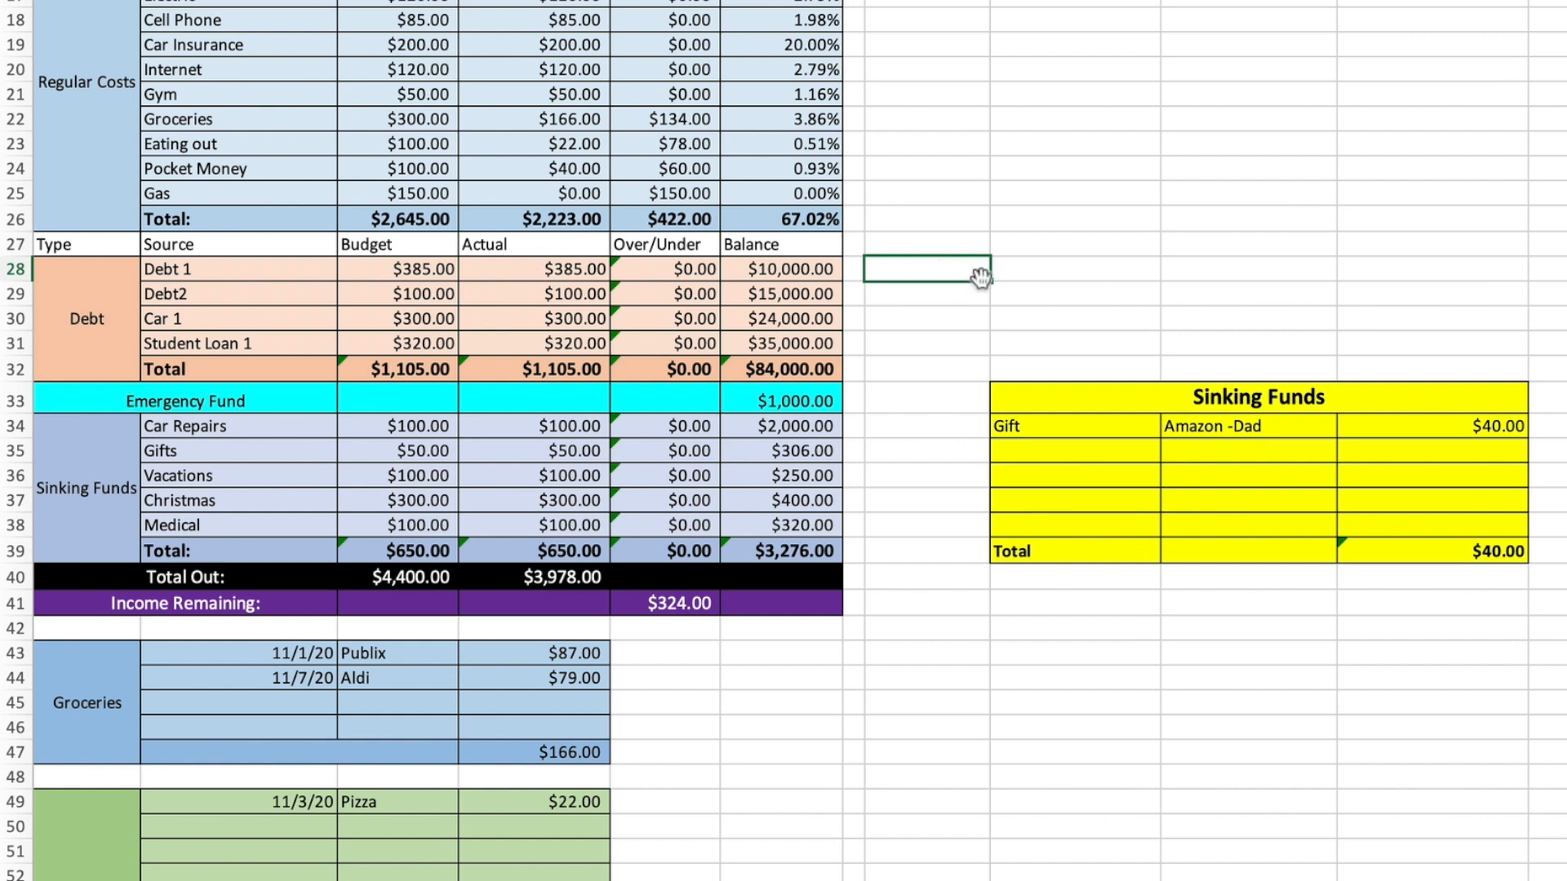
- Compute 385+324 in a spare cell and set Debt 1's actual payment to $709
type("=384")
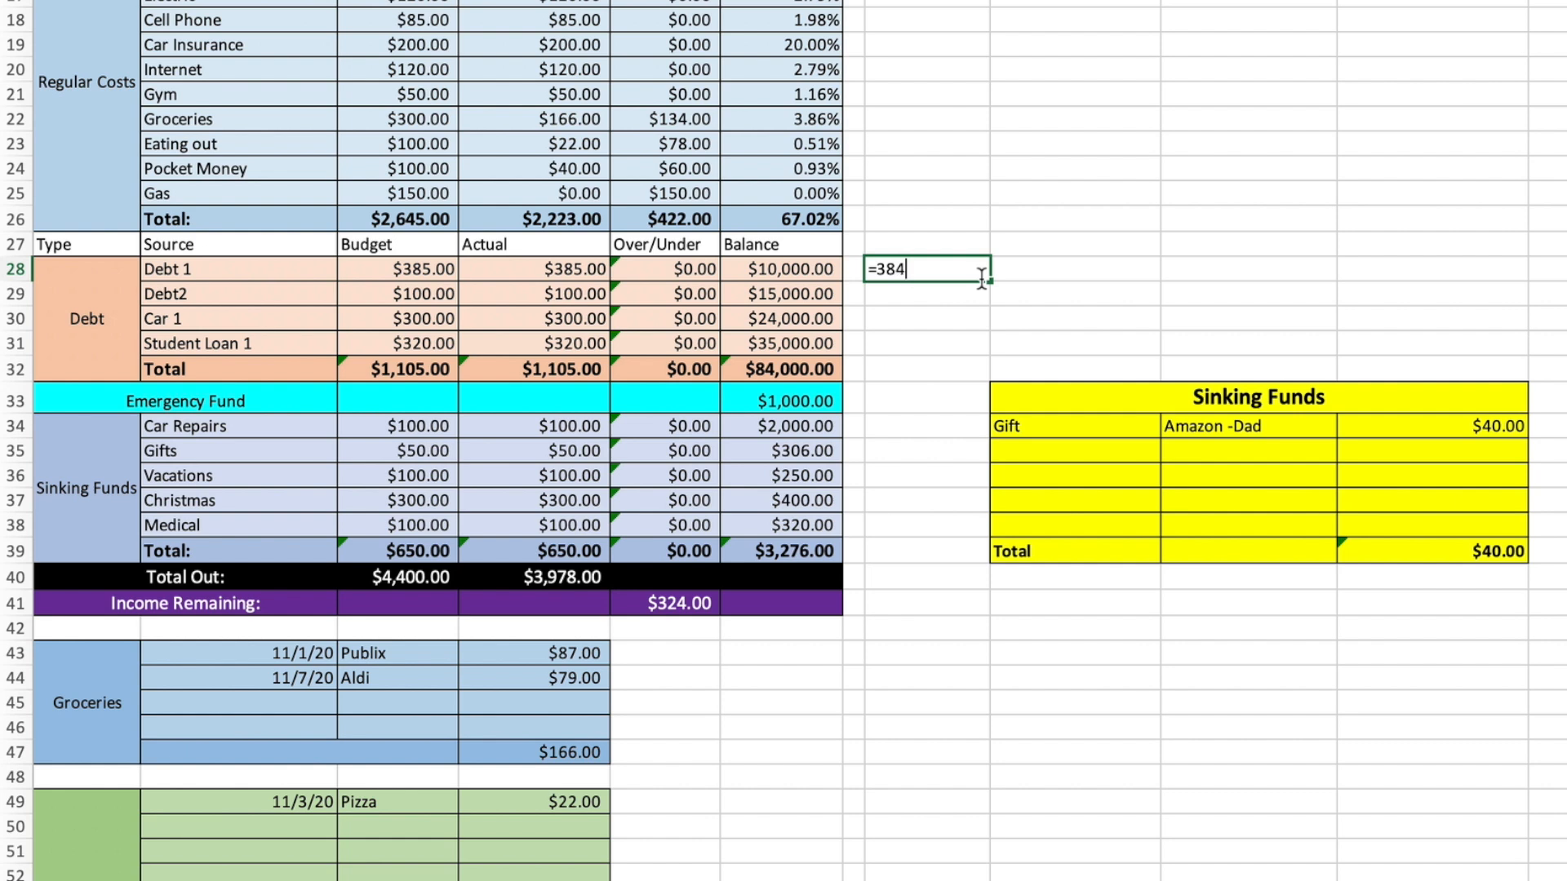
type("+")
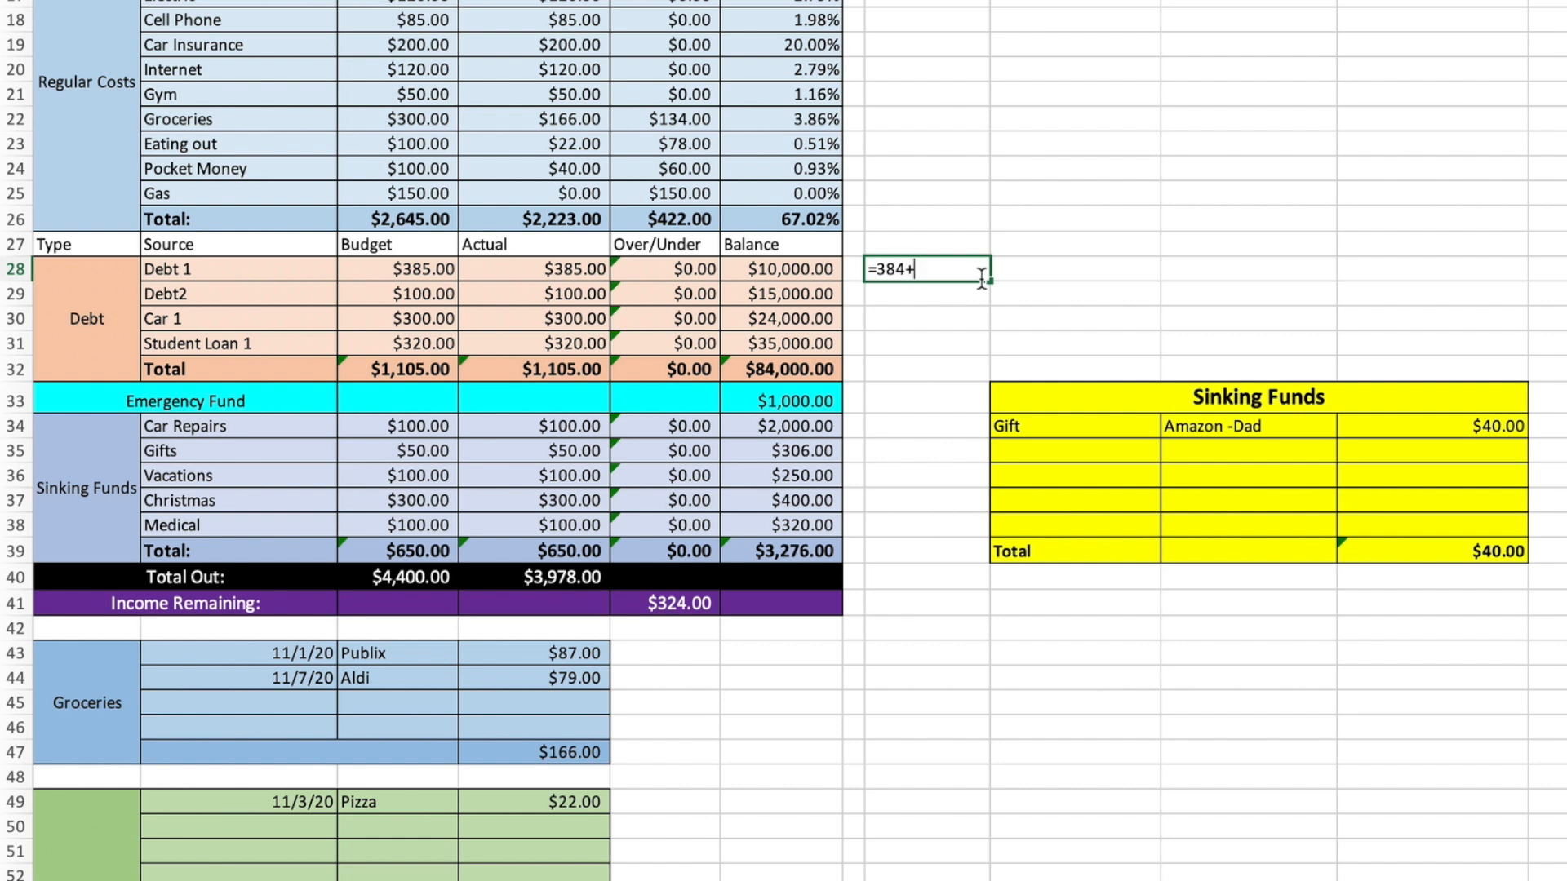
type("32")
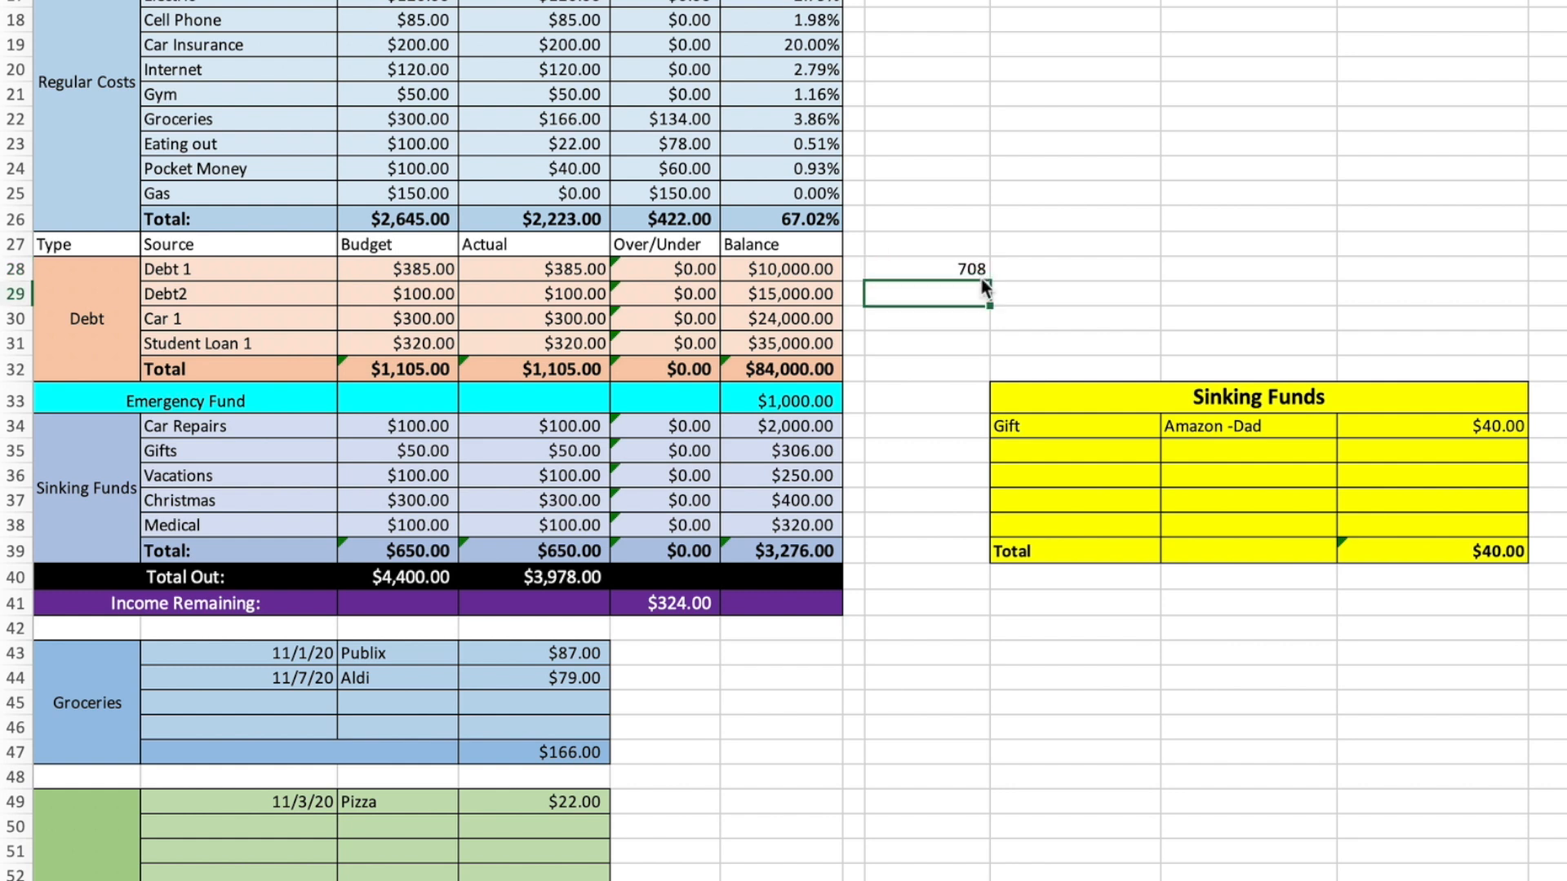
left_click(533, 268)
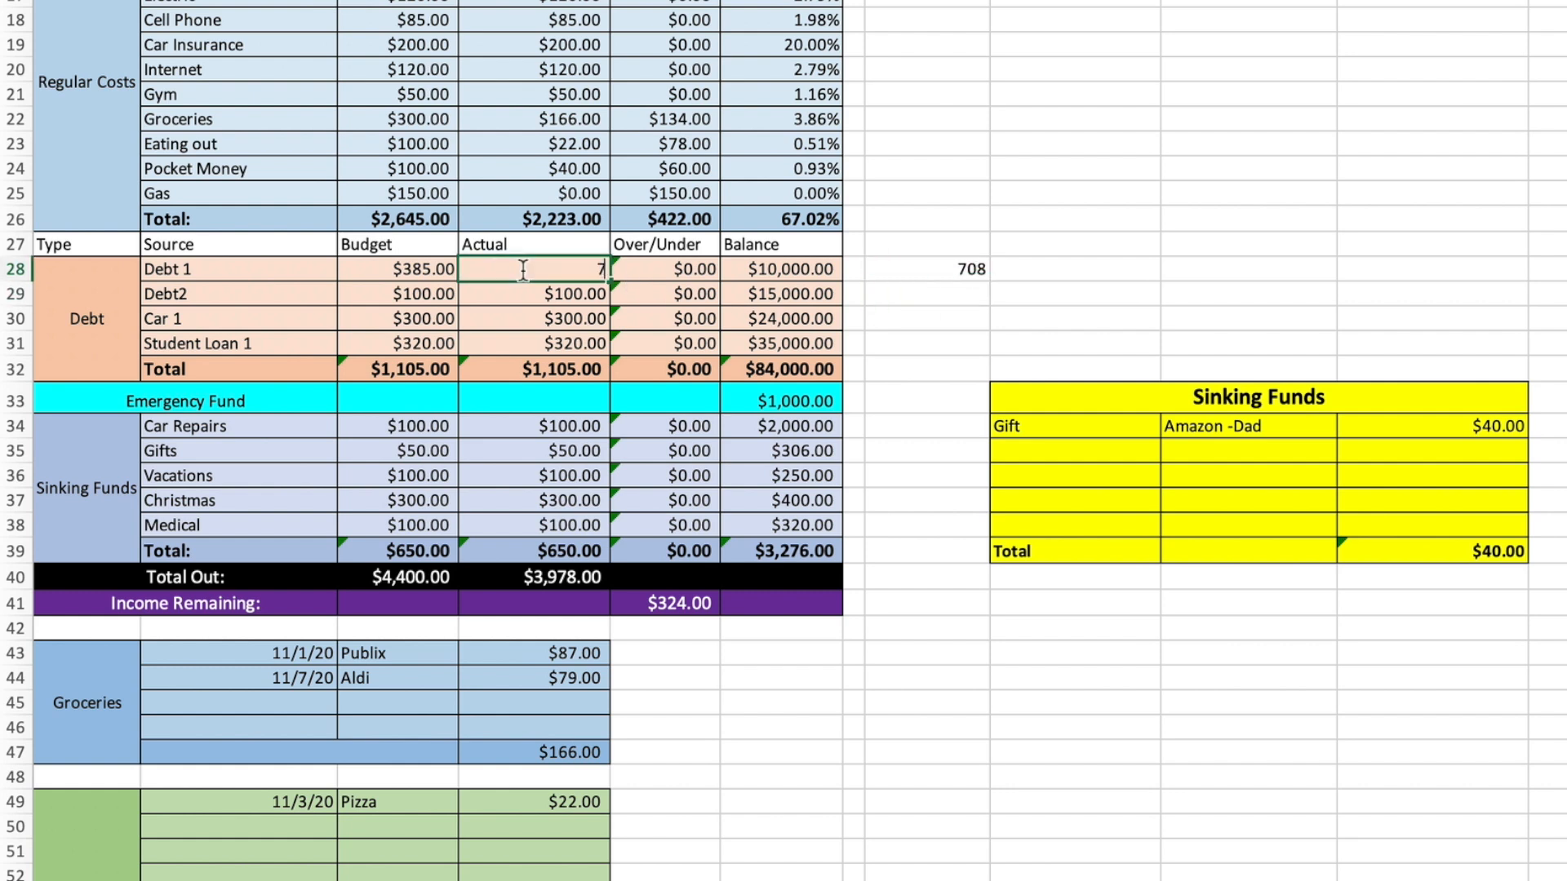
type("708")
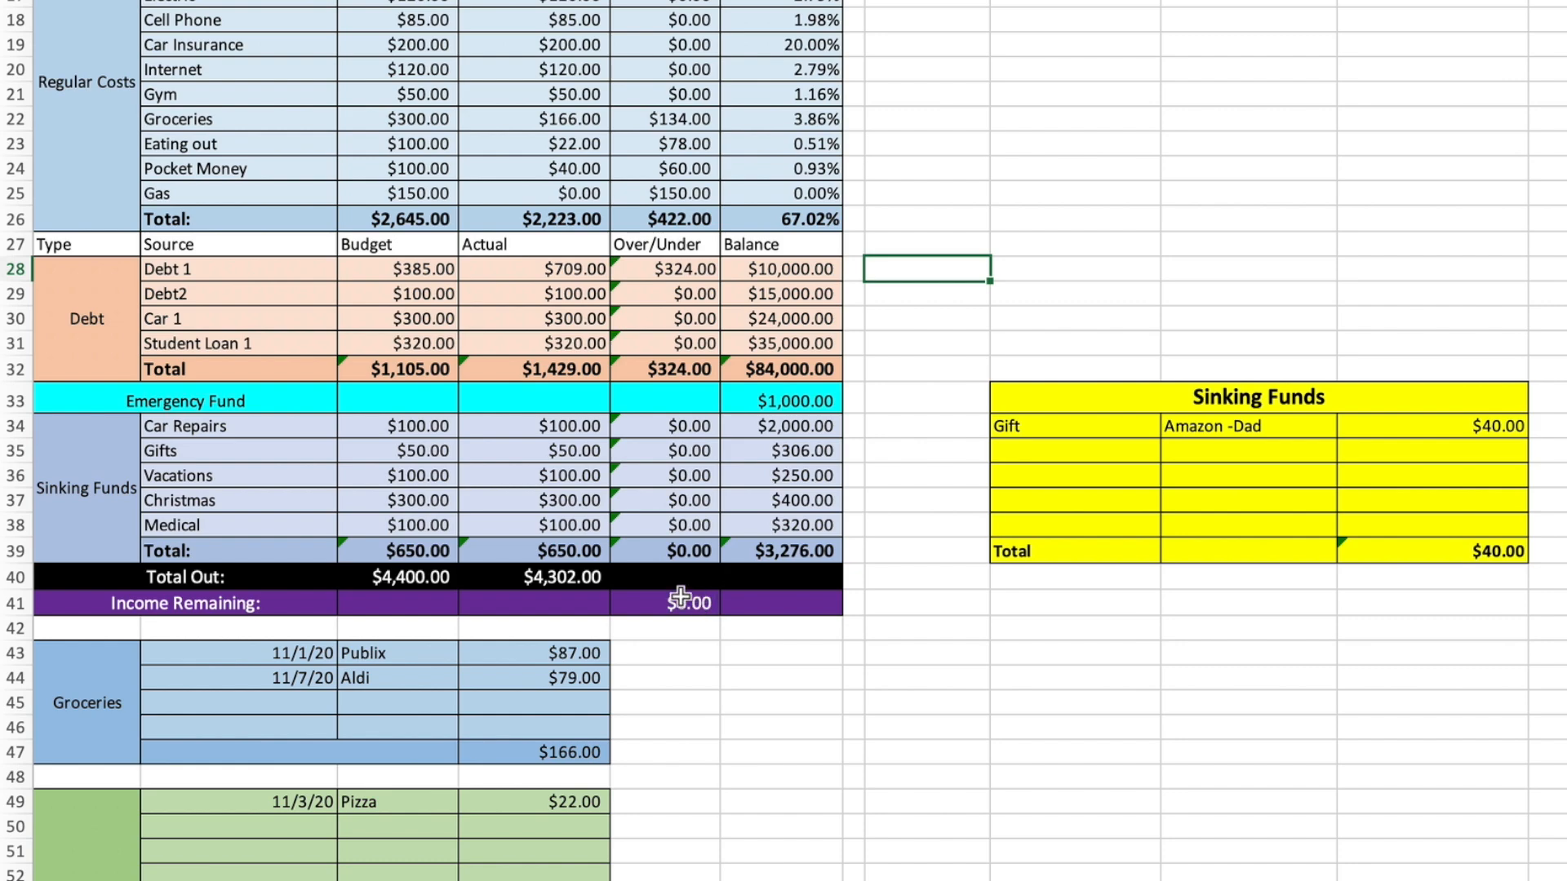
scroll("down", 3)
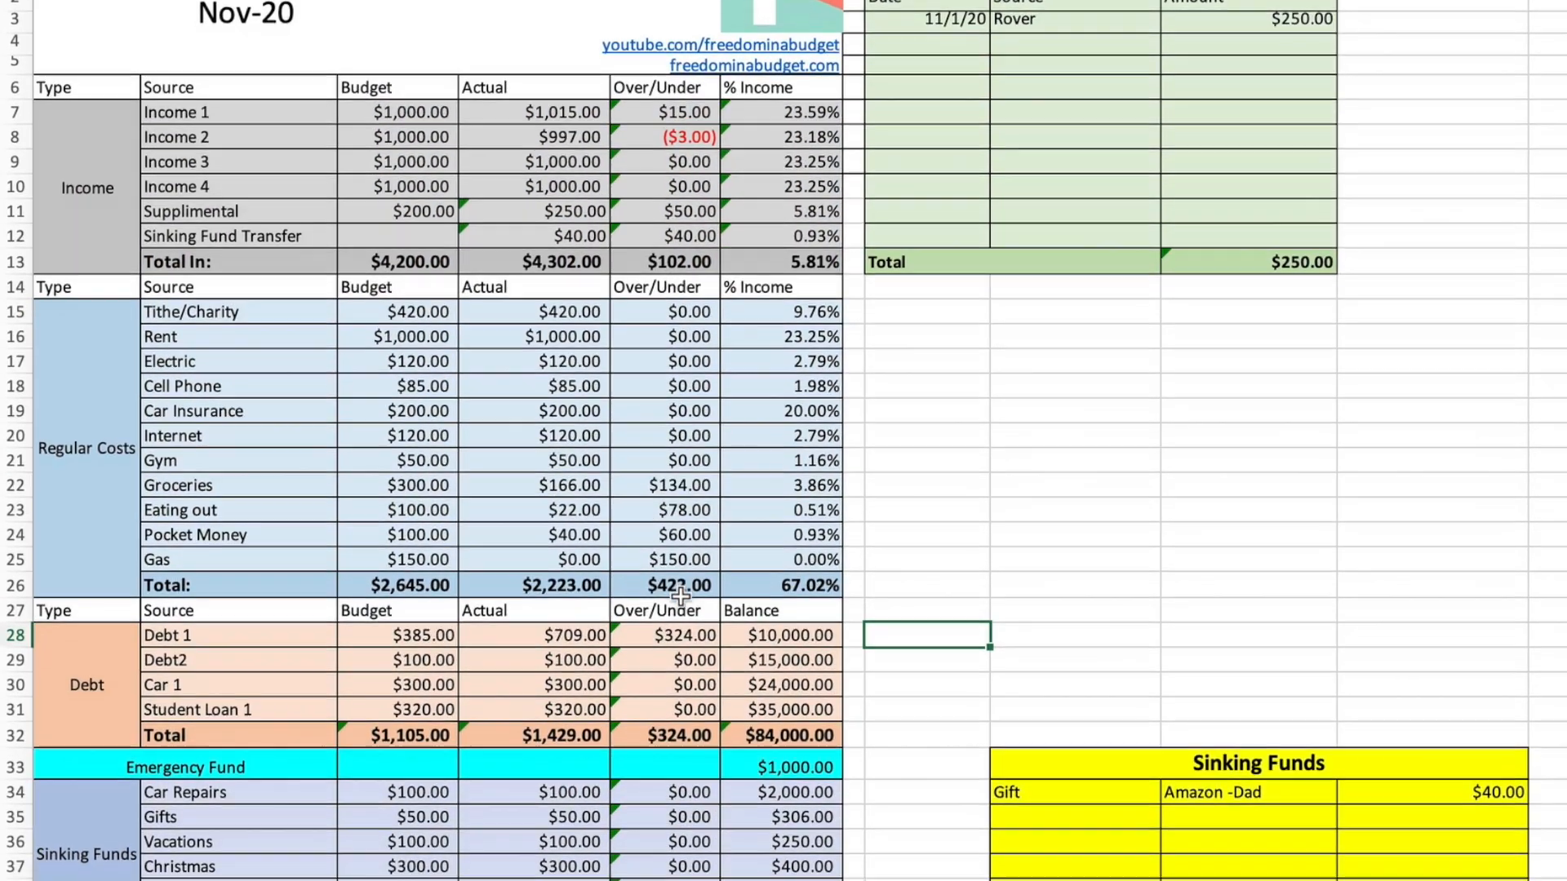
scroll("down", 3)
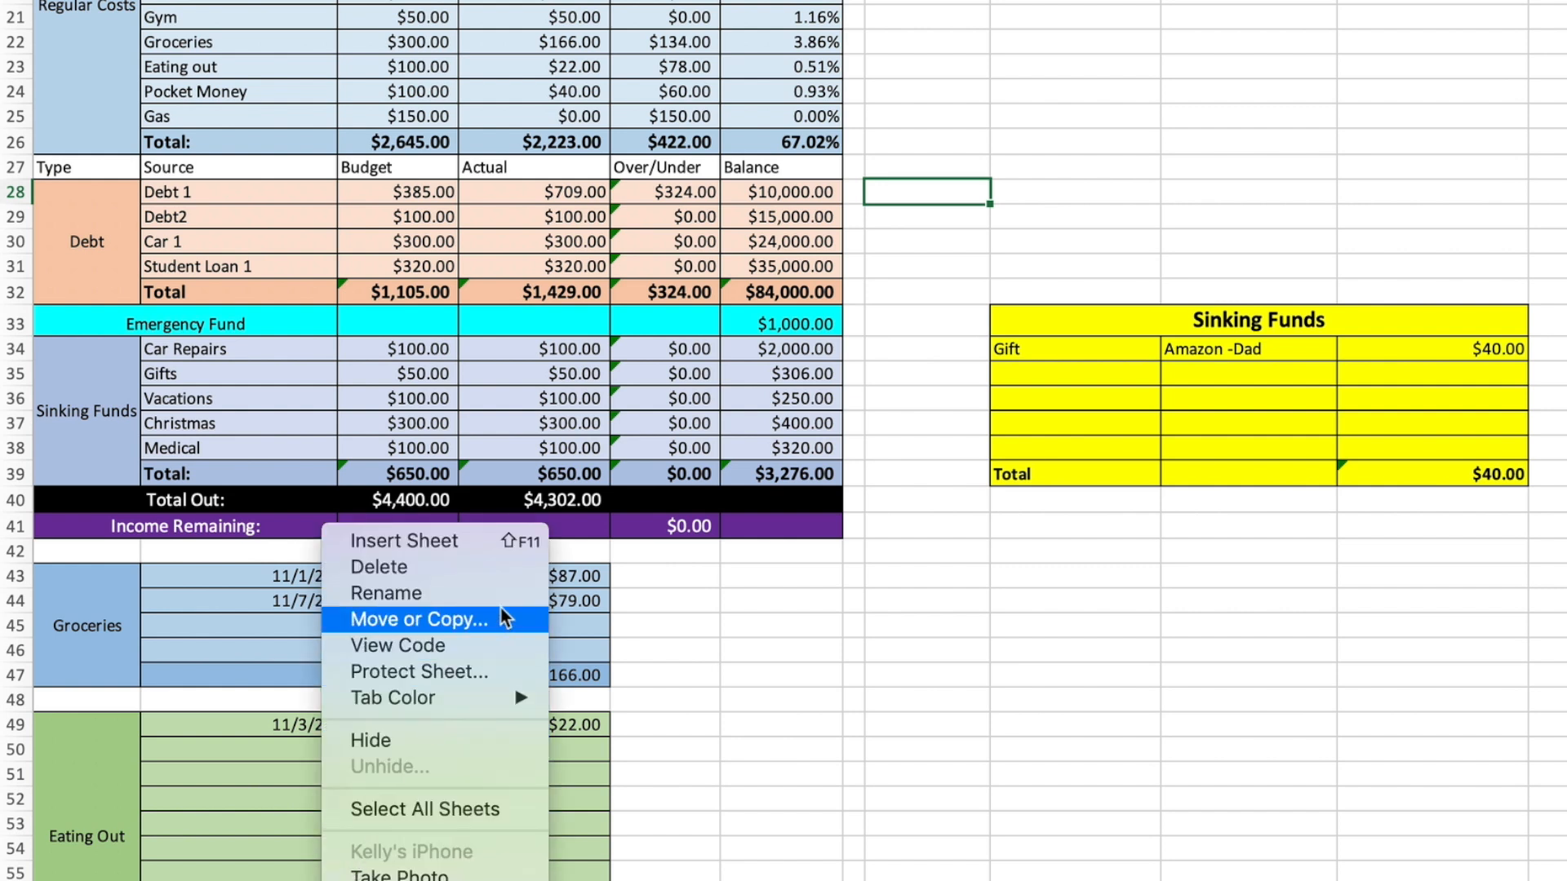
- Copy the Nov 2020 sheet to a new sheet at the end of the workbook
left_click(417, 618)
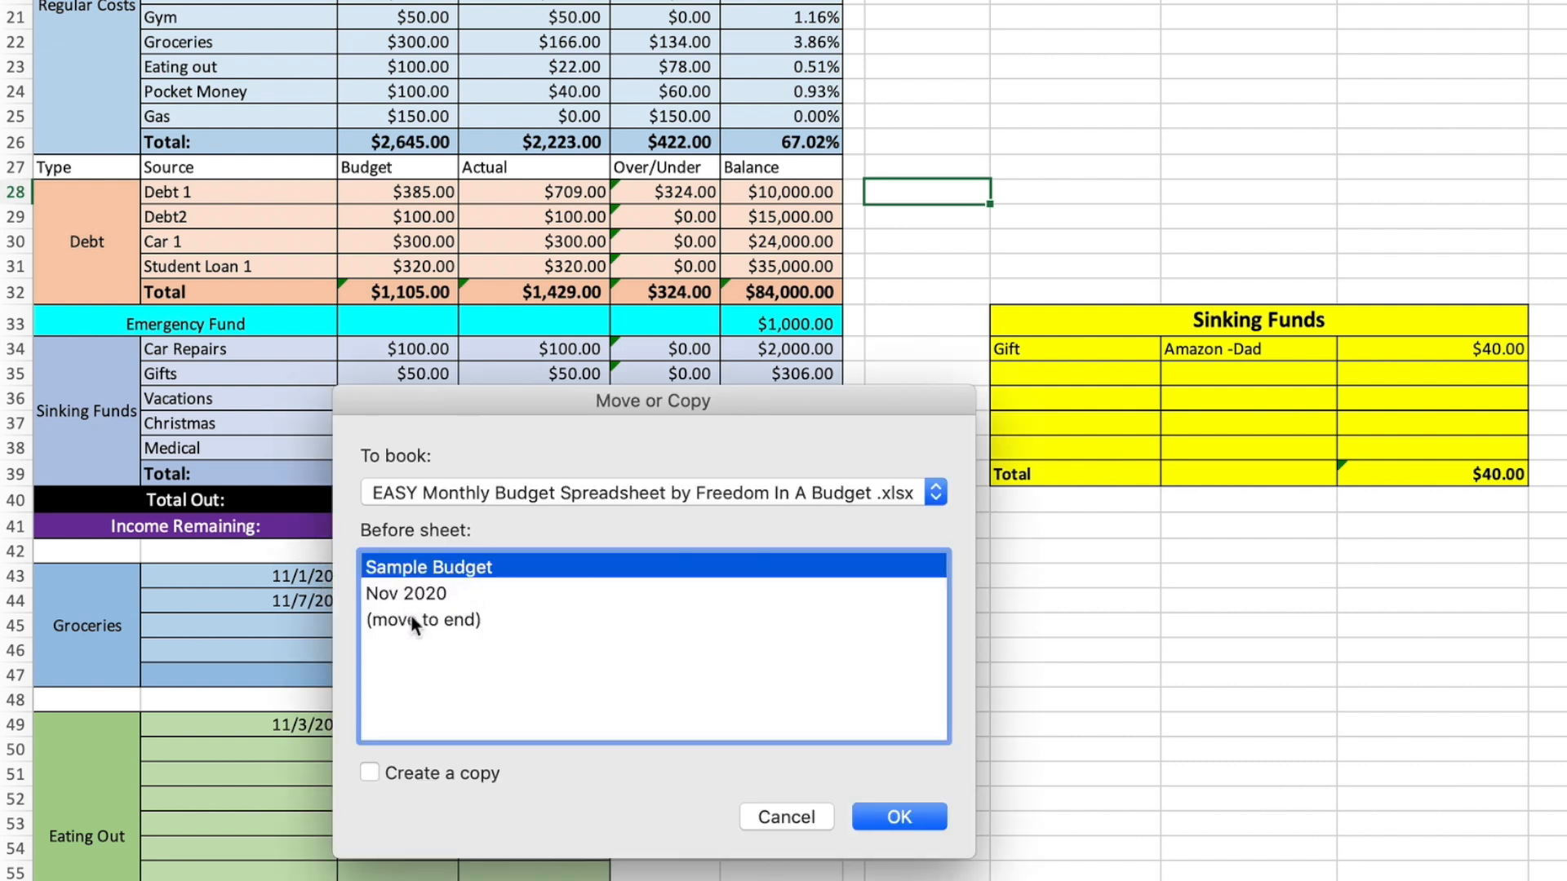
left_click(424, 620)
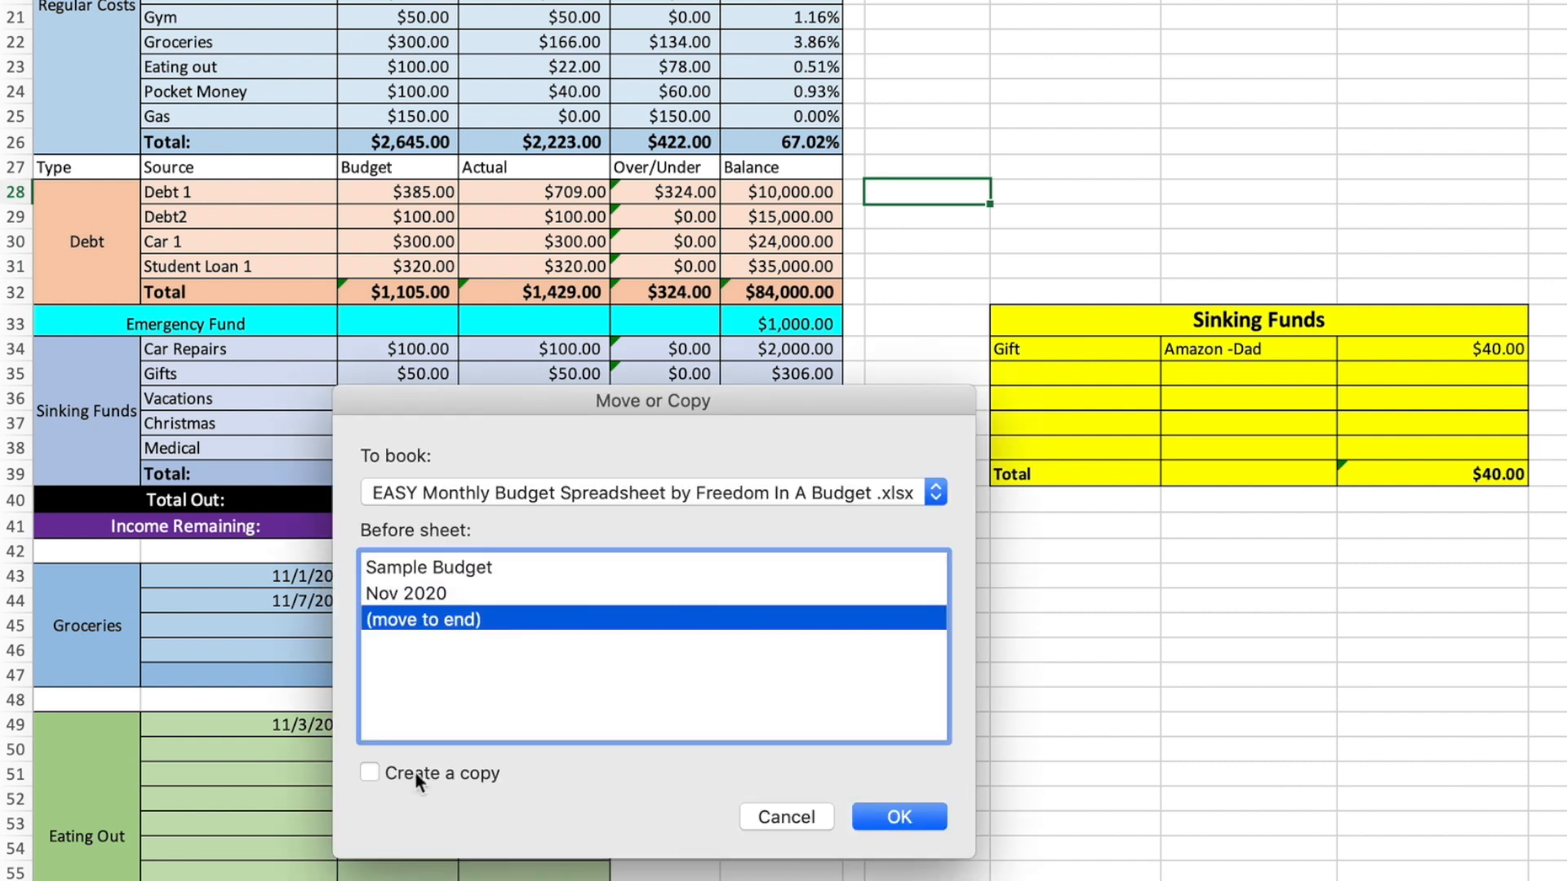
left_click(369, 773)
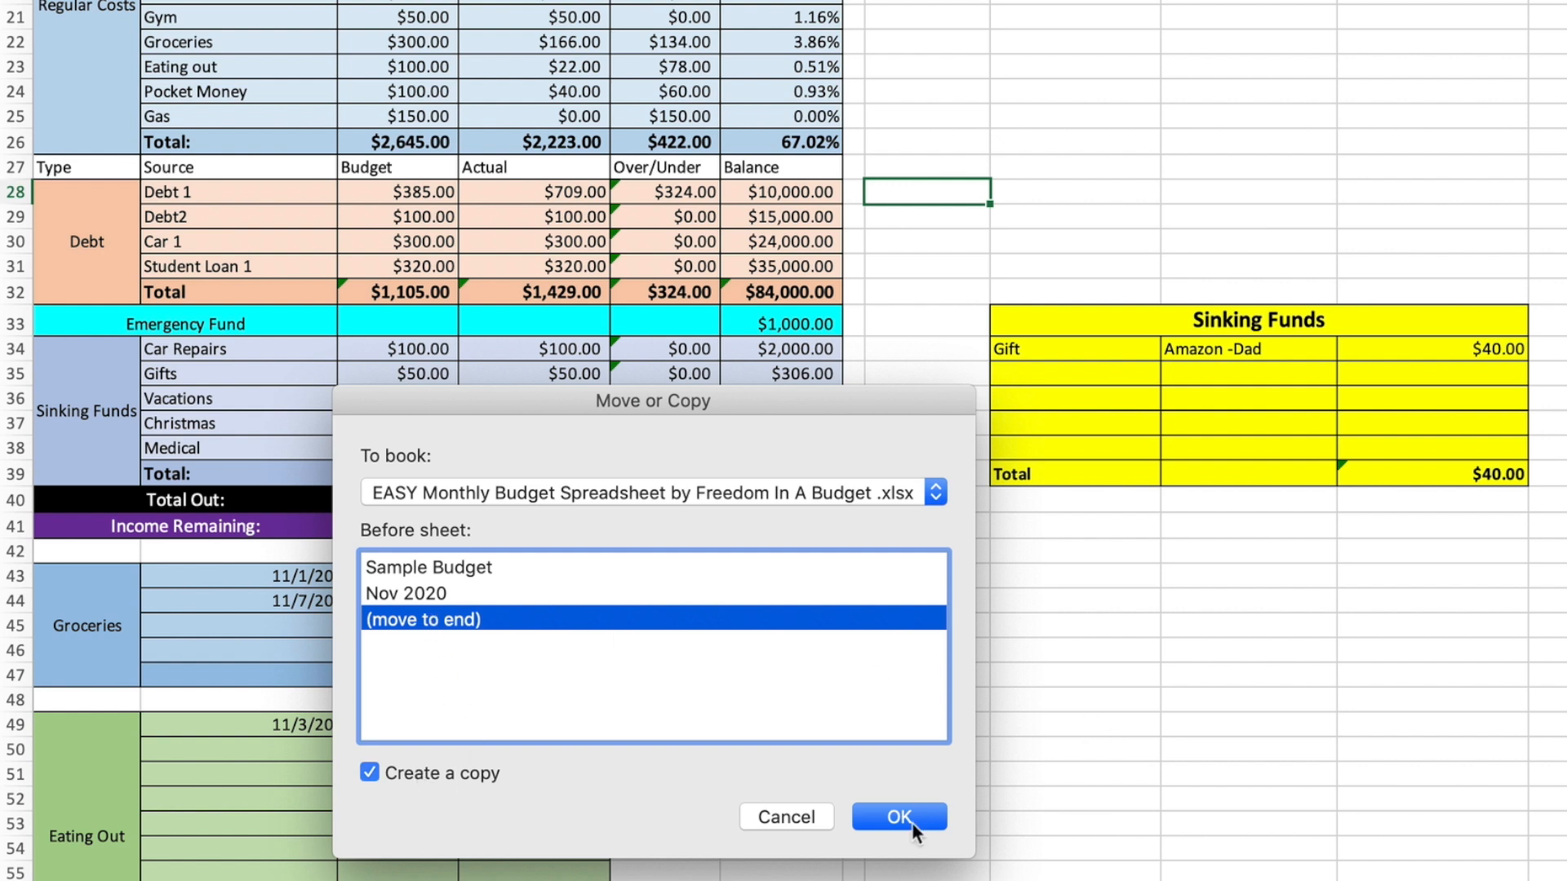
left_click(897, 817)
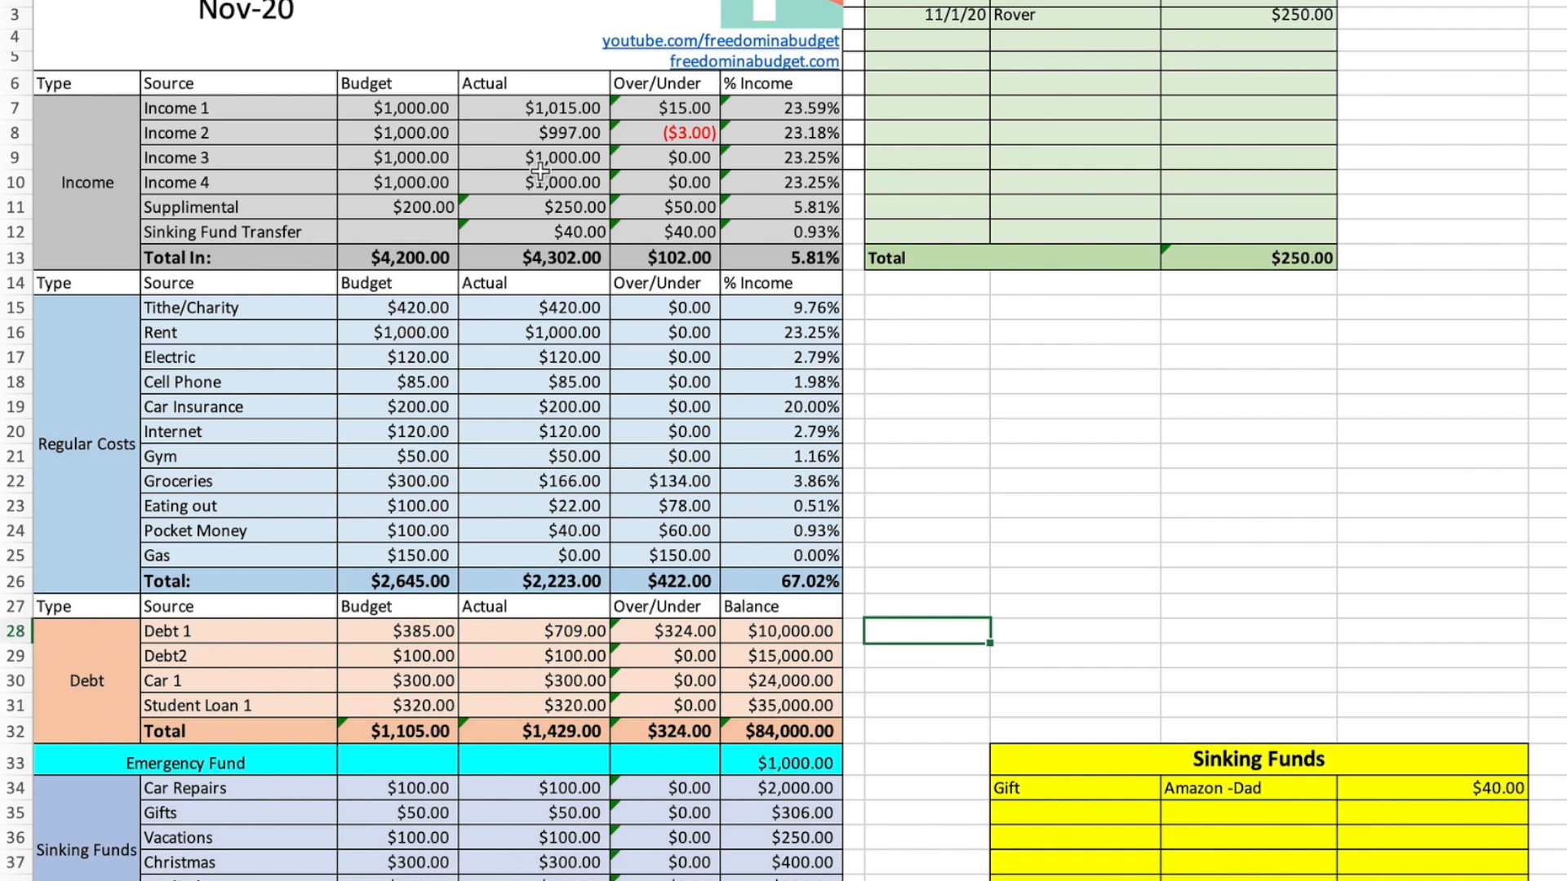
- On the copy, clear the Income 1–4 actuals, the Rover side-hustle entry and the Amazon gift entry
left_click(534, 182)
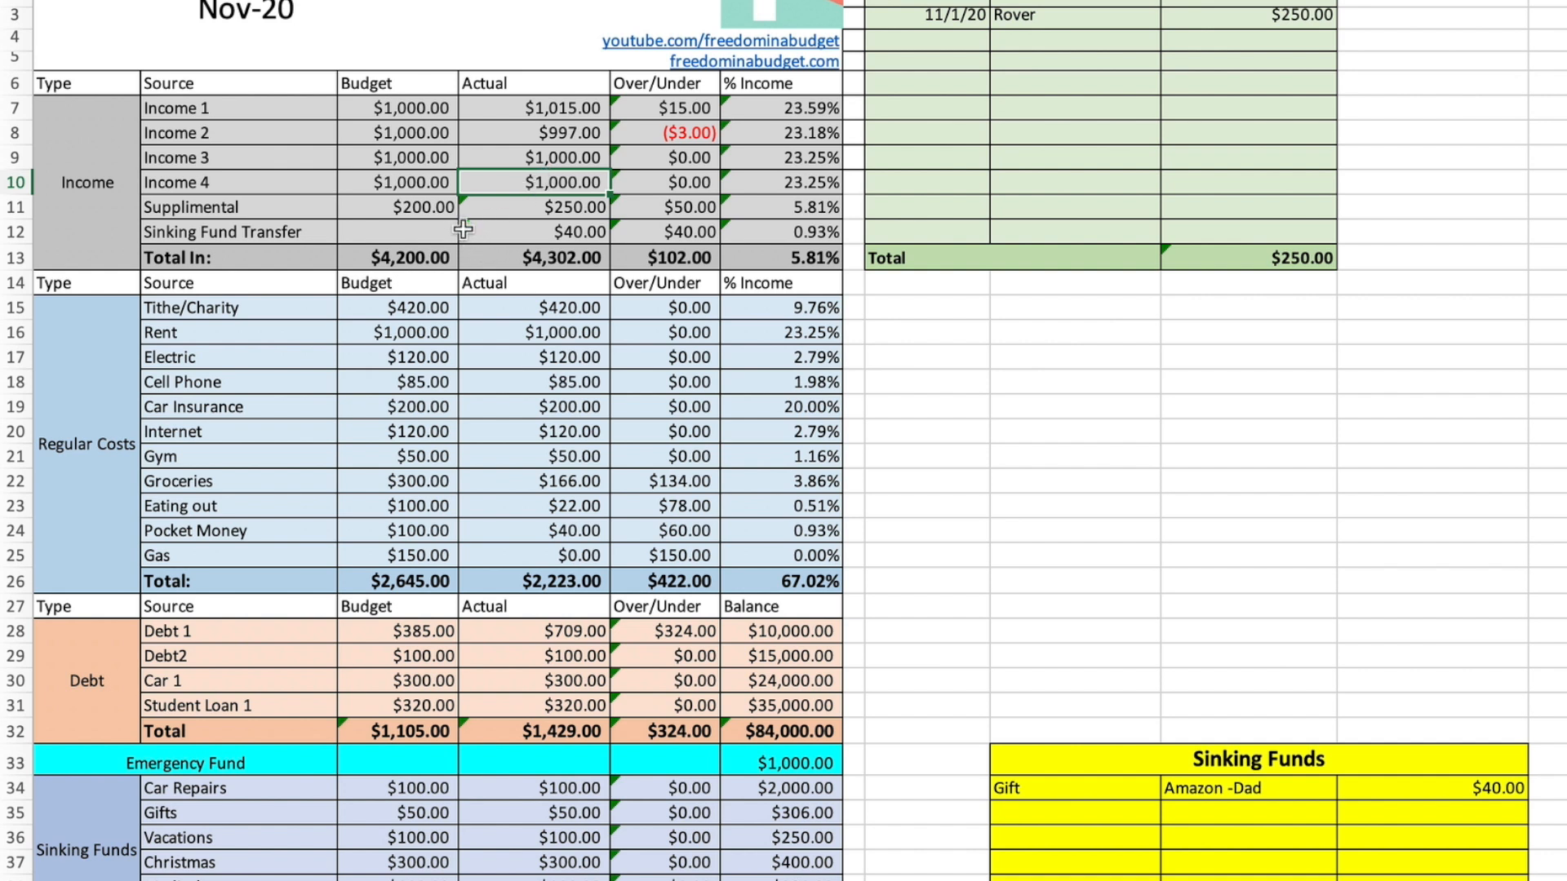
mouse_move(468, 192)
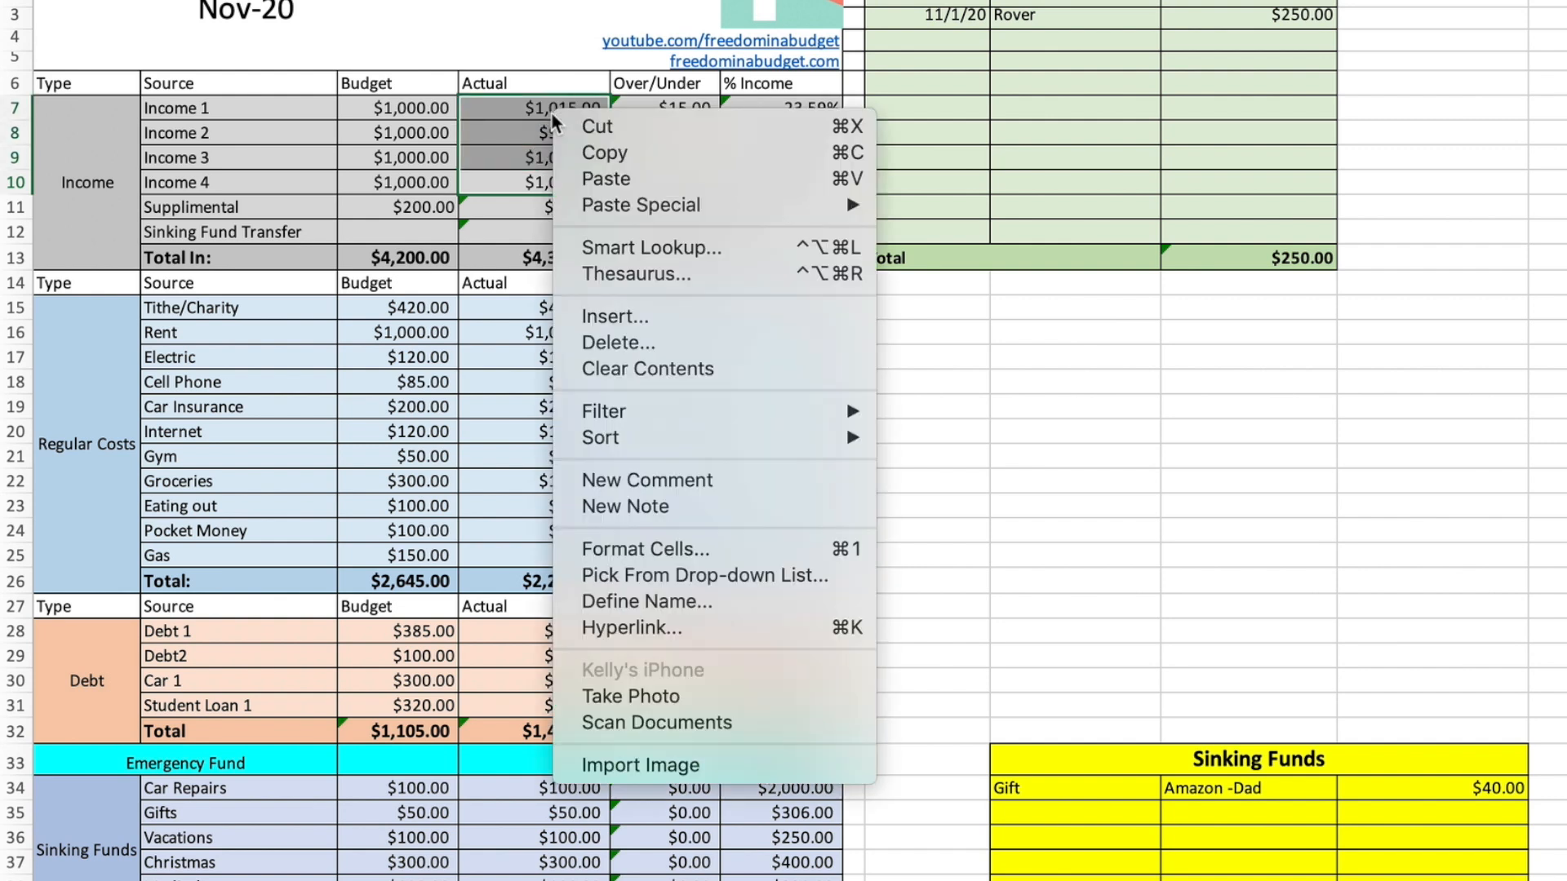
mouse_move(602, 410)
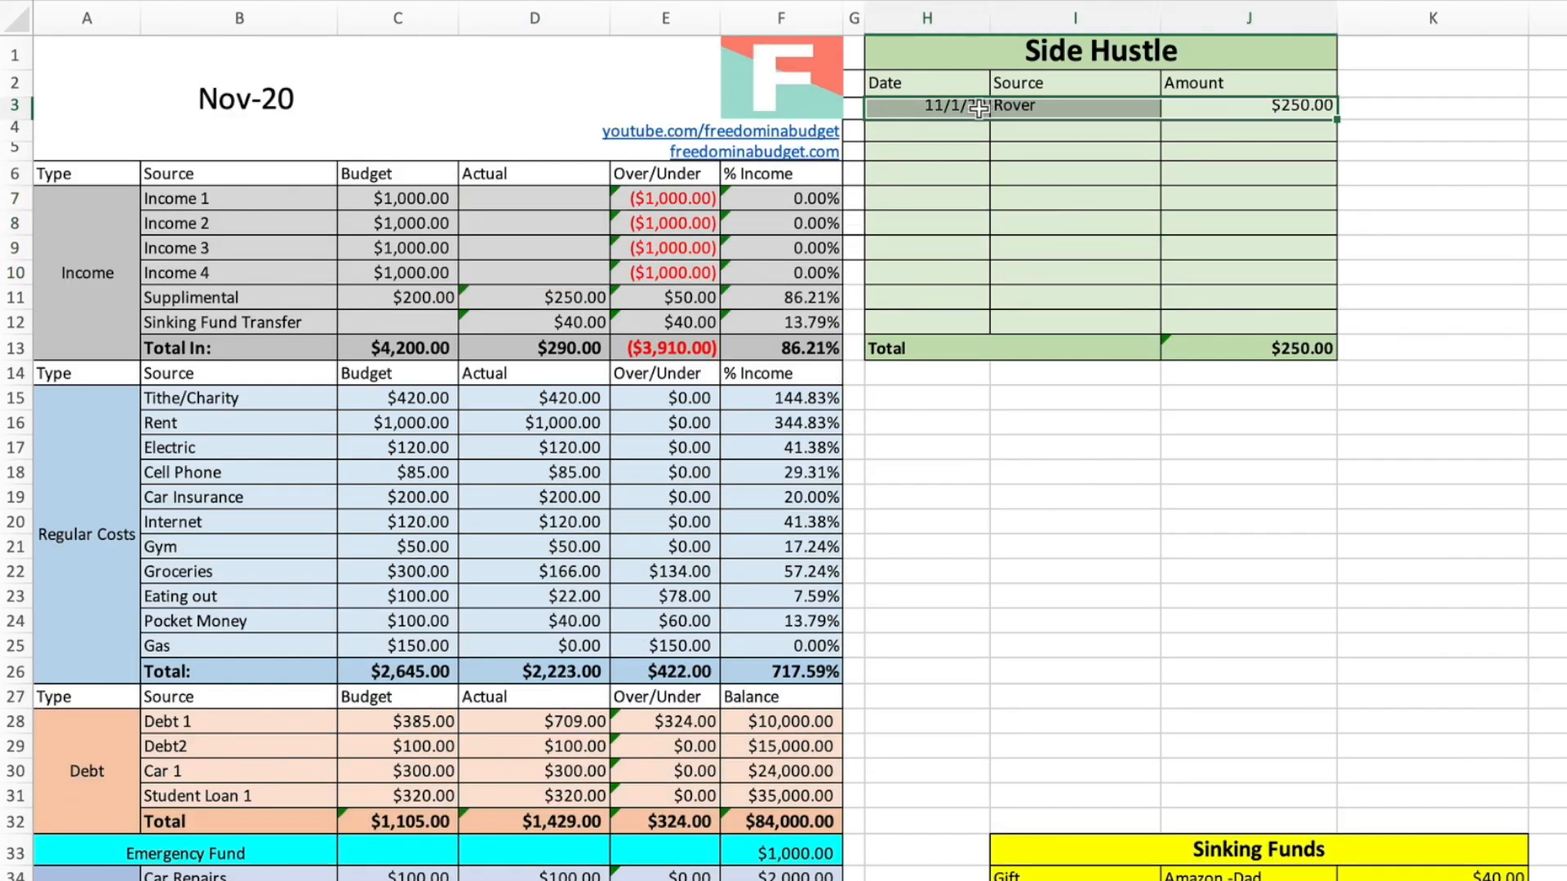
mouse_move(520, 328)
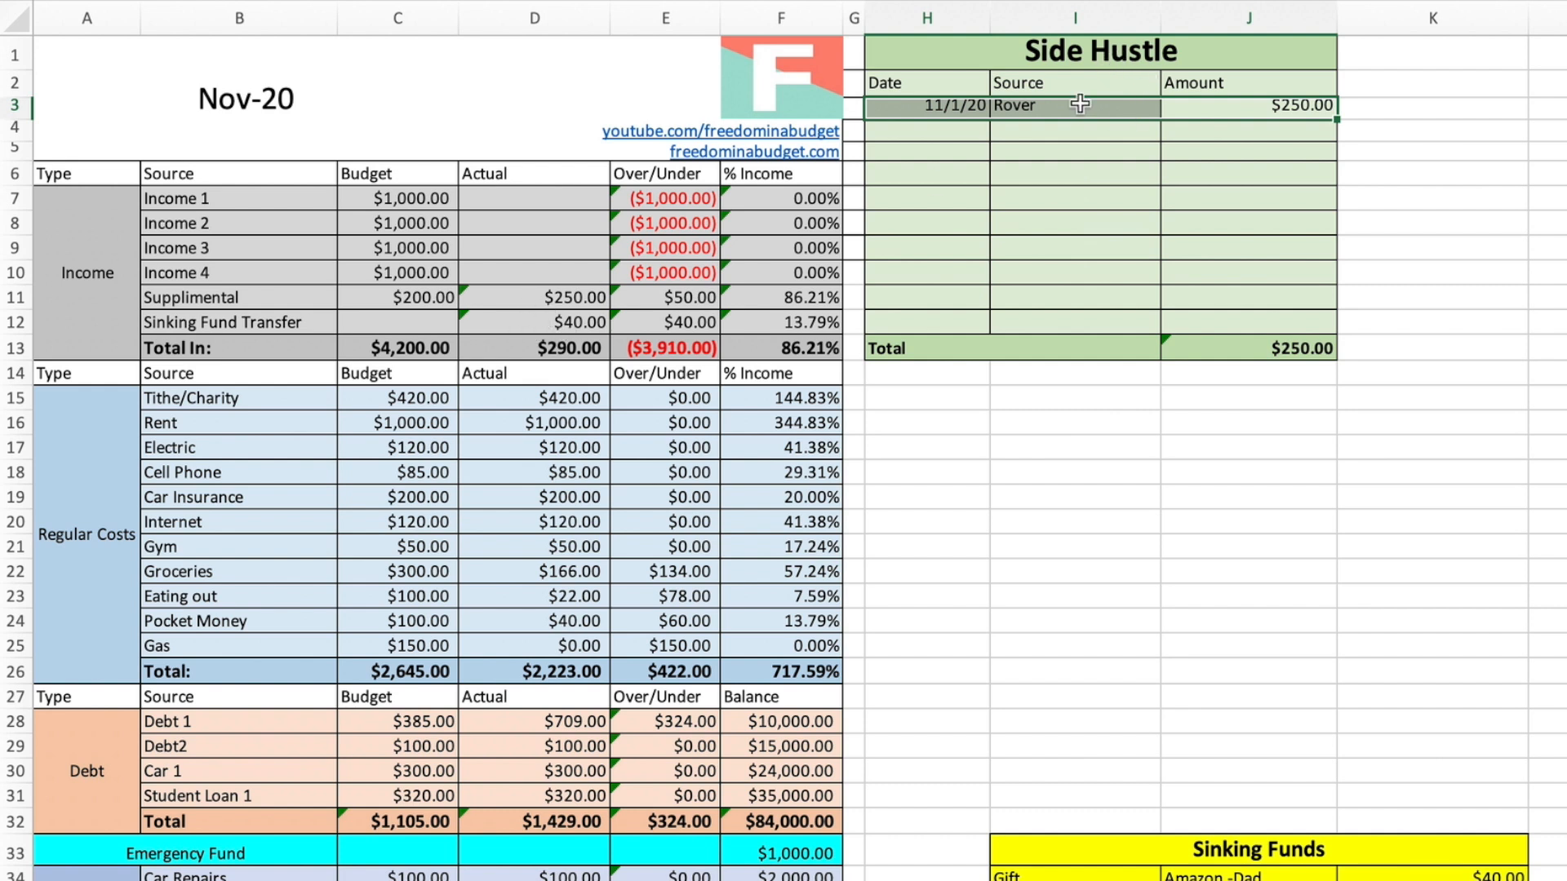
right_click(1076, 105)
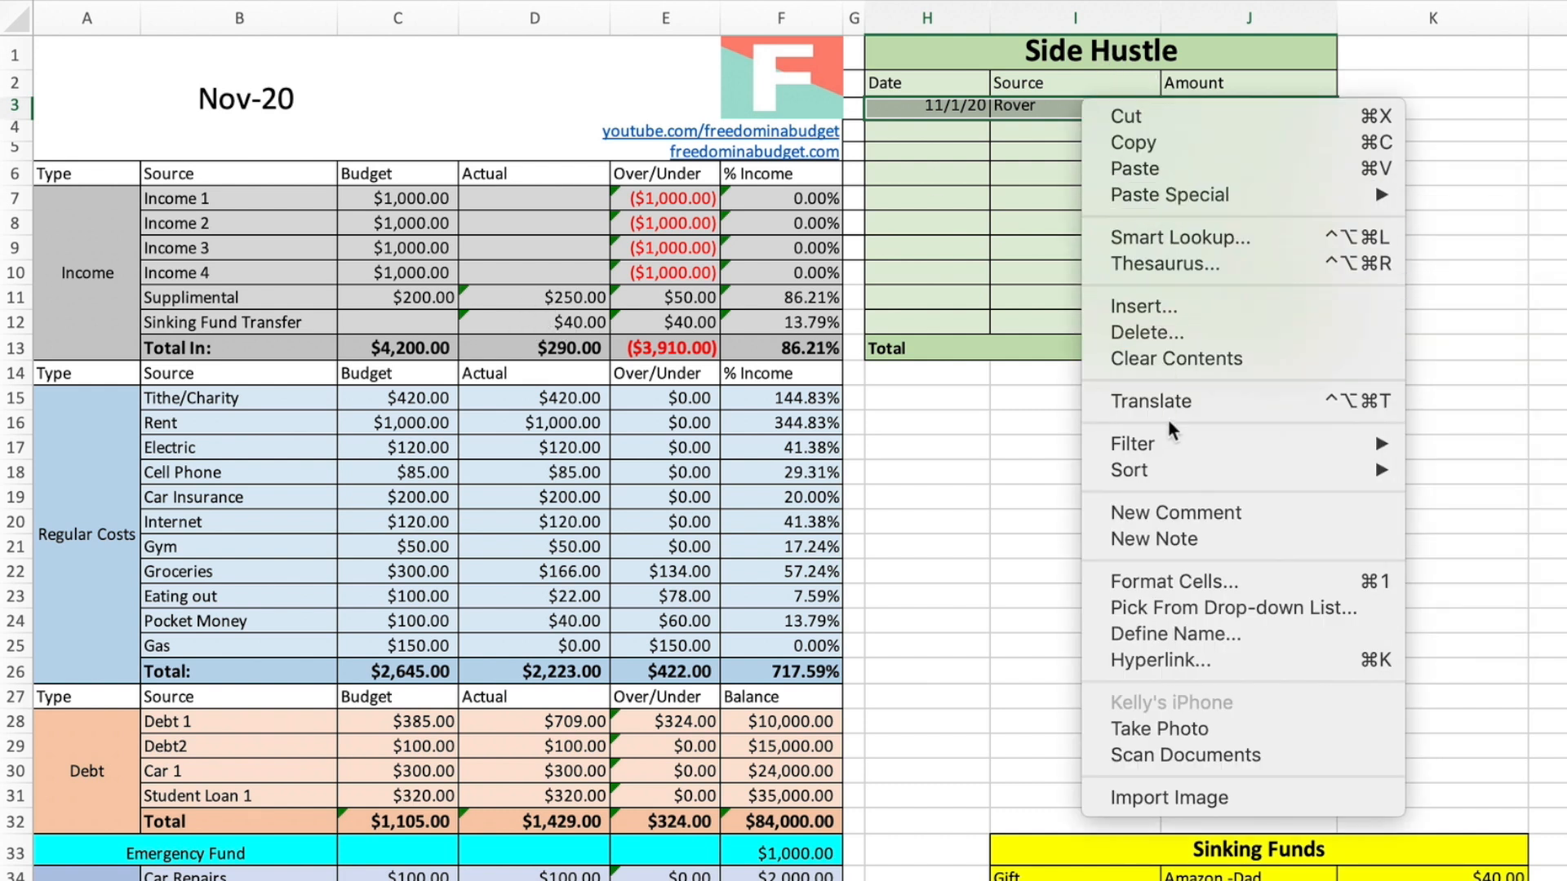
left_click(1176, 359)
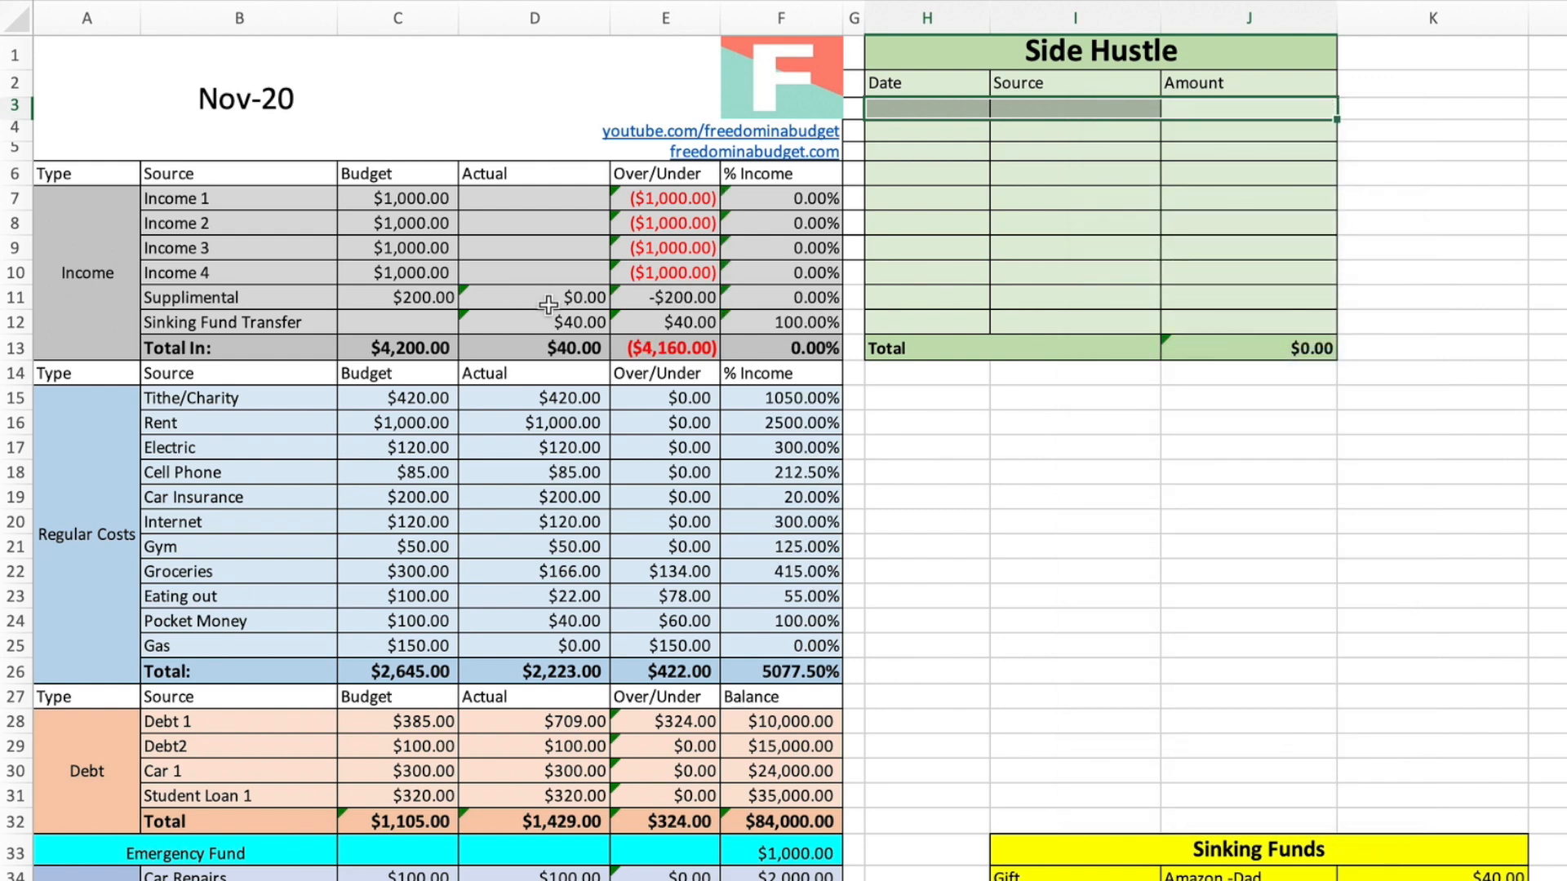
scroll("down", 3)
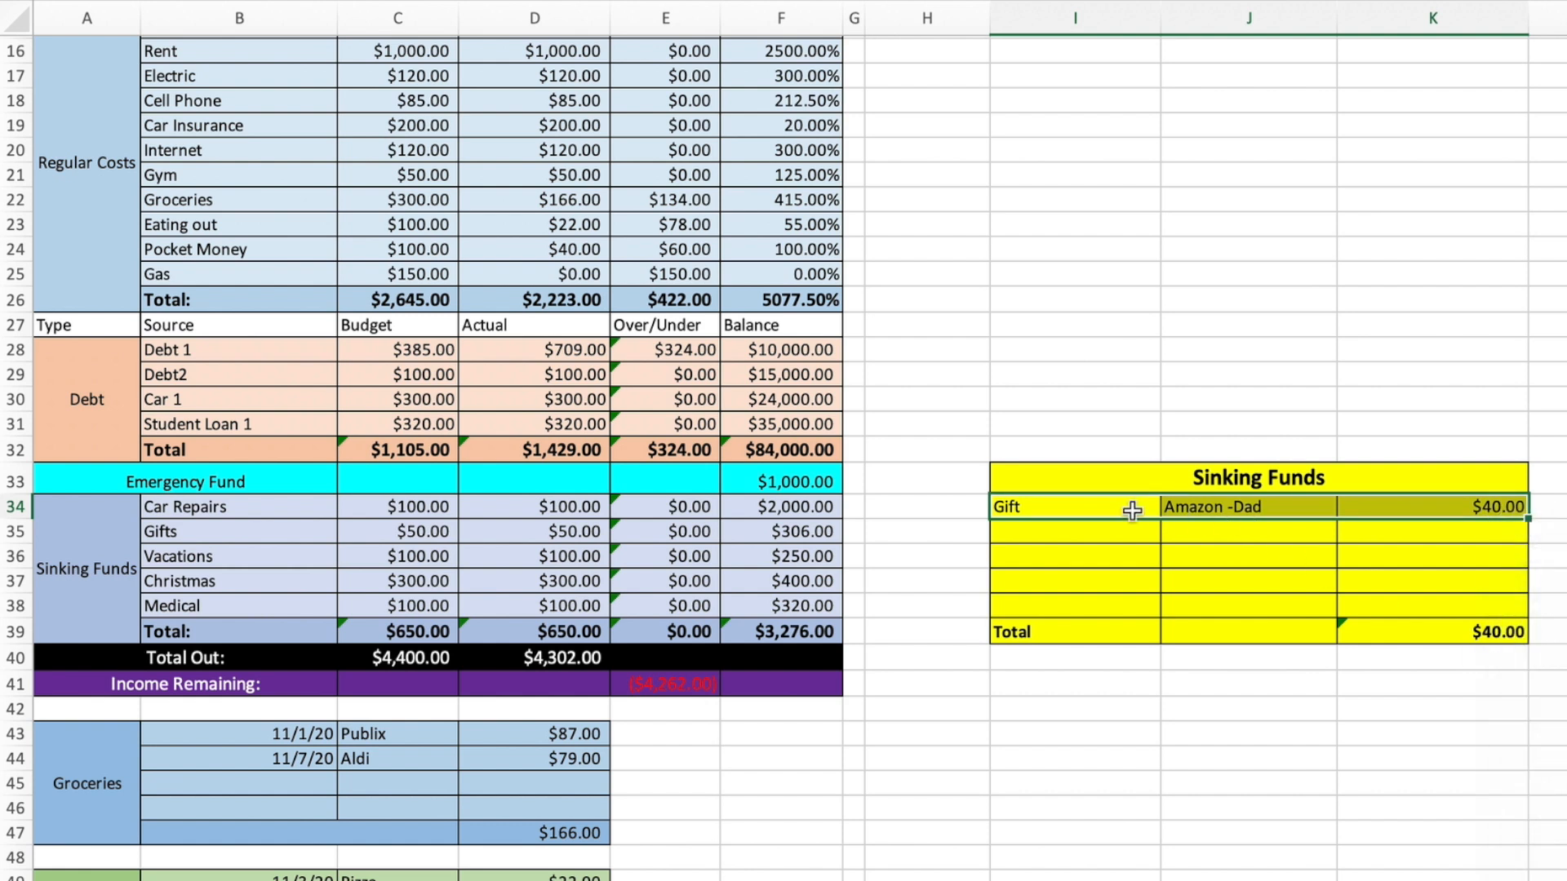
right_click(1430, 507)
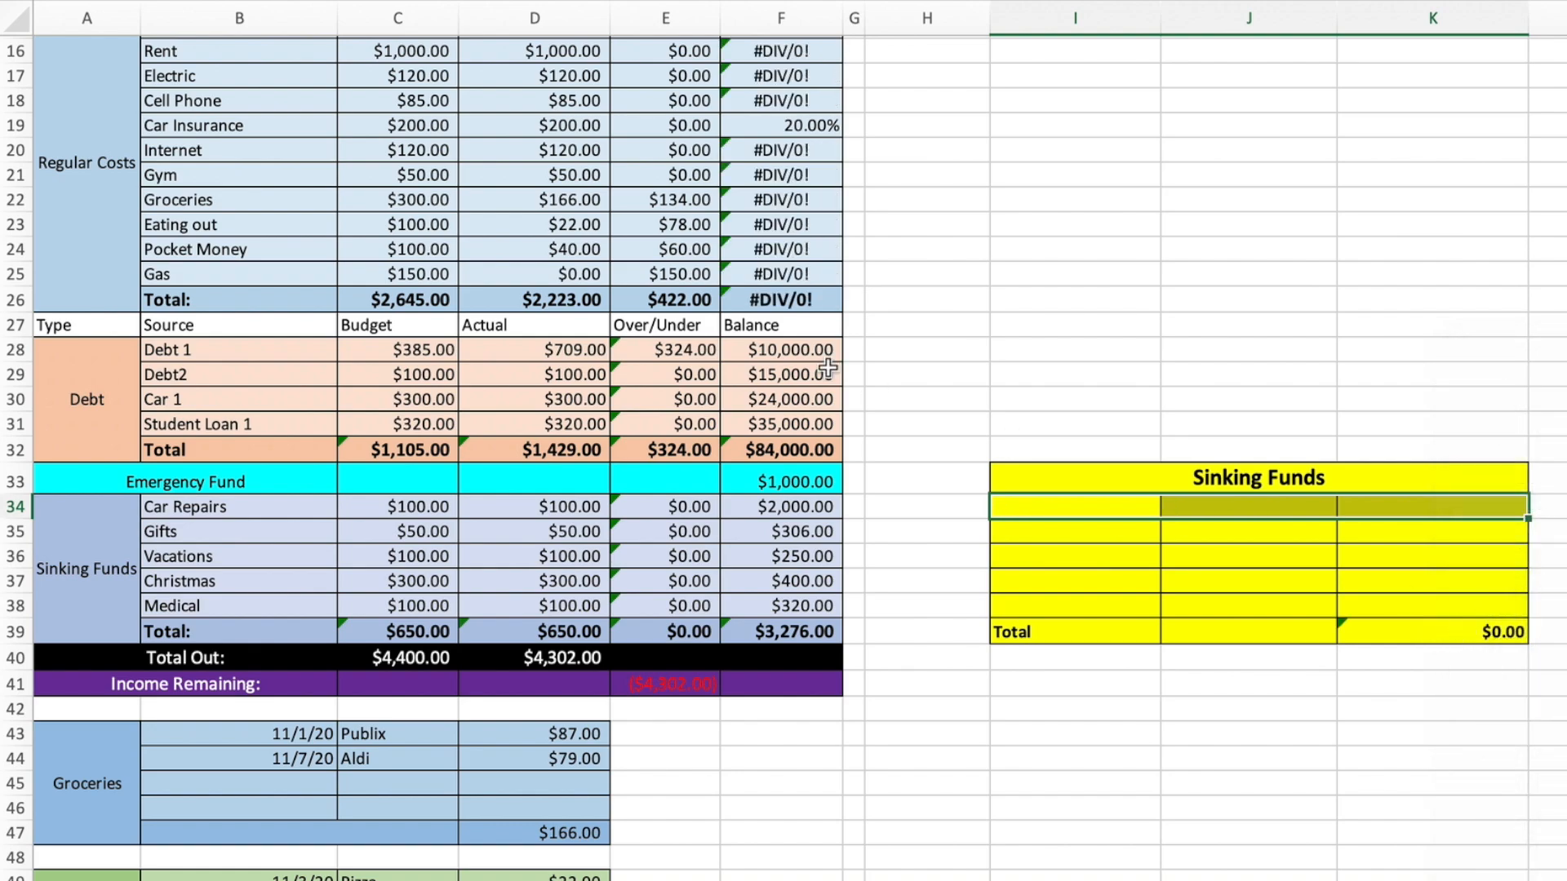
scroll("down", 3)
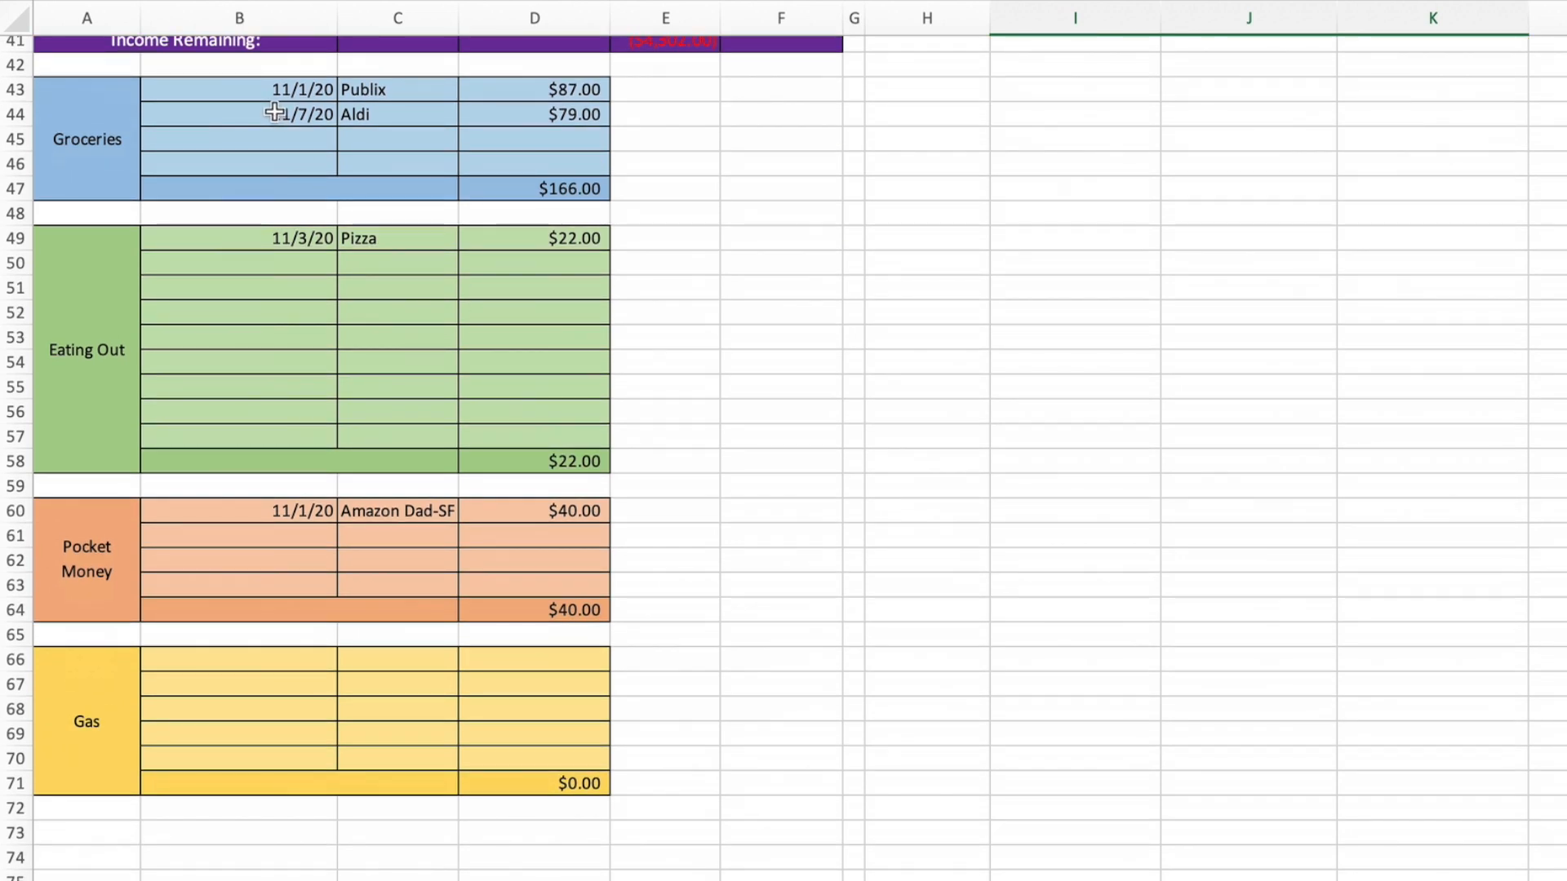
- Clear the grocery and eating out log entries
right_click(299, 114)
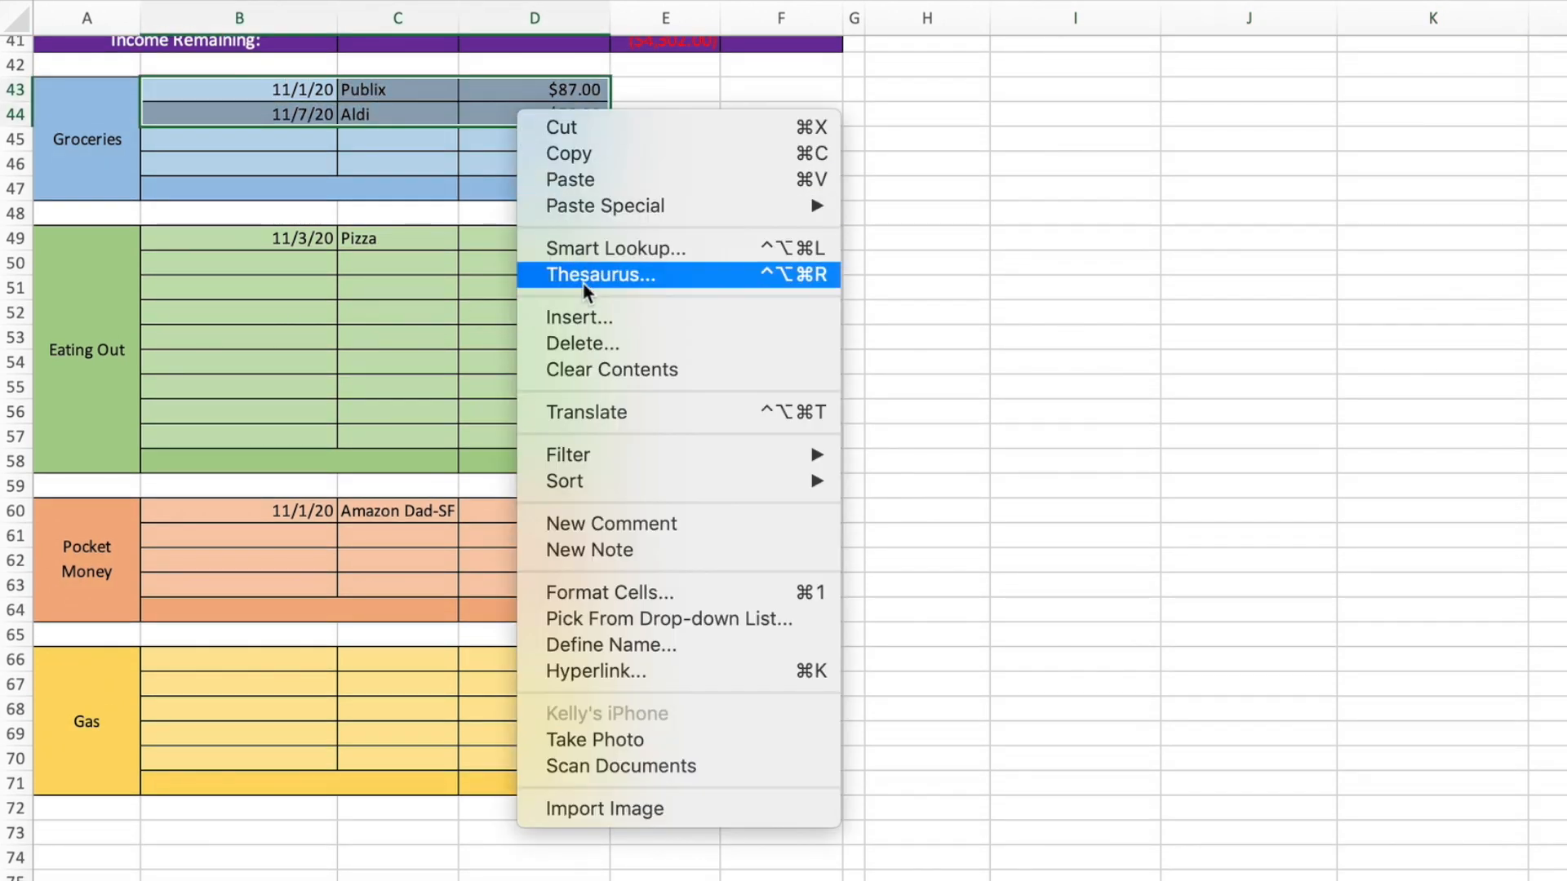
mouse_move(635, 370)
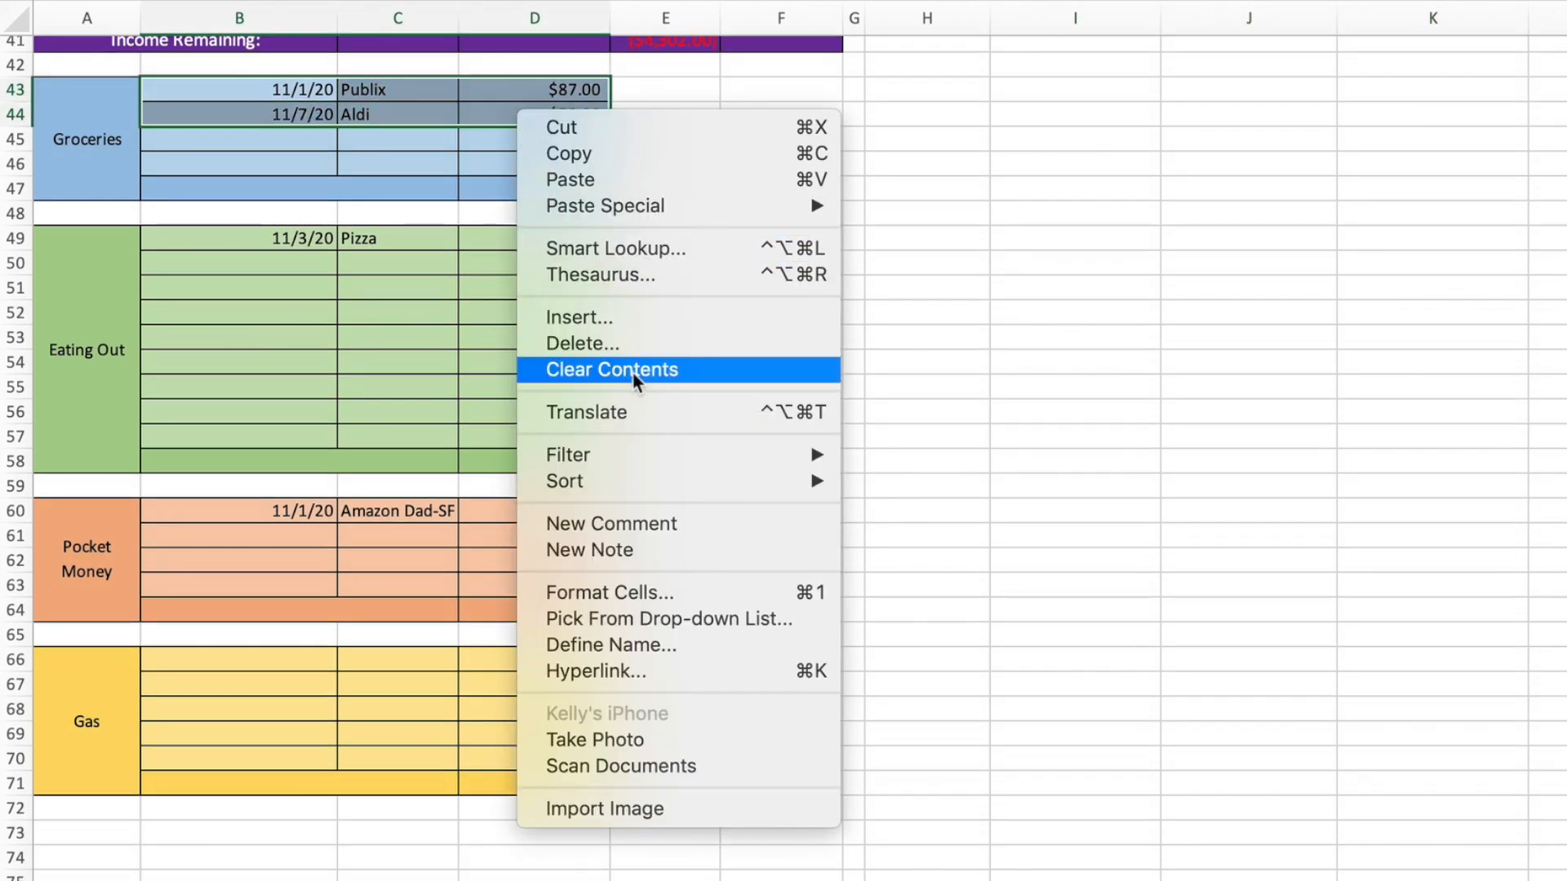
left_click(610, 370)
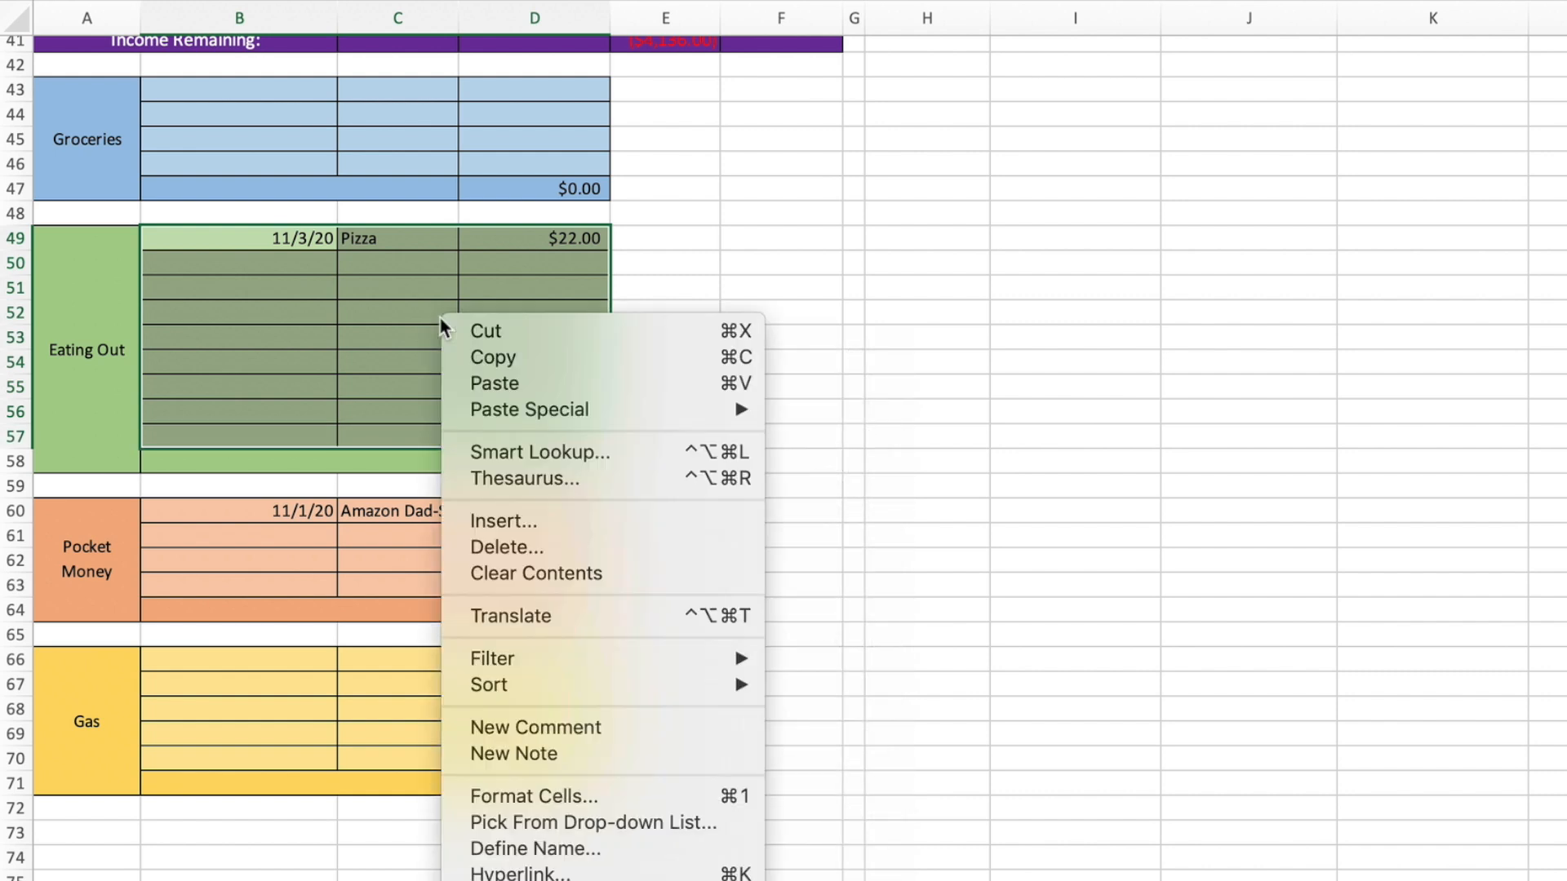
left_click(535, 573)
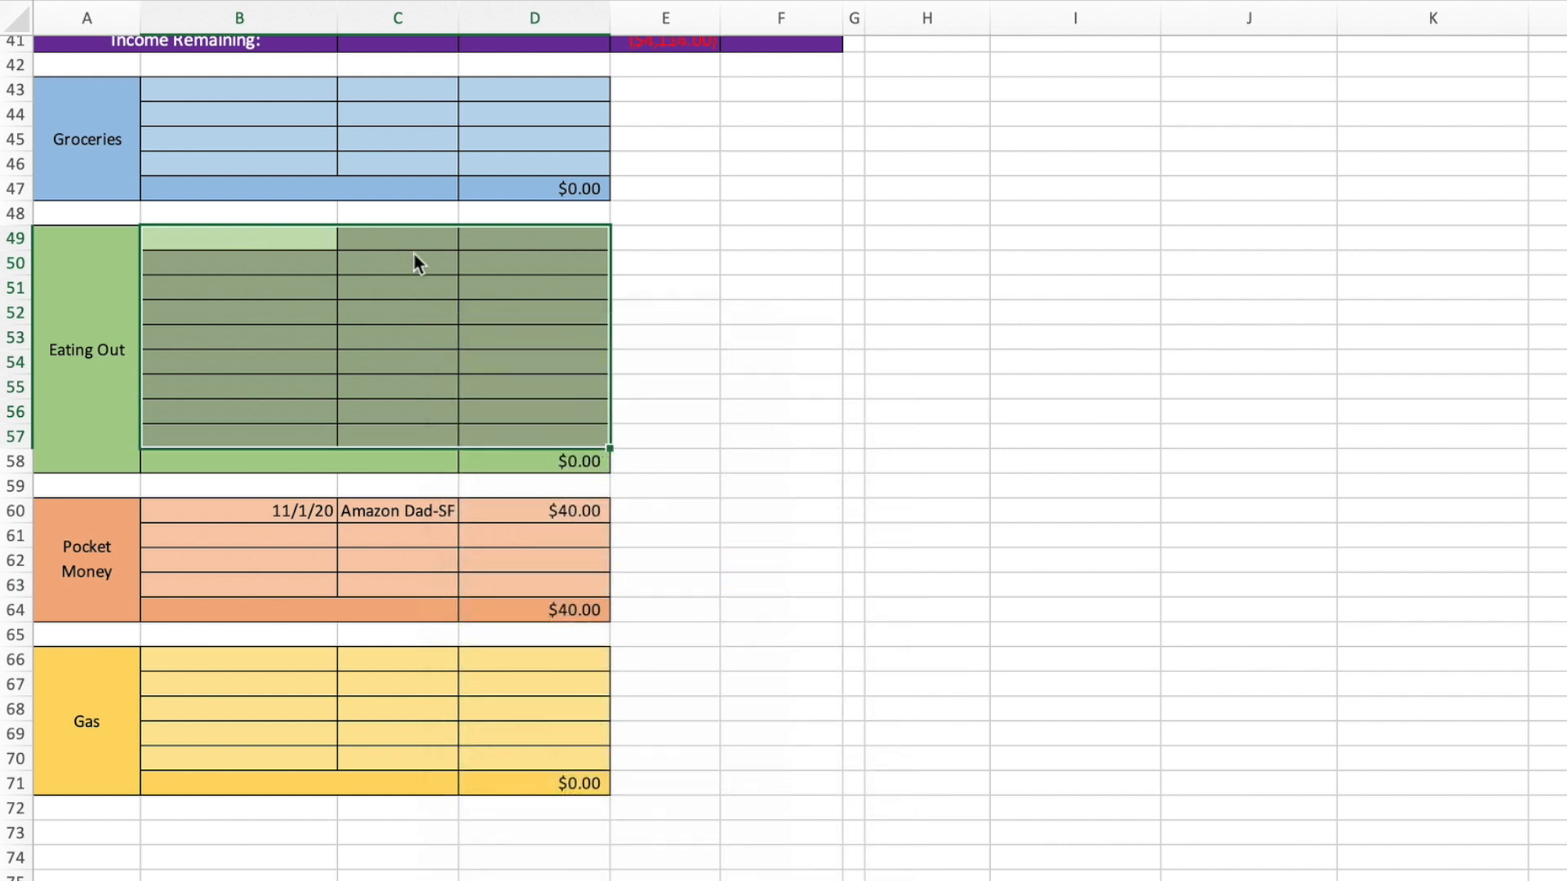
scroll("up", 3)
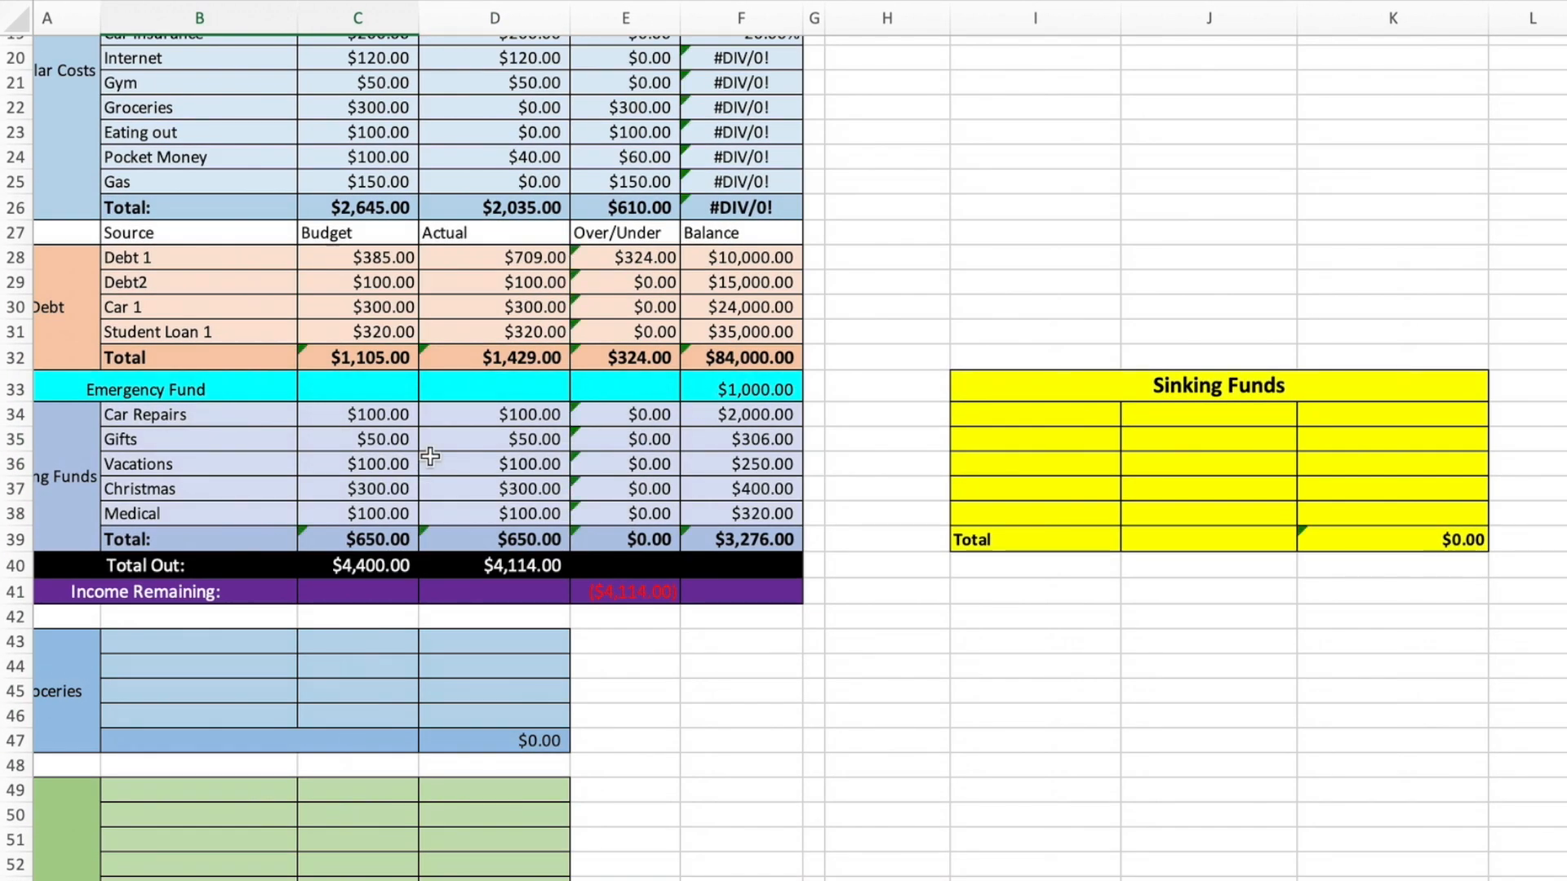
- Clear the sinking funds, debt and regular cost actual amounts
left_click_drag(494, 413, 494, 513)
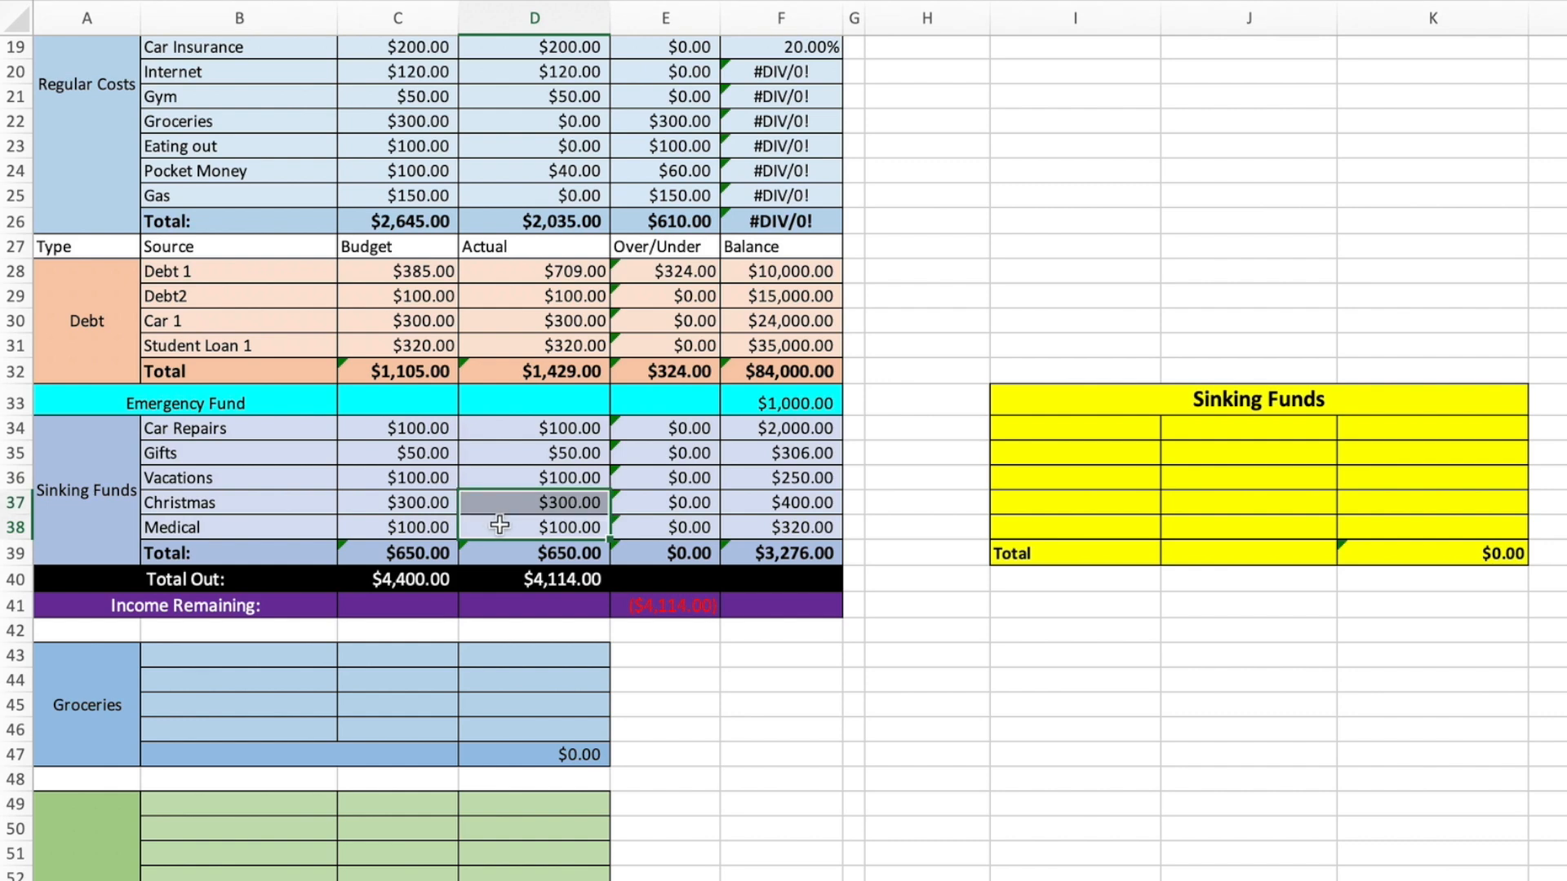
right_click(493, 427)
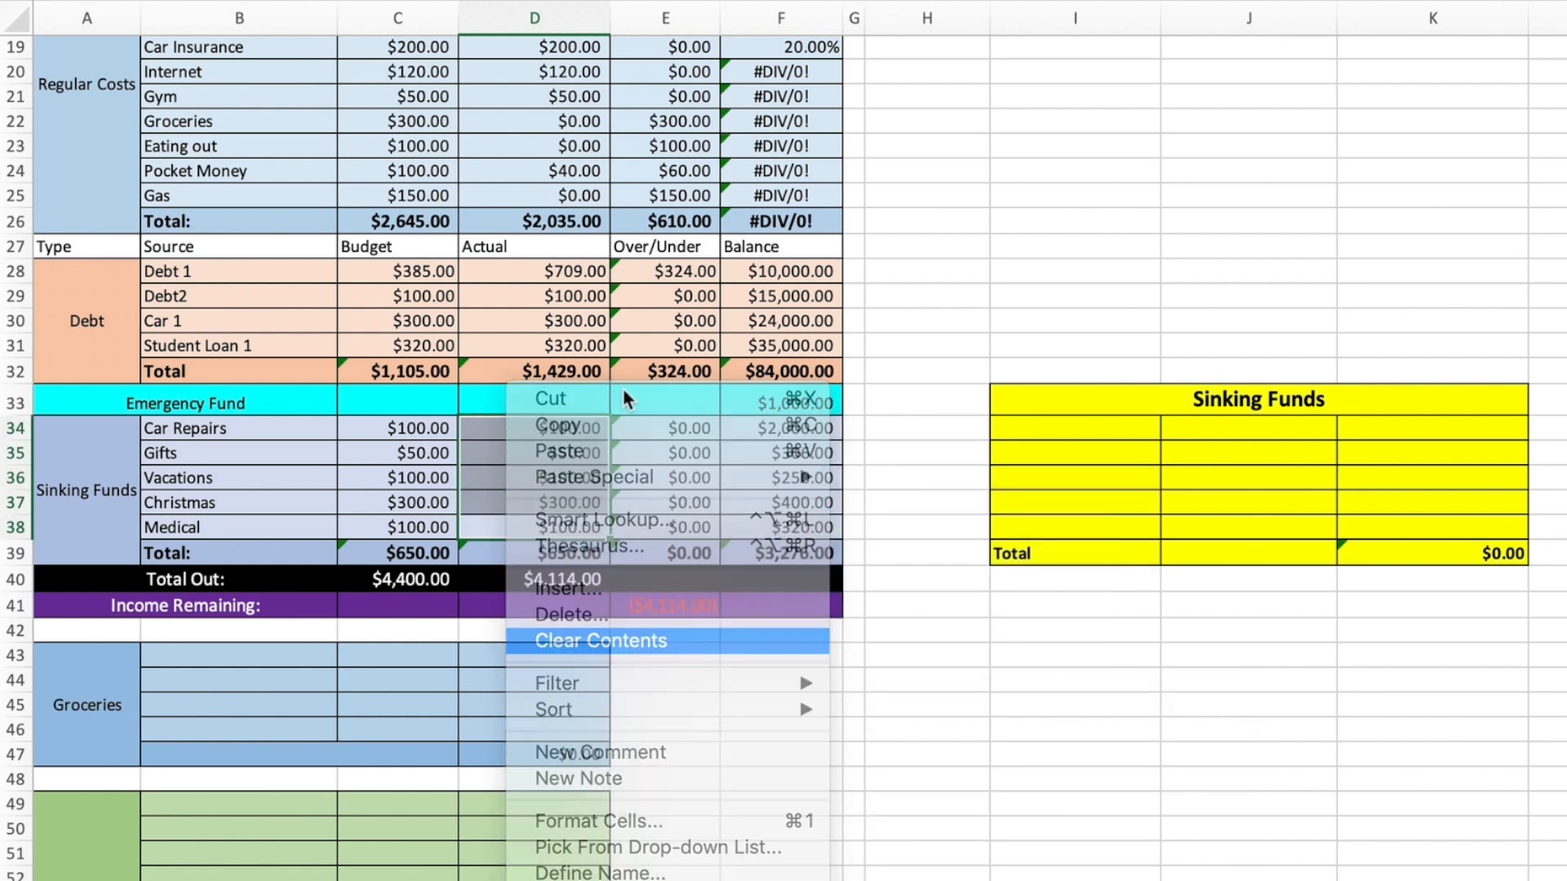
left_click(600, 640)
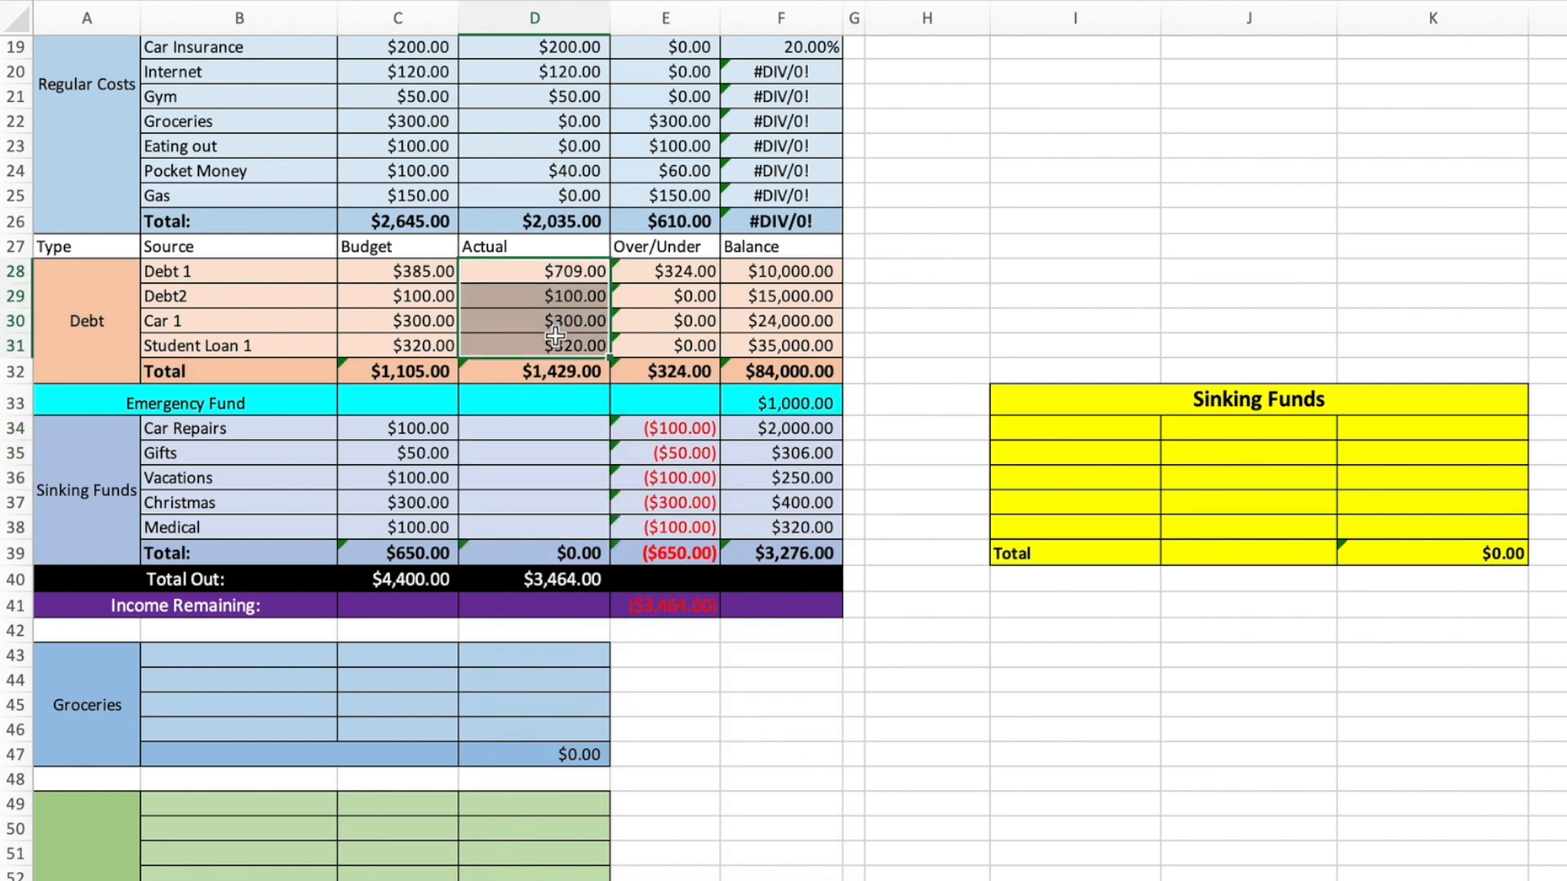
key("Delete")
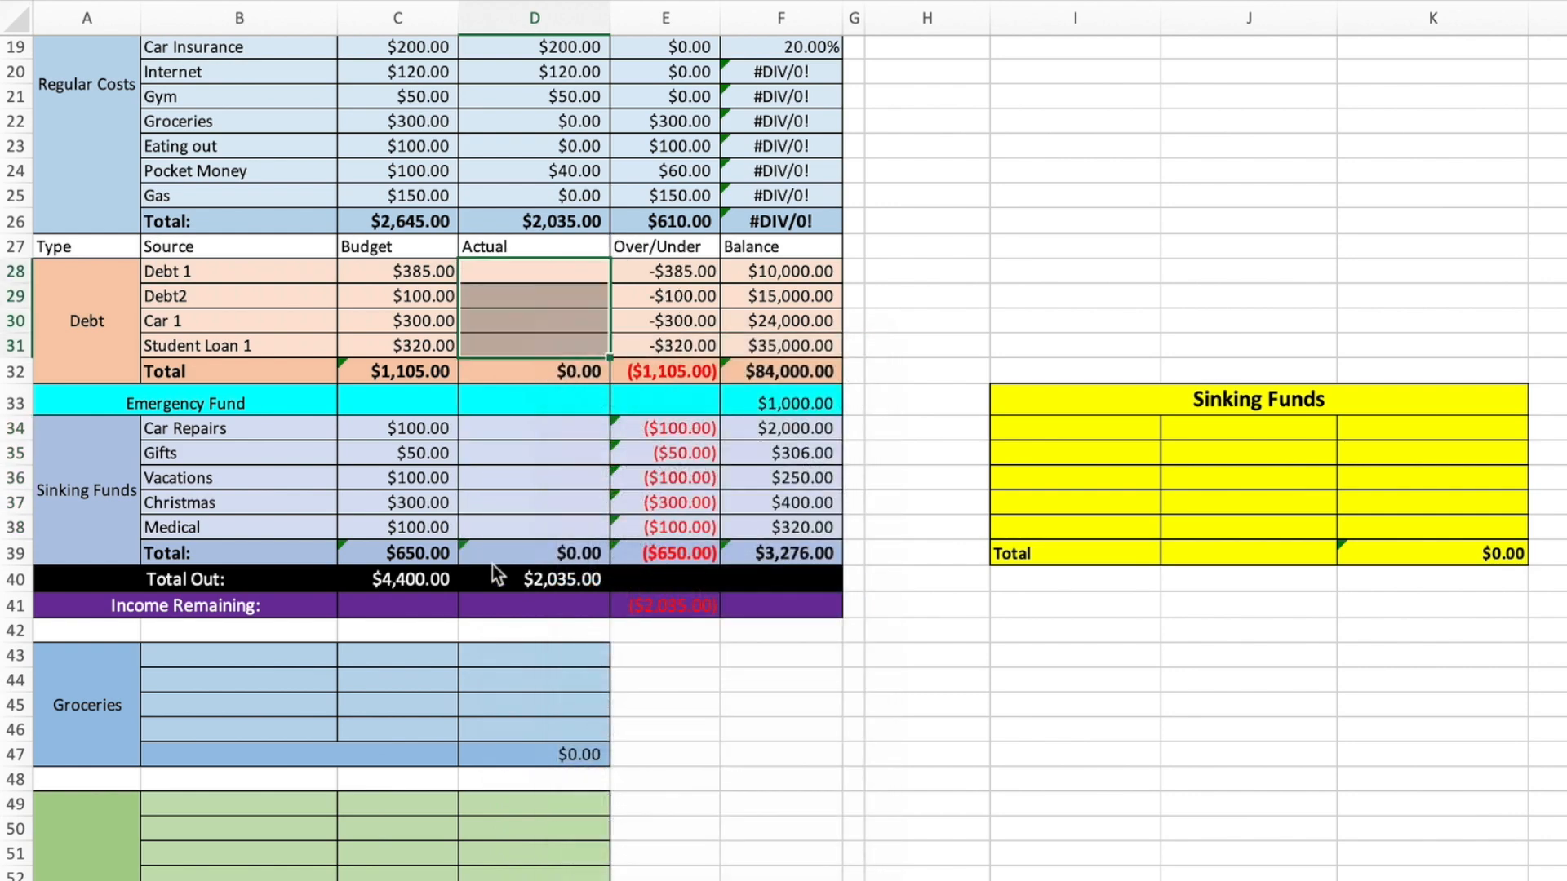
scroll("up", 3)
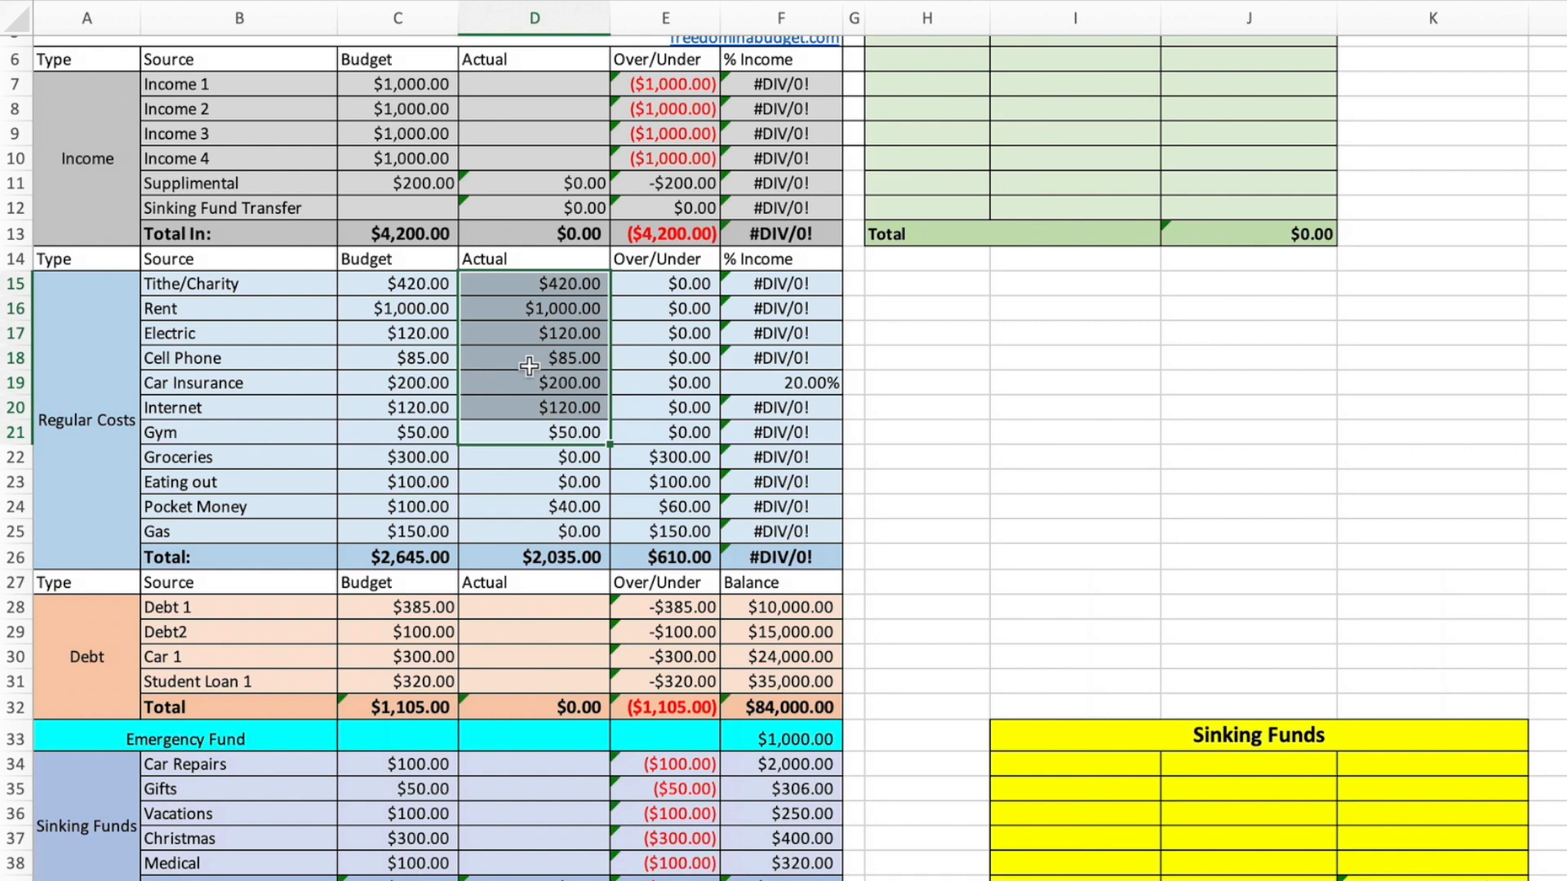
right_click(529, 364)
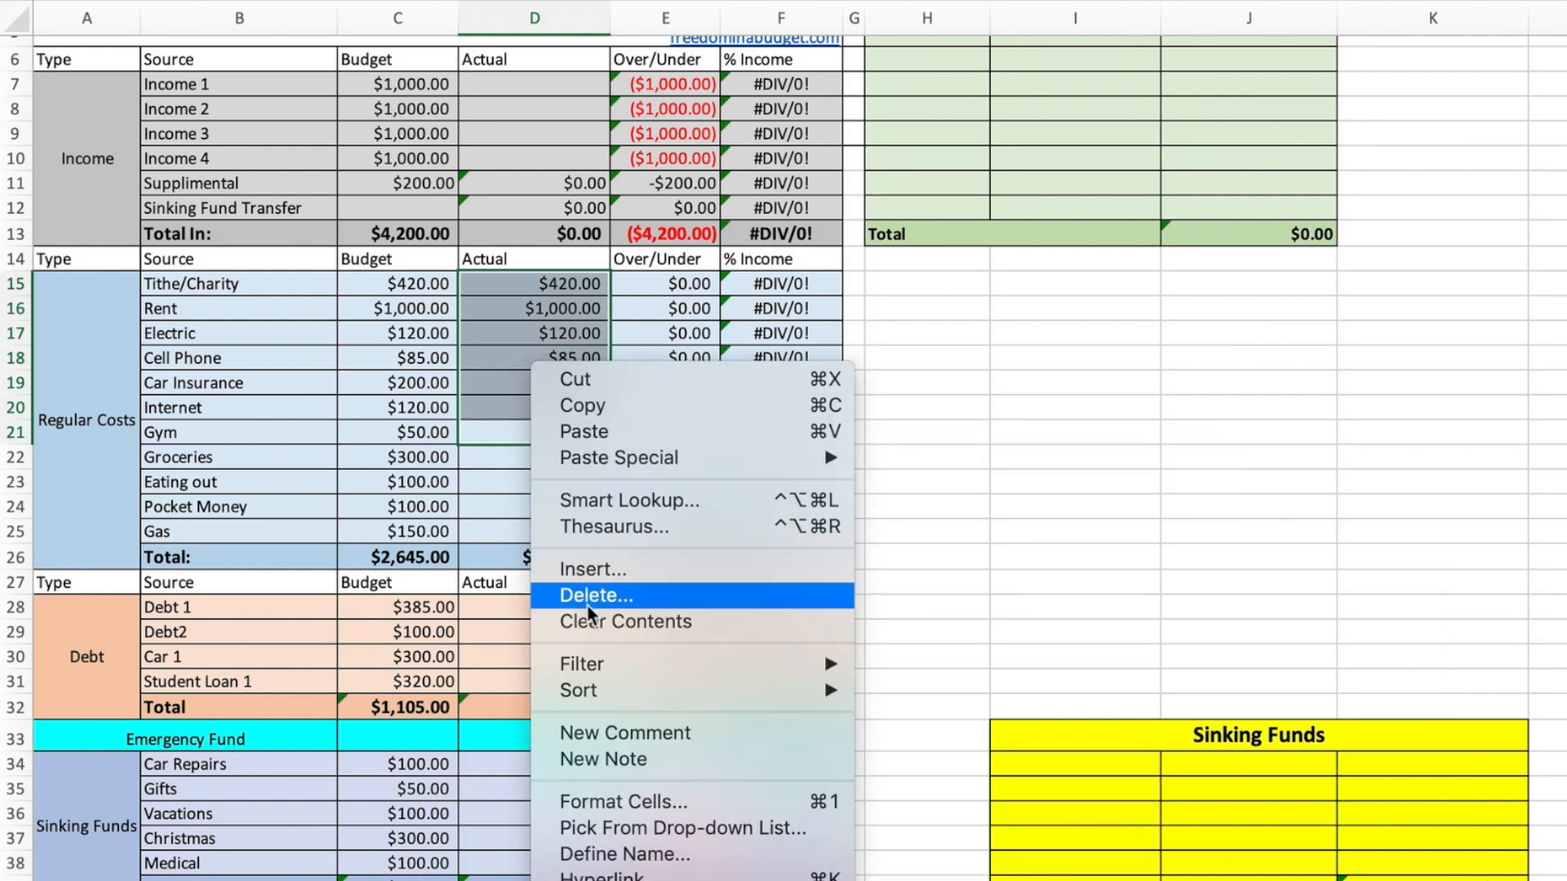
left_click(595, 596)
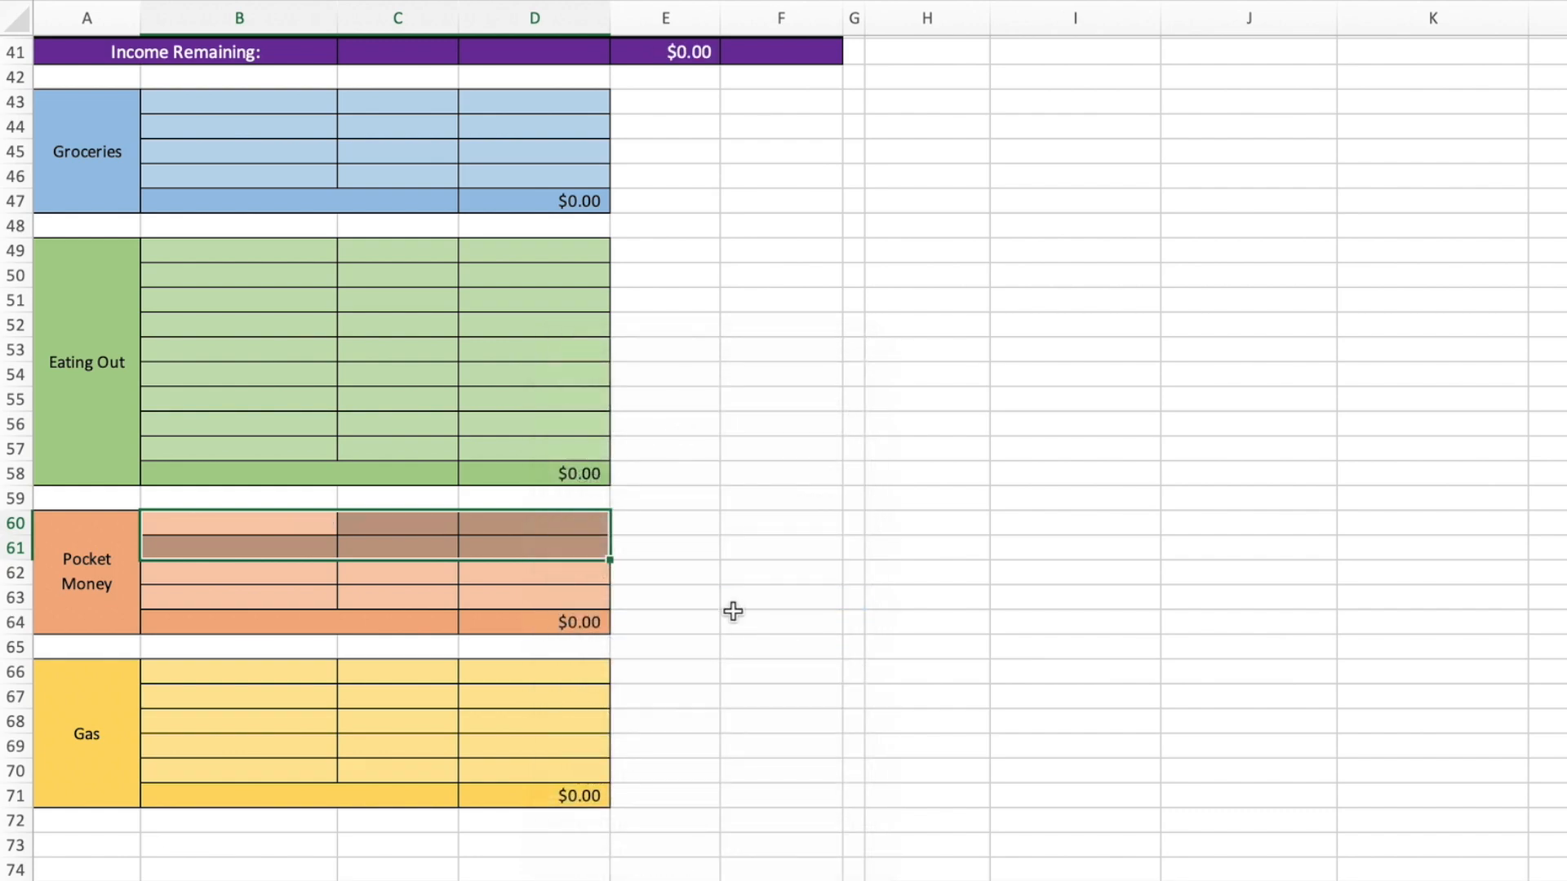
scroll("up", 3)
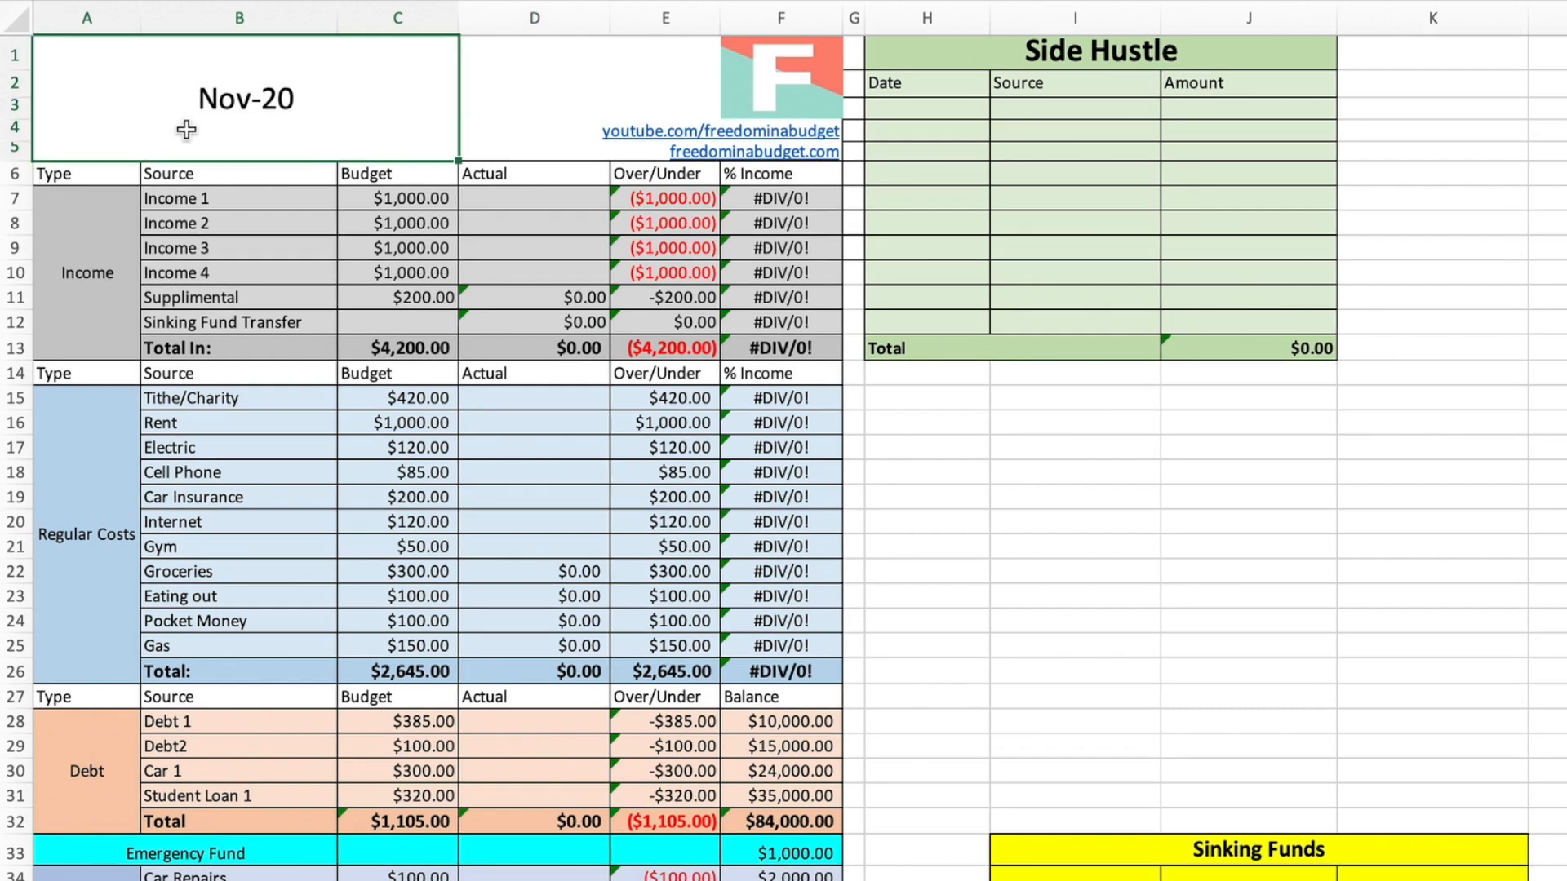
- Enter 'Dec 2020' in the title cell so the heading shows Dec-20
type("Dec 2020")
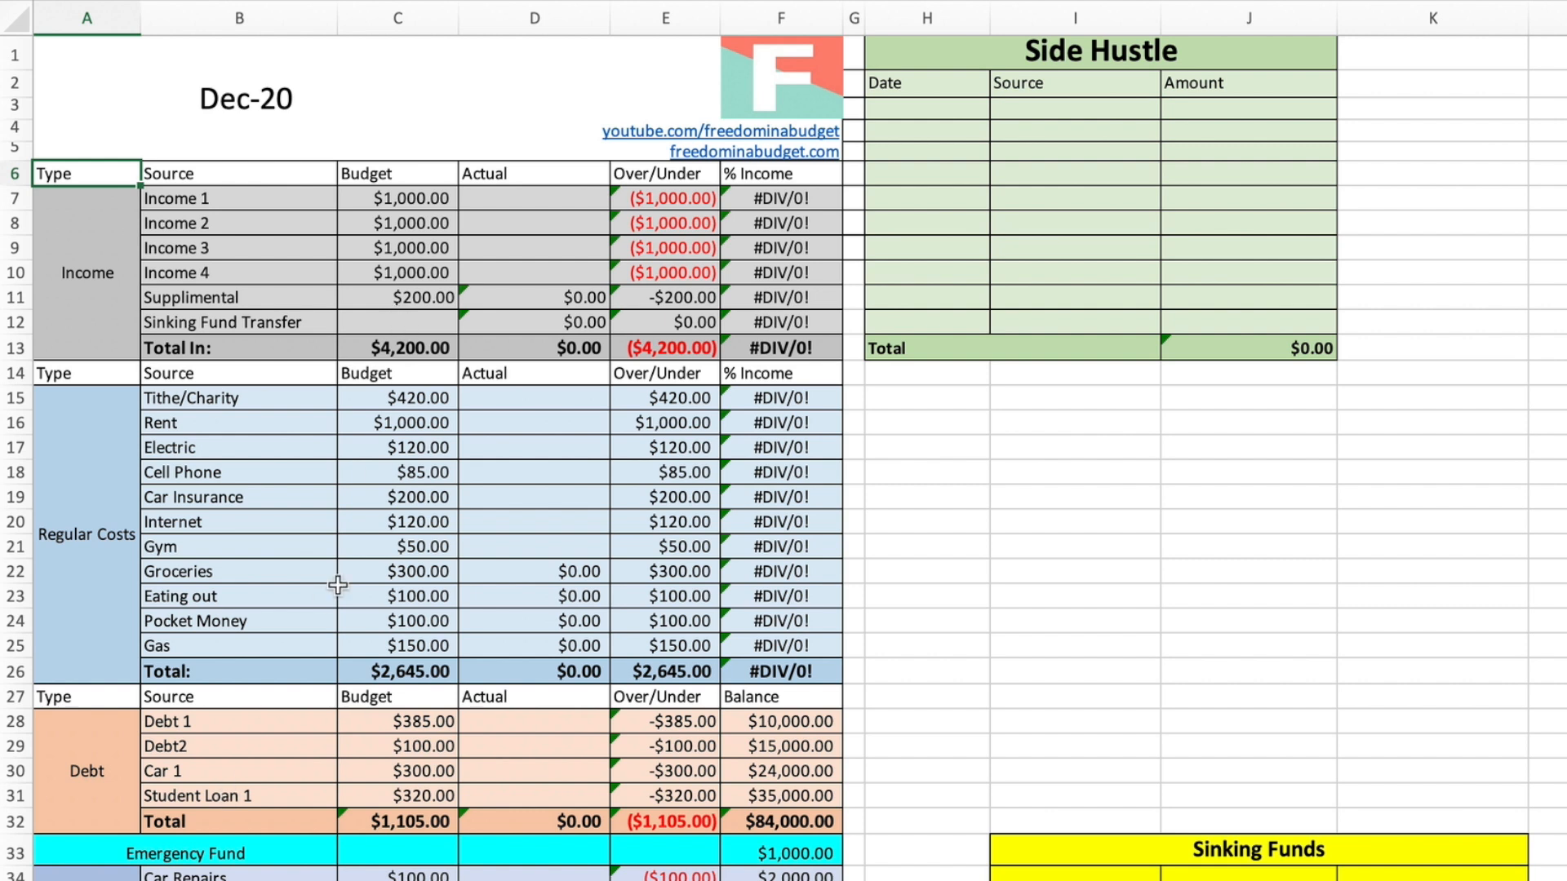
mouse_move(447, 405)
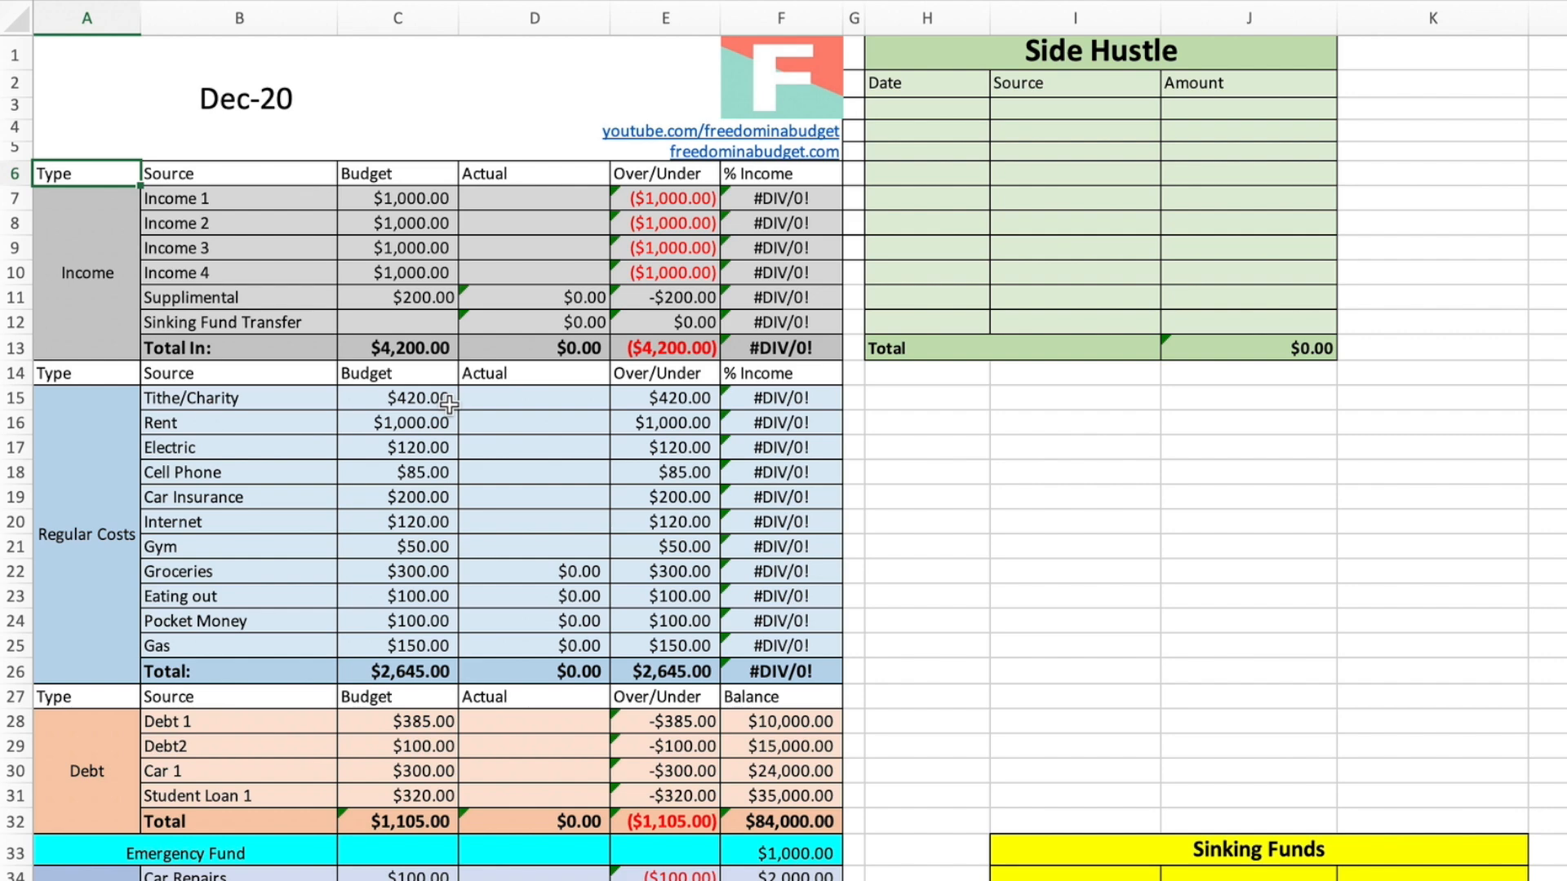